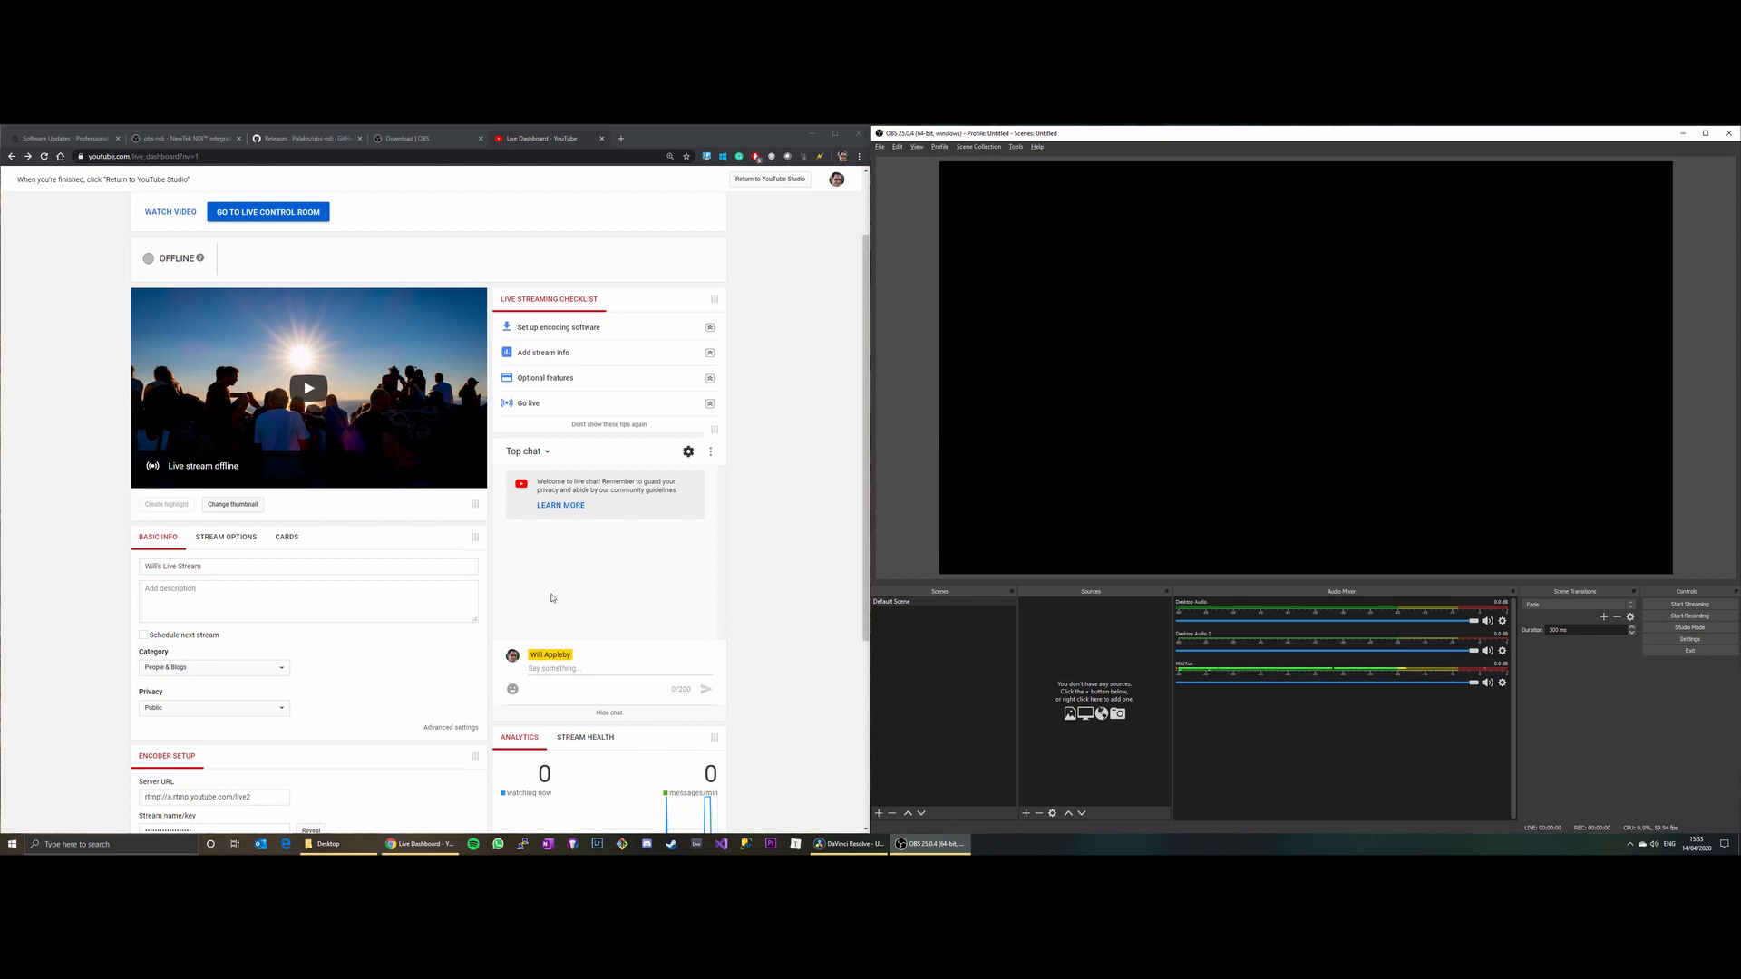
{"action": "mouse_move", "coordinate": [805, 575]}
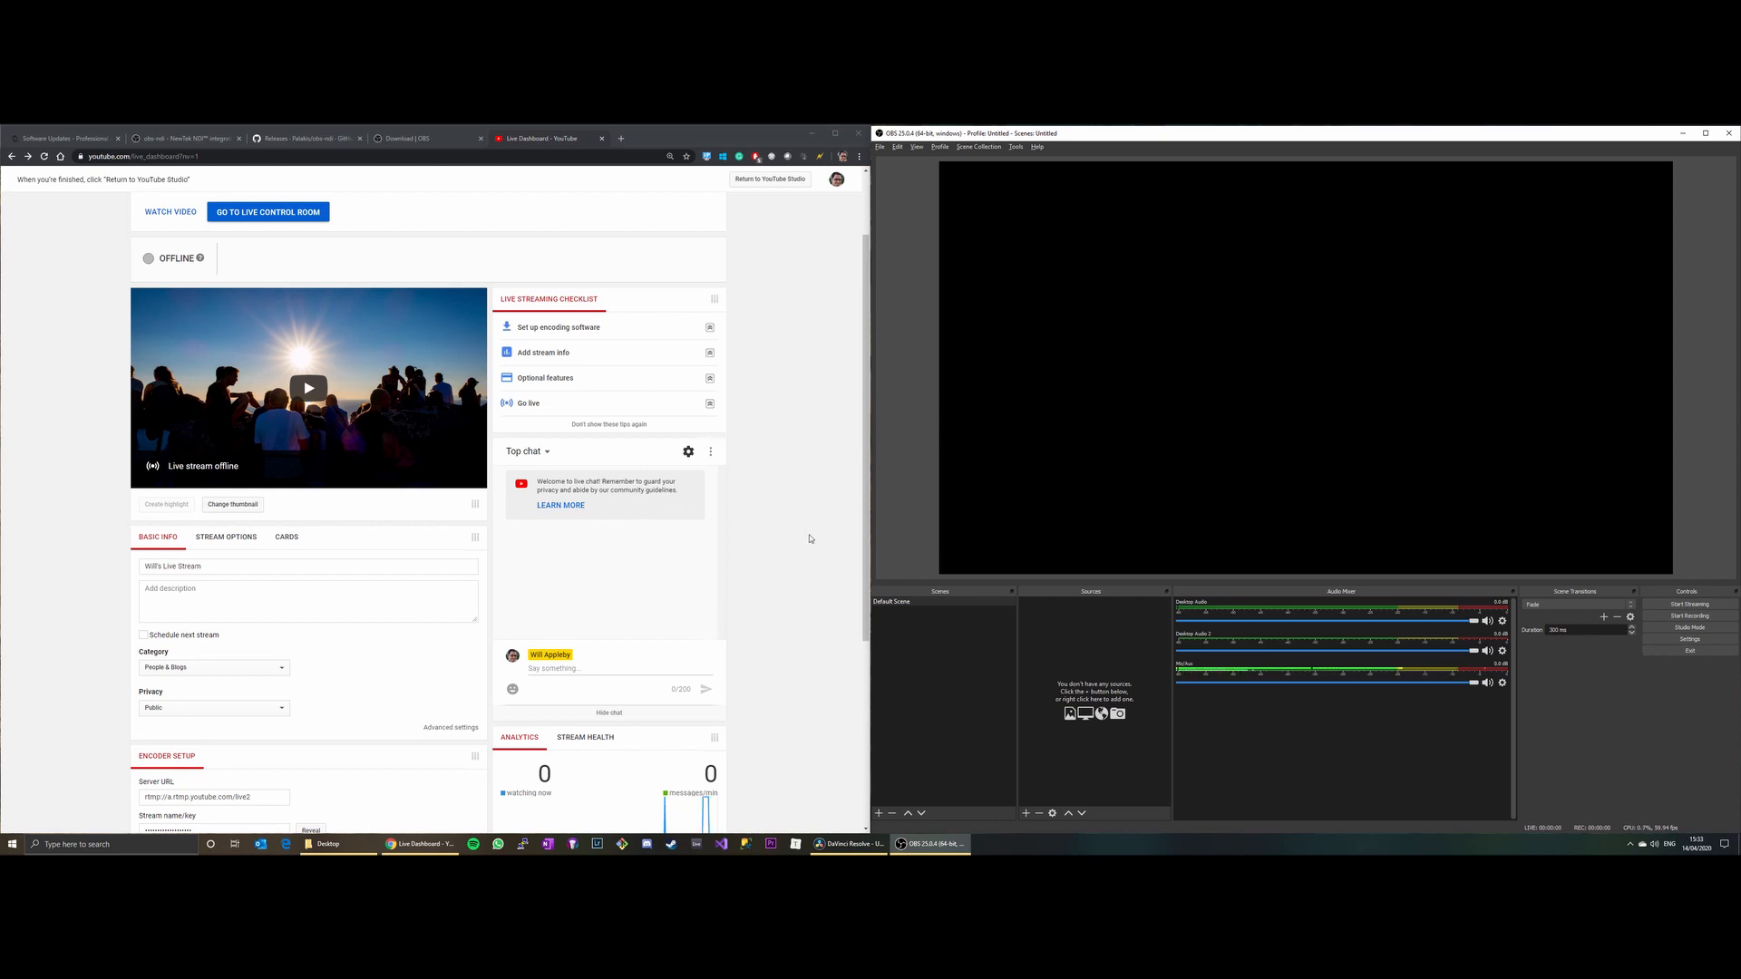
{"action": "mouse_move", "coordinate": [742, 518]}
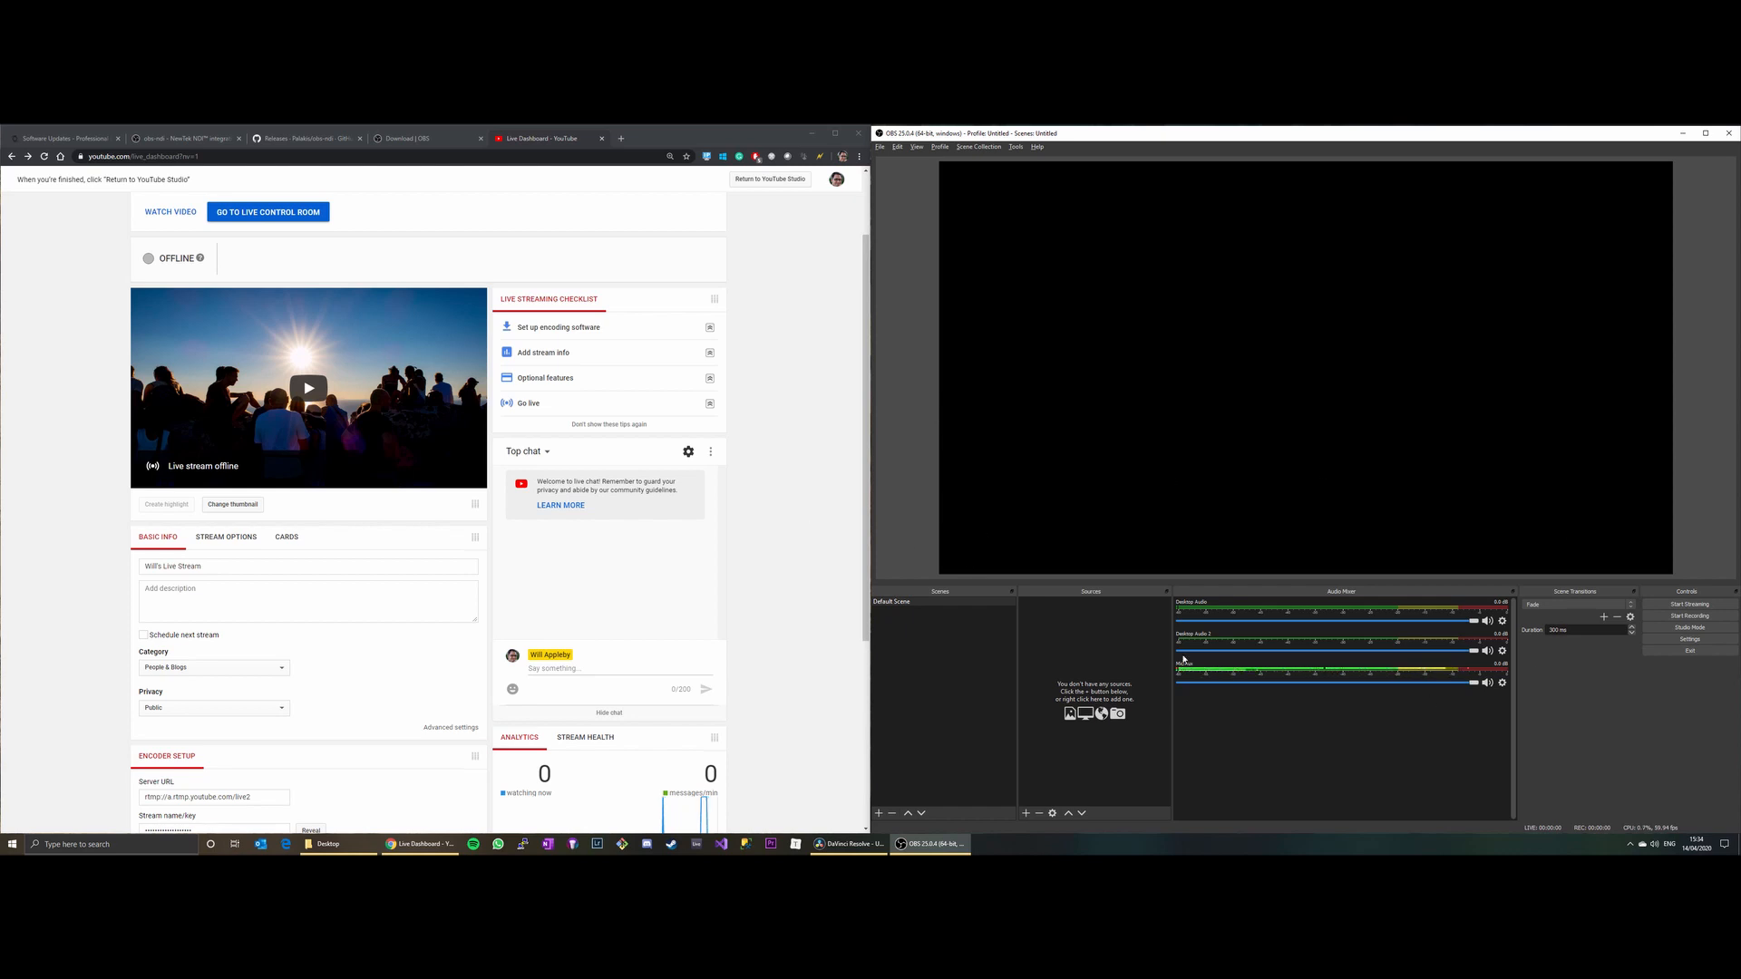
{"action": "mouse_move", "coordinate": [1219, 534]}
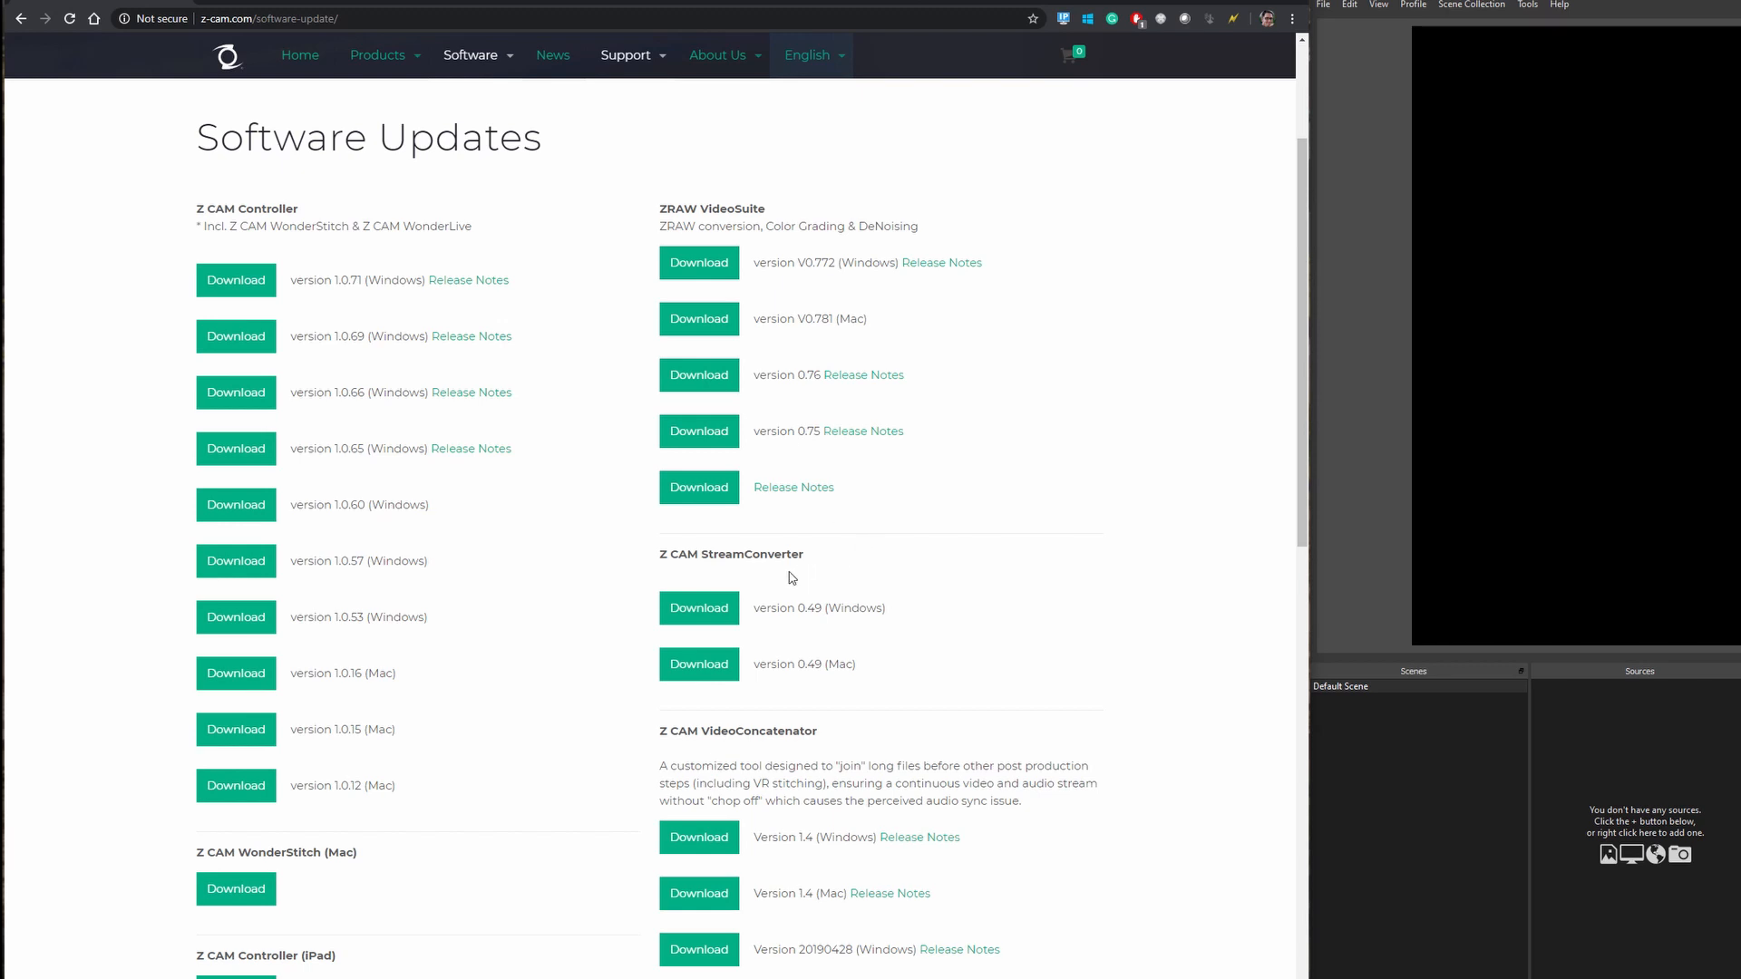
{"action": "mouse_move", "coordinate": [811, 562]}
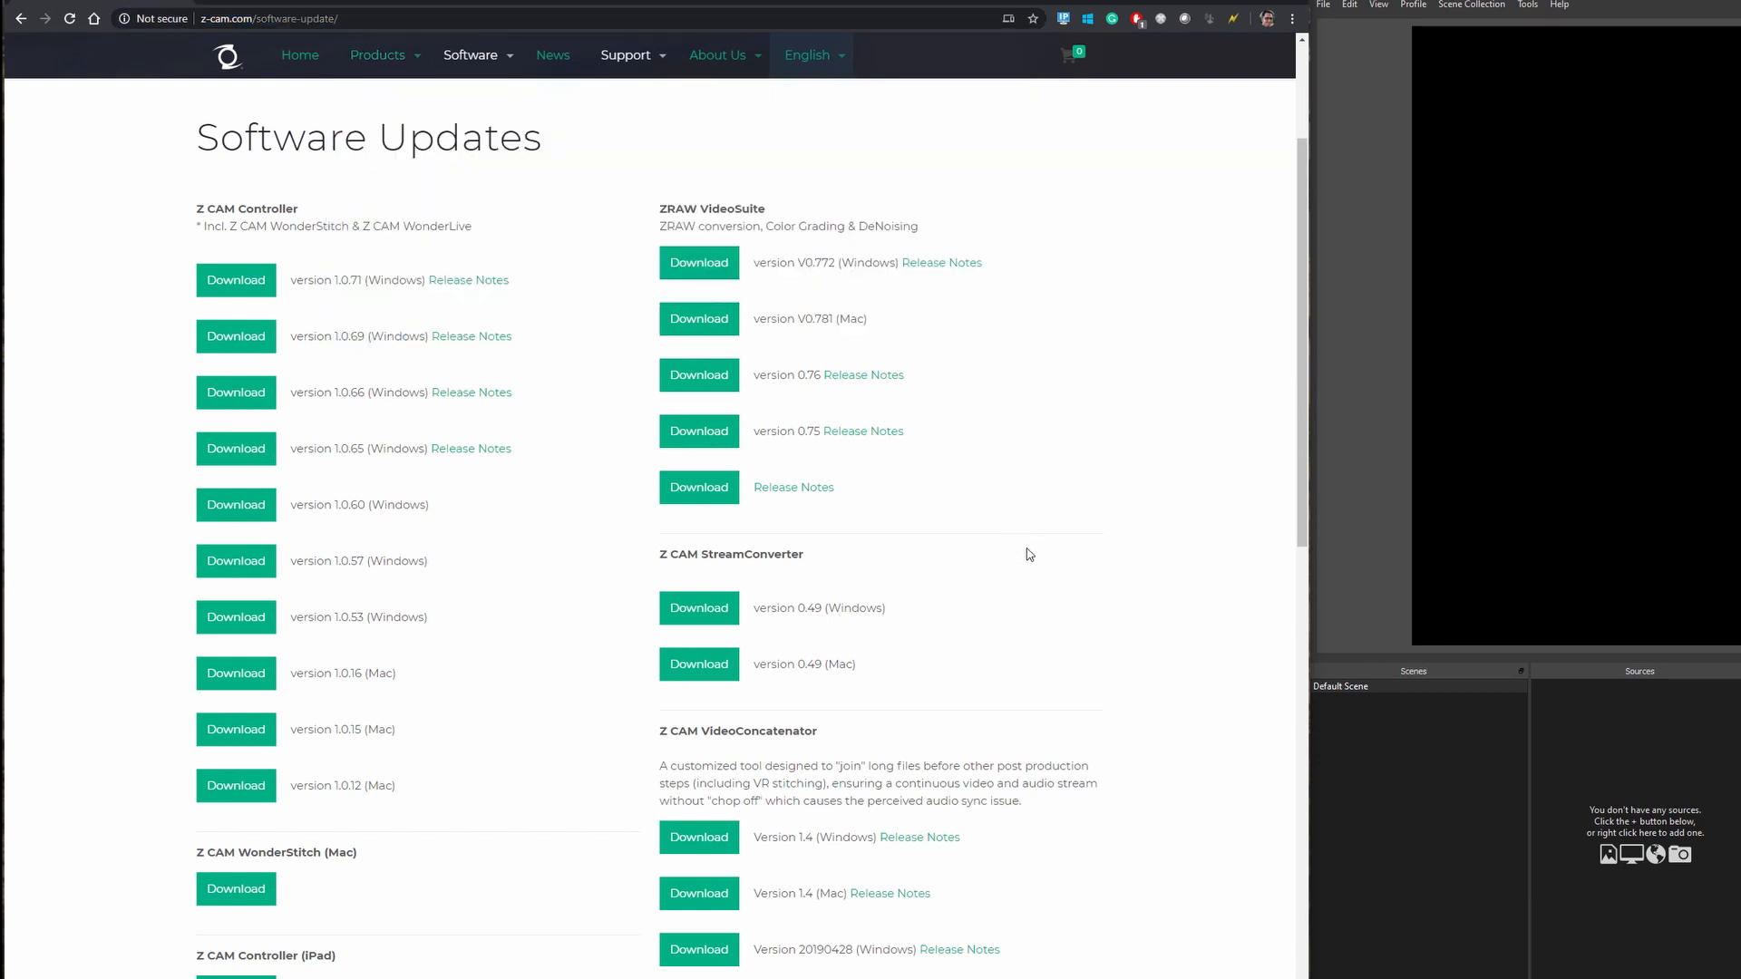
Browse the obs-ndi plugin overview page and reach the 4.8.0 update notes
{"action": "double_click", "coordinate": [818, 607]}
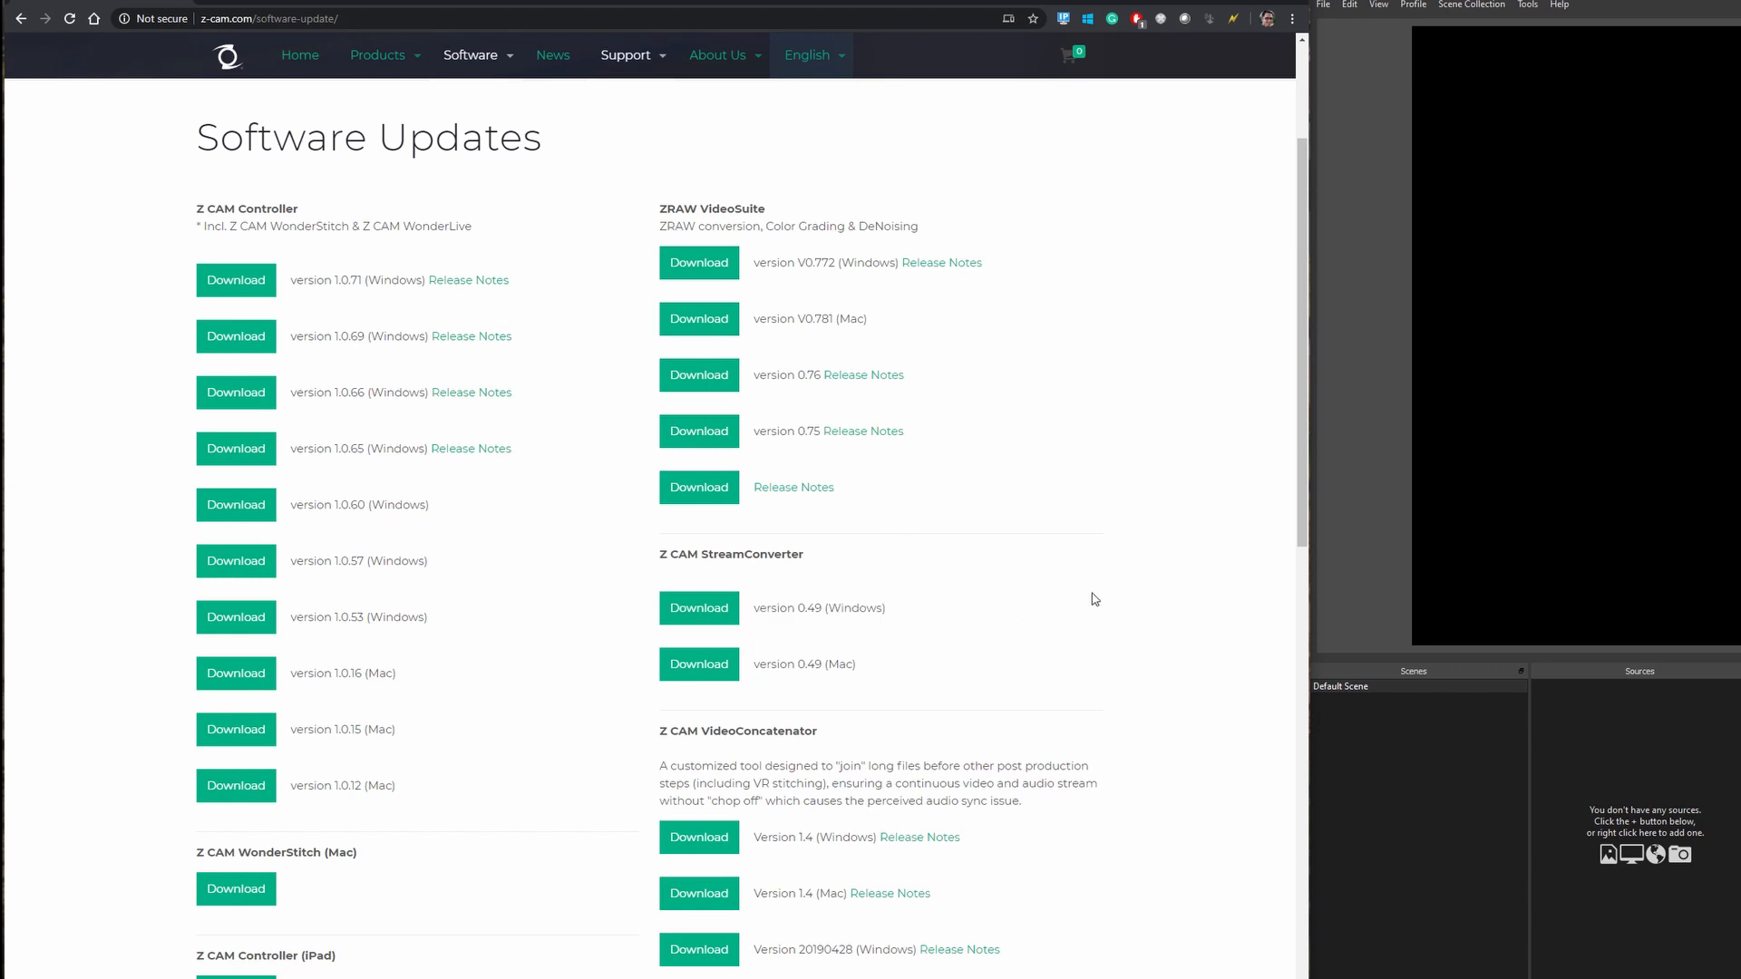
{"action": "mouse_move", "coordinate": [983, 600]}
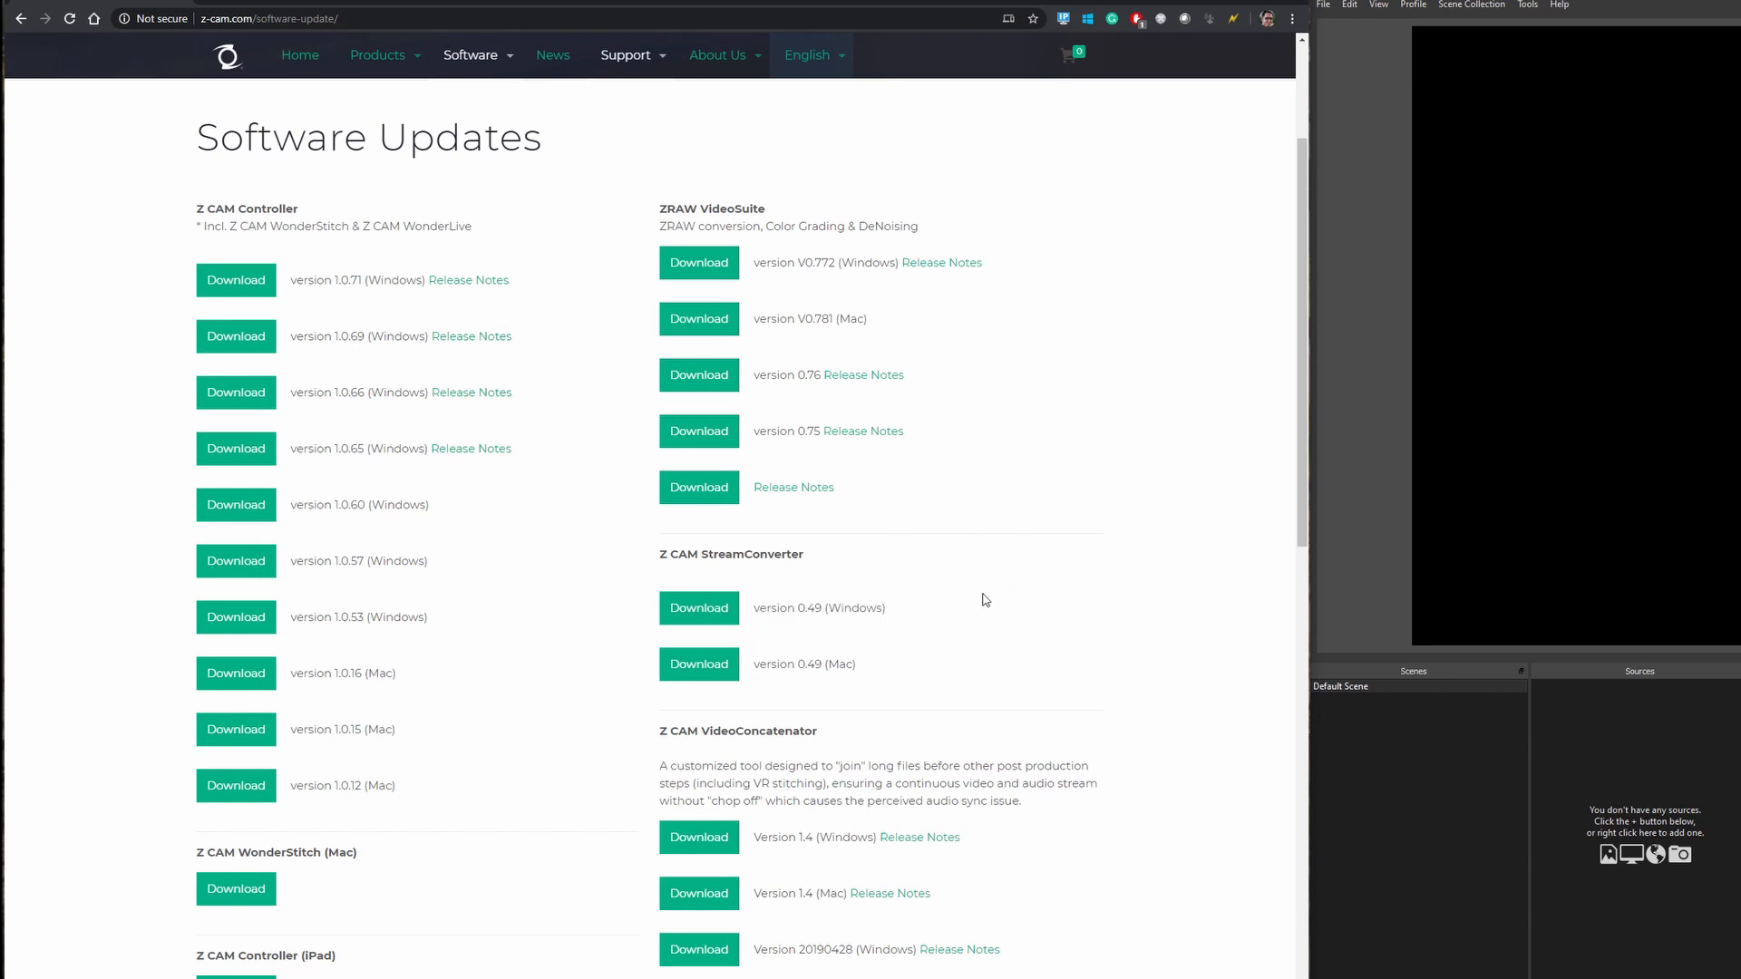
{"action": "mouse_move", "coordinate": [564, 265]}
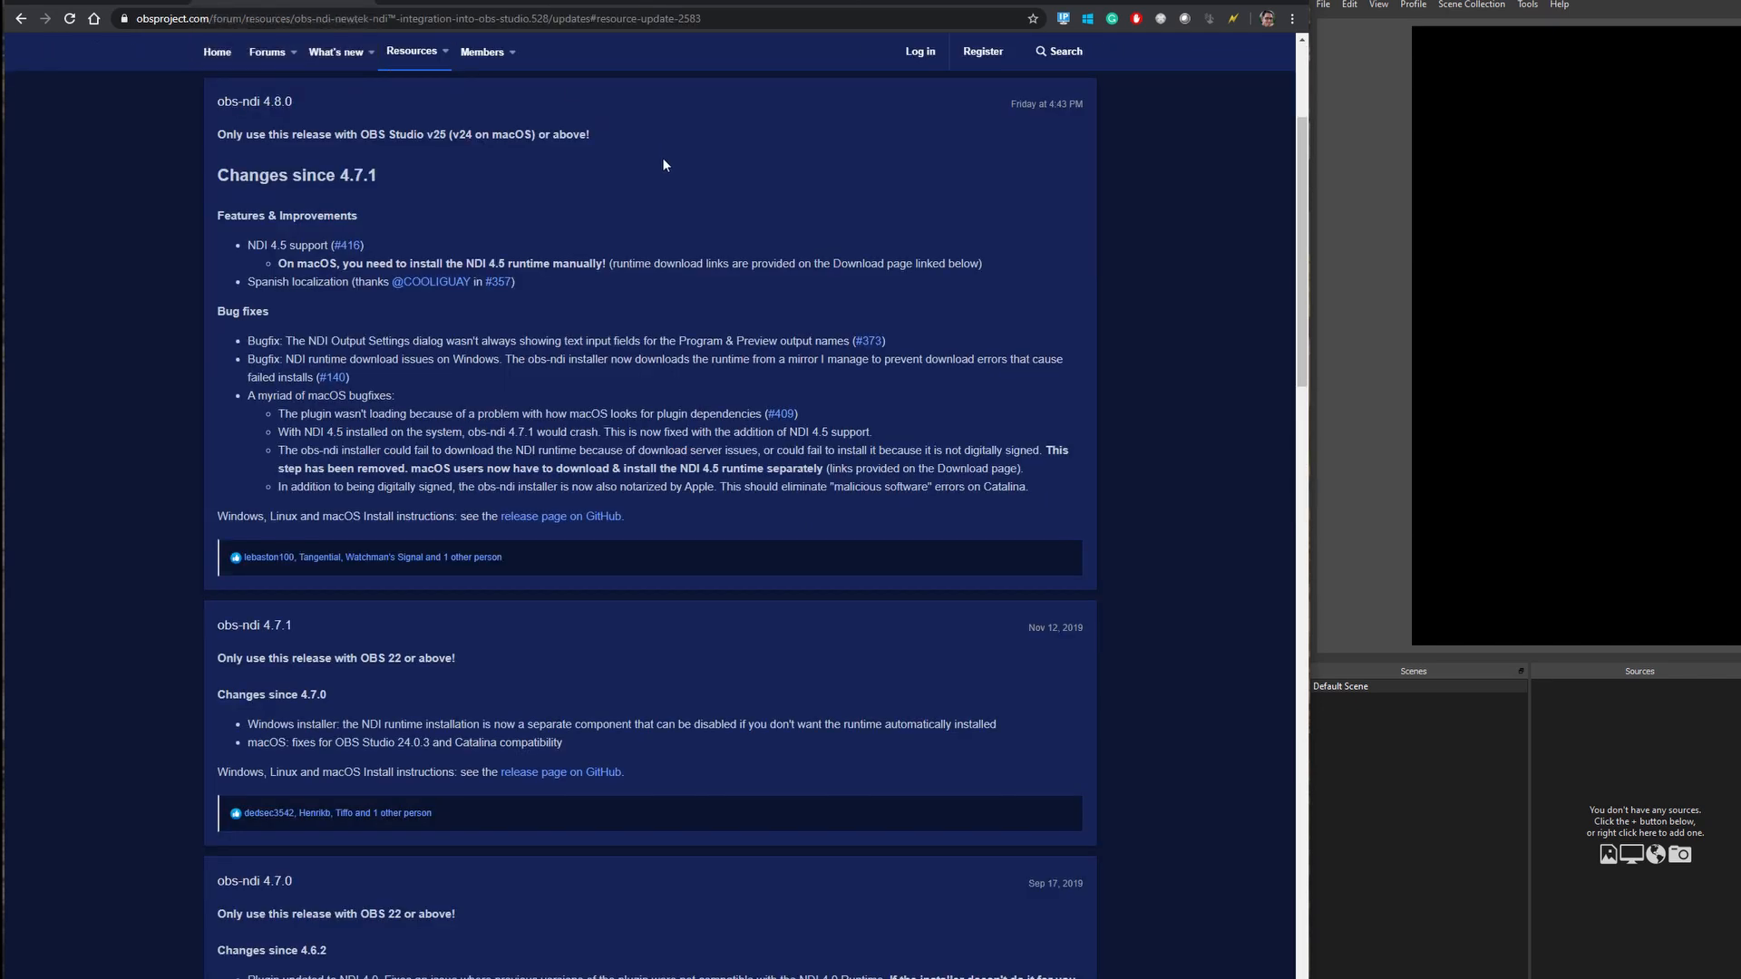
{"action": "mouse_move", "coordinate": [254, 101]}
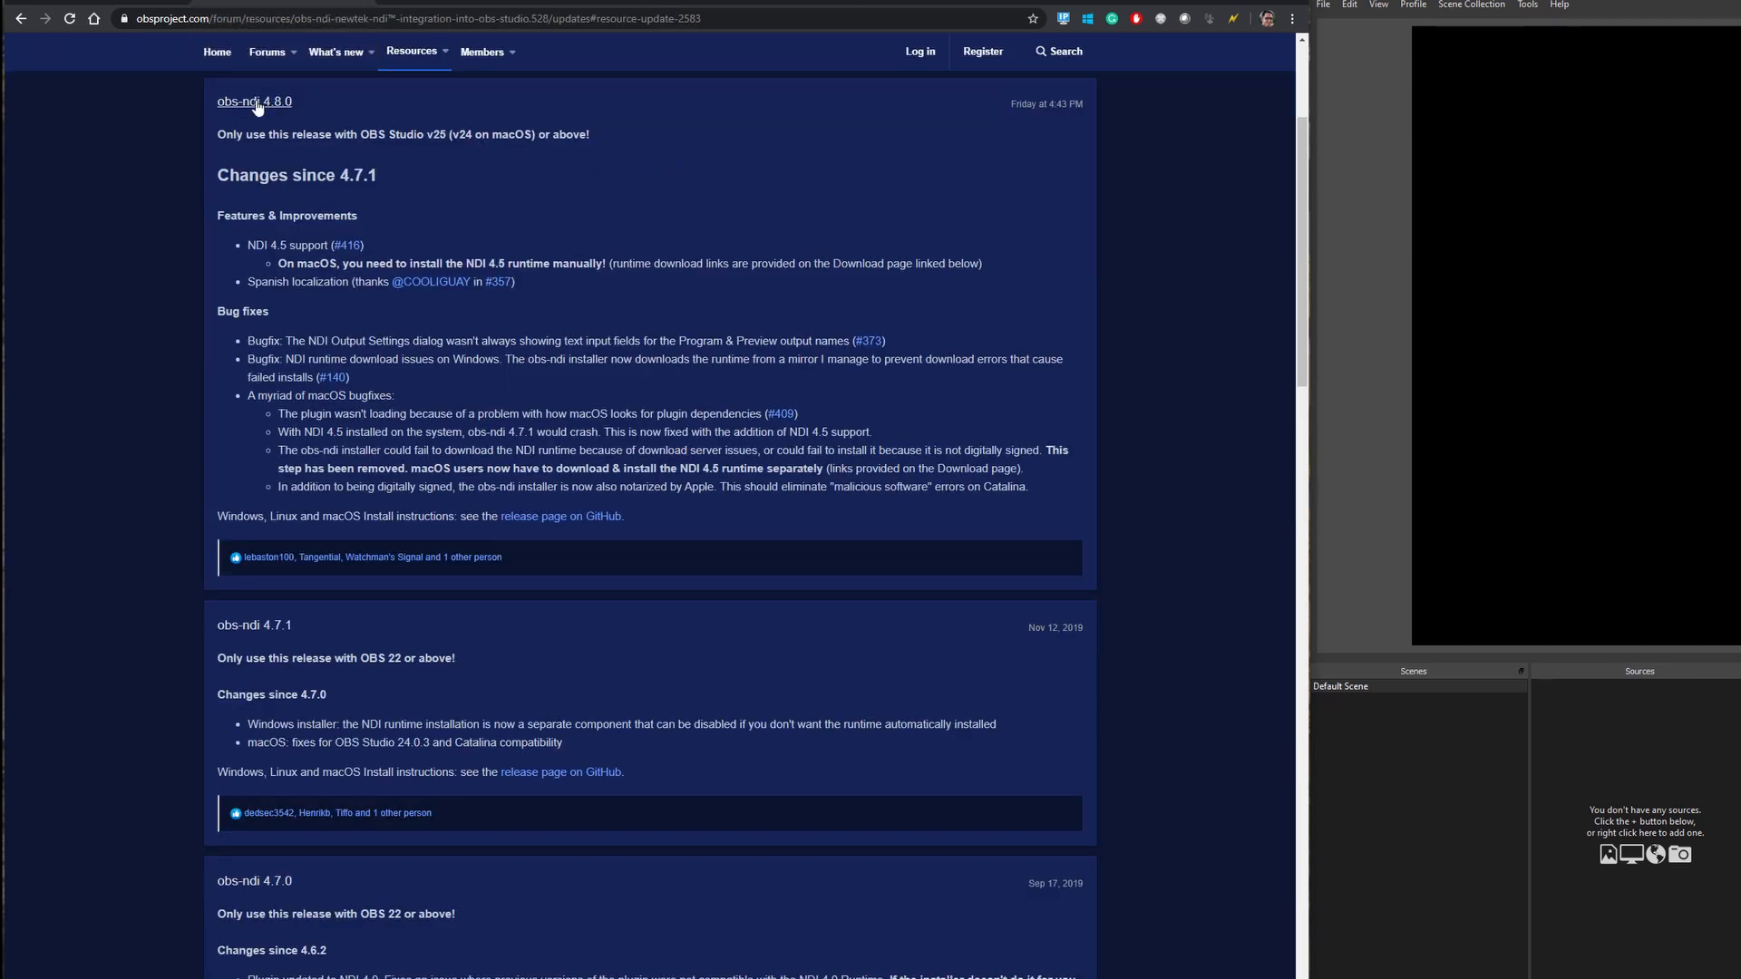
{"action": "scroll", "scroll_direction": "up", "scroll_amount": 3}
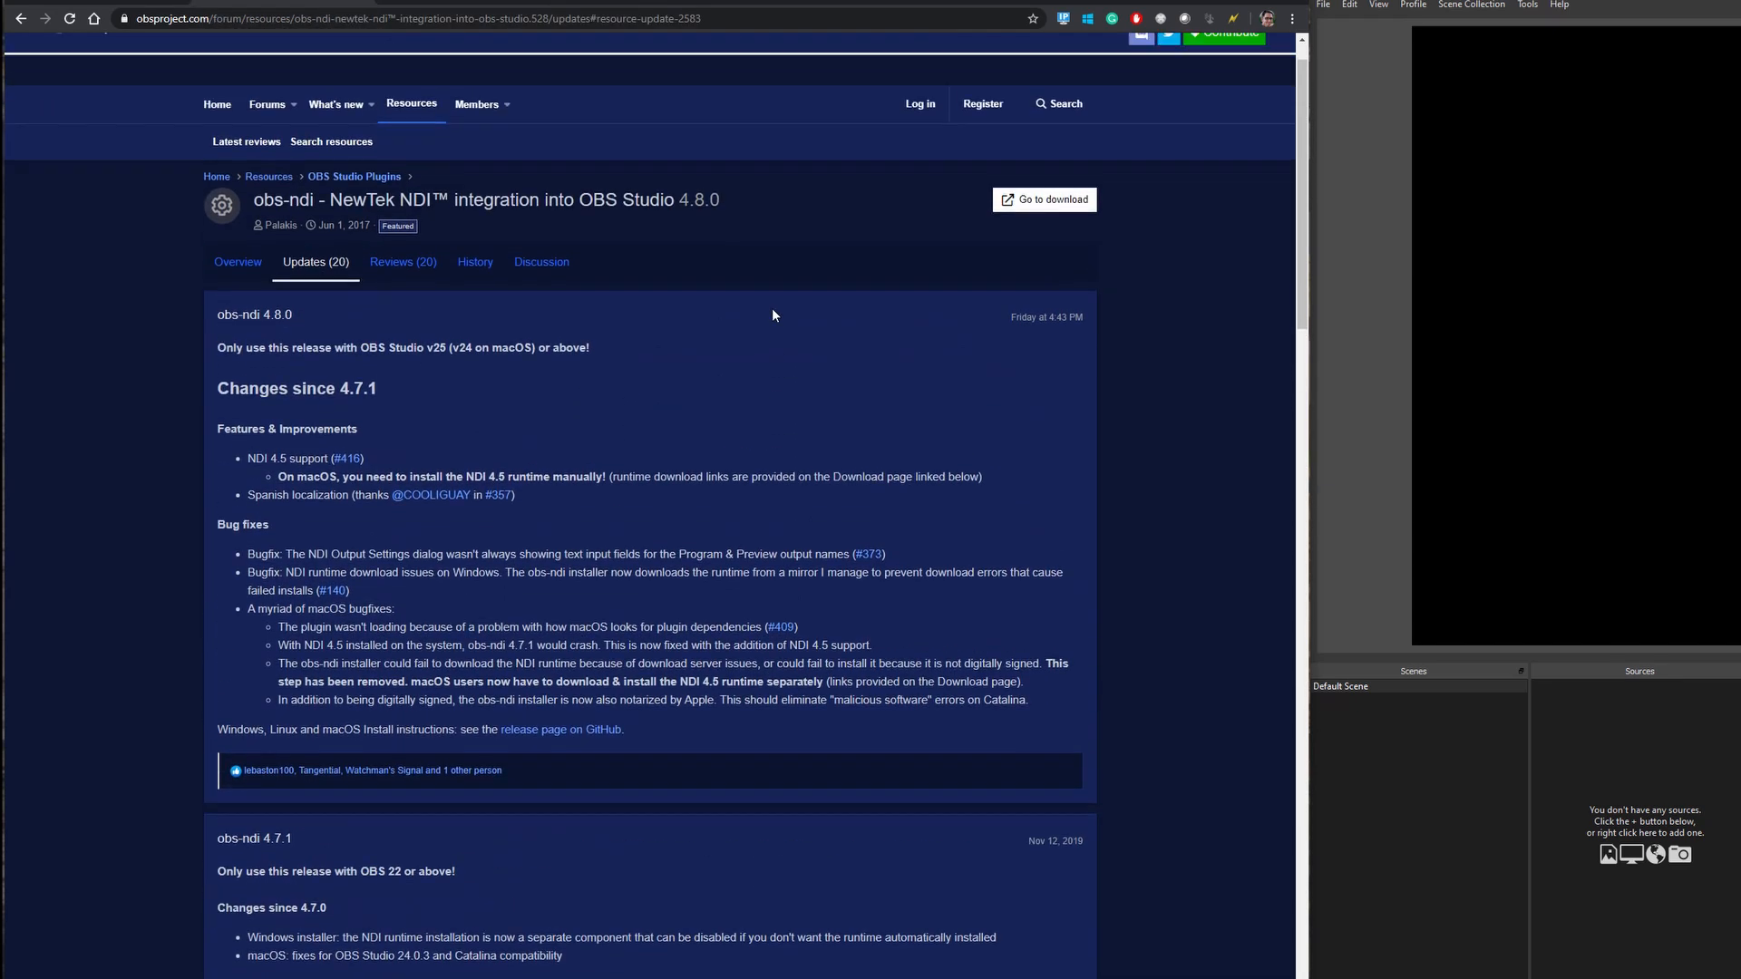
{"action": "left_click", "coordinate": [238, 261]}
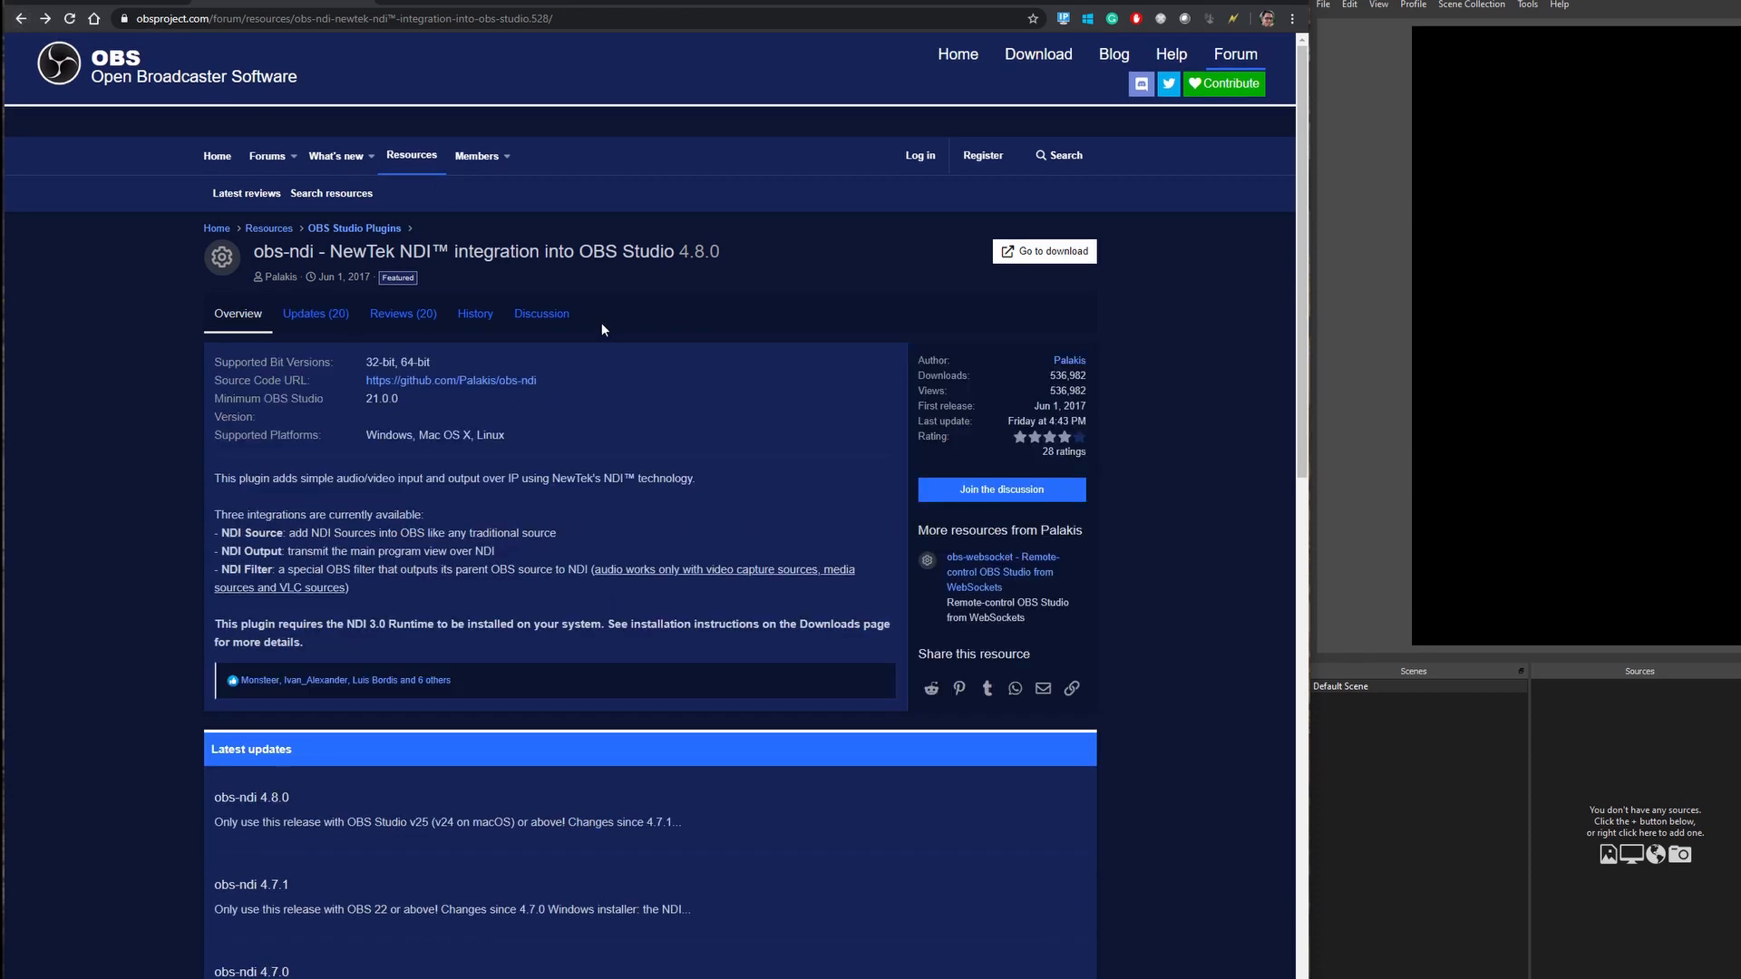
{"action": "double_click", "coordinate": [417, 250]}
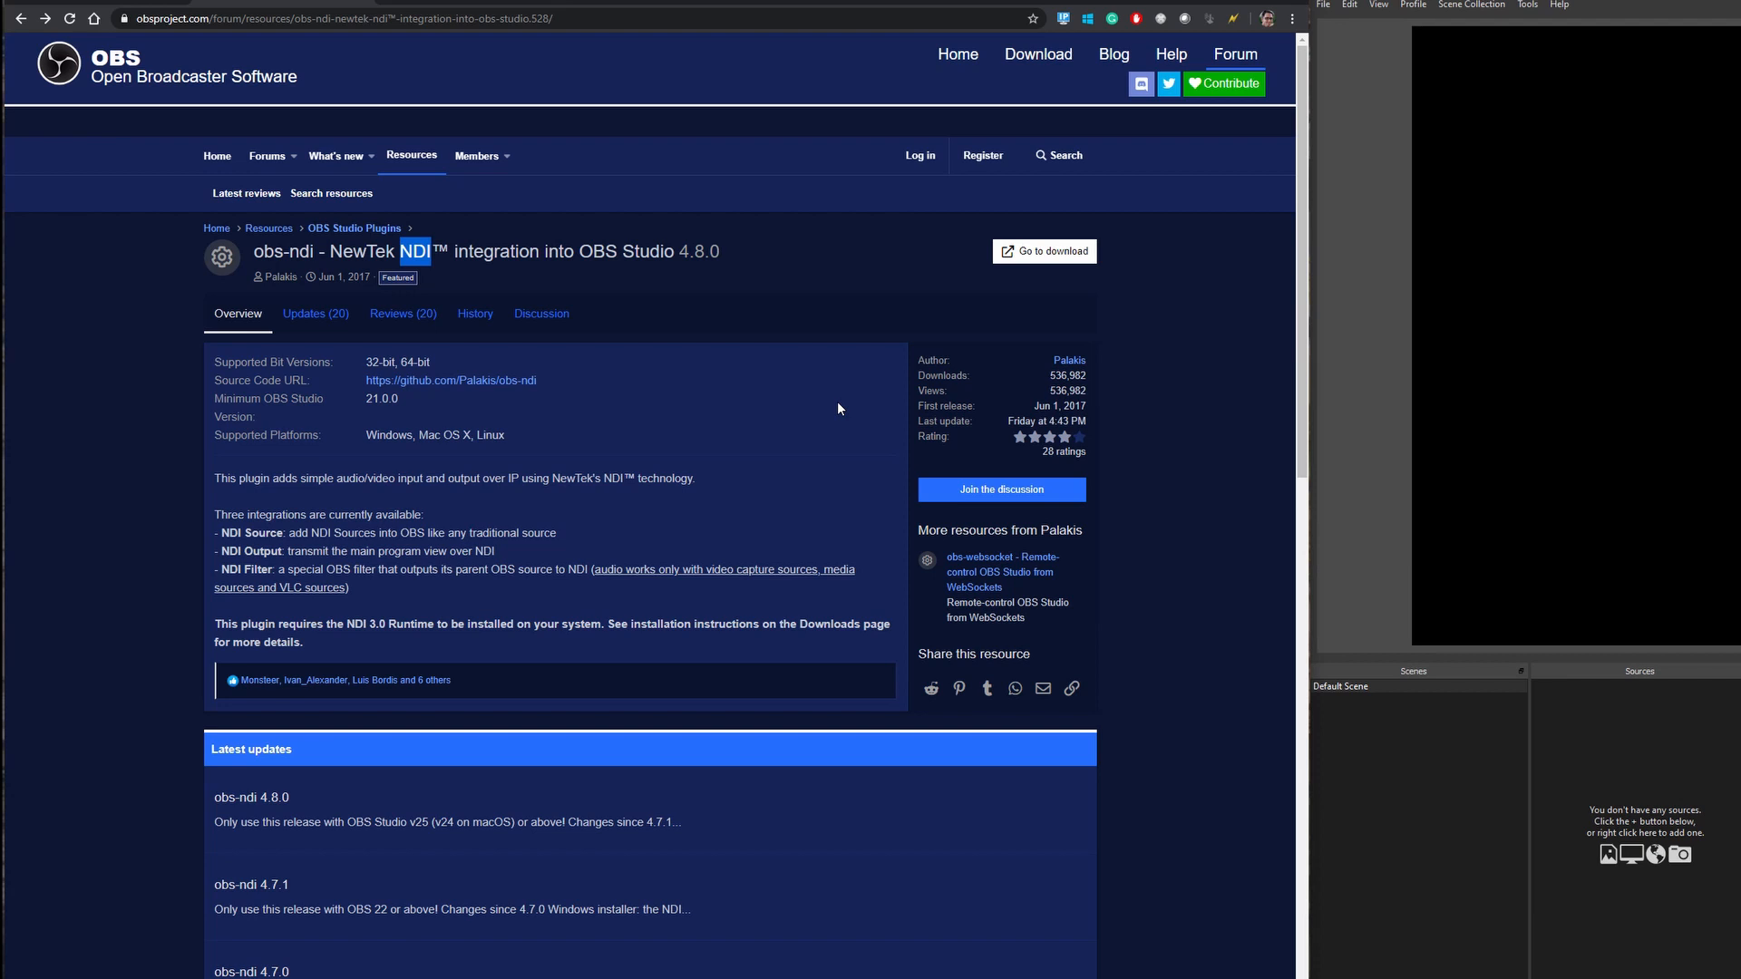
{"action": "mouse_move", "coordinate": [883, 441]}
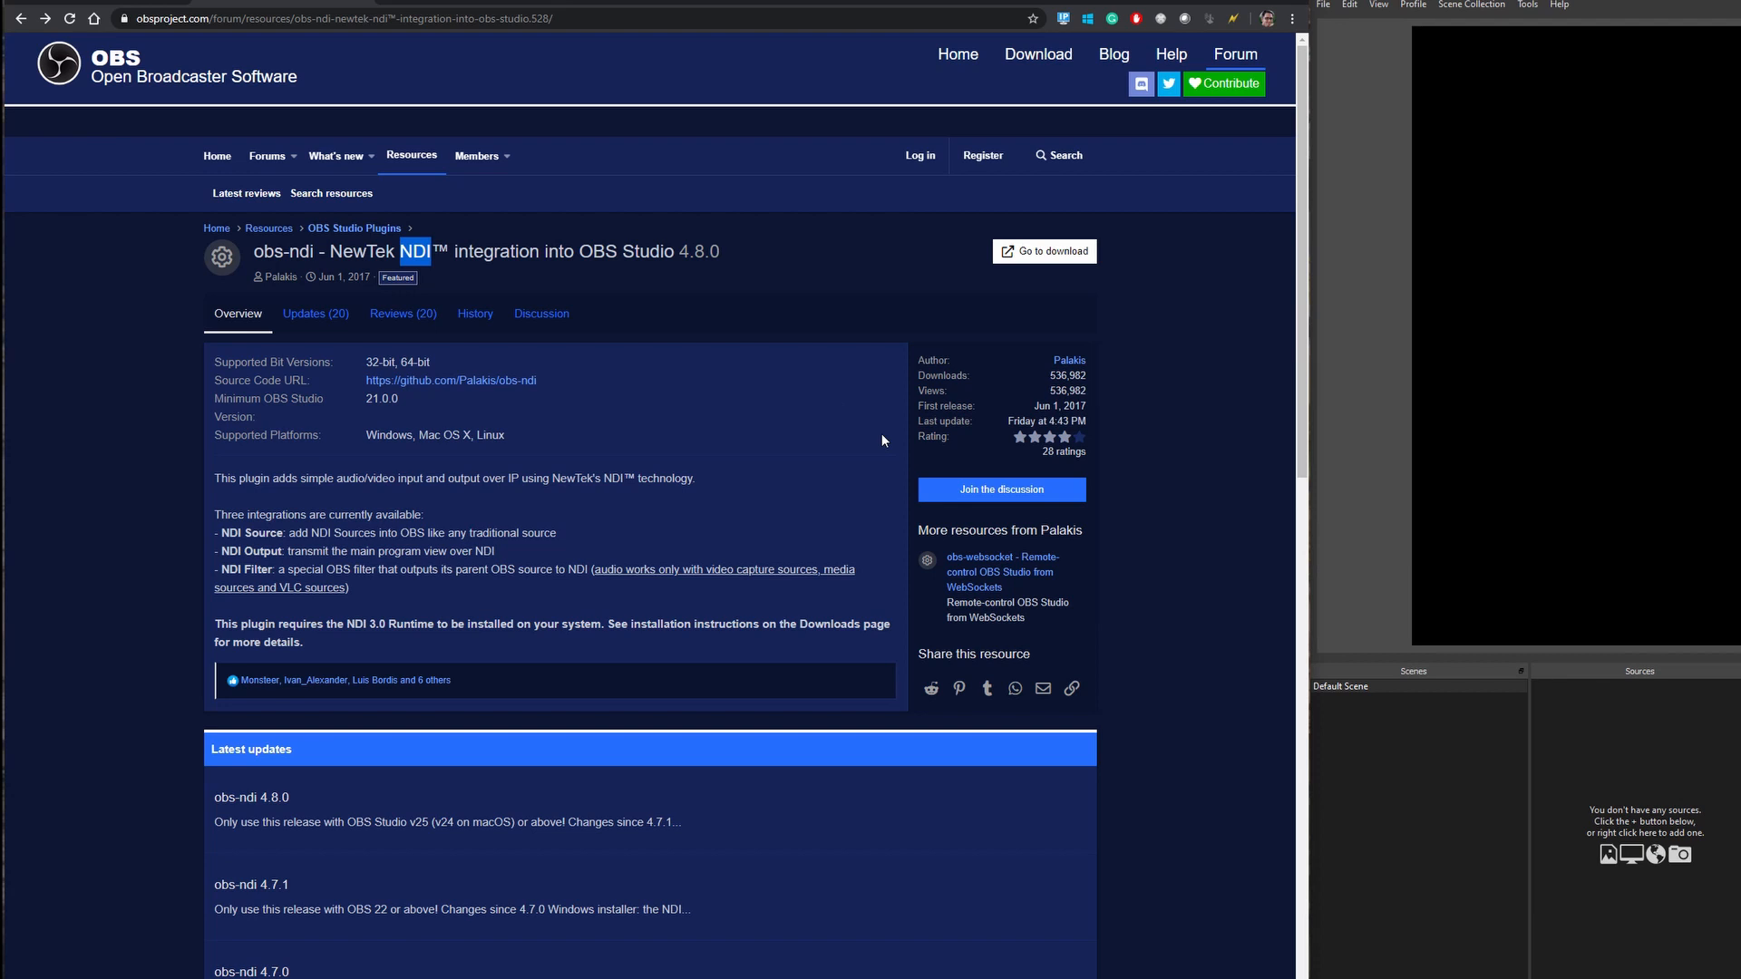
{"action": "mouse_move", "coordinate": [789, 511]}
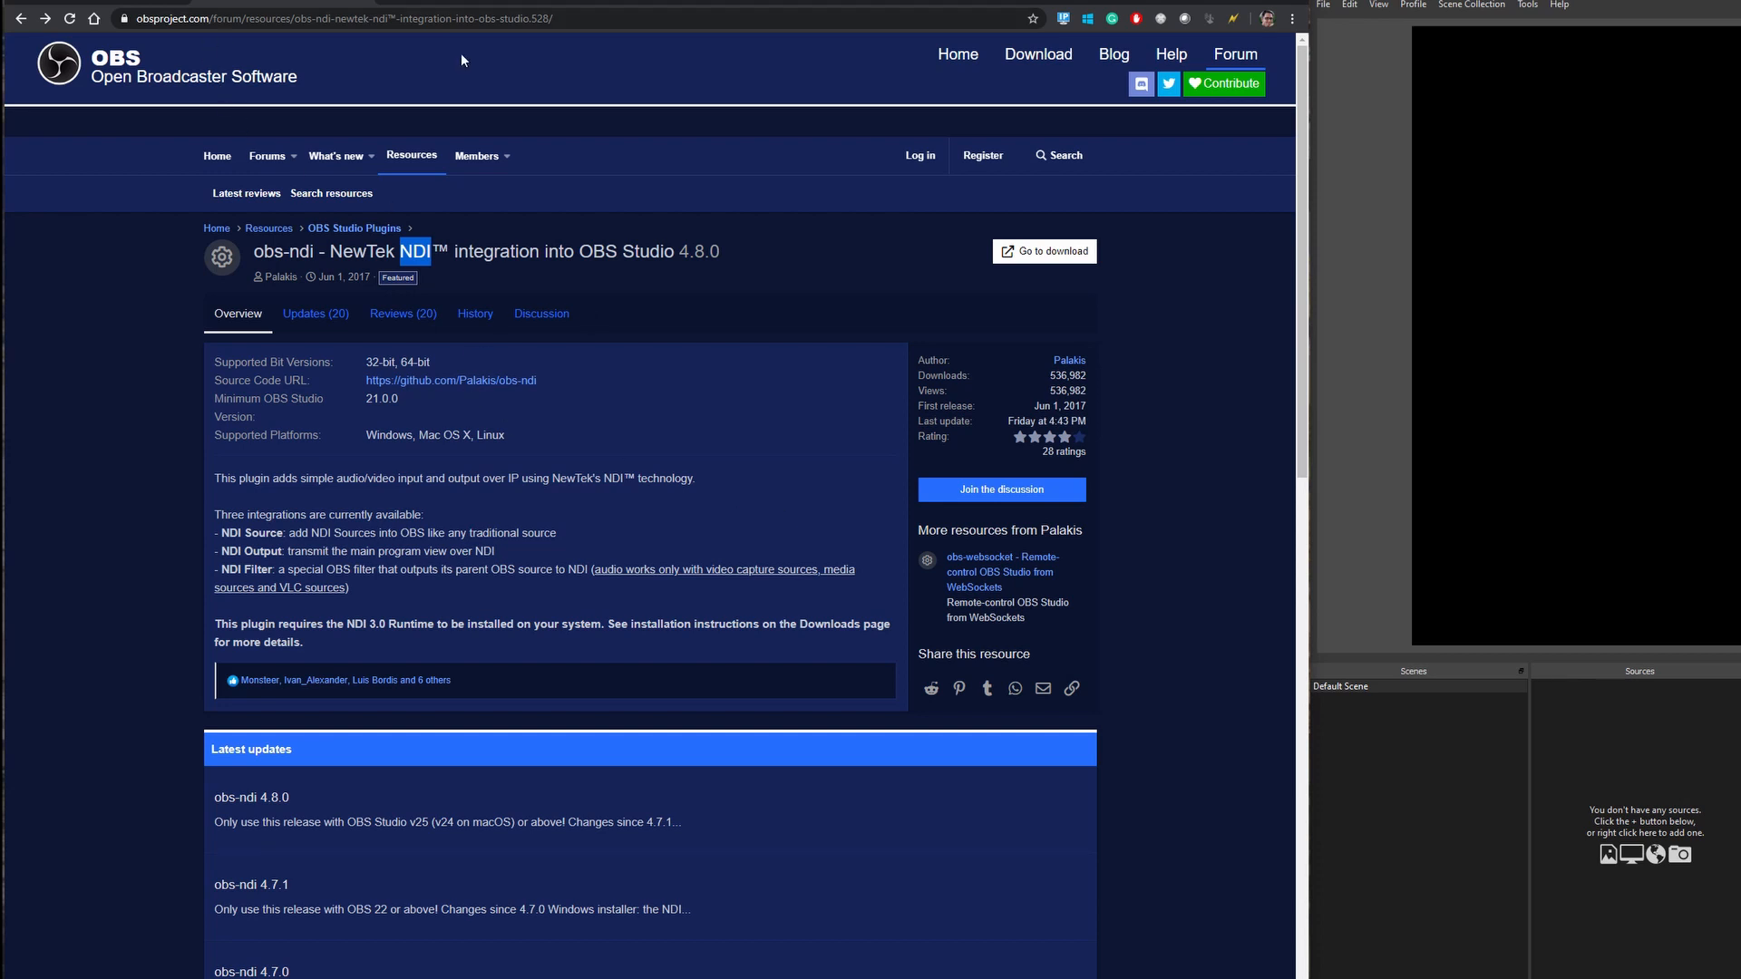
{"action": "mouse_move", "coordinate": [793, 356]}
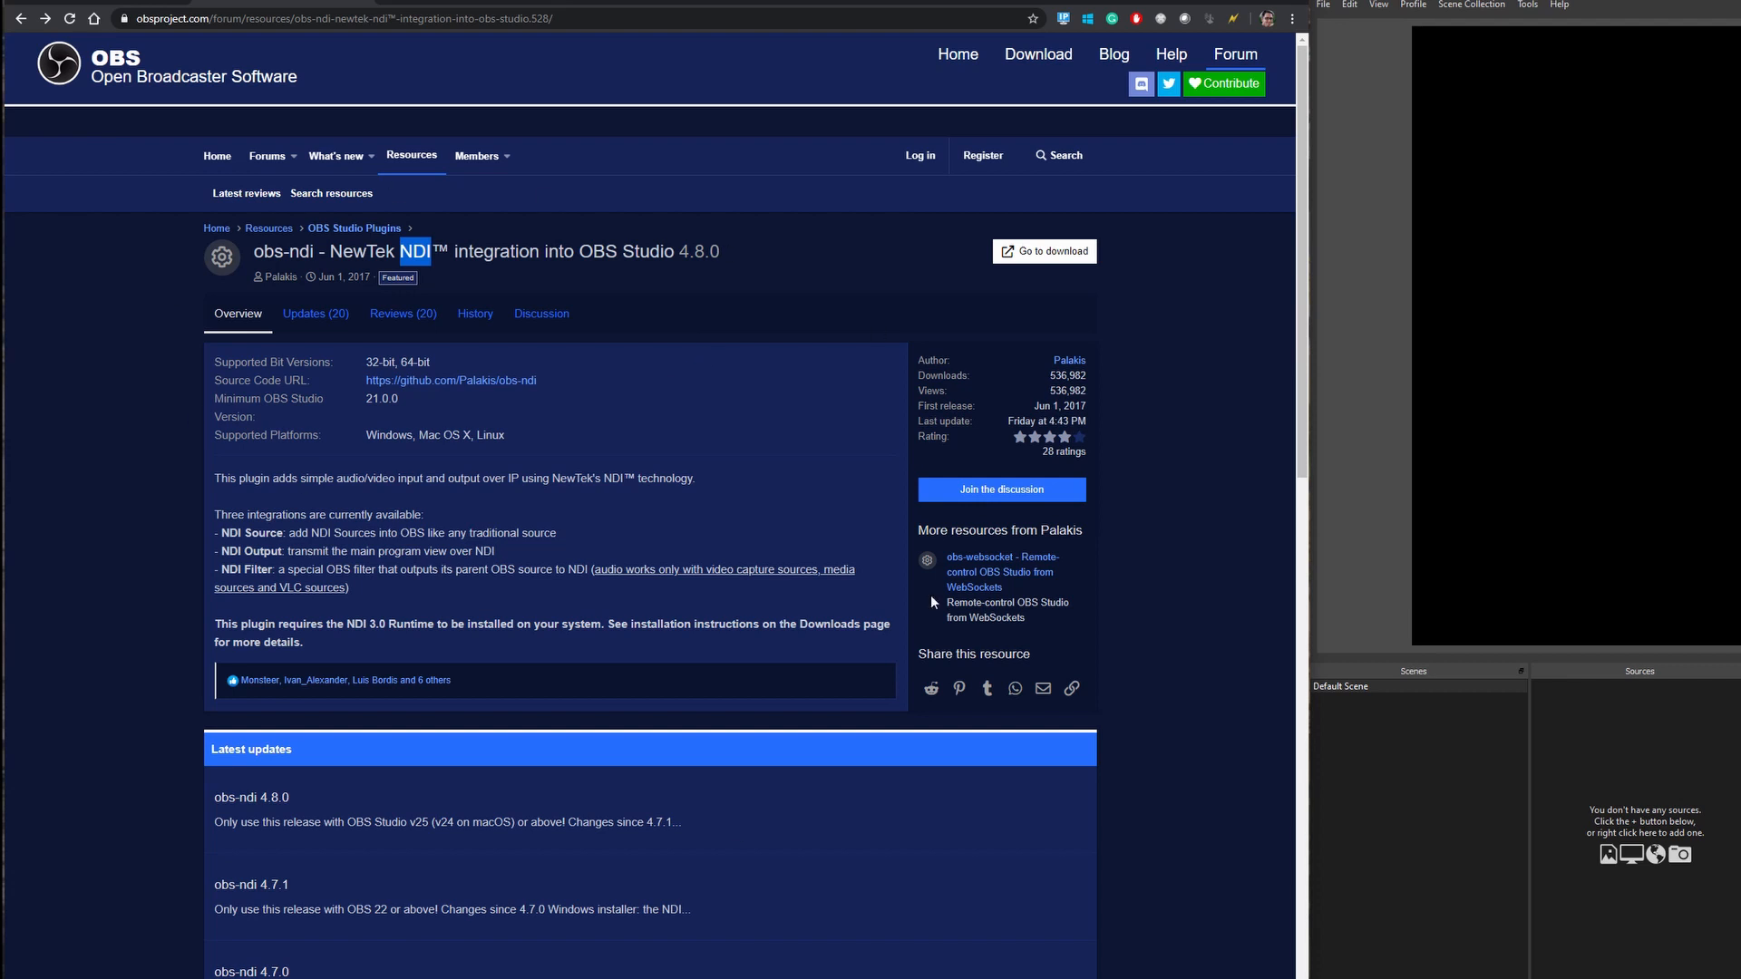
{"action": "scroll", "scroll_direction": "down", "scroll_amount": 3}
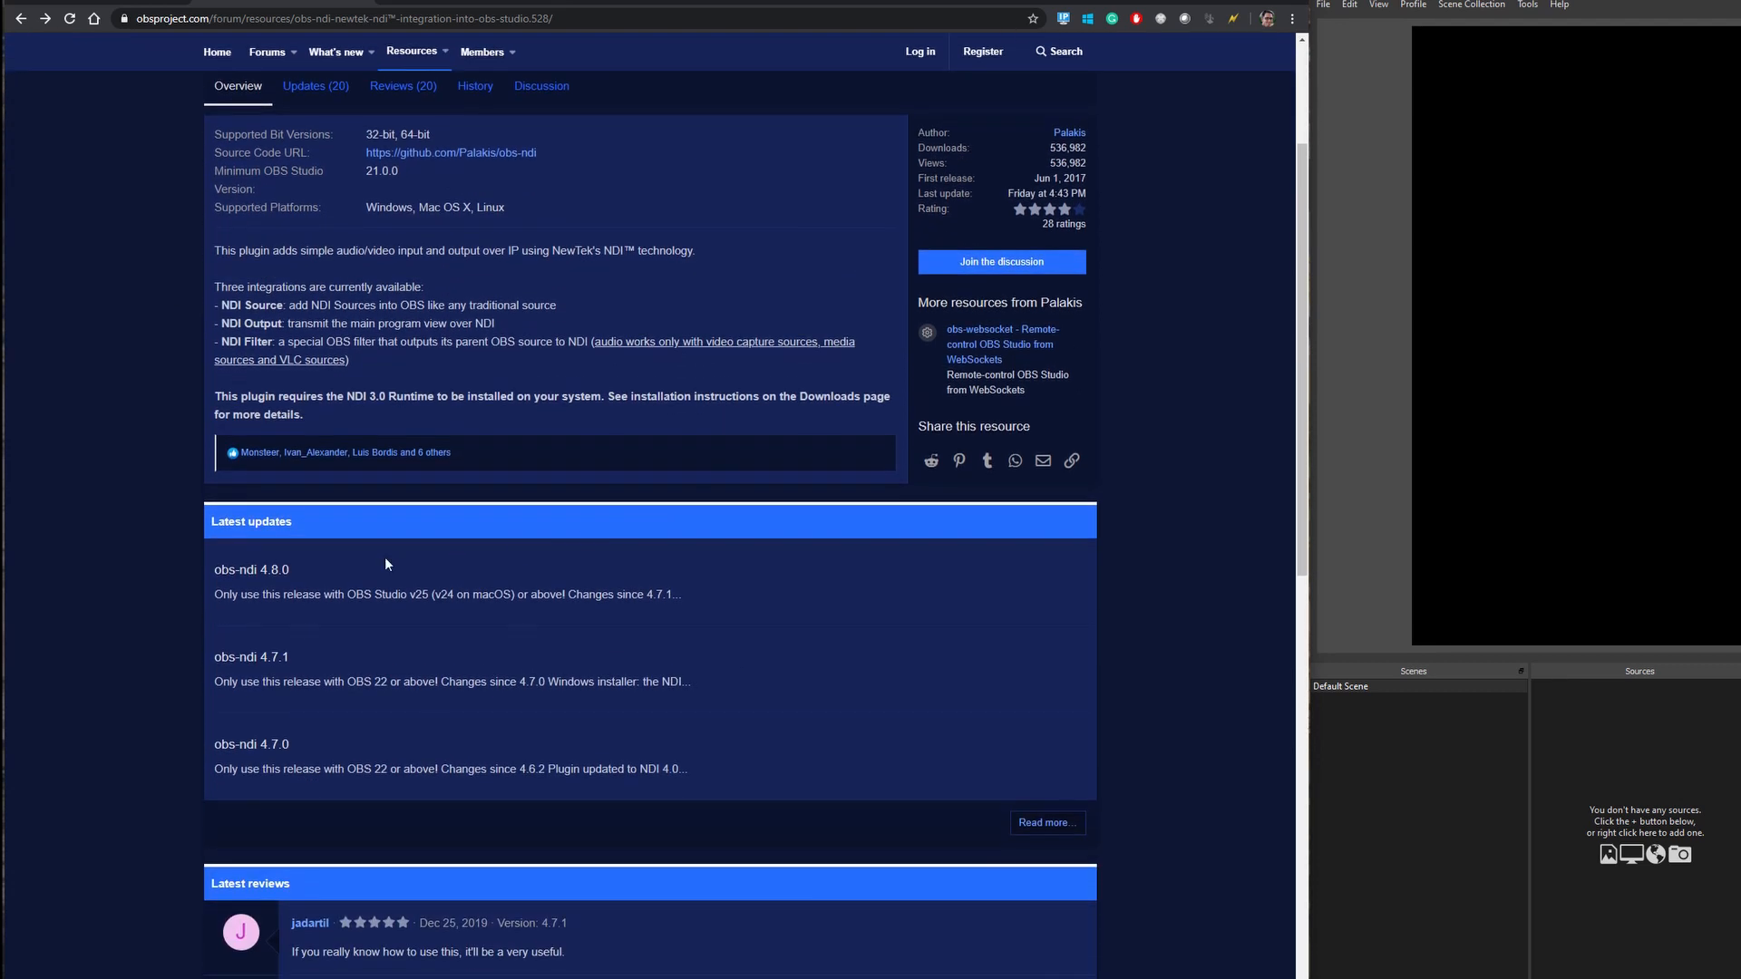
{"action": "left_click", "coordinate": [250, 568]}
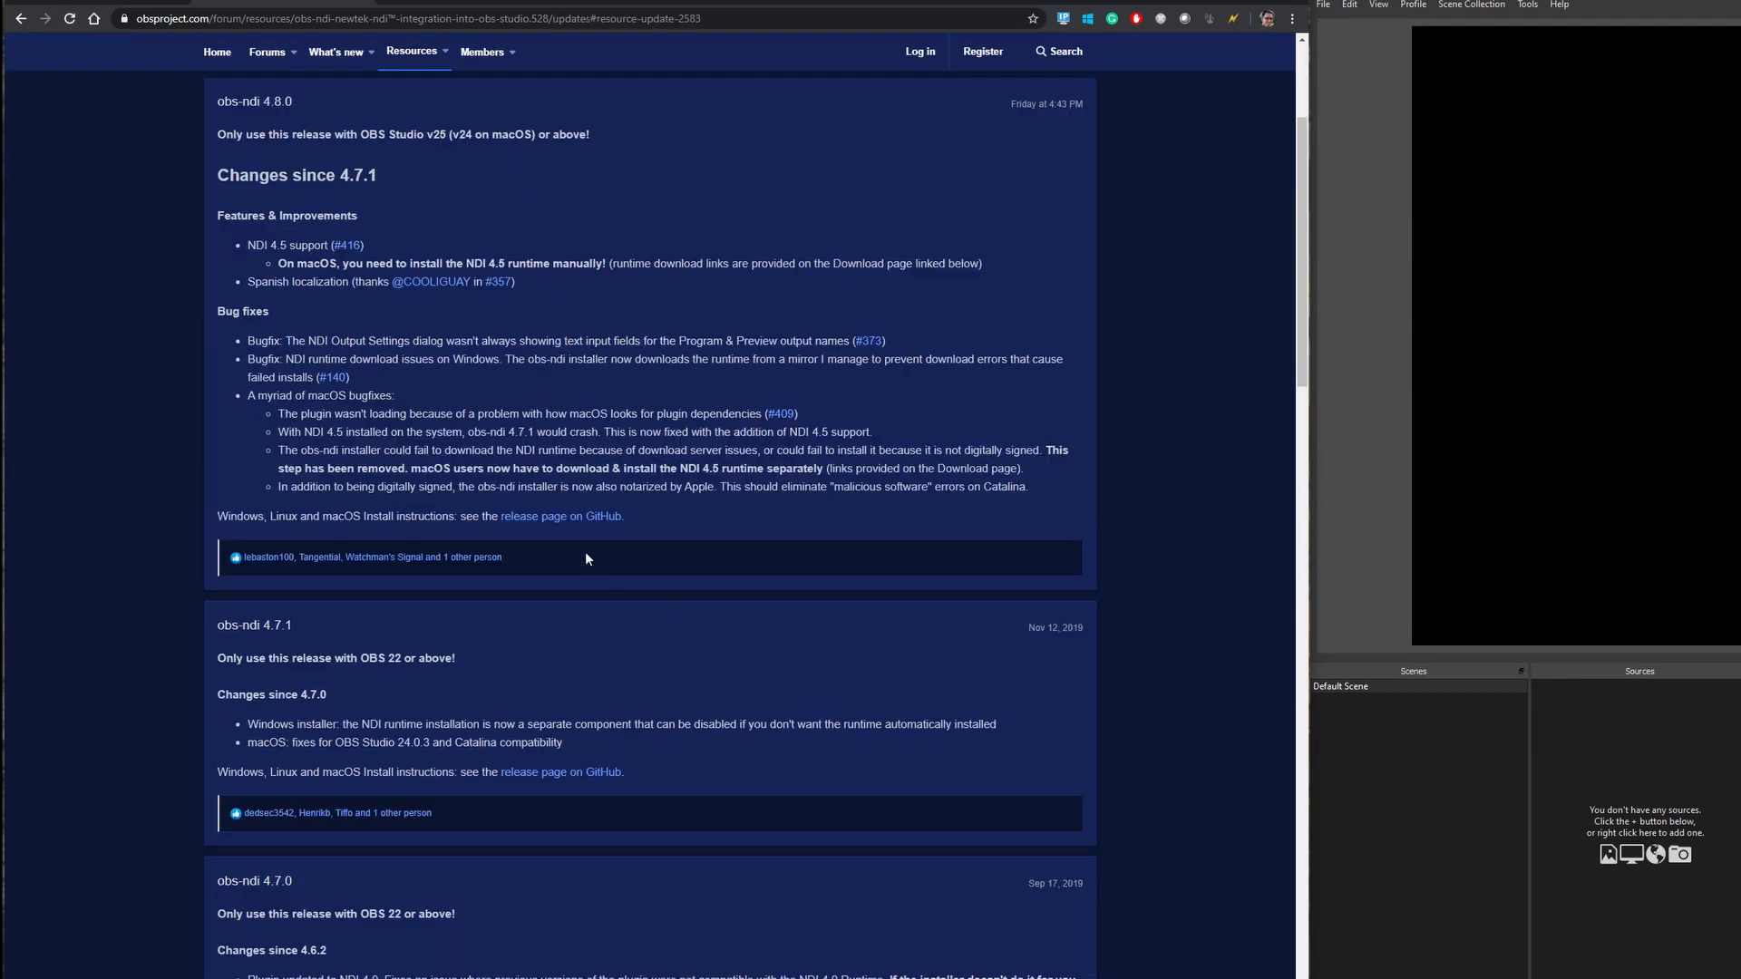
Reach the obs-ndi 4.8.0 GitHub release page and review its install instructions and Windows installer asset
{"action": "left_click", "coordinate": [560, 515]}
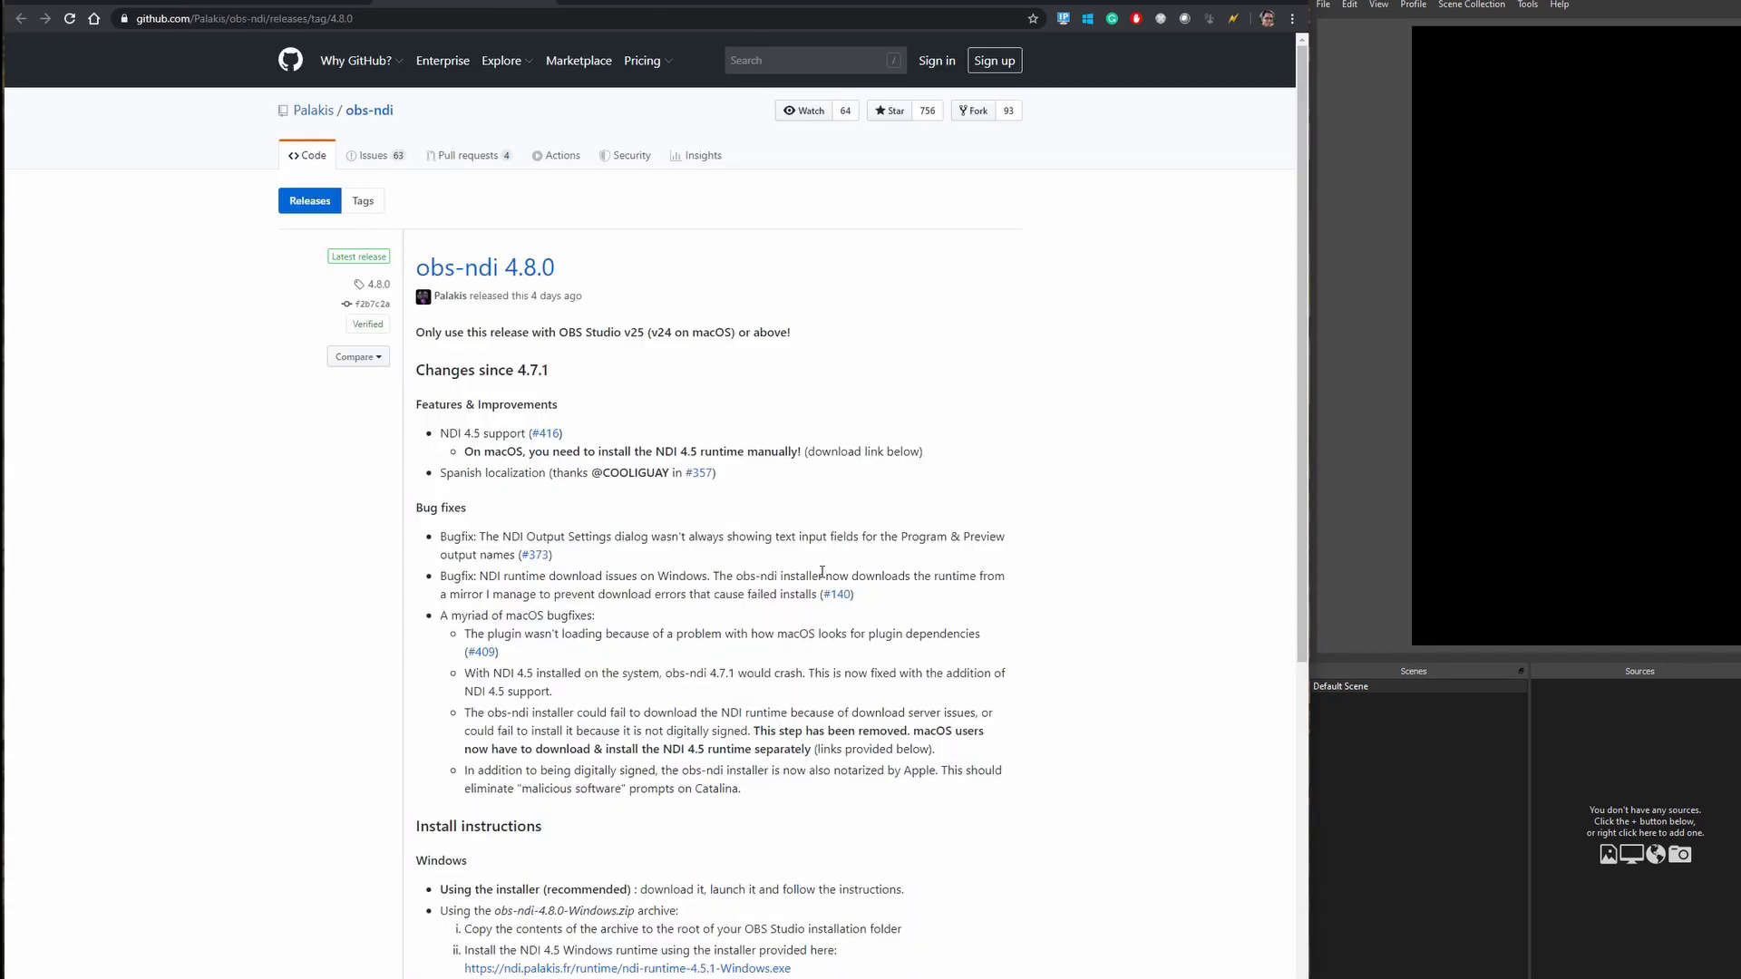
{"action": "scroll", "scroll_direction": "down", "scroll_amount": 3}
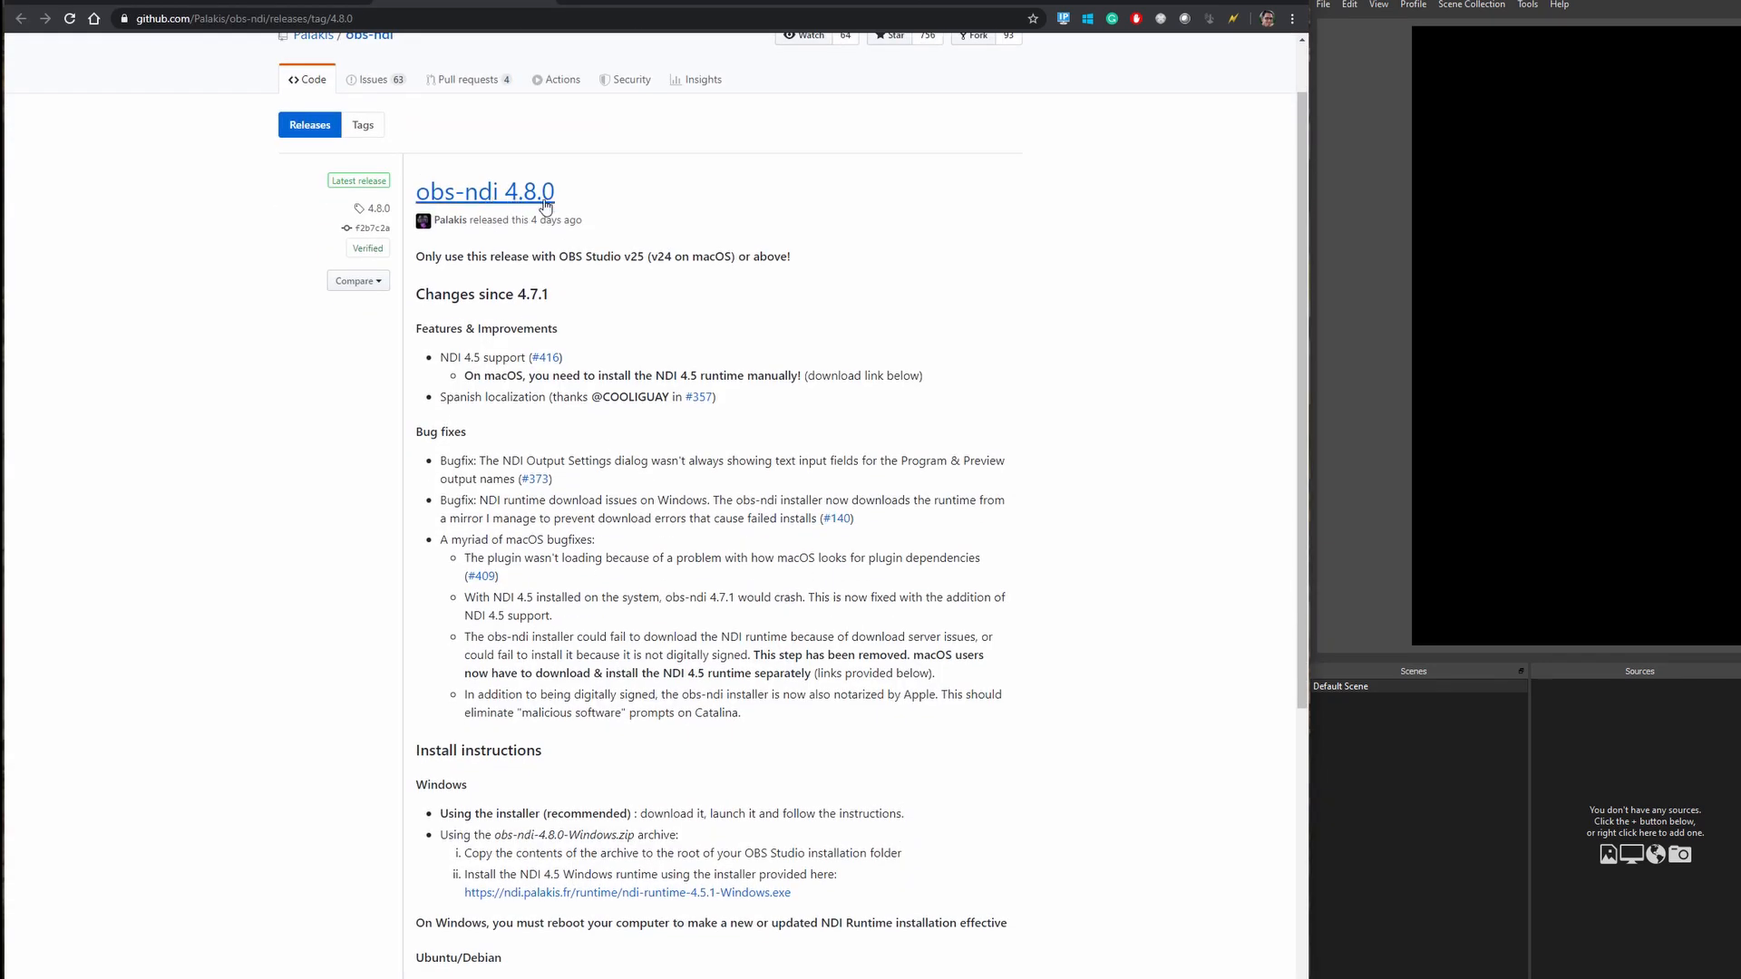
{"action": "mouse_move", "coordinate": [616, 236]}
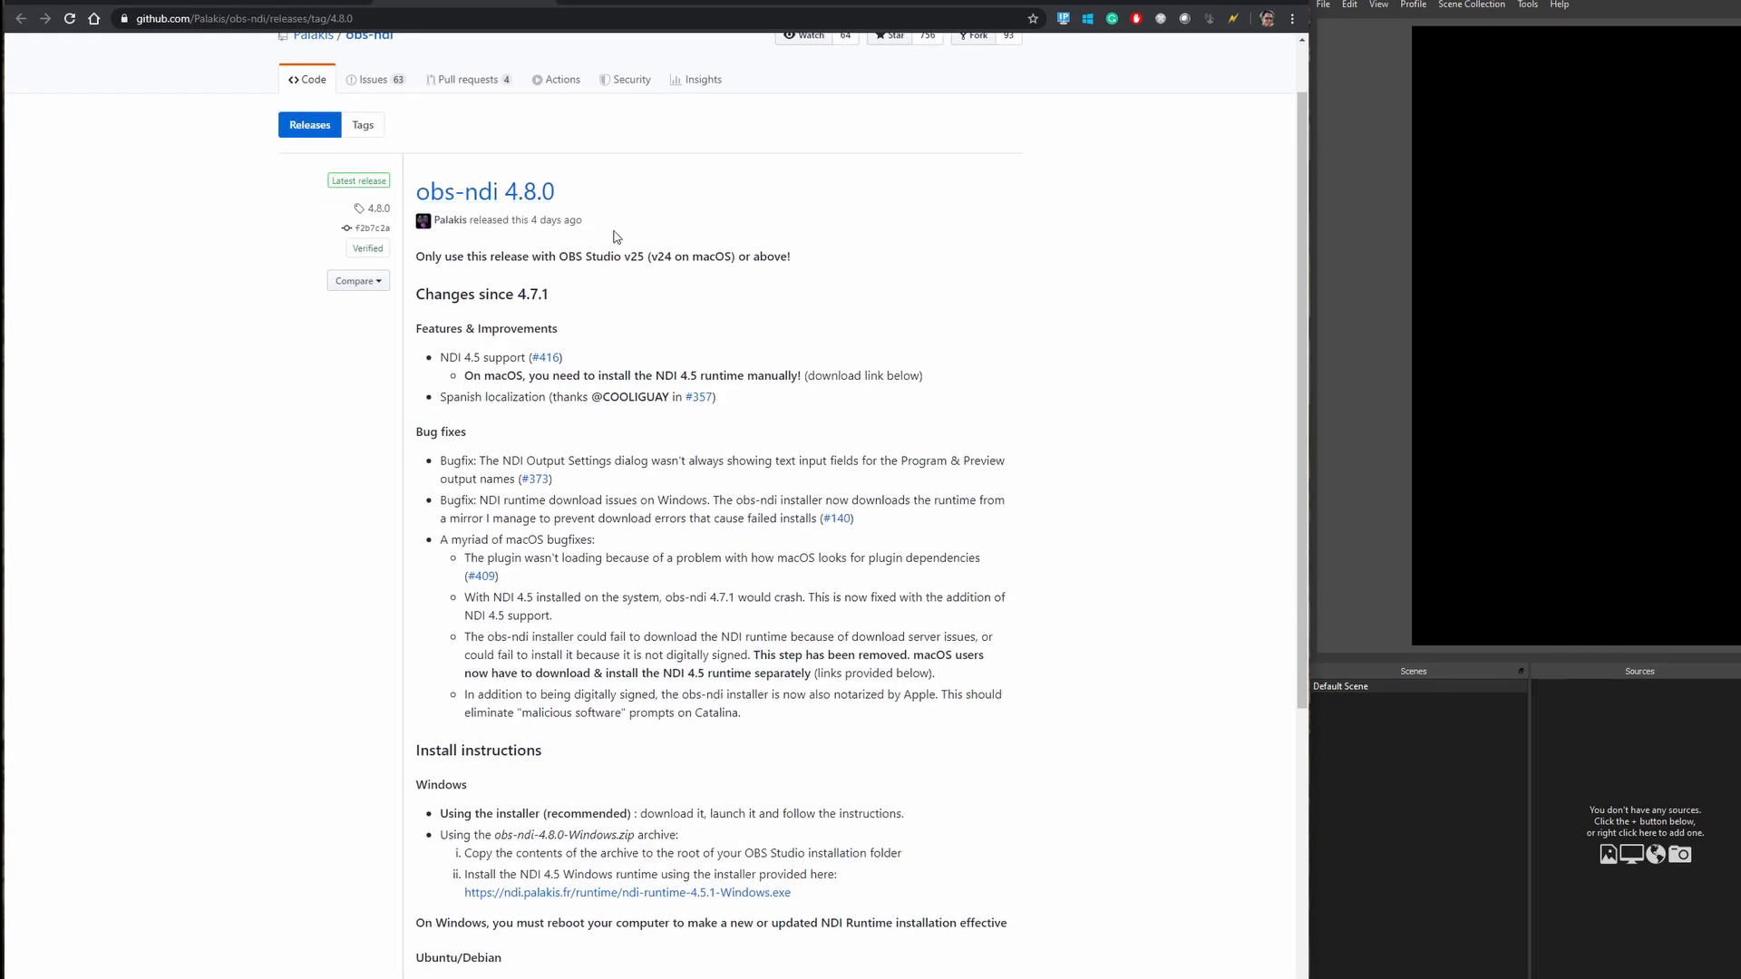
{"action": "scroll", "scroll_direction": "down", "scroll_amount": 3}
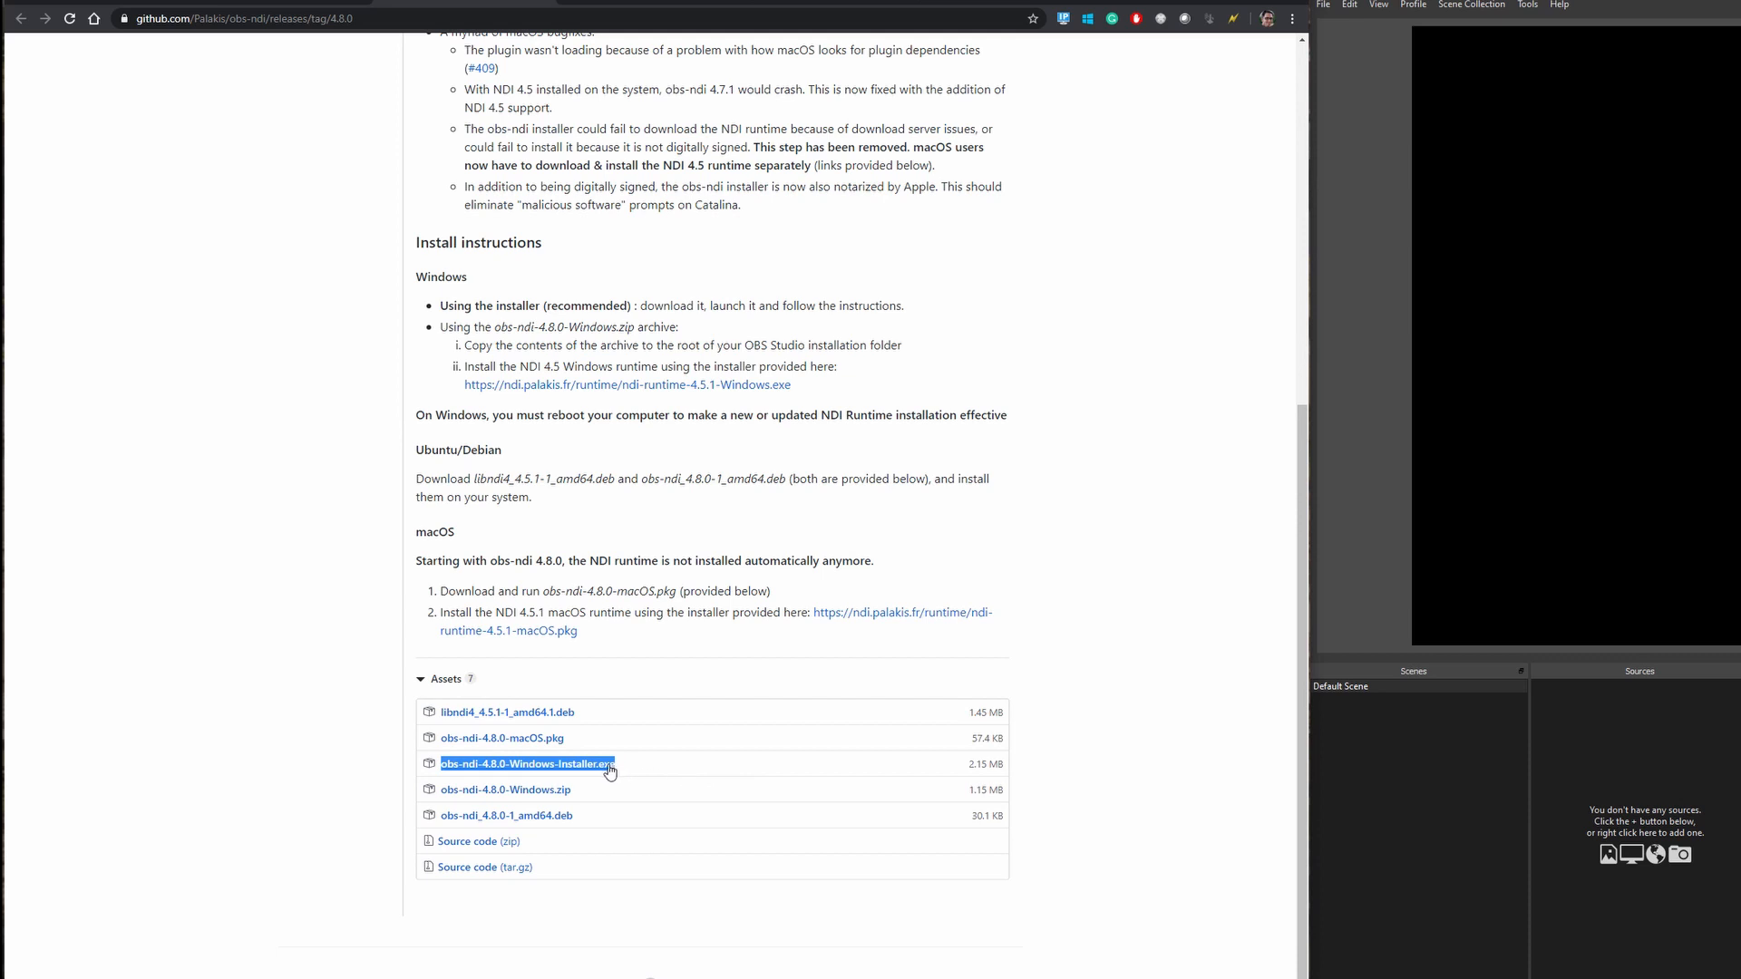
{"action": "mouse_move", "coordinate": [642, 775]}
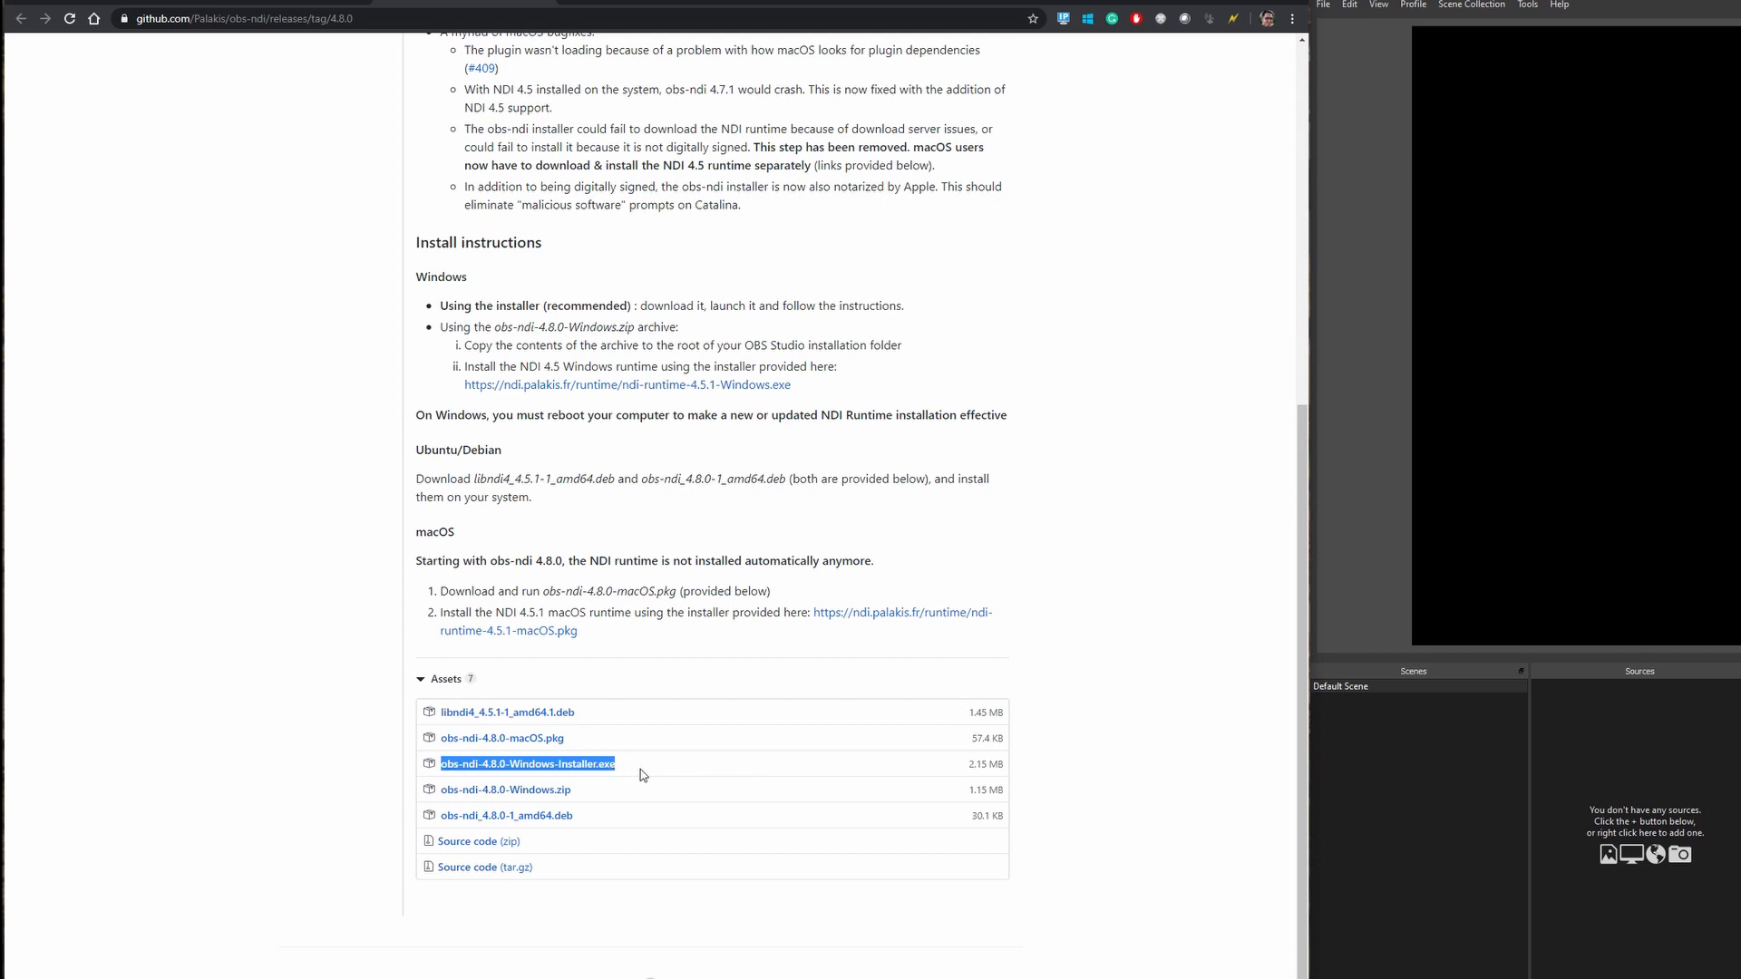
{"action": "mouse_move", "coordinate": [680, 772]}
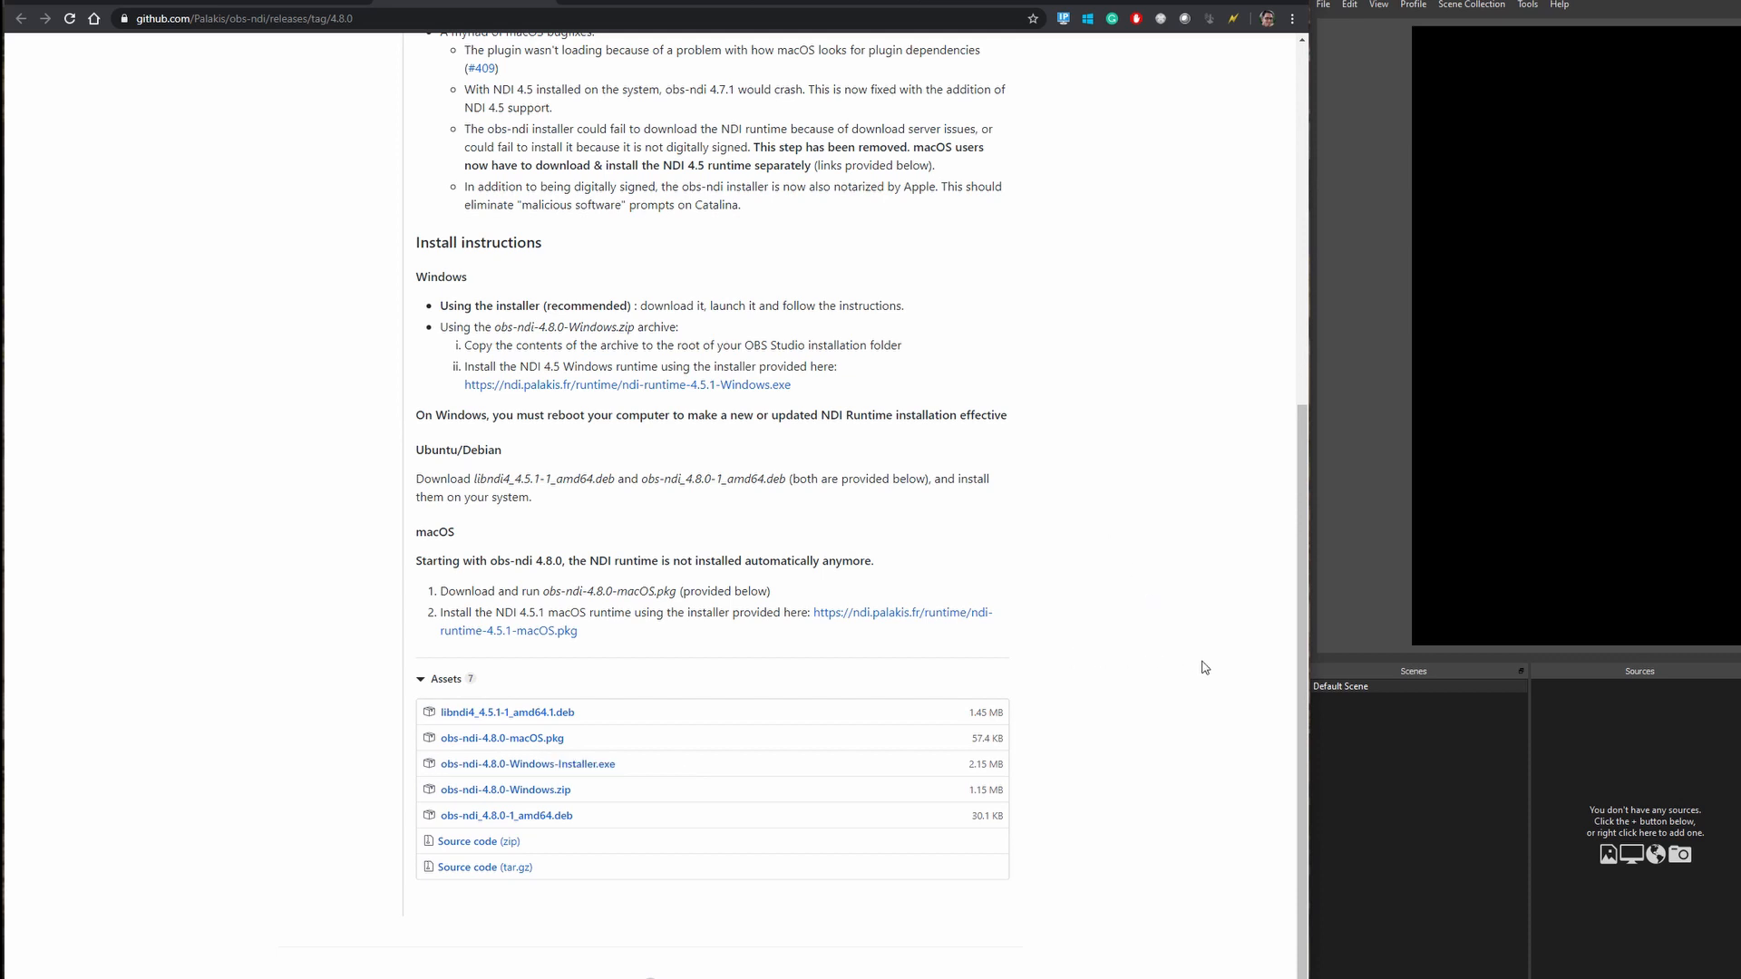
{"action": "scroll", "scroll_direction": "up", "scroll_amount": 3}
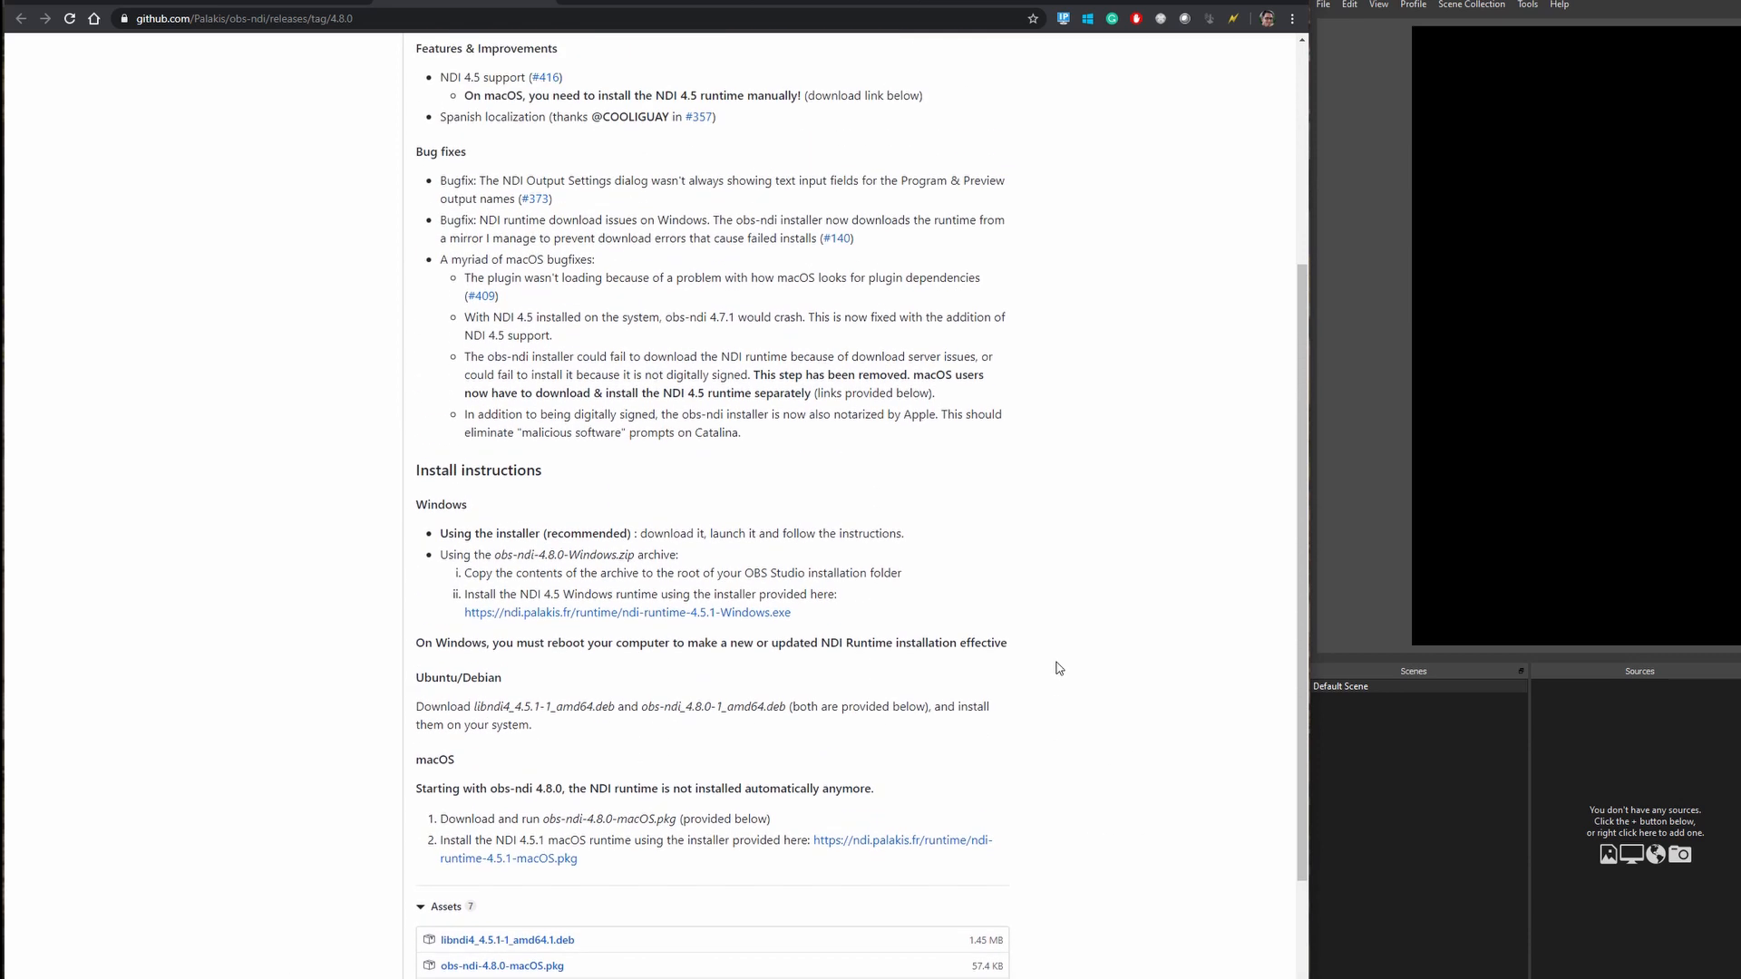
{"action": "mouse_move", "coordinate": [1058, 667]}
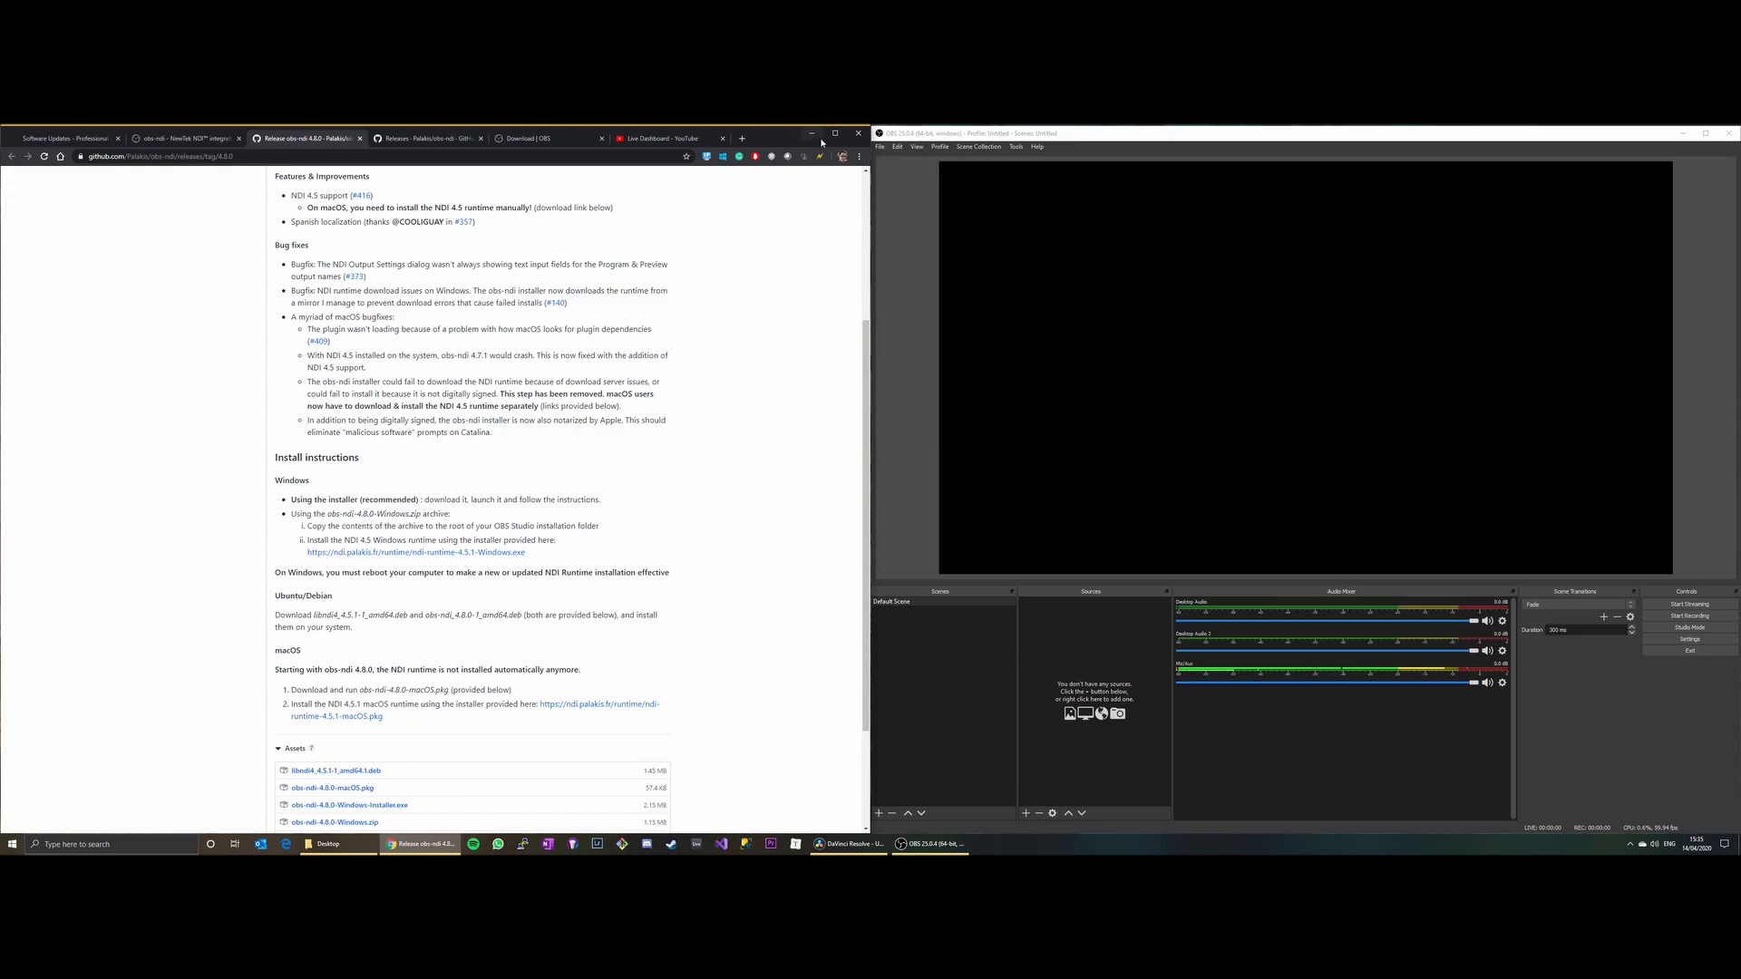
{"action": "mouse_move", "coordinate": [812, 134]}
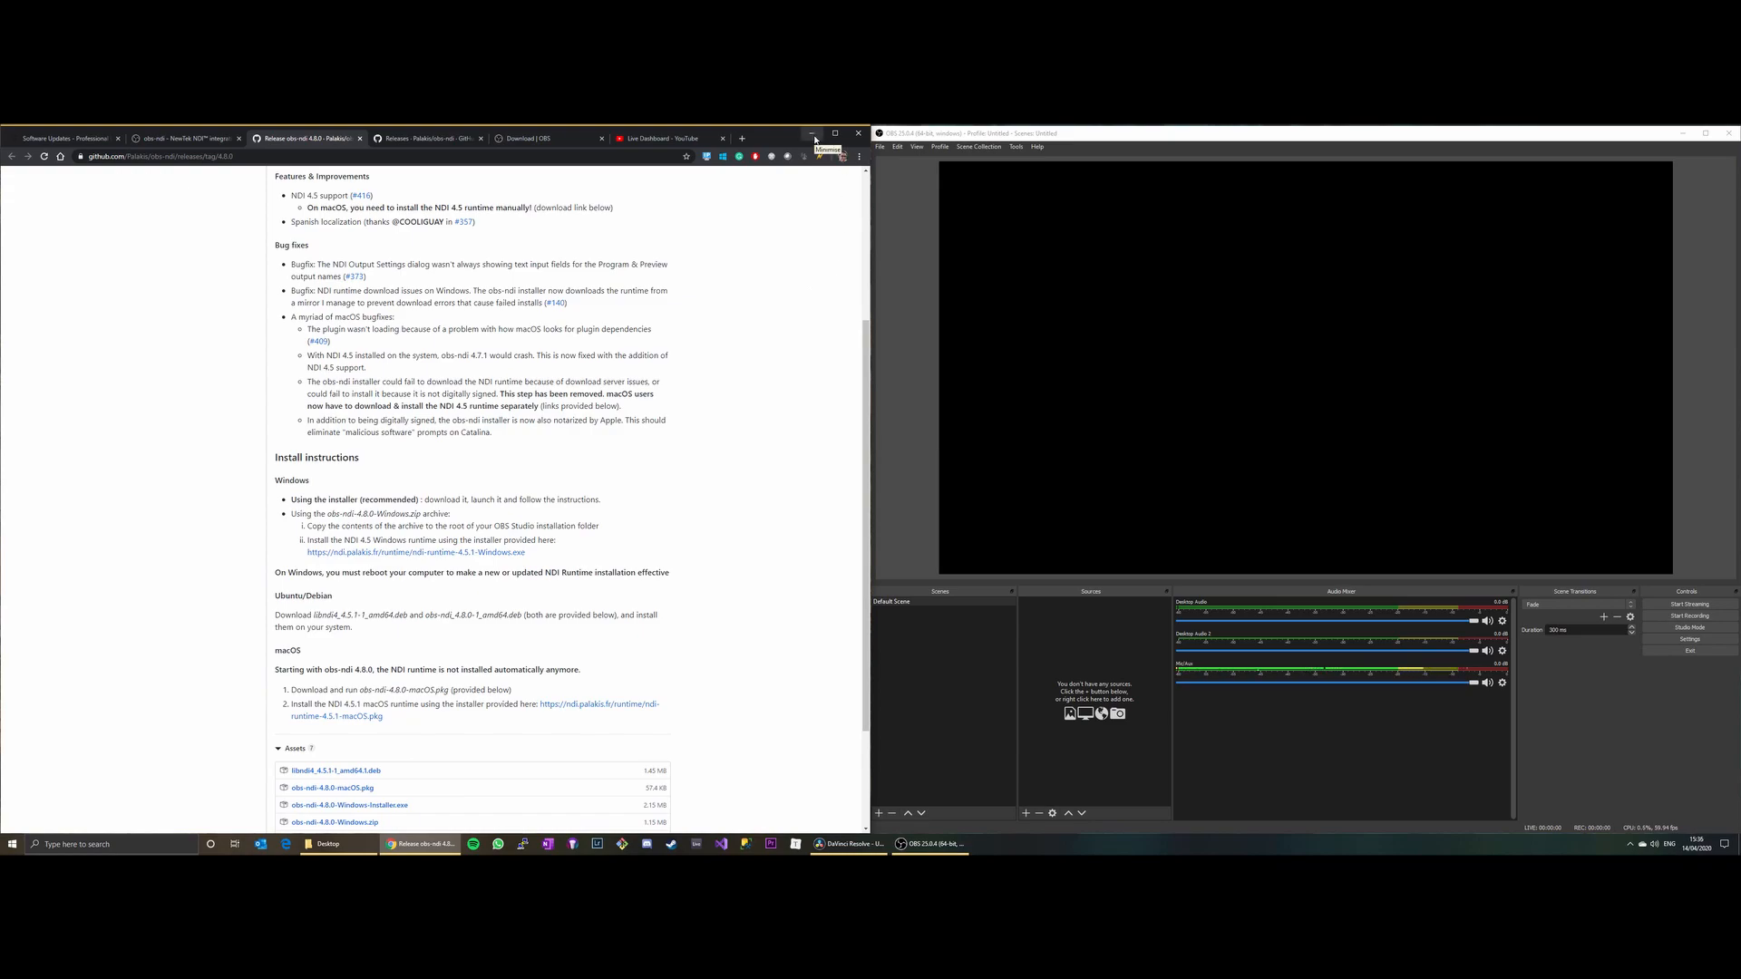
Hide the browser, launch ZCAM Stream Converter and approve its admin permission prompt
{"action": "left_click", "coordinate": [814, 133]}
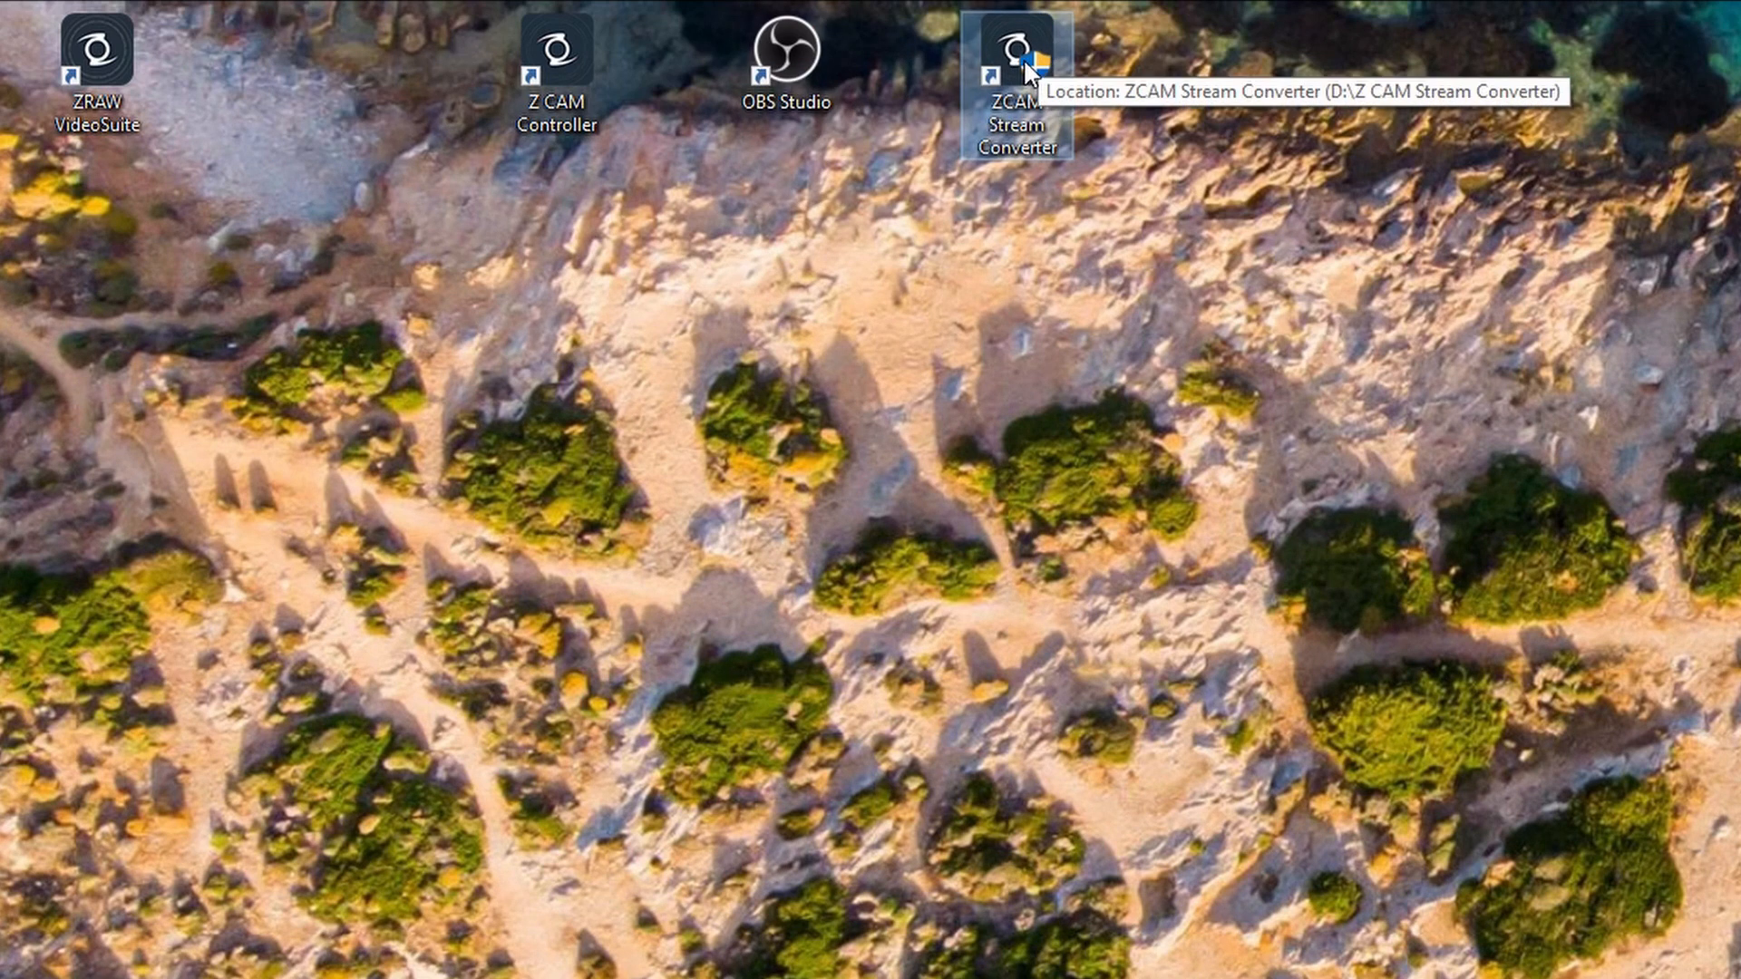
{"action": "double_click", "coordinate": [1012, 56]}
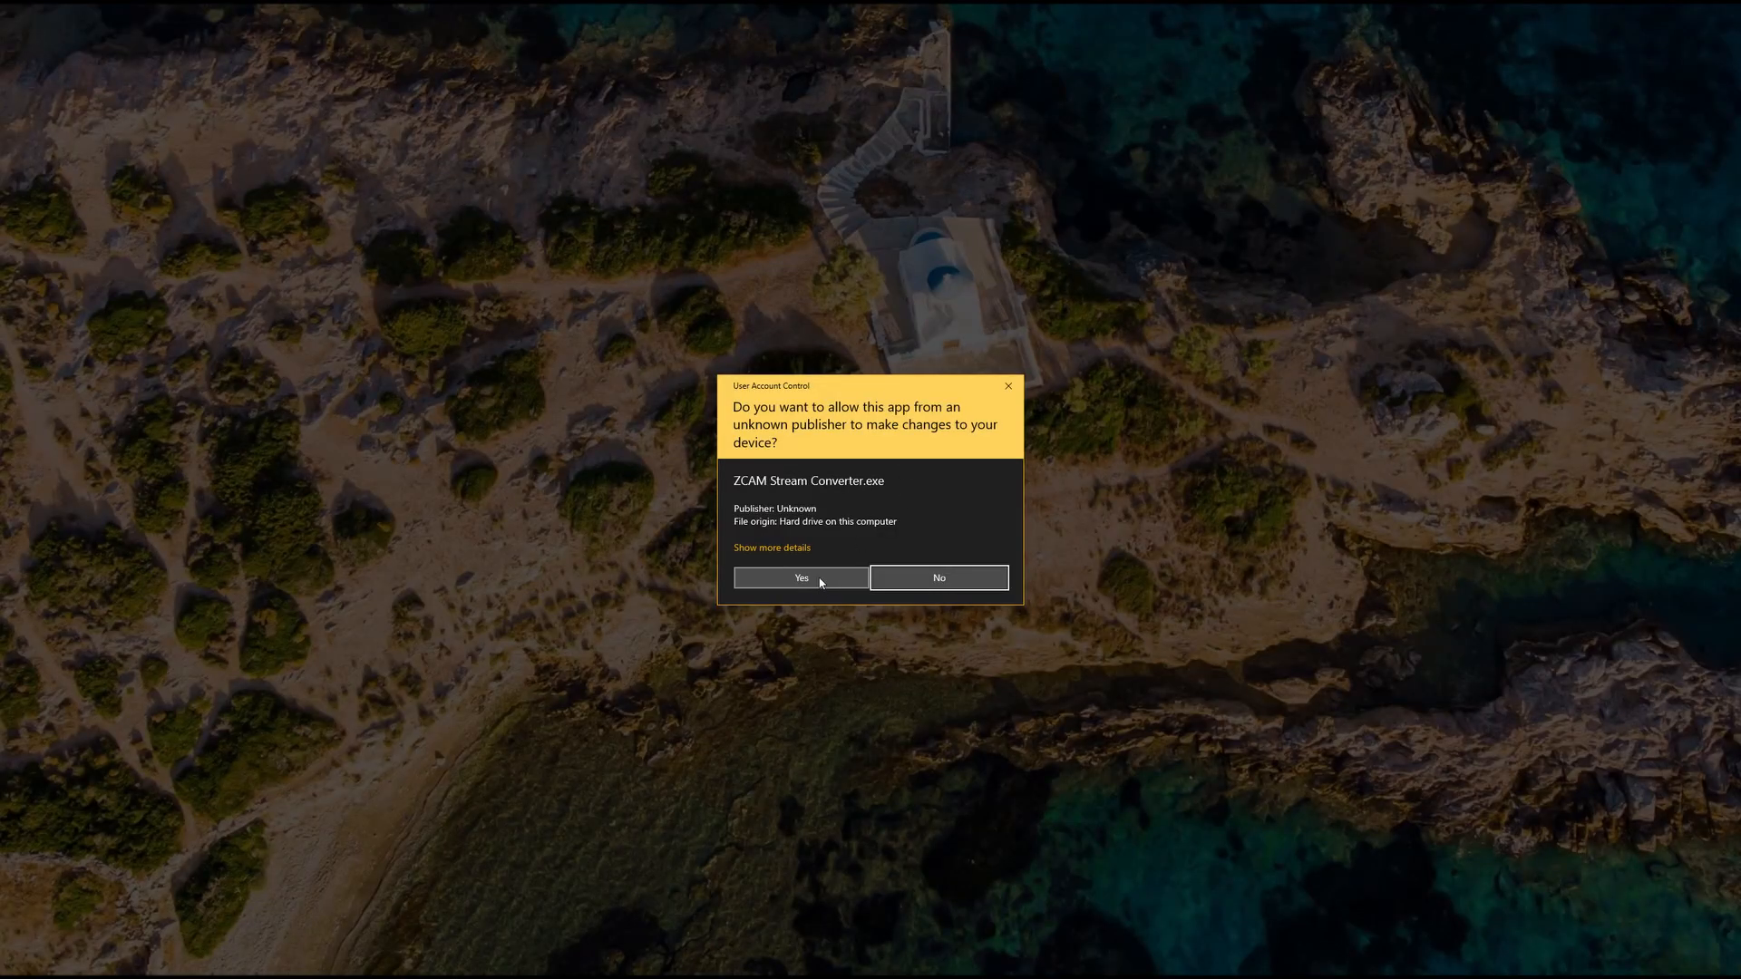
{"action": "left_click", "coordinate": [800, 577]}
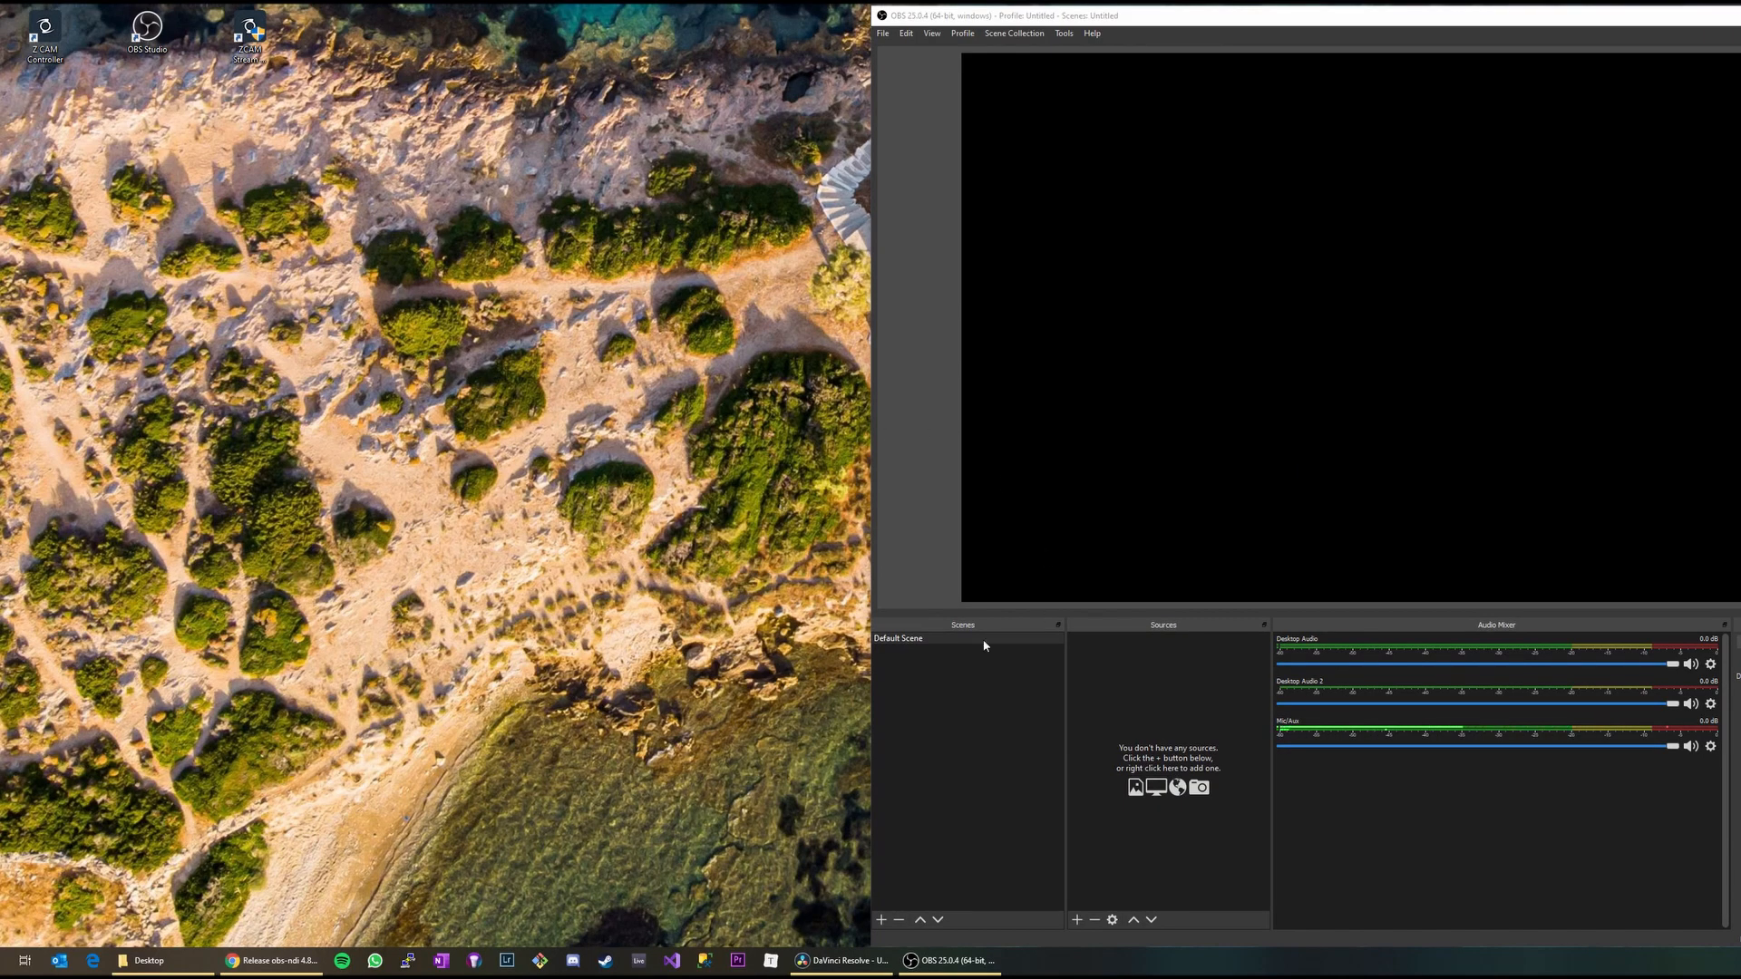
{"action": "mouse_move", "coordinate": [832, 479]}
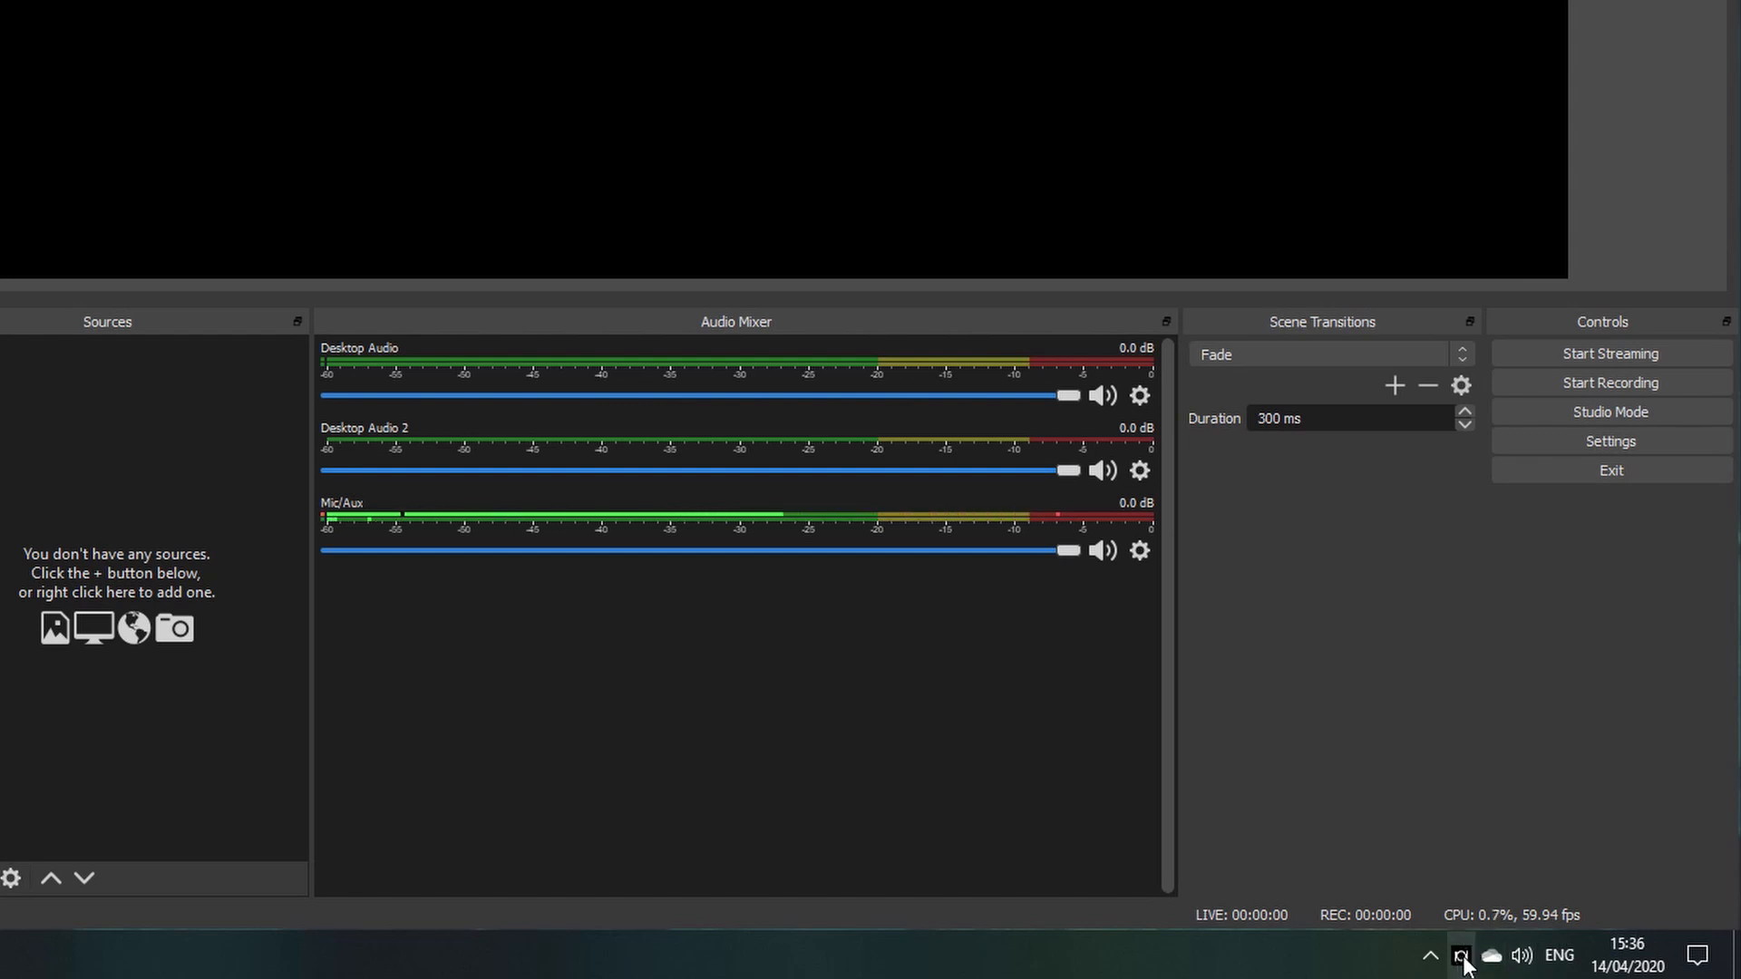
{"action": "left_click", "coordinate": [1460, 956]}
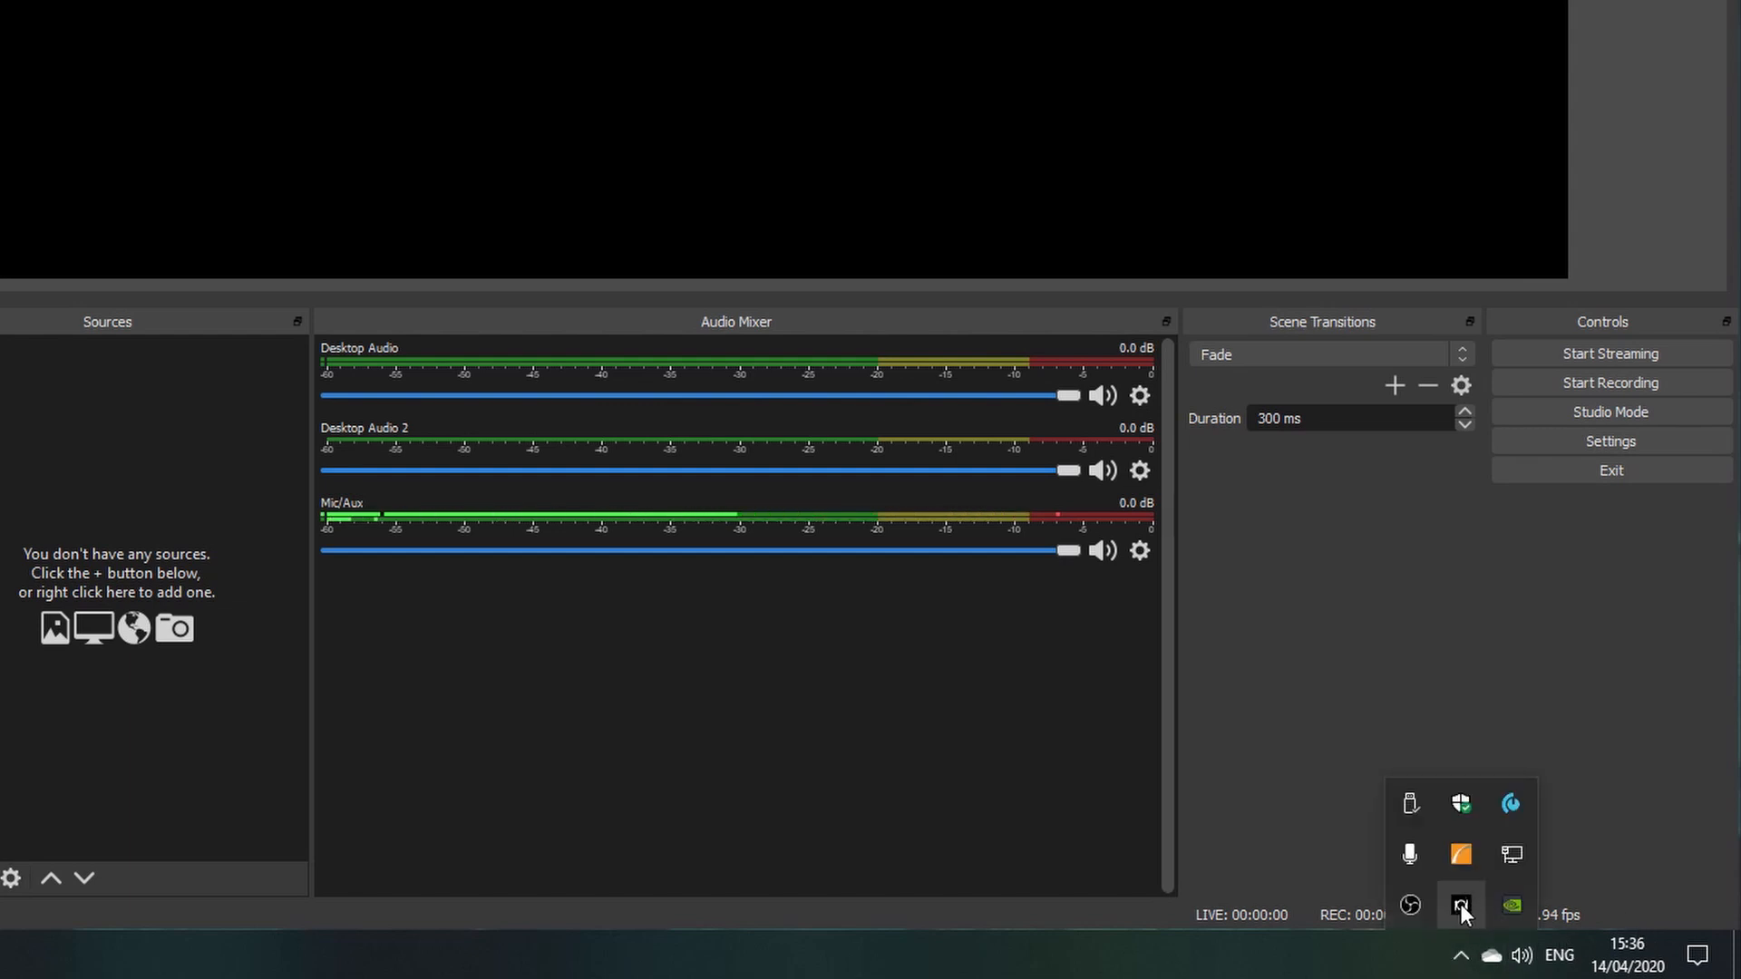
Show the ZCAM Stream Converter v0.46 window listing the camera at 192.168.178.113
{"action": "left_click", "coordinate": [1460, 903]}
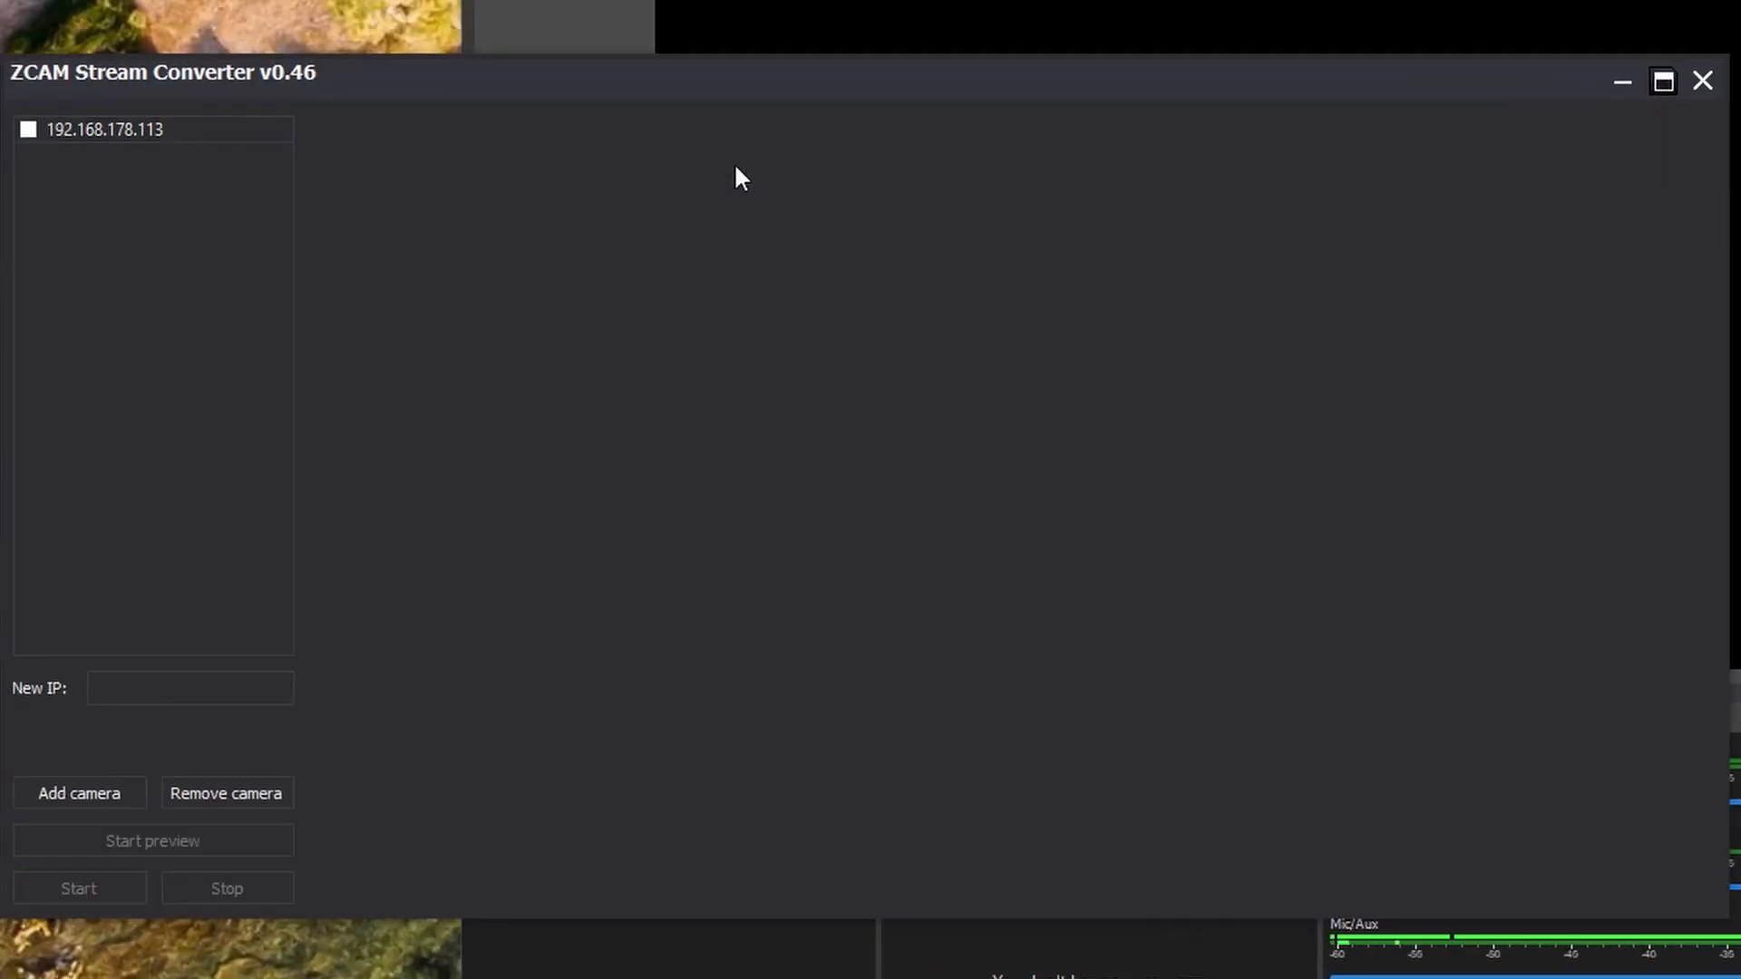
{"action": "mouse_move", "coordinate": [606, 350]}
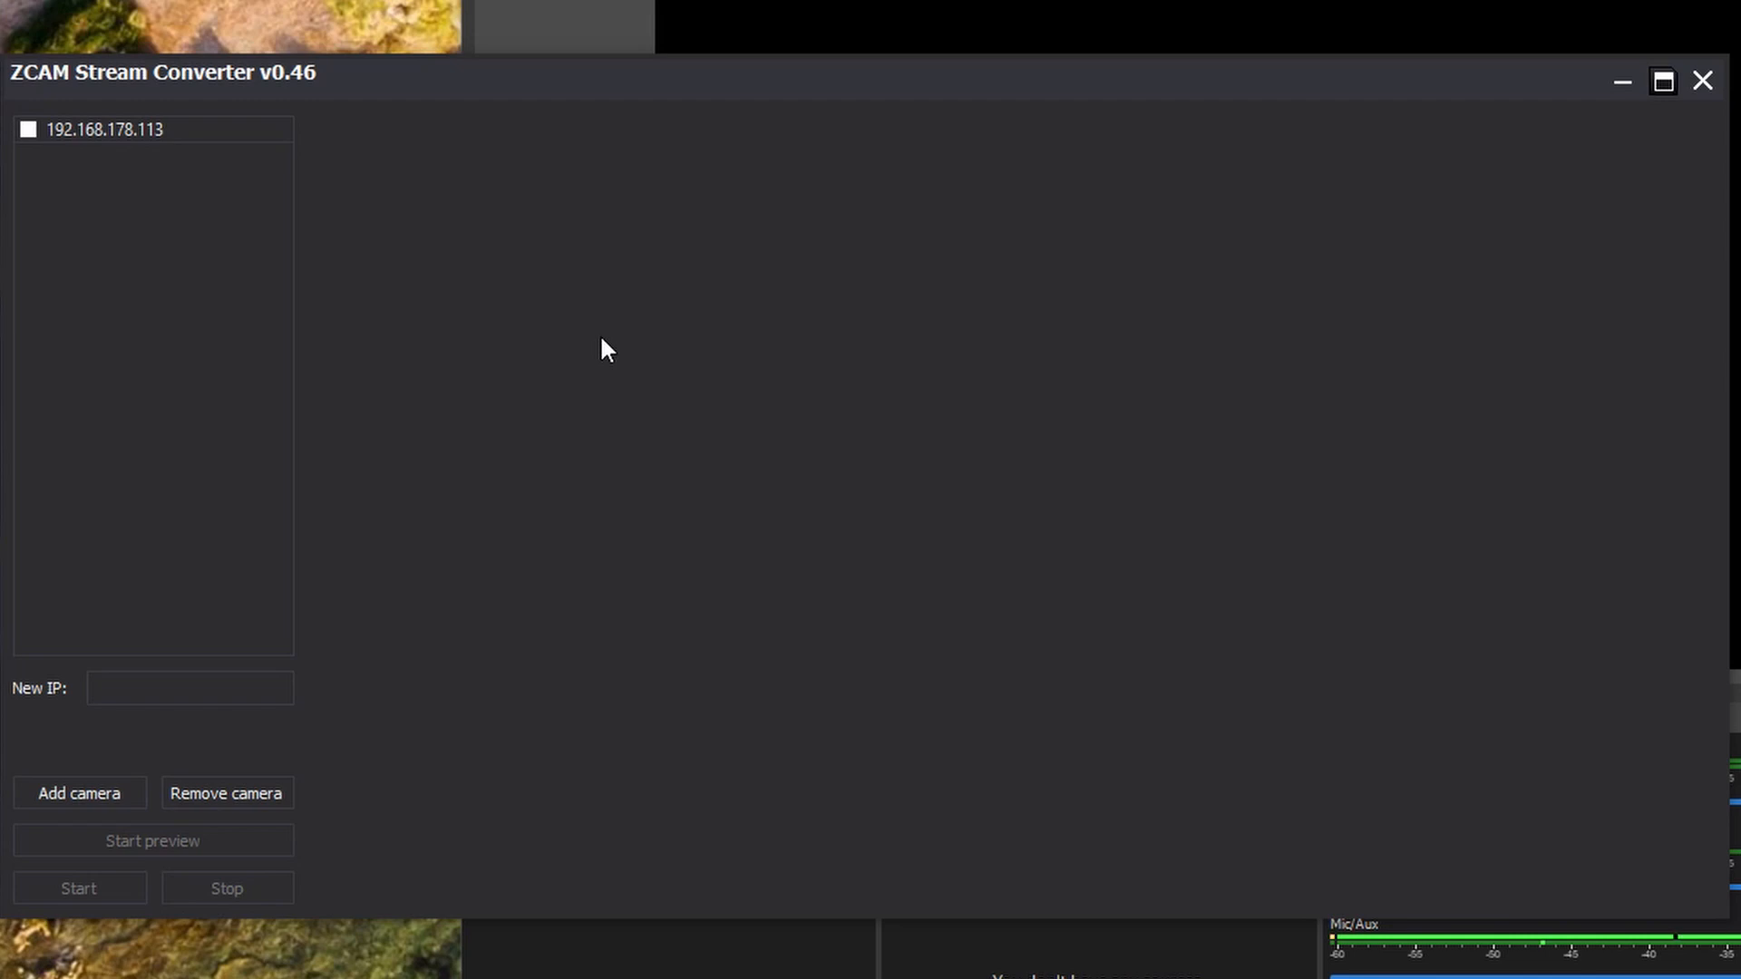
{"action": "mouse_move", "coordinate": [266, 109]}
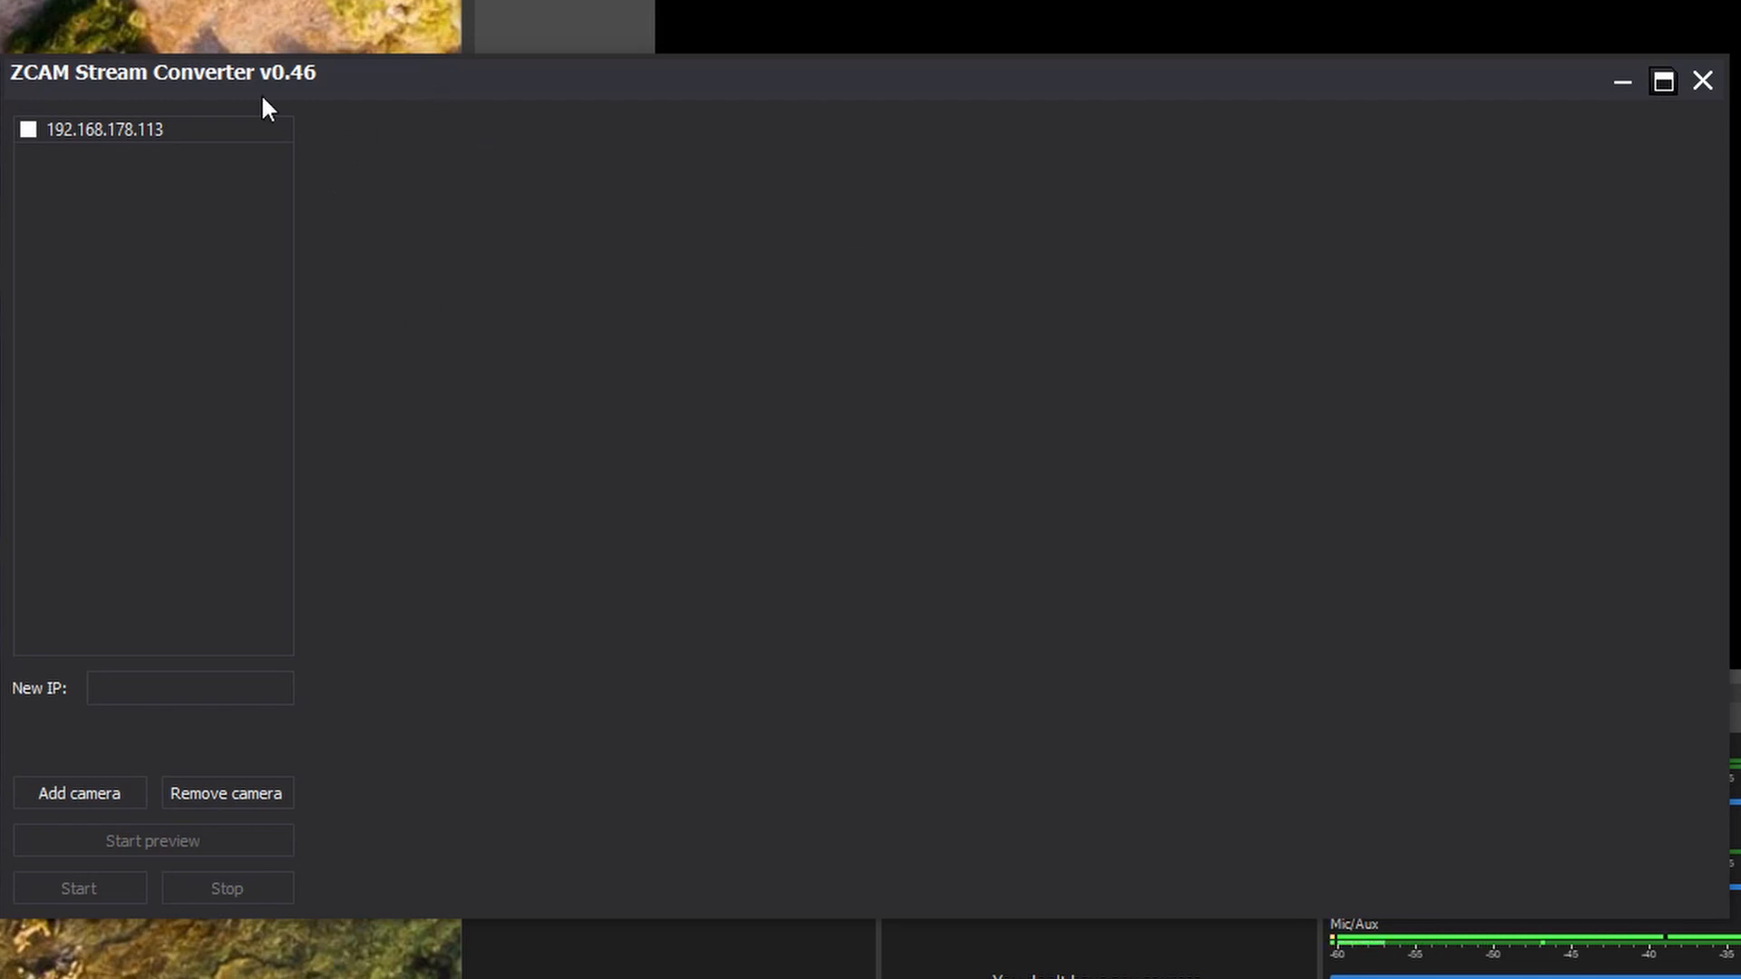
{"action": "mouse_move", "coordinate": [140, 185]}
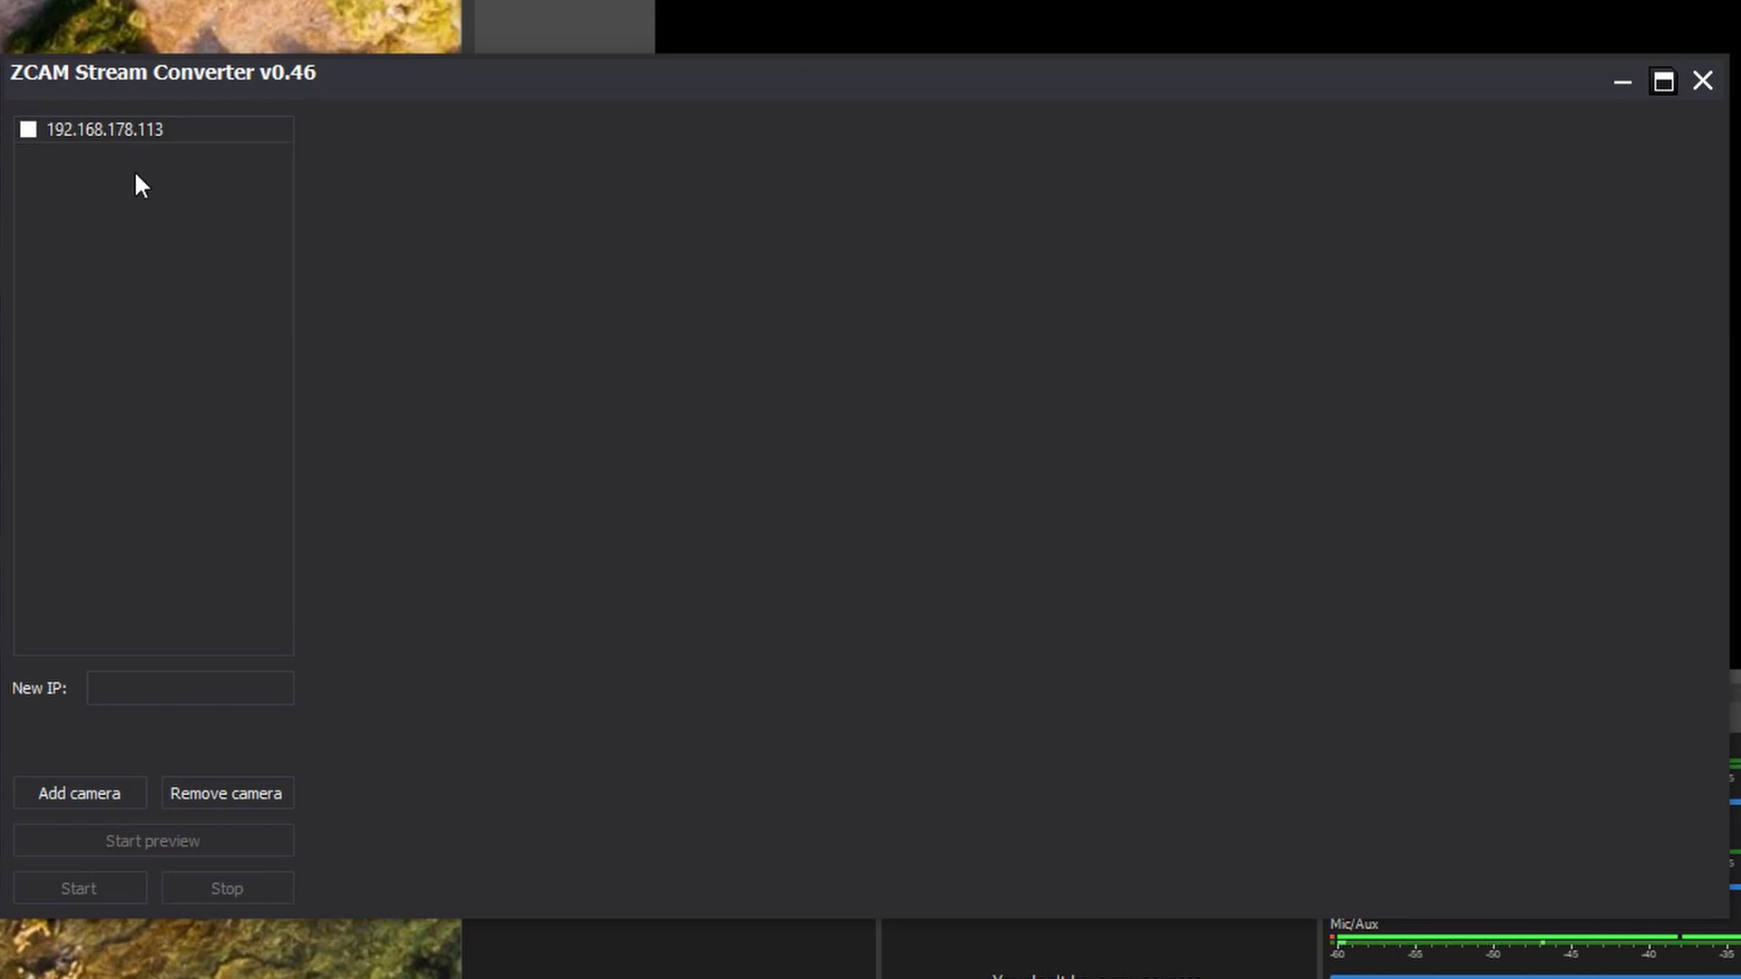
{"action": "mouse_move", "coordinate": [162, 185]}
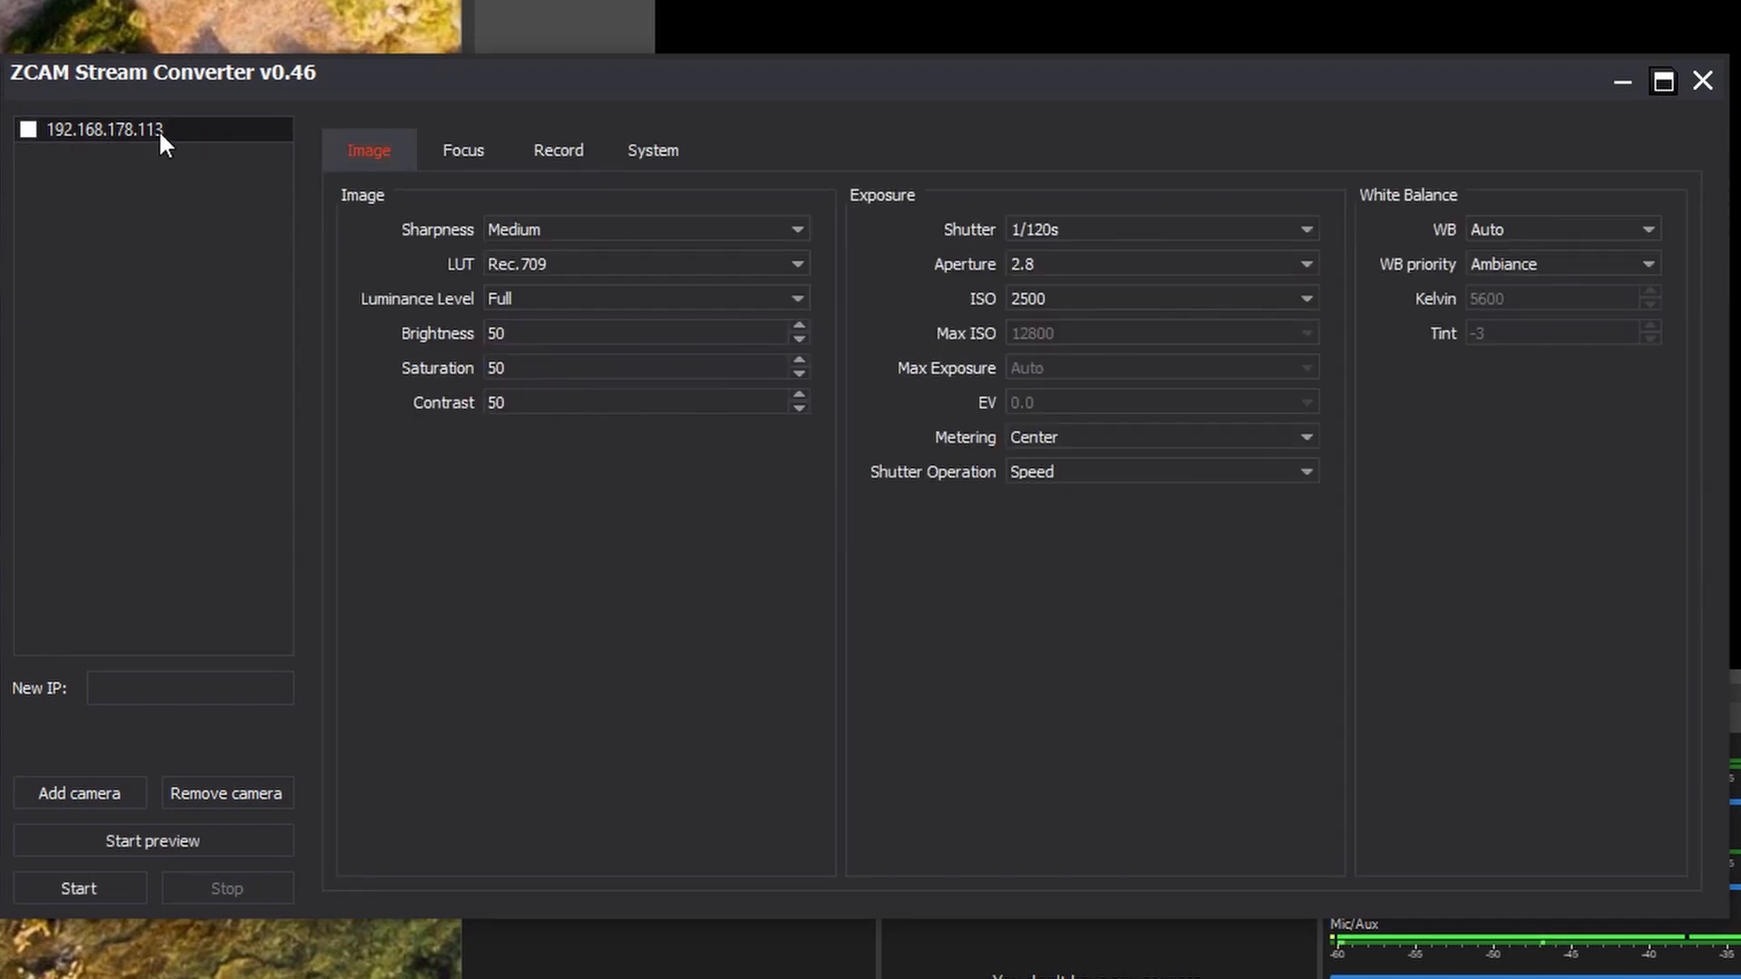
{"action": "mouse_move", "coordinate": [216, 475]}
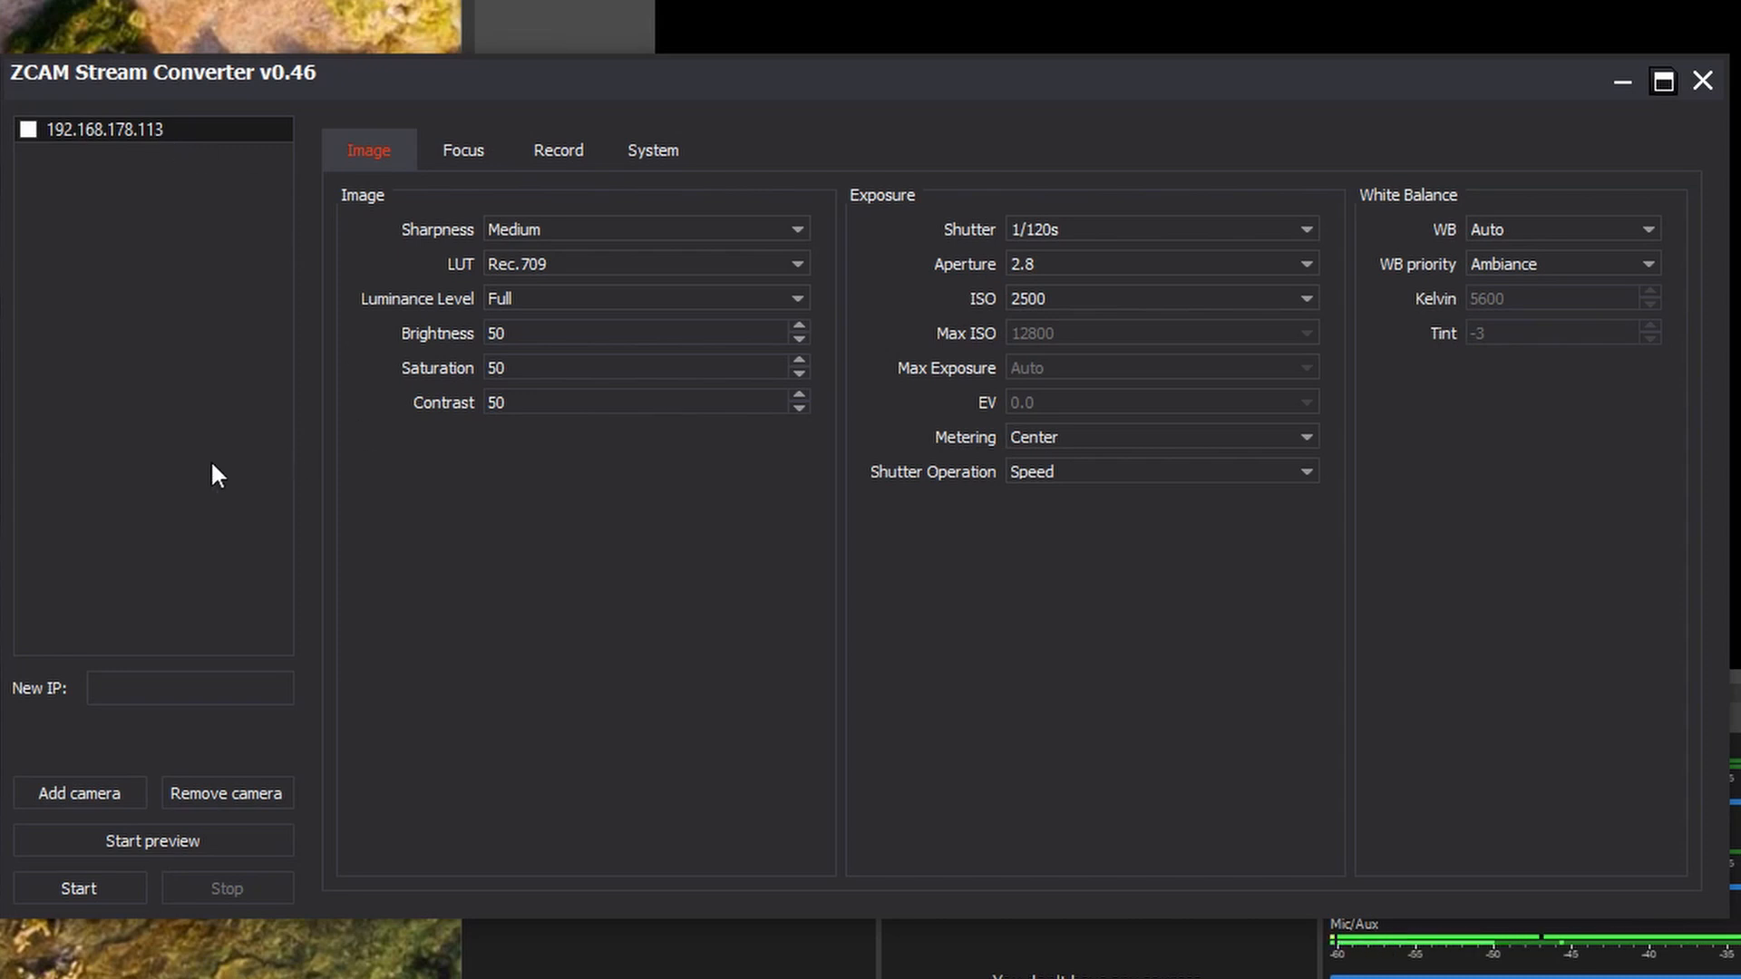
{"action": "mouse_move", "coordinate": [158, 190]}
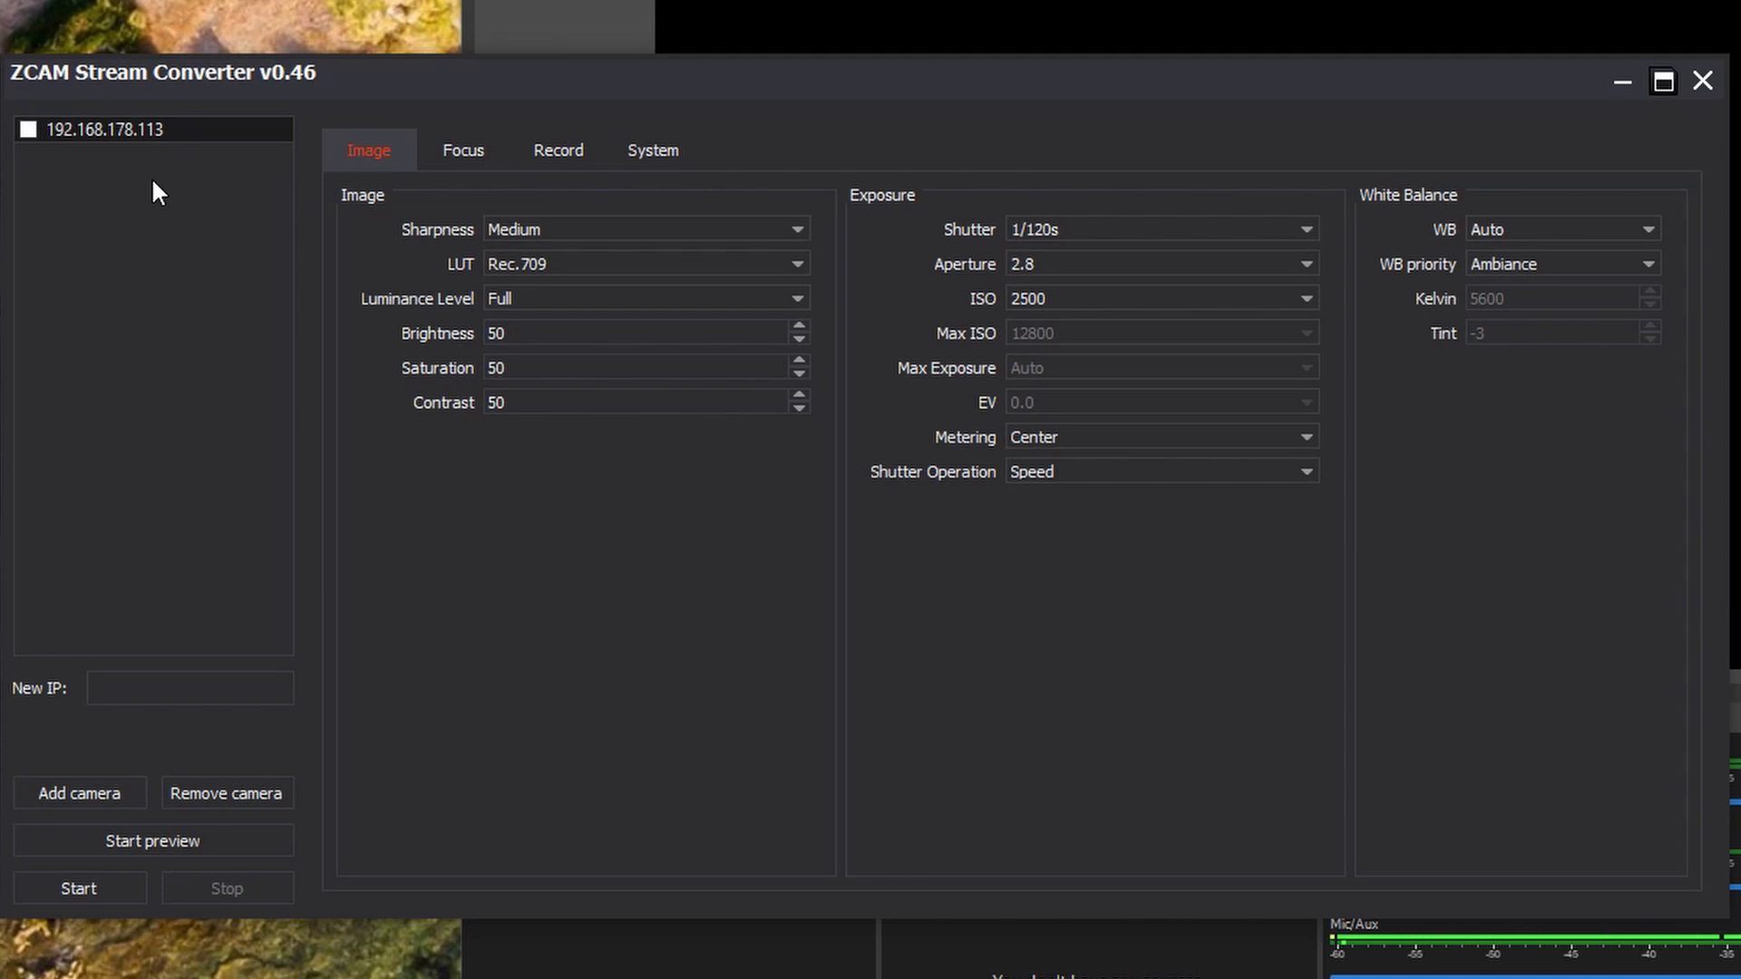
{"action": "mouse_move", "coordinate": [745, 121]}
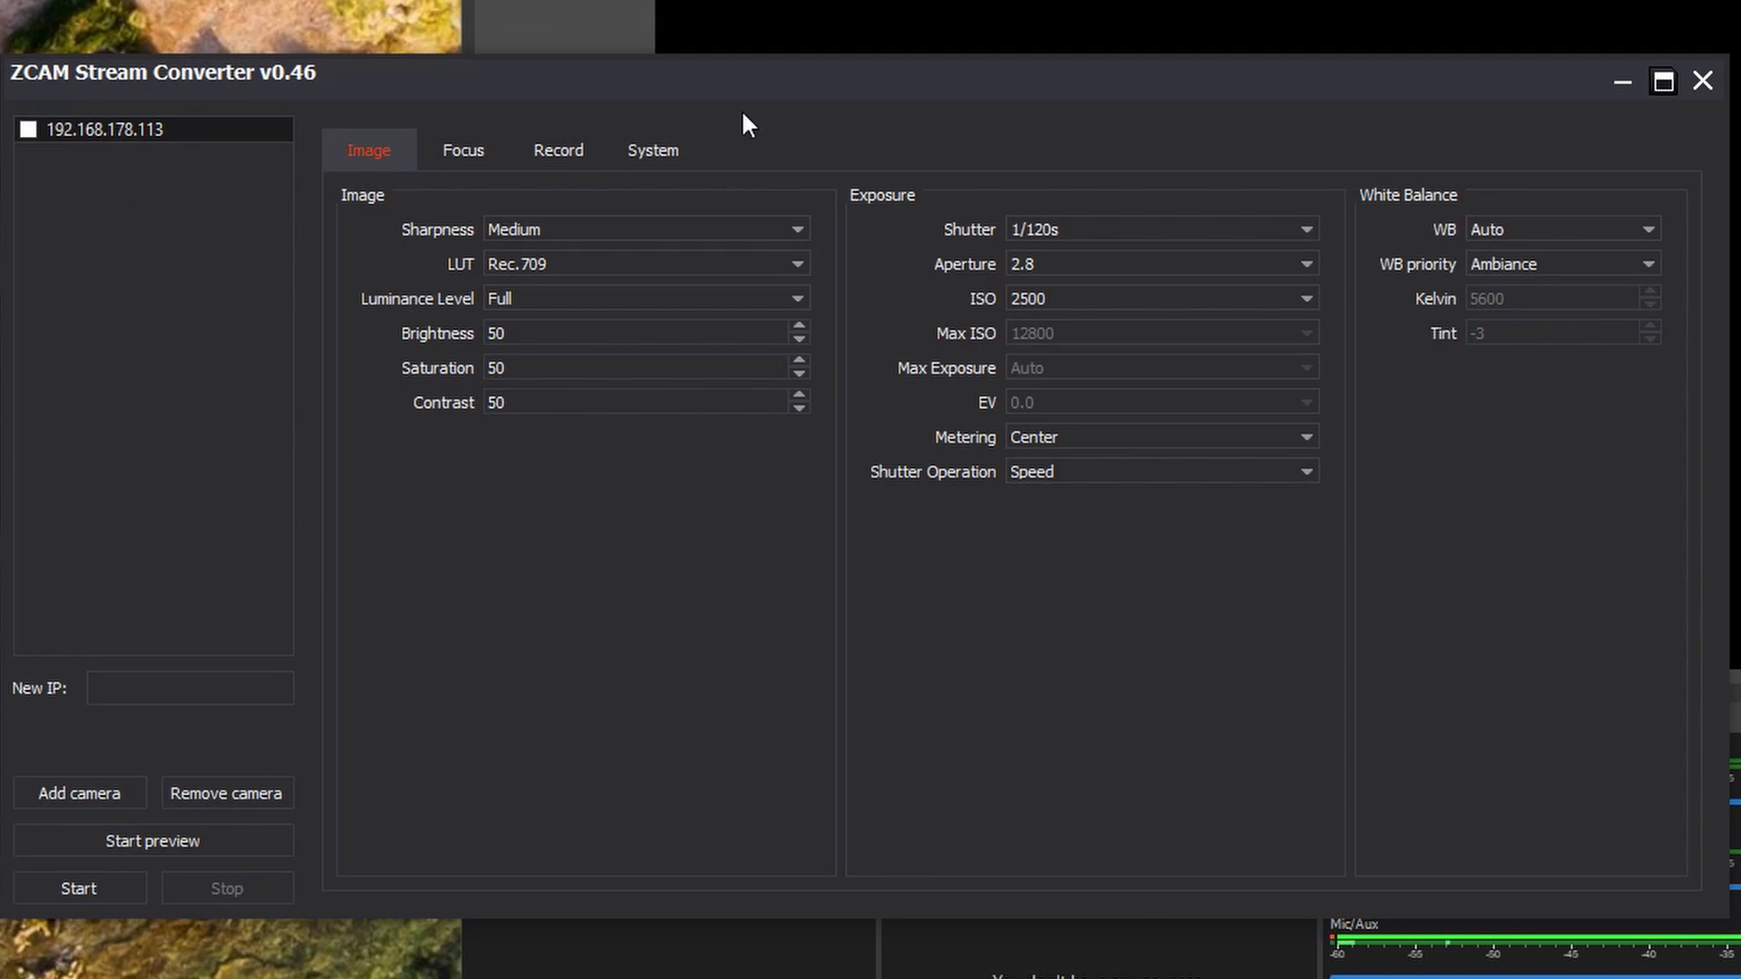
{"action": "mouse_move", "coordinate": [298, 194]}
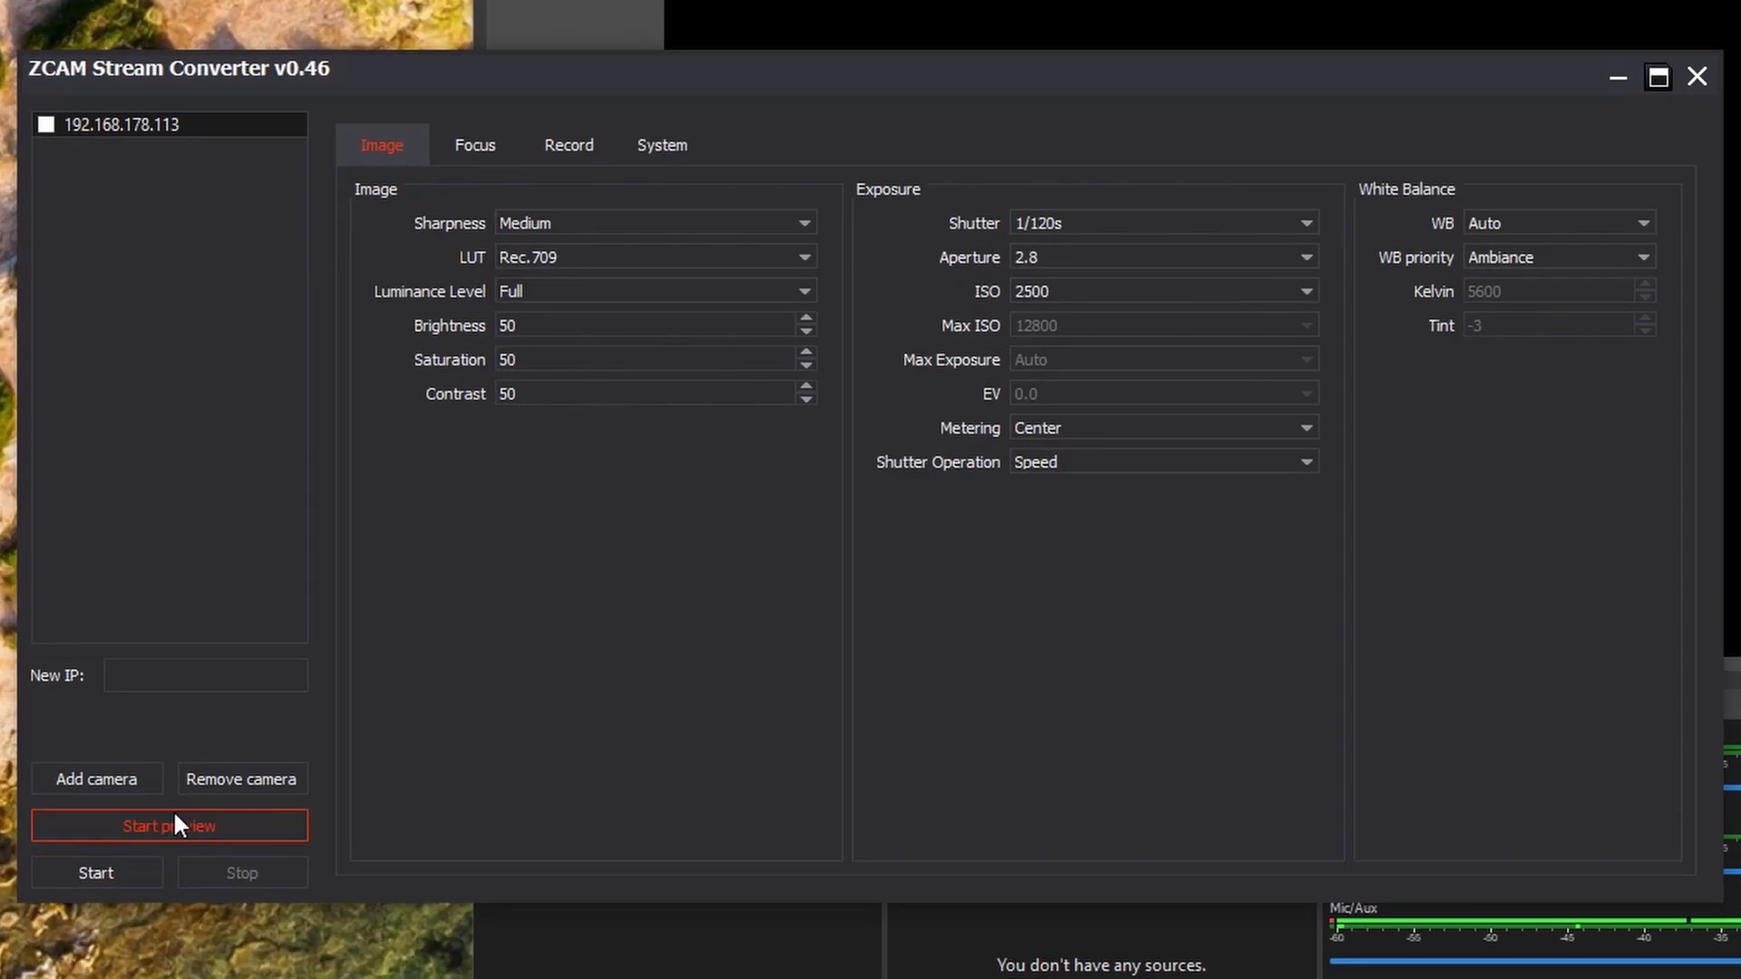
{"action": "mouse_move", "coordinate": [1130, 235]}
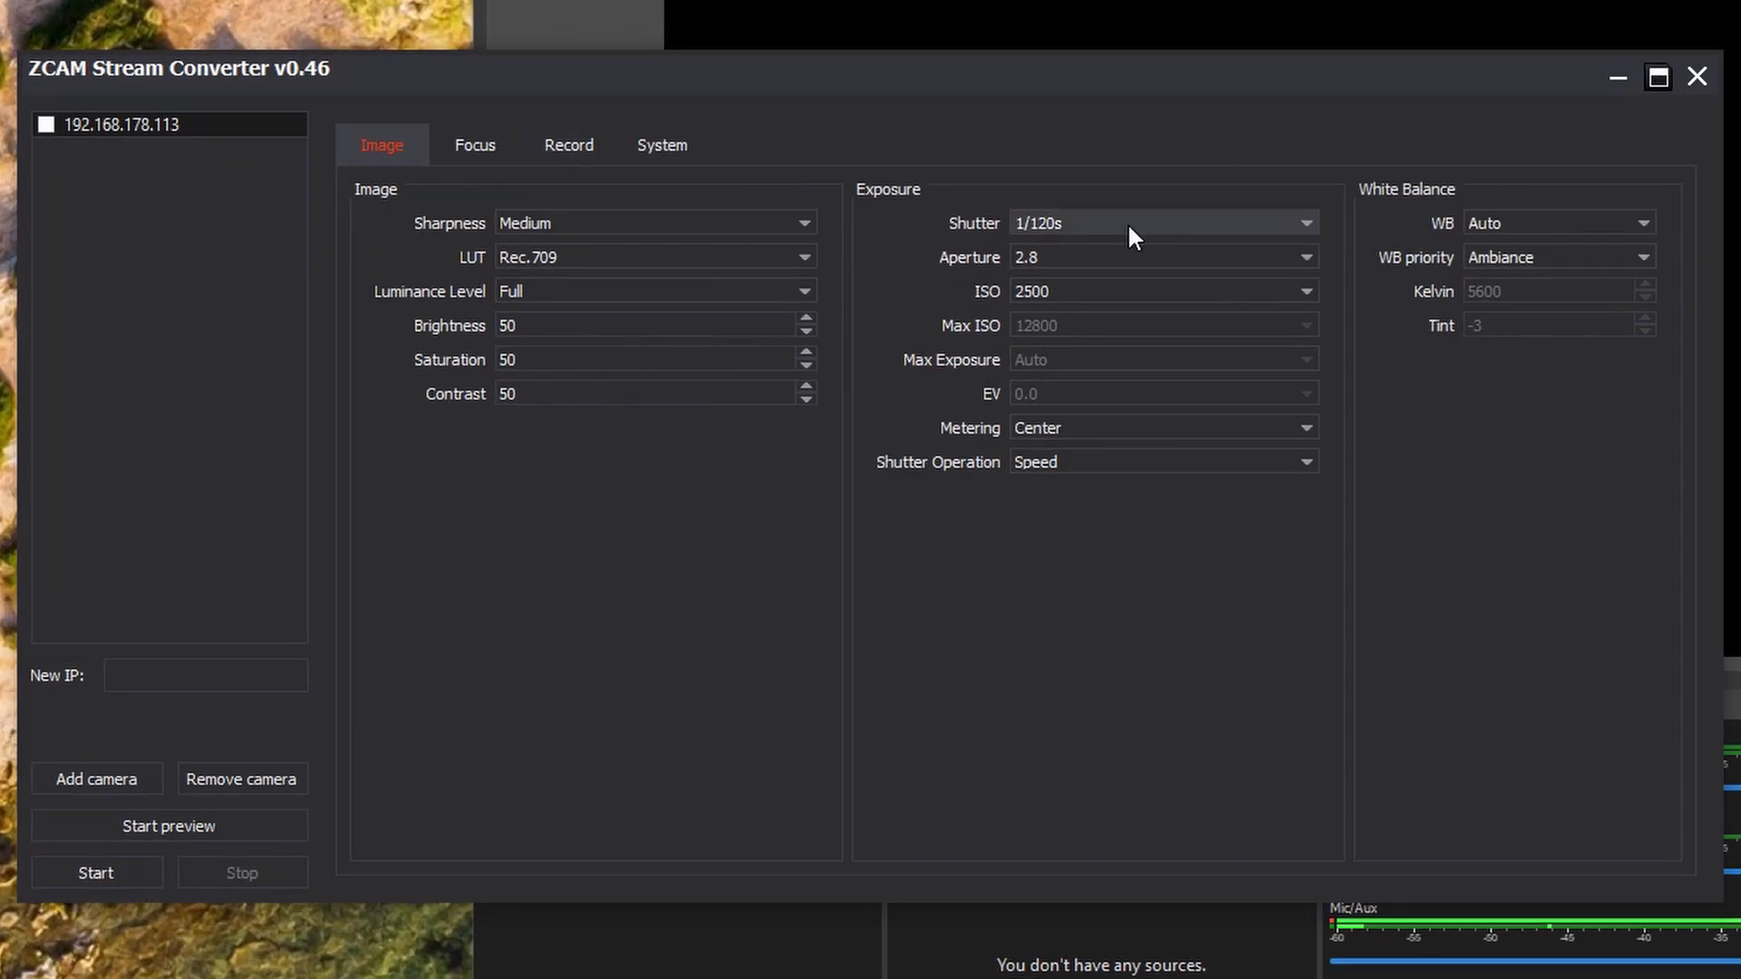
{"action": "mouse_move", "coordinate": [1208, 456]}
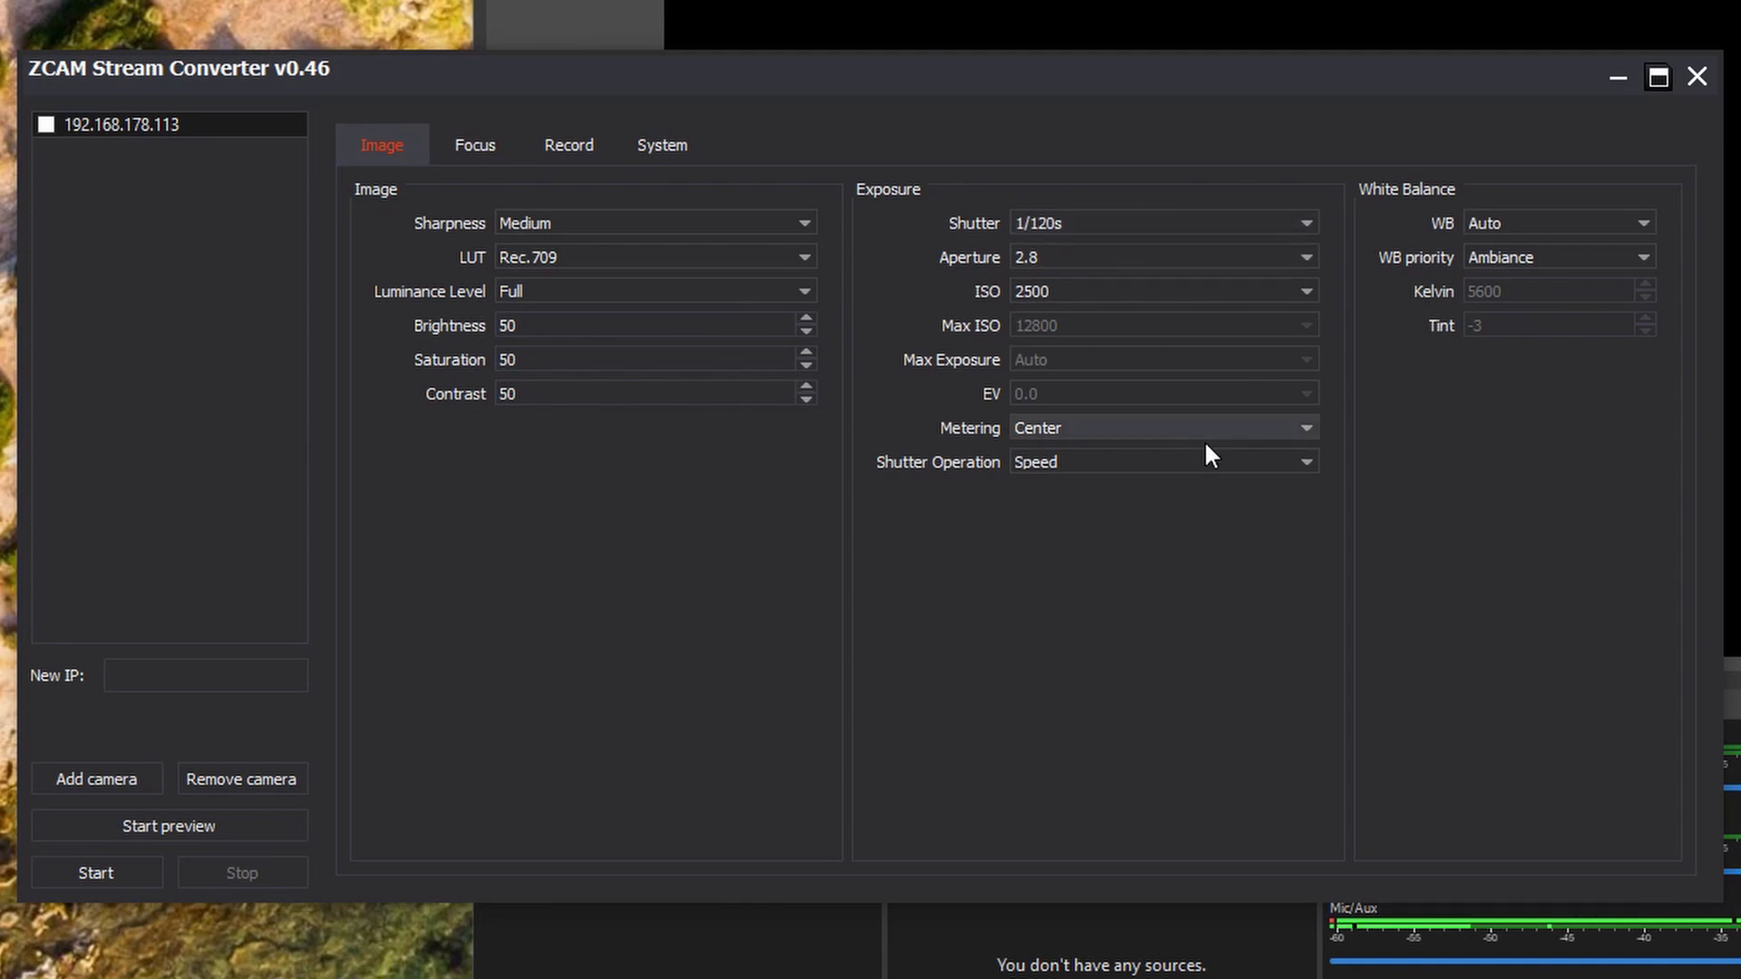
{"action": "mouse_move", "coordinate": [1164, 223]}
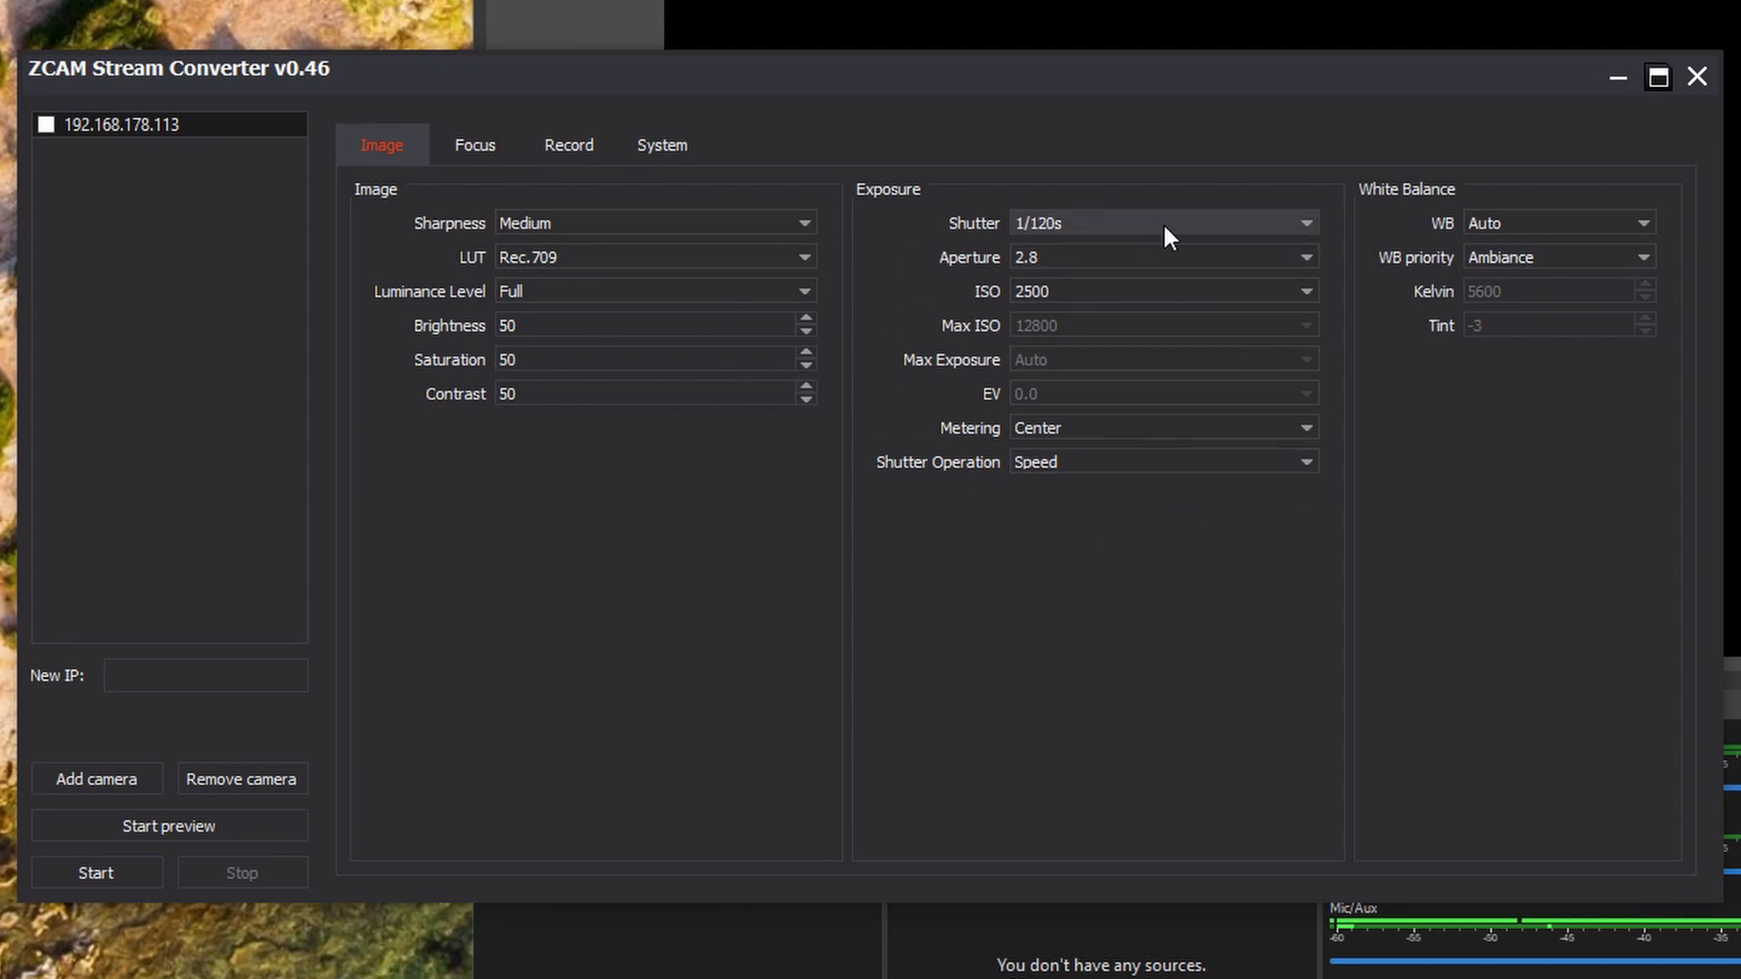
{"action": "mouse_move", "coordinate": [697, 492]}
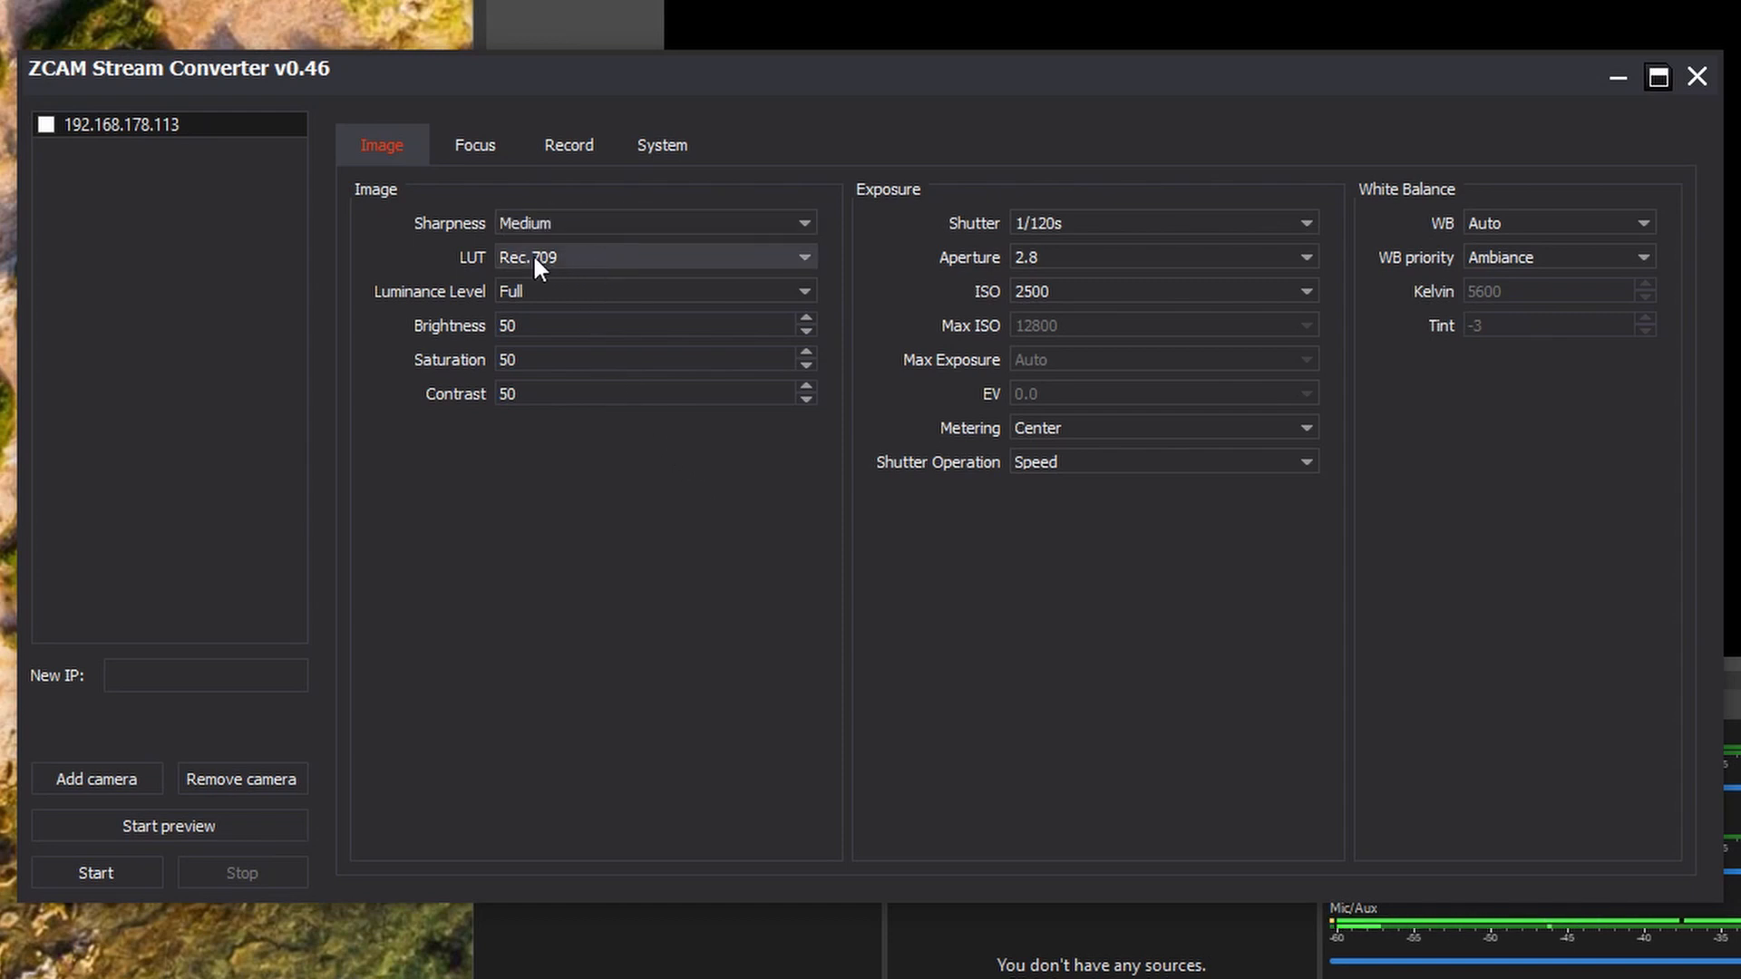
{"action": "mouse_move", "coordinate": [615, 270]}
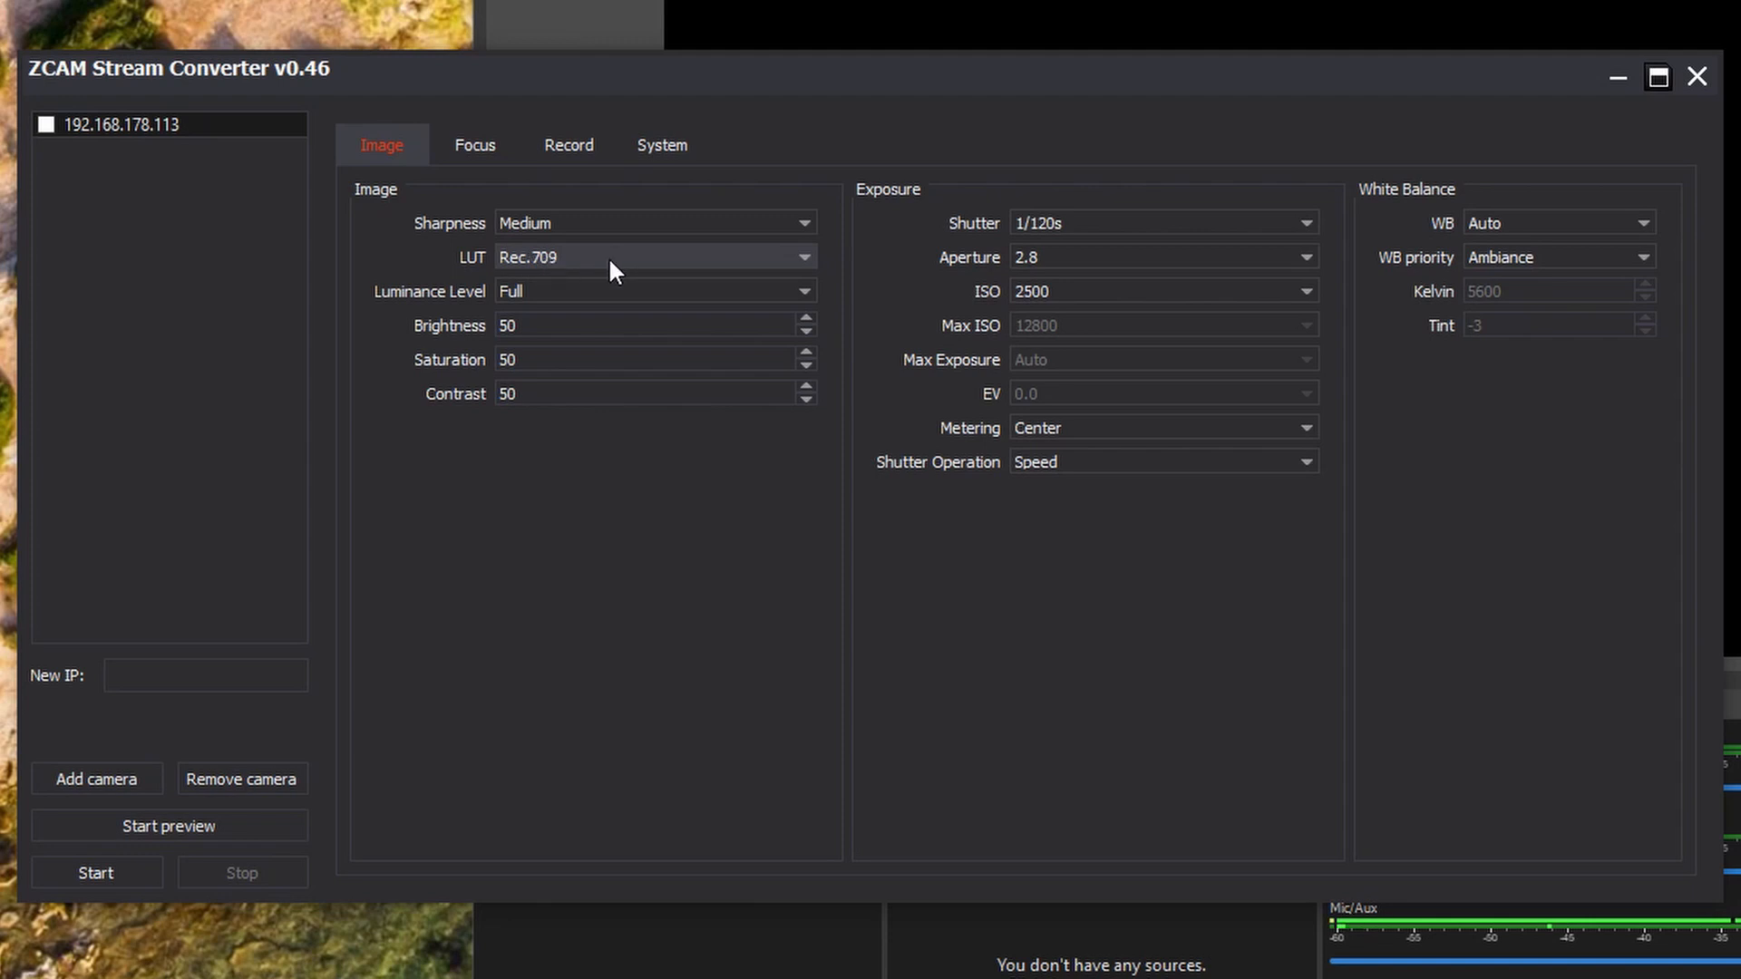
{"action": "mouse_move", "coordinate": [586, 271]}
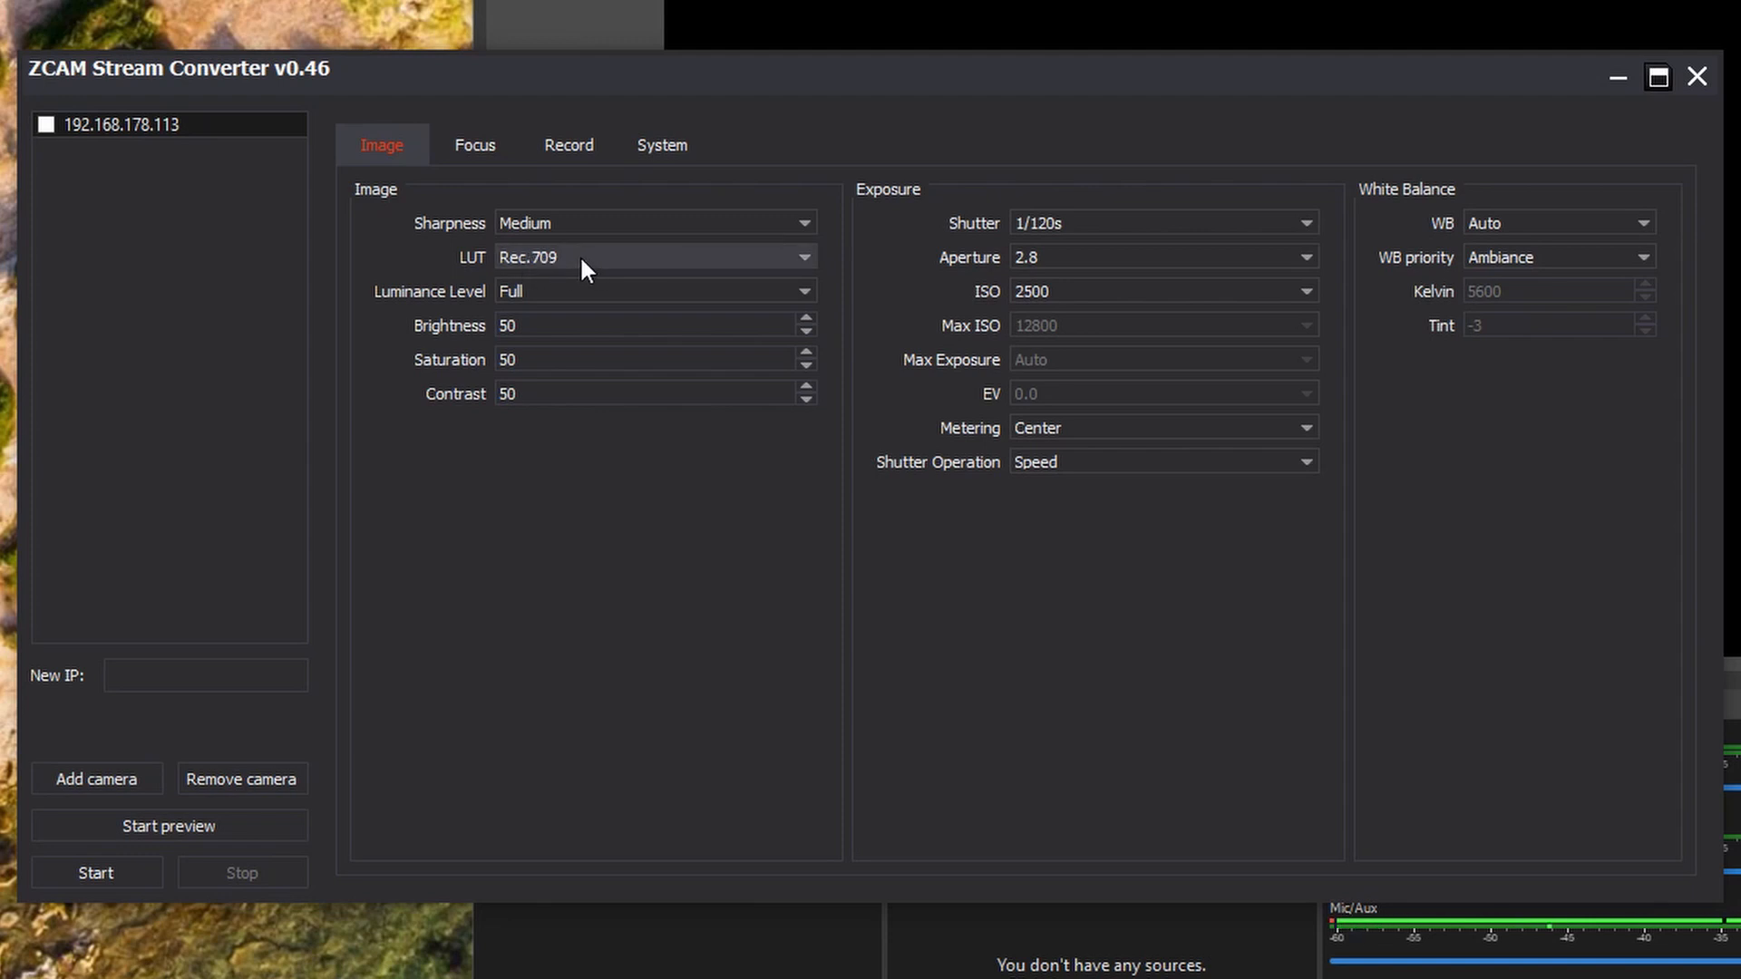
{"action": "mouse_move", "coordinate": [911, 297]}
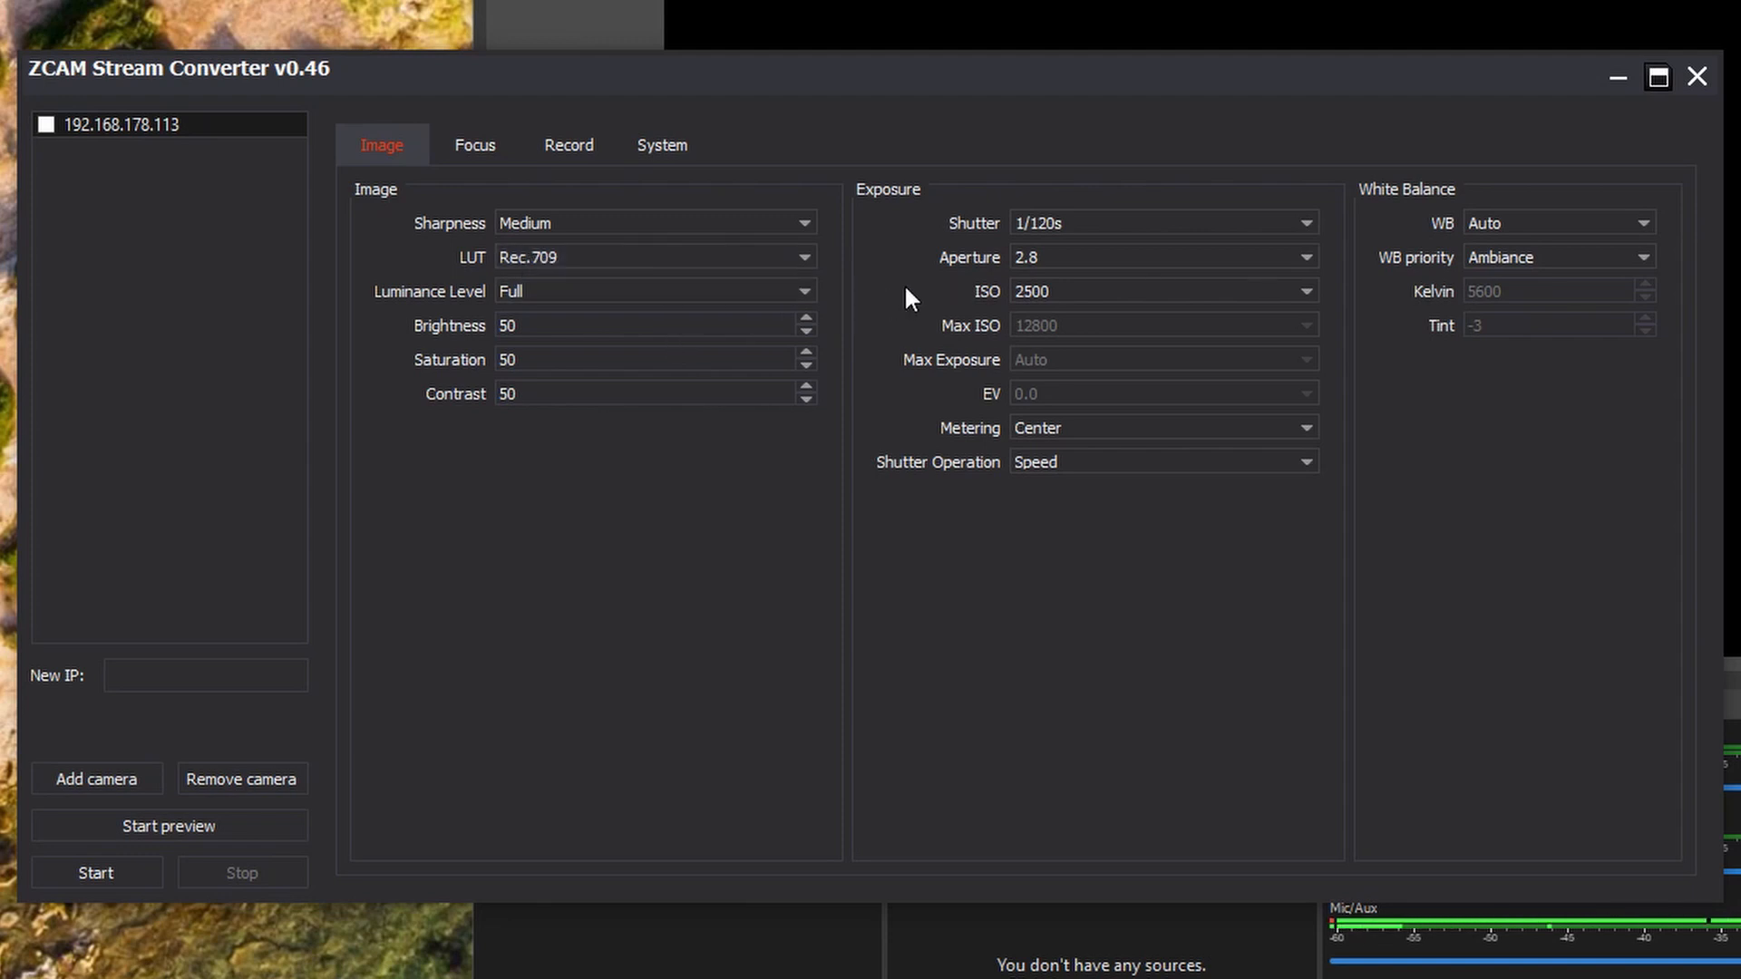
{"action": "mouse_move", "coordinate": [772, 223]}
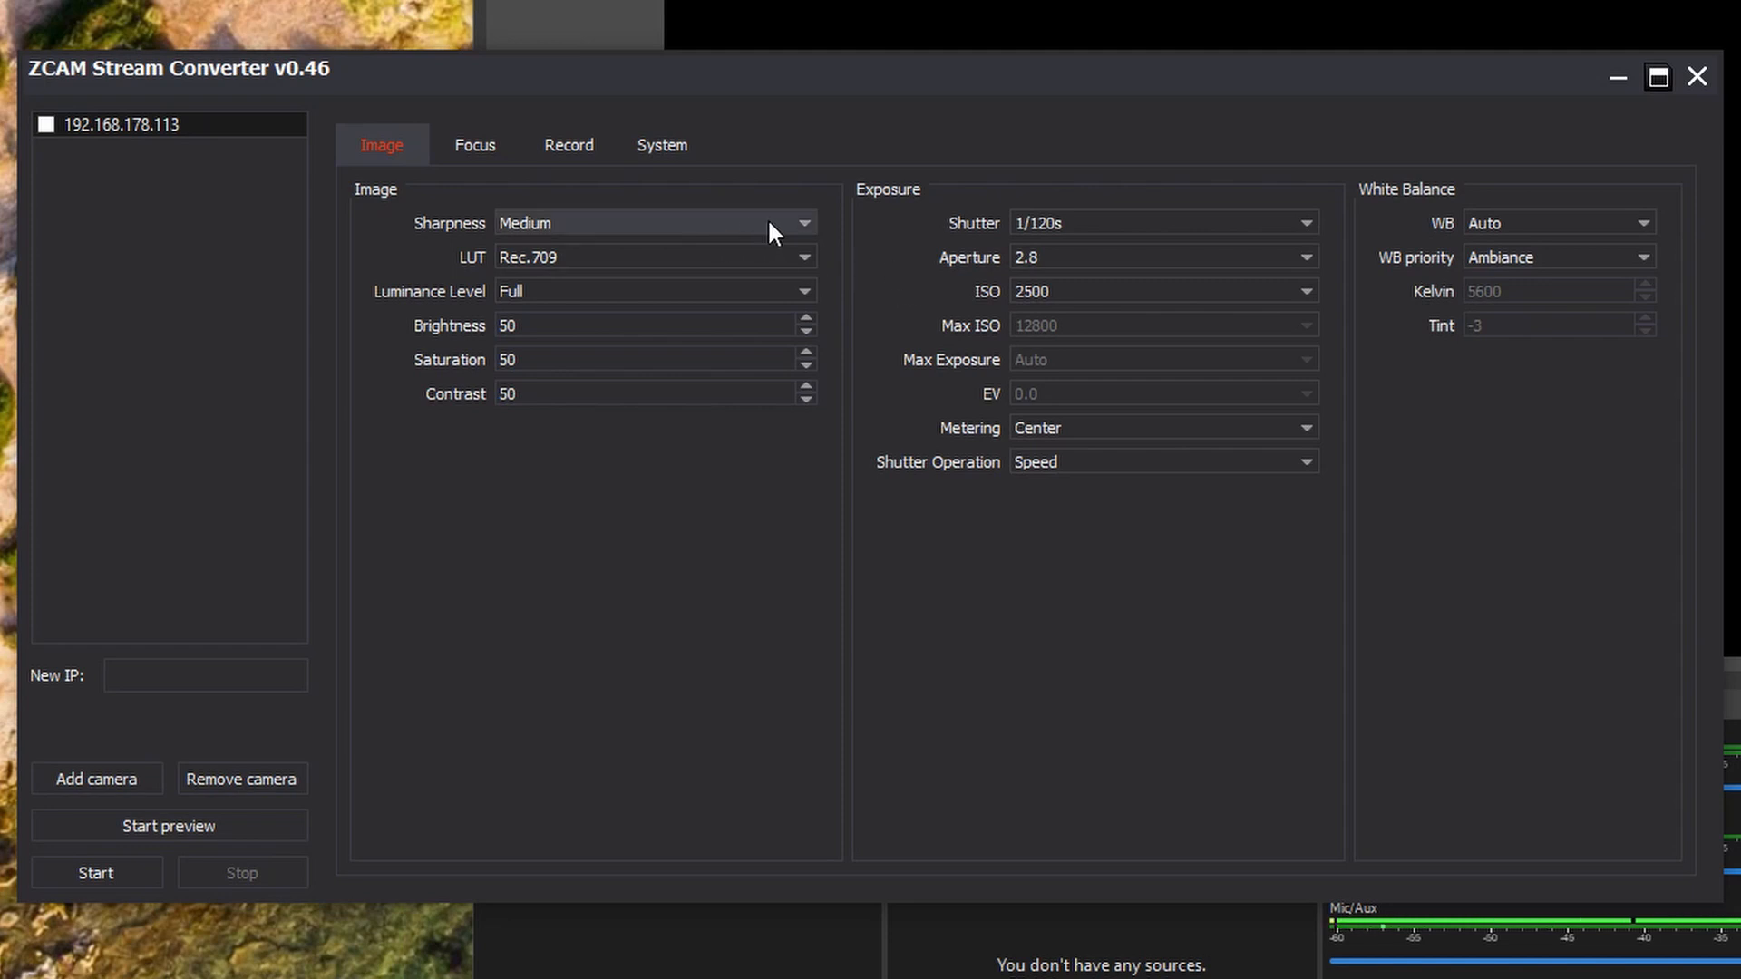
{"action": "mouse_move", "coordinate": [1083, 223]}
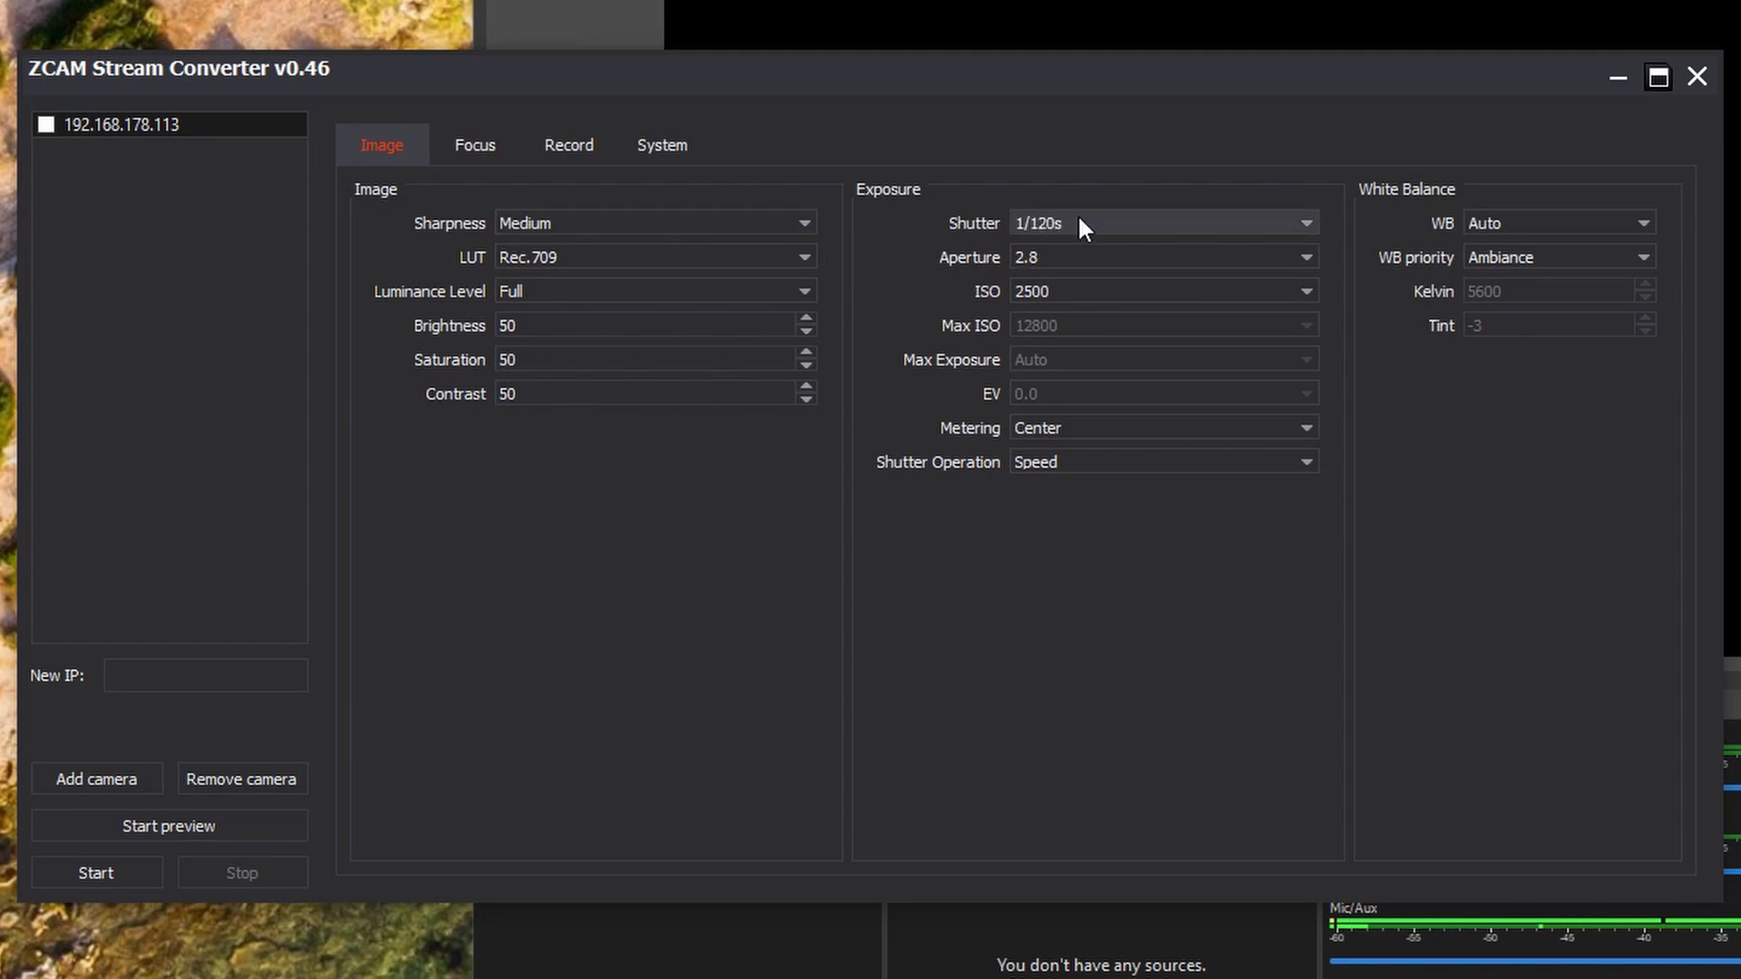
{"action": "mouse_move", "coordinate": [1082, 238]}
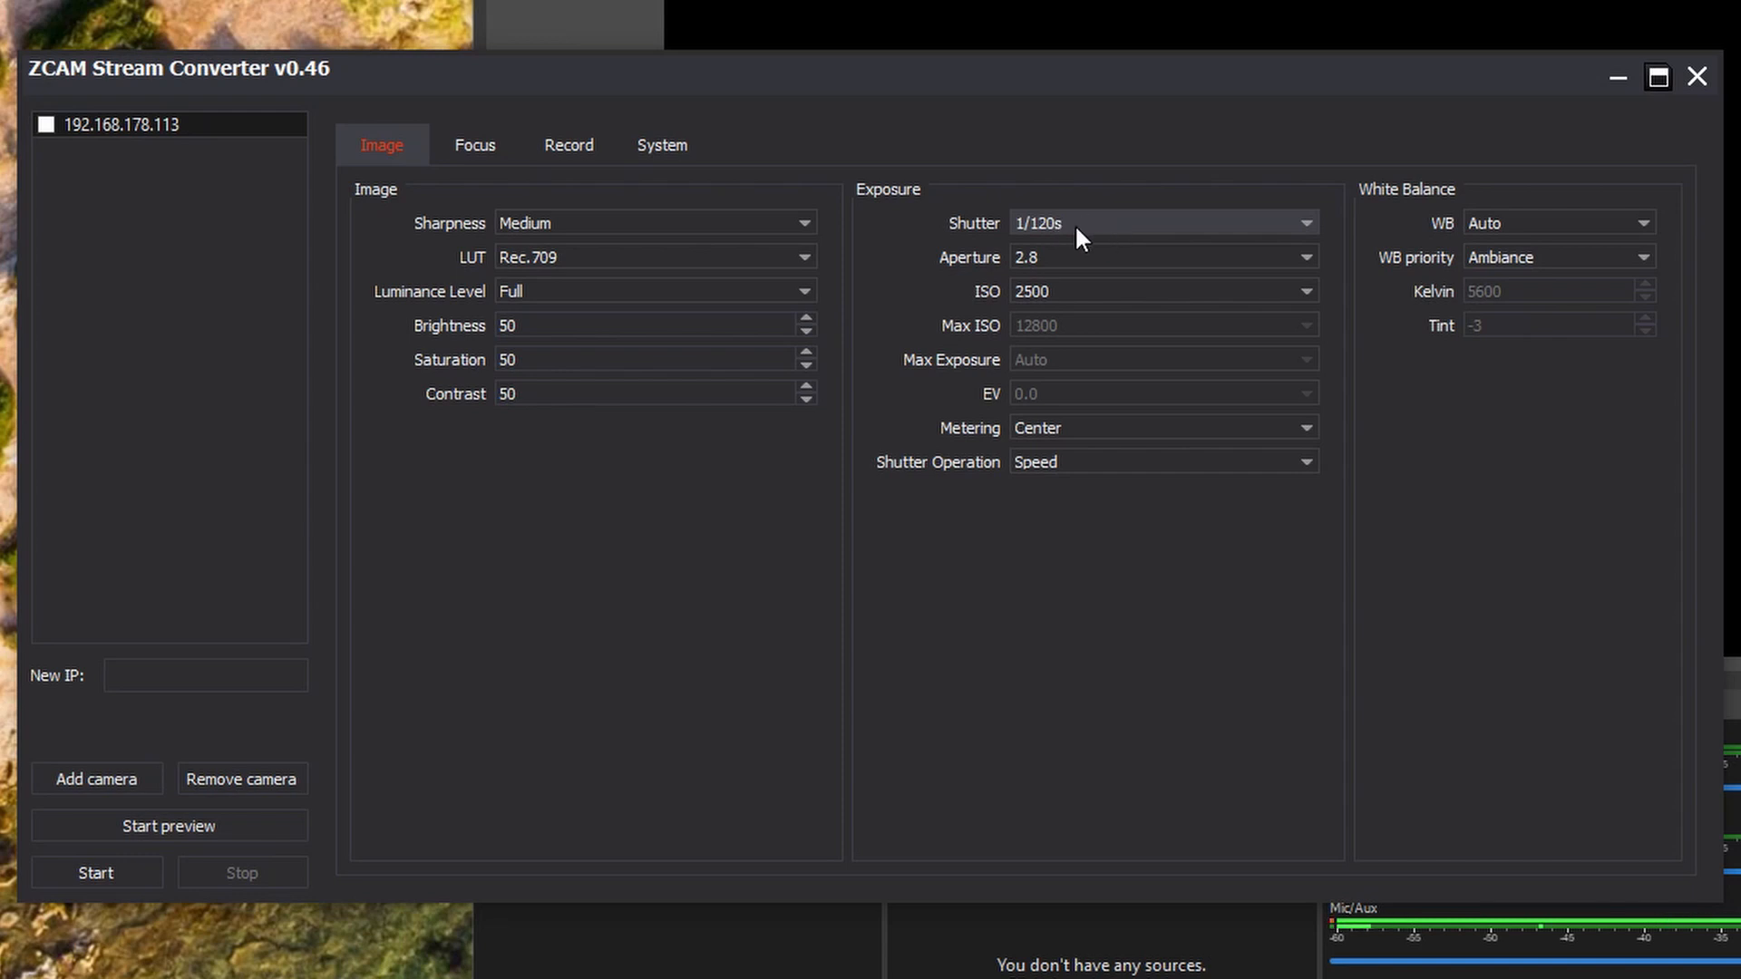
{"action": "mouse_move", "coordinate": [1161, 256]}
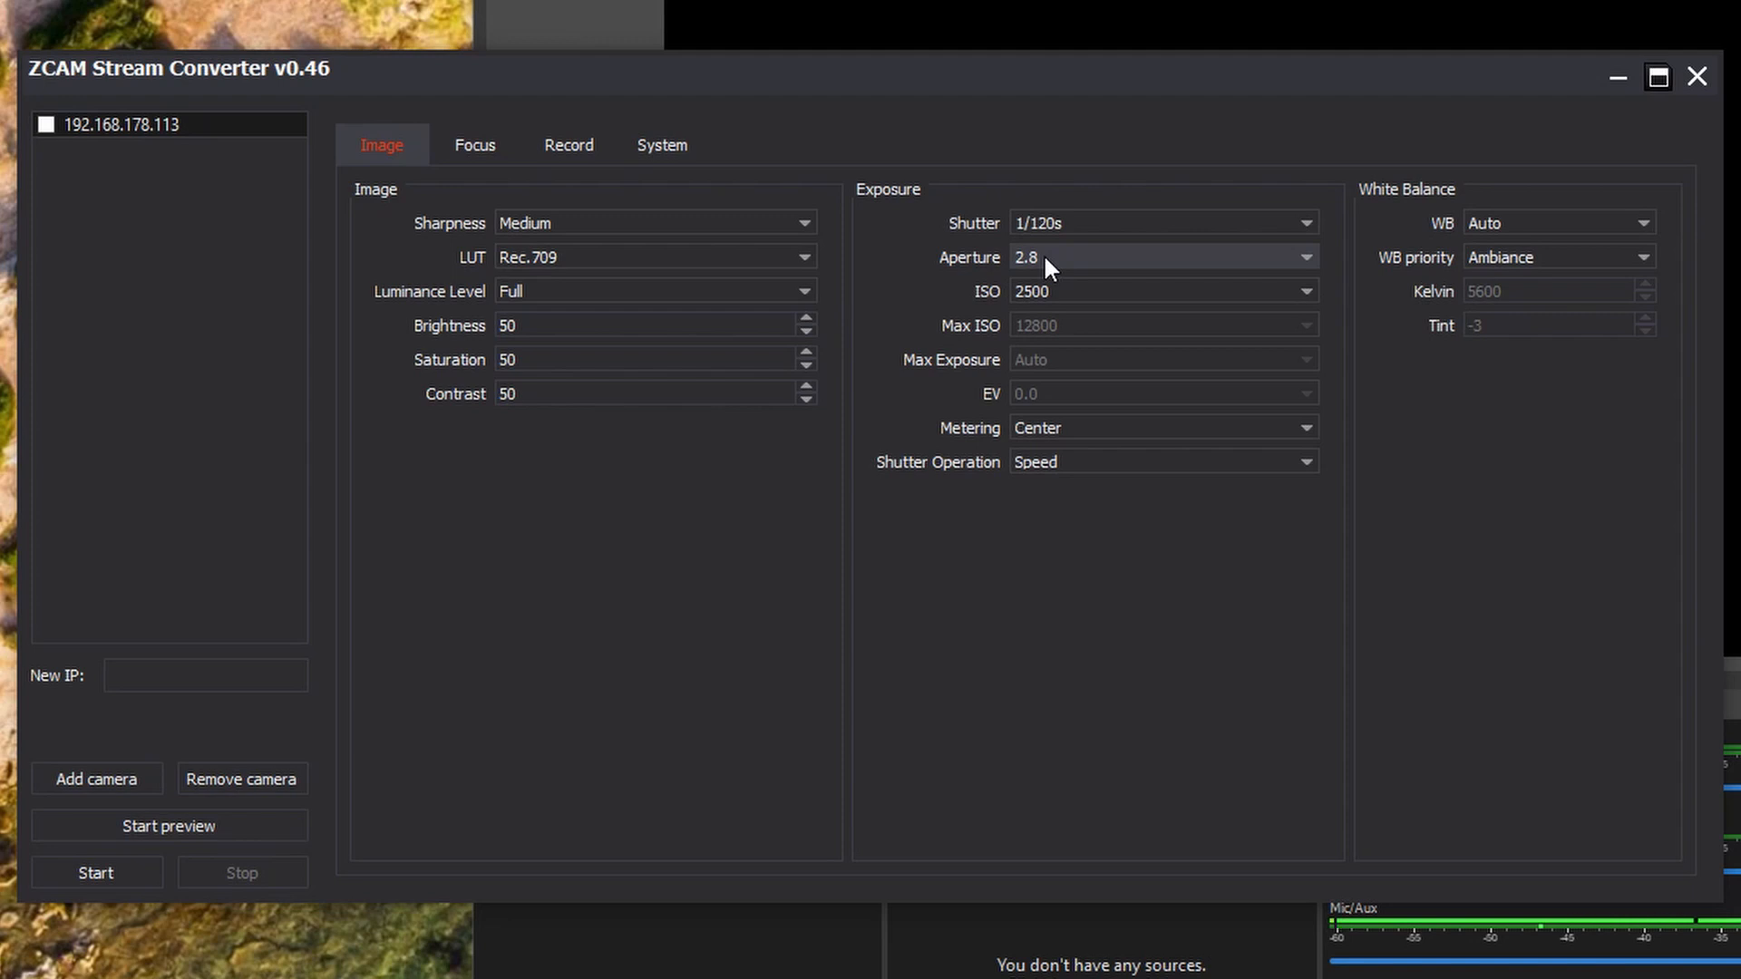
{"action": "mouse_move", "coordinate": [1070, 307]}
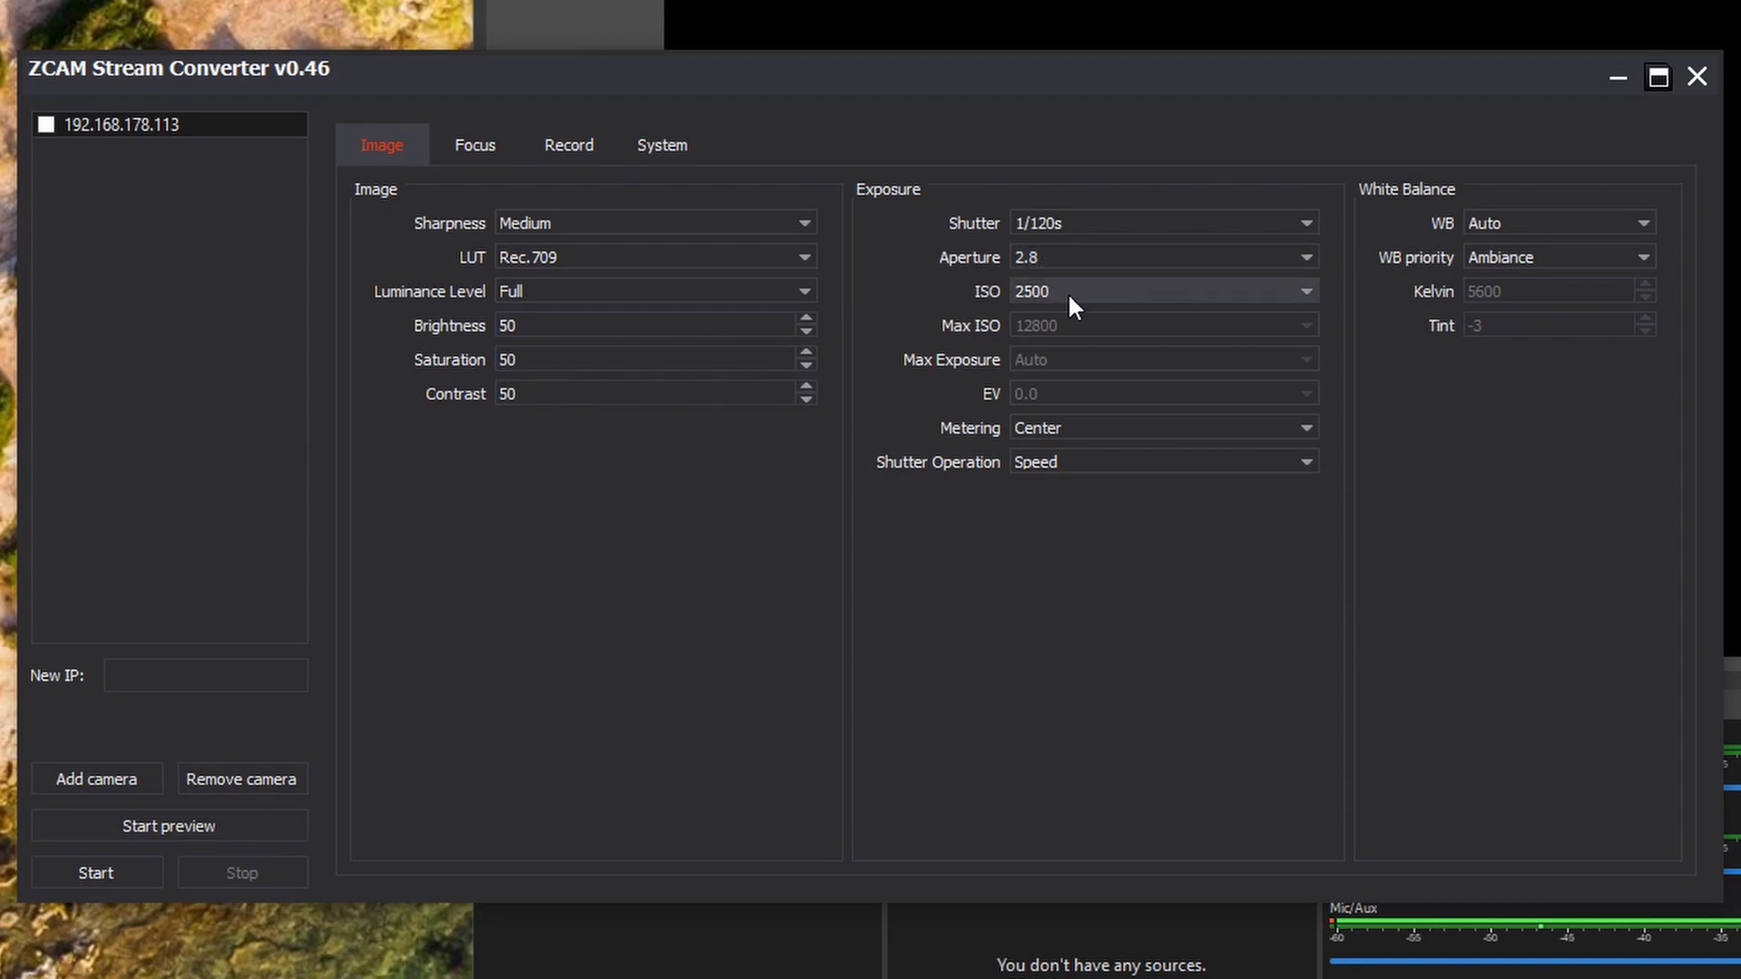
{"action": "mouse_move", "coordinate": [810, 292]}
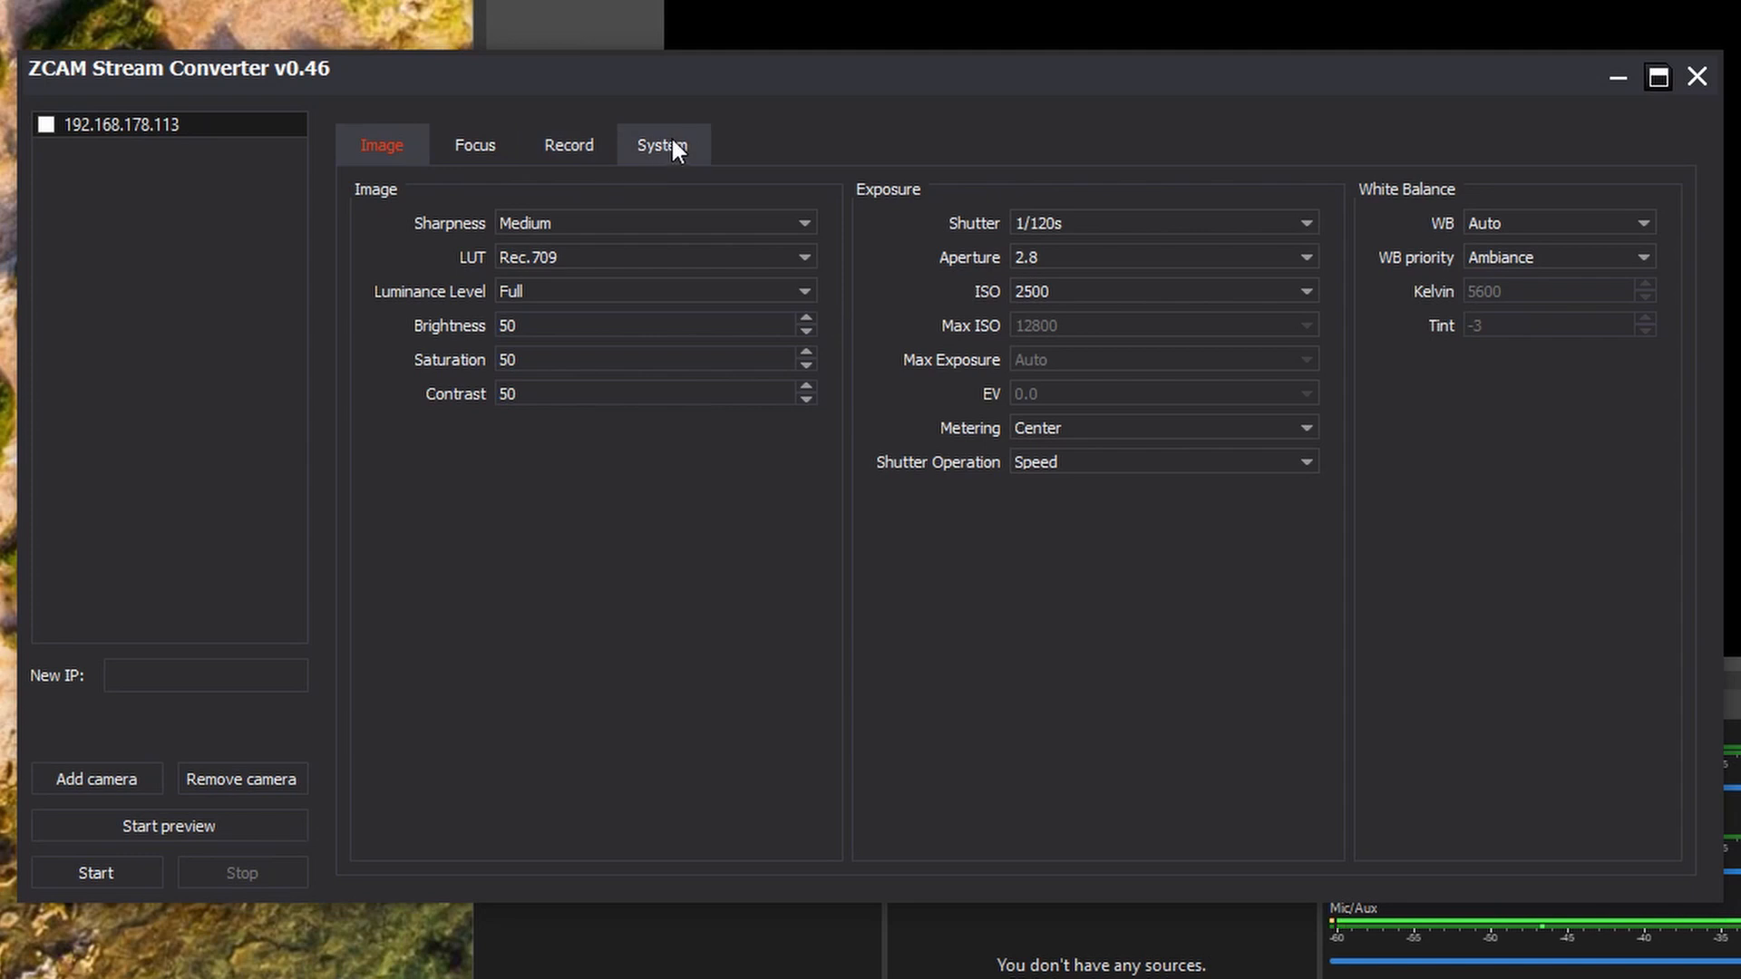
Review the Record settings and keep H.264 as the encoder for 1920x1080 at 59.94 fps
{"action": "left_click", "coordinate": [568, 145]}
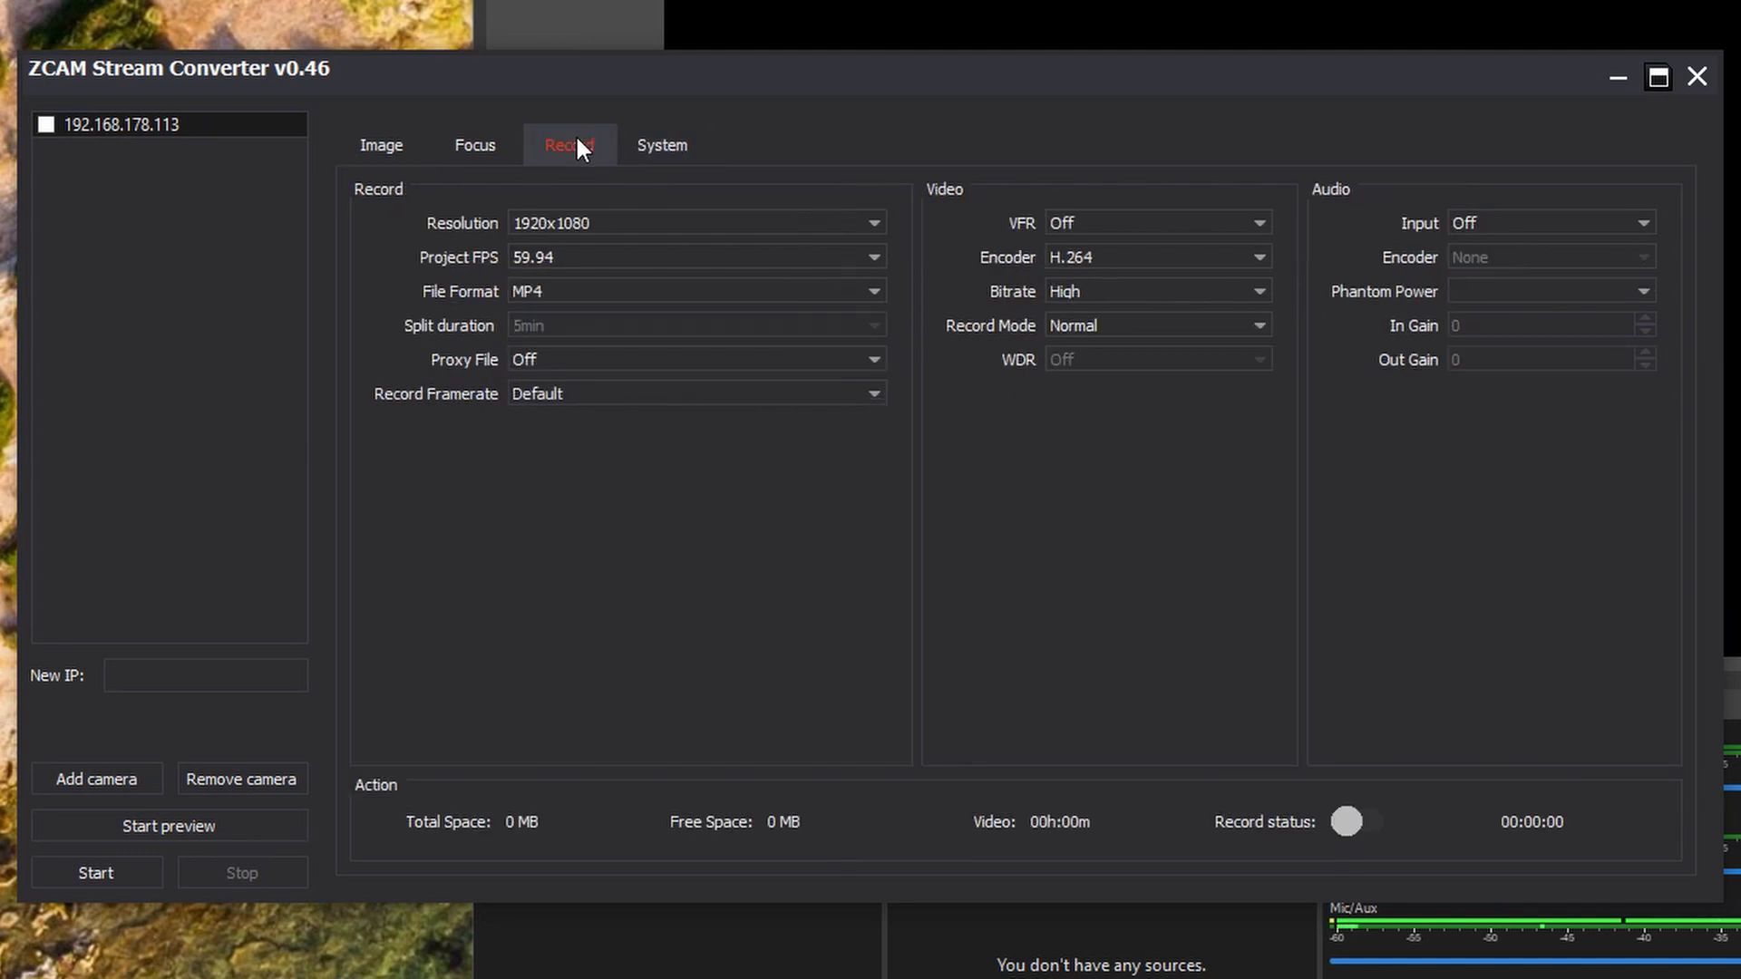
{"action": "mouse_move", "coordinate": [1218, 358]}
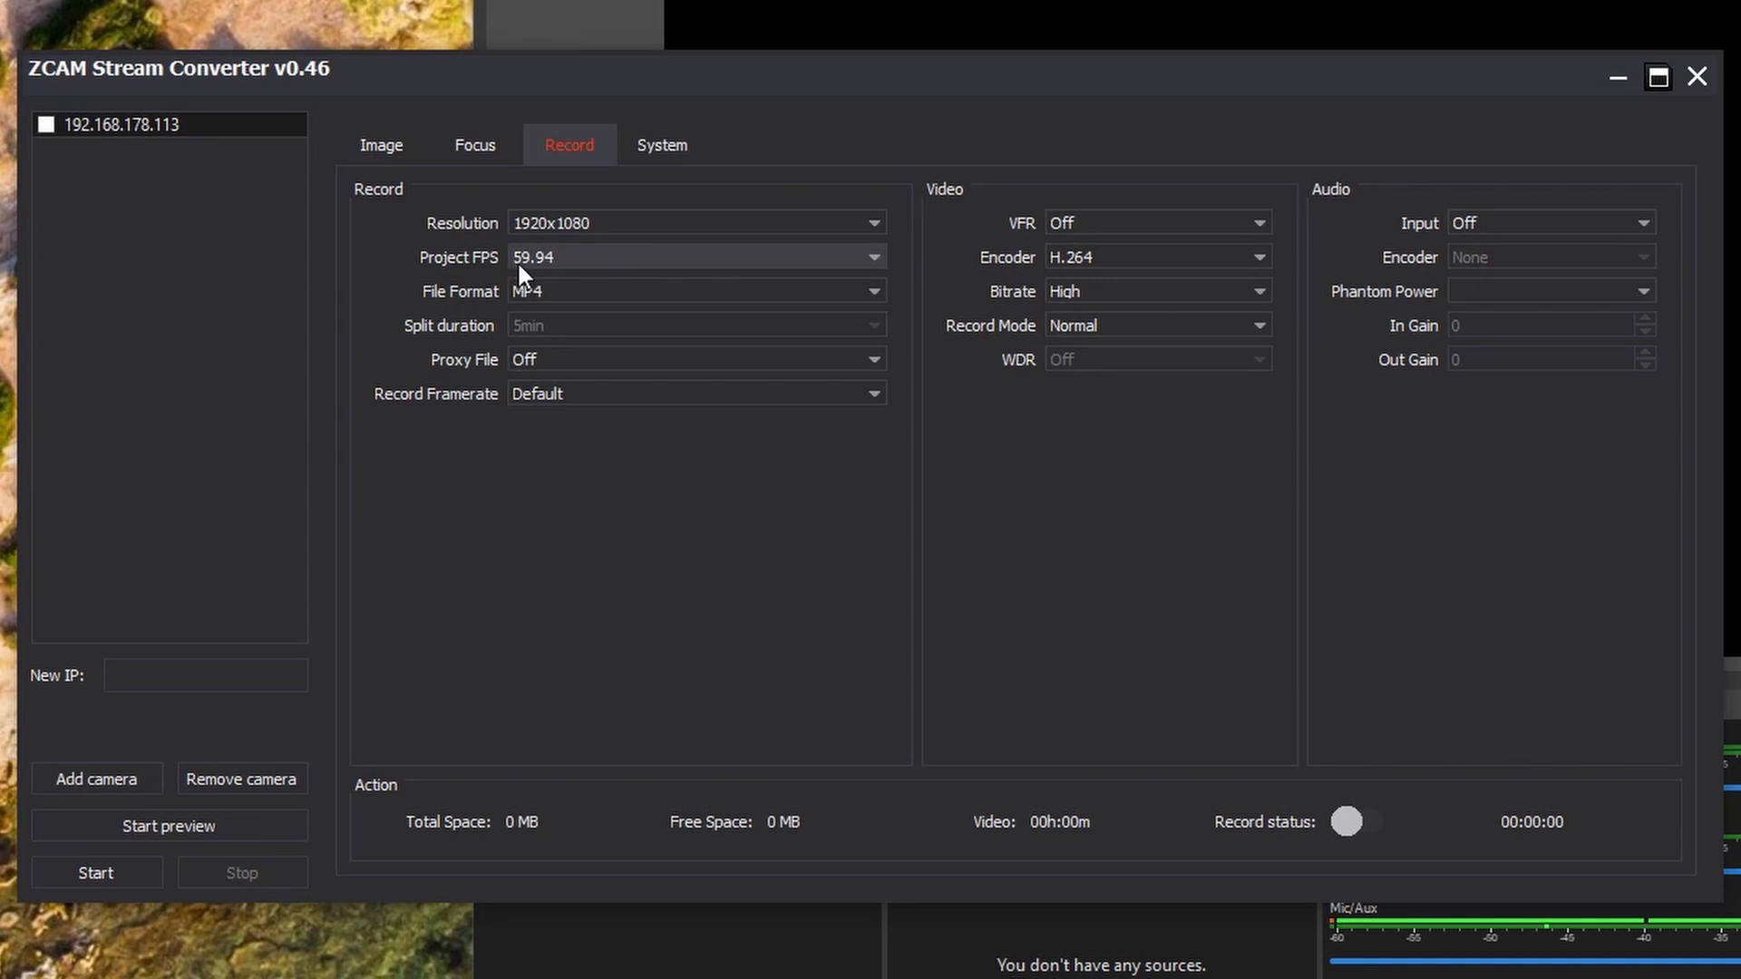
{"action": "mouse_move", "coordinate": [564, 274]}
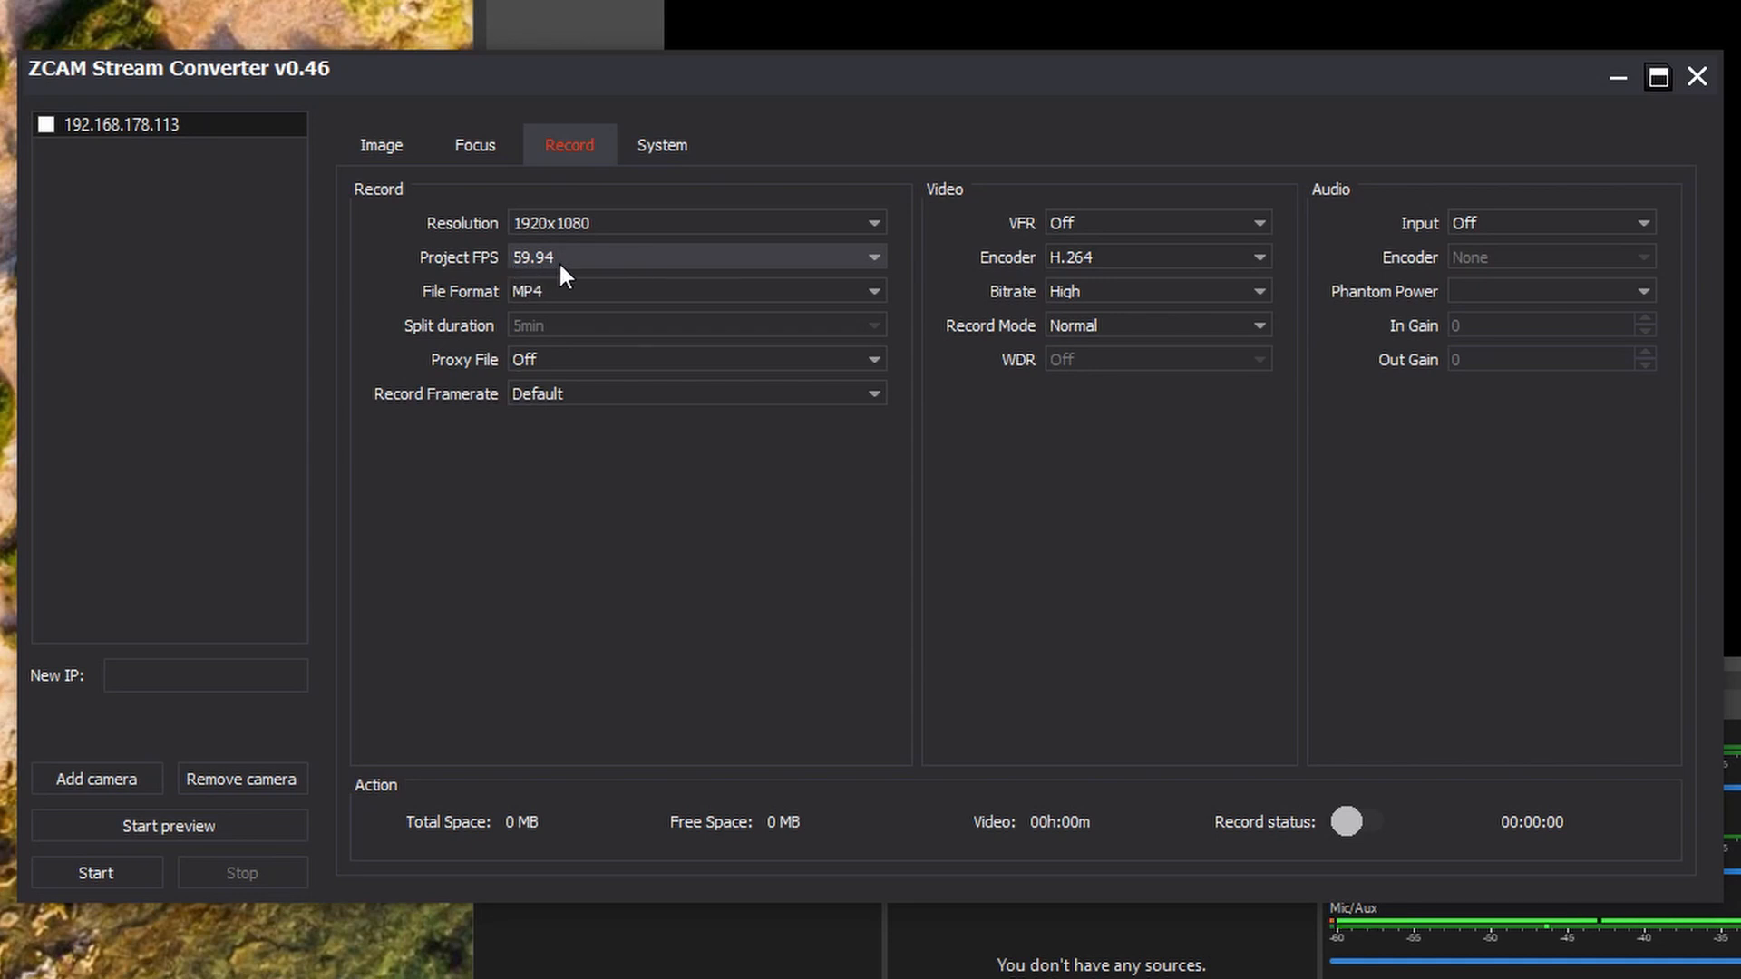
{"action": "mouse_move", "coordinate": [1124, 290]}
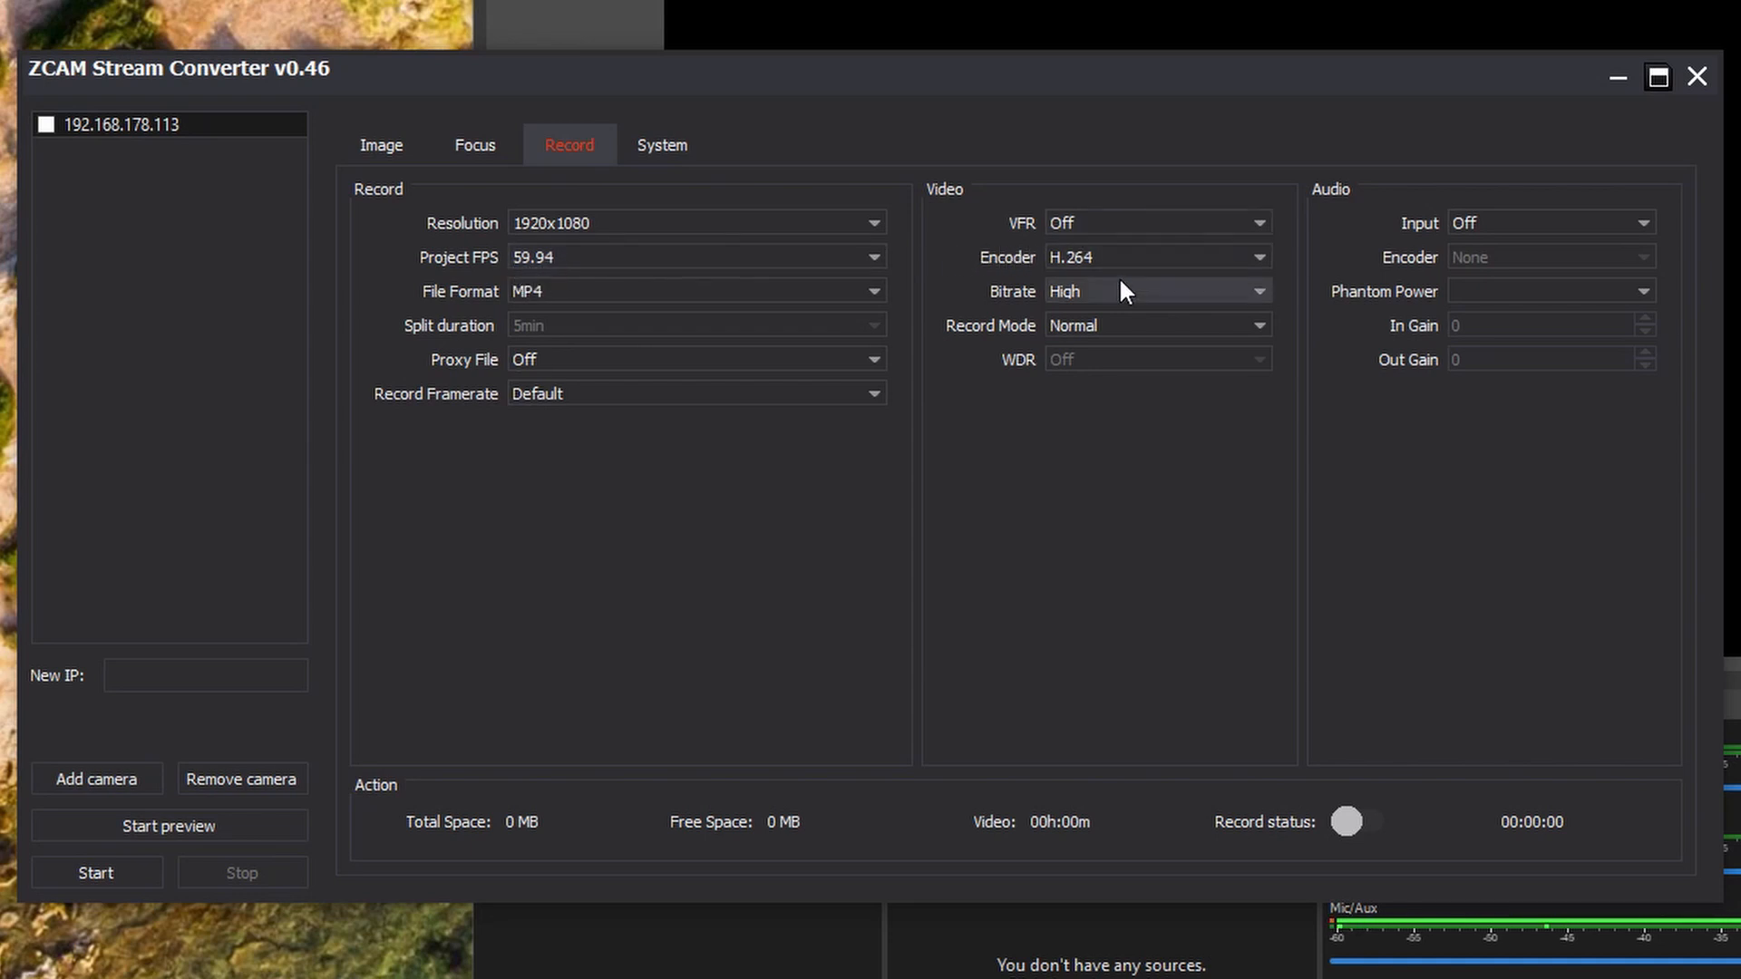
{"action": "mouse_move", "coordinate": [1083, 275]}
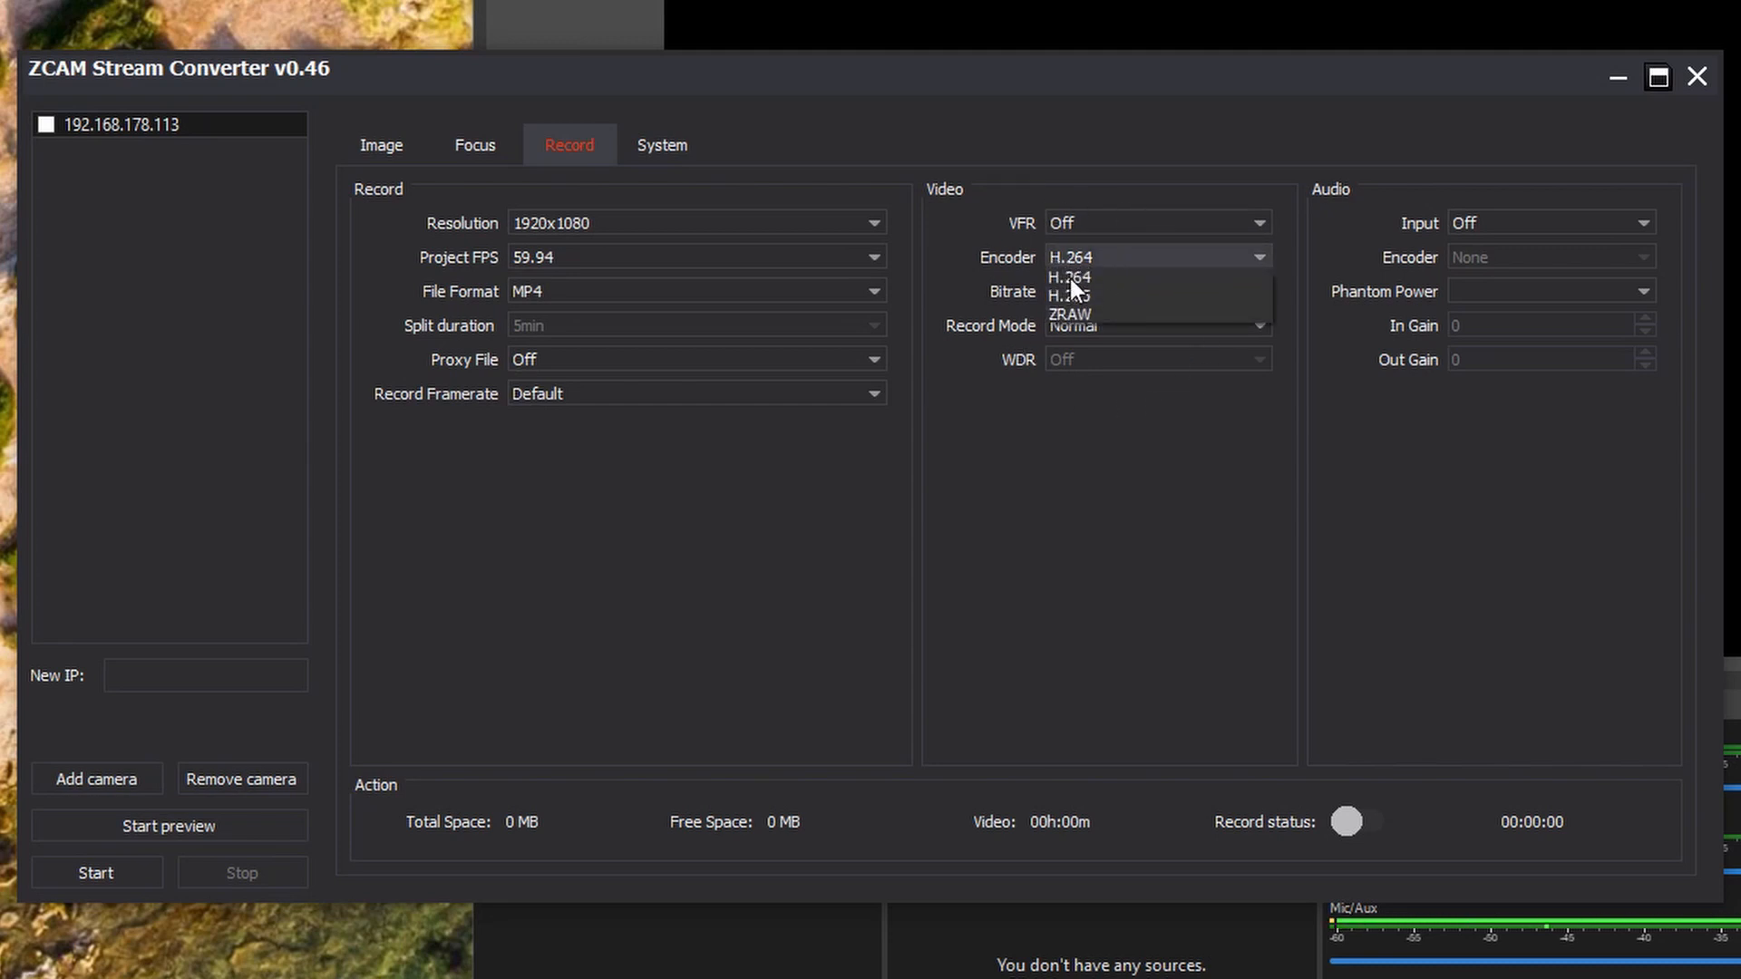
{"action": "mouse_move", "coordinate": [1101, 290]}
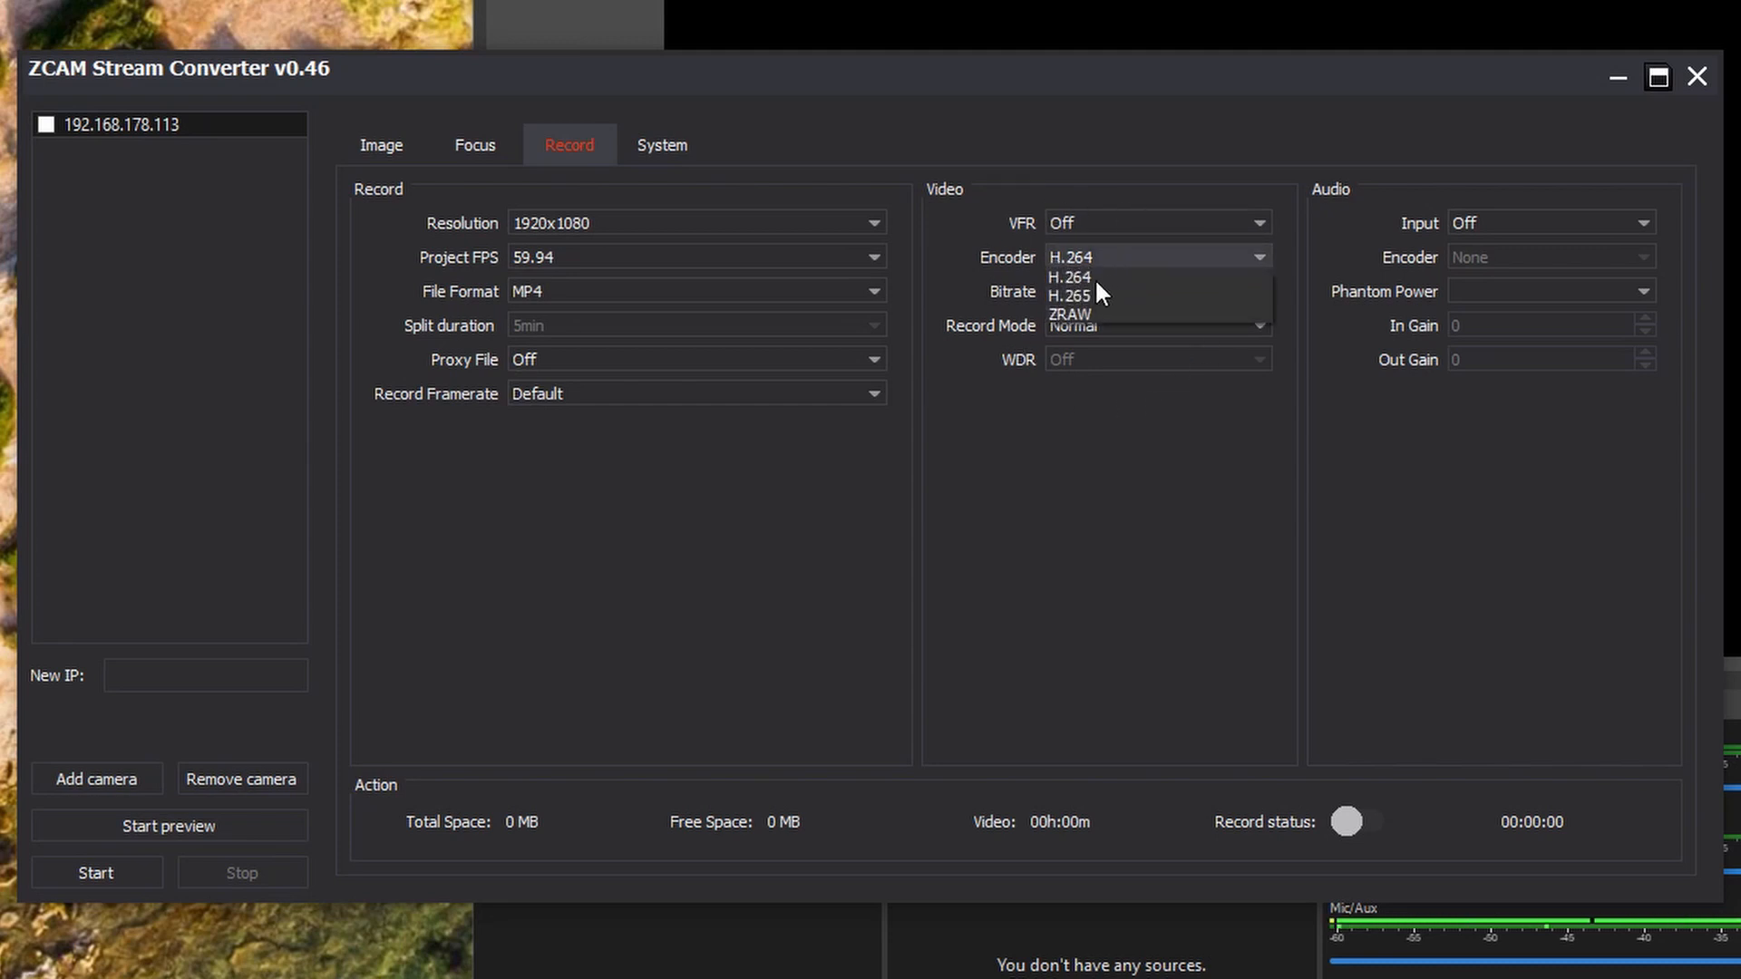
{"action": "mouse_move", "coordinate": [1100, 299]}
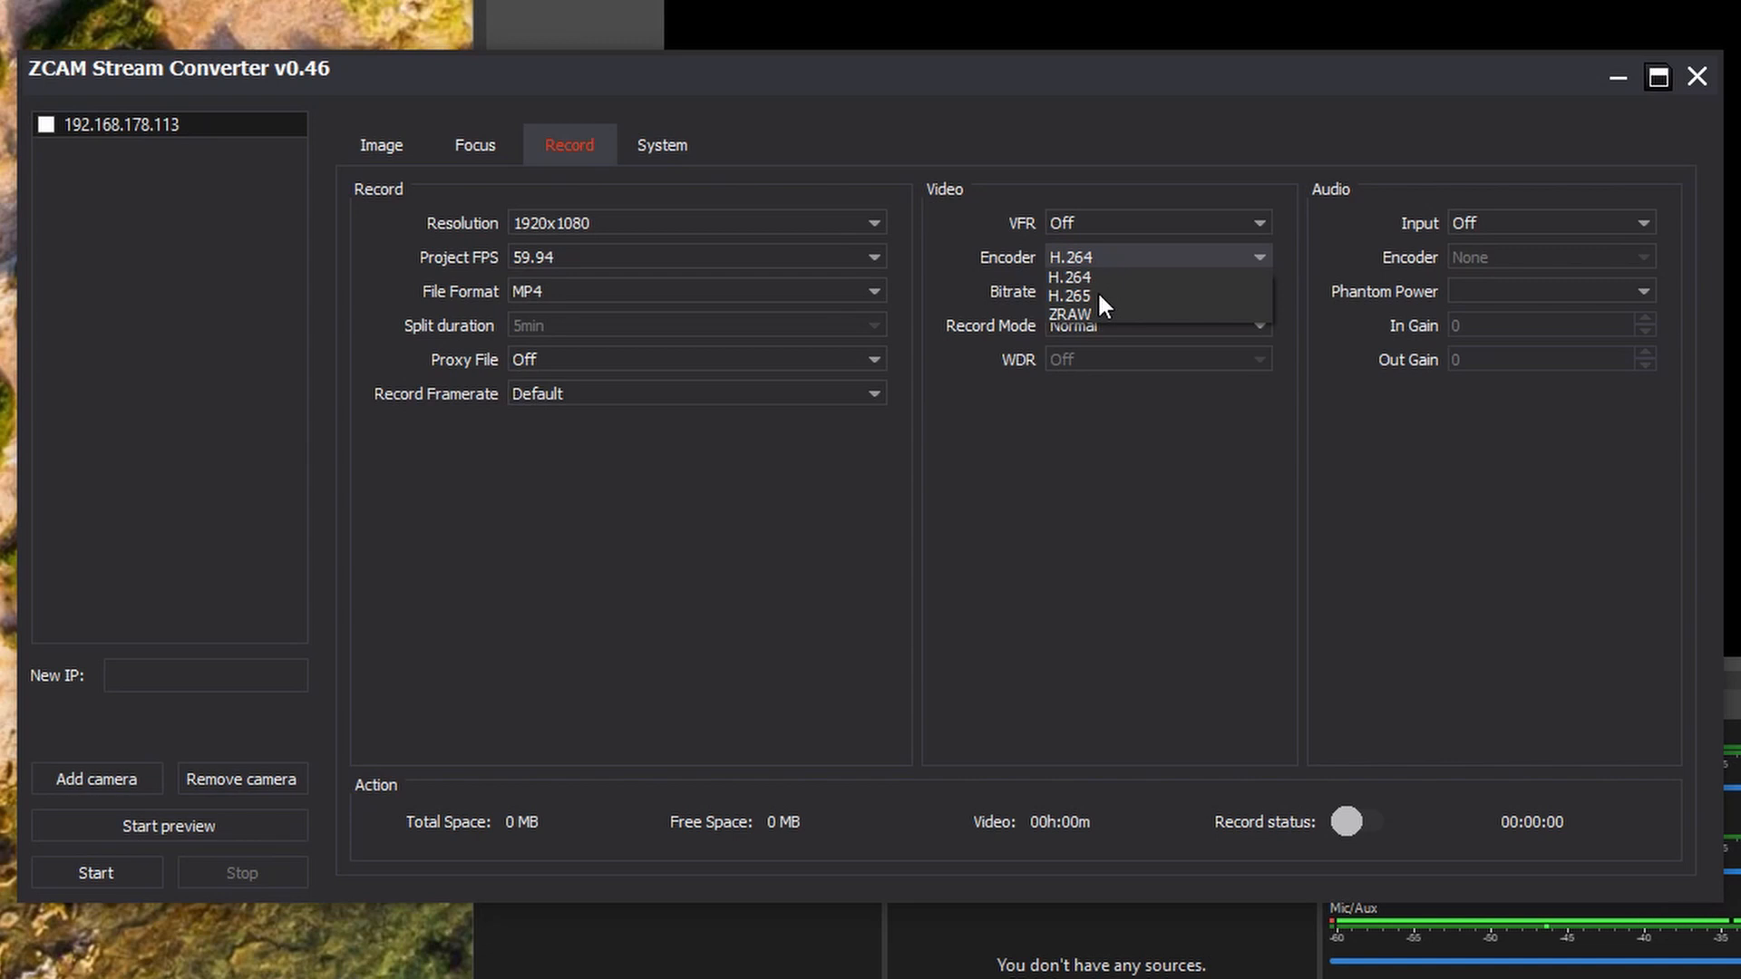
{"action": "mouse_move", "coordinate": [1095, 303]}
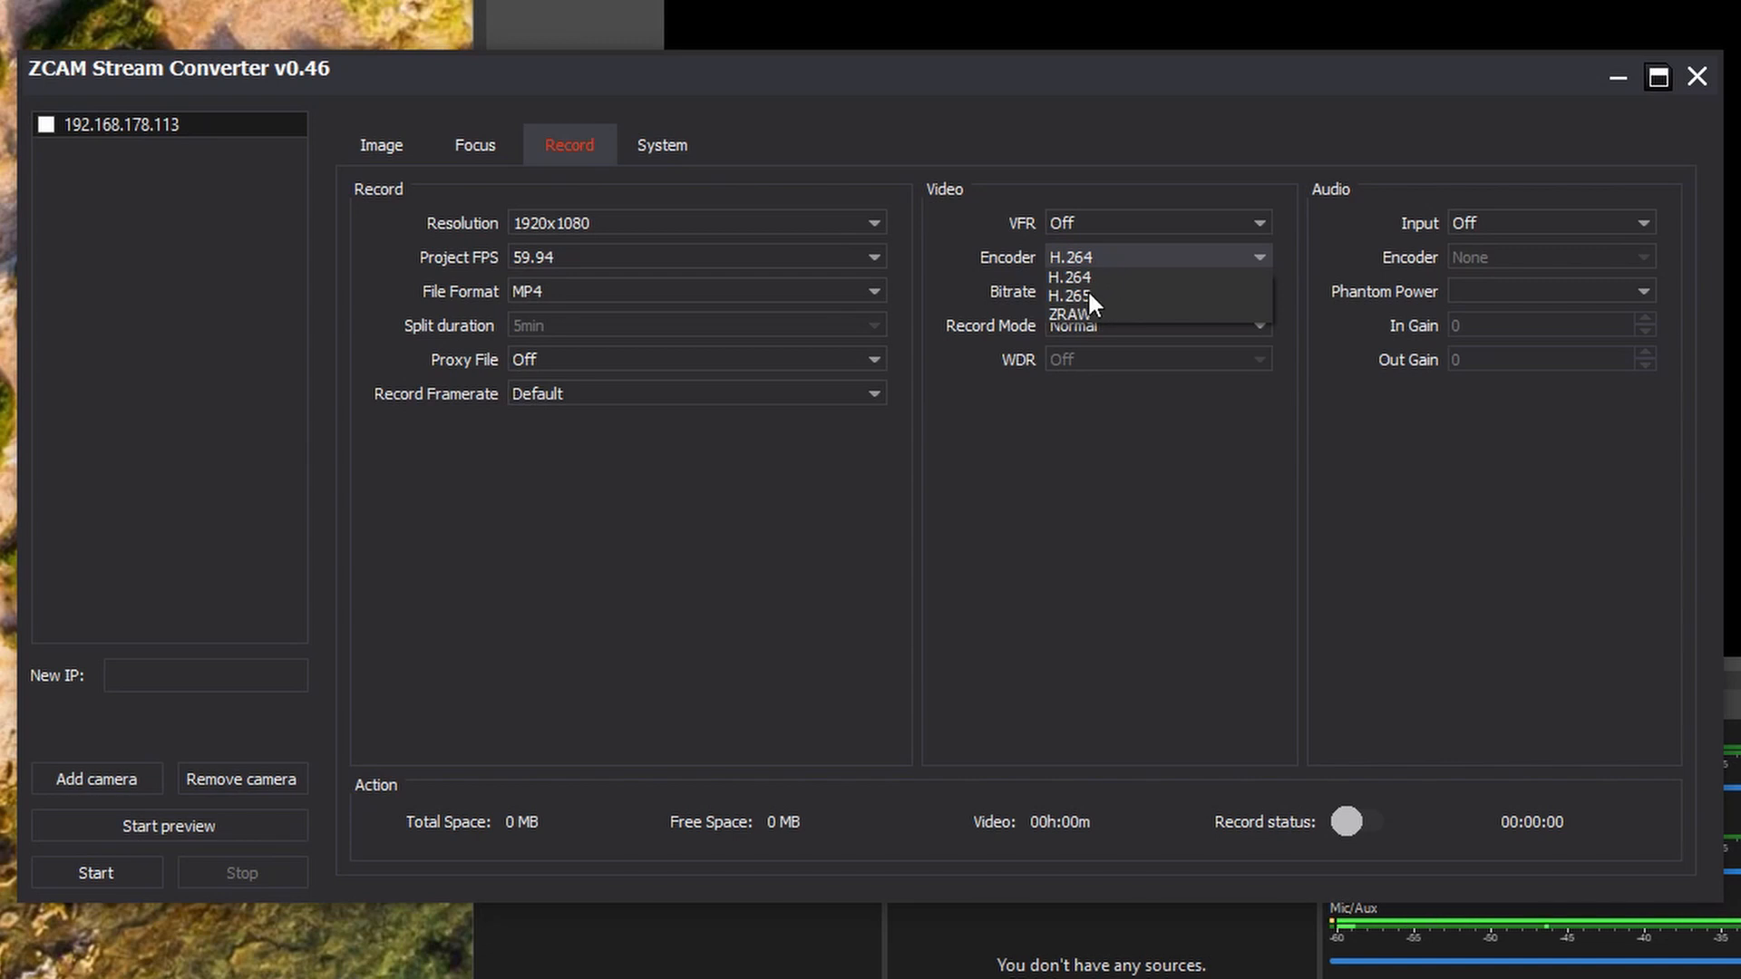
{"action": "mouse_move", "coordinate": [1115, 303]}
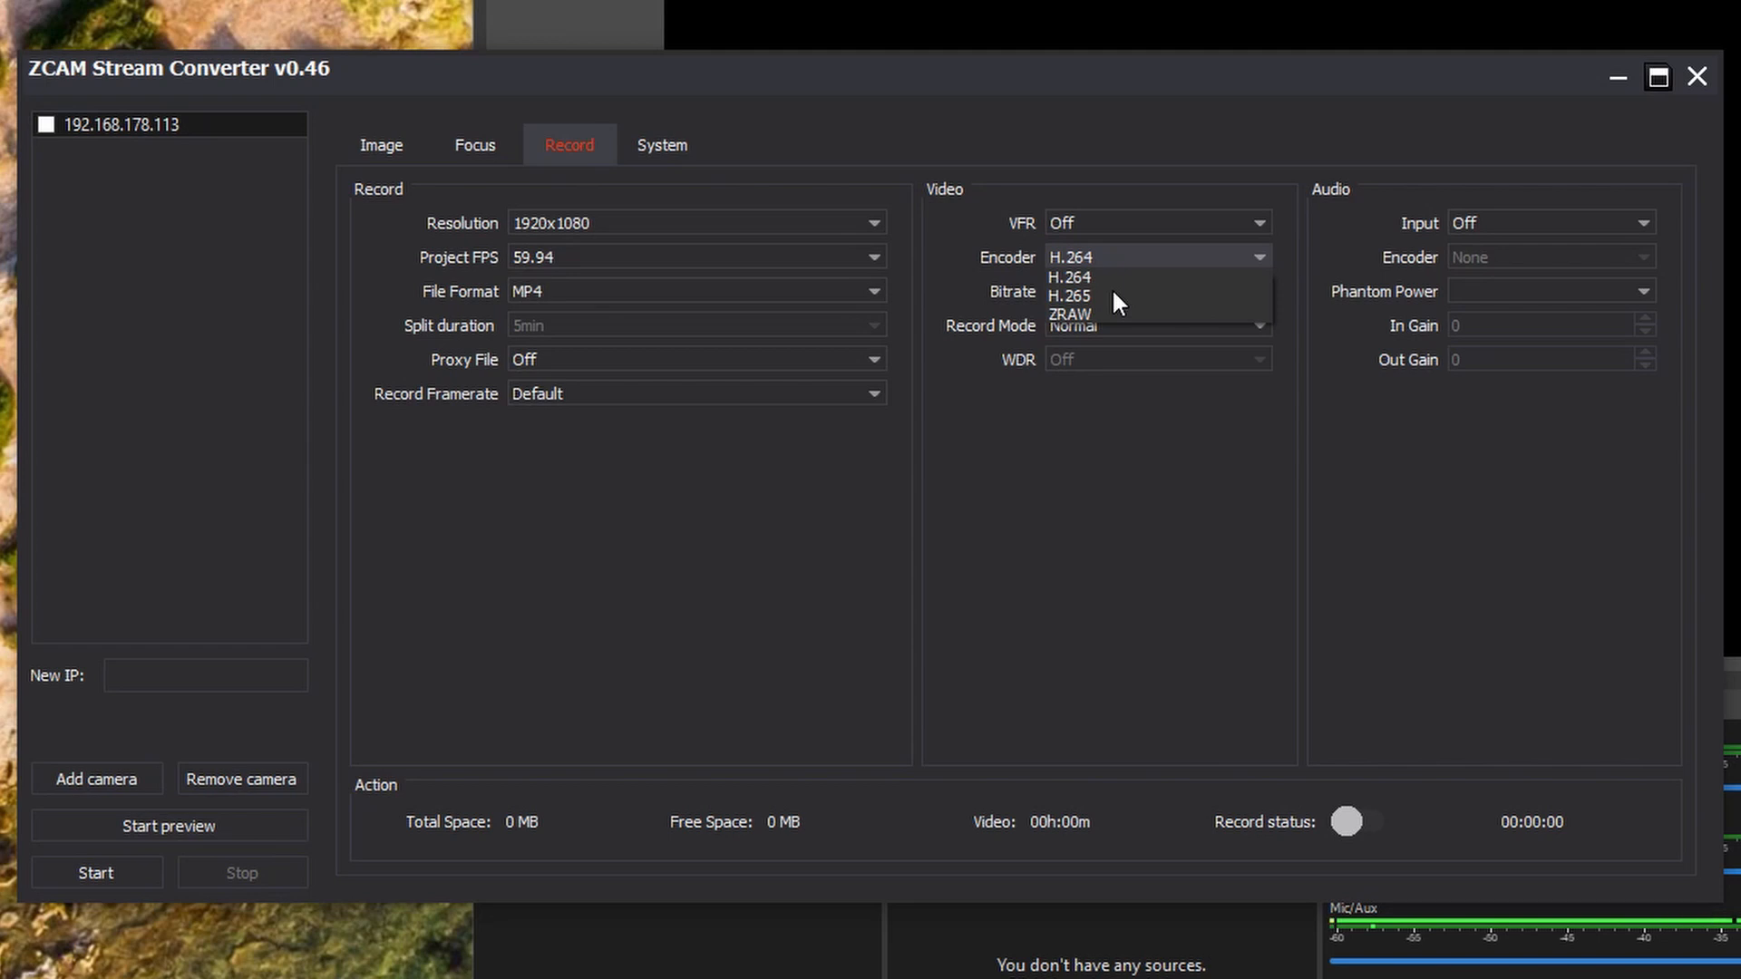
{"action": "left_click", "coordinate": [1068, 276]}
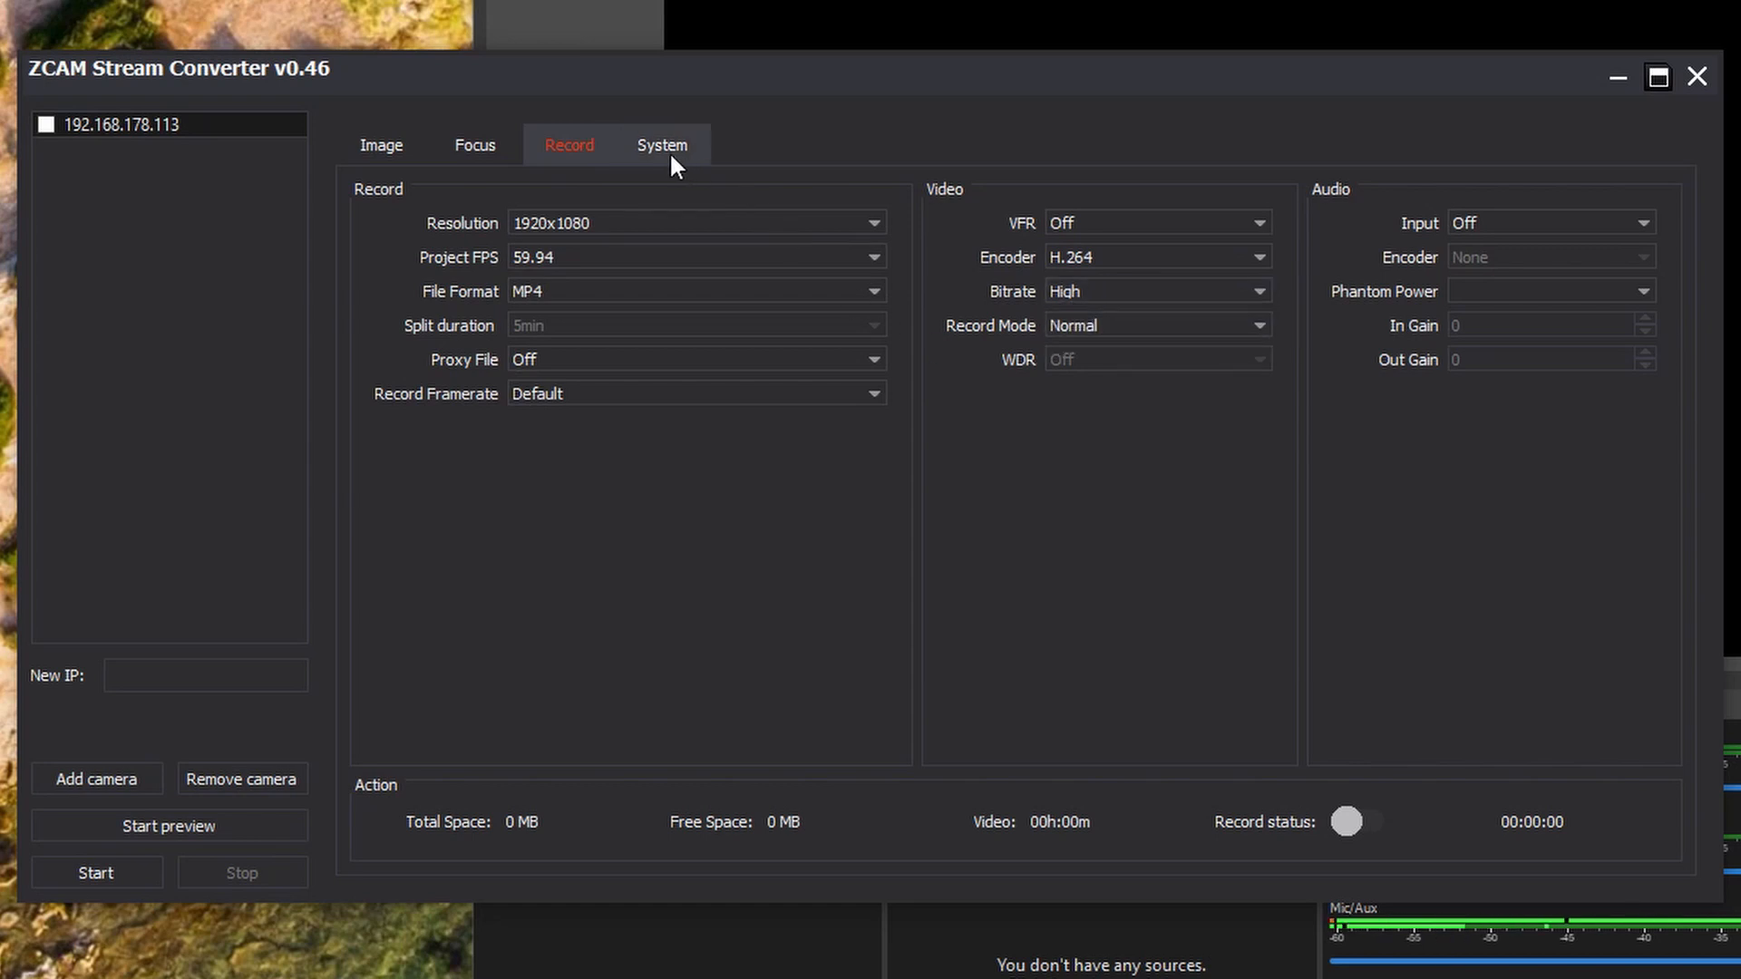
In the System settings keep streaming at 1080P, 10 Mbps, 60 fps, h264 with h264_cuvid decoding acceleration
{"action": "left_click", "coordinate": [662, 145]}
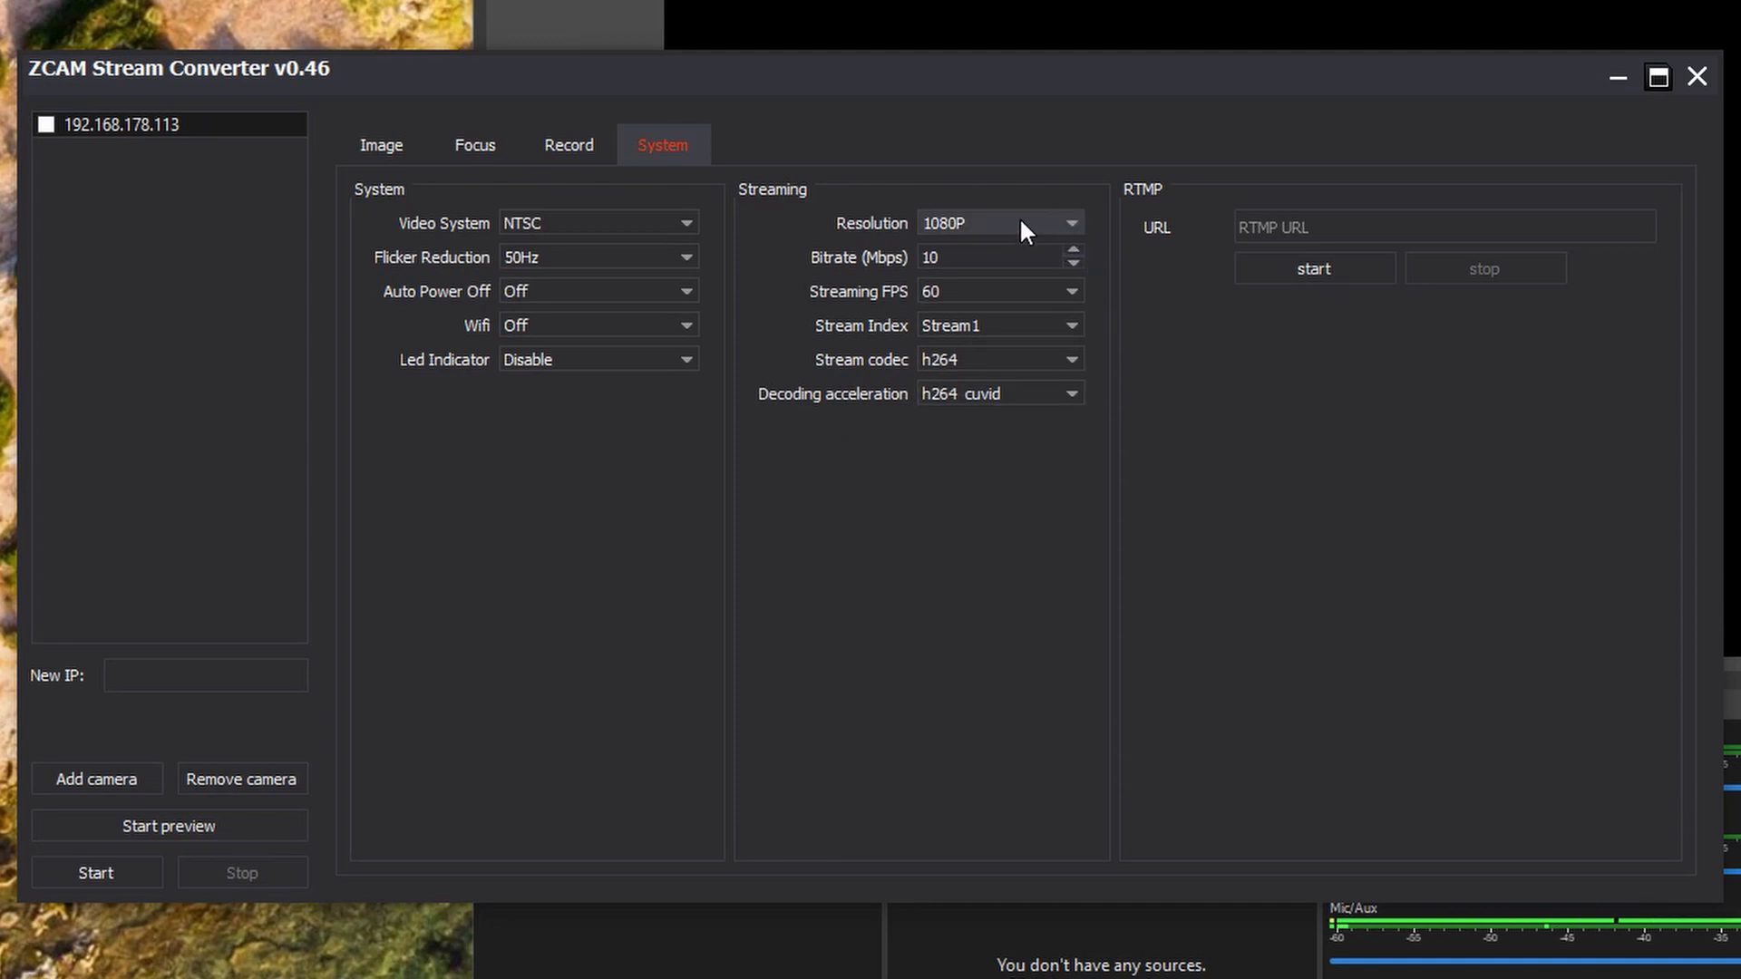
{"action": "left_click", "coordinate": [1068, 223]}
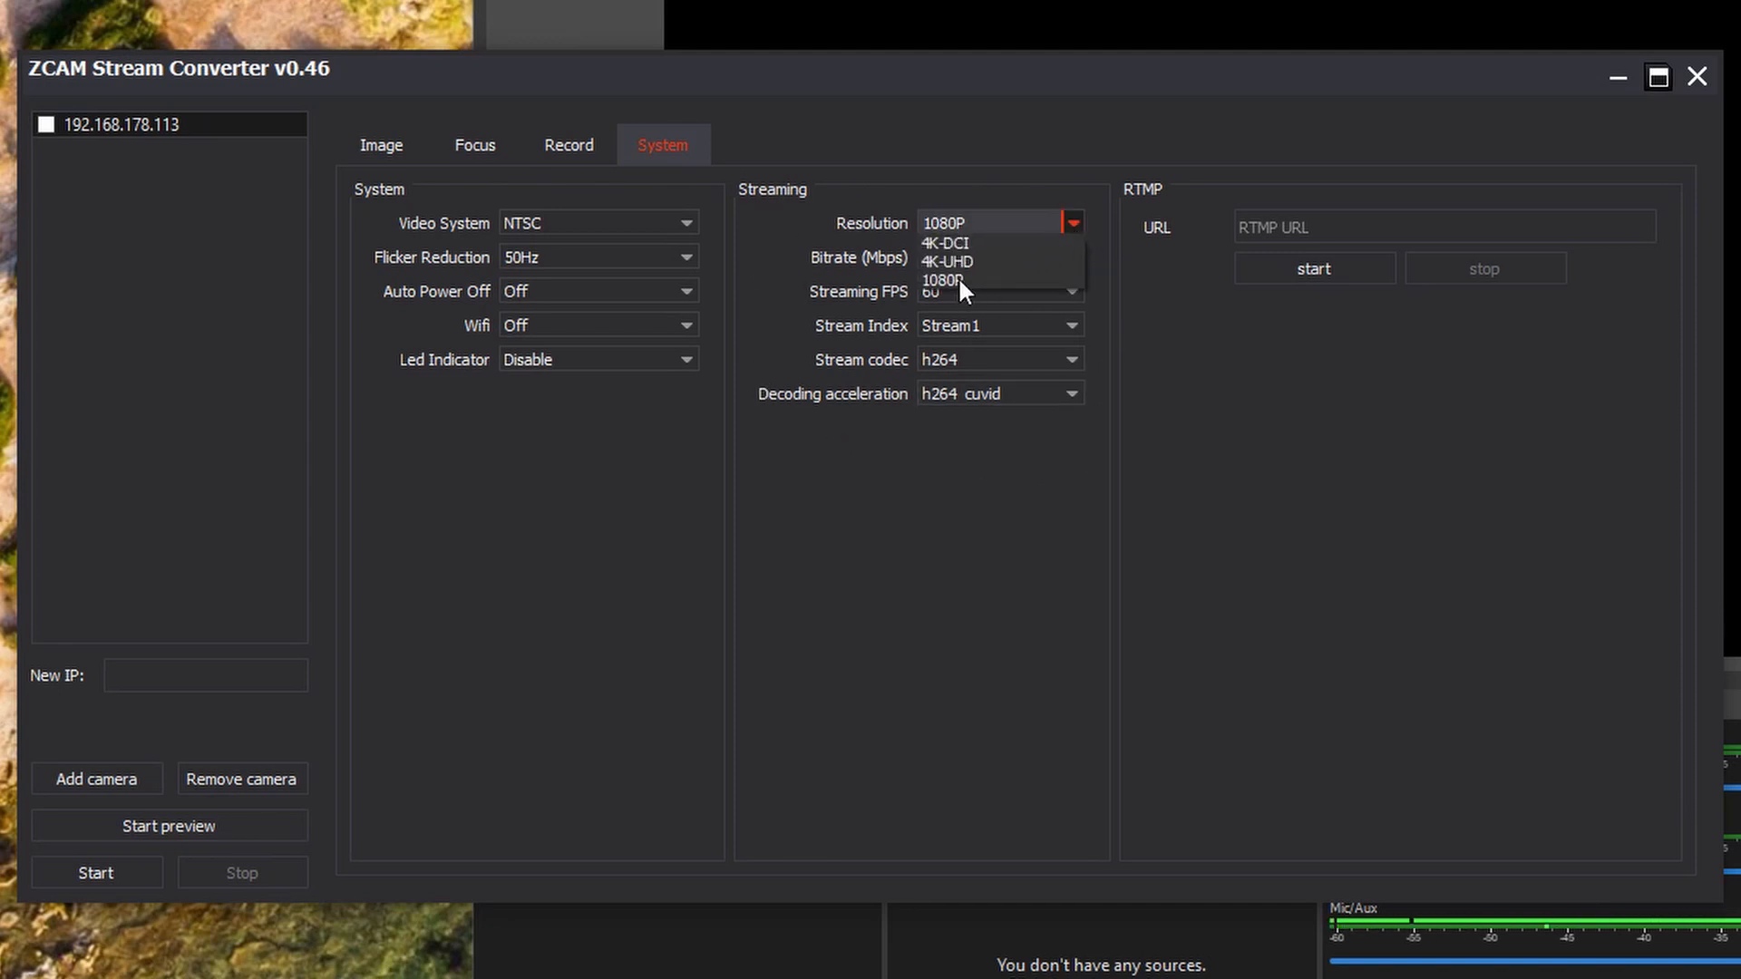
{"action": "mouse_move", "coordinate": [976, 272]}
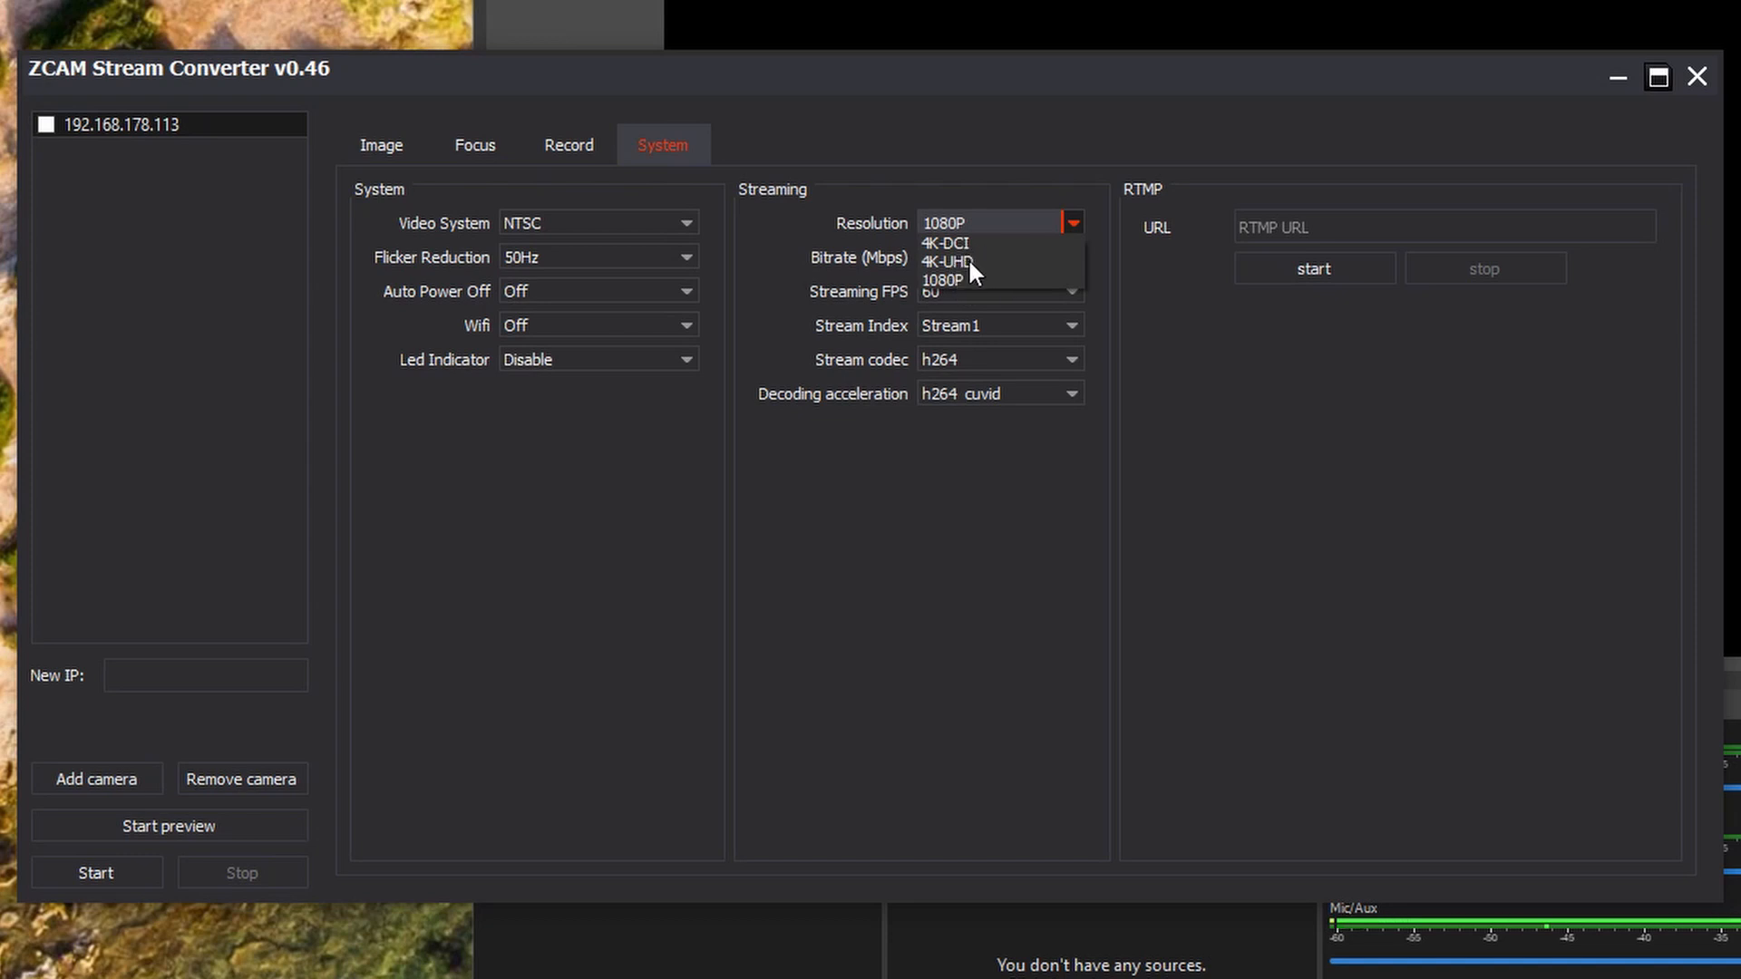
{"action": "mouse_move", "coordinate": [996, 502]}
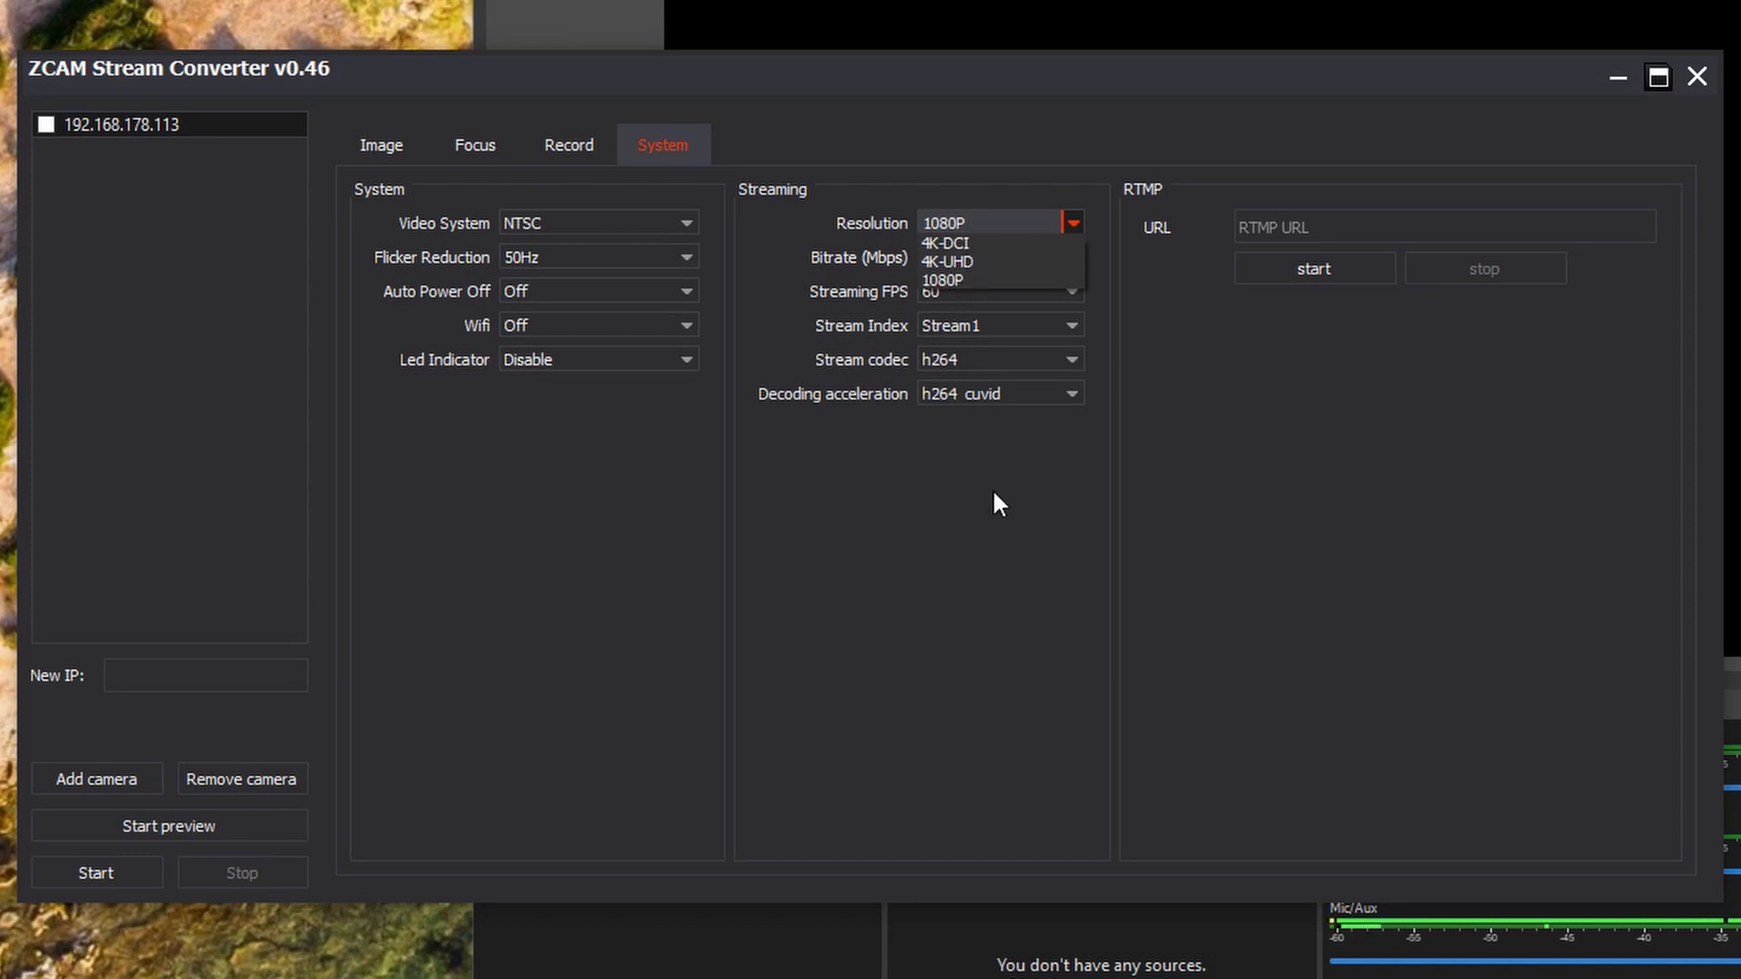
{"action": "left_click", "coordinate": [943, 279]}
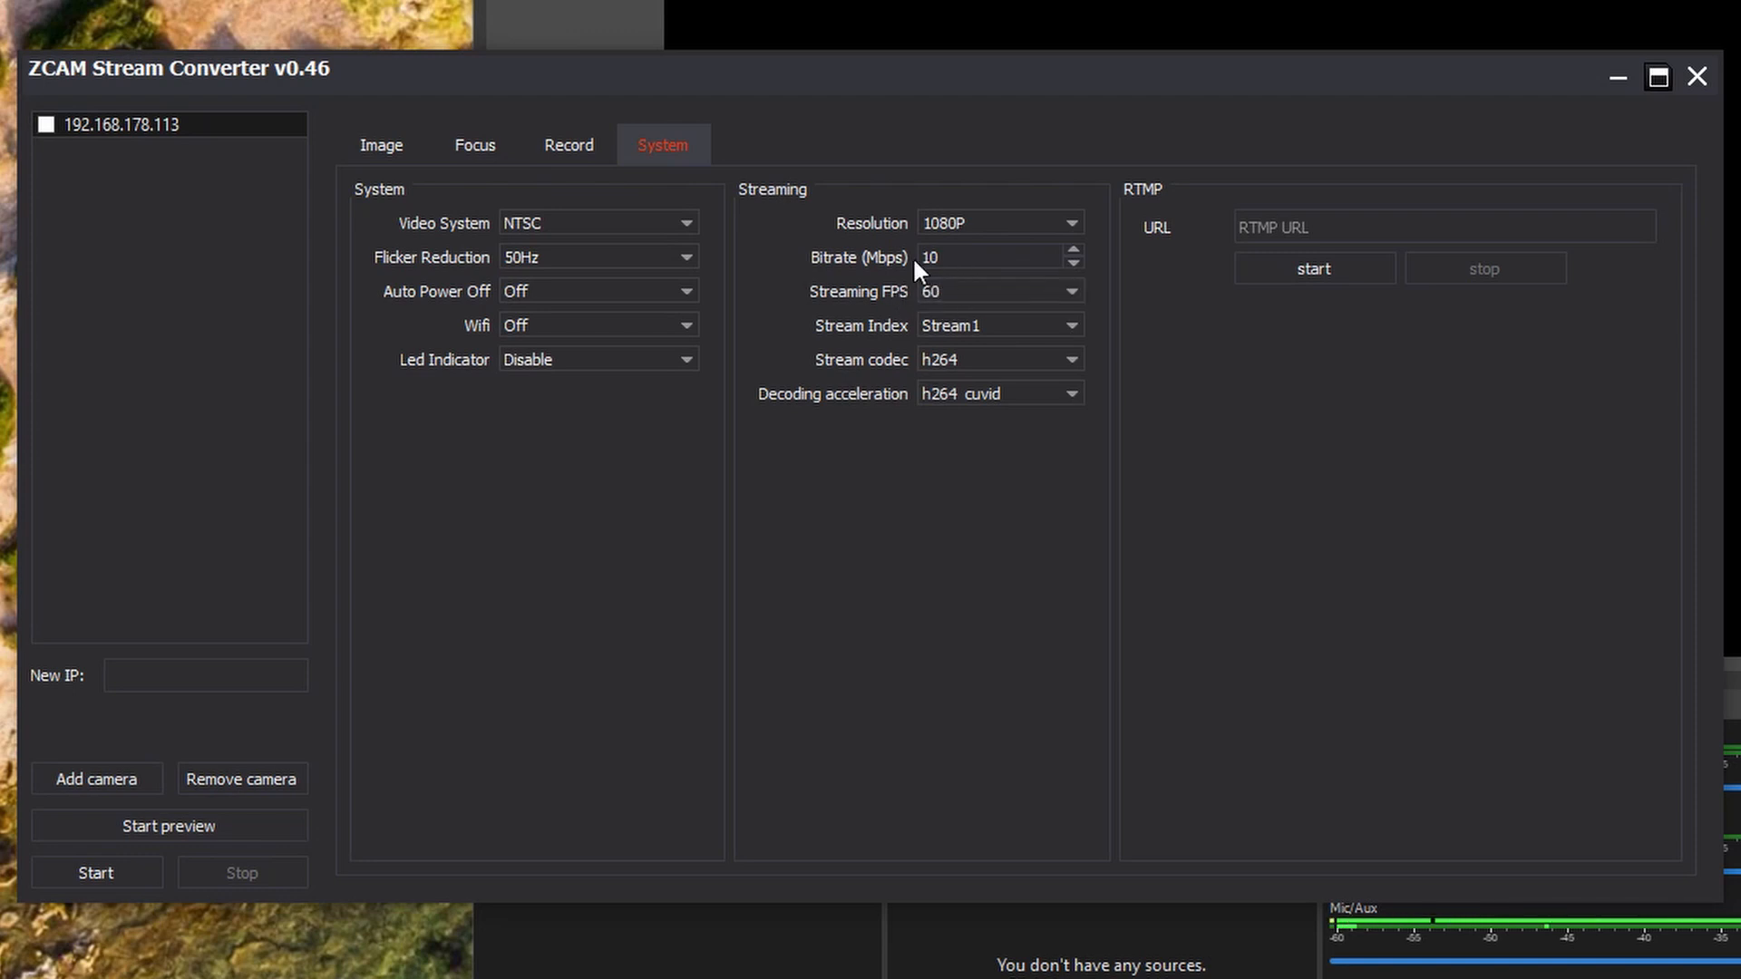
{"action": "mouse_move", "coordinate": [945, 259]}
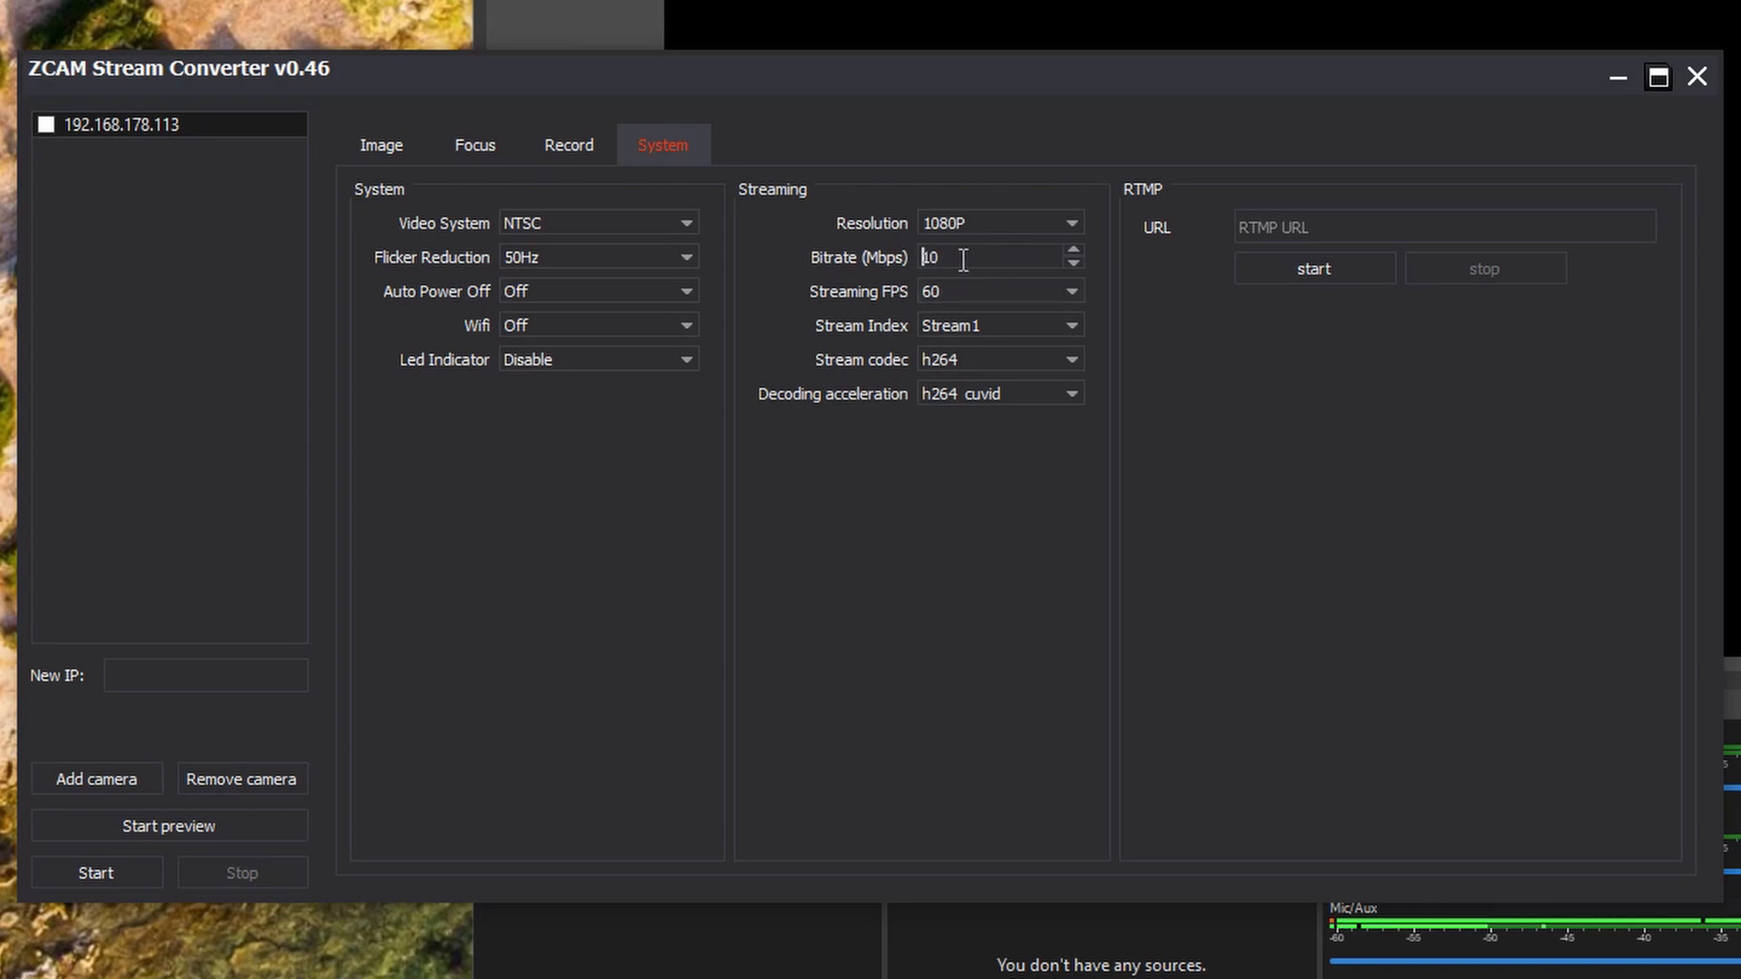
{"action": "mouse_move", "coordinate": [916, 229]}
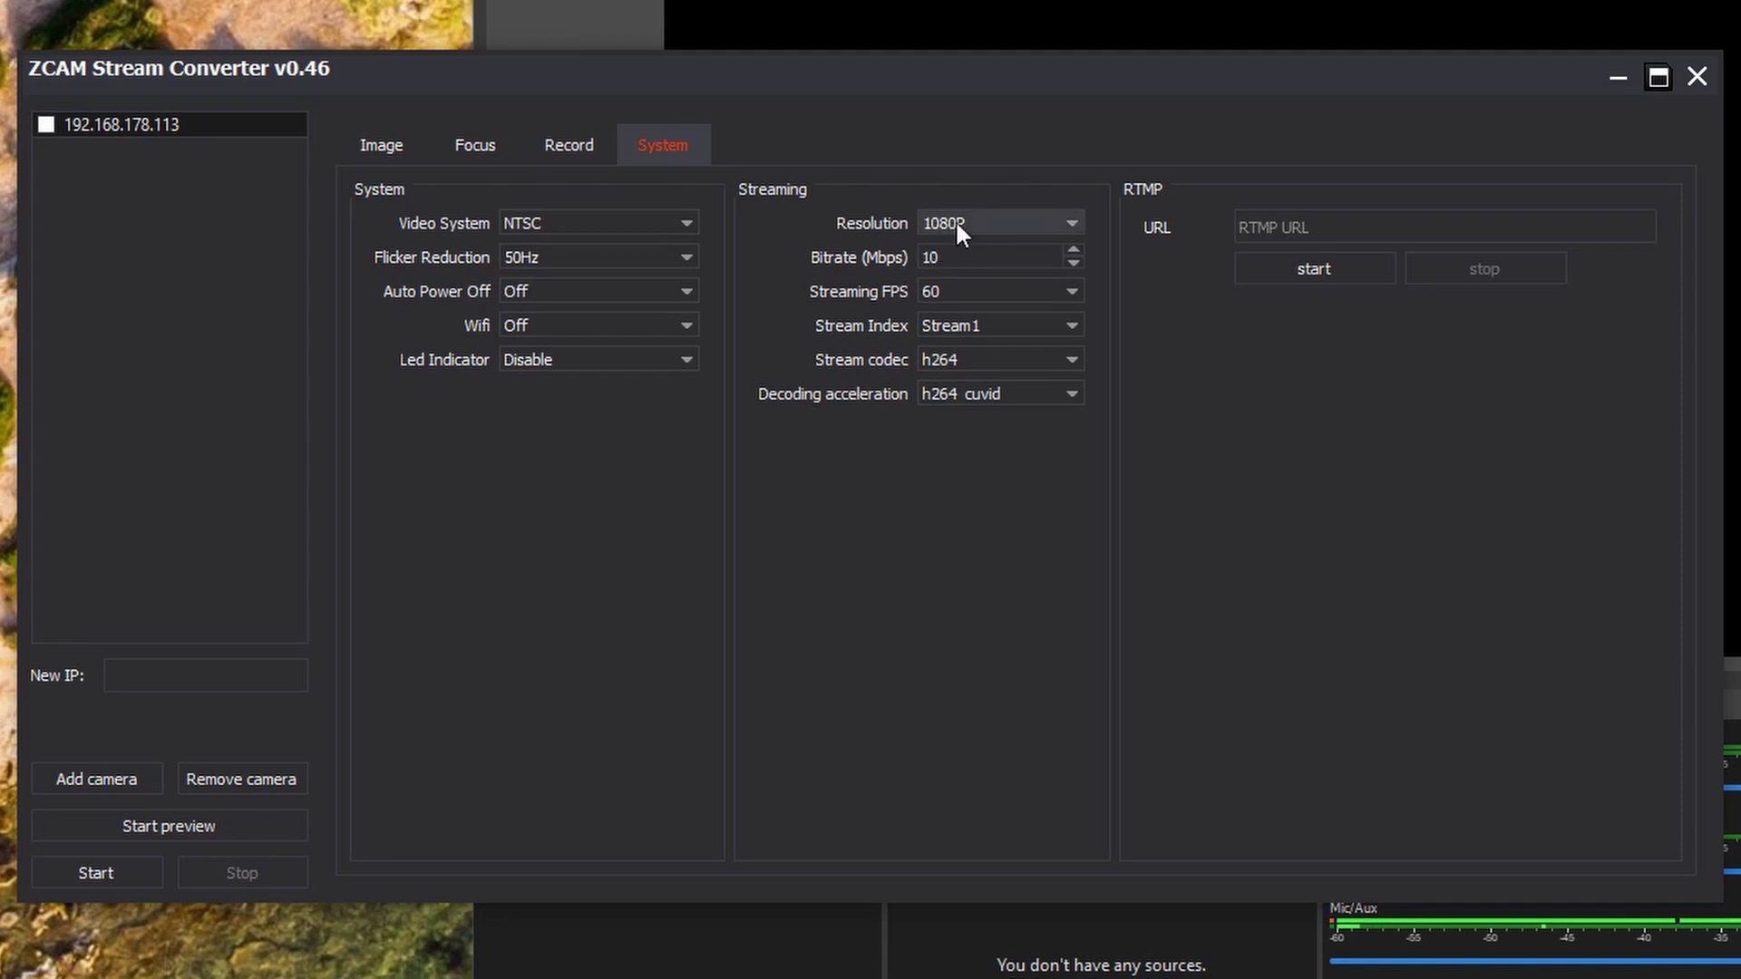
{"action": "mouse_move", "coordinate": [946, 247]}
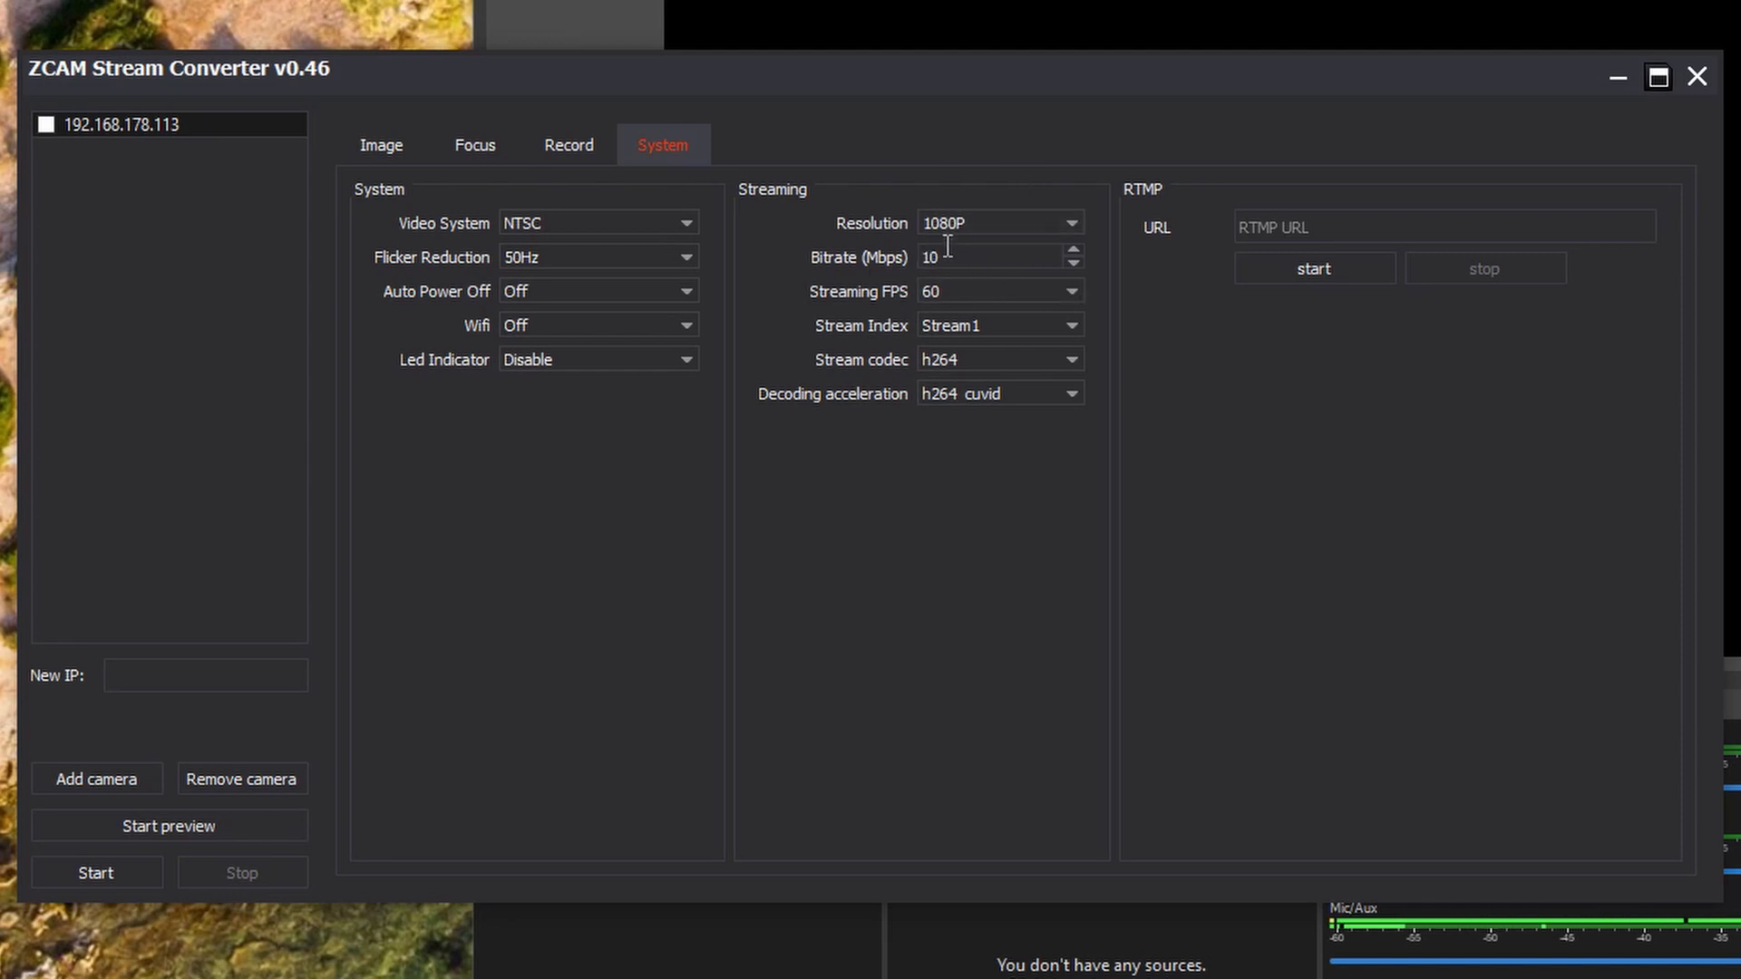
{"action": "mouse_move", "coordinate": [1001, 289]}
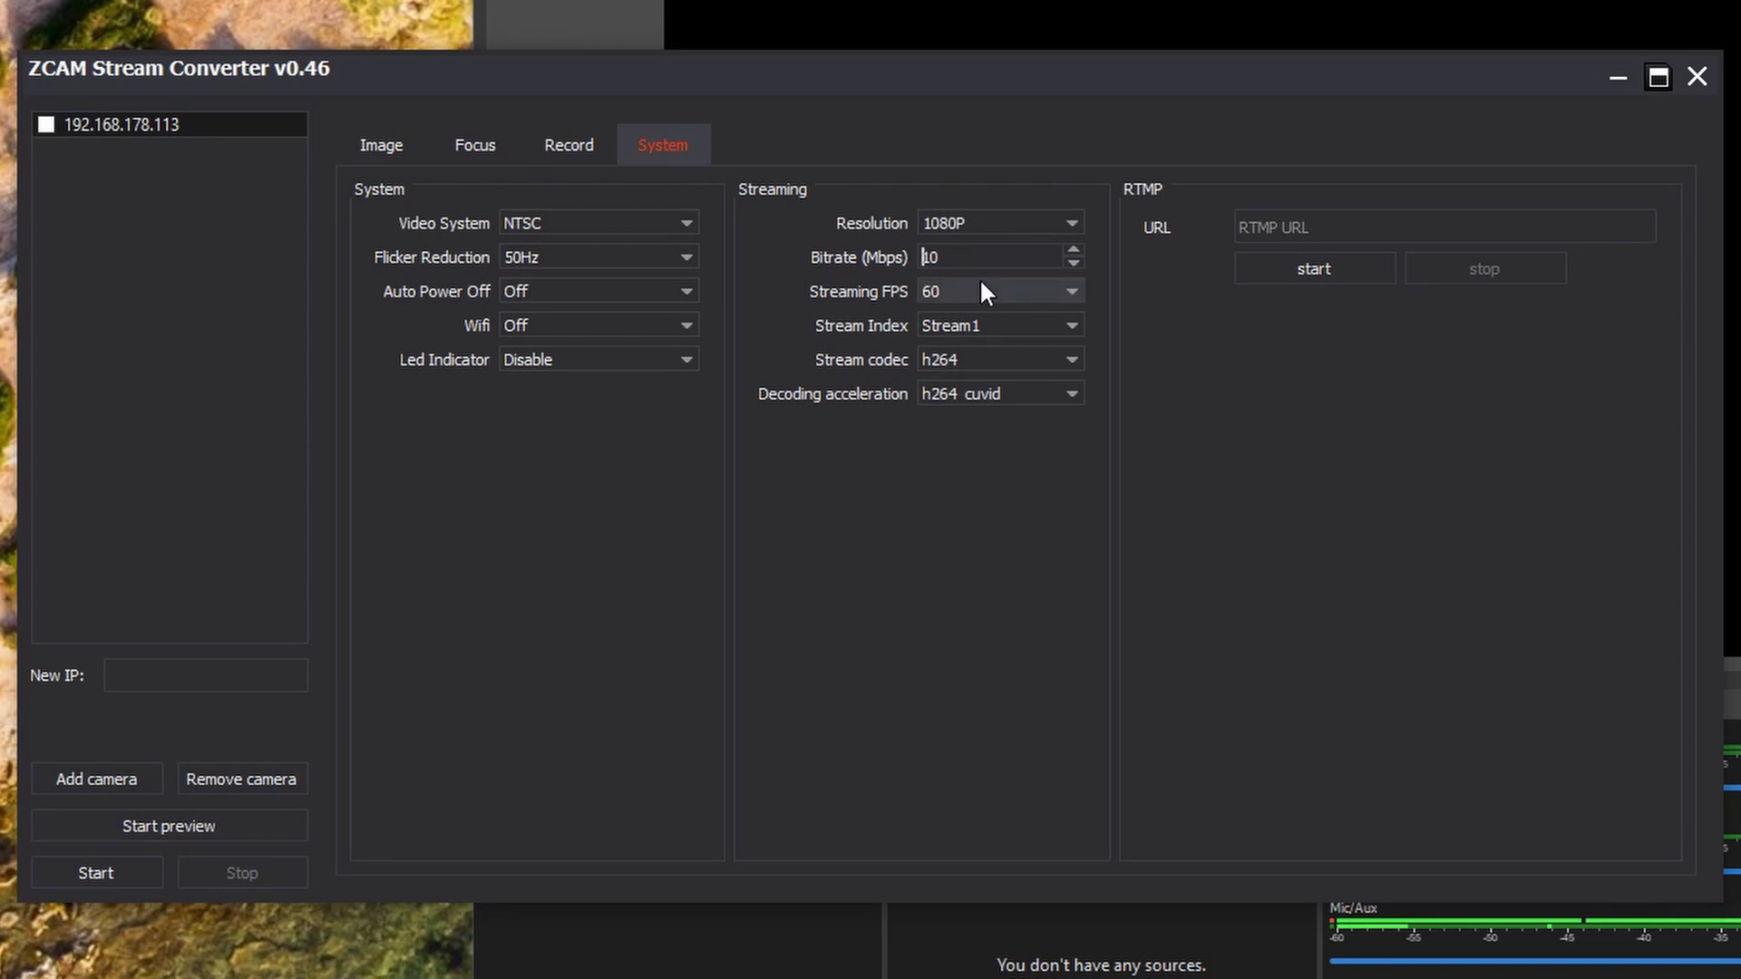
{"action": "mouse_move", "coordinate": [949, 370]}
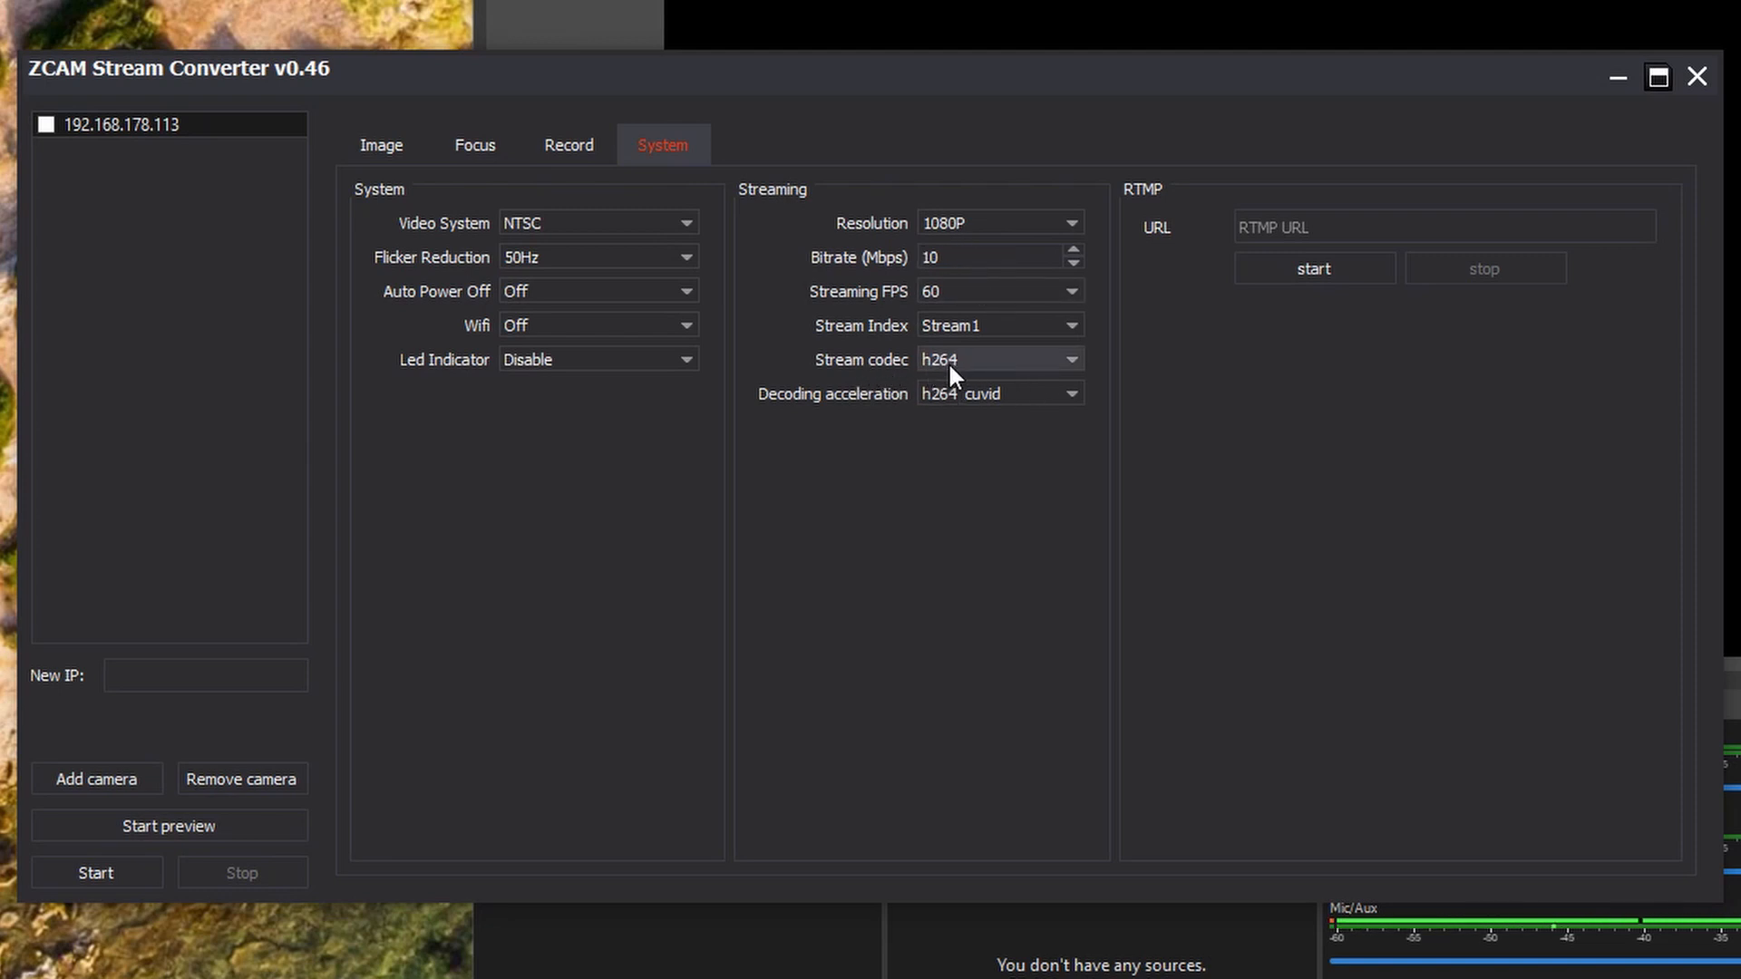
{"action": "mouse_move", "coordinate": [894, 403]}
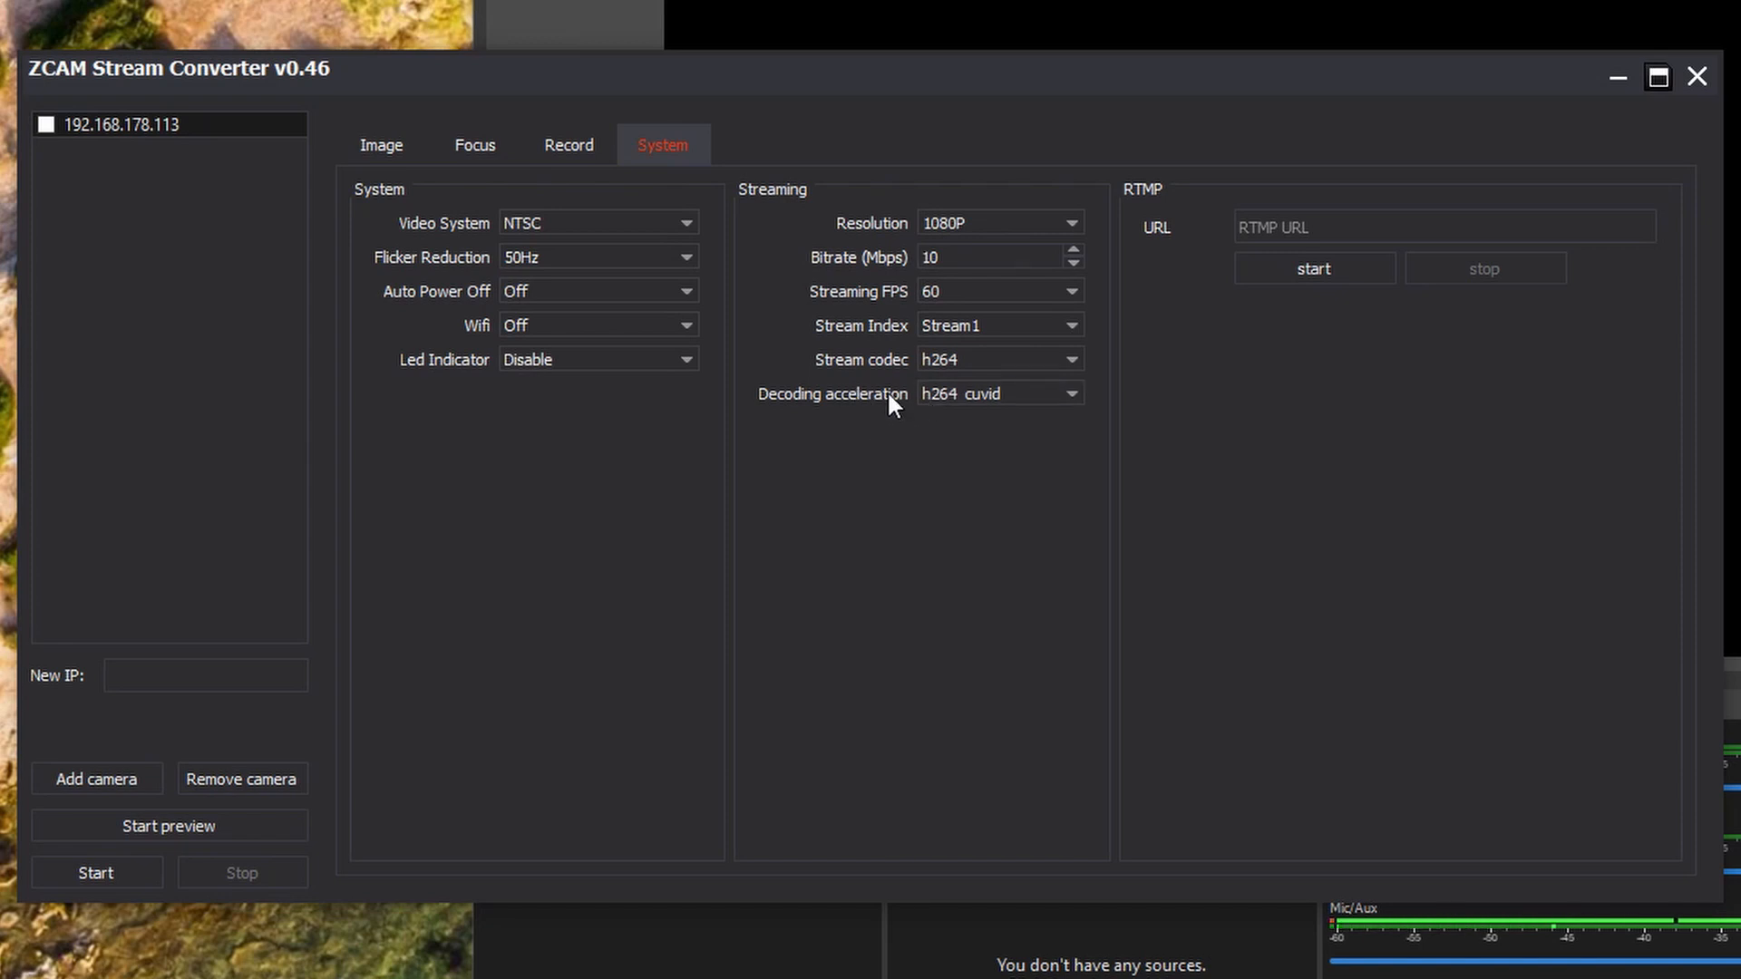
{"action": "mouse_move", "coordinate": [989, 407]}
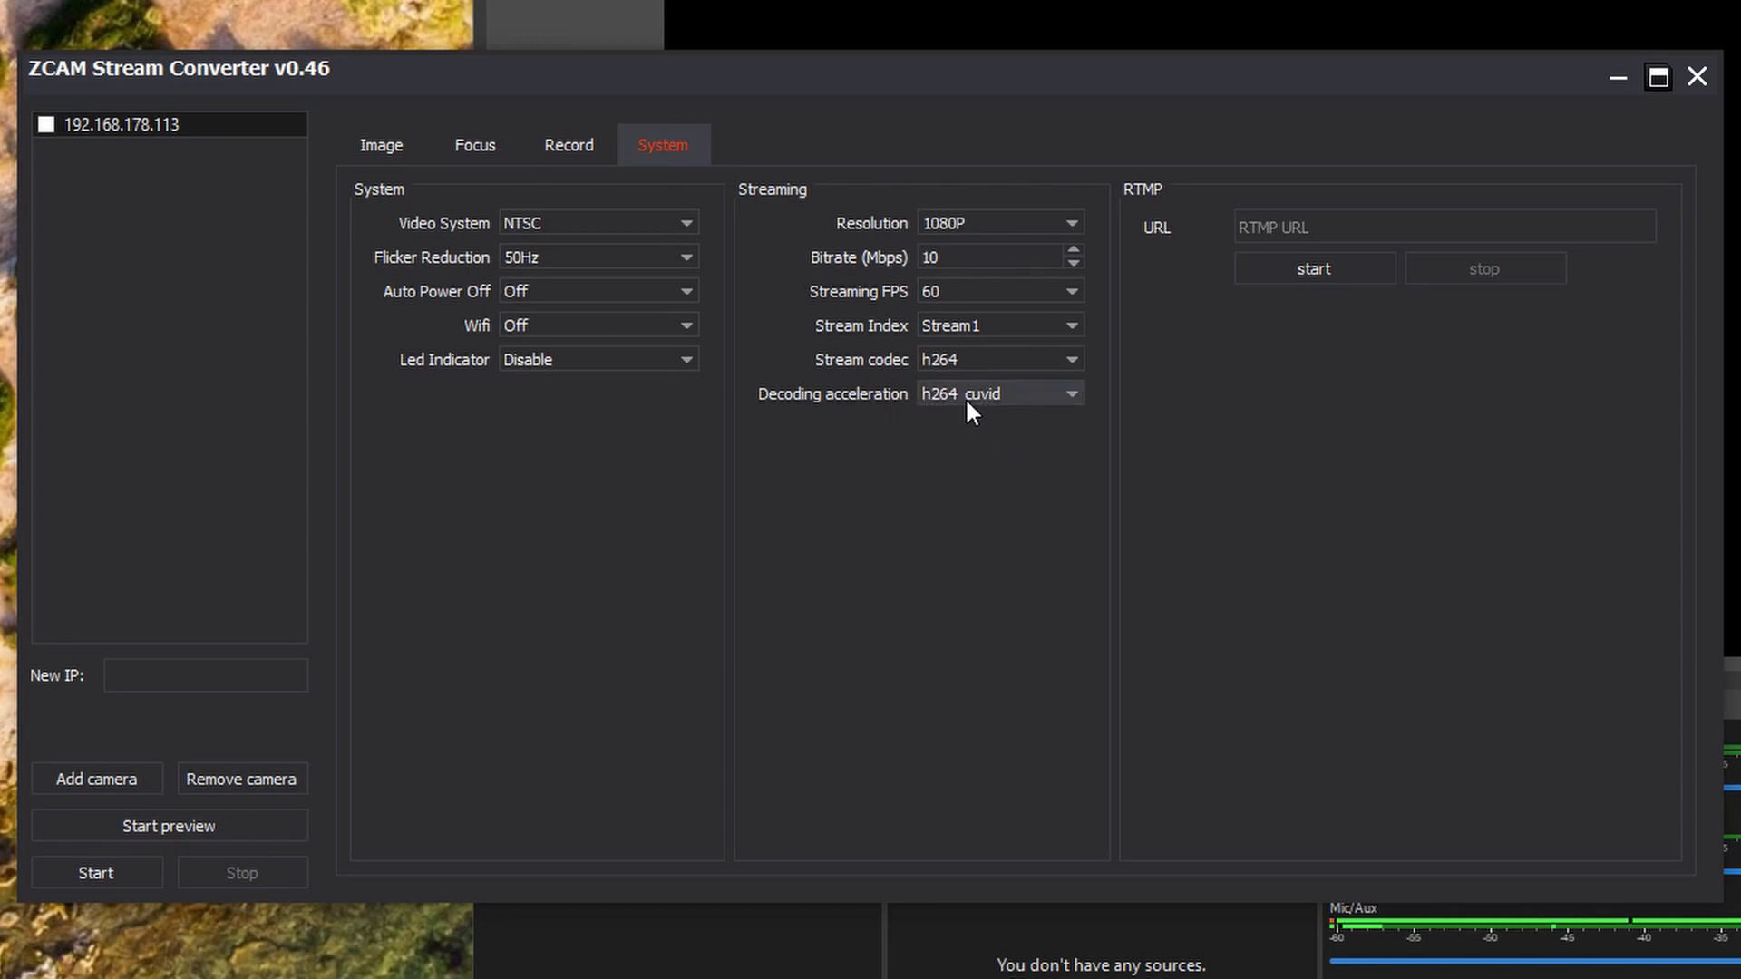
{"action": "left_click", "coordinate": [1069, 394]}
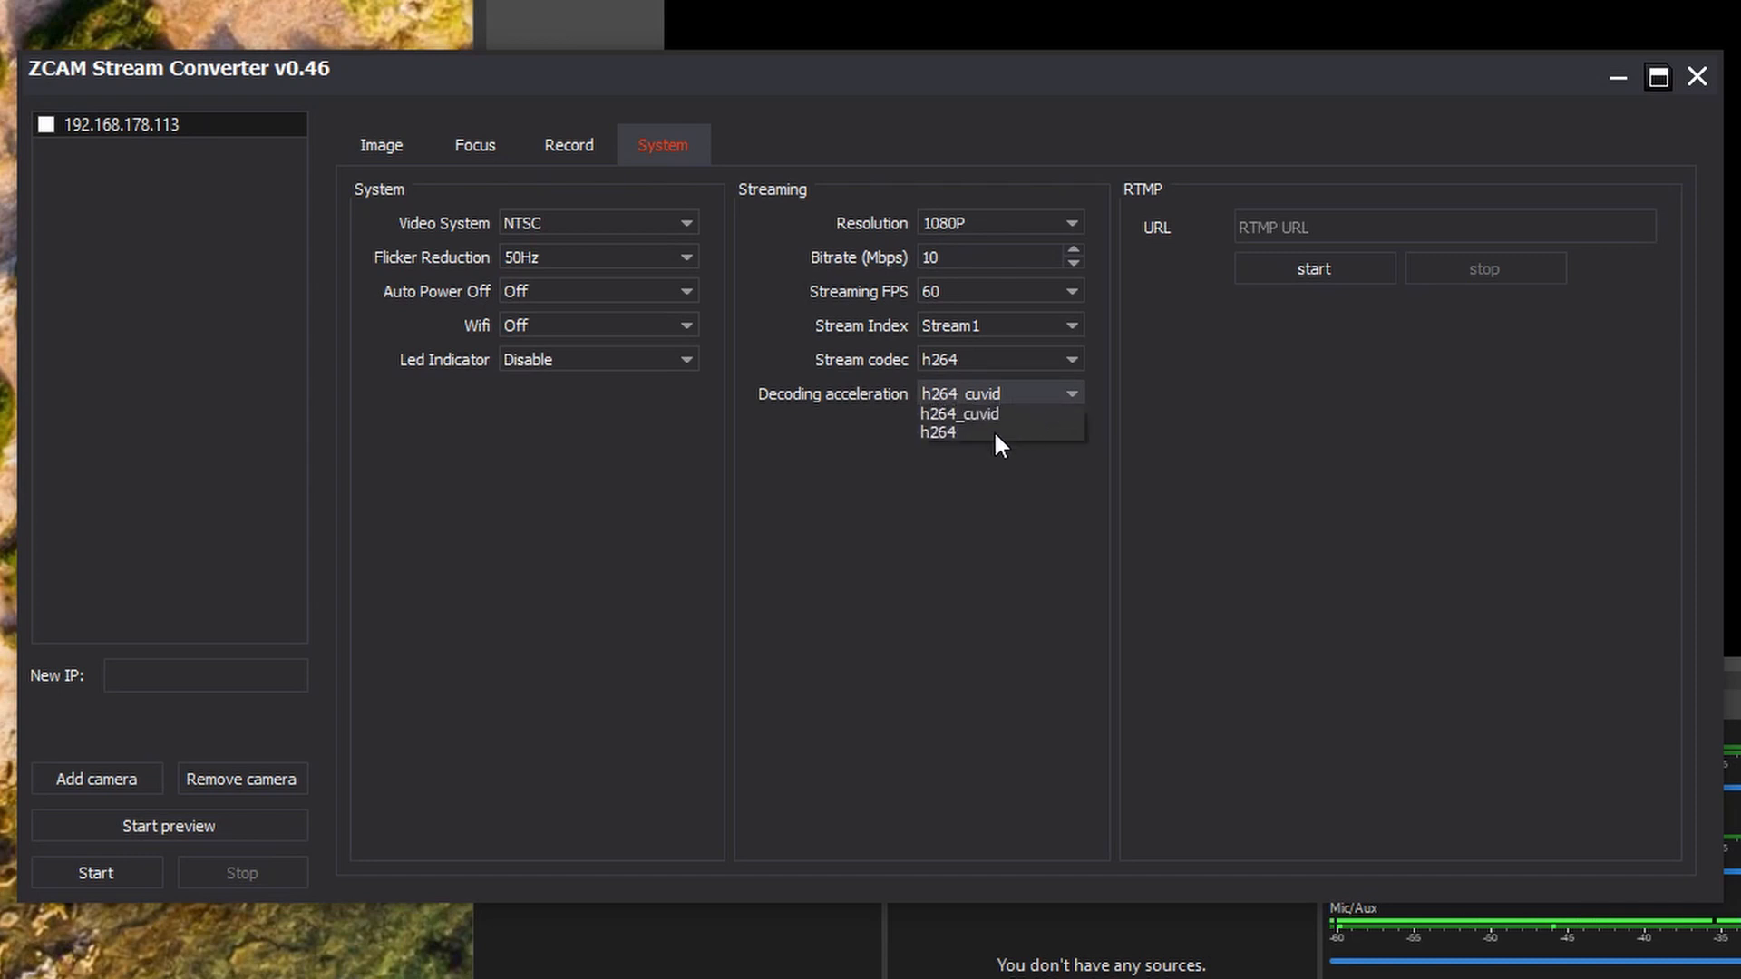
{"action": "mouse_move", "coordinate": [992, 424]}
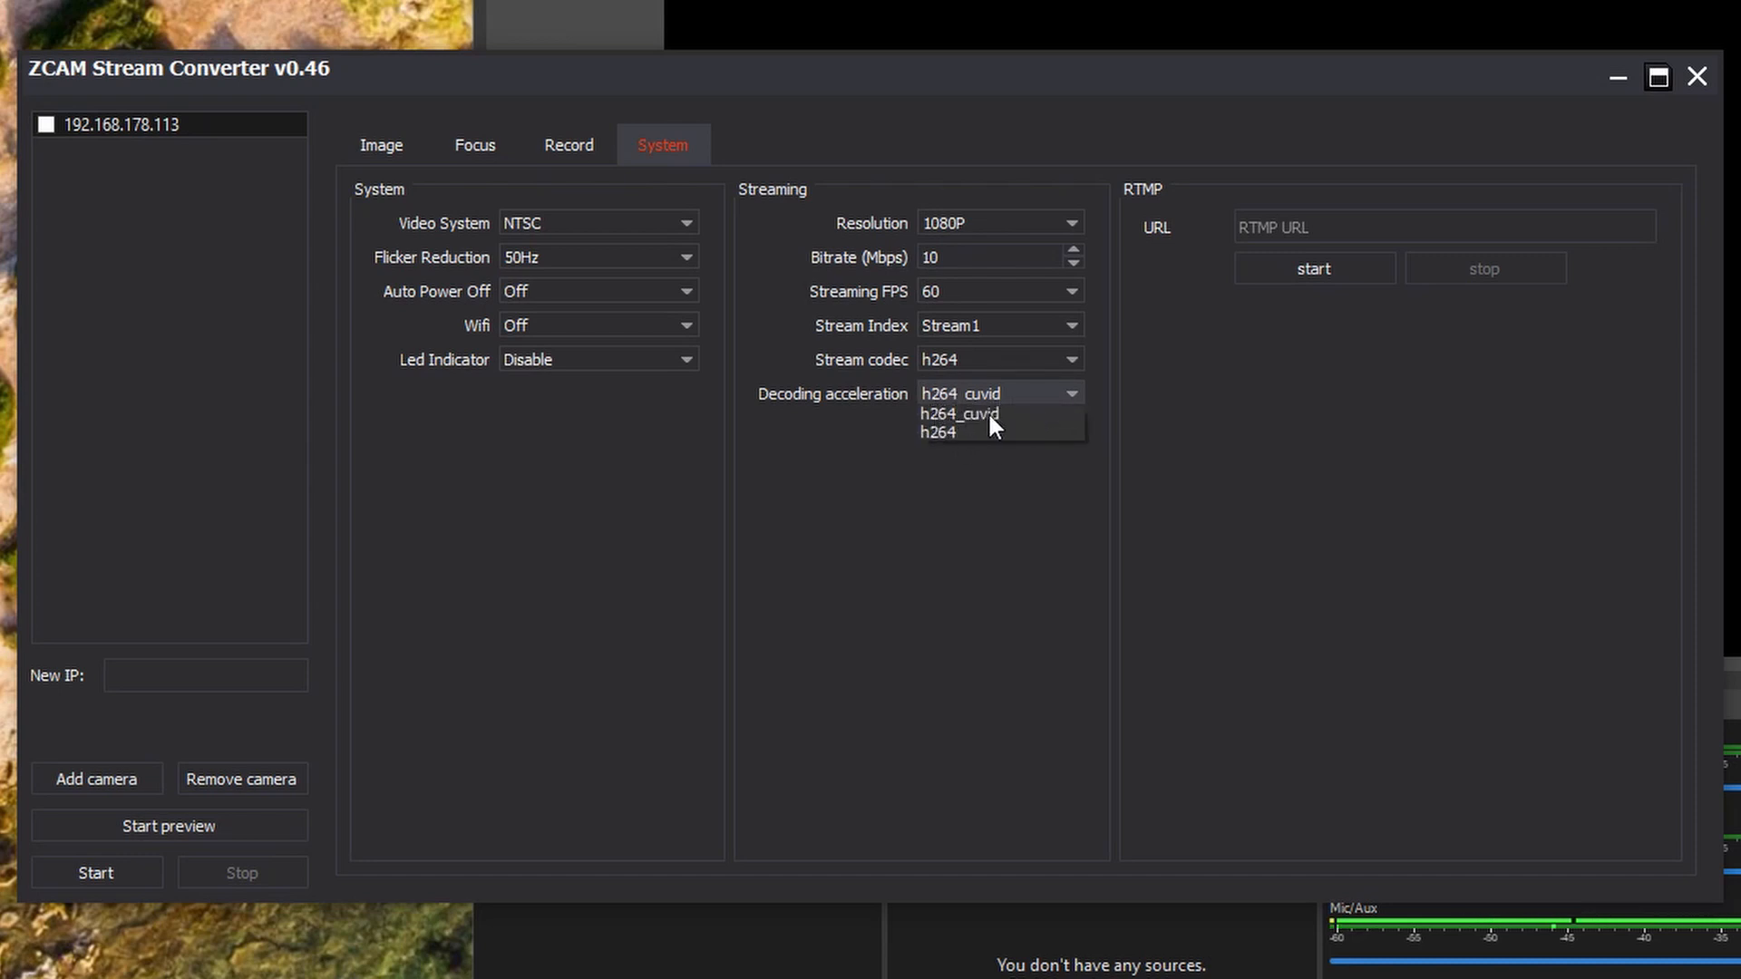
{"action": "mouse_move", "coordinate": [1010, 431]}
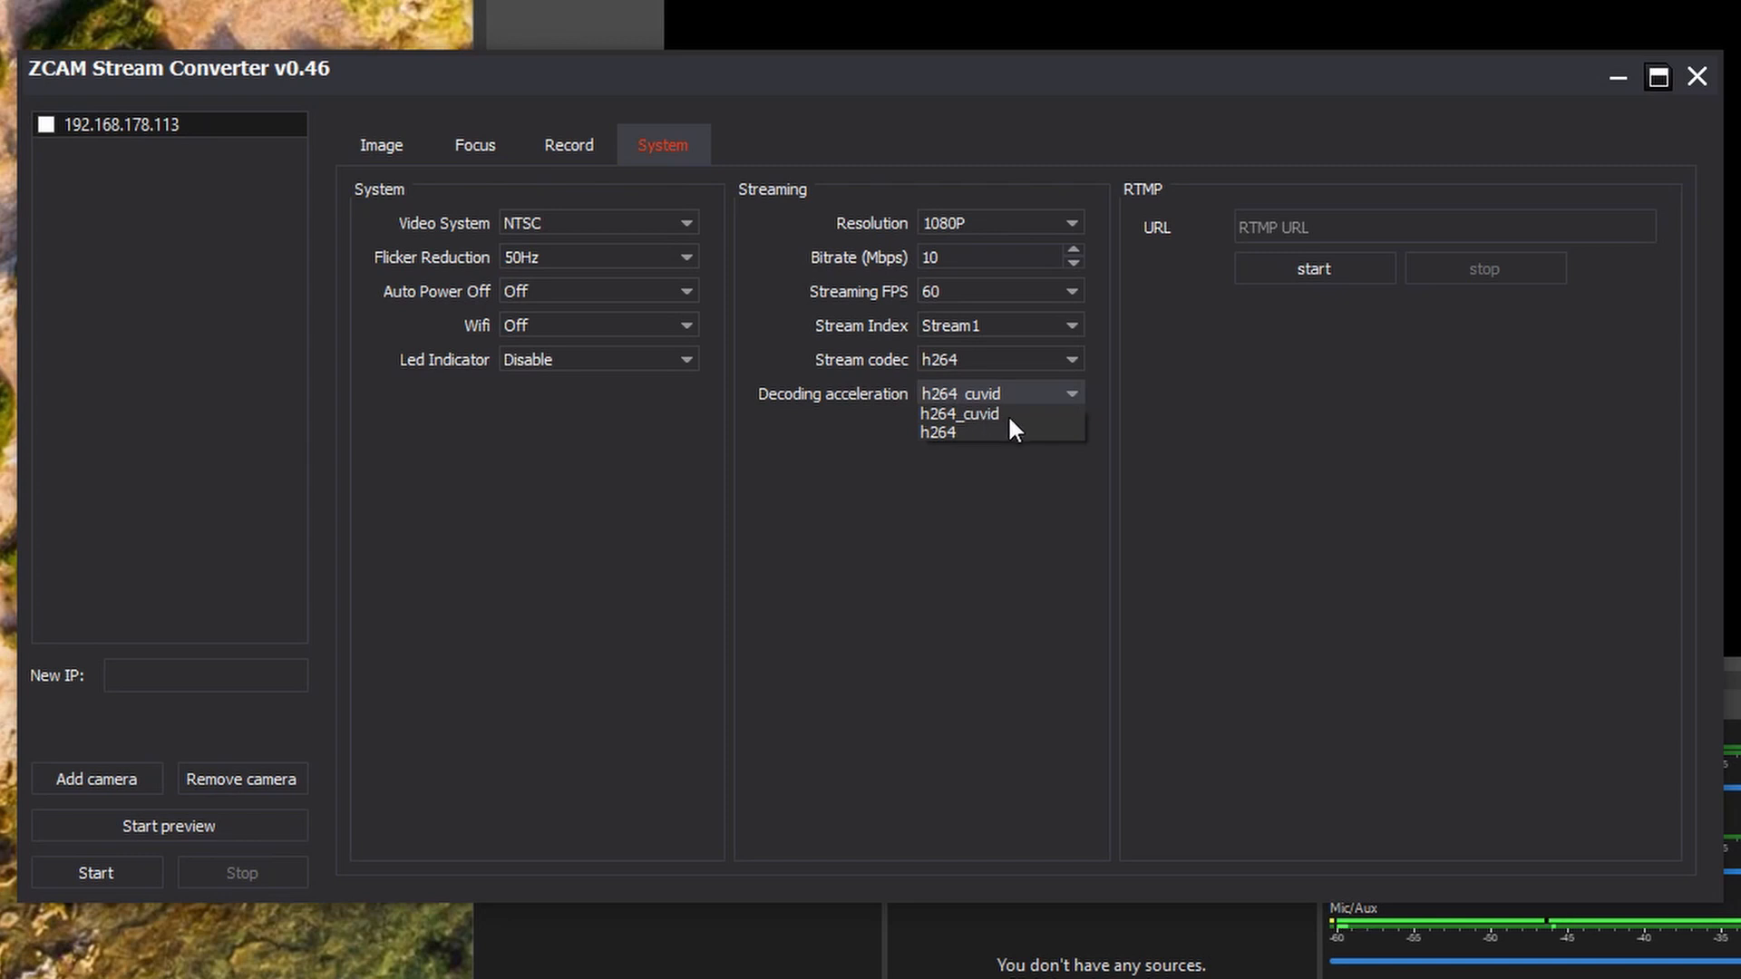
{"action": "left_click", "coordinate": [994, 394]}
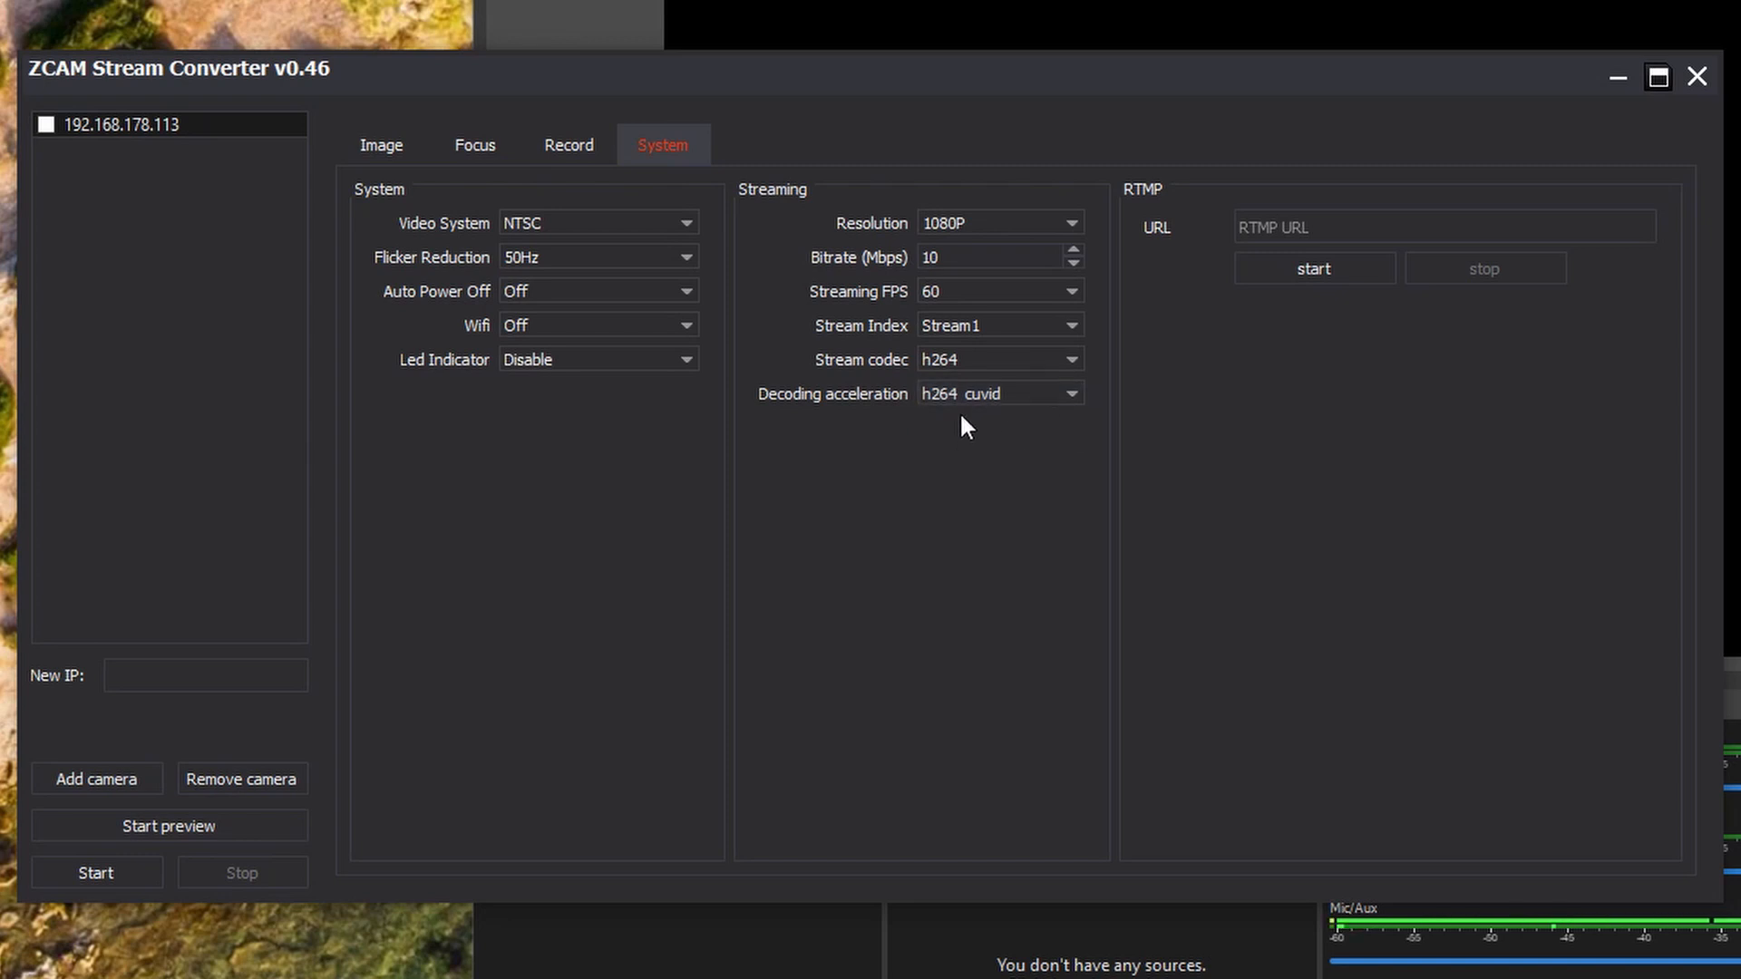
{"action": "mouse_move", "coordinate": [1017, 493]}
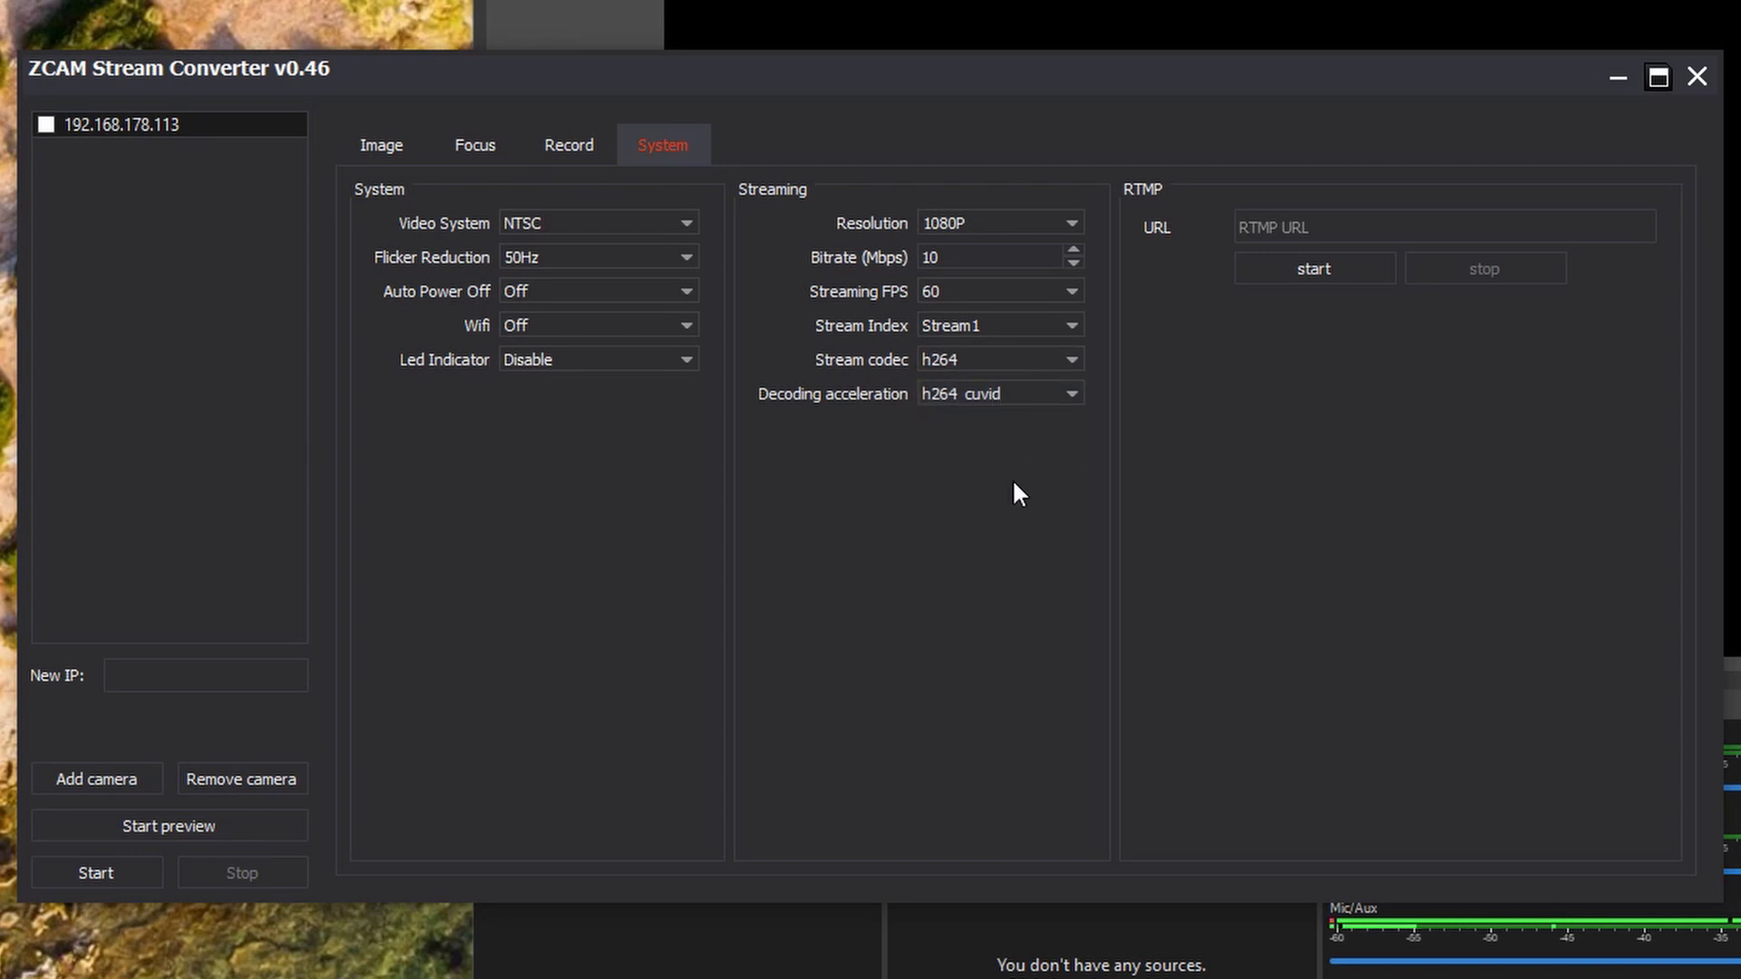
{"action": "mouse_move", "coordinate": [997, 394]}
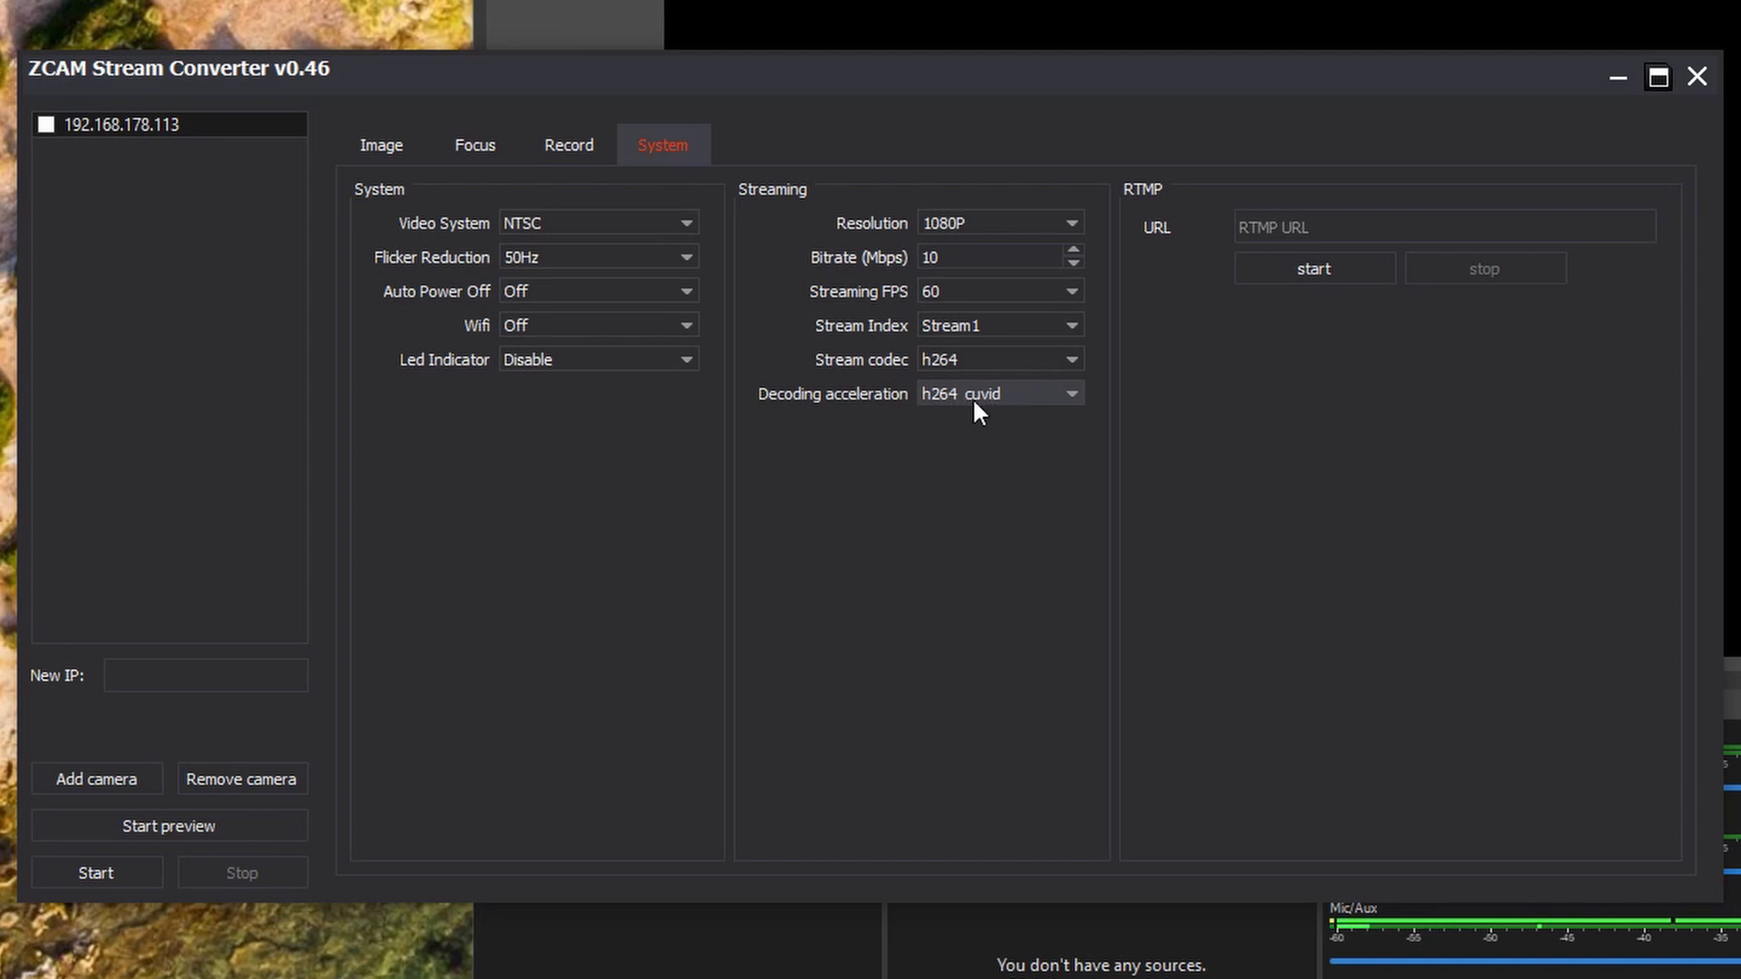
{"action": "mouse_move", "coordinate": [1003, 412]}
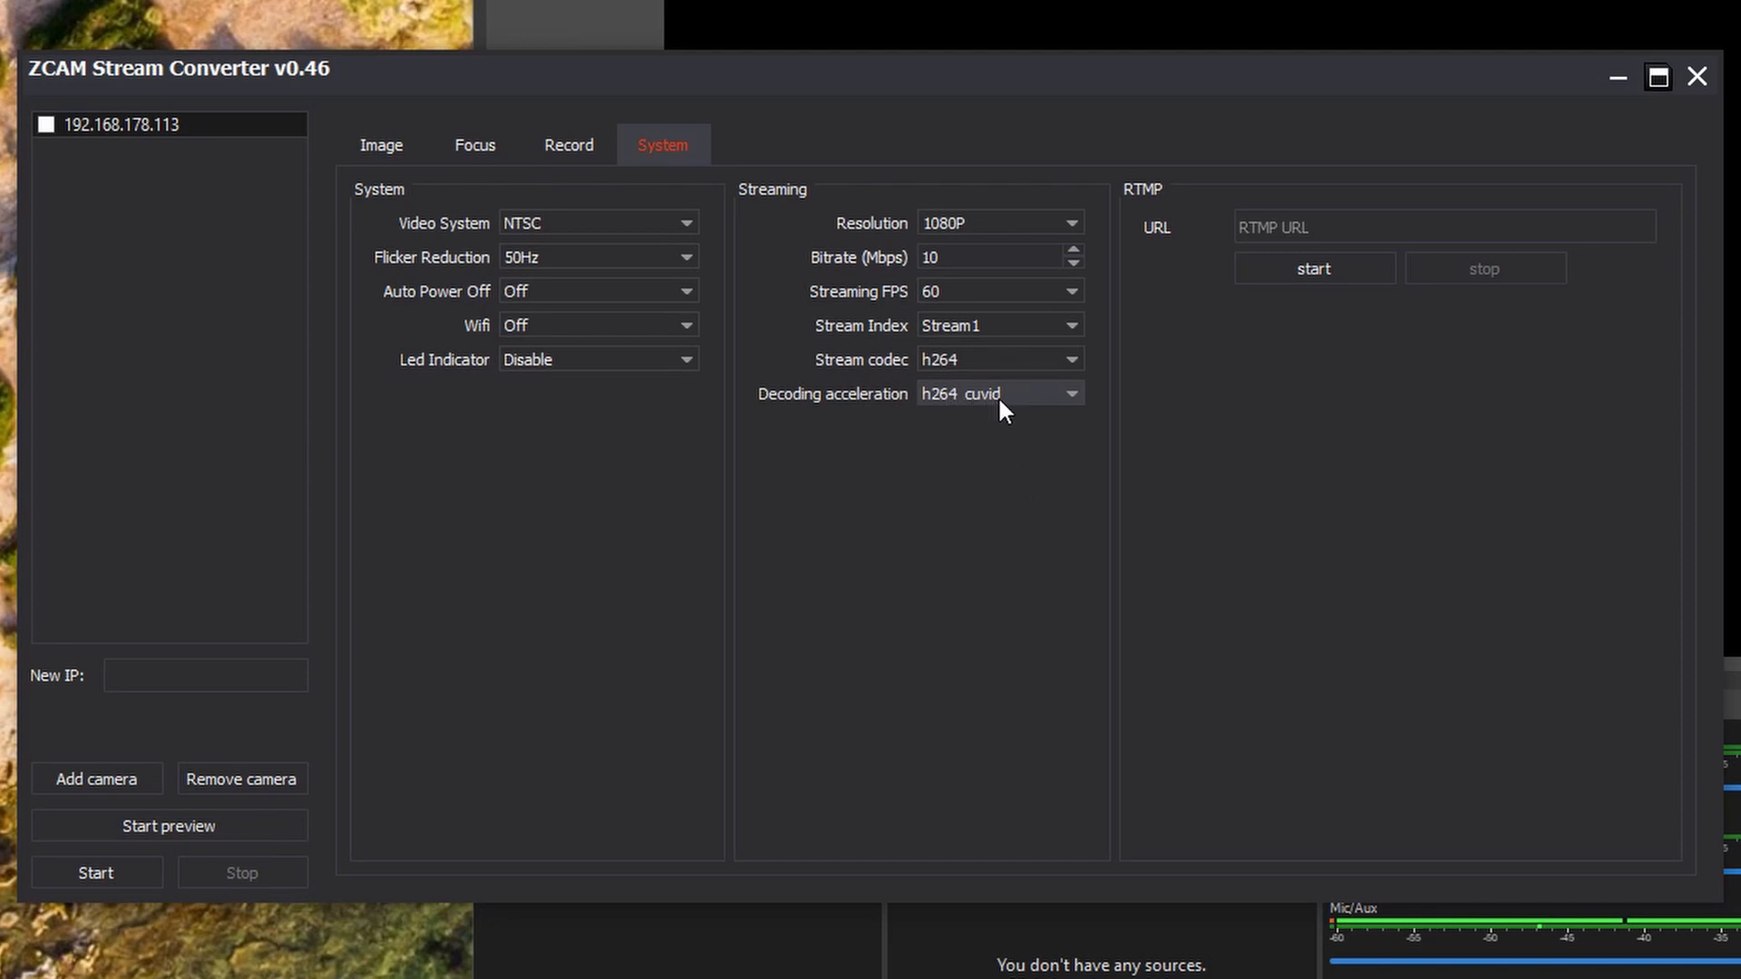
{"action": "mouse_move", "coordinate": [1012, 444]}
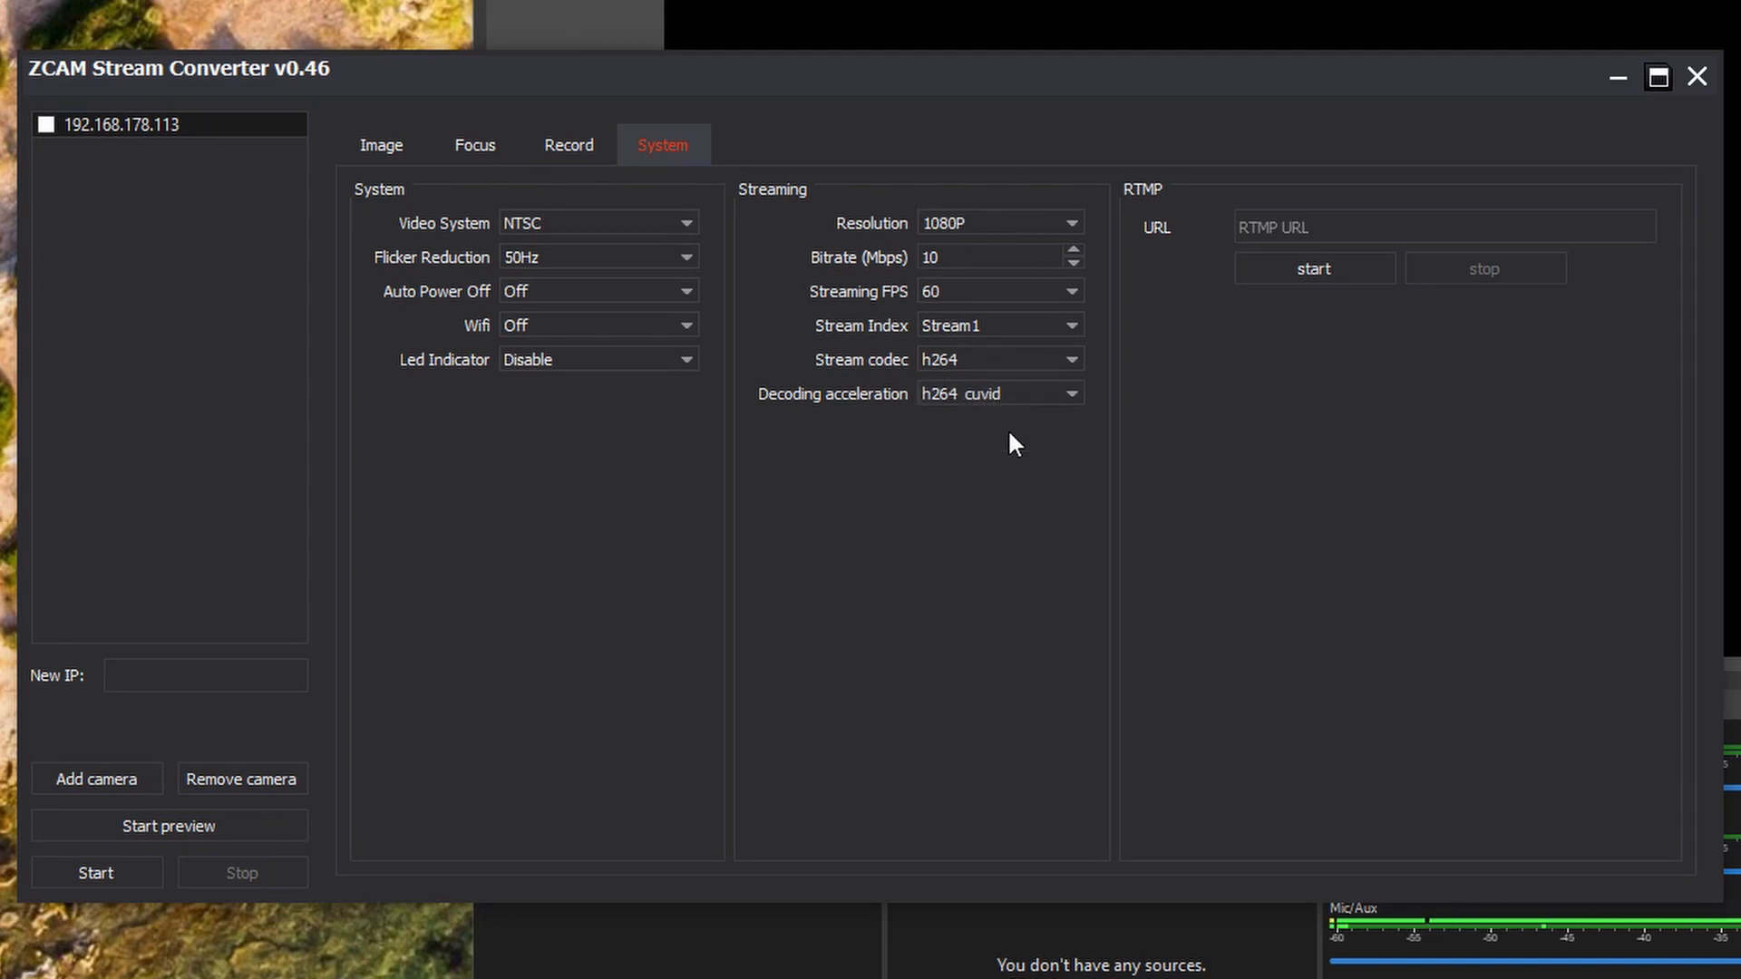
{"action": "mouse_move", "coordinate": [591, 649]}
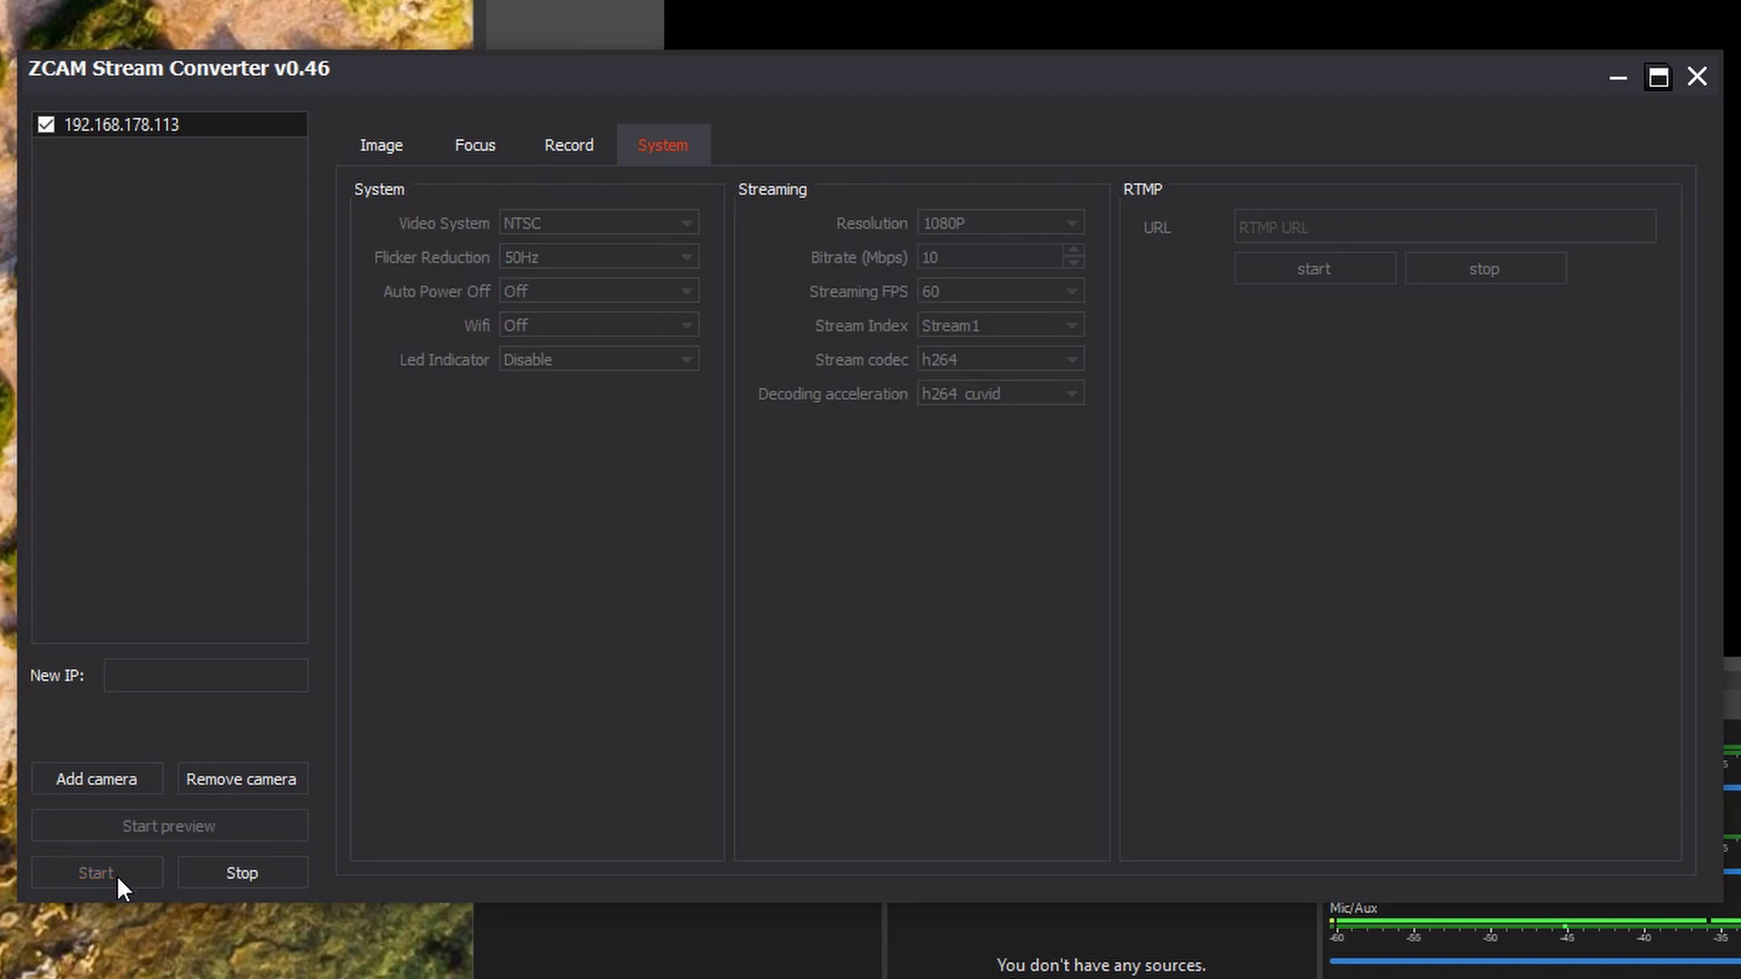
{"action": "mouse_move", "coordinate": [406, 355]}
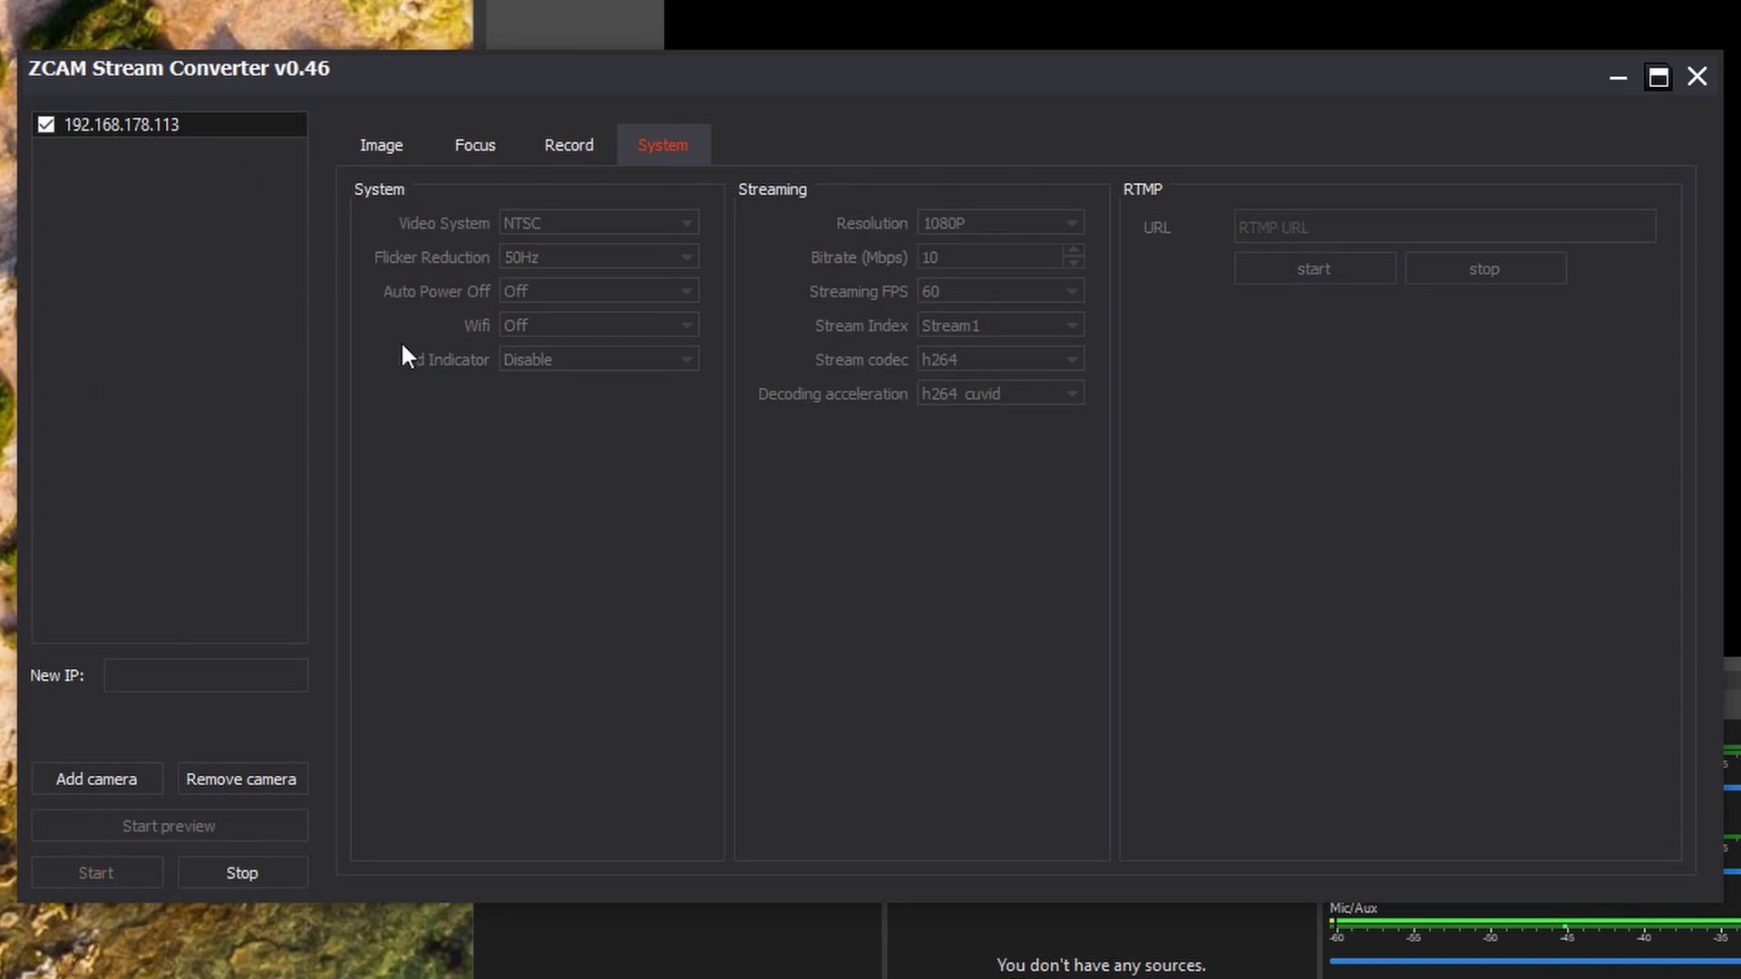
{"action": "mouse_move", "coordinate": [700, 649]}
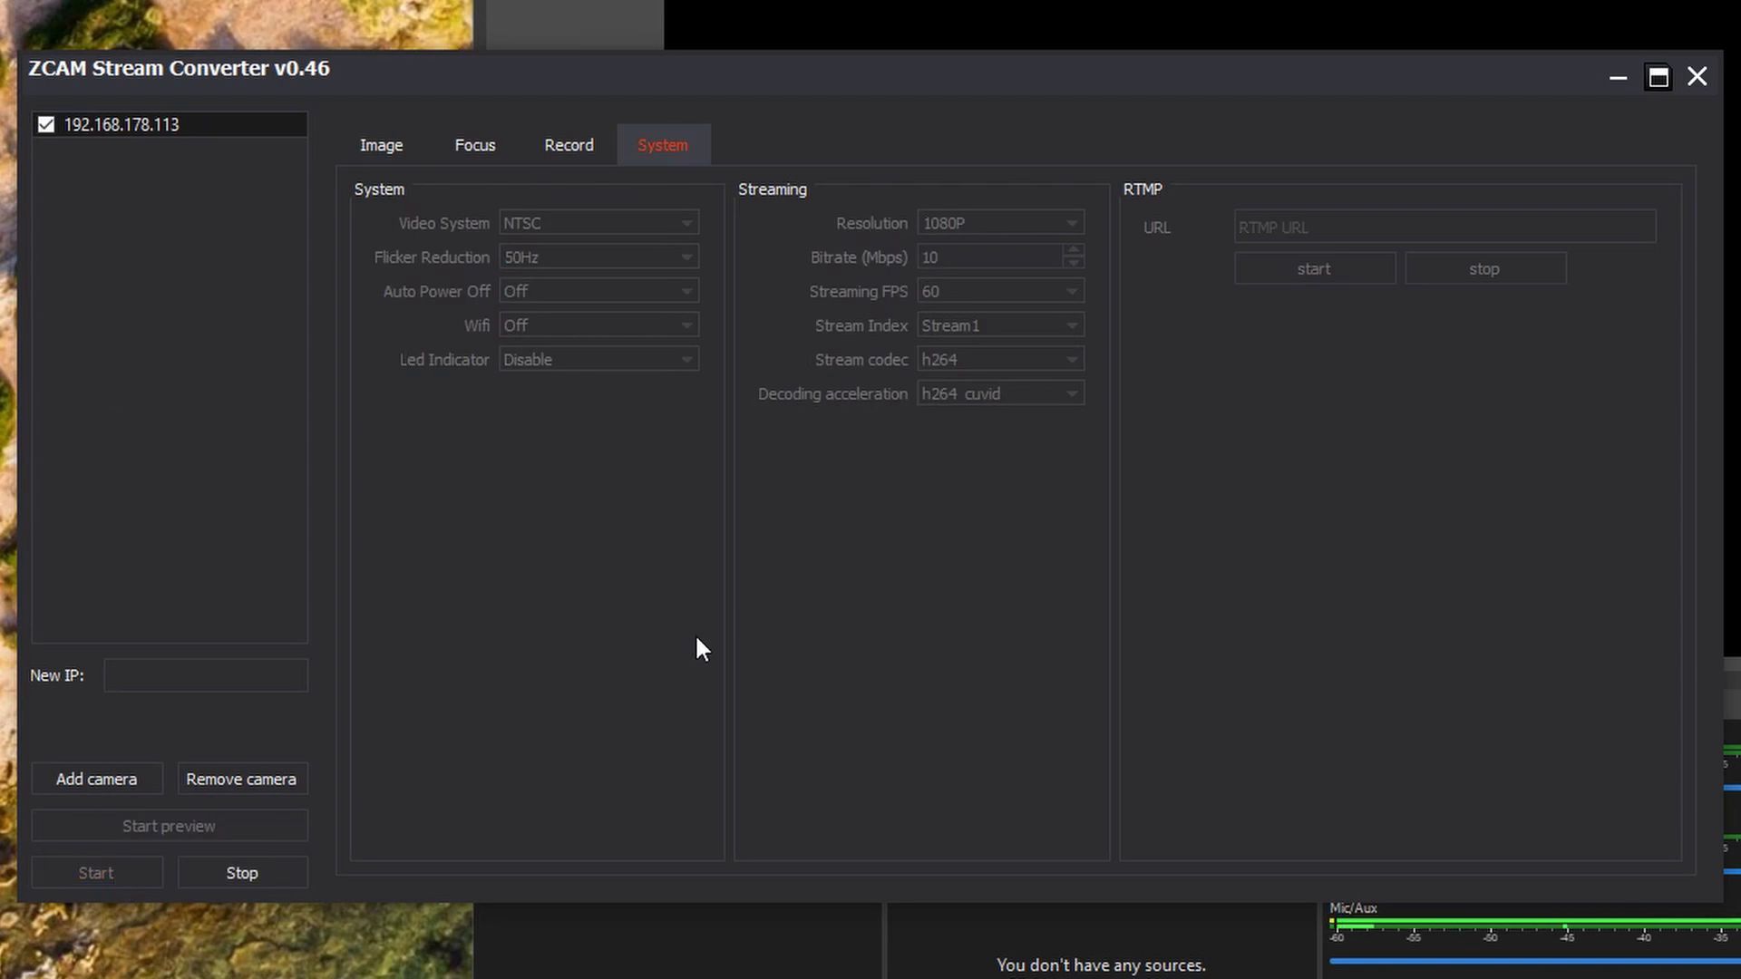
{"action": "mouse_move", "coordinate": [660, 602]}
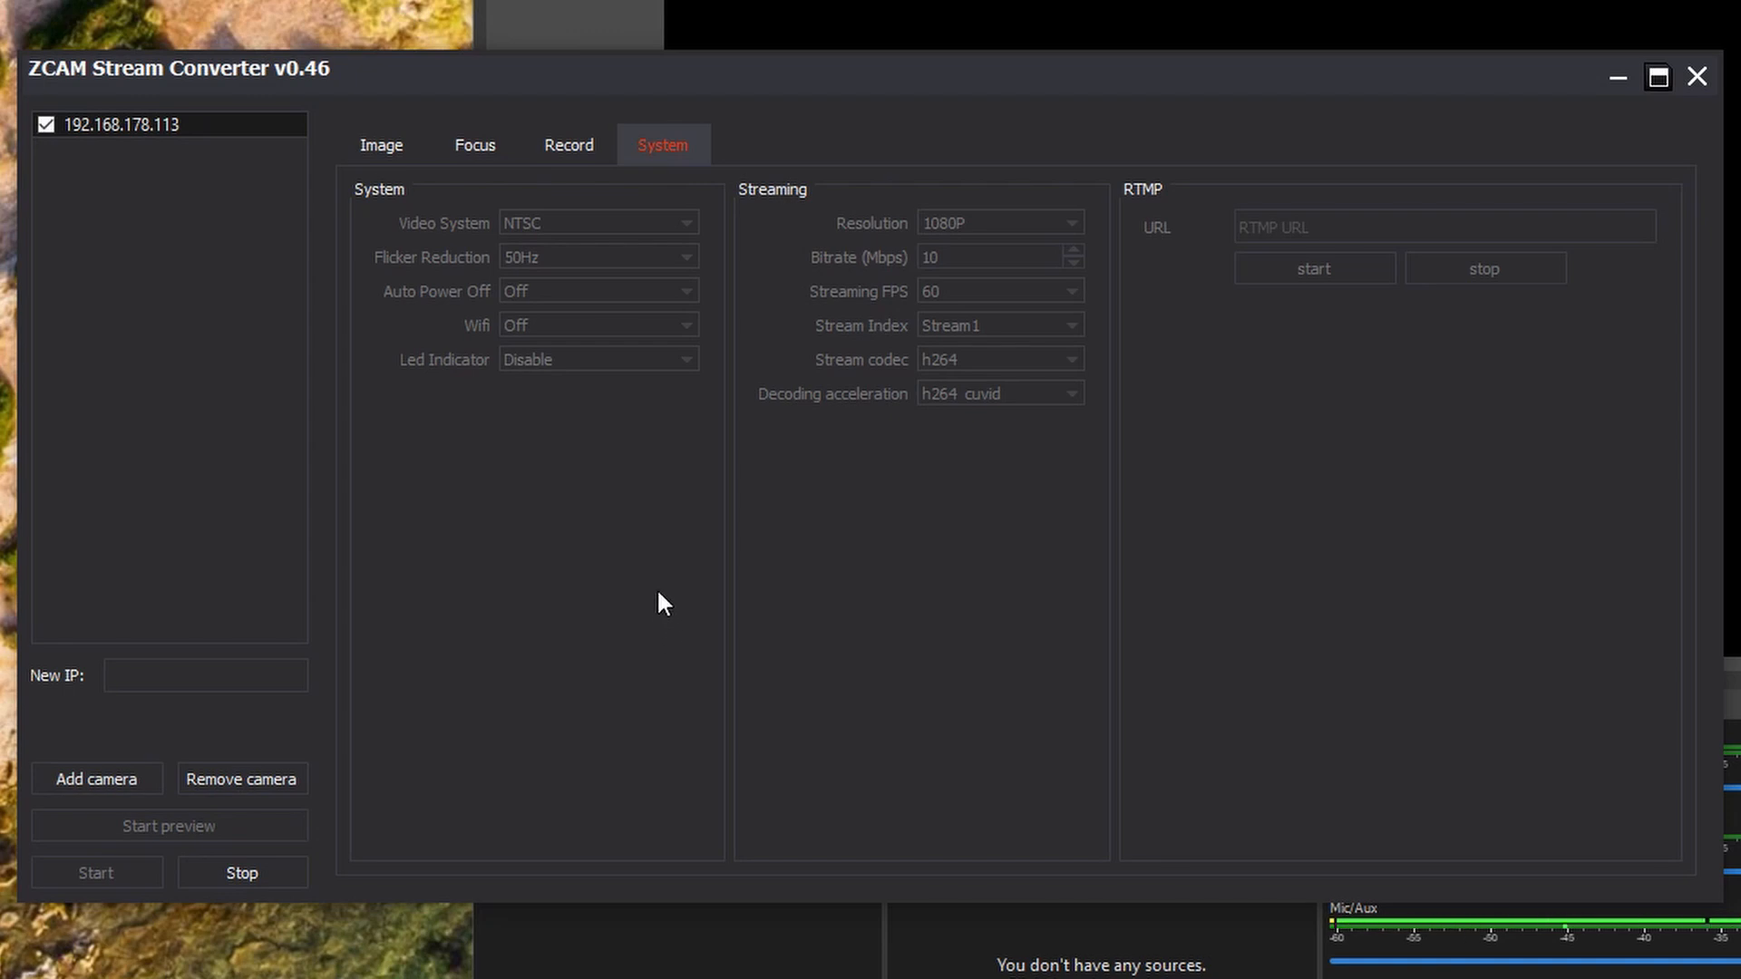
{"action": "mouse_move", "coordinate": [988, 397]}
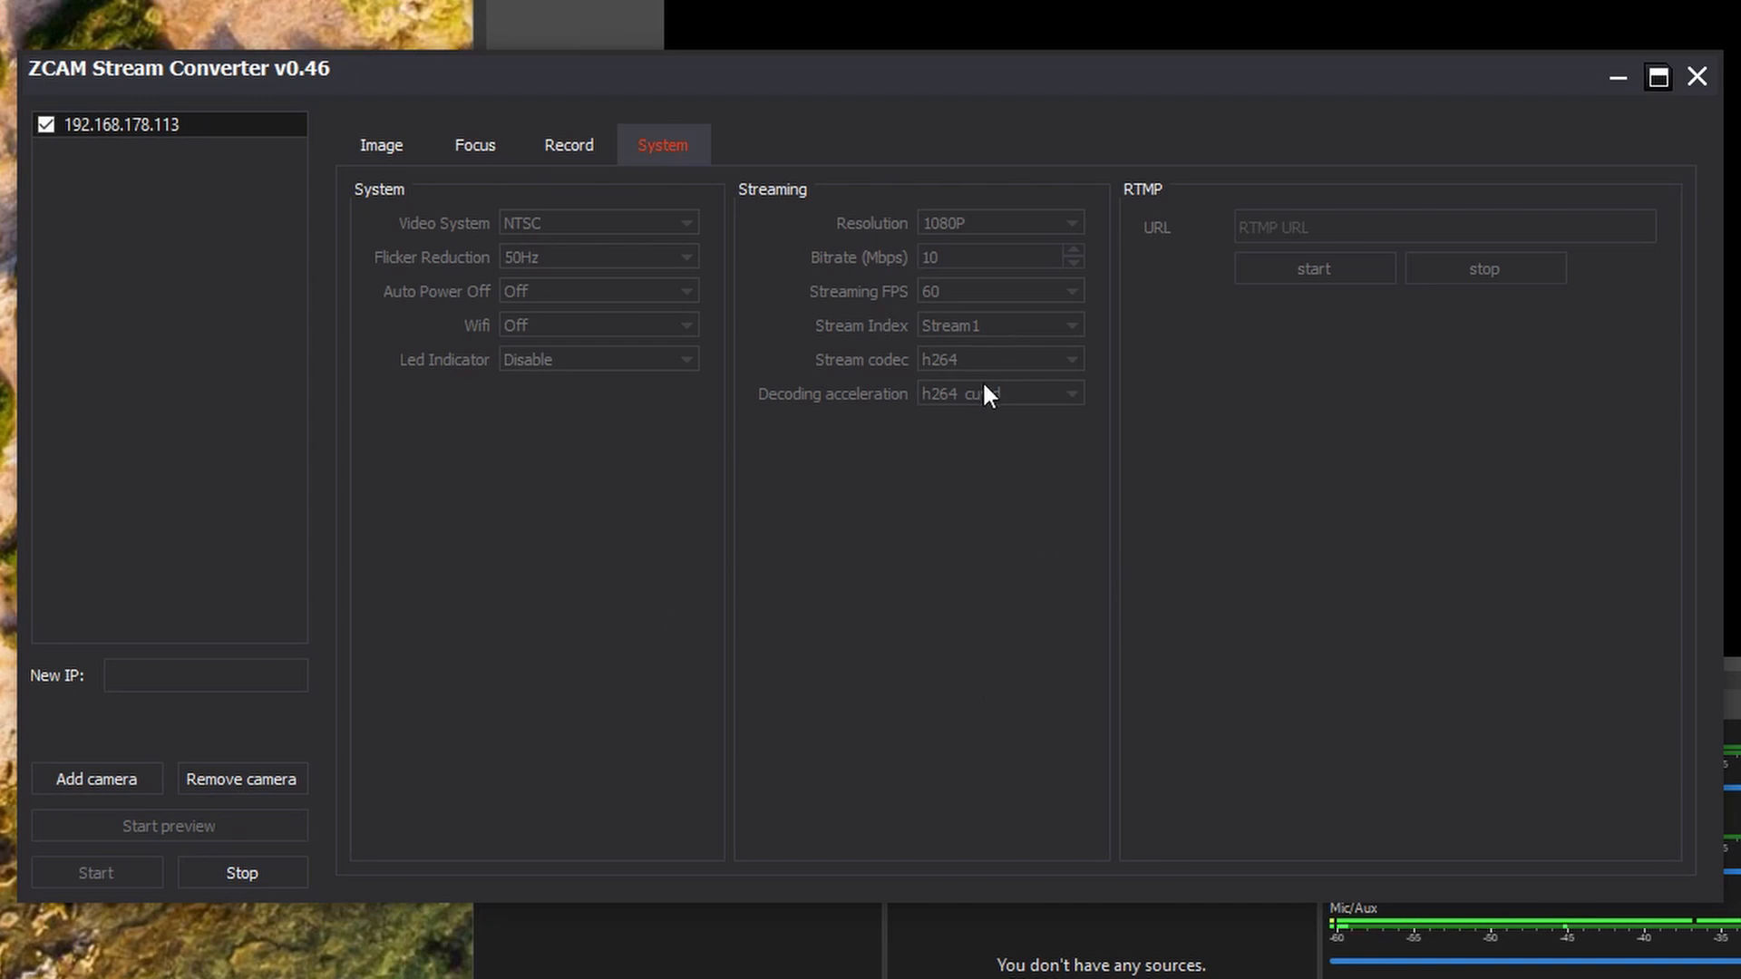
{"action": "mouse_move", "coordinate": [1244, 677]}
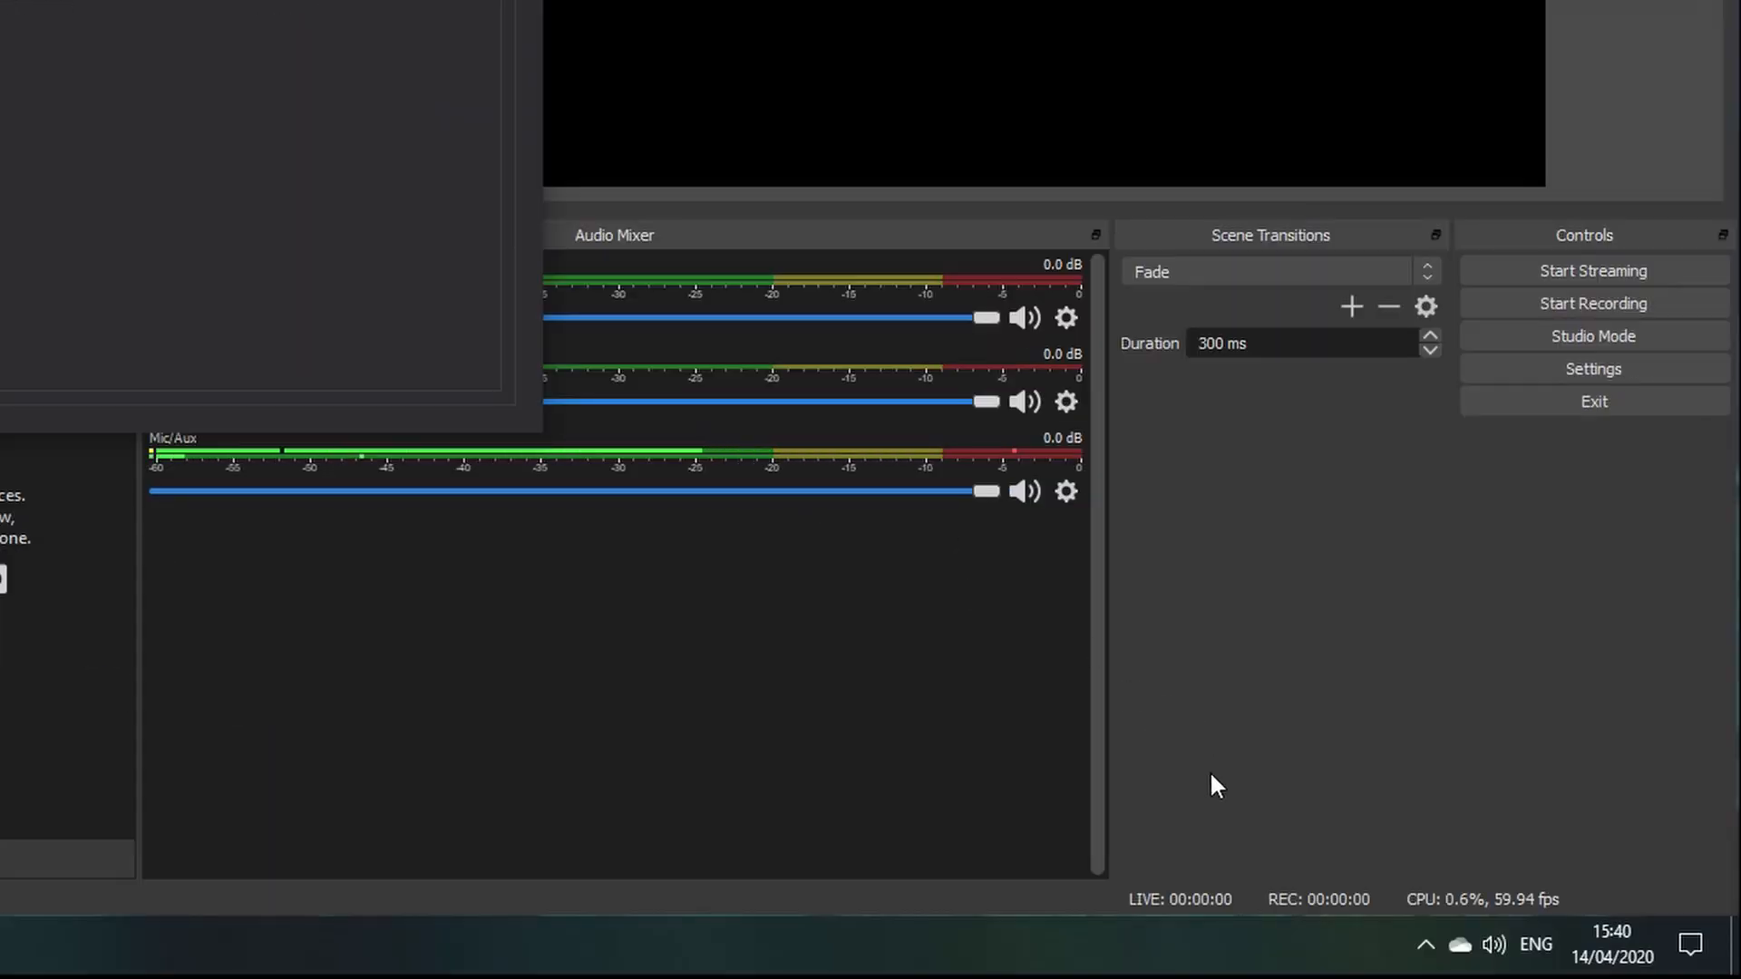
{"action": "left_click", "coordinate": [1425, 944]}
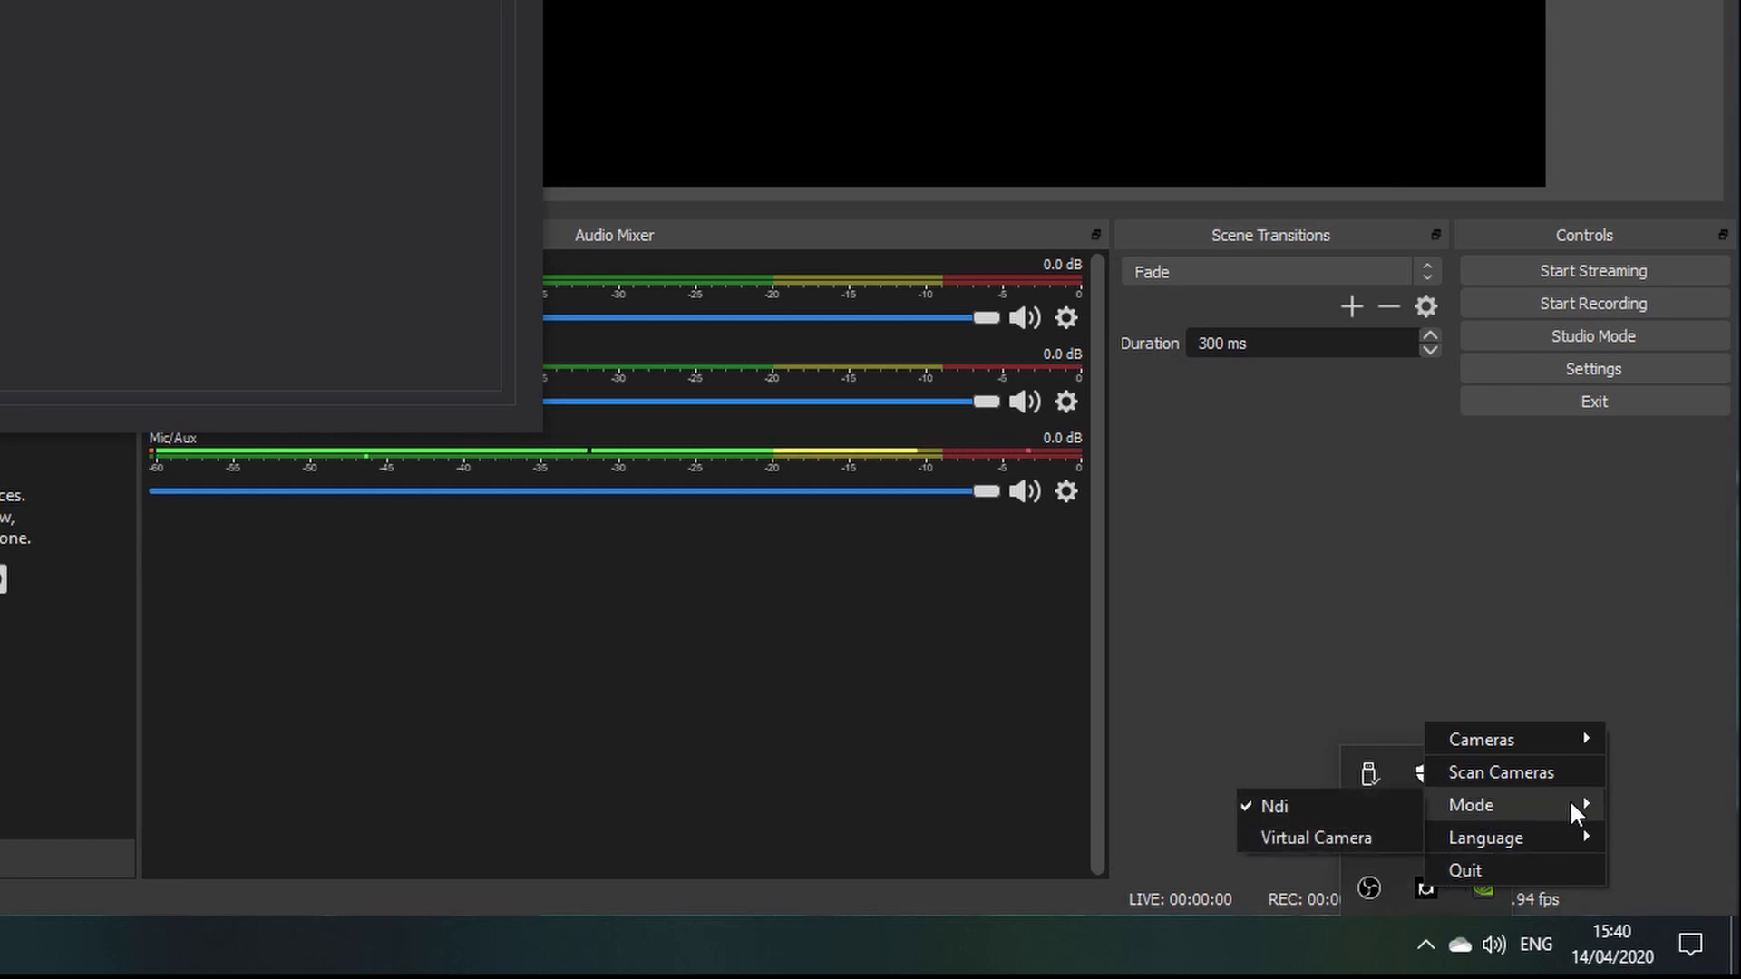
{"action": "mouse_move", "coordinate": [1525, 815]}
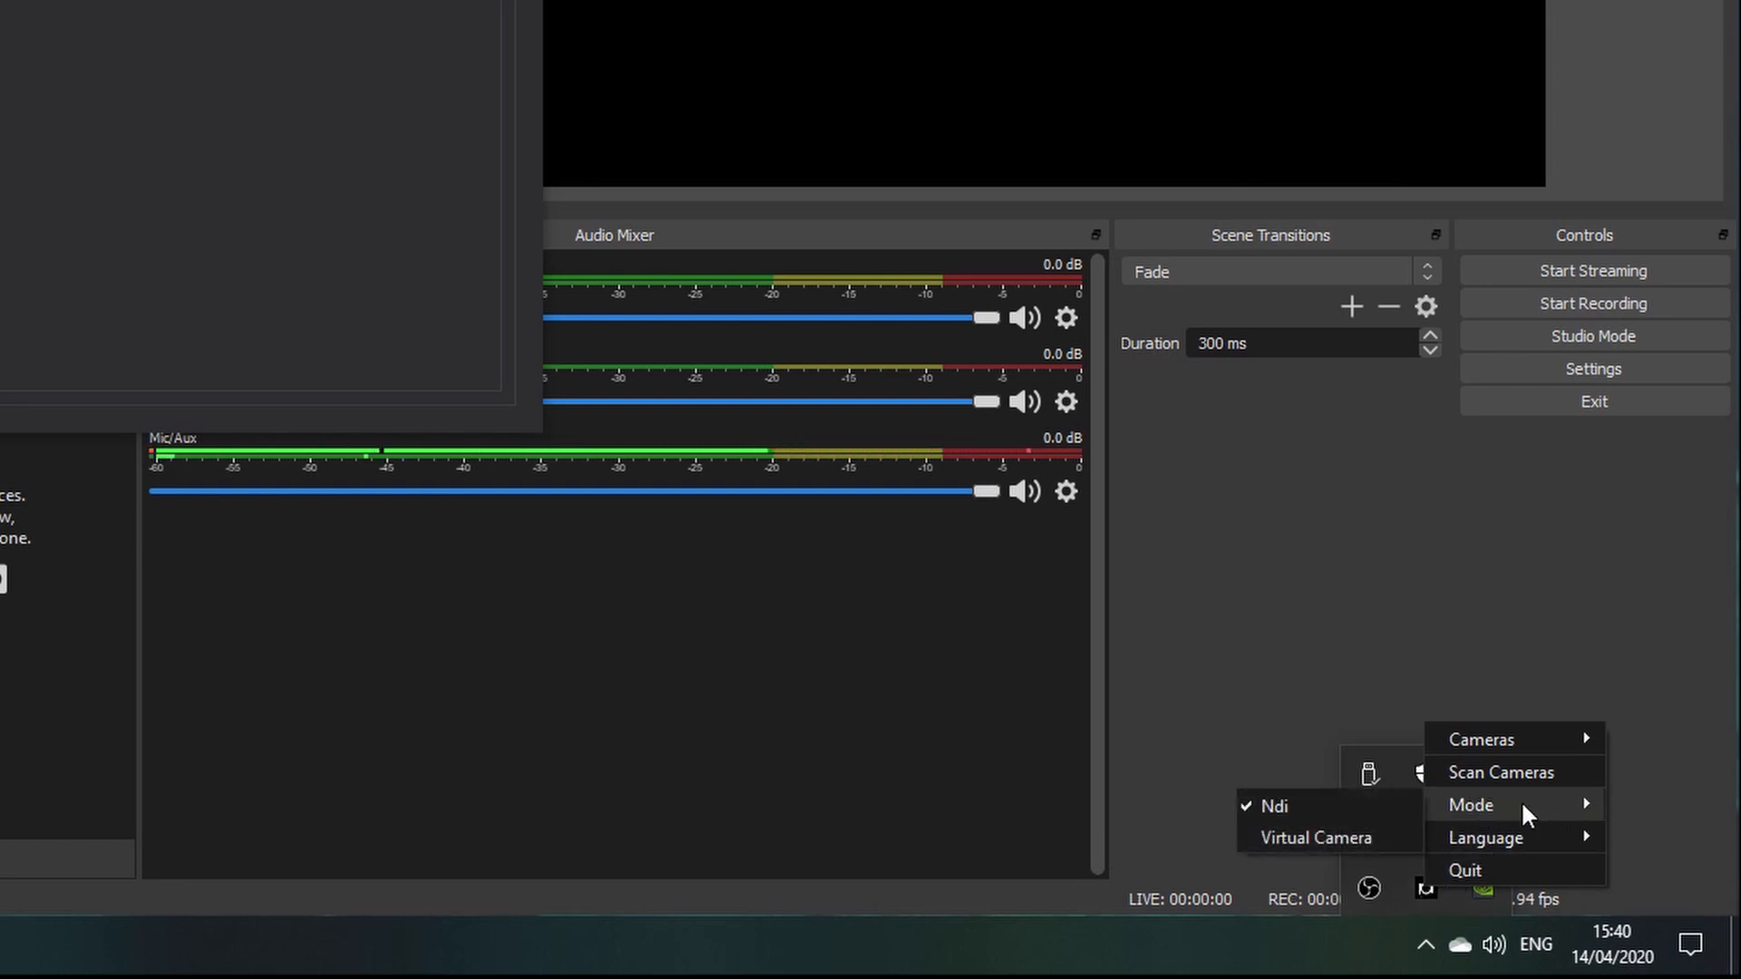
{"action": "mouse_move", "coordinate": [1317, 838]}
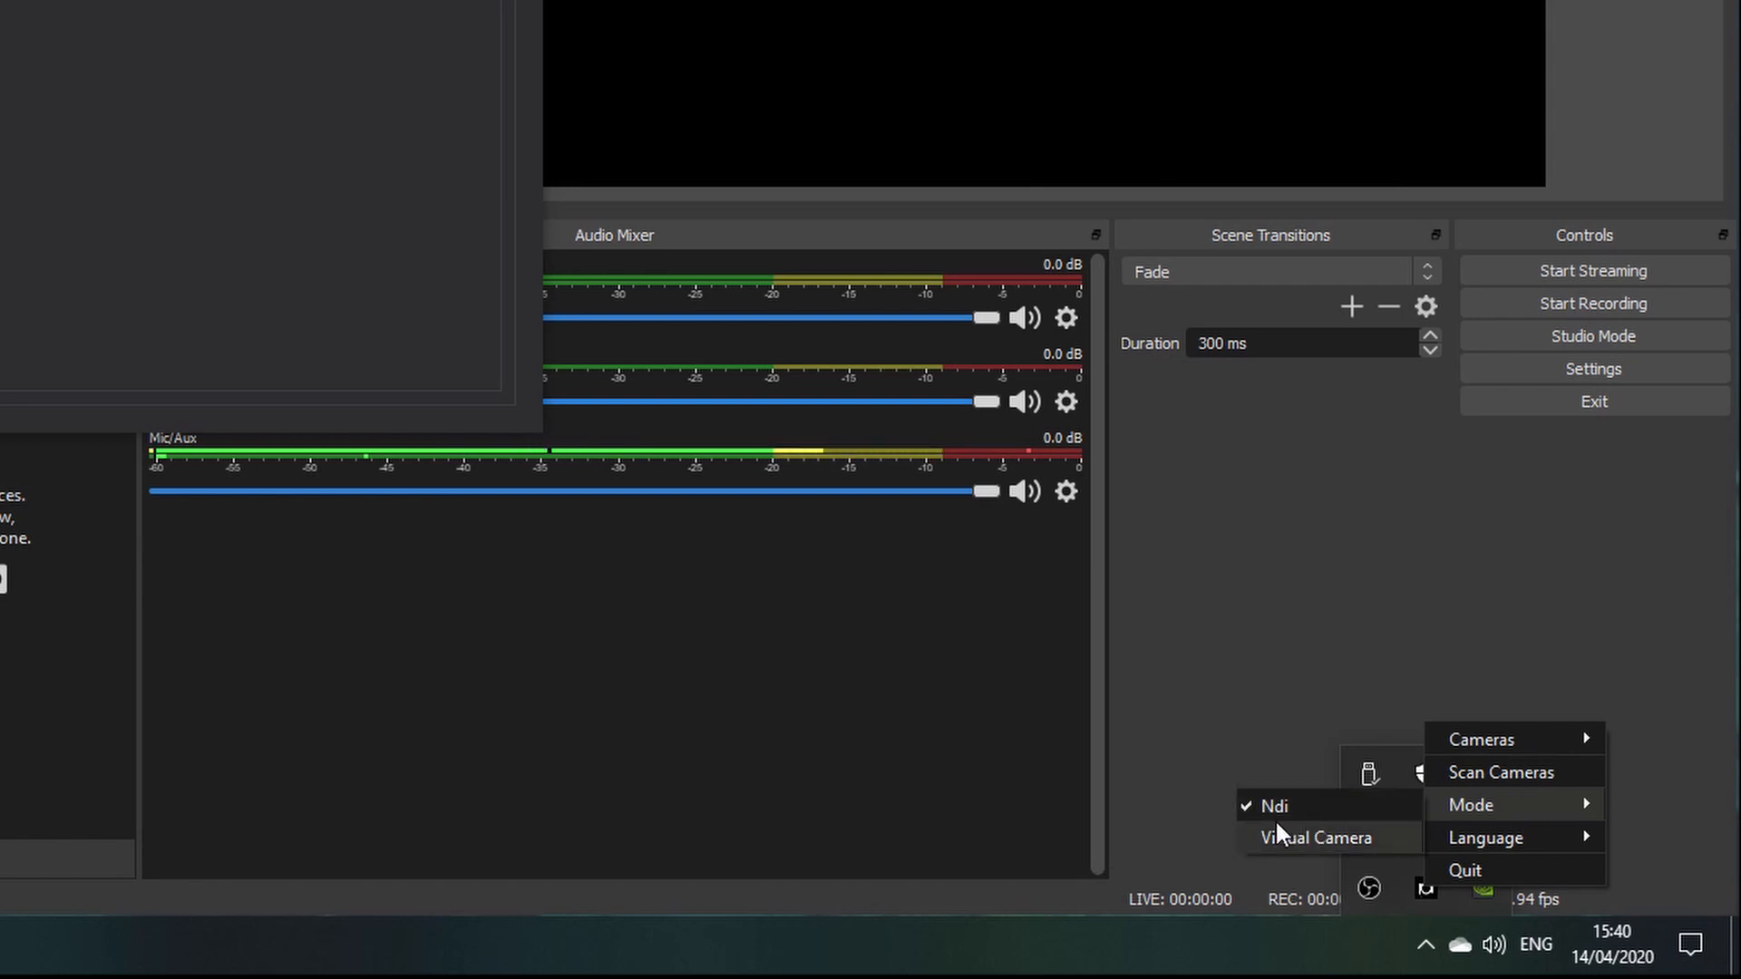
{"action": "mouse_move", "coordinate": [1317, 838]}
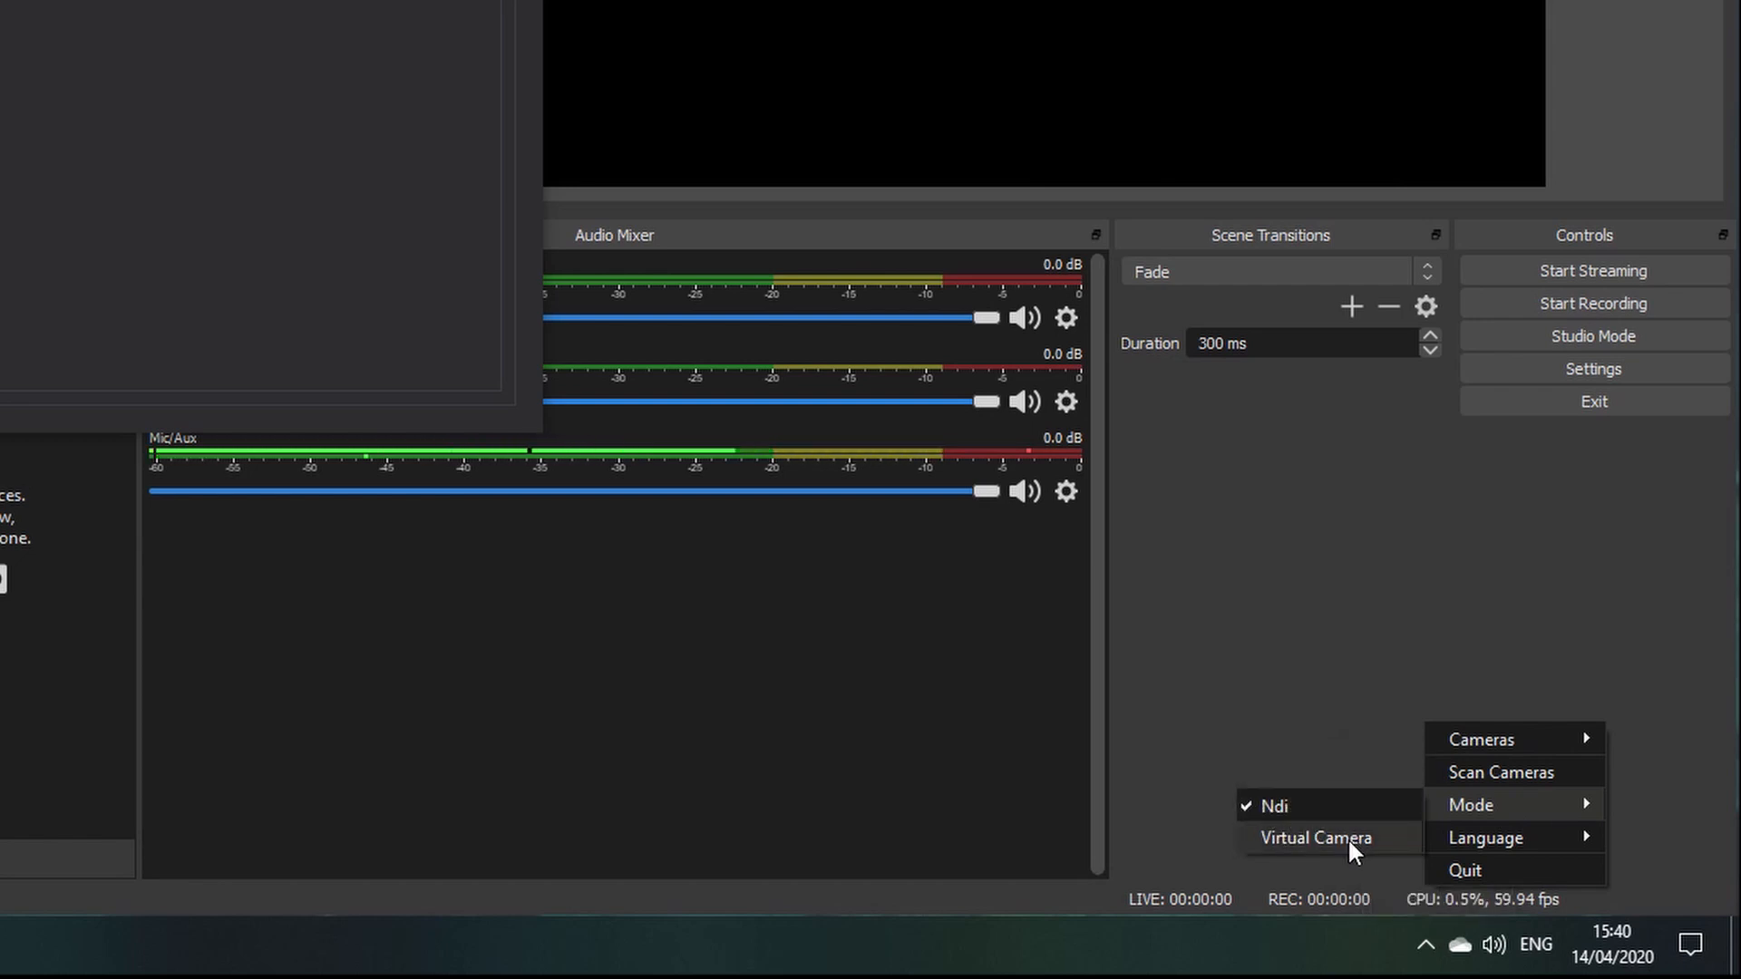
{"action": "mouse_move", "coordinate": [1283, 824]}
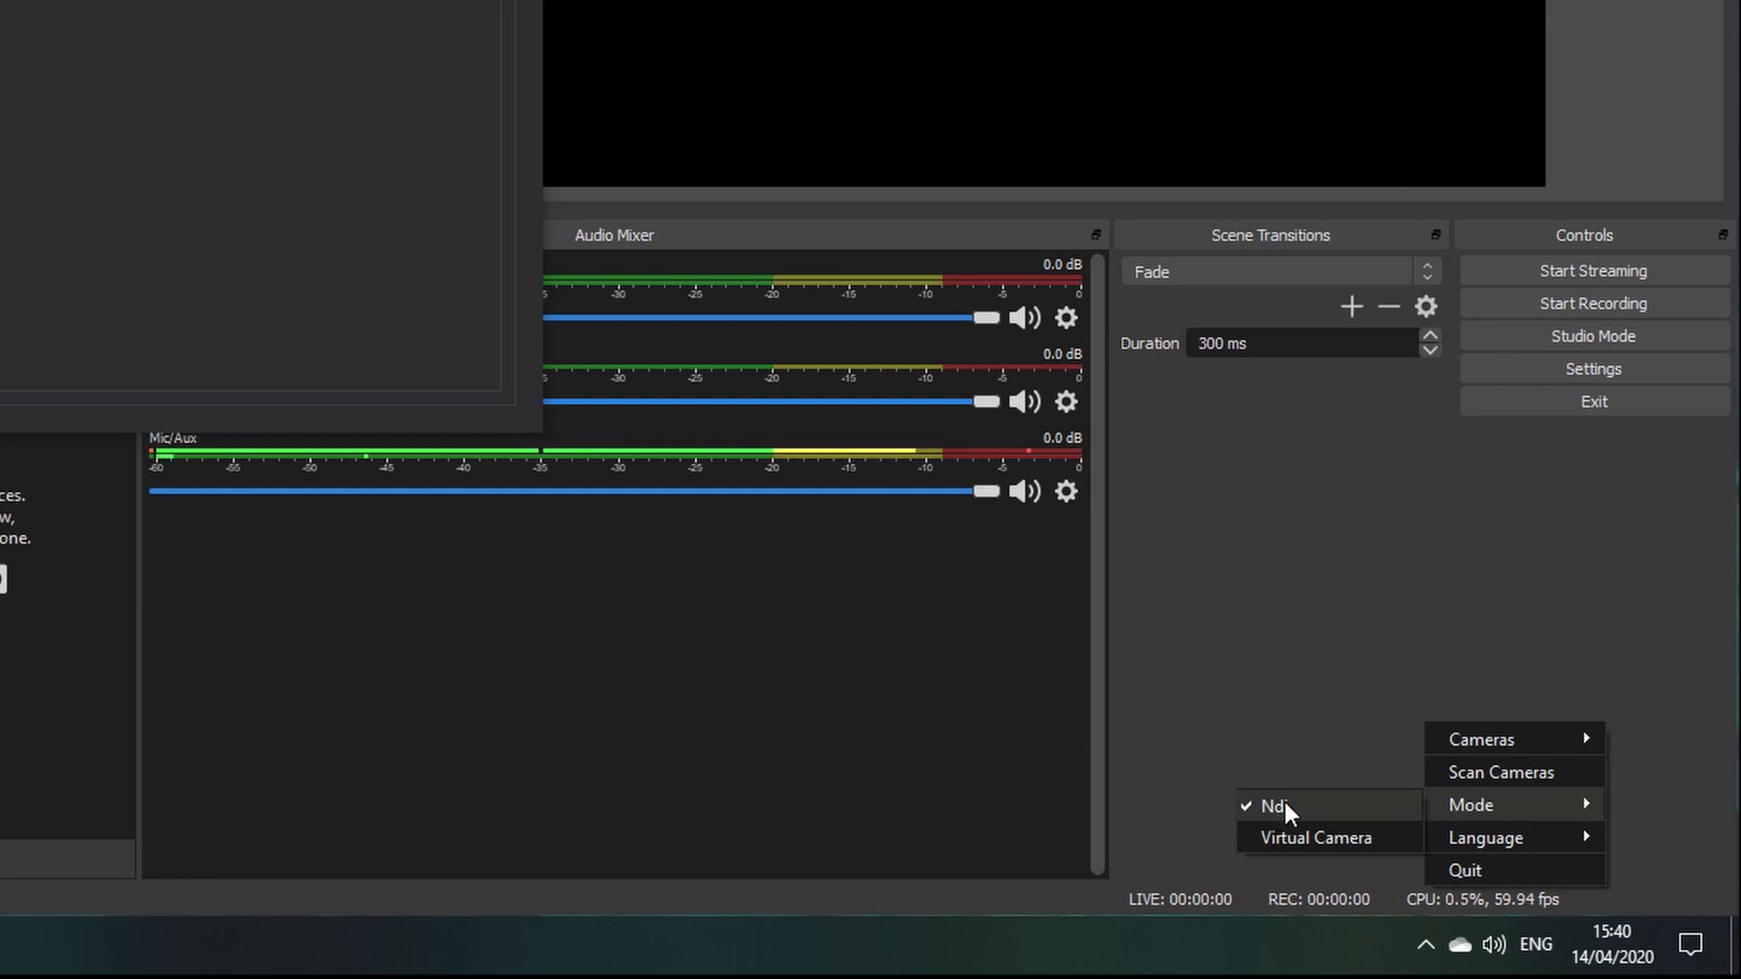
{"action": "mouse_move", "coordinate": [1317, 838]}
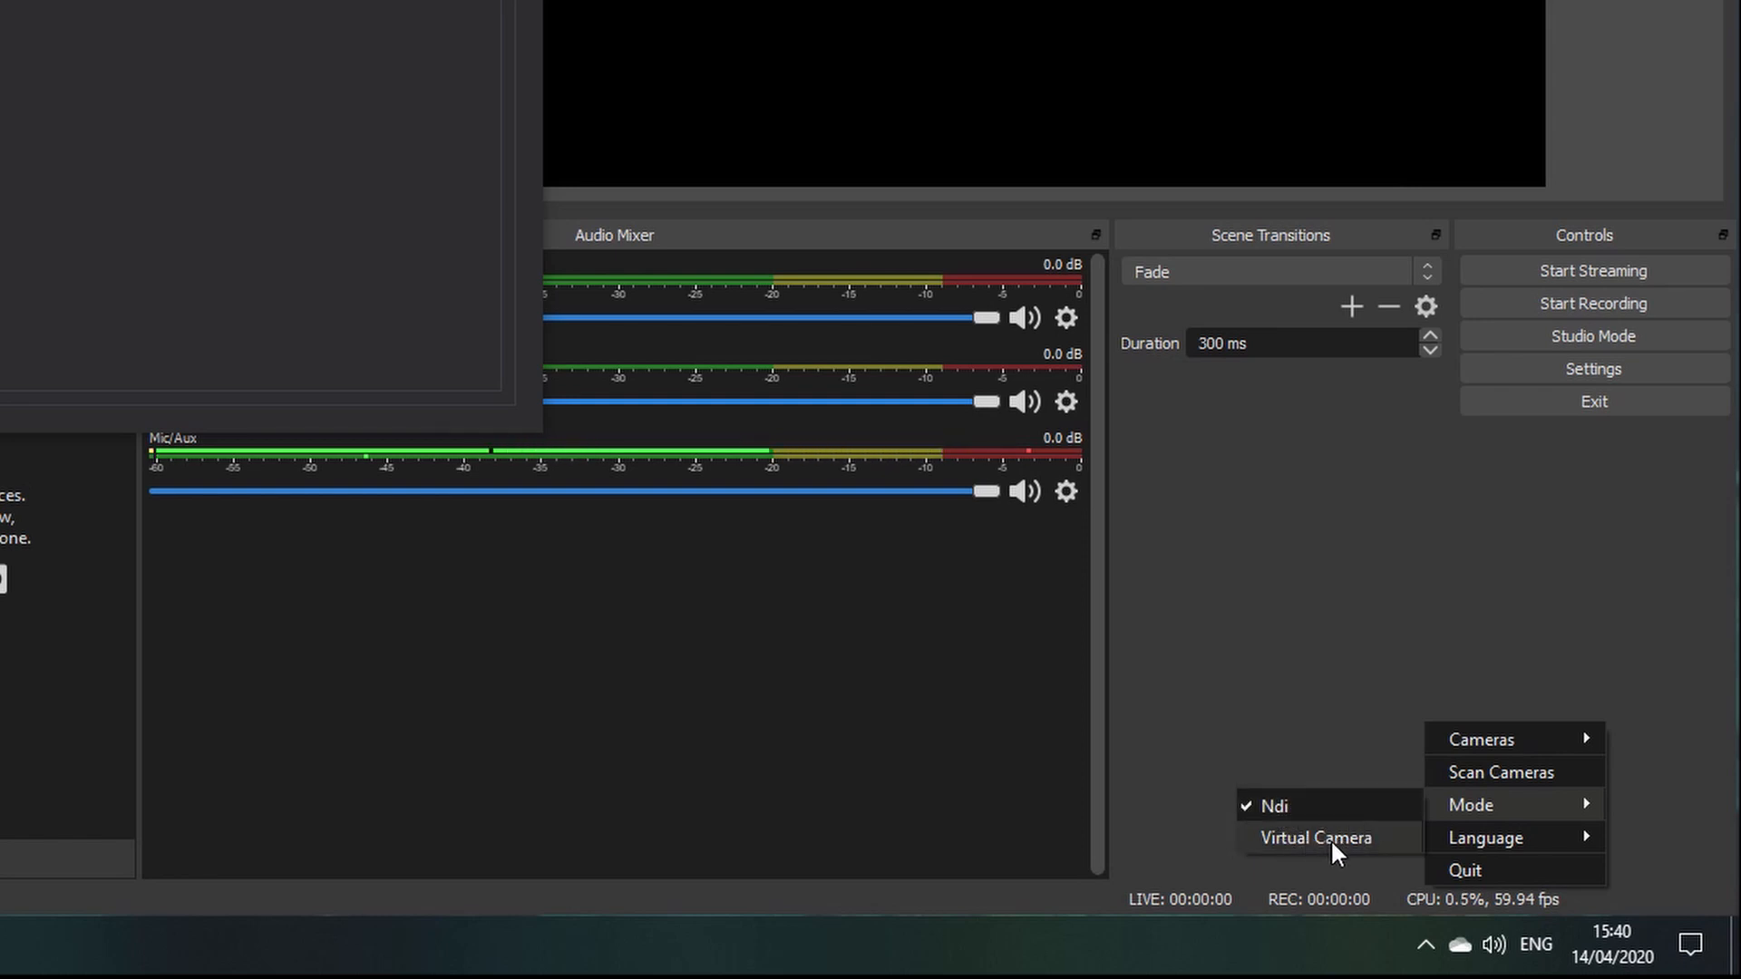
{"action": "mouse_move", "coordinate": [1302, 811]}
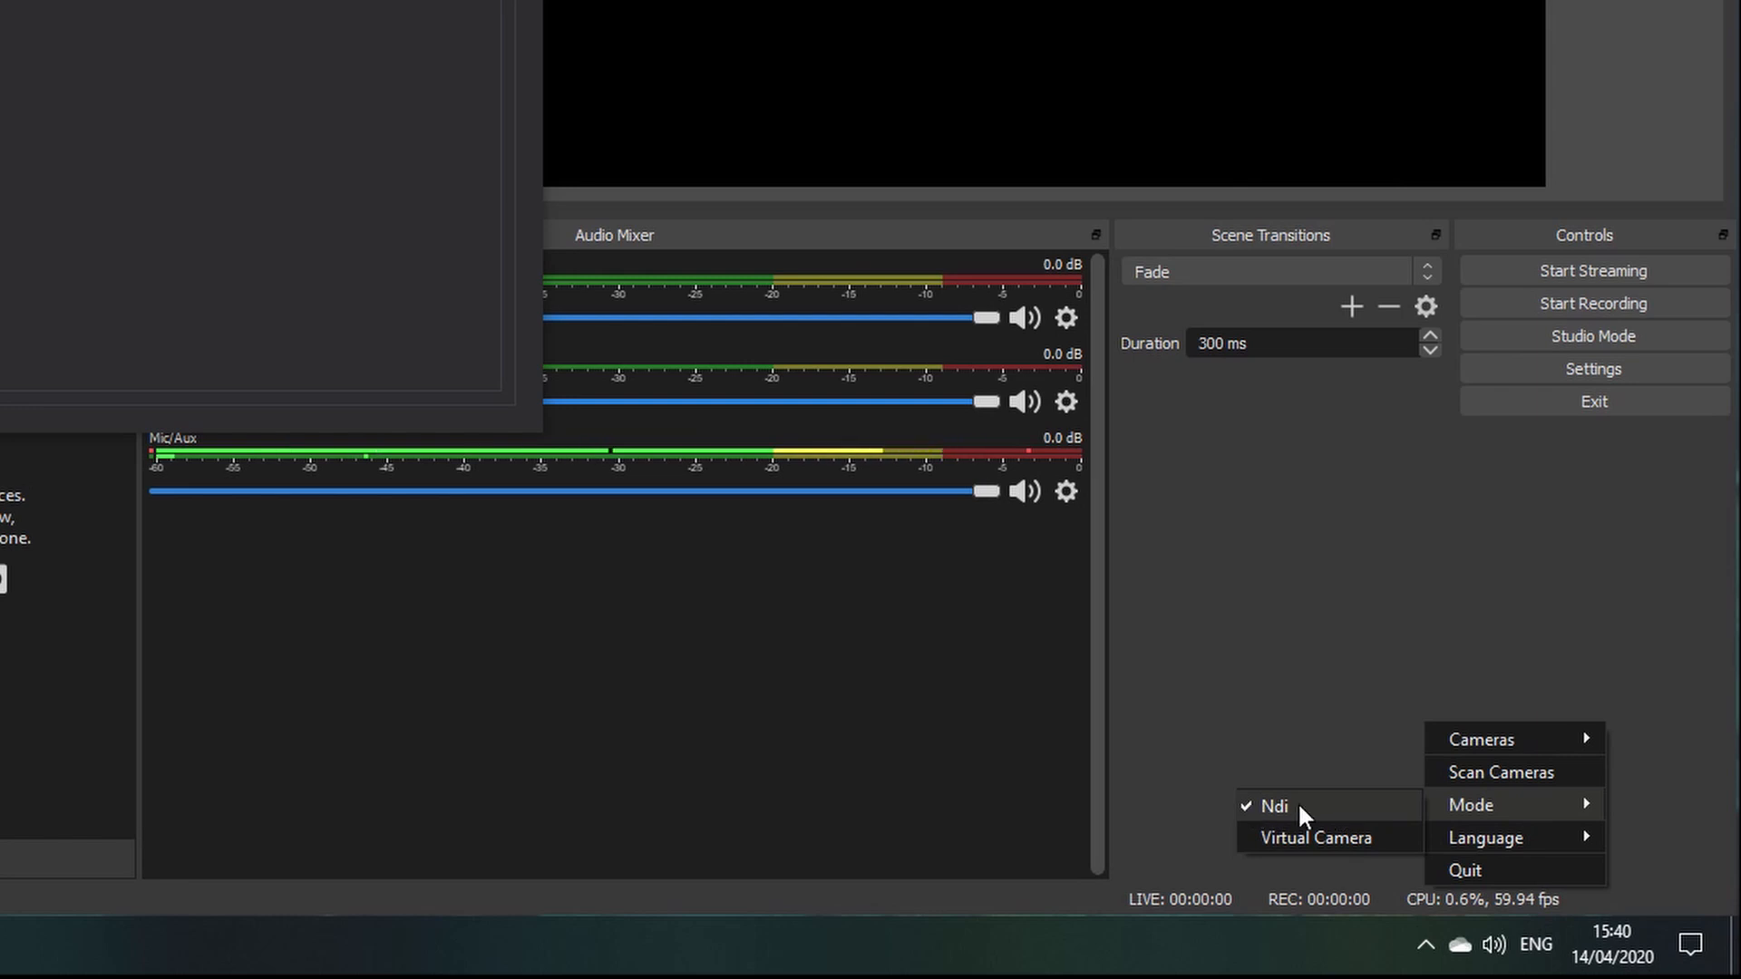
{"action": "mouse_move", "coordinate": [1307, 822]}
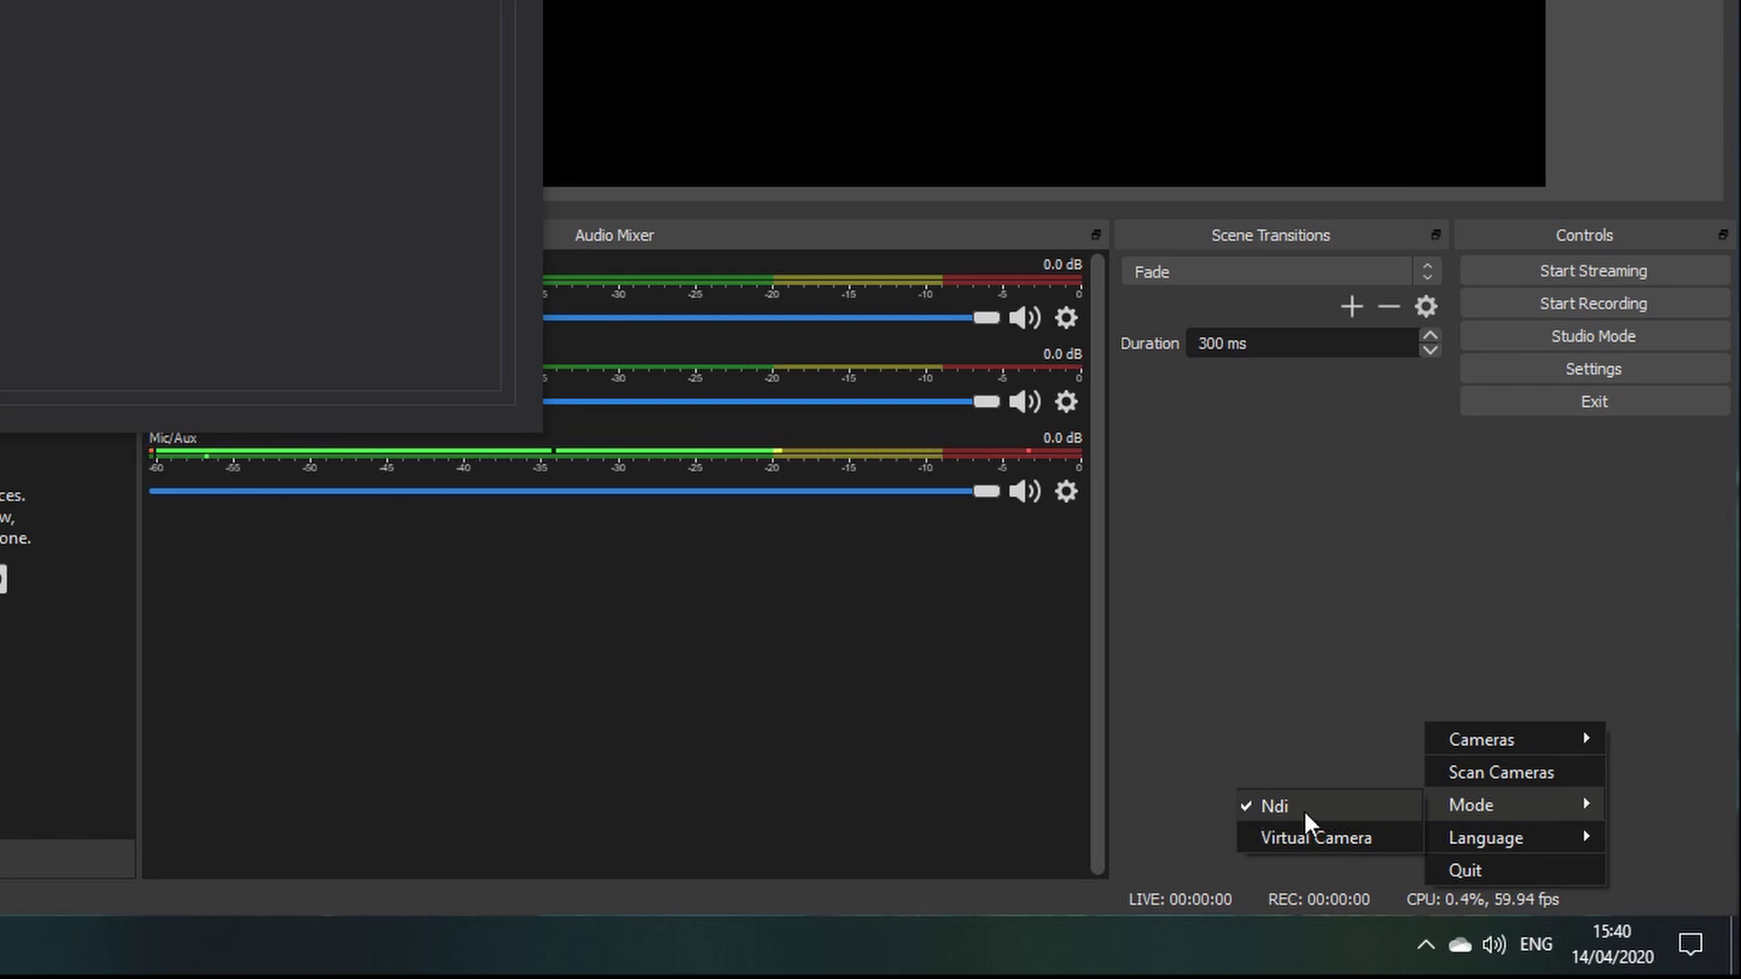
{"action": "mouse_move", "coordinate": [1330, 821]}
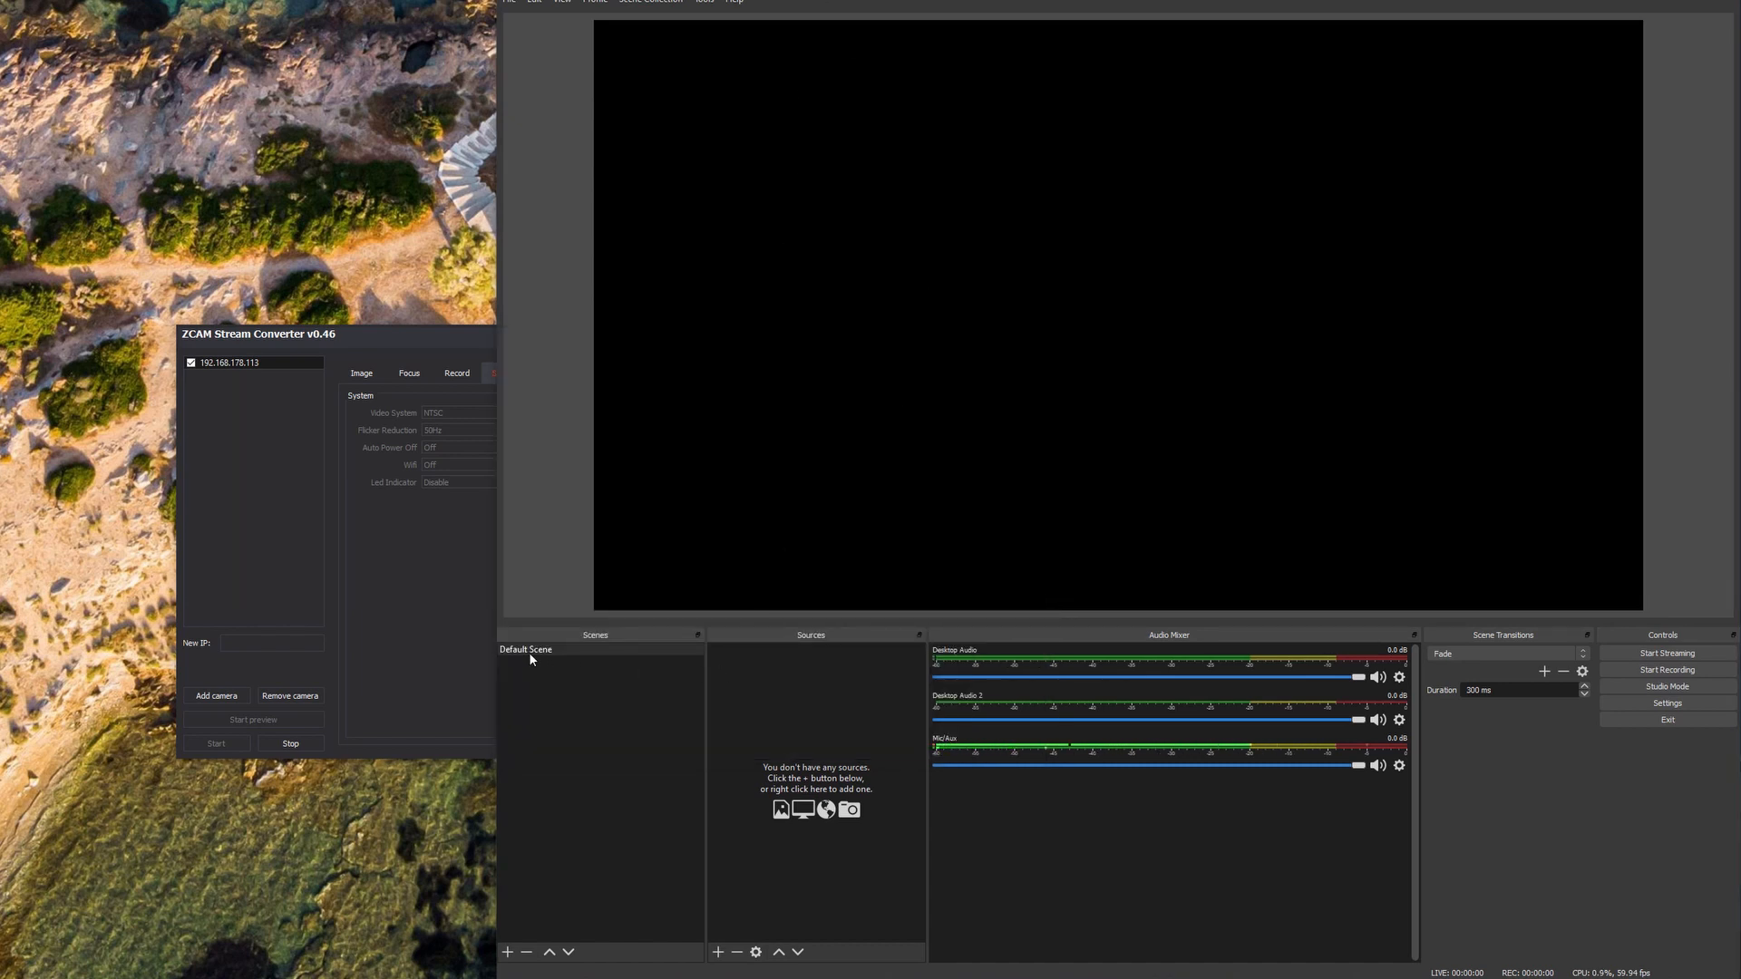
Add an NDI source named 'Z CAM E2C' to the Default Scene
{"action": "left_click", "coordinate": [526, 649]}
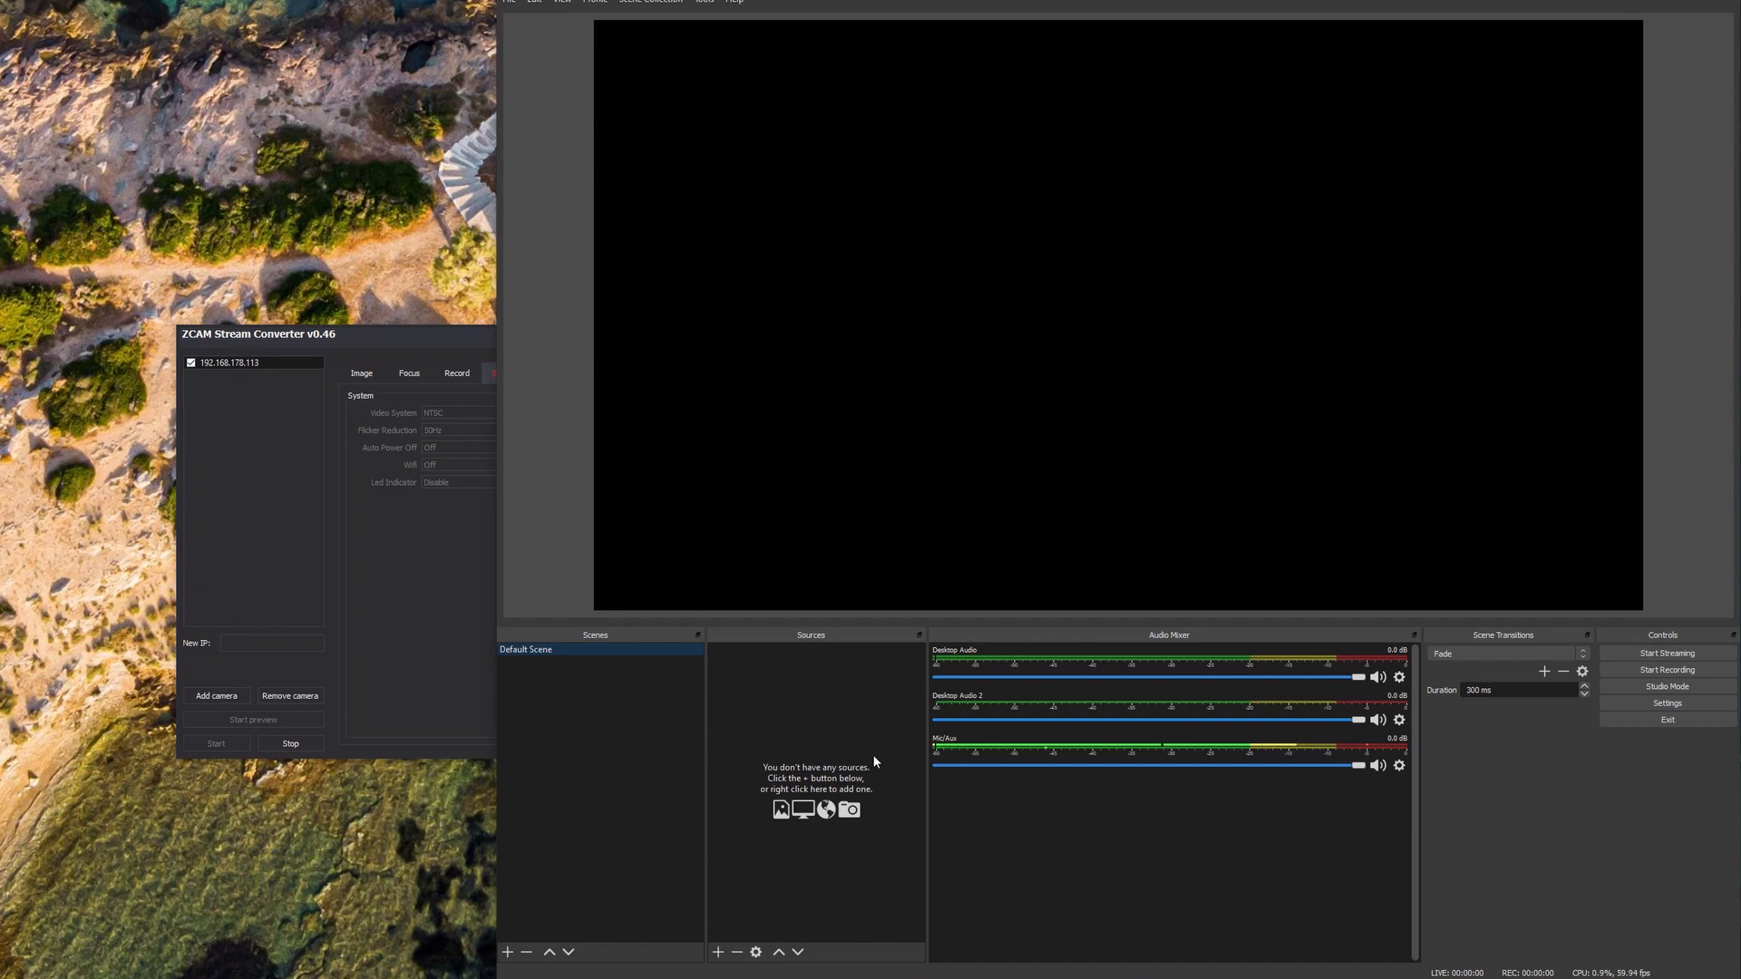
{"action": "mouse_move", "coordinate": [758, 921]}
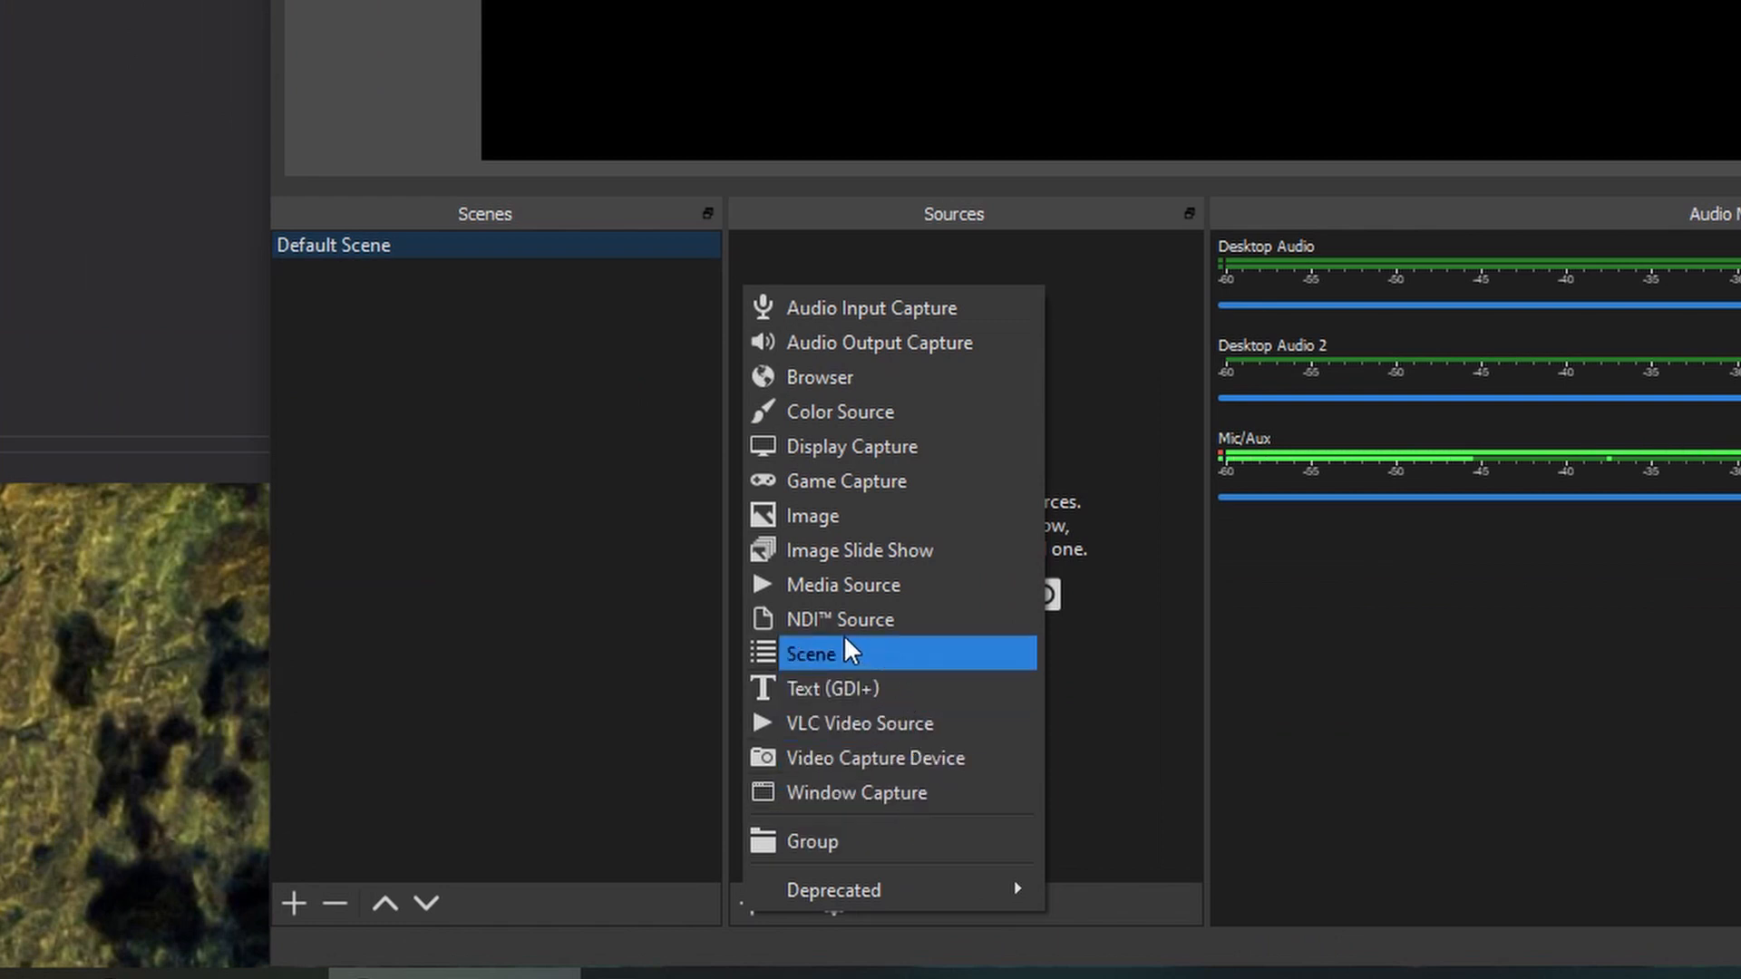
{"action": "mouse_move", "coordinate": [800, 620]}
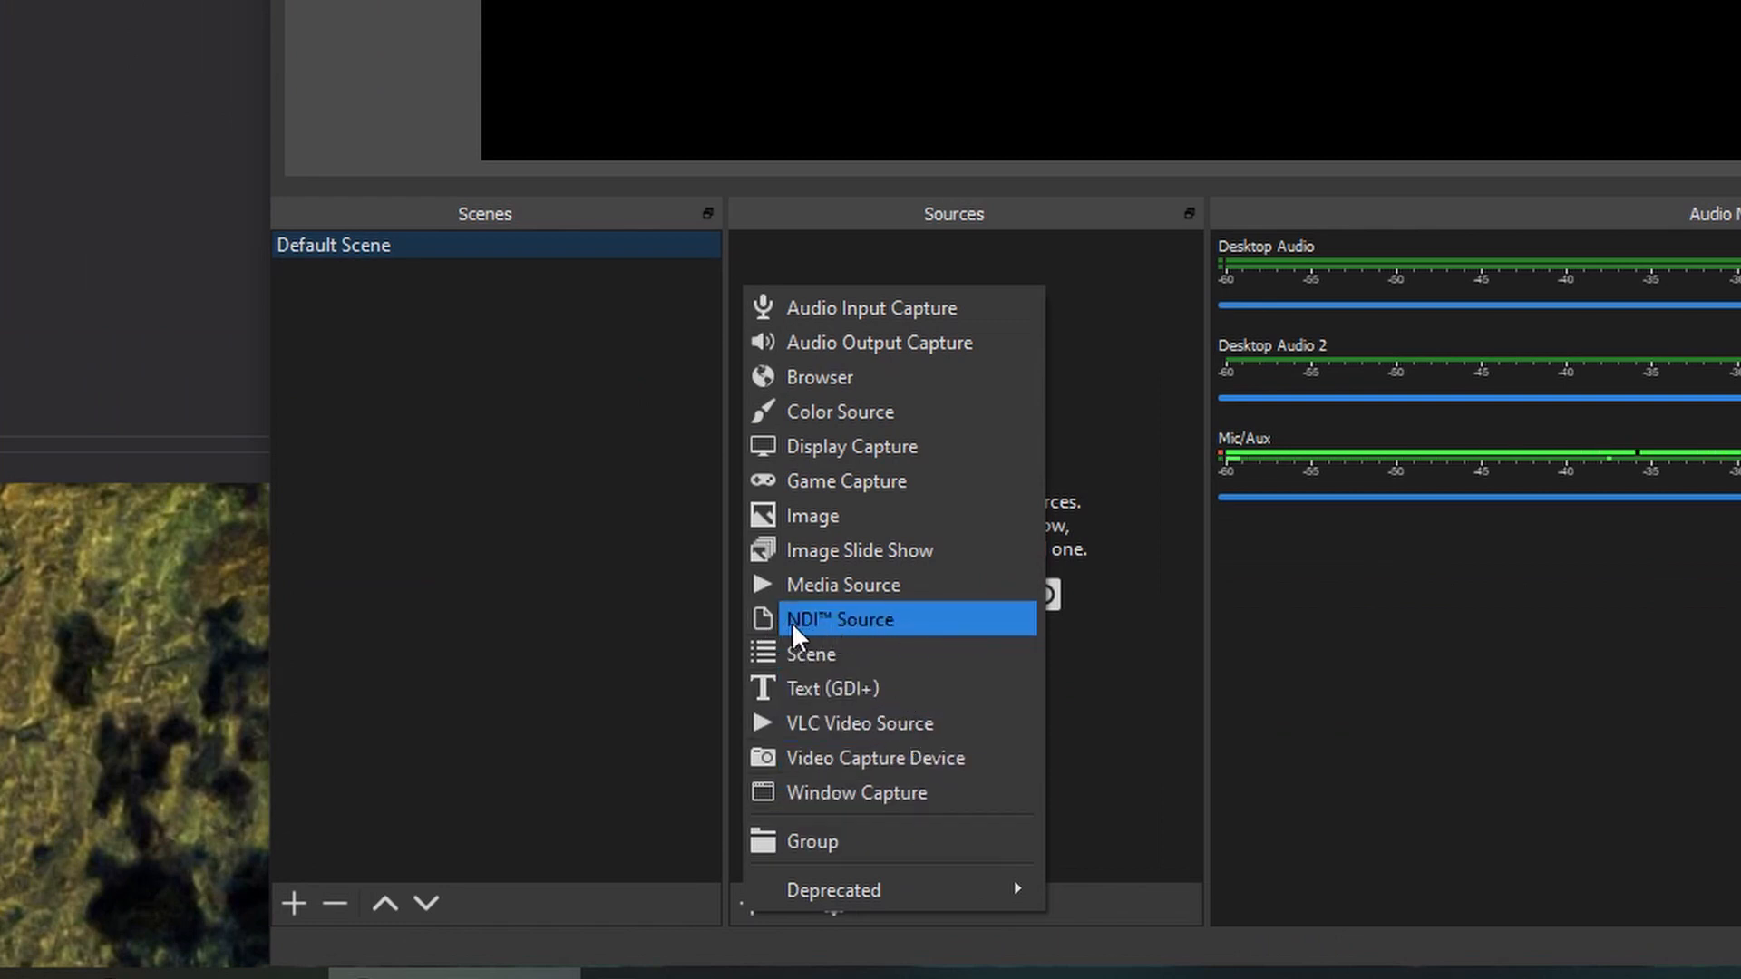
{"action": "mouse_move", "coordinate": [927, 633]}
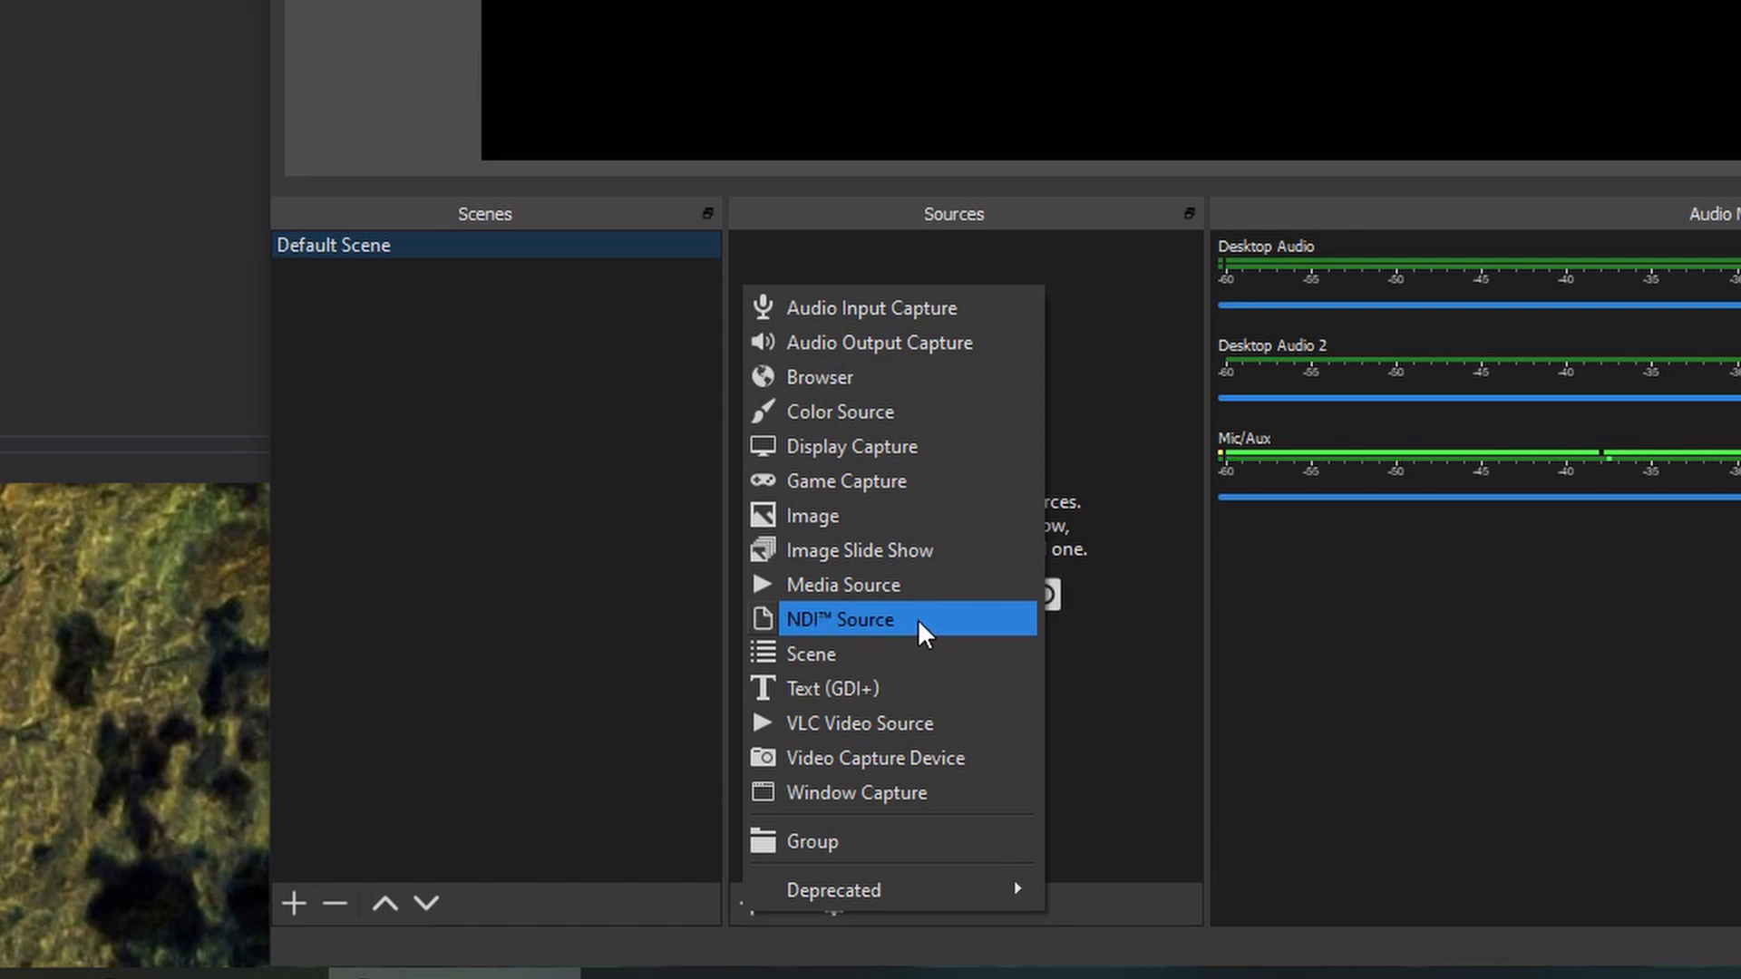
{"action": "left_click", "coordinate": [840, 618]}
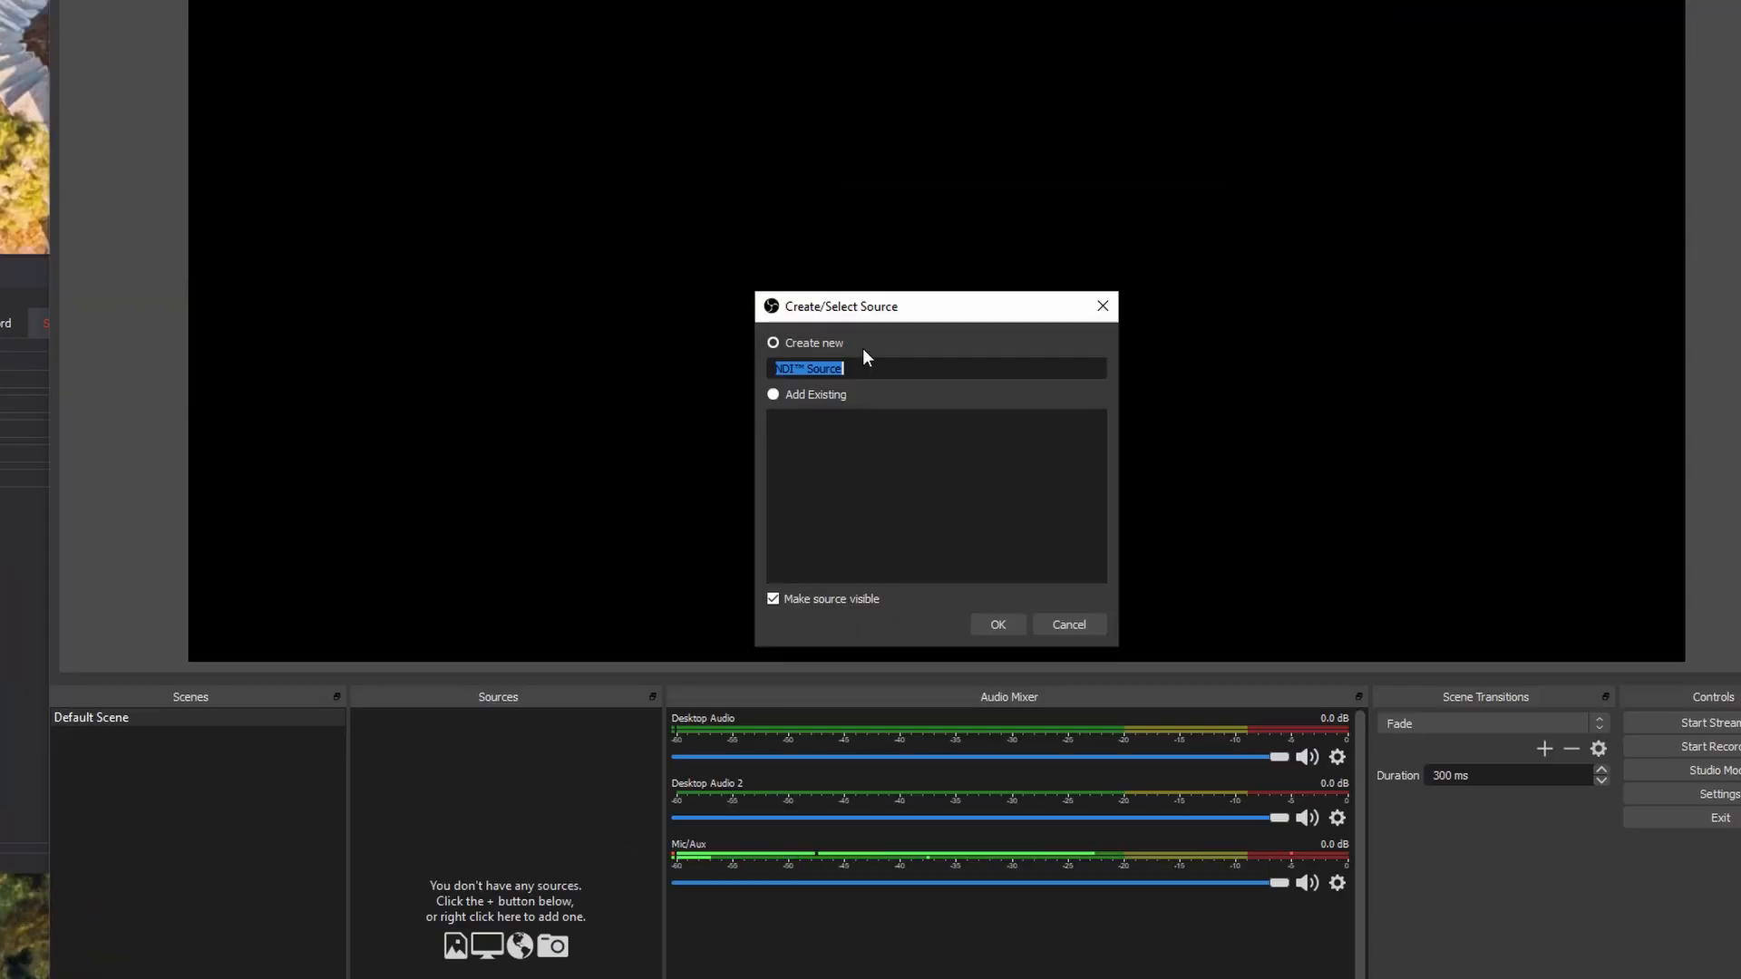
{"action": "mouse_move", "coordinate": [882, 412]}
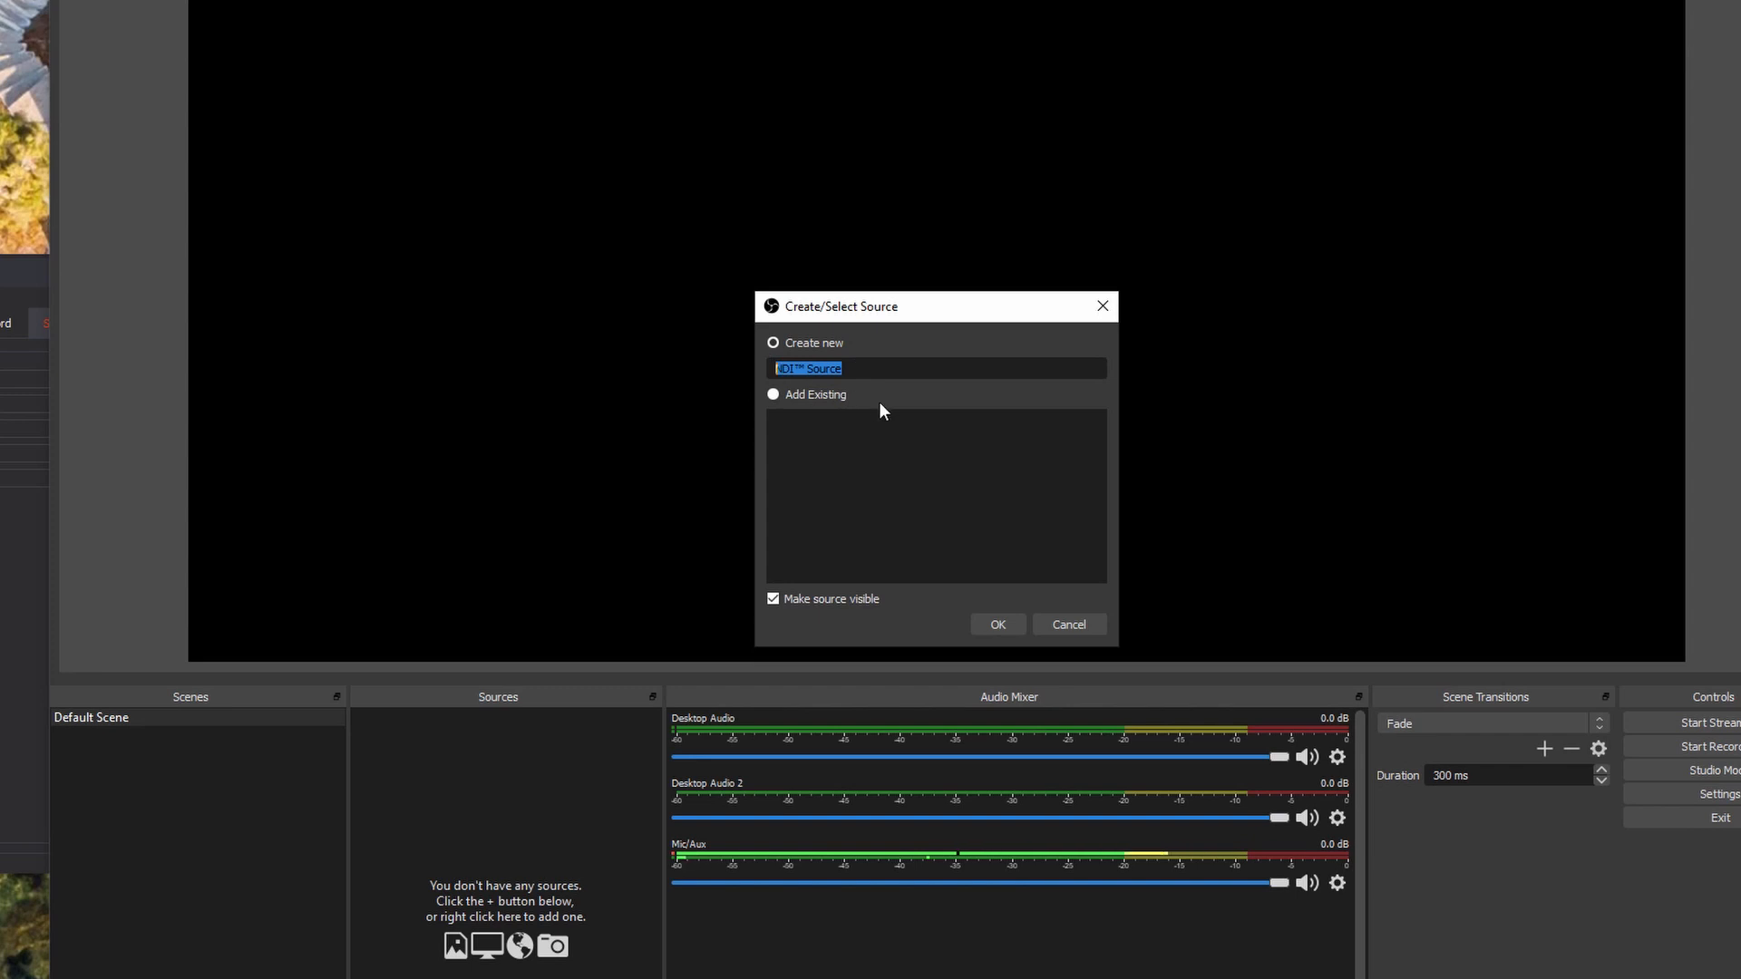
{"action": "type", "text": "Z CAM"}
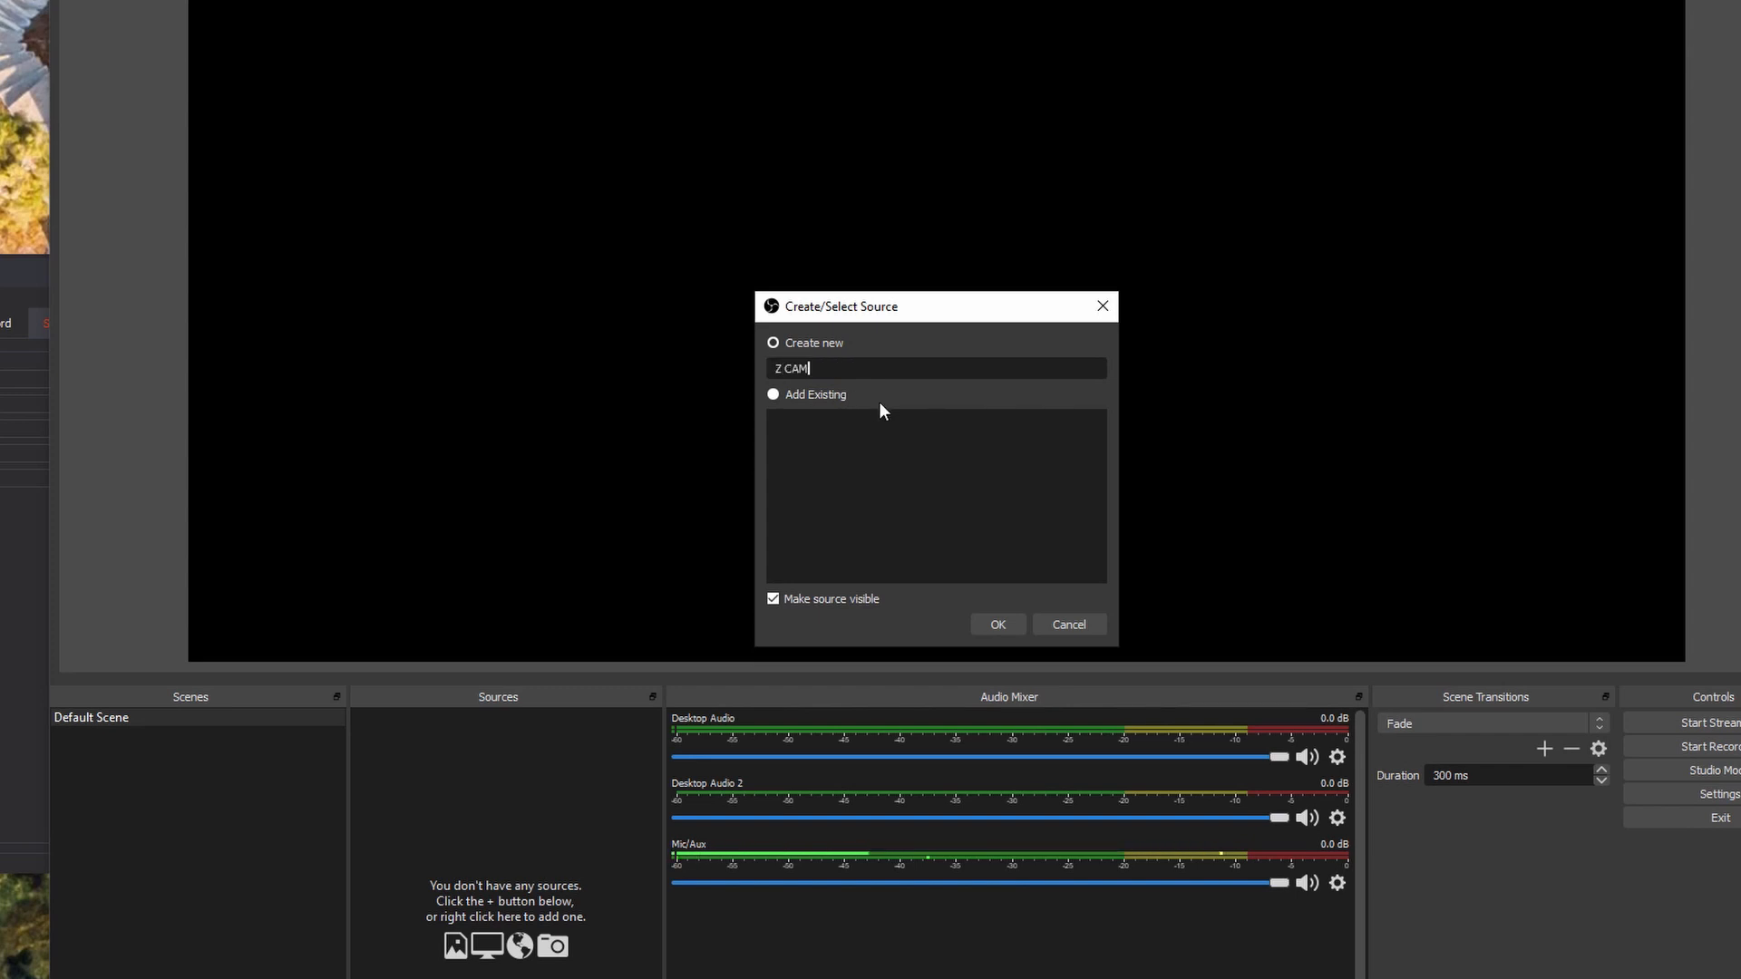
{"action": "type", "text": "E2C"}
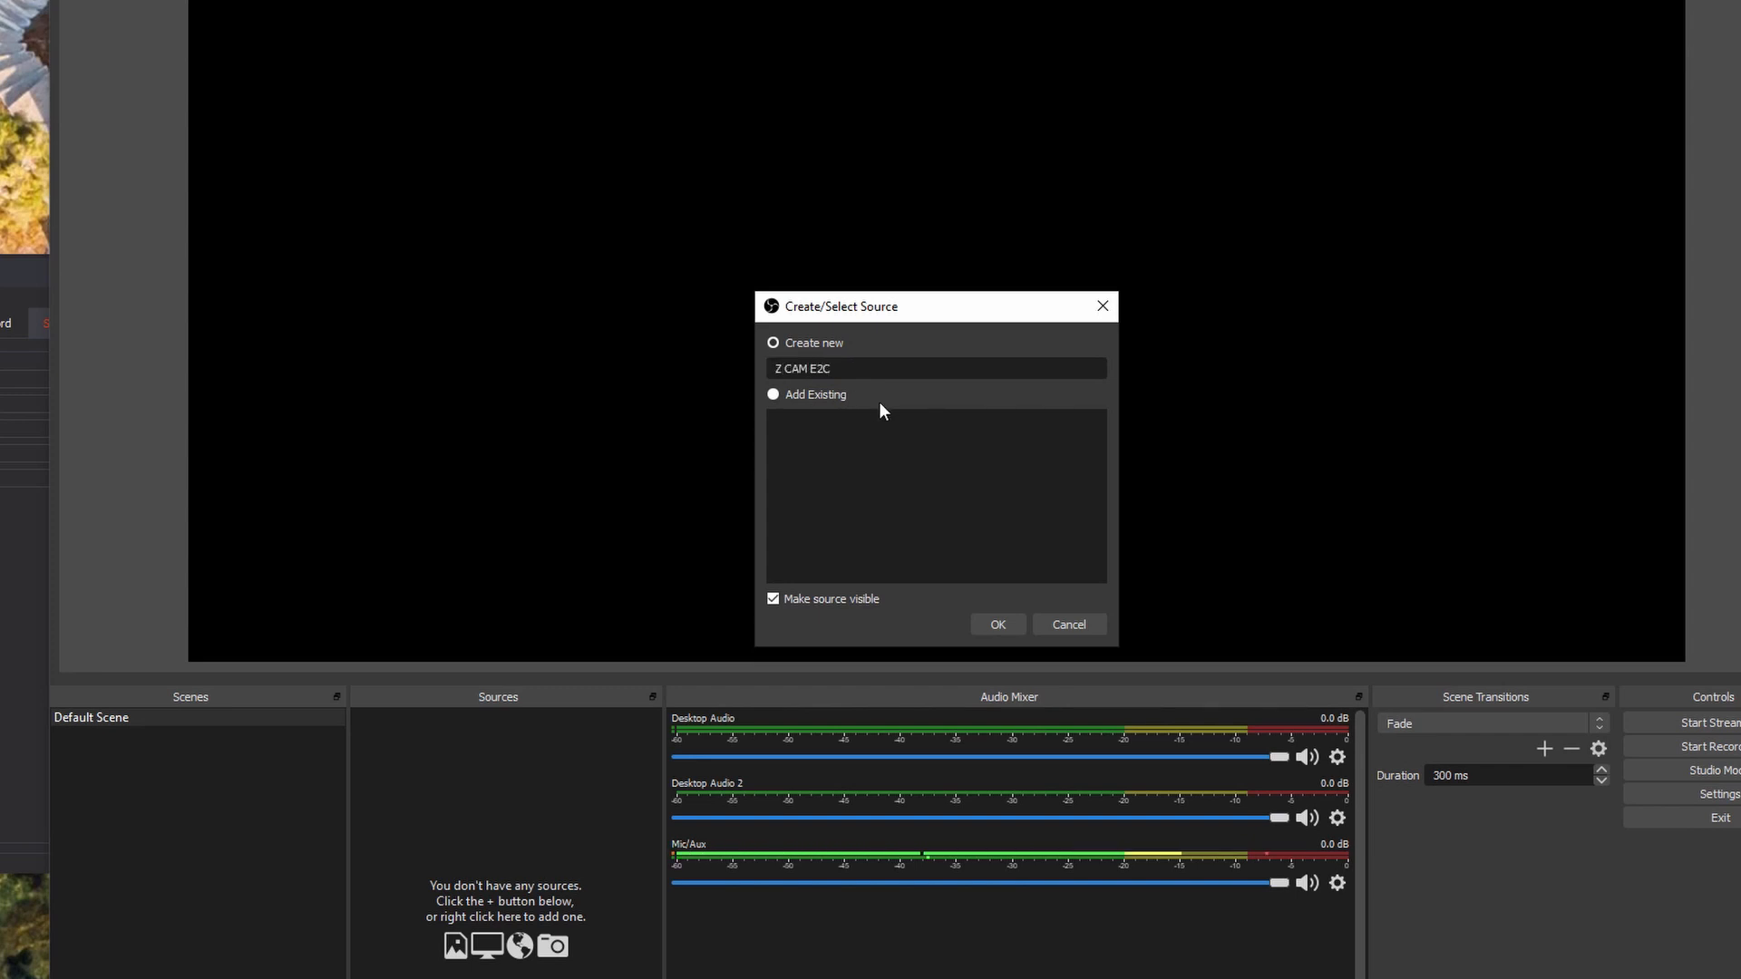
{"action": "left_click", "coordinate": [996, 624]}
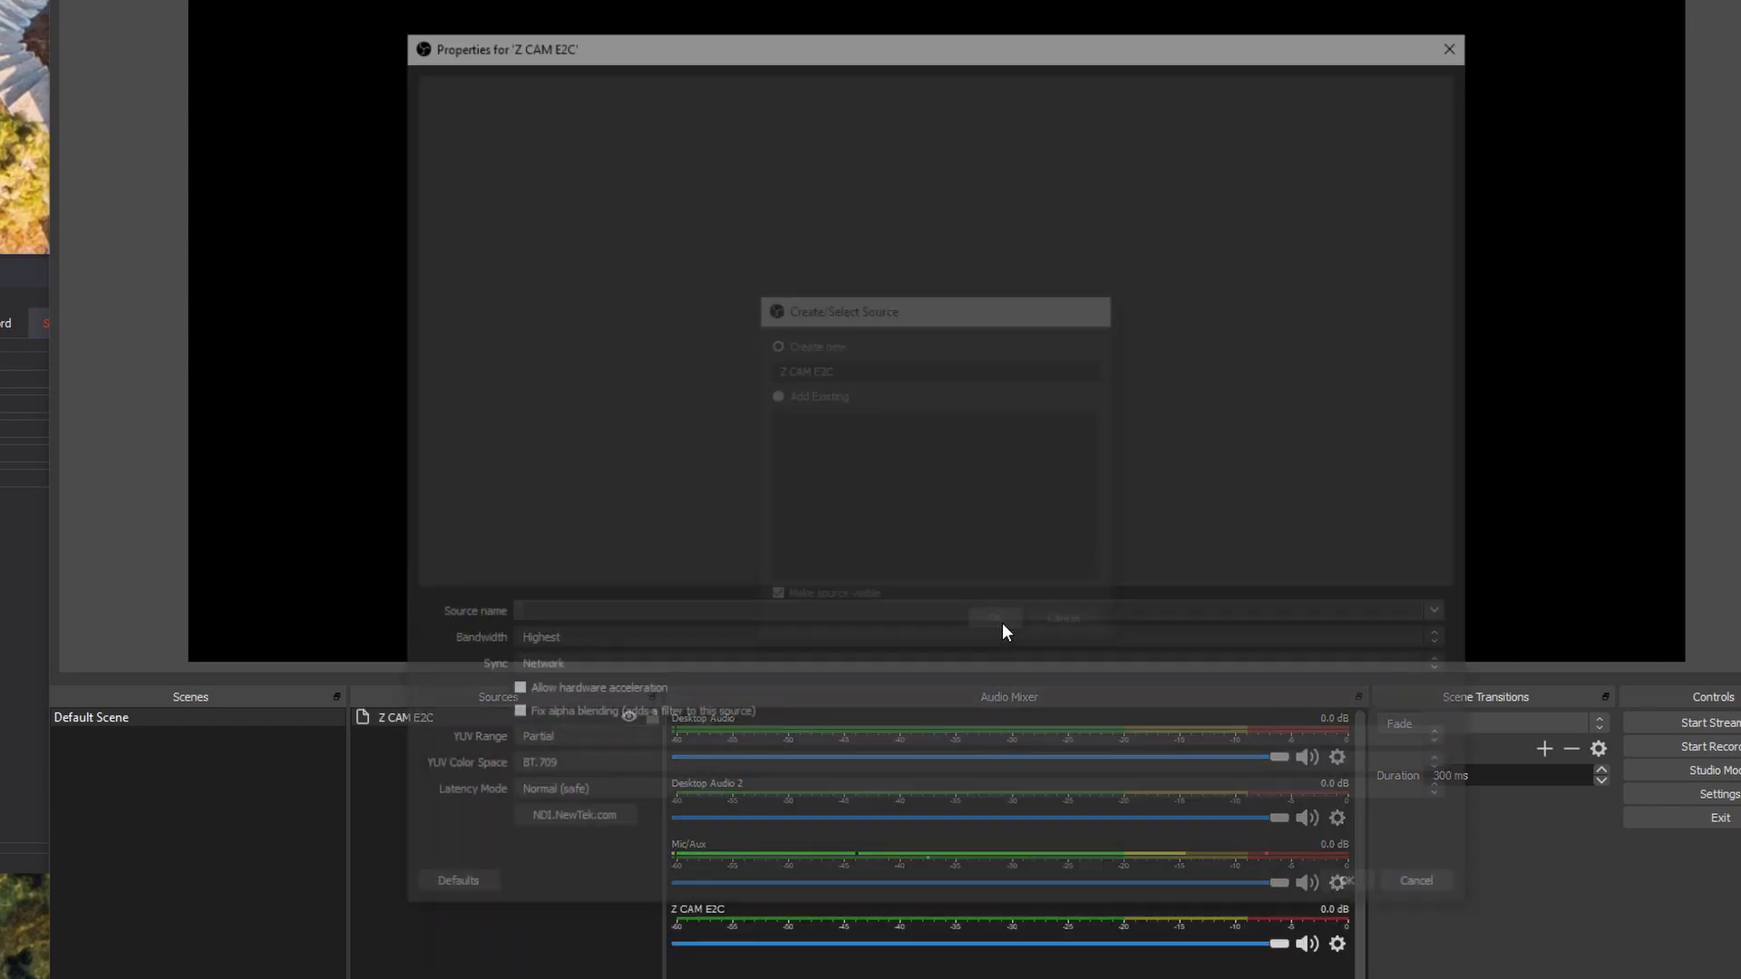
Point the source at the ZCAM Stream Converter sender with Network sync, hardware acceleration, Full YUV range and Low latency mode
{"action": "left_click", "coordinate": [992, 617]}
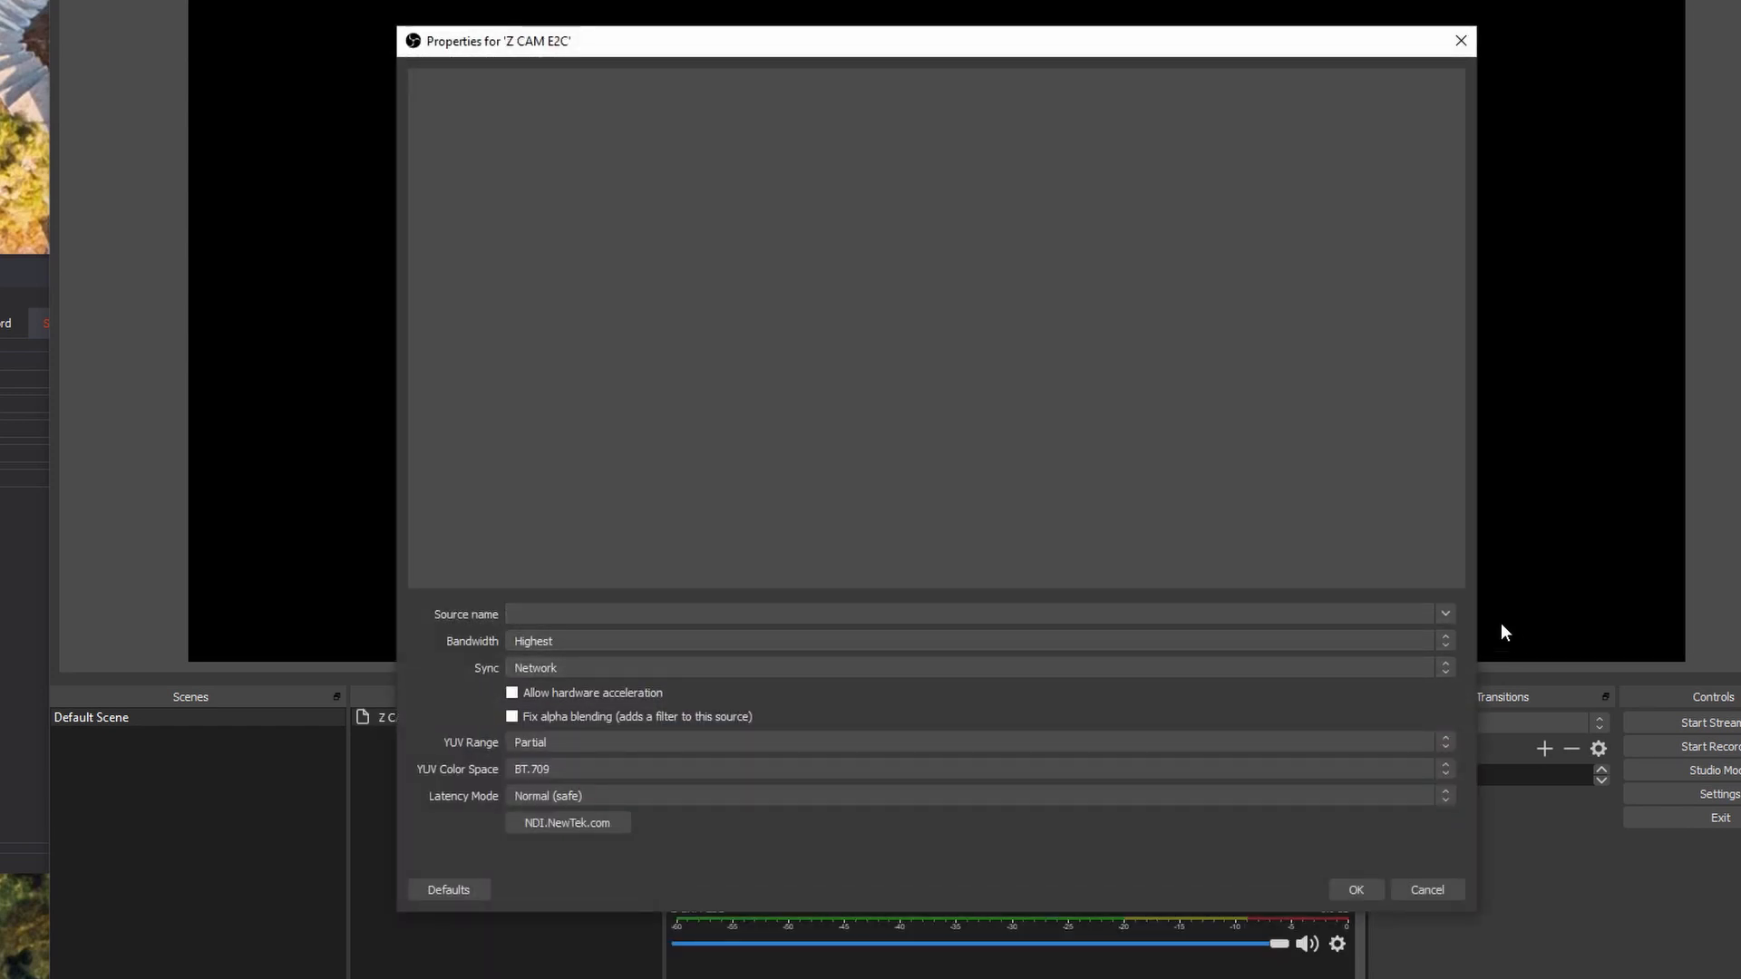
{"action": "left_click", "coordinate": [1446, 612]}
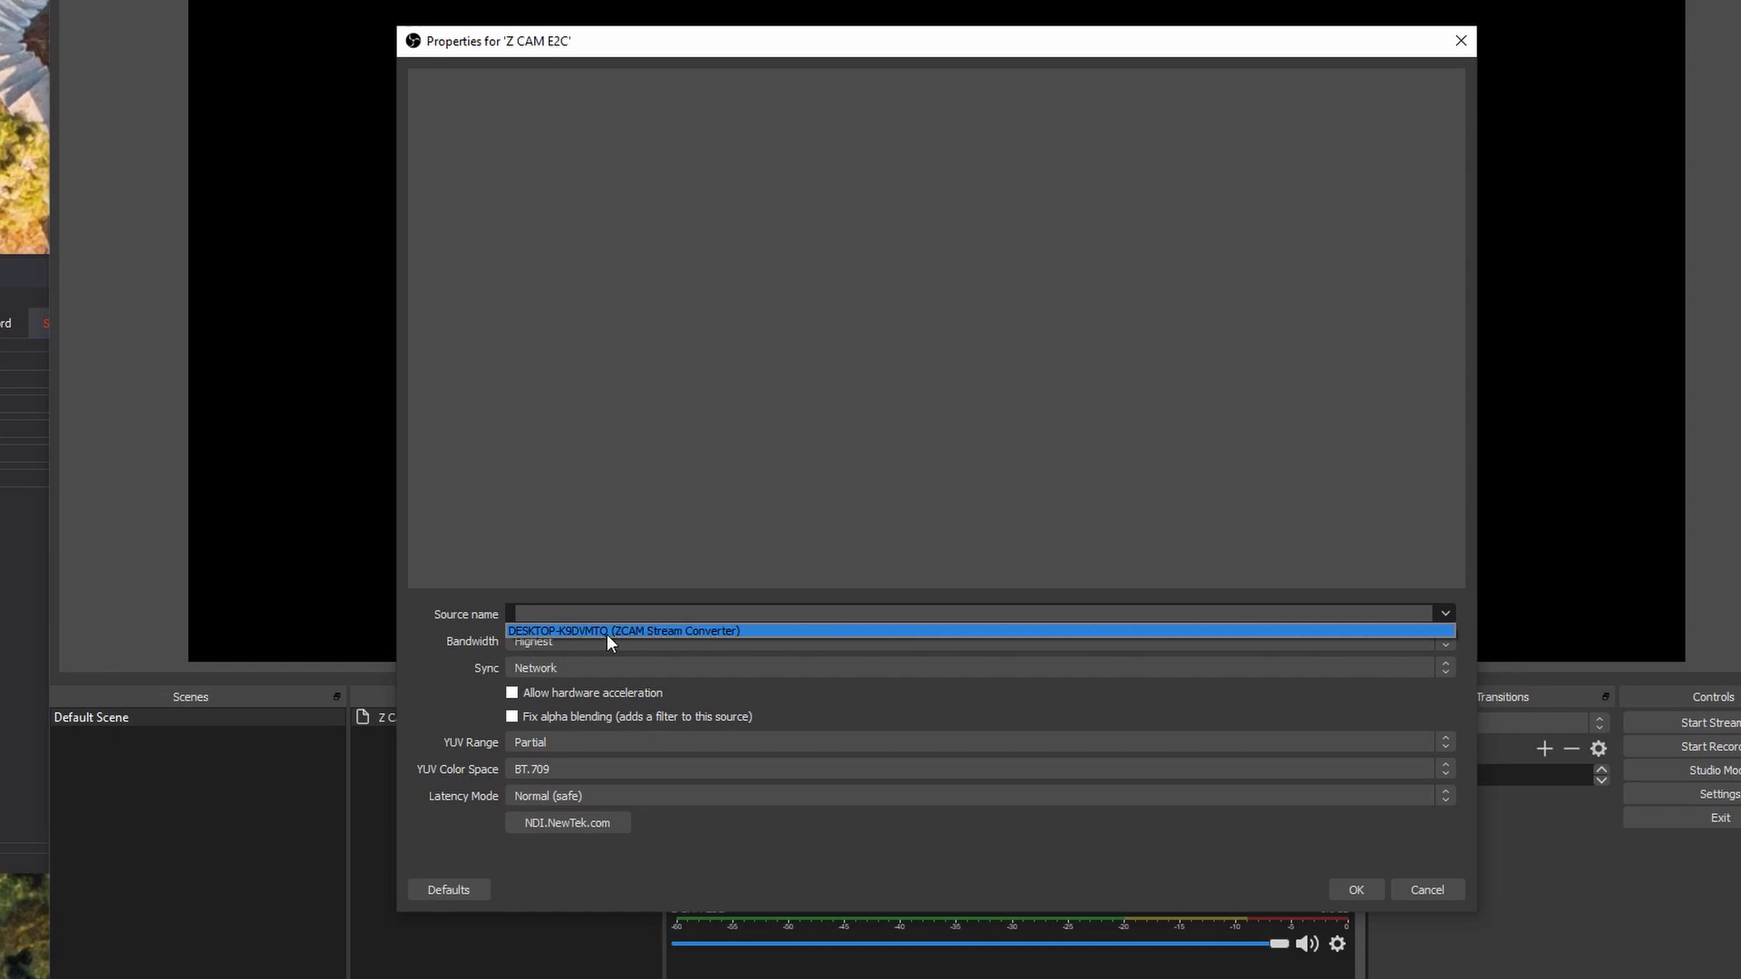
{"action": "mouse_move", "coordinate": [713, 640]}
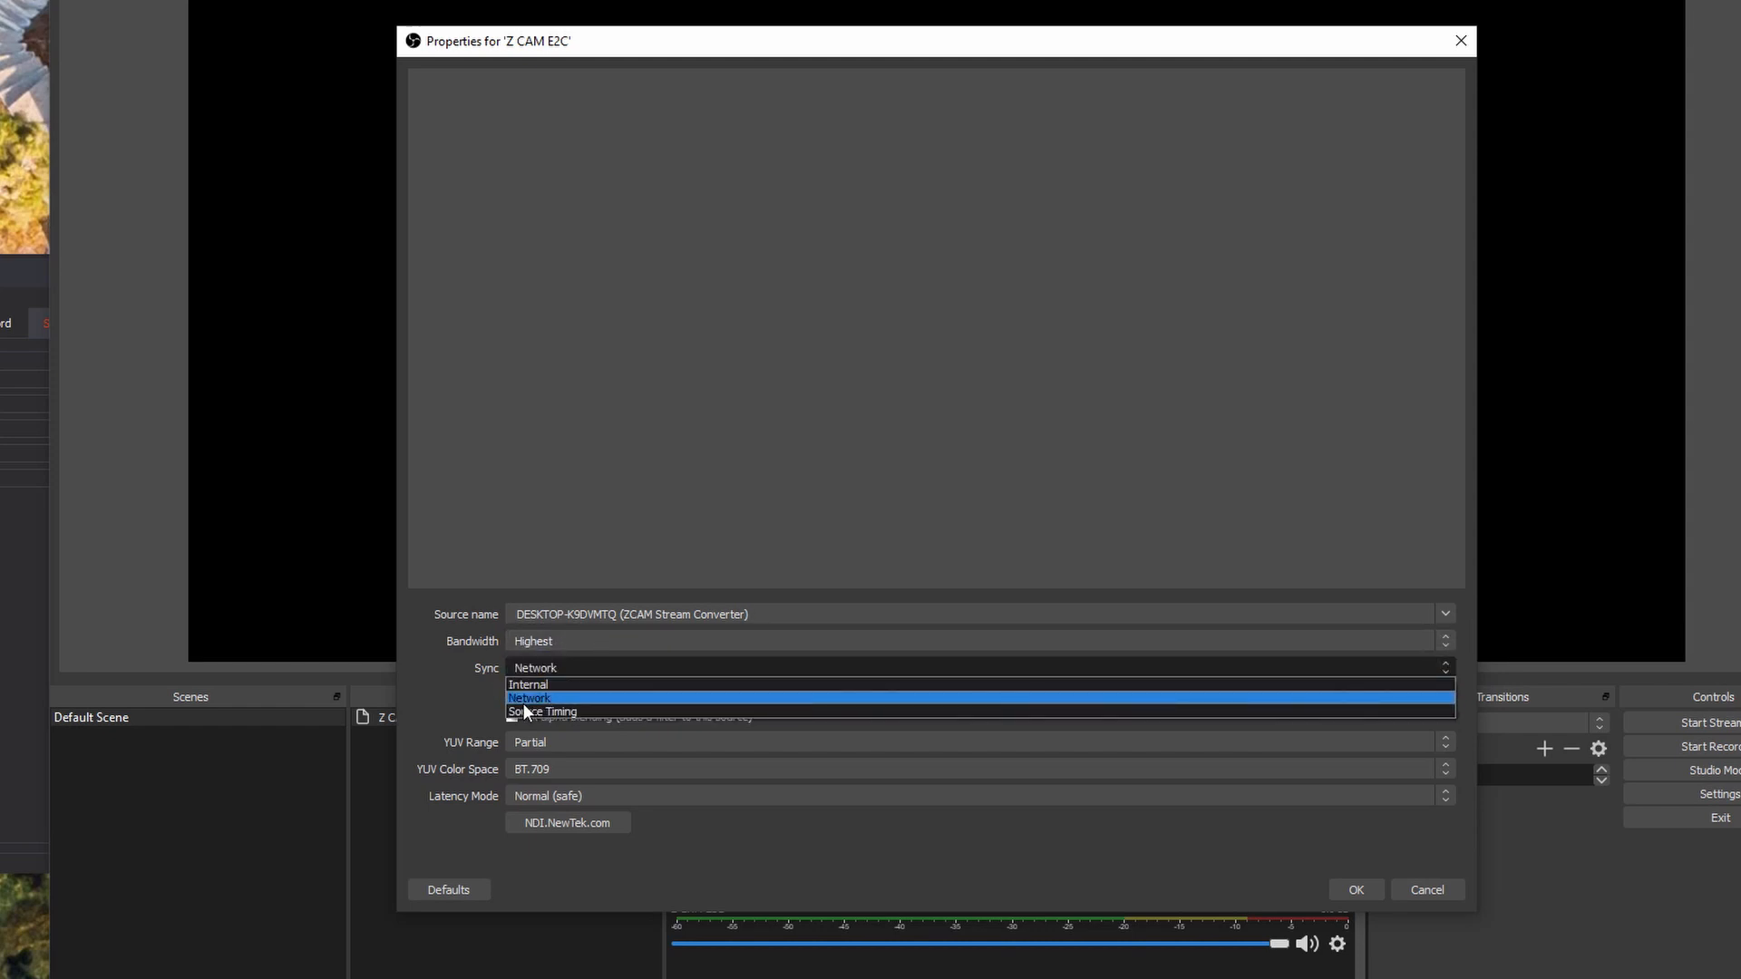
{"action": "mouse_move", "coordinate": [540, 697]}
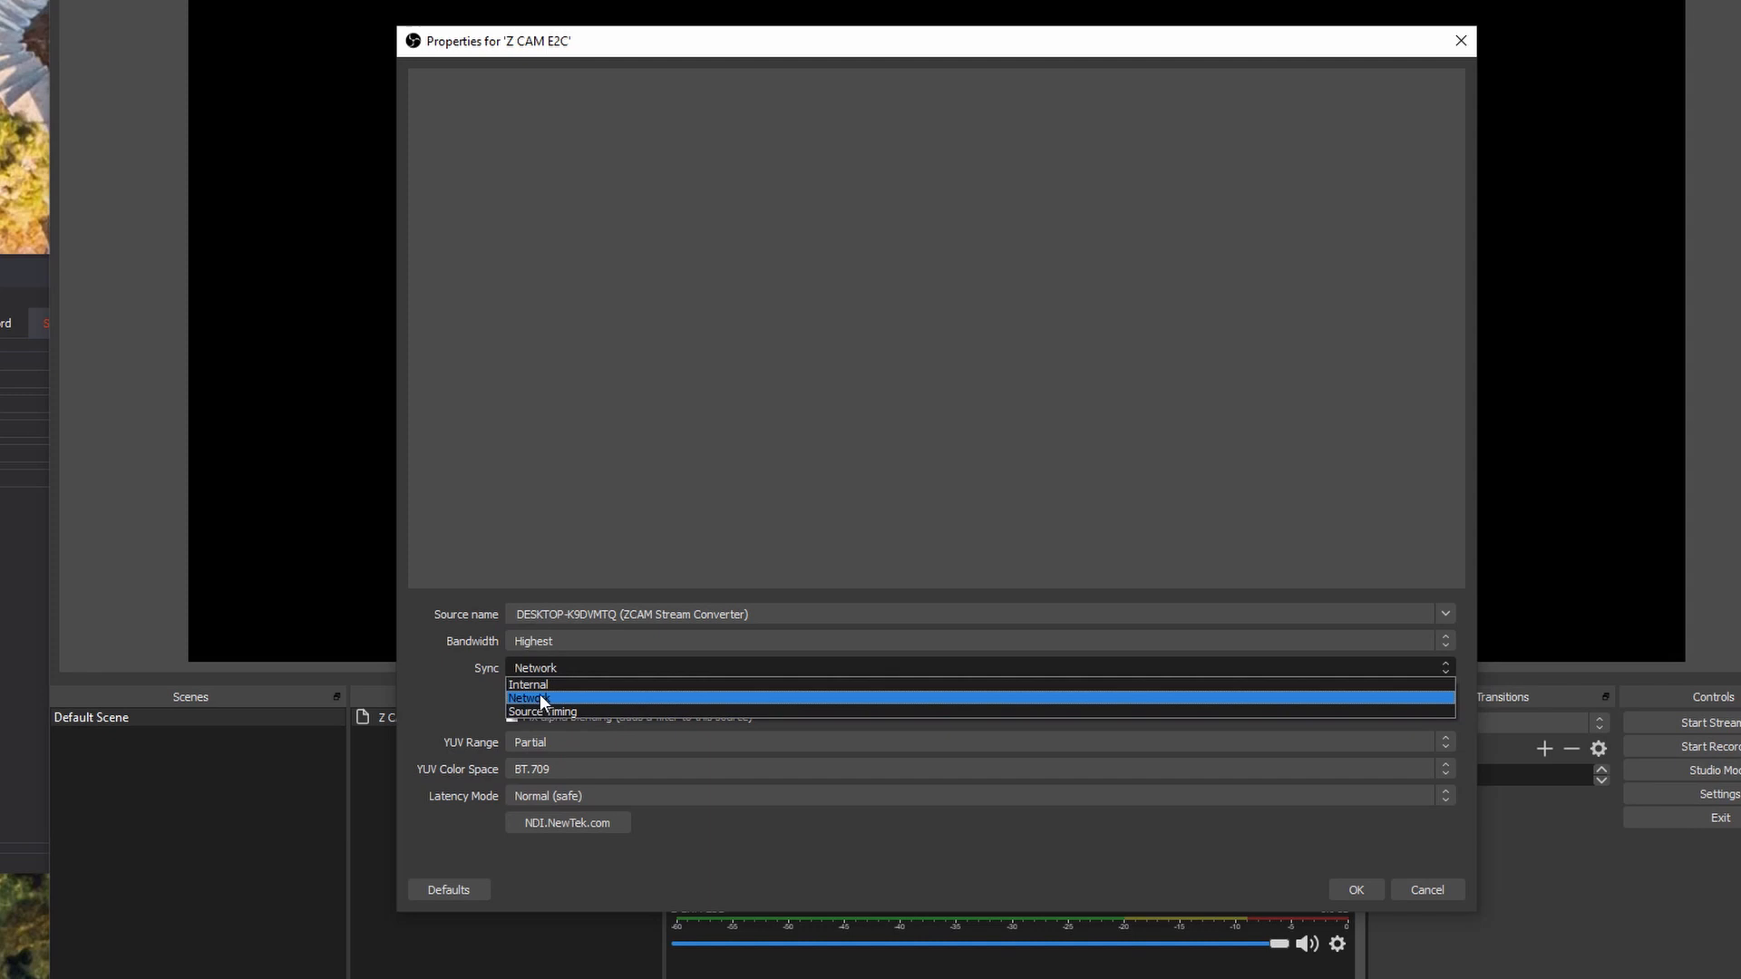
{"action": "mouse_move", "coordinate": [587, 711]}
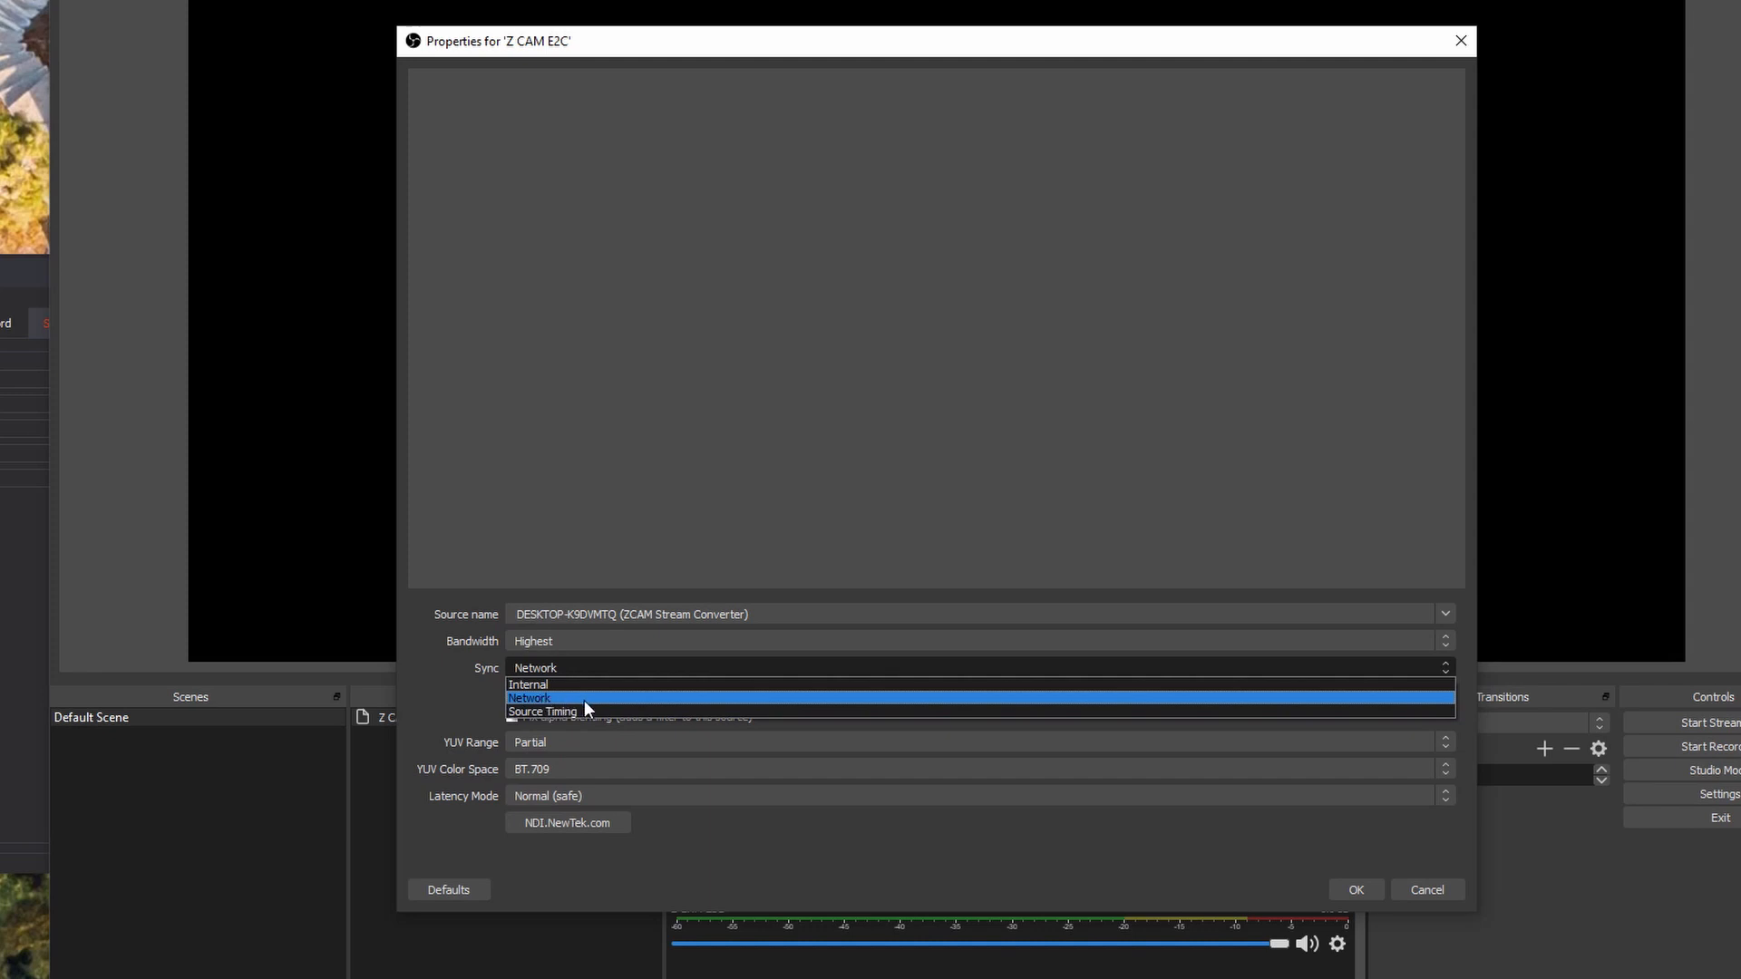
{"action": "mouse_move", "coordinate": [596, 711]}
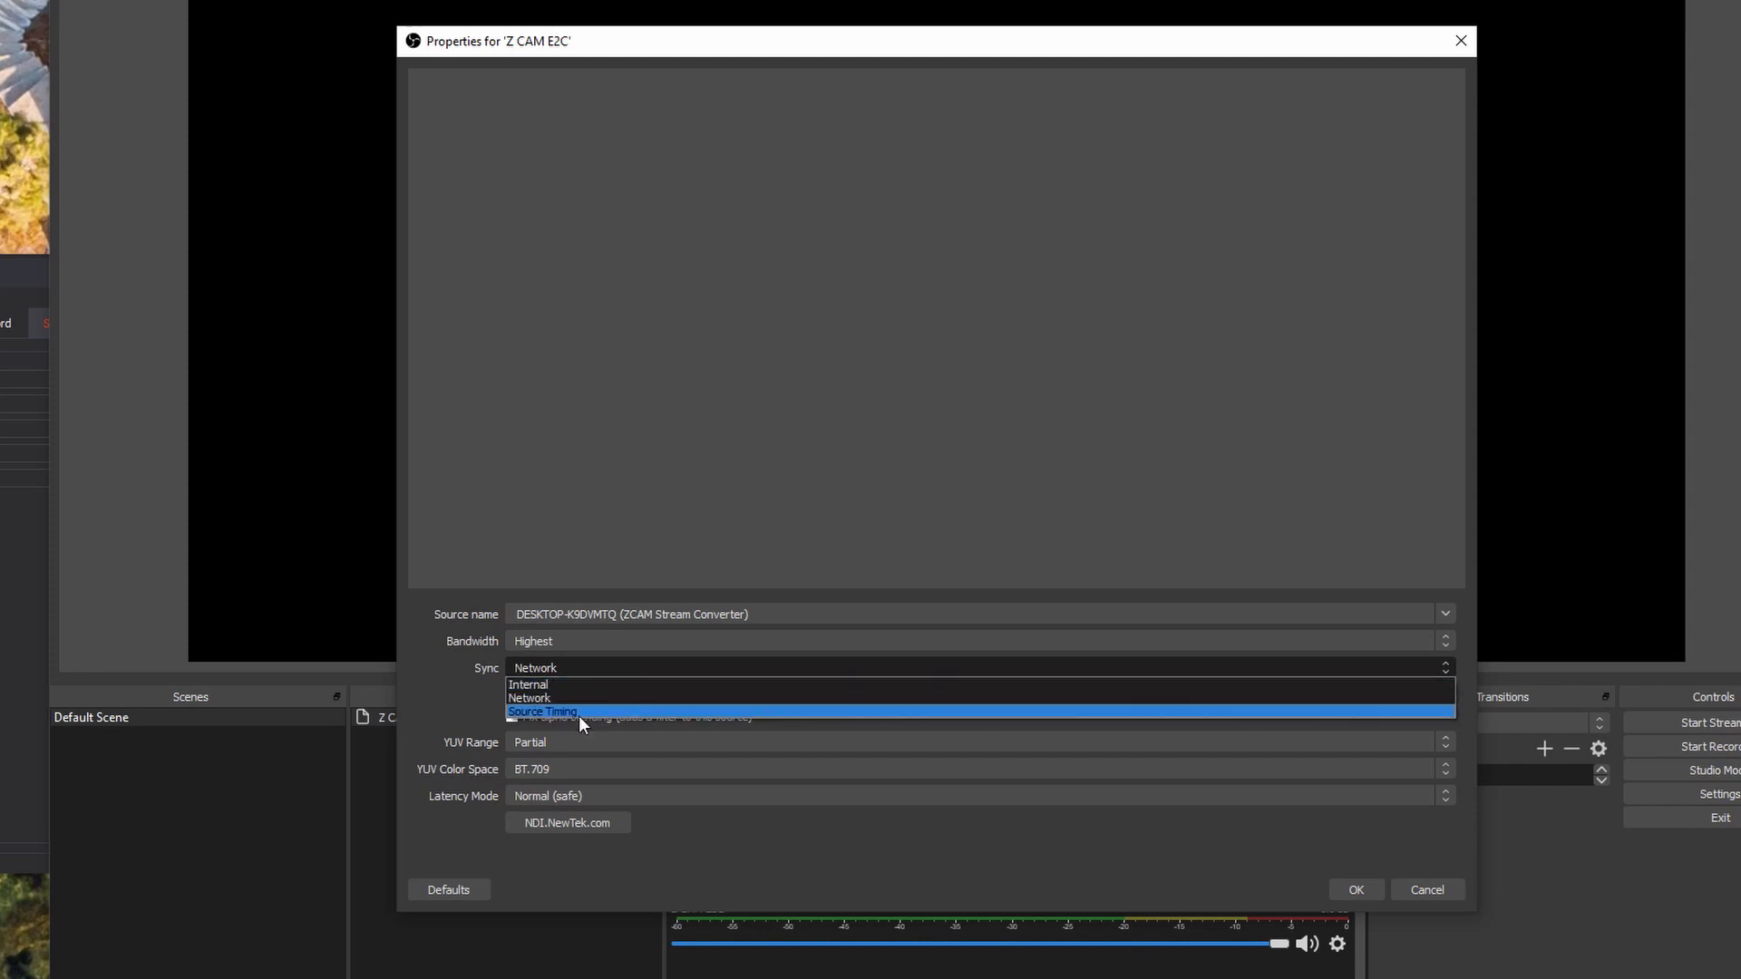
{"action": "mouse_move", "coordinate": [528, 697]}
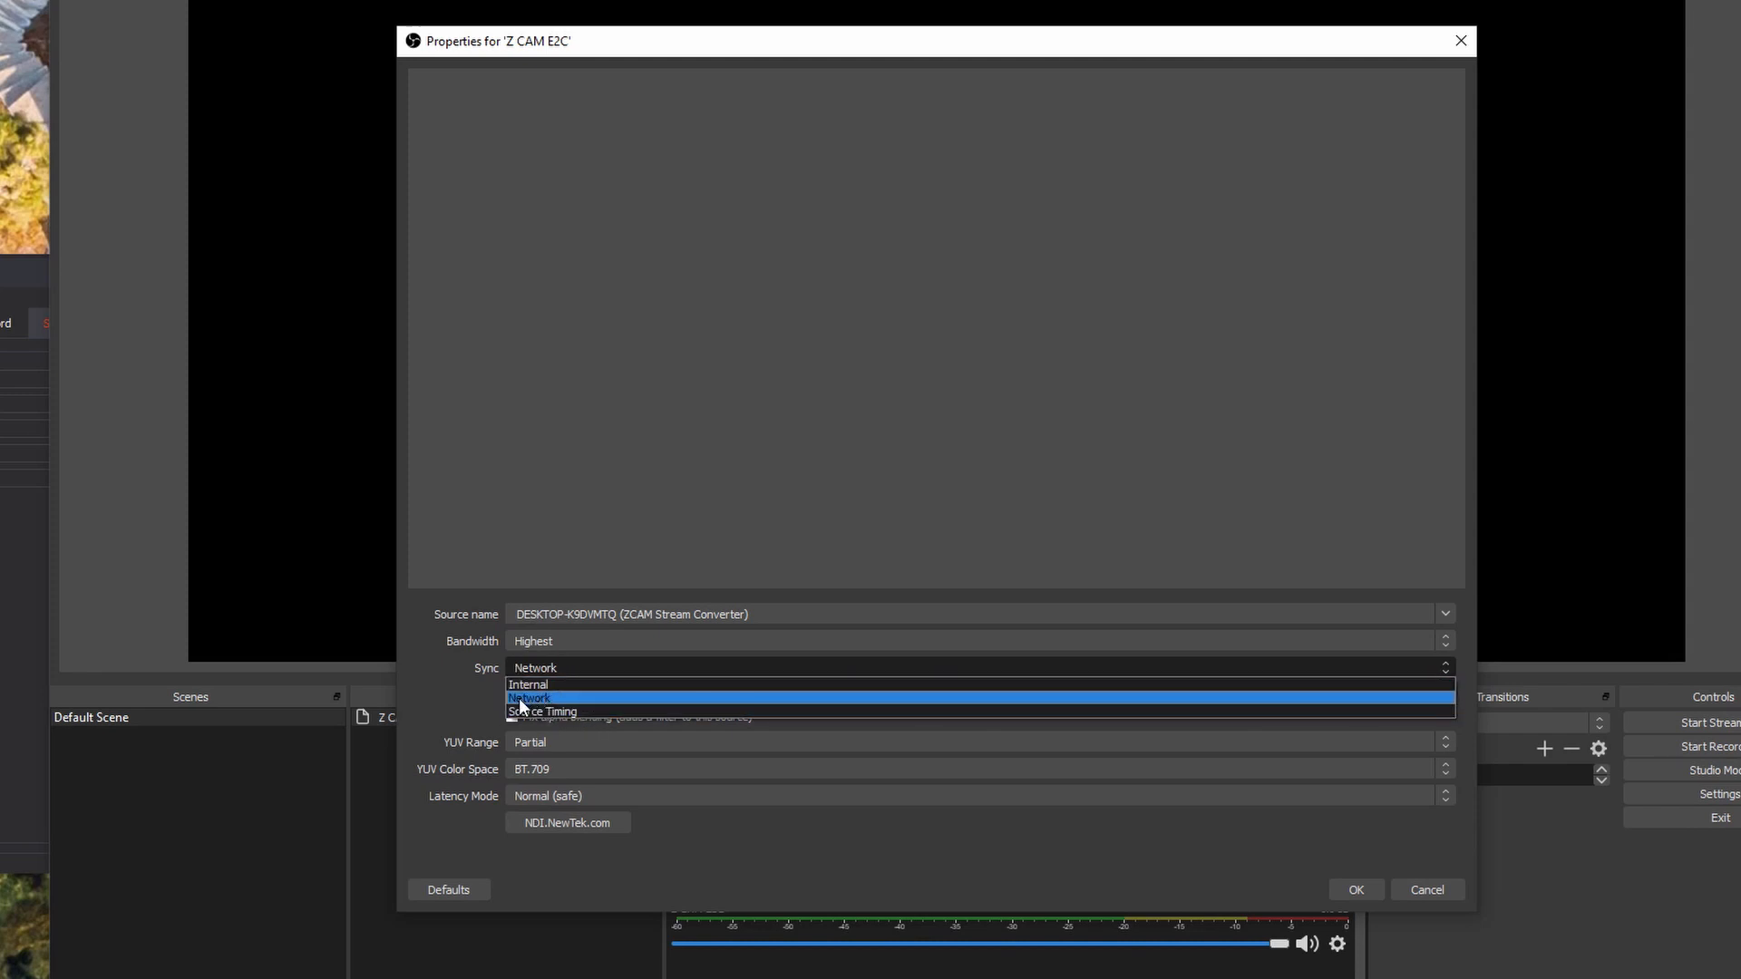
{"action": "mouse_move", "coordinate": [558, 704]}
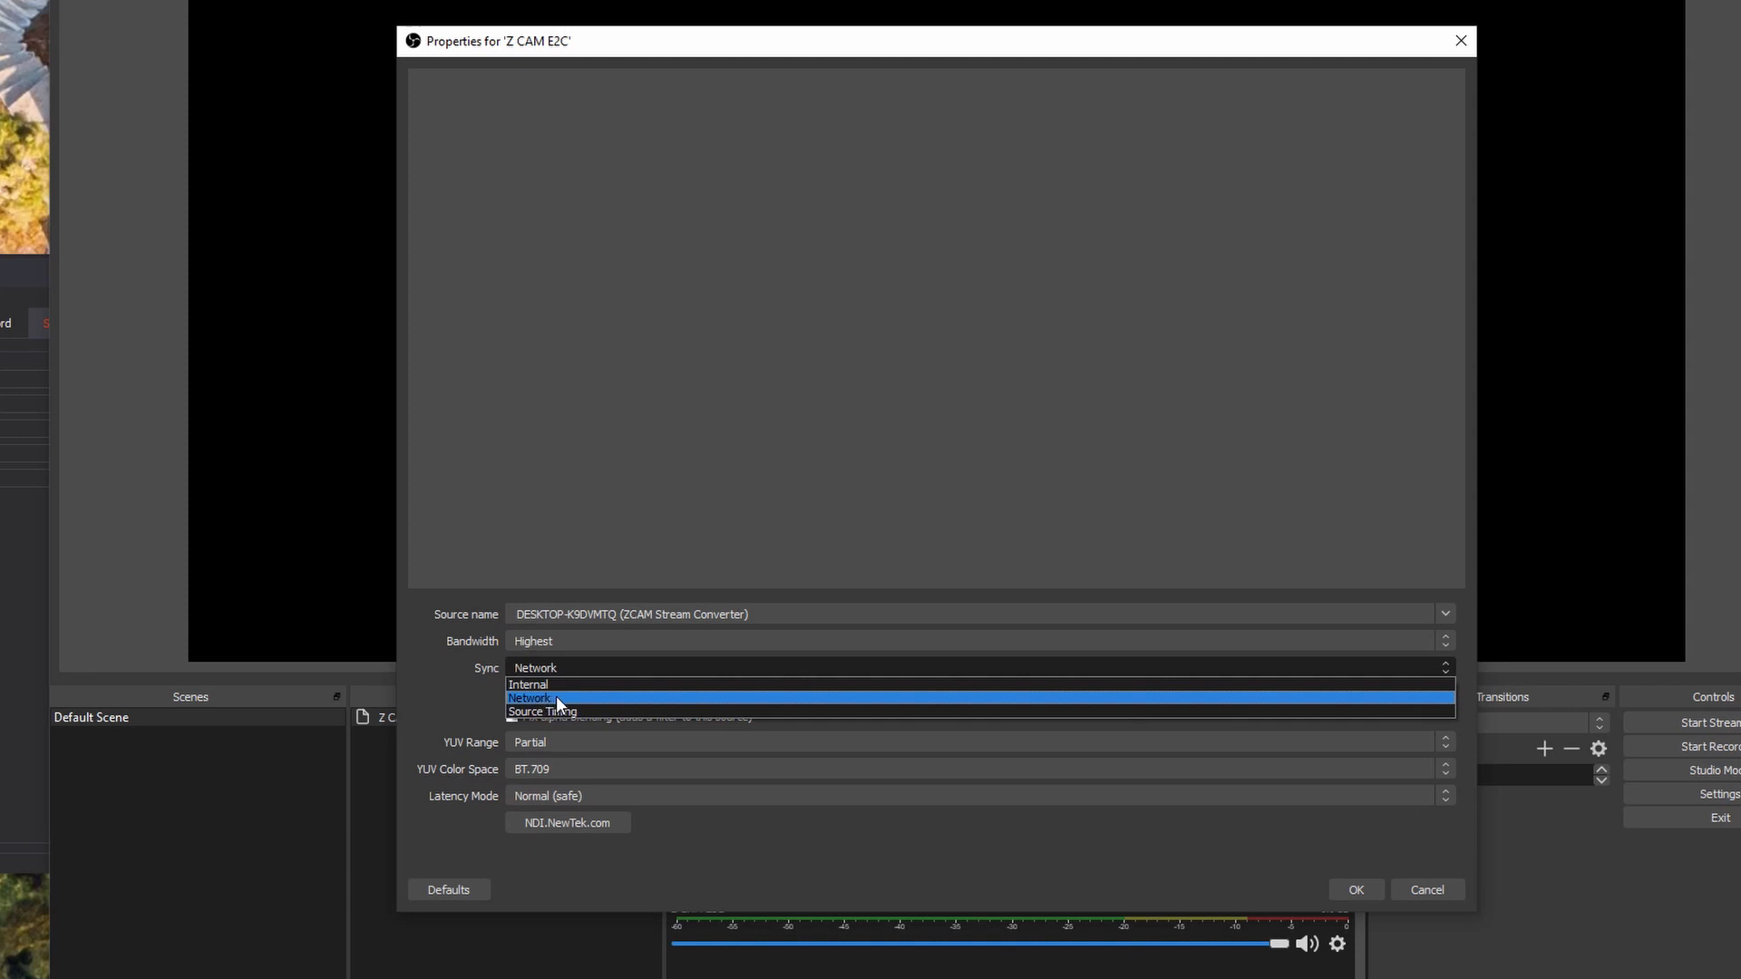
{"action": "left_click", "coordinate": [531, 697]}
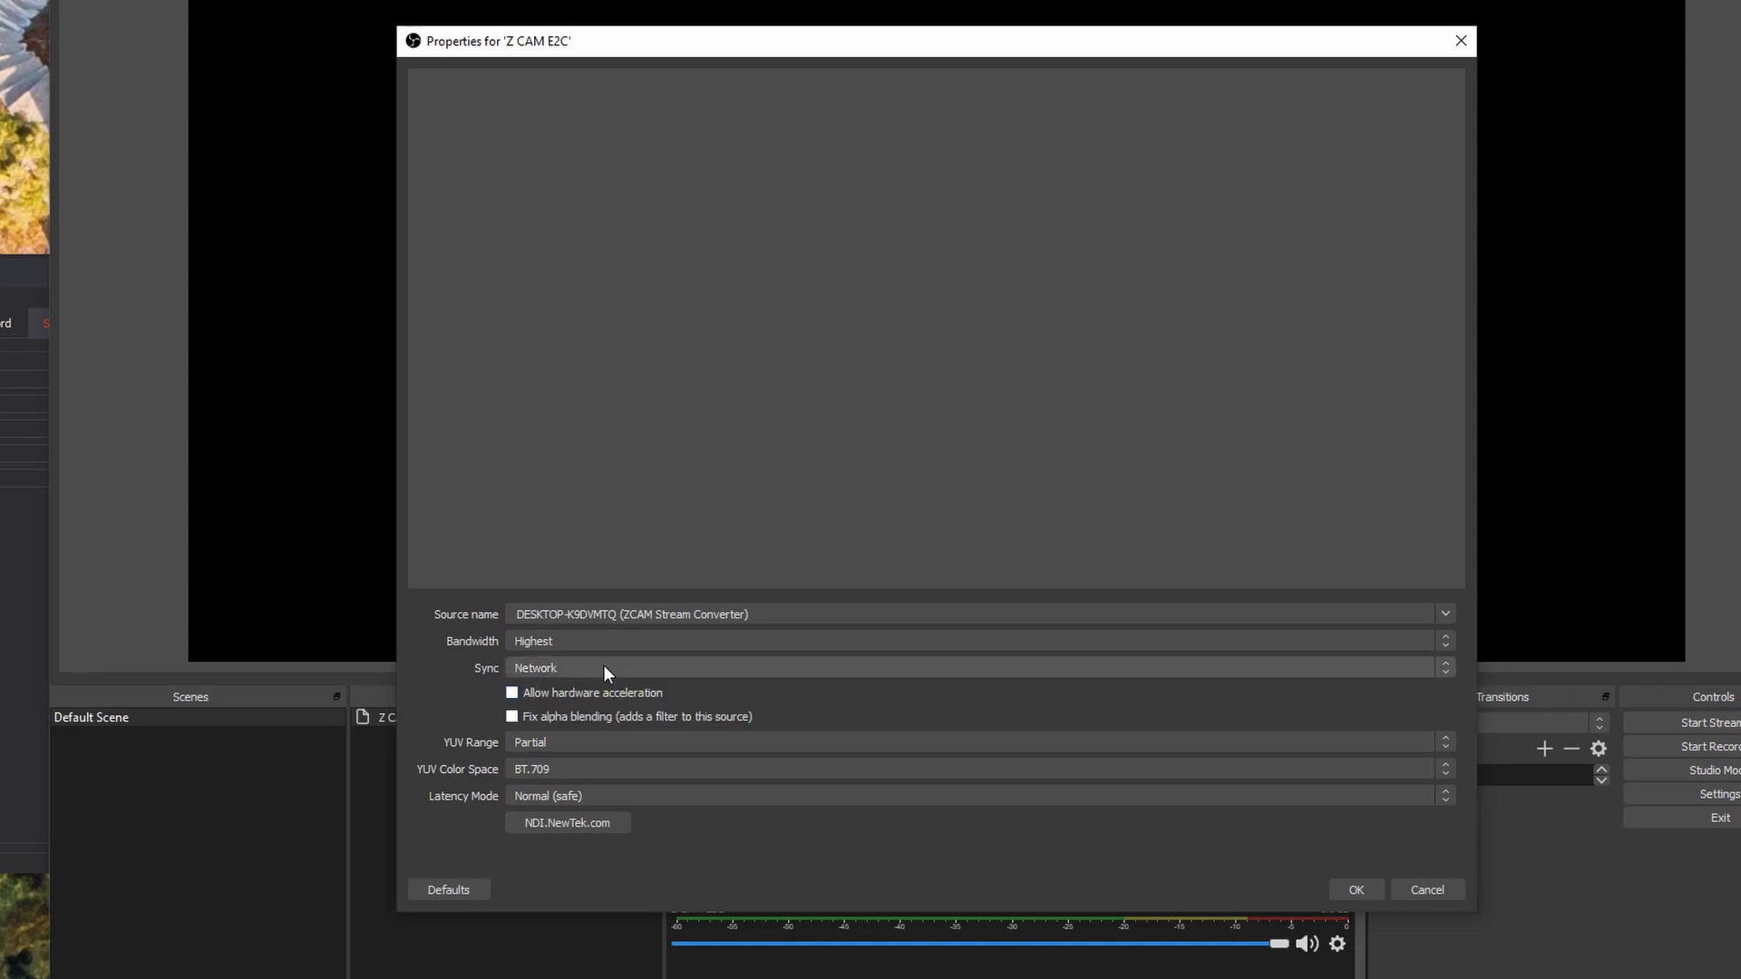
{"action": "left_click", "coordinate": [512, 693]}
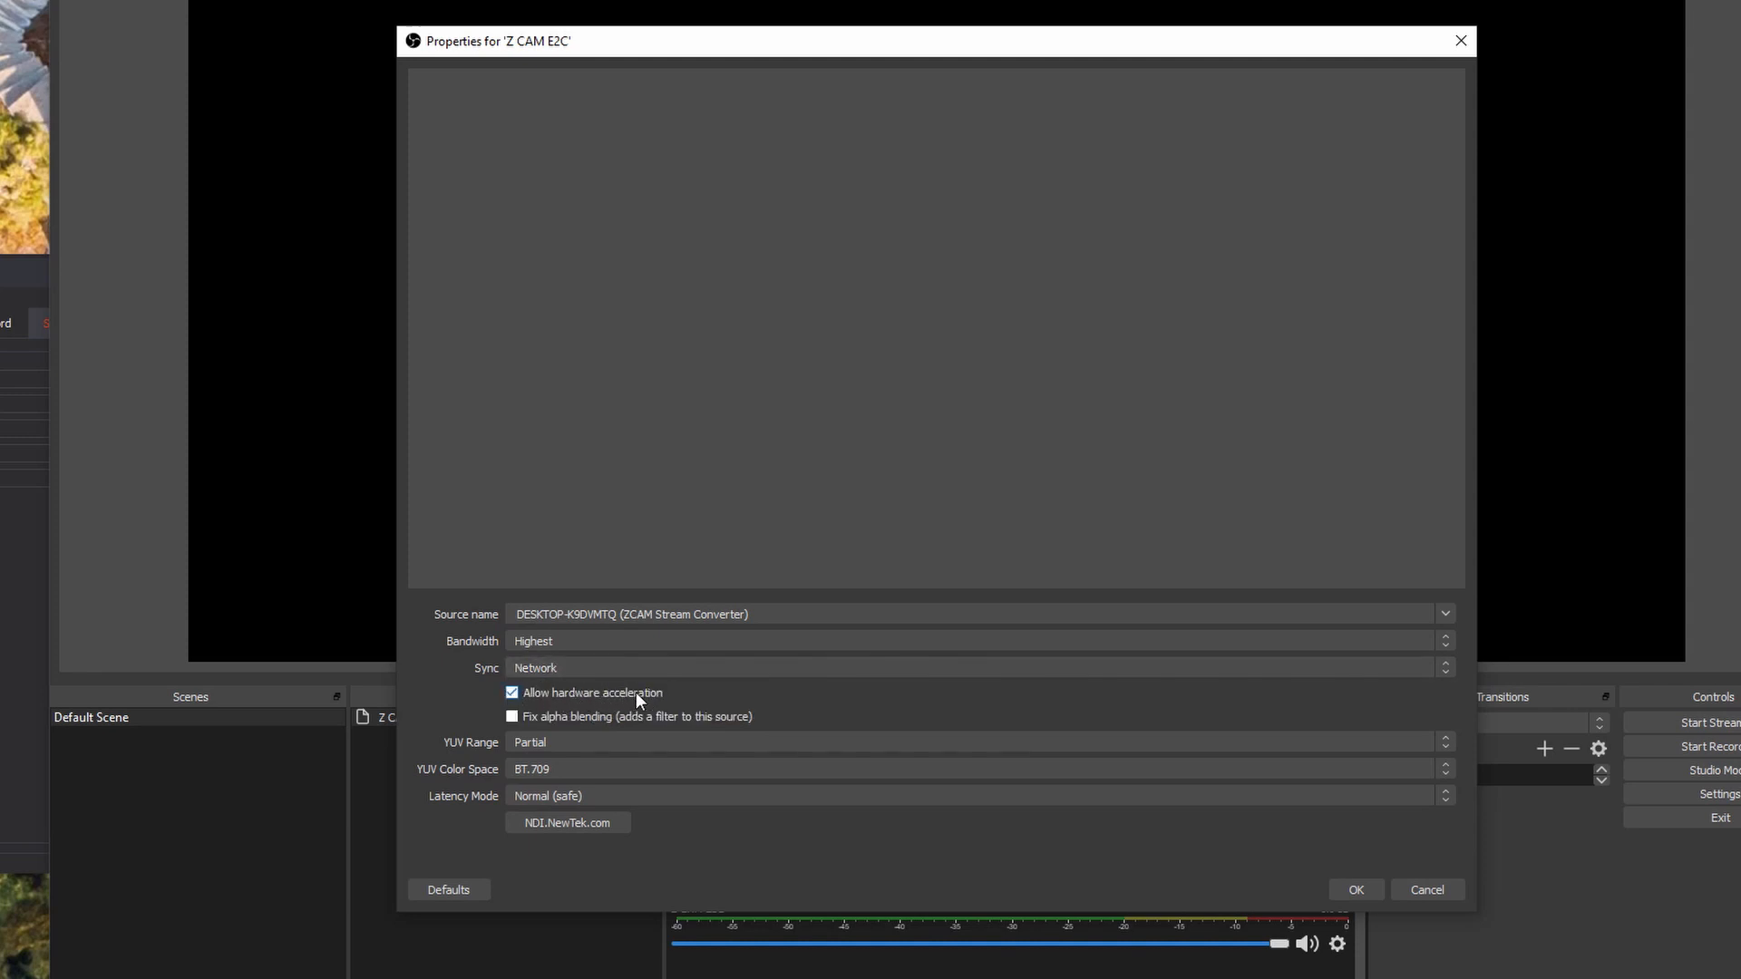
{"action": "mouse_move", "coordinate": [576, 708]}
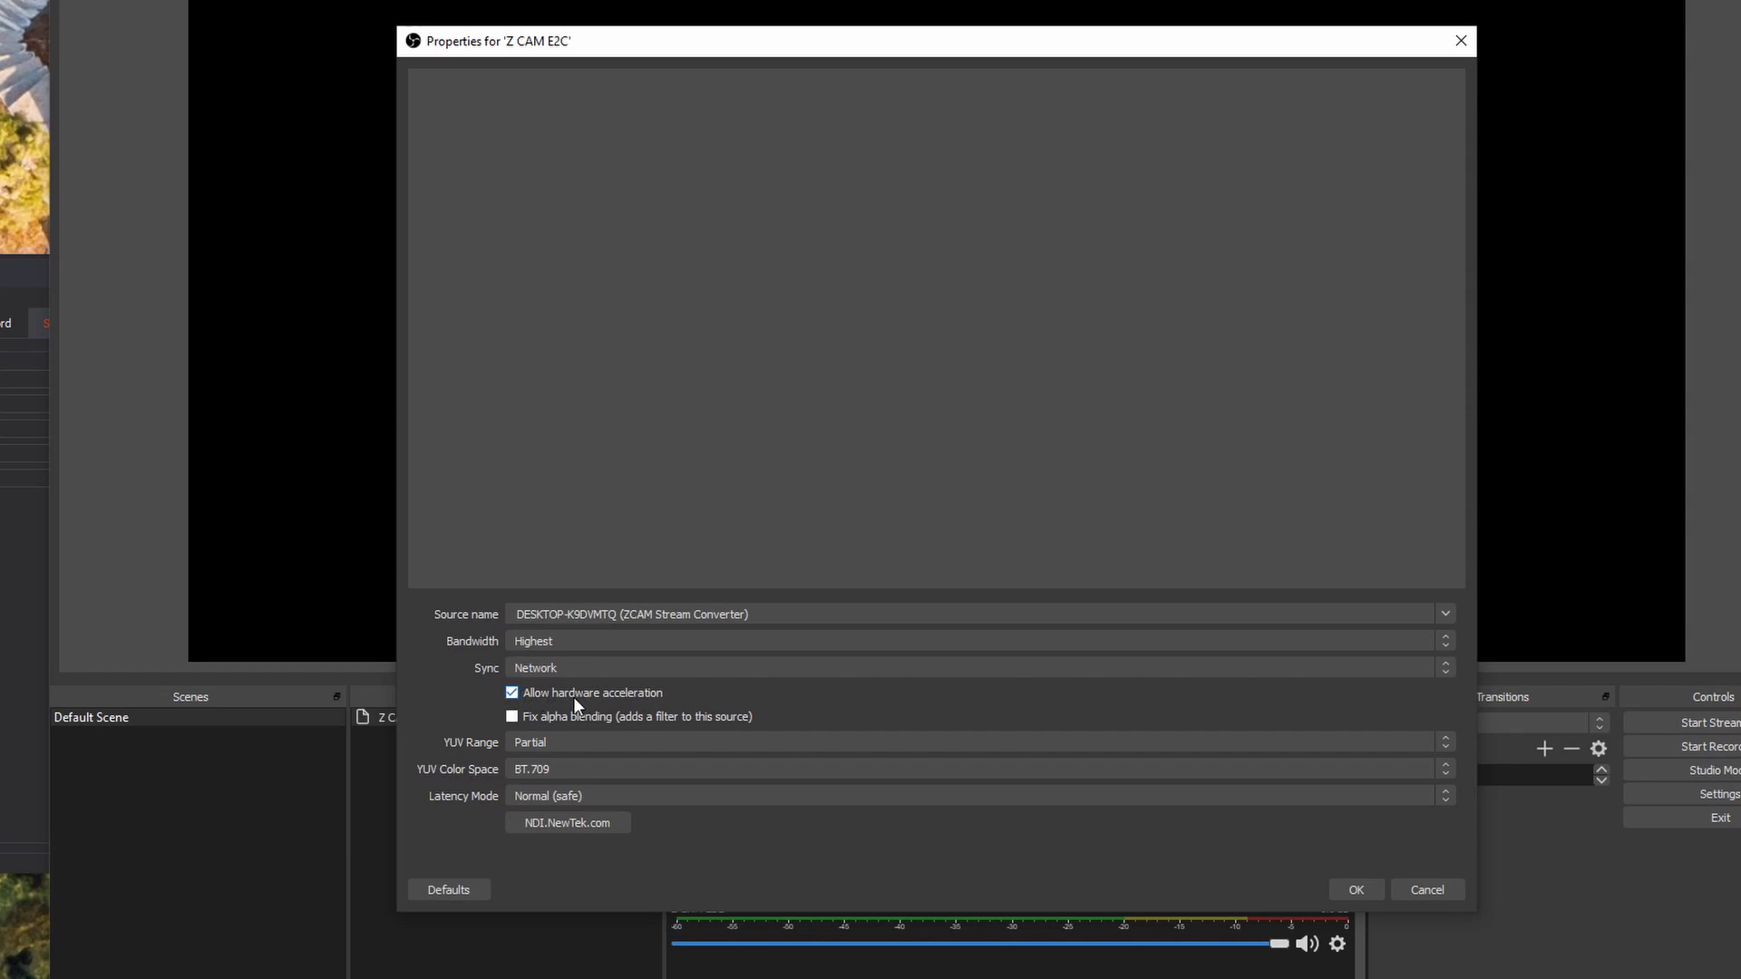
{"action": "mouse_move", "coordinate": [475, 758]}
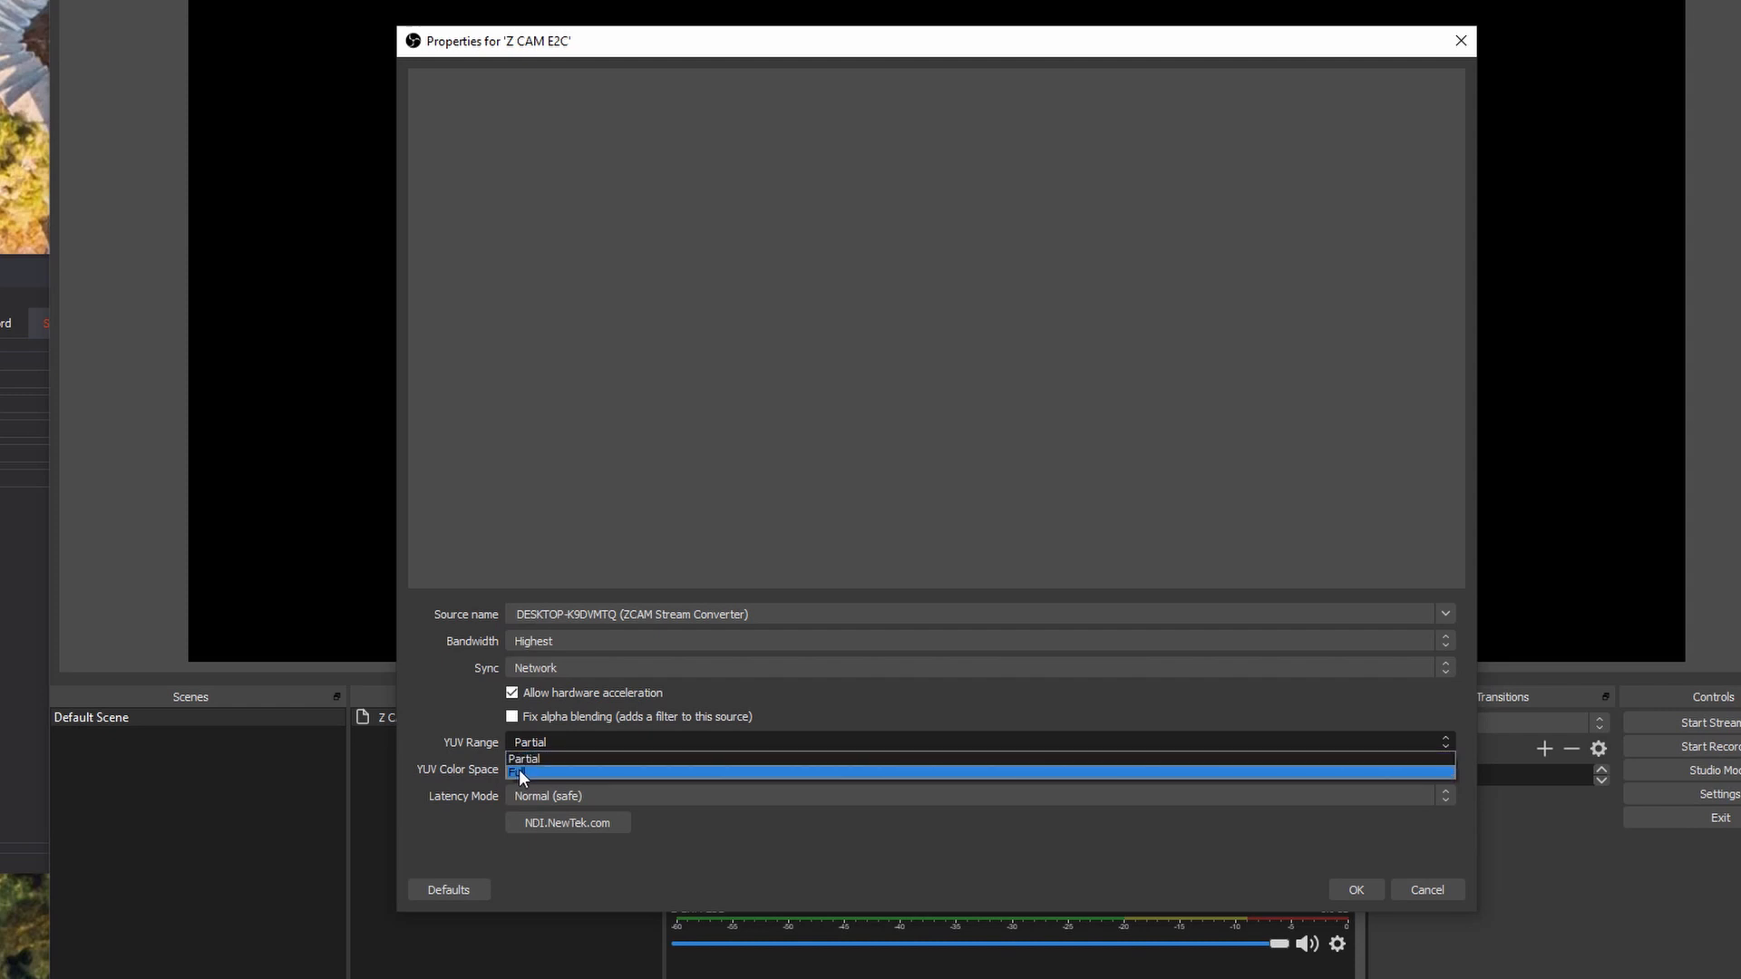
{"action": "left_click", "coordinate": [533, 772]}
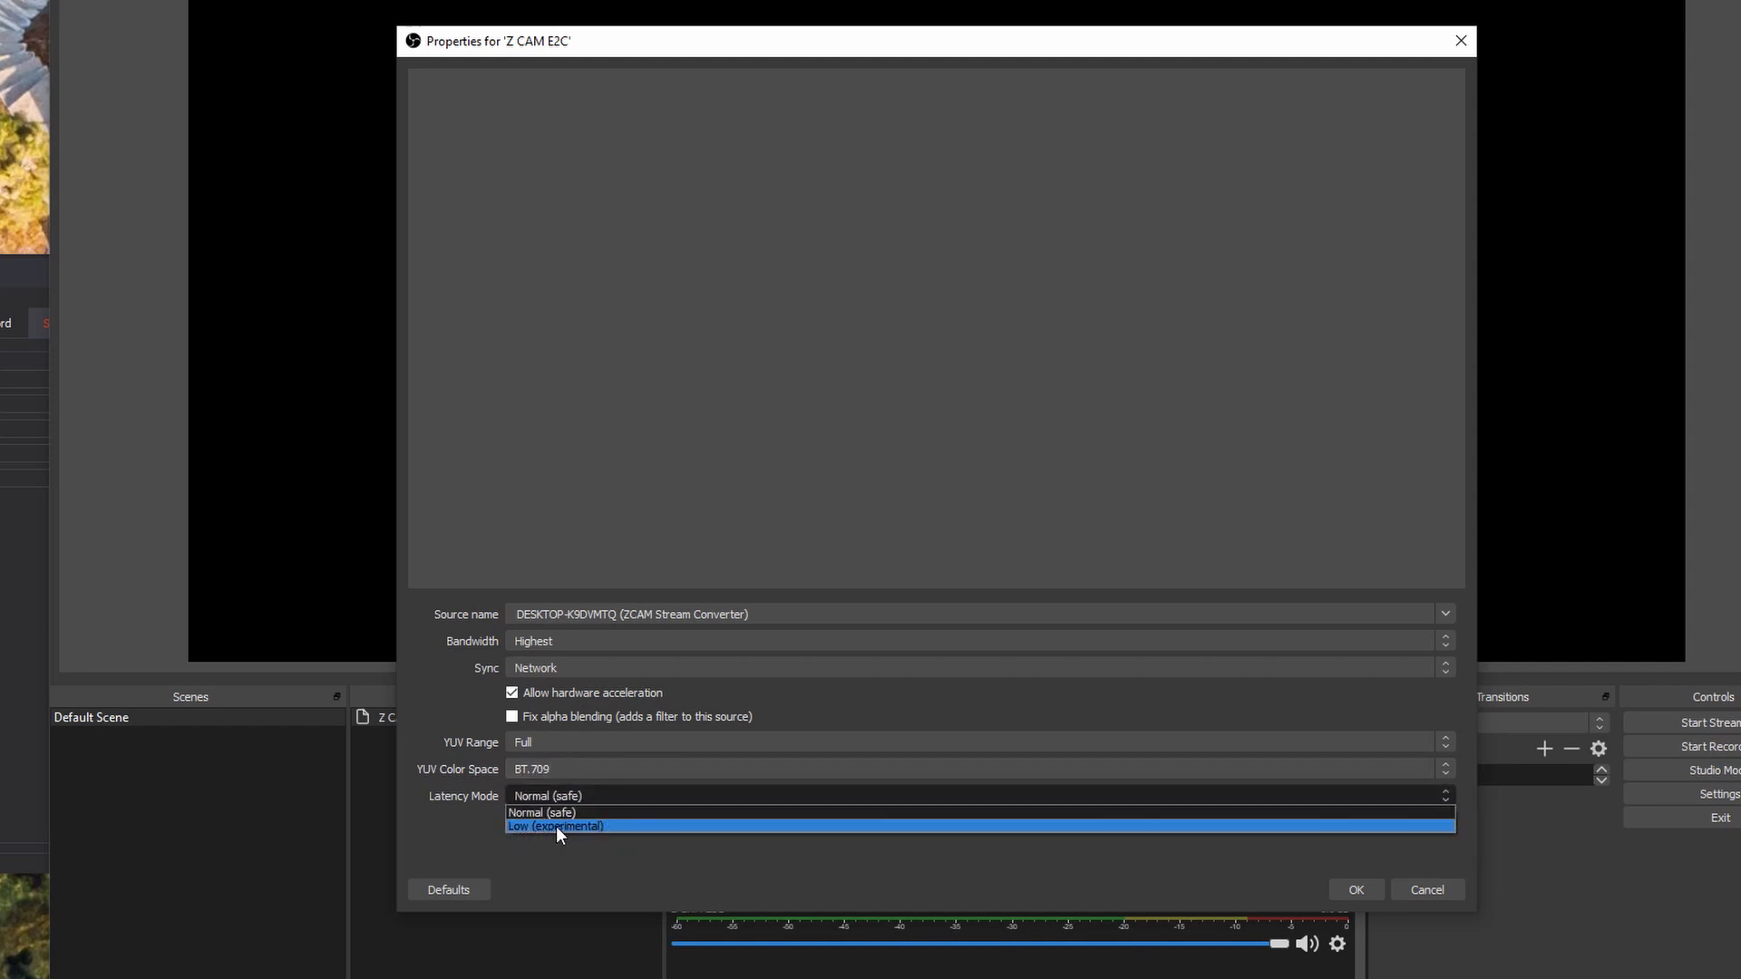
{"action": "left_click", "coordinate": [554, 827]}
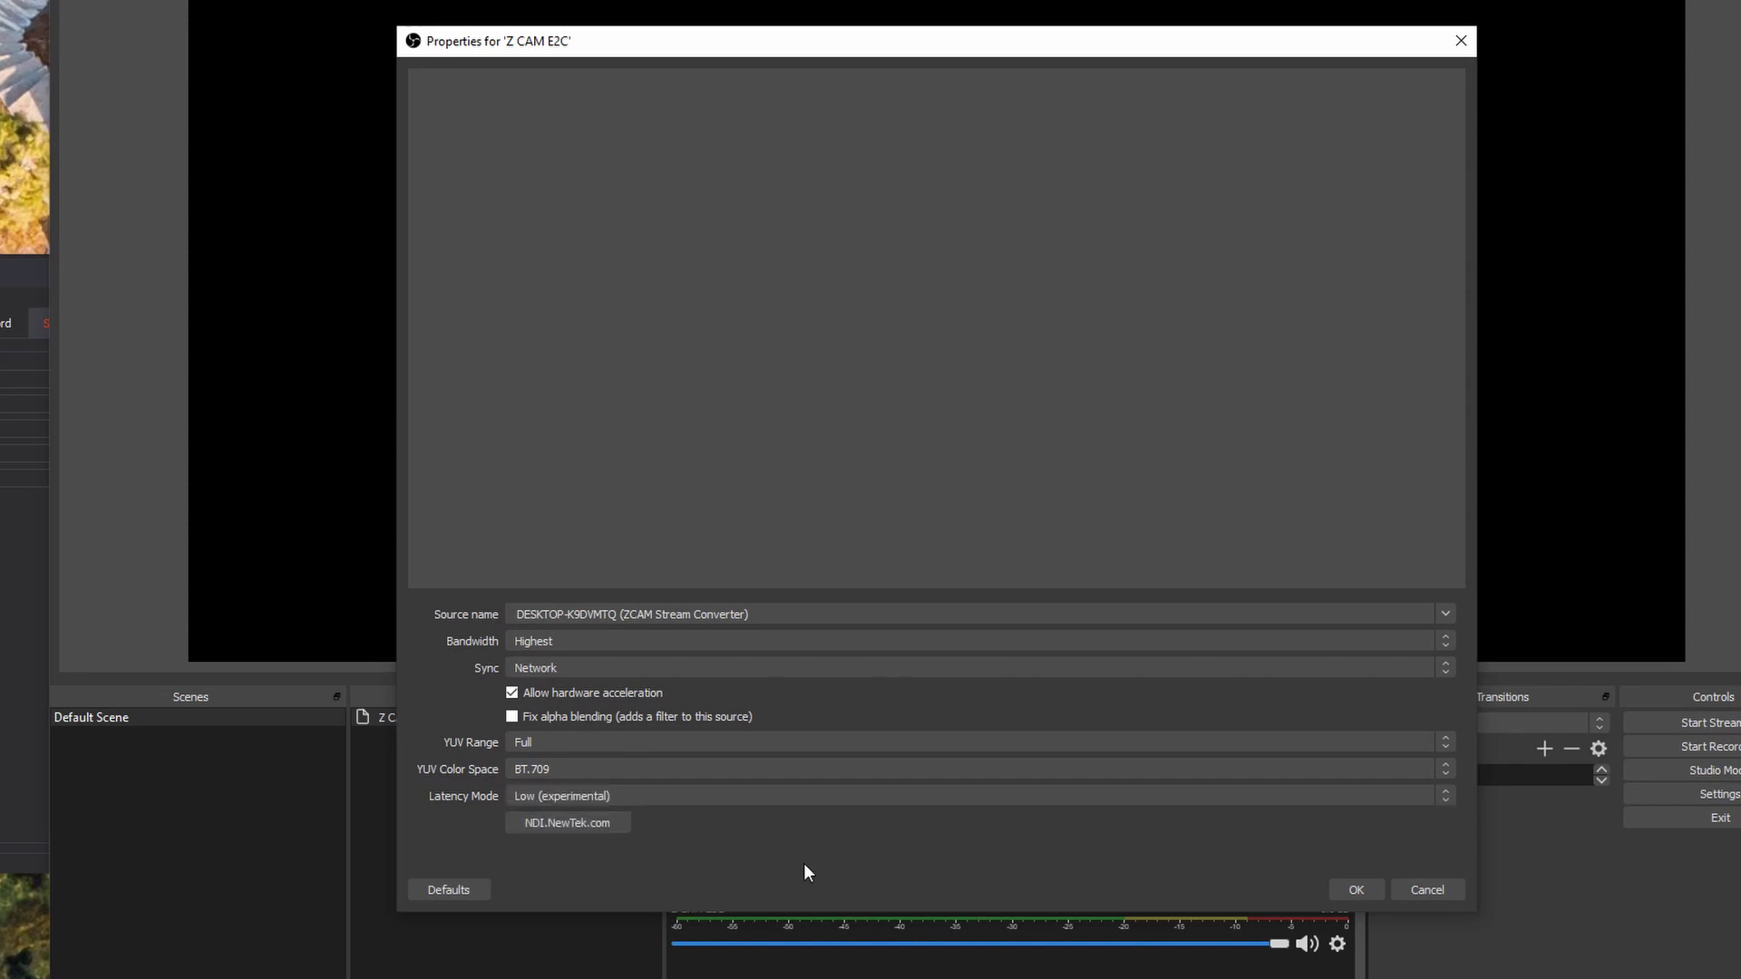
{"action": "left_click", "coordinate": [1353, 889]}
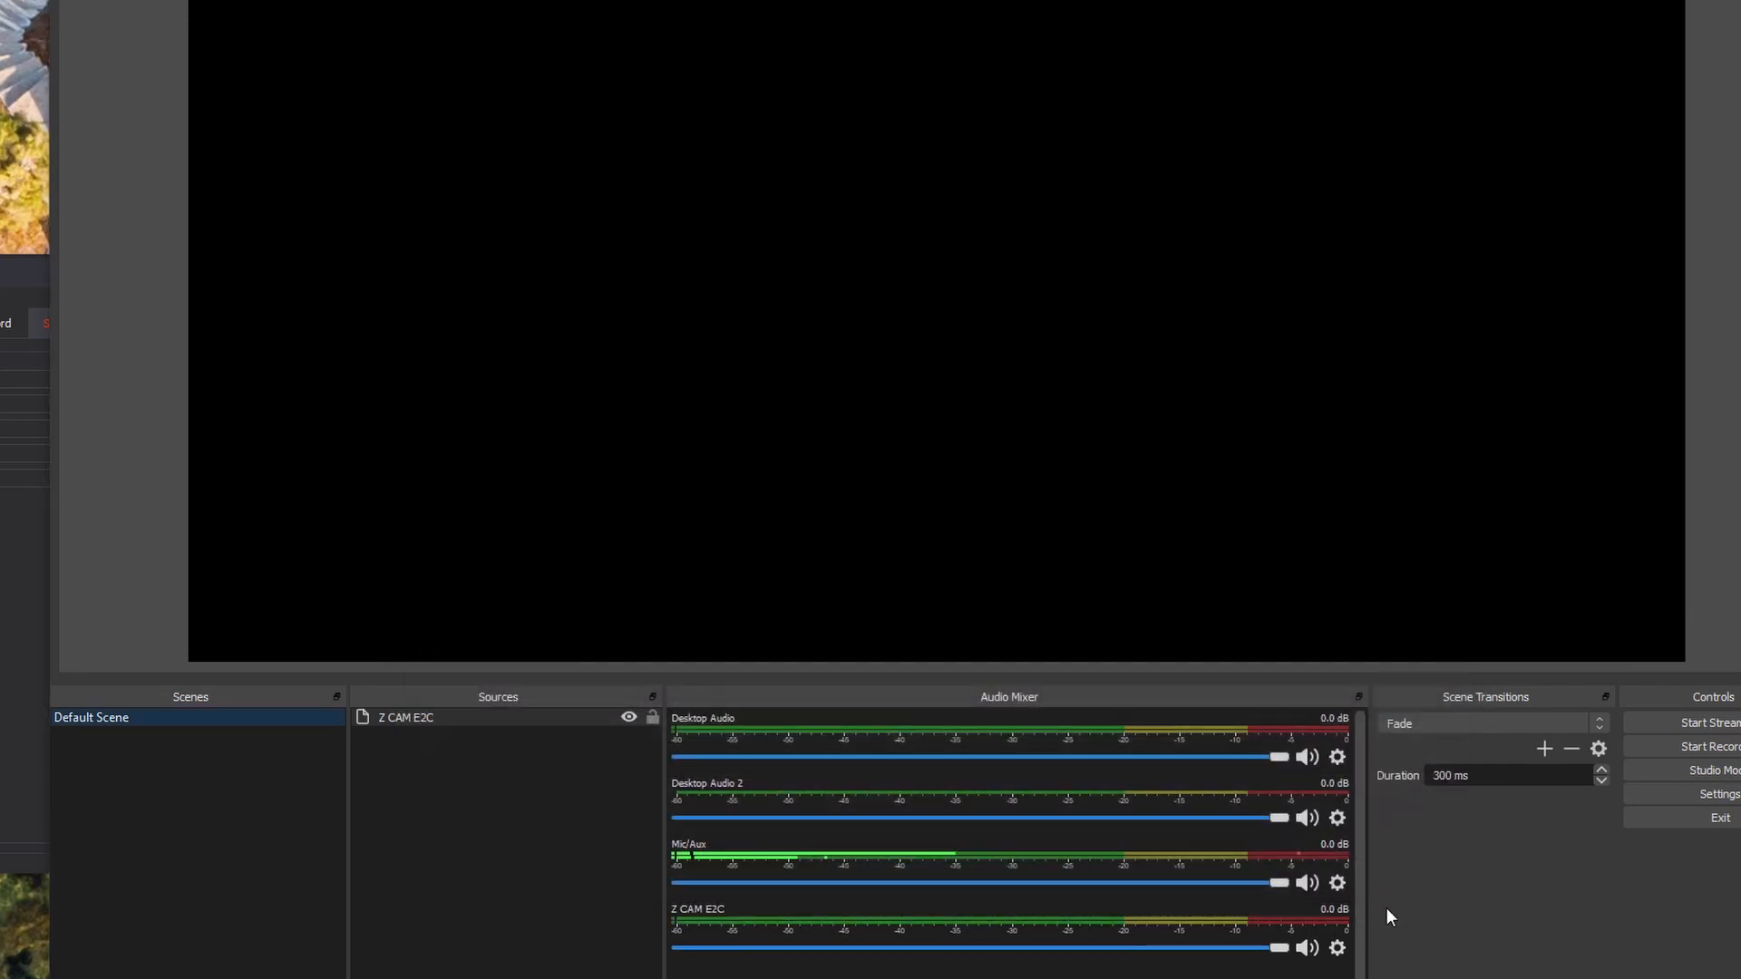
Arrange the windows so the live camera preview in OBS sits beside the YouTube dashboard
{"action": "left_click", "coordinate": [1690, 4]}
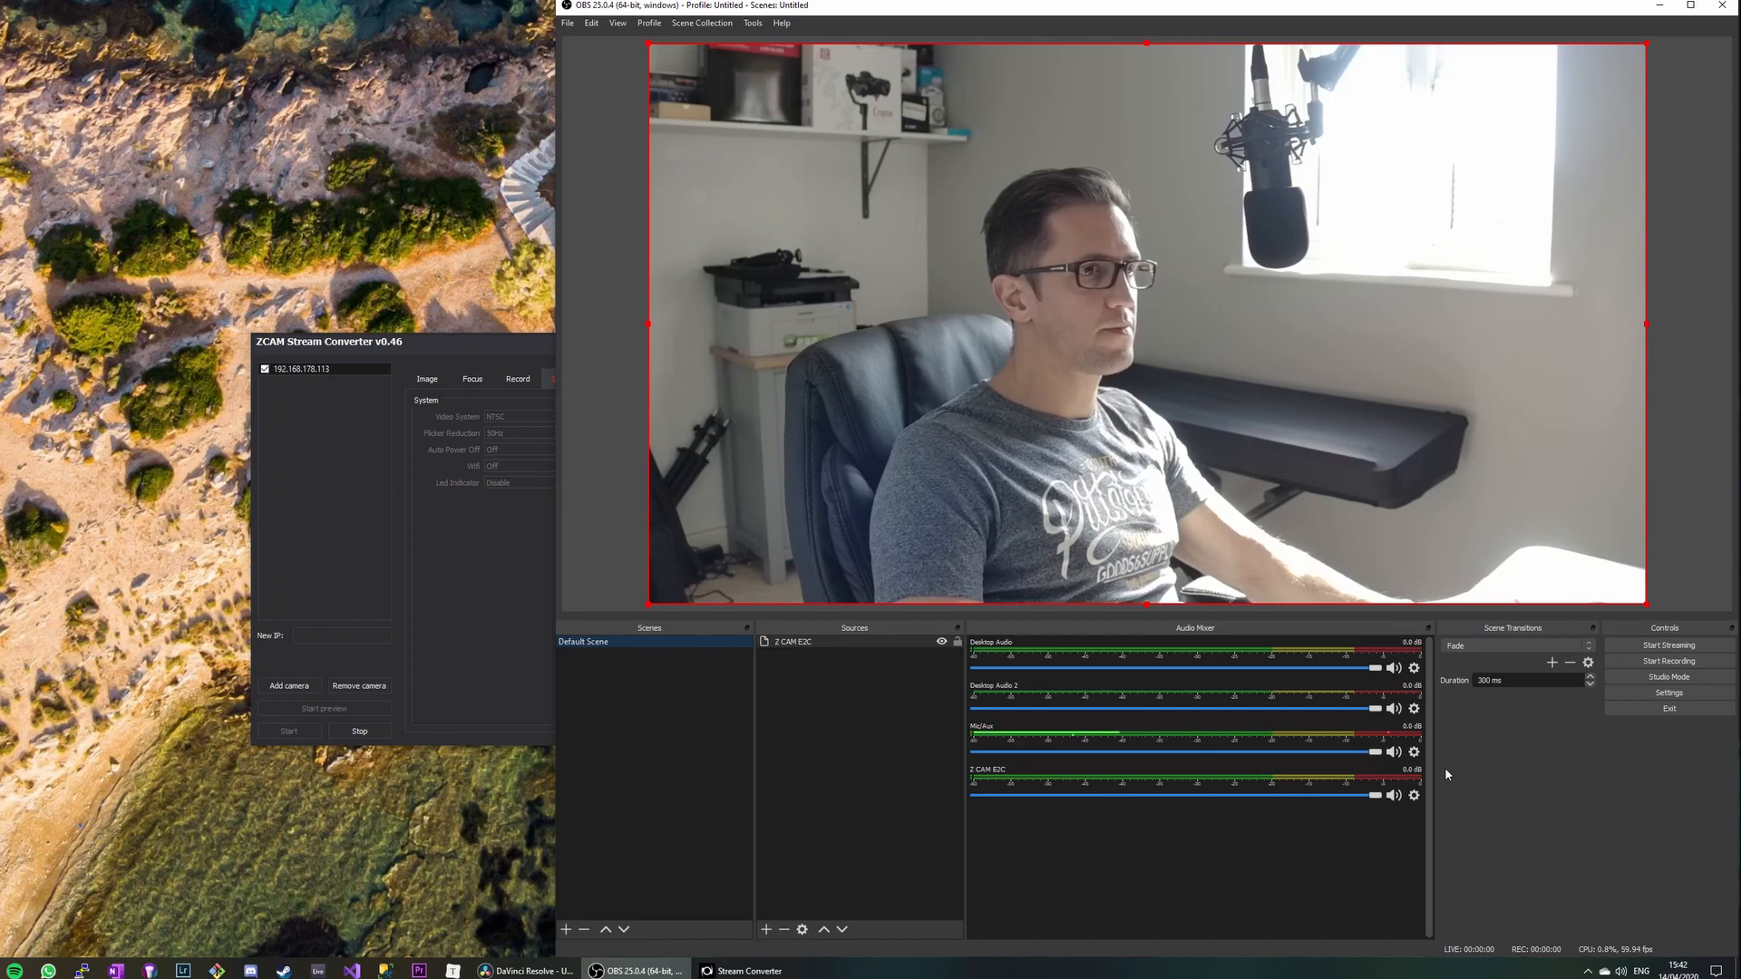
{"action": "left_click", "coordinate": [403, 849]}
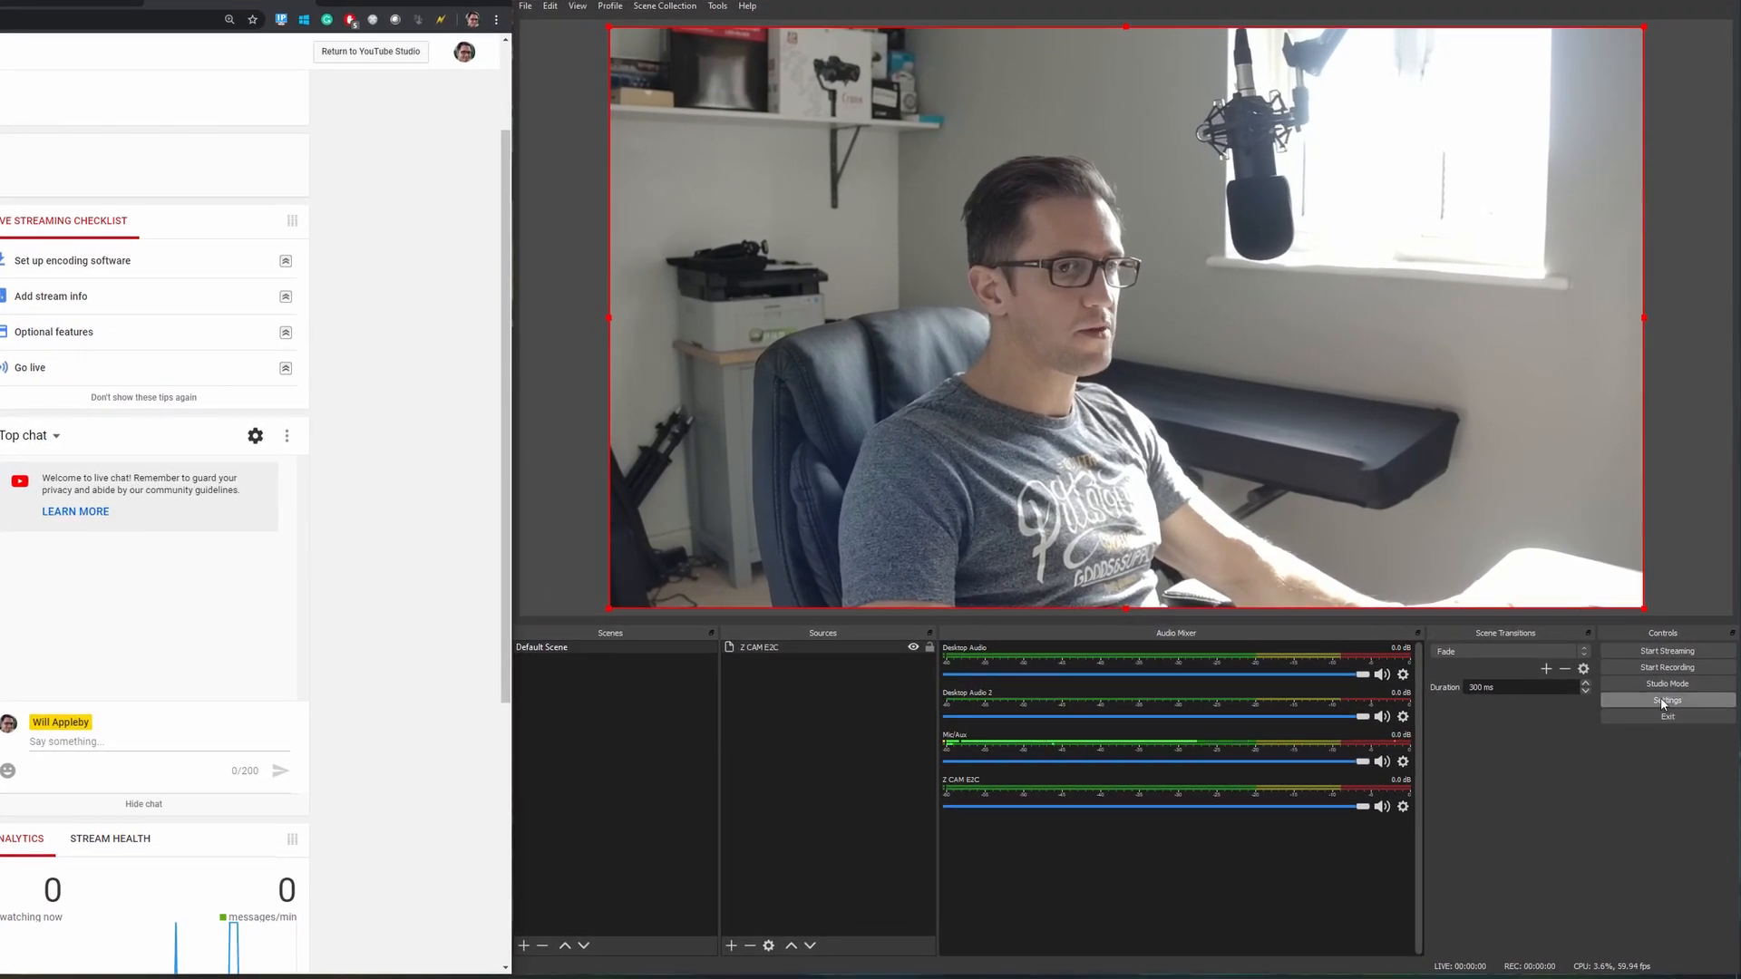
Show the Stream settings keeping YouTube / YouTube Gaming as service and the primary ingest server
{"action": "left_click", "coordinate": [1665, 700]}
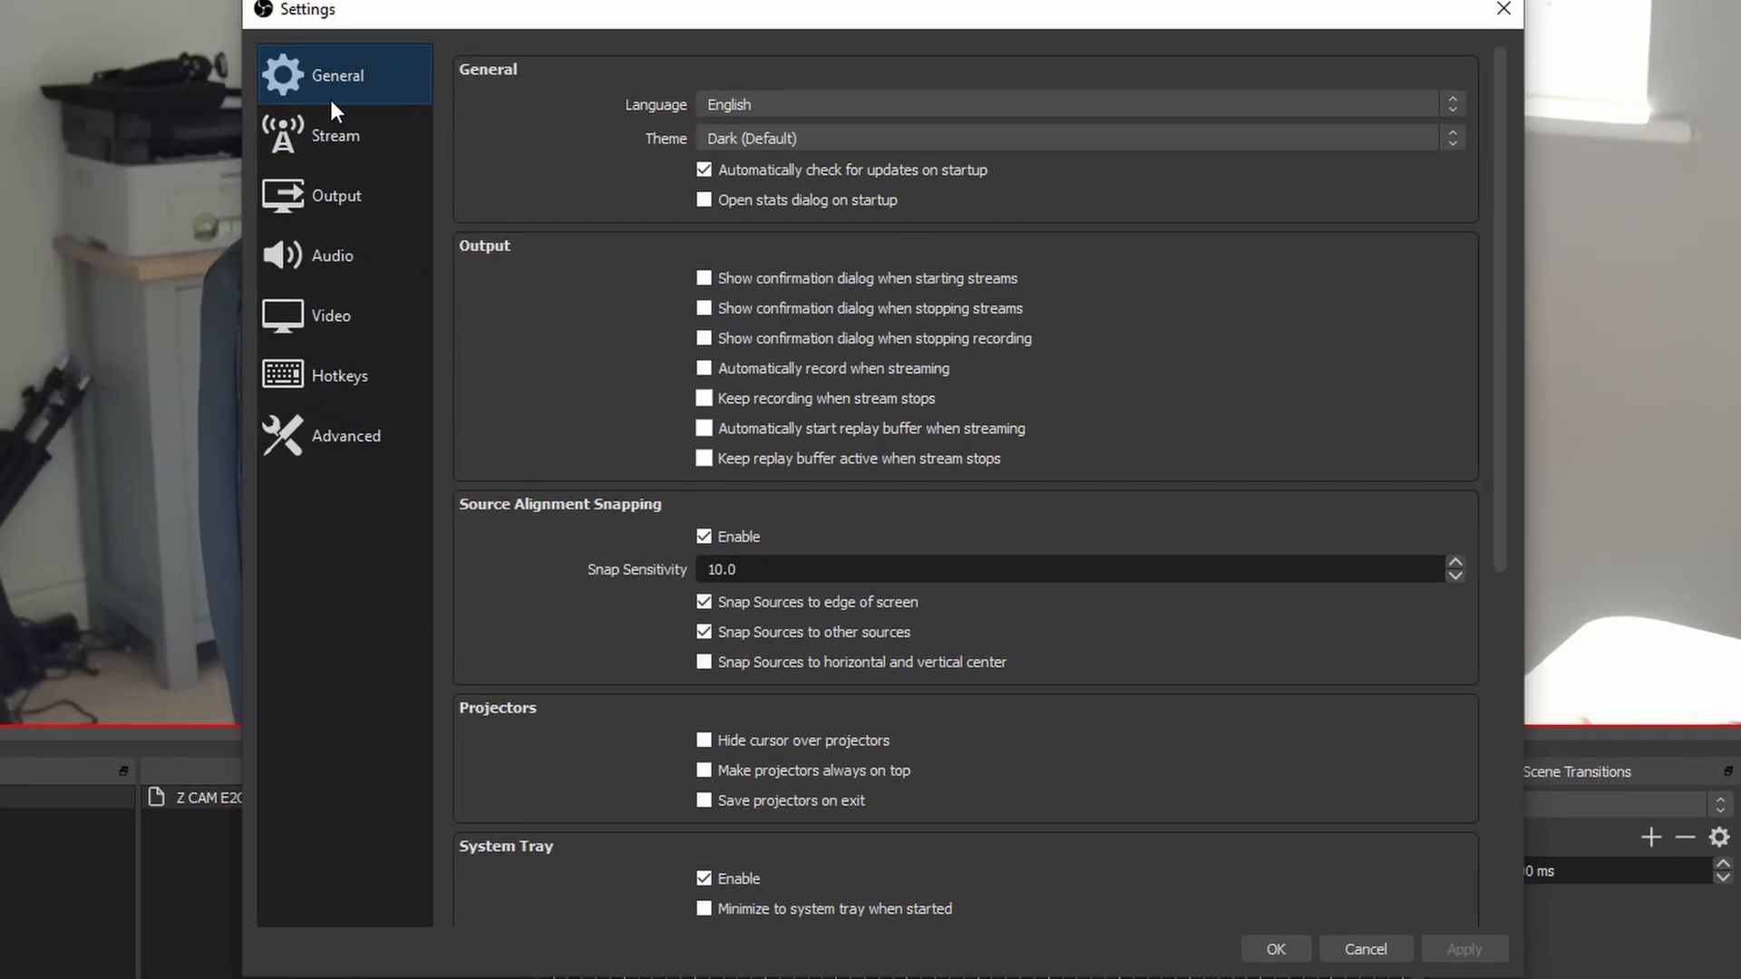
{"action": "left_click", "coordinate": [335, 134]}
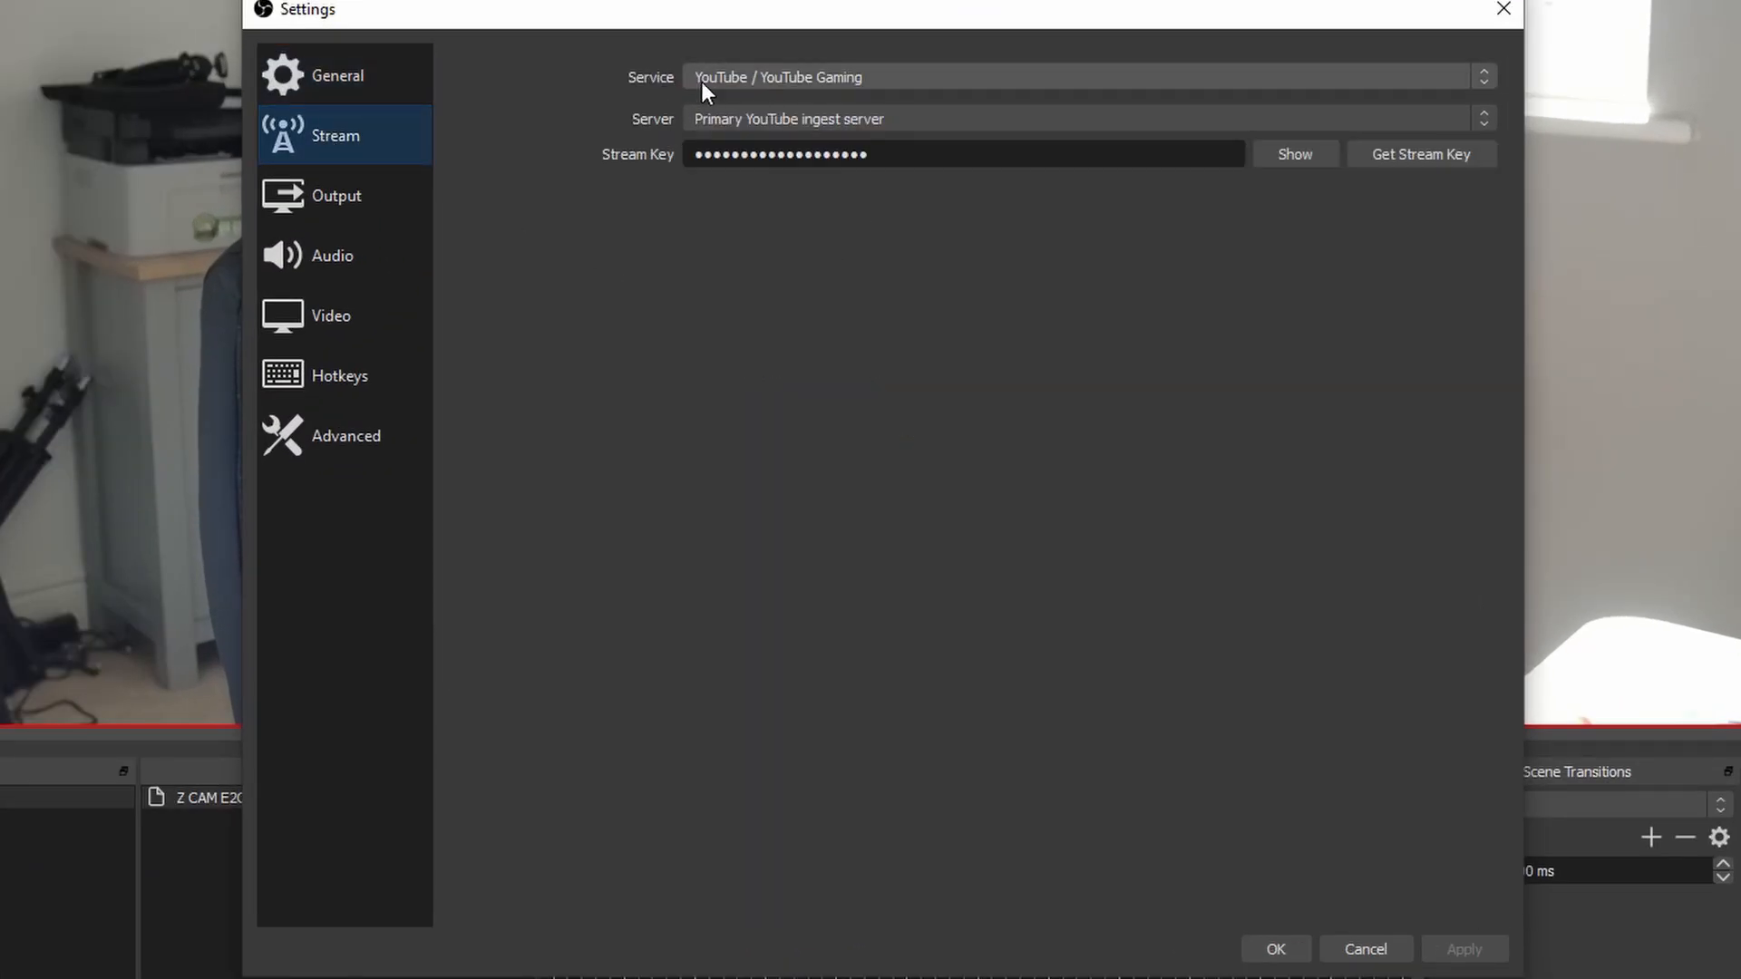
{"action": "mouse_move", "coordinate": [772, 91]}
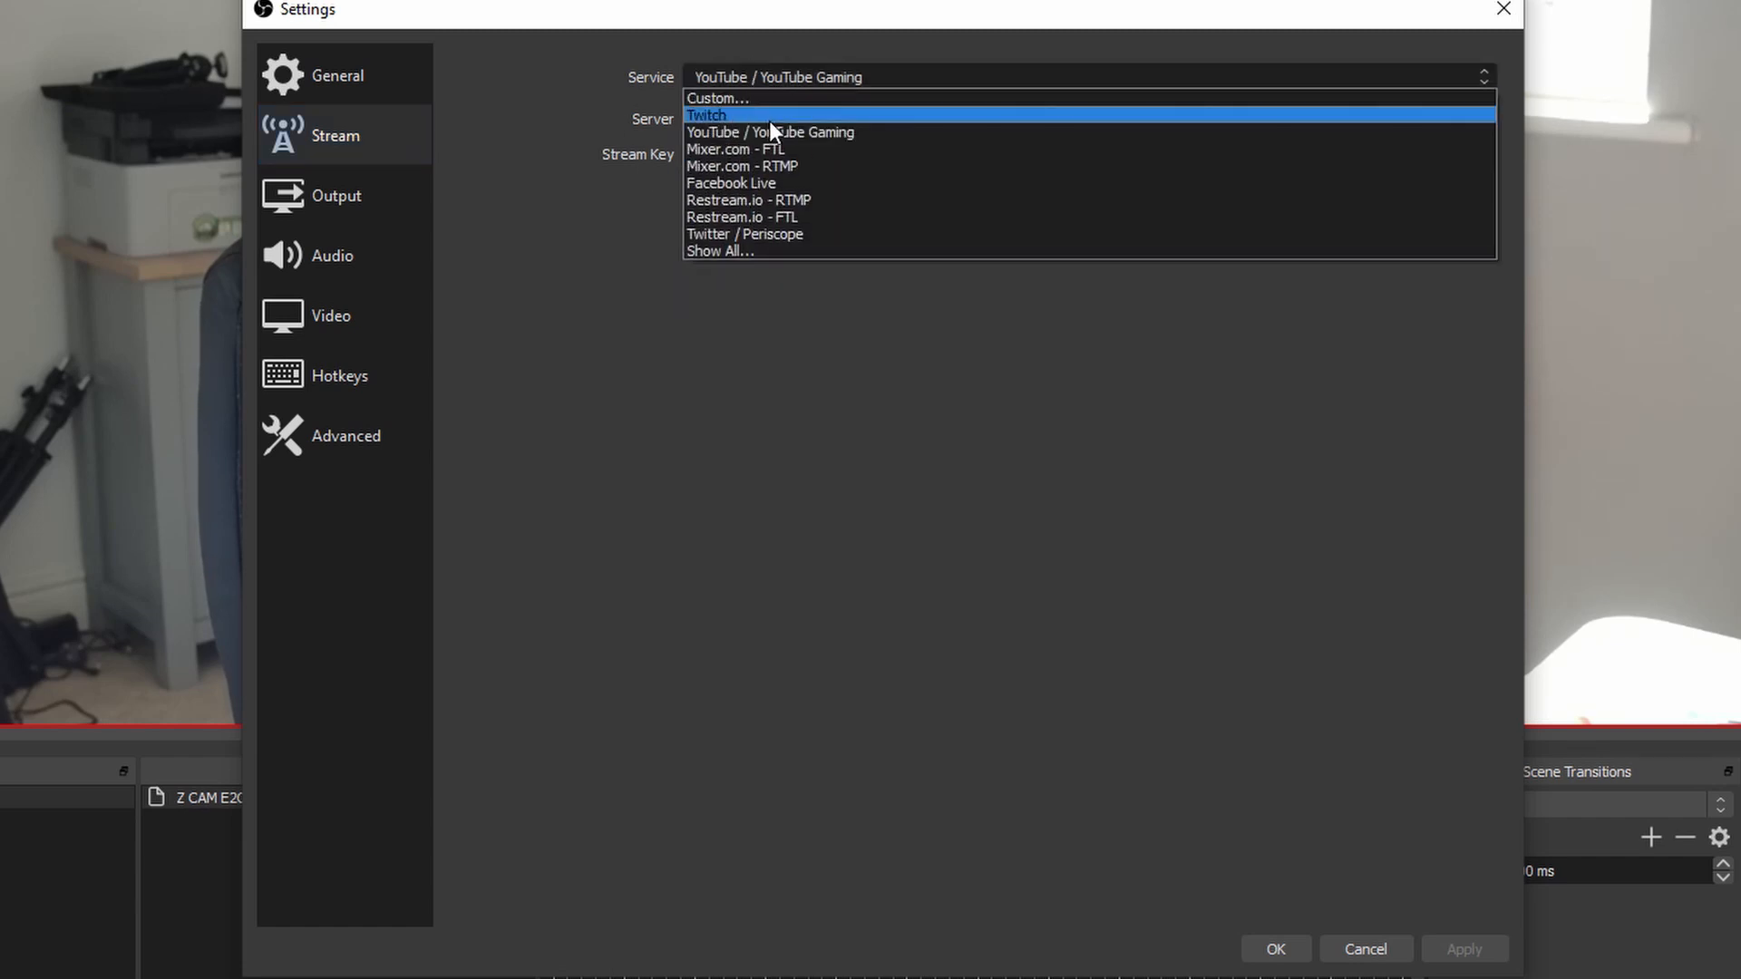
{"action": "mouse_move", "coordinate": [760, 206]}
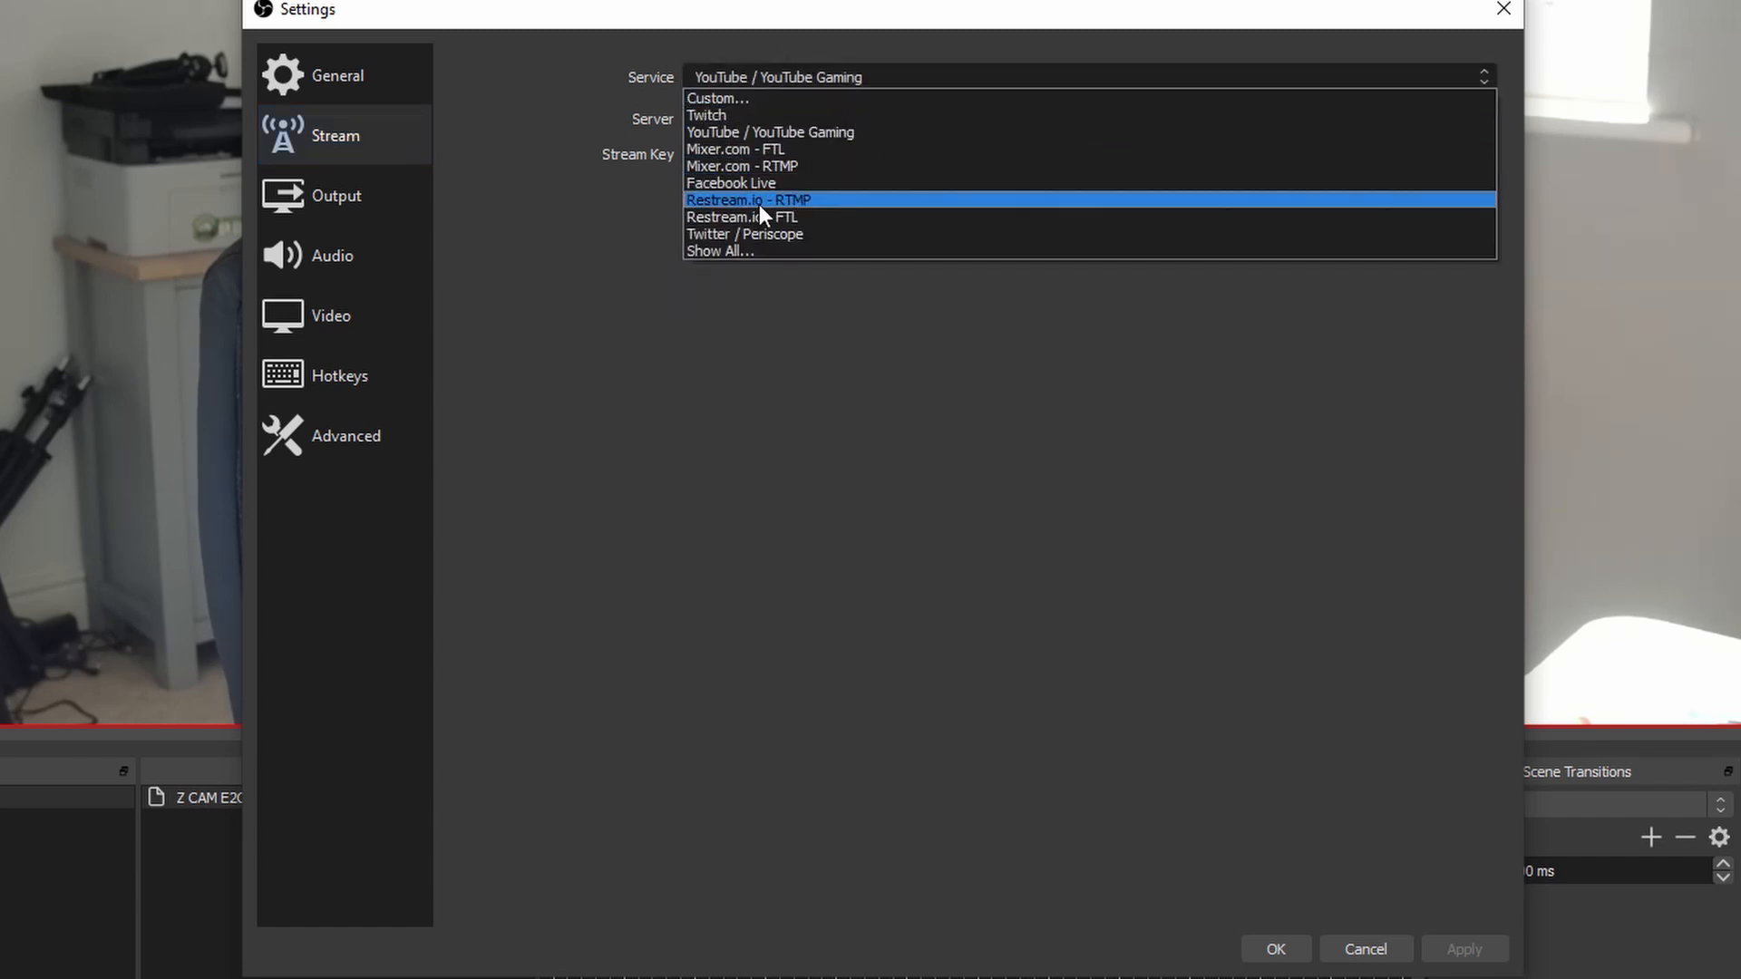
{"action": "left_click", "coordinate": [768, 133]}
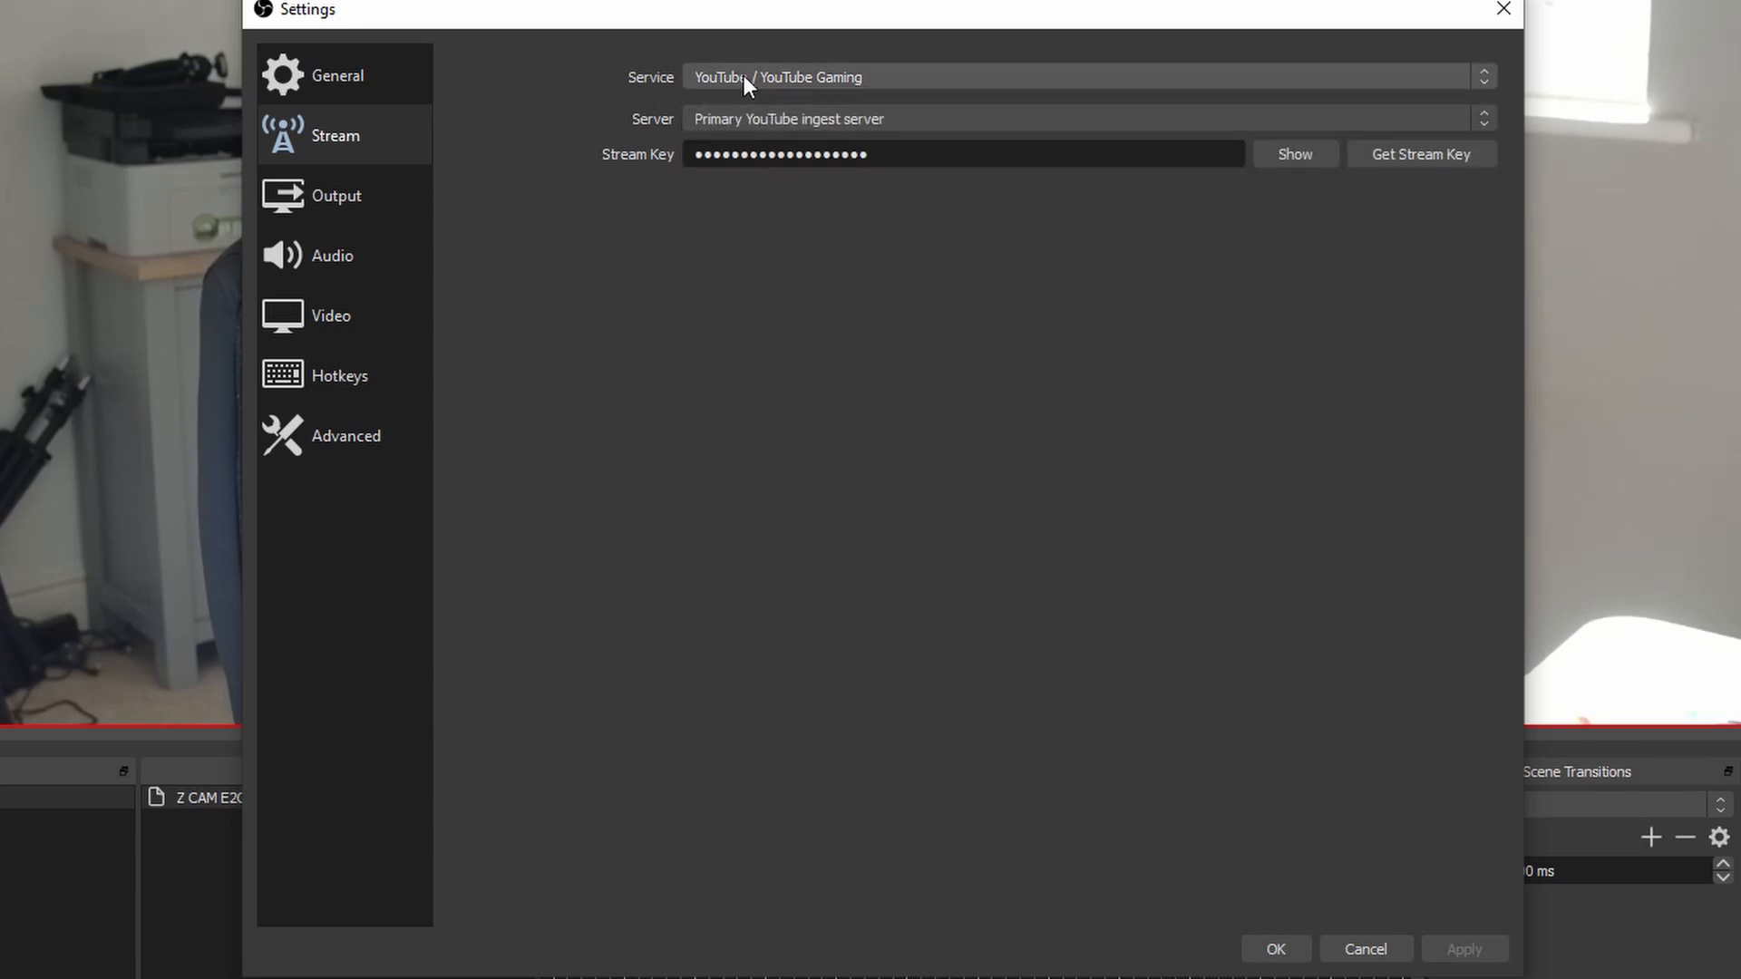
{"action": "mouse_move", "coordinate": [843, 132]}
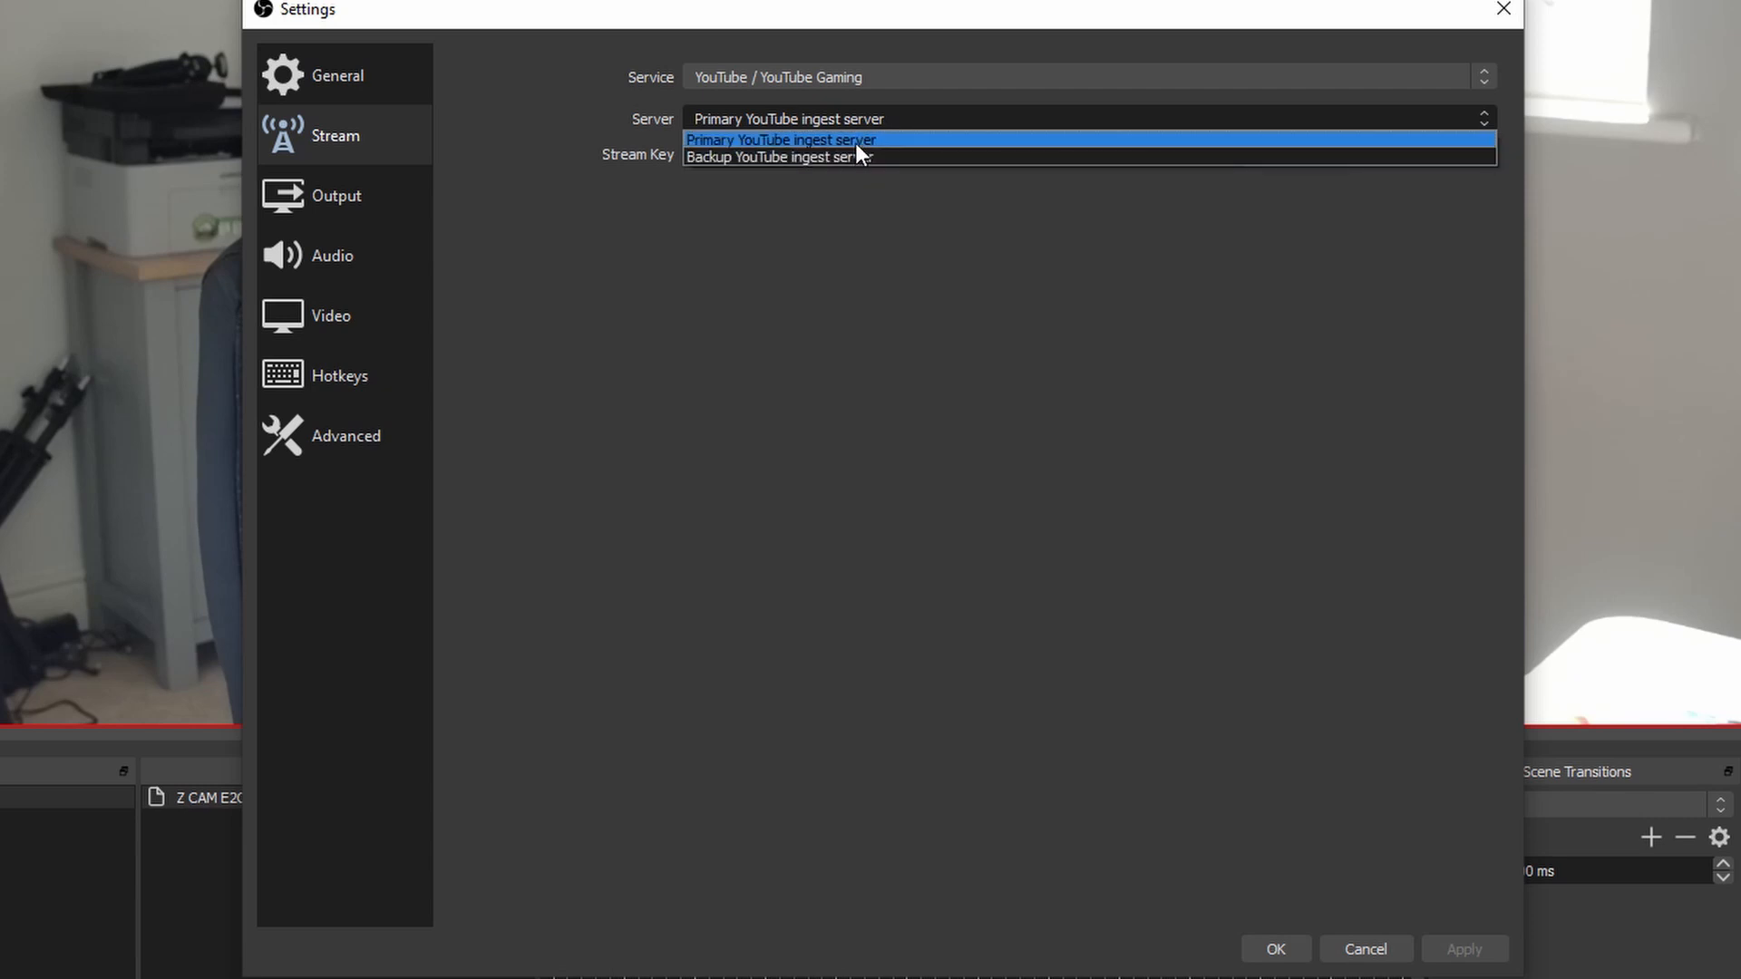
{"action": "mouse_move", "coordinate": [837, 156]}
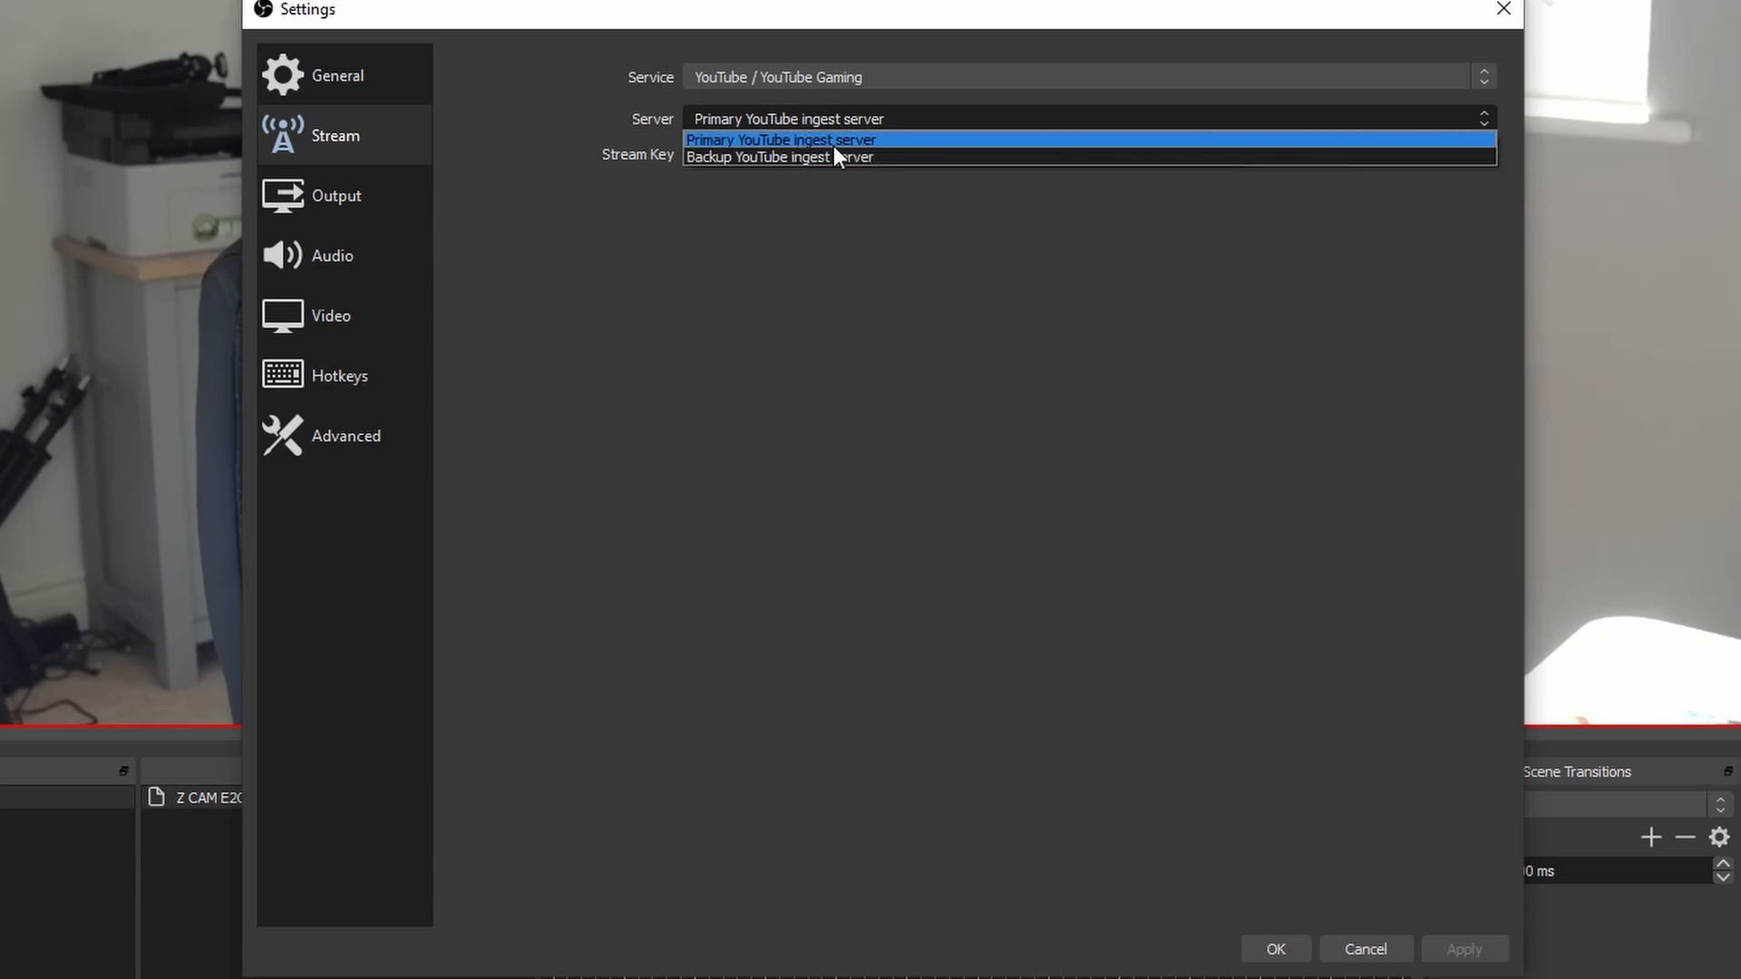
{"action": "left_click", "coordinate": [780, 140]}
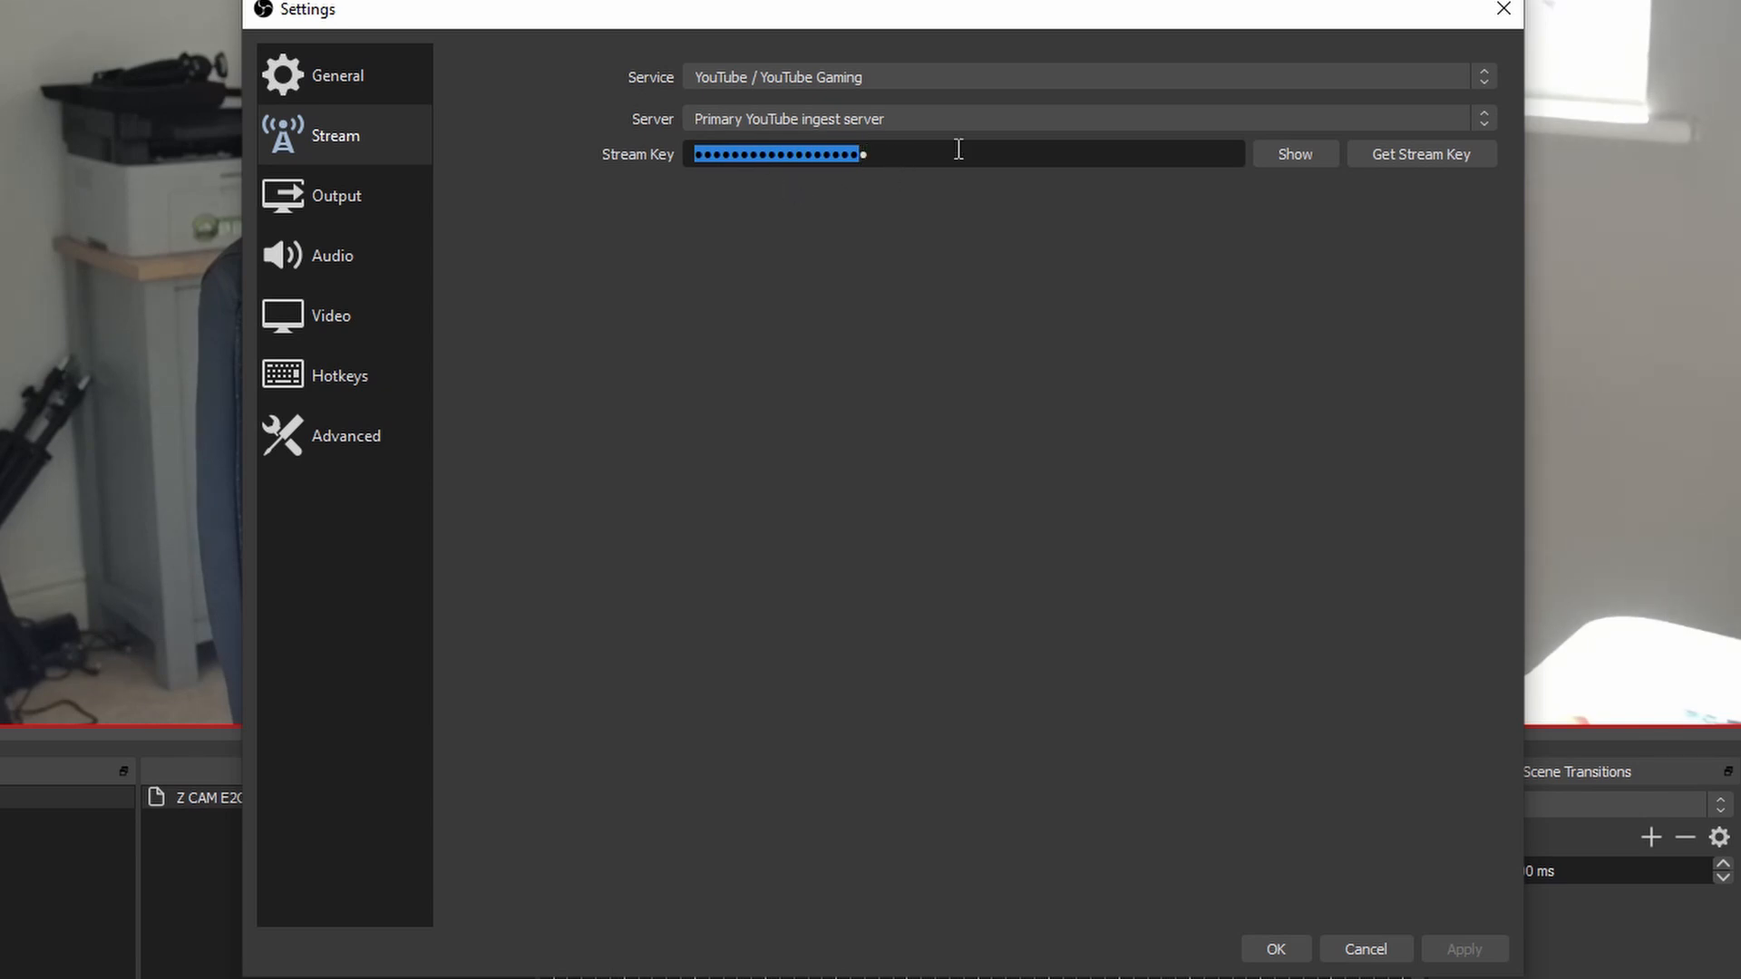
{"action": "mouse_move", "coordinate": [817, 179]}
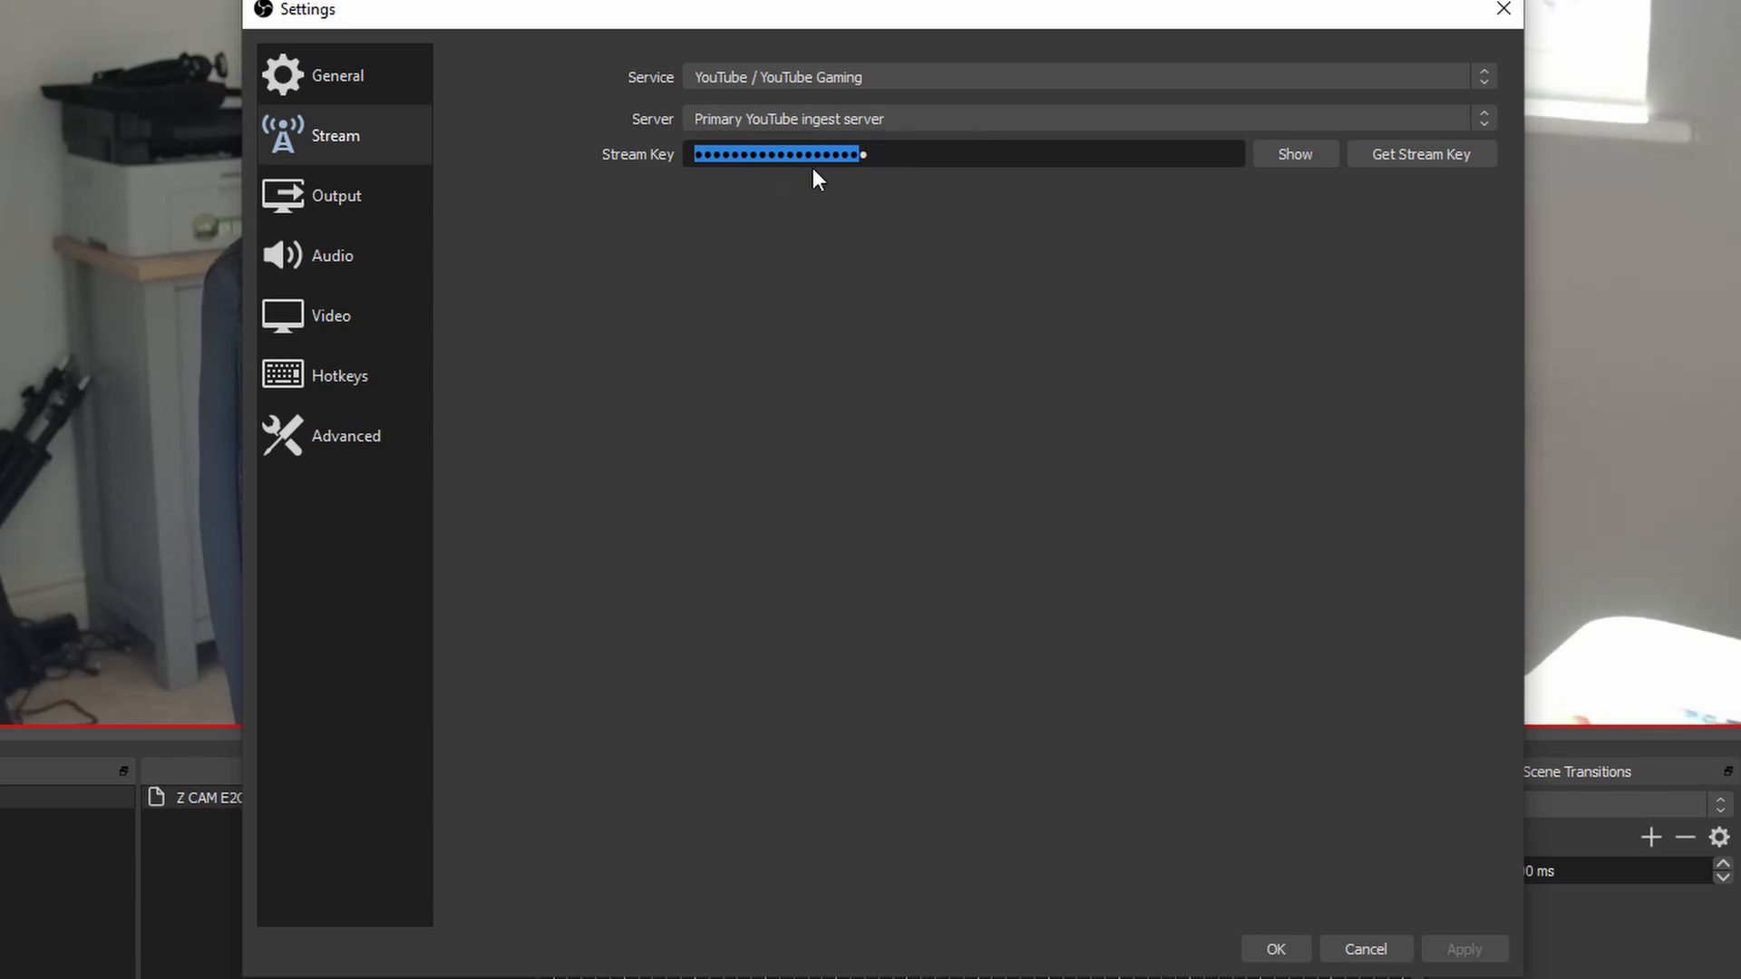
{"action": "mouse_move", "coordinate": [910, 219]}
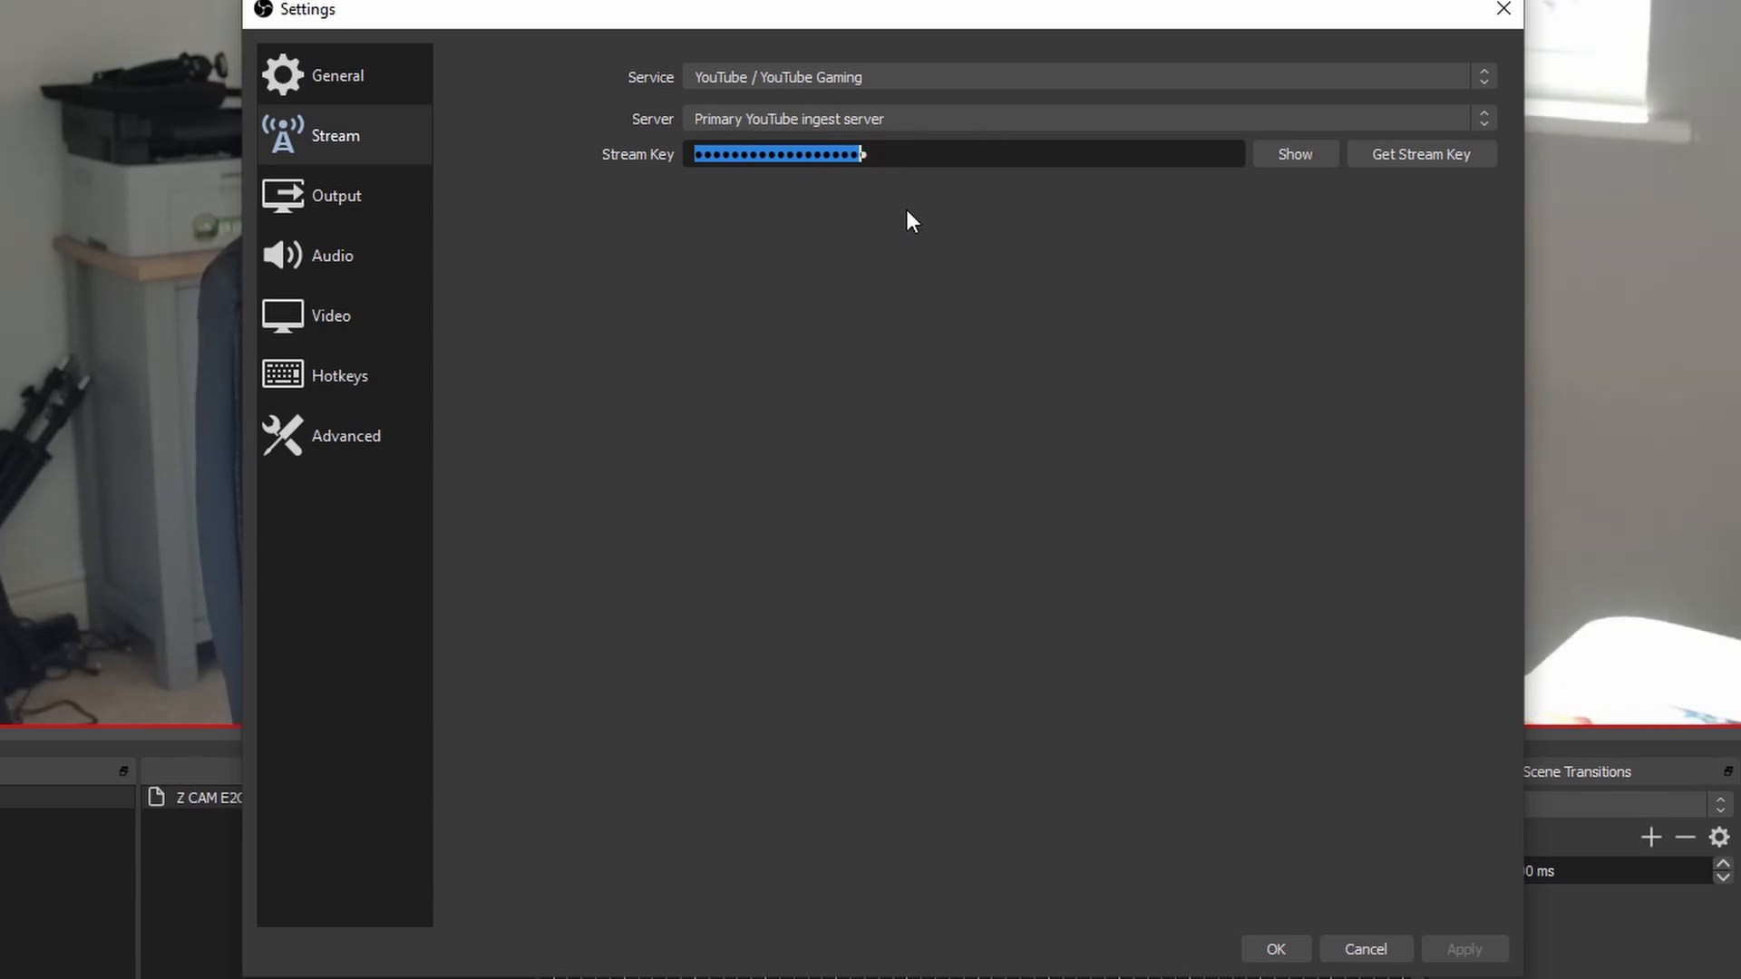
{"action": "mouse_move", "coordinate": [866, 227]}
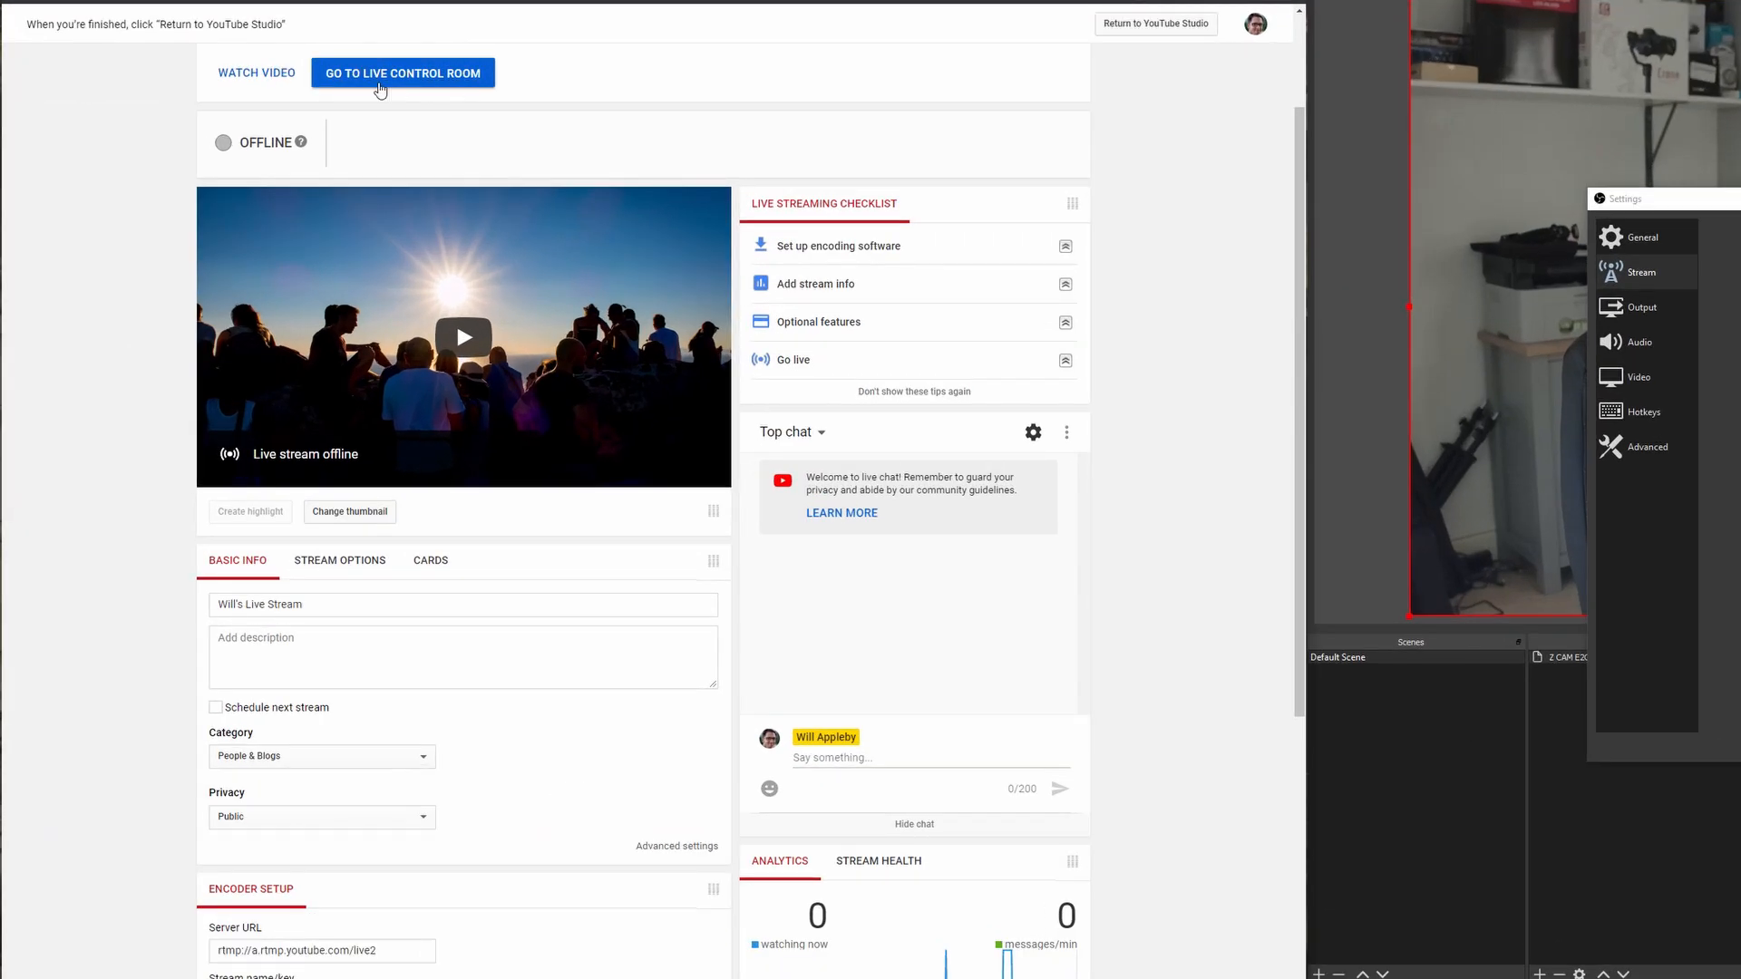
{"action": "mouse_move", "coordinate": [765, 466]}
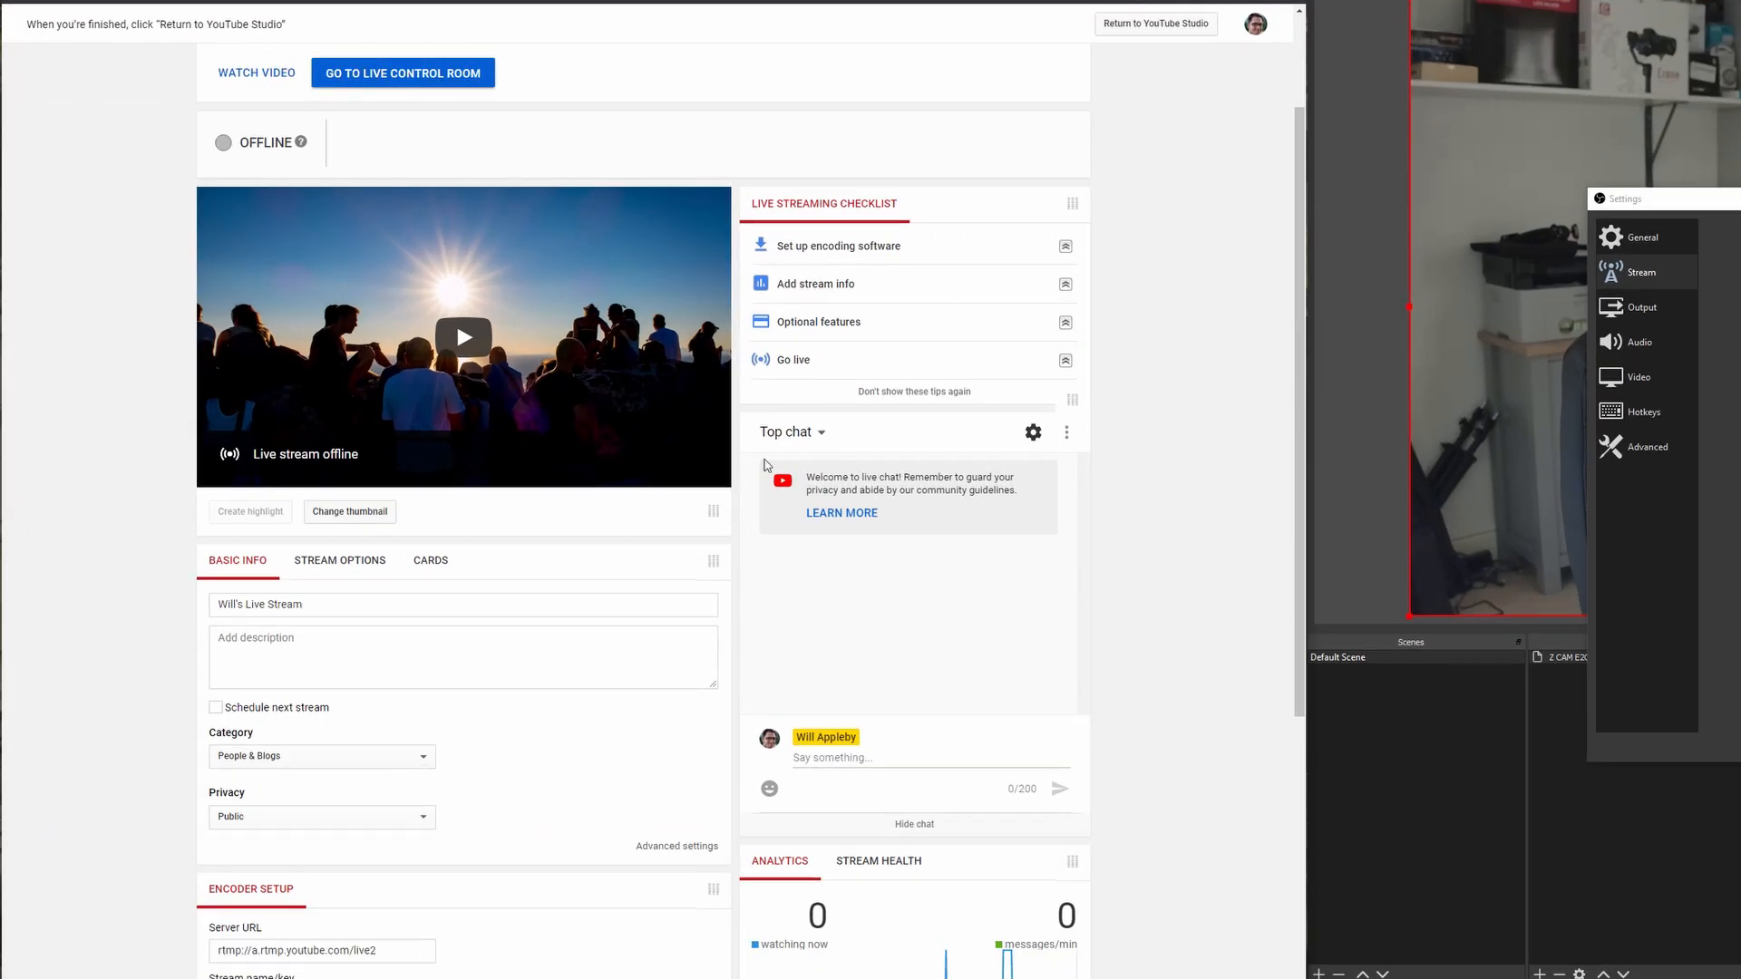
Scroll the YouTube Live Dashboard down to the Encoder Setup panel with server URL and stream key
{"action": "scroll", "scroll_direction": "down", "scroll_amount": 3}
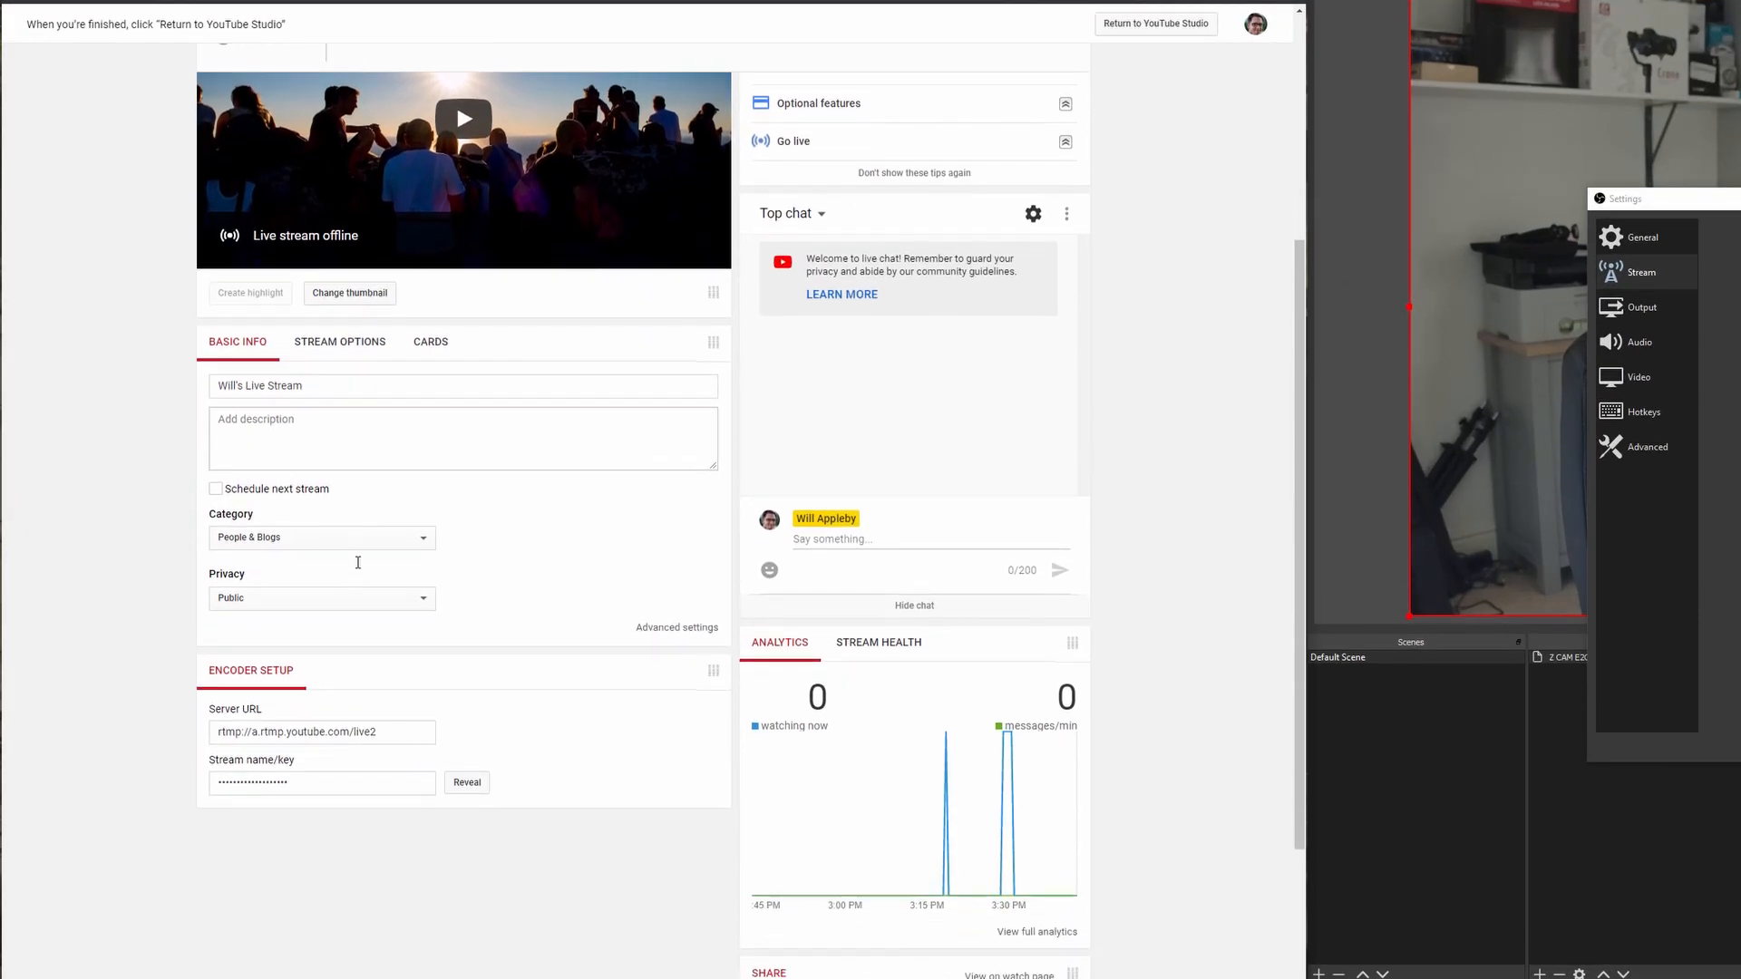
{"action": "scroll", "scroll_direction": "down", "scroll_amount": 3}
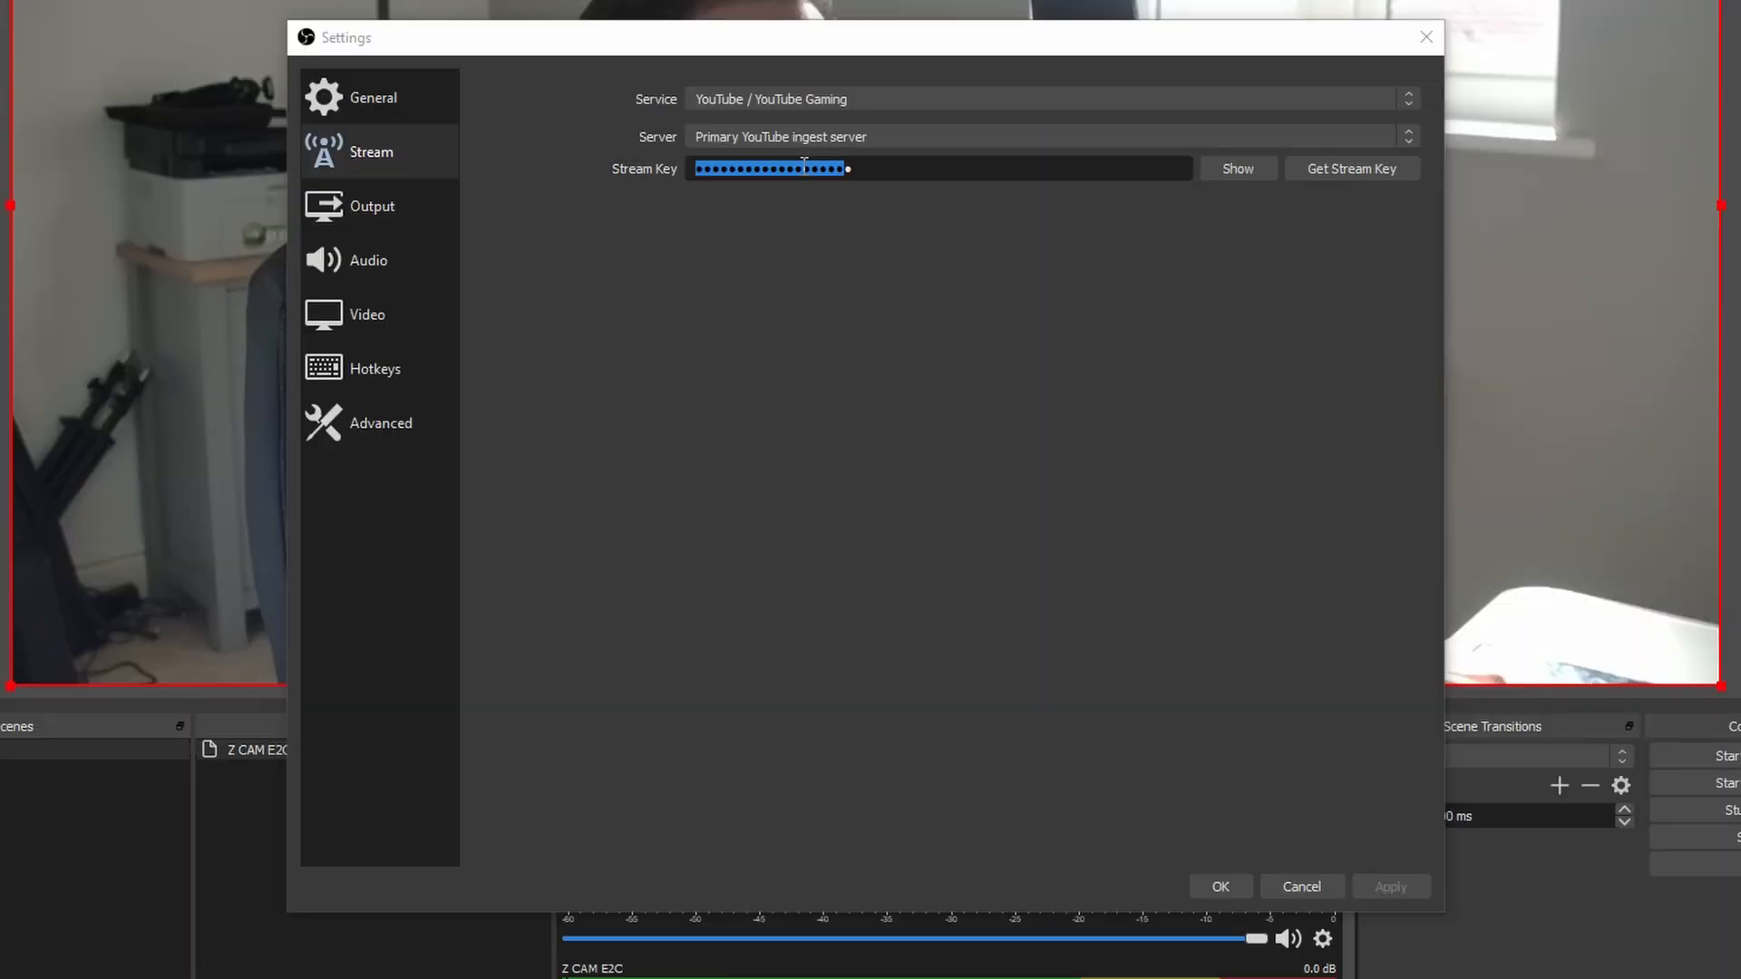
{"action": "mouse_move", "coordinate": [769, 294]}
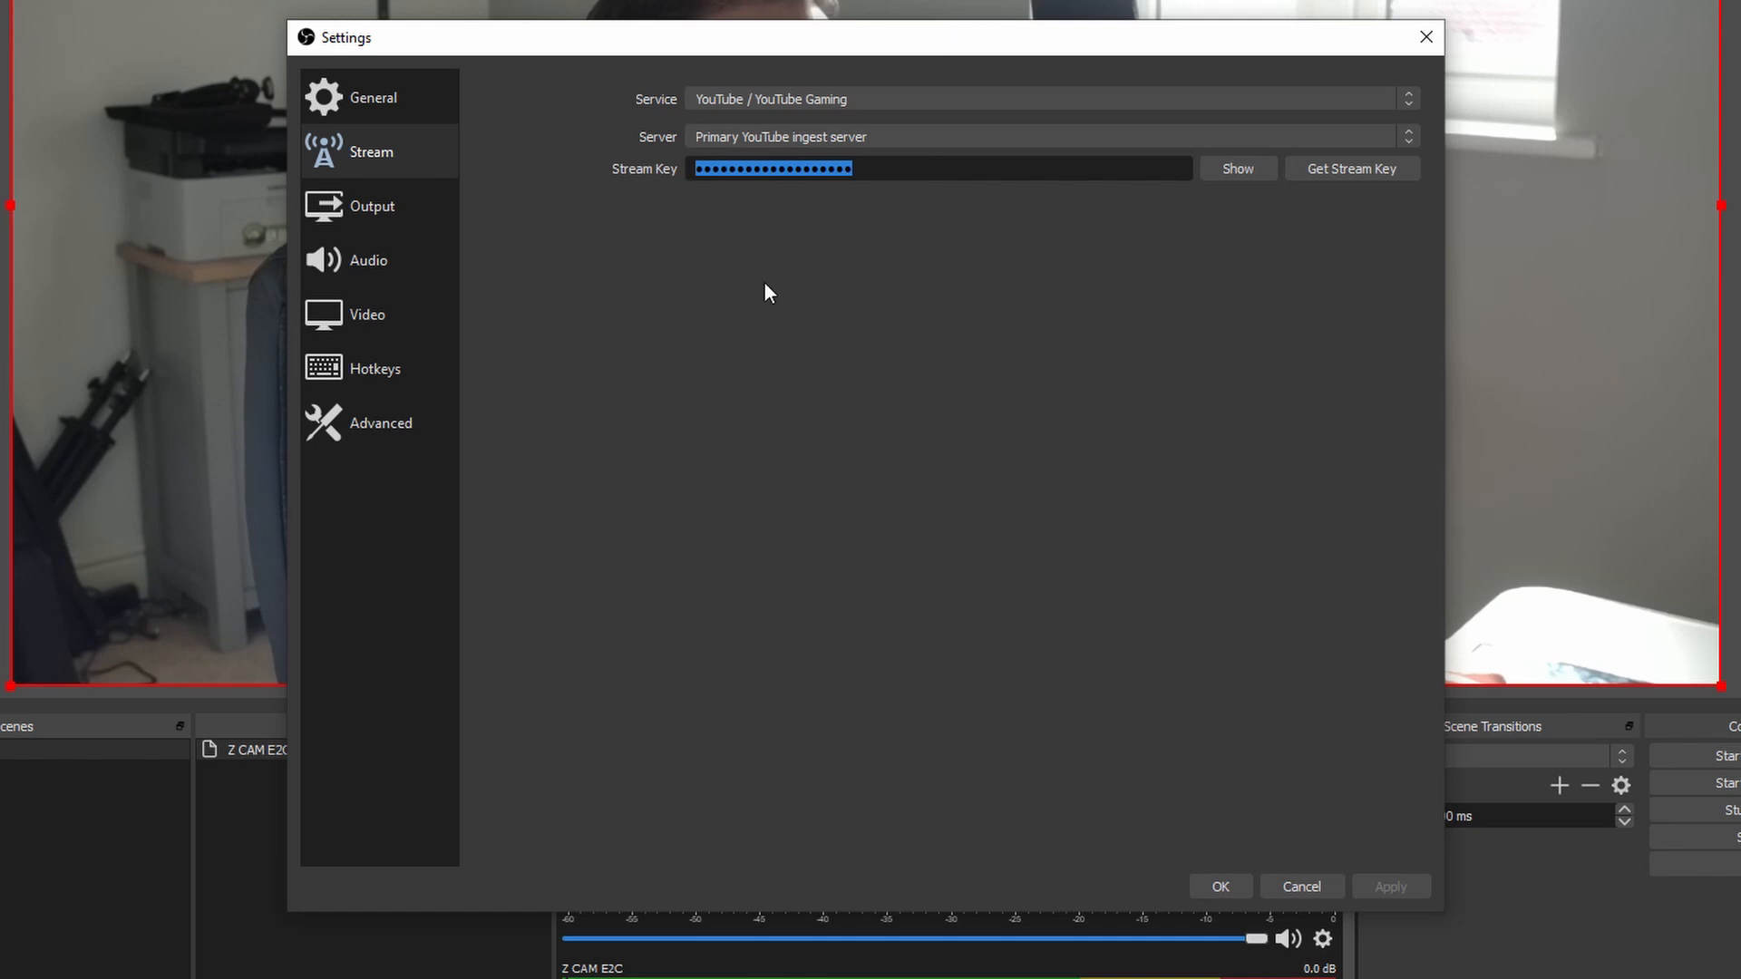
{"action": "mouse_move", "coordinate": [1324, 838]}
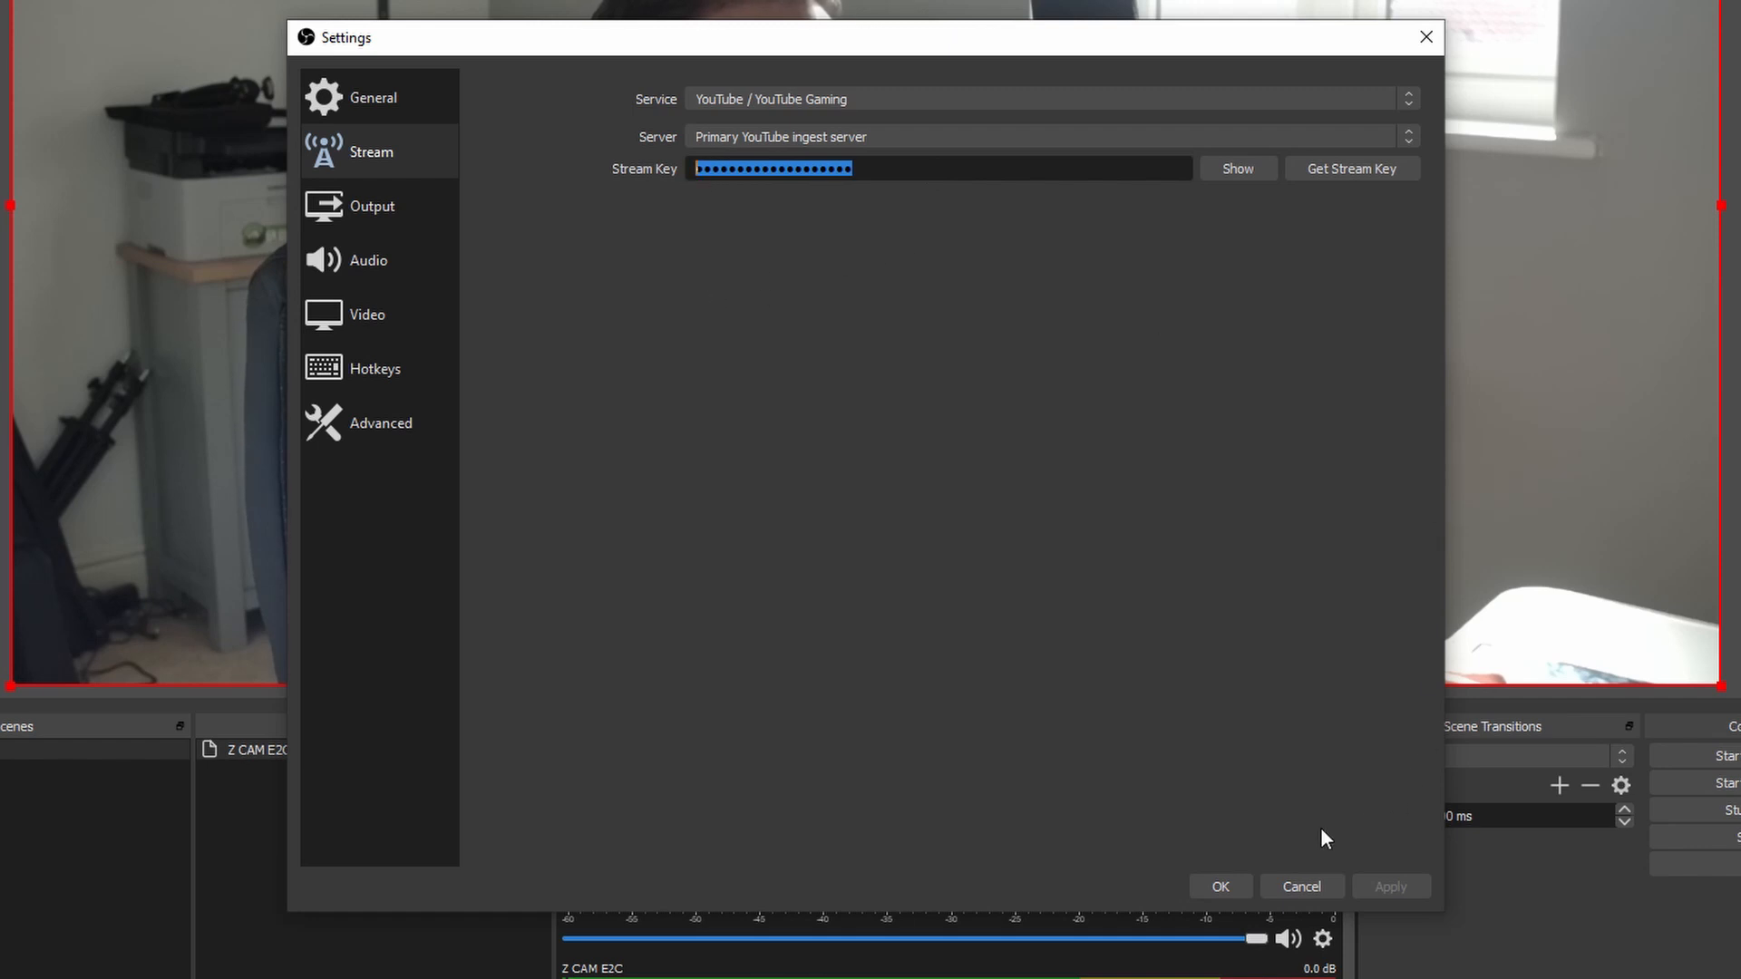
{"action": "mouse_move", "coordinate": [760, 142]}
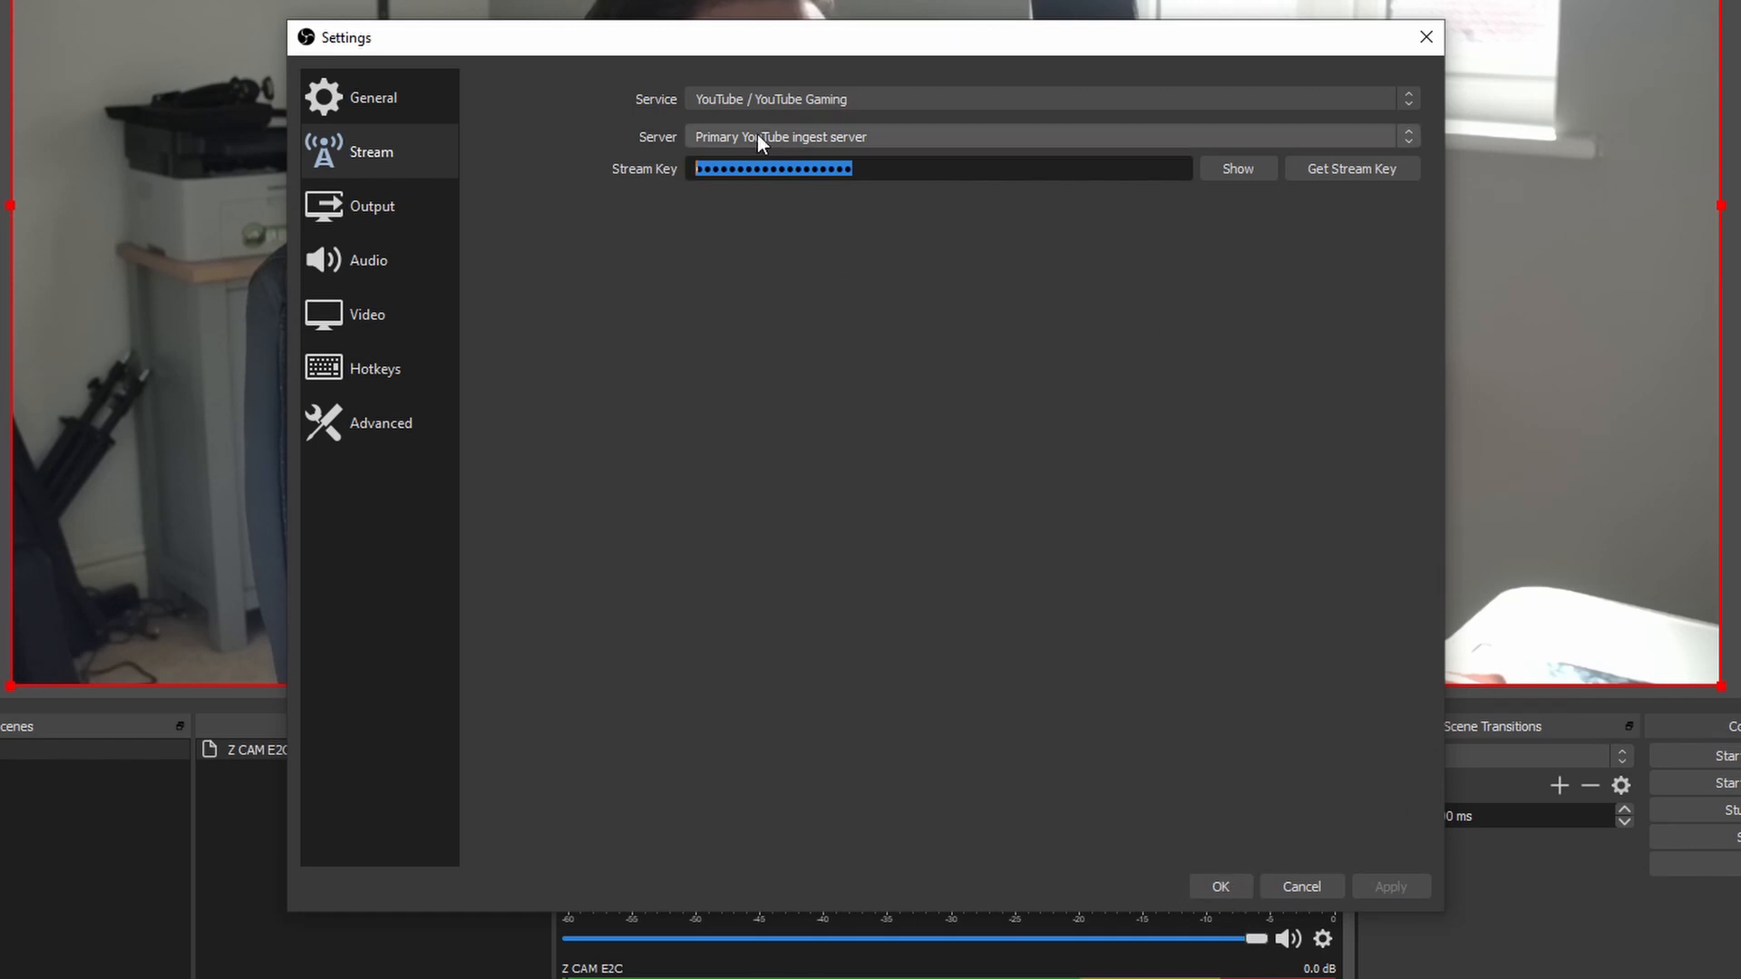
{"action": "mouse_move", "coordinate": [843, 350]}
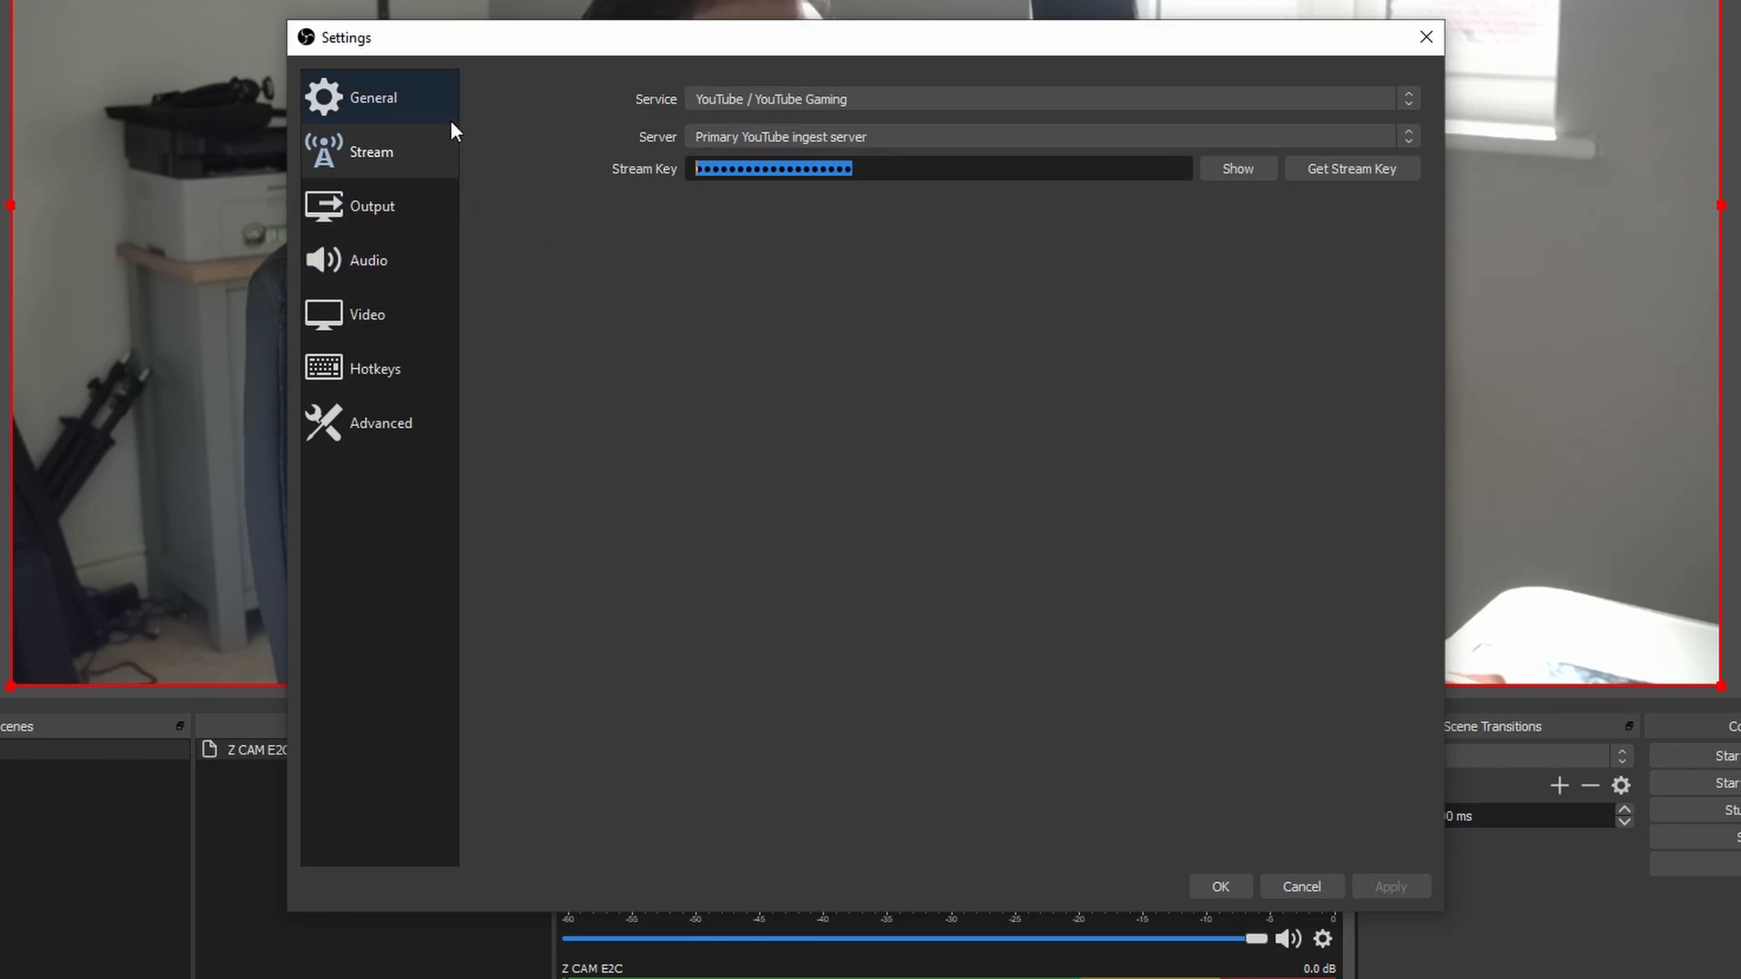
{"action": "mouse_move", "coordinate": [373, 204]}
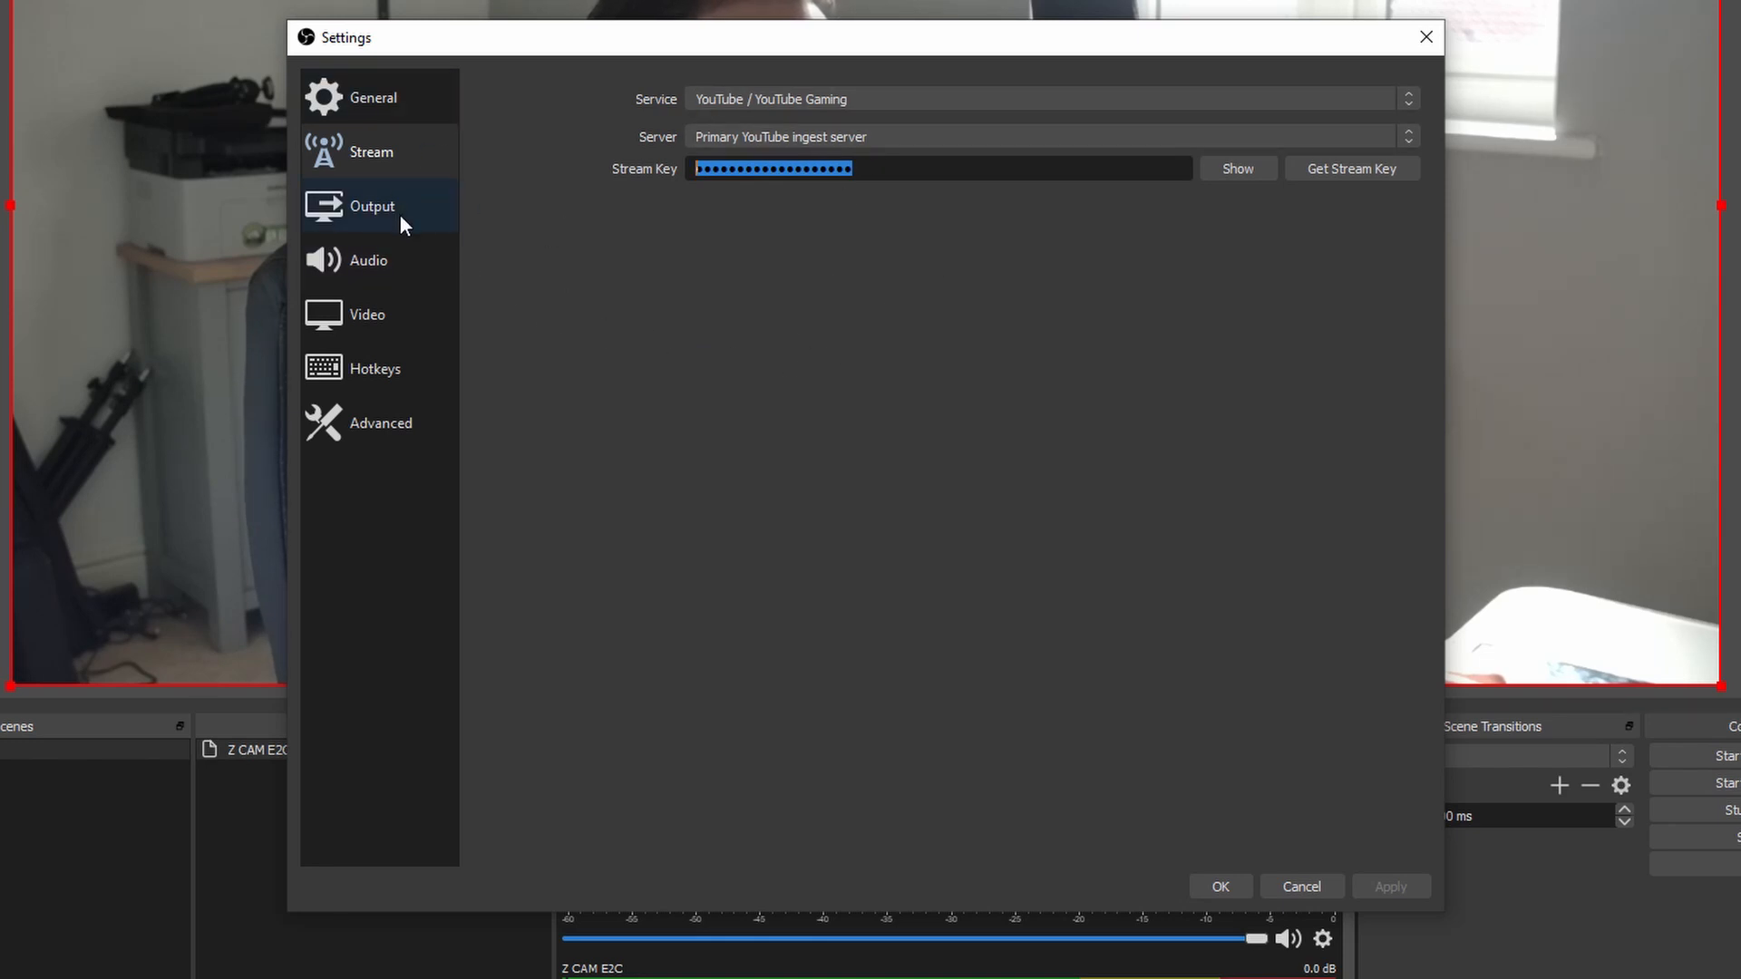
Show the Output page with 10000 Kbps bitrate, NVENC encoder and Low-Latency Quality preset
{"action": "left_click", "coordinate": [372, 204]}
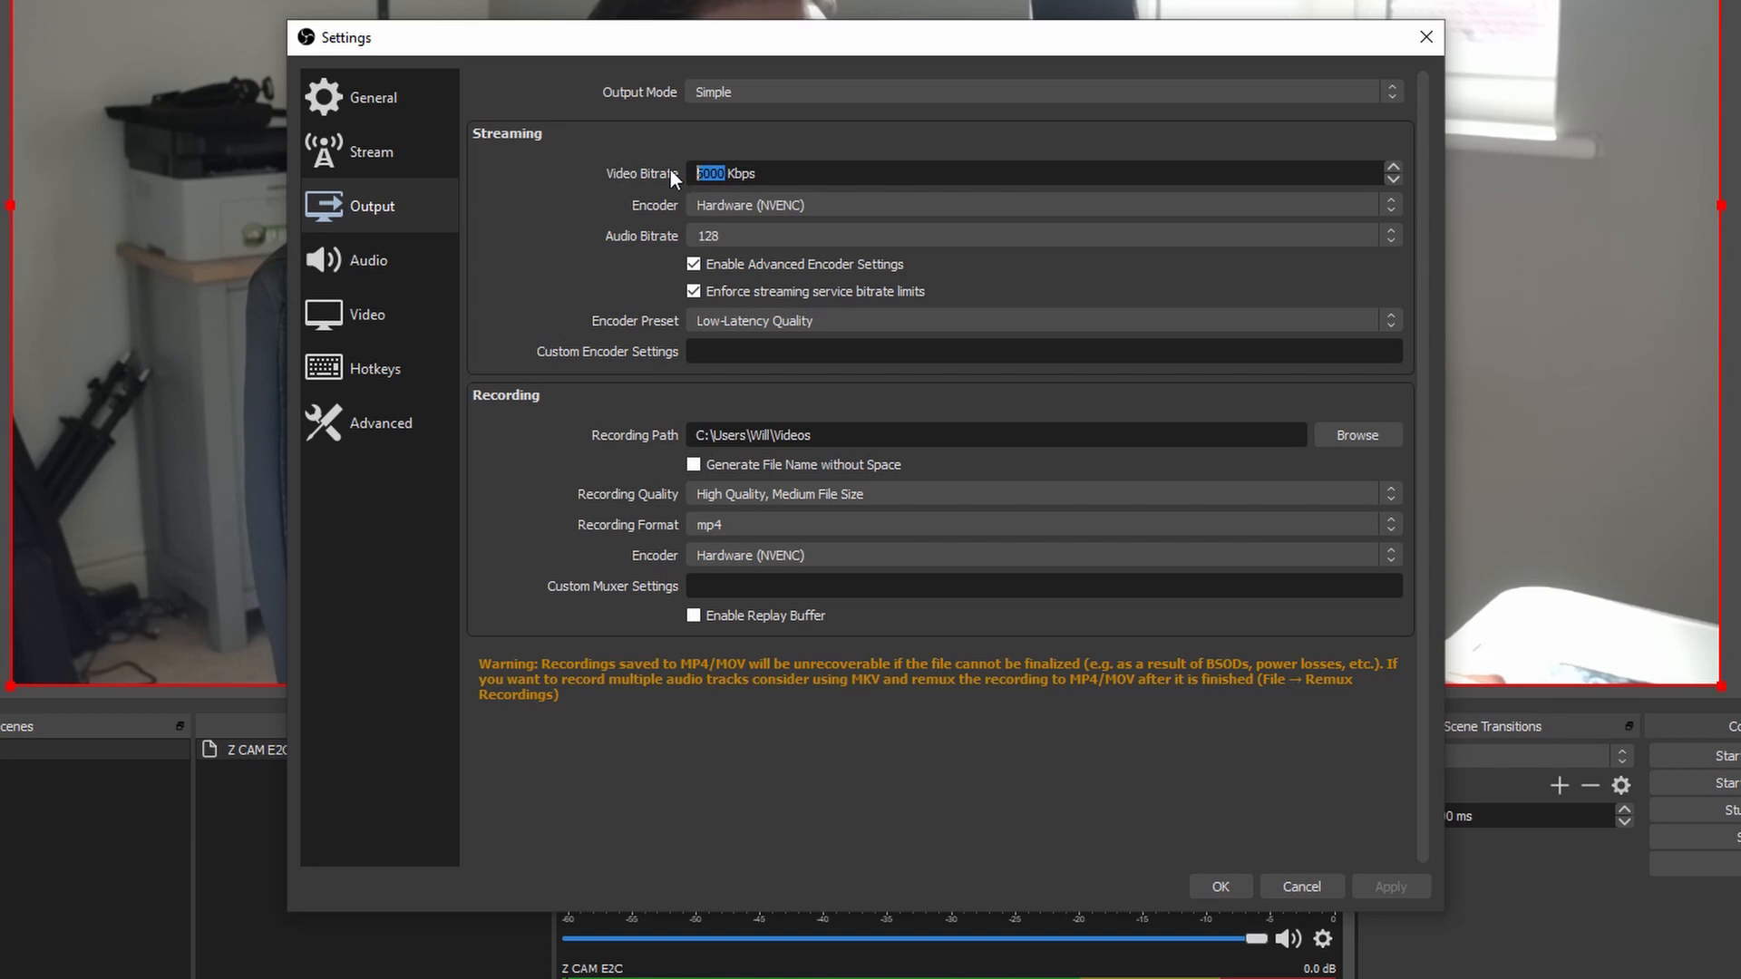
{"action": "mouse_move", "coordinate": [740, 194]}
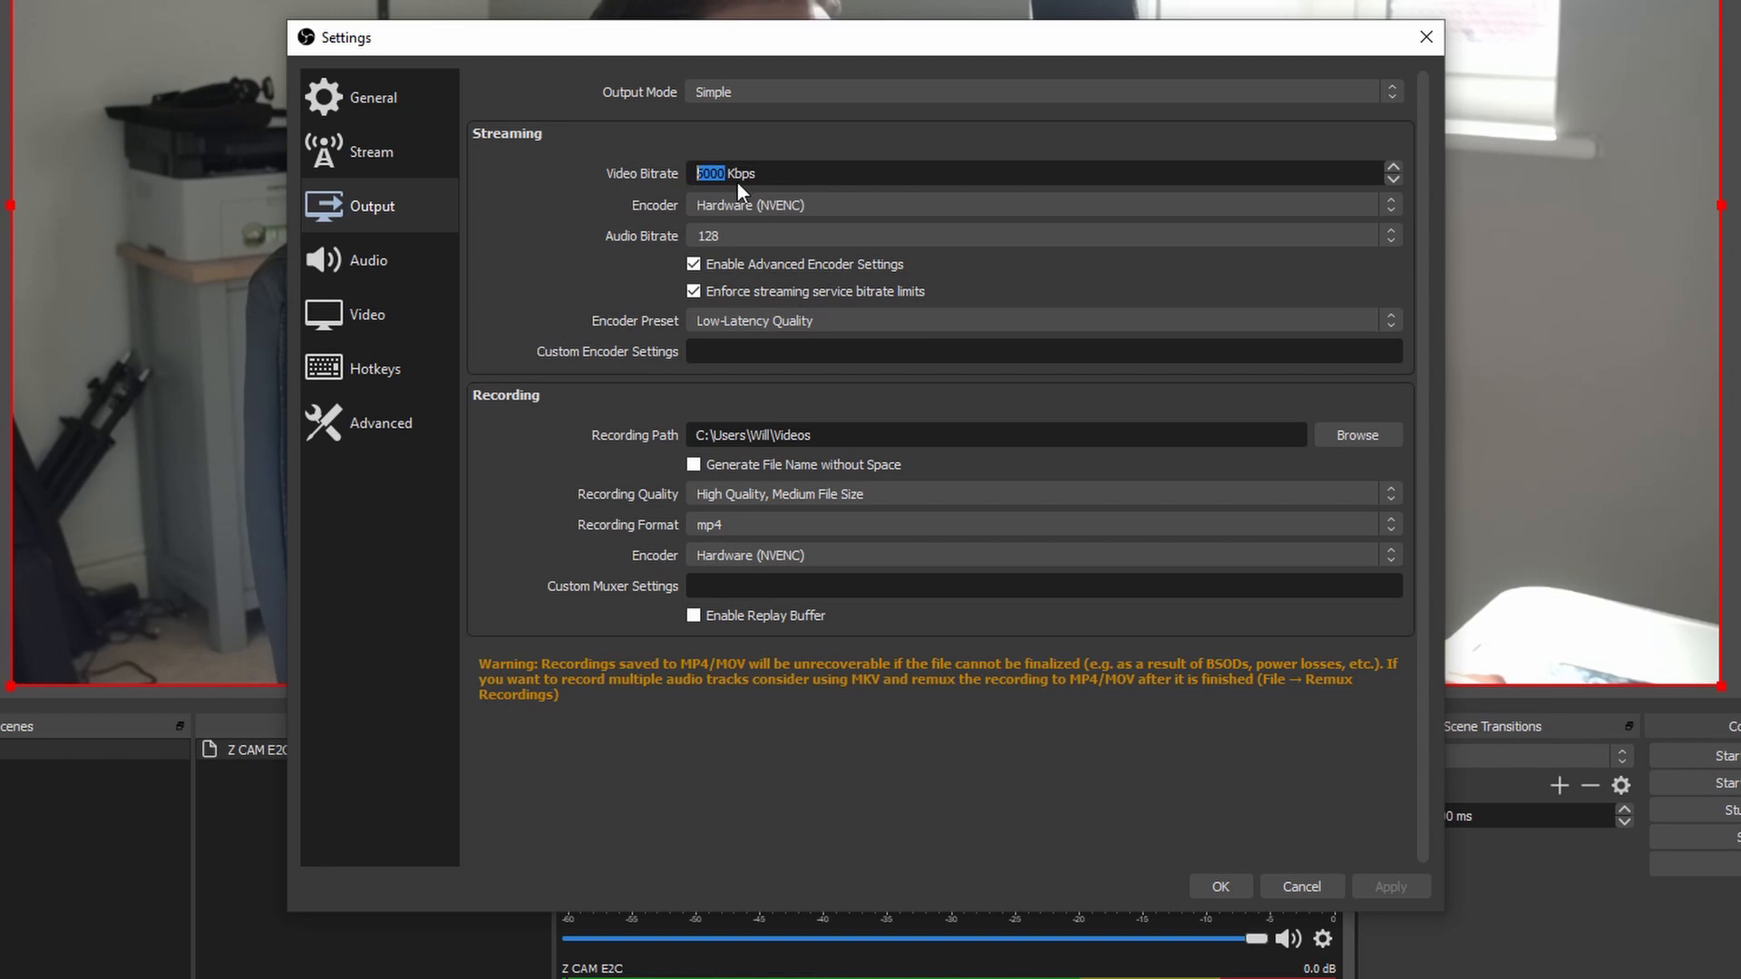
{"action": "mouse_move", "coordinate": [702, 180]}
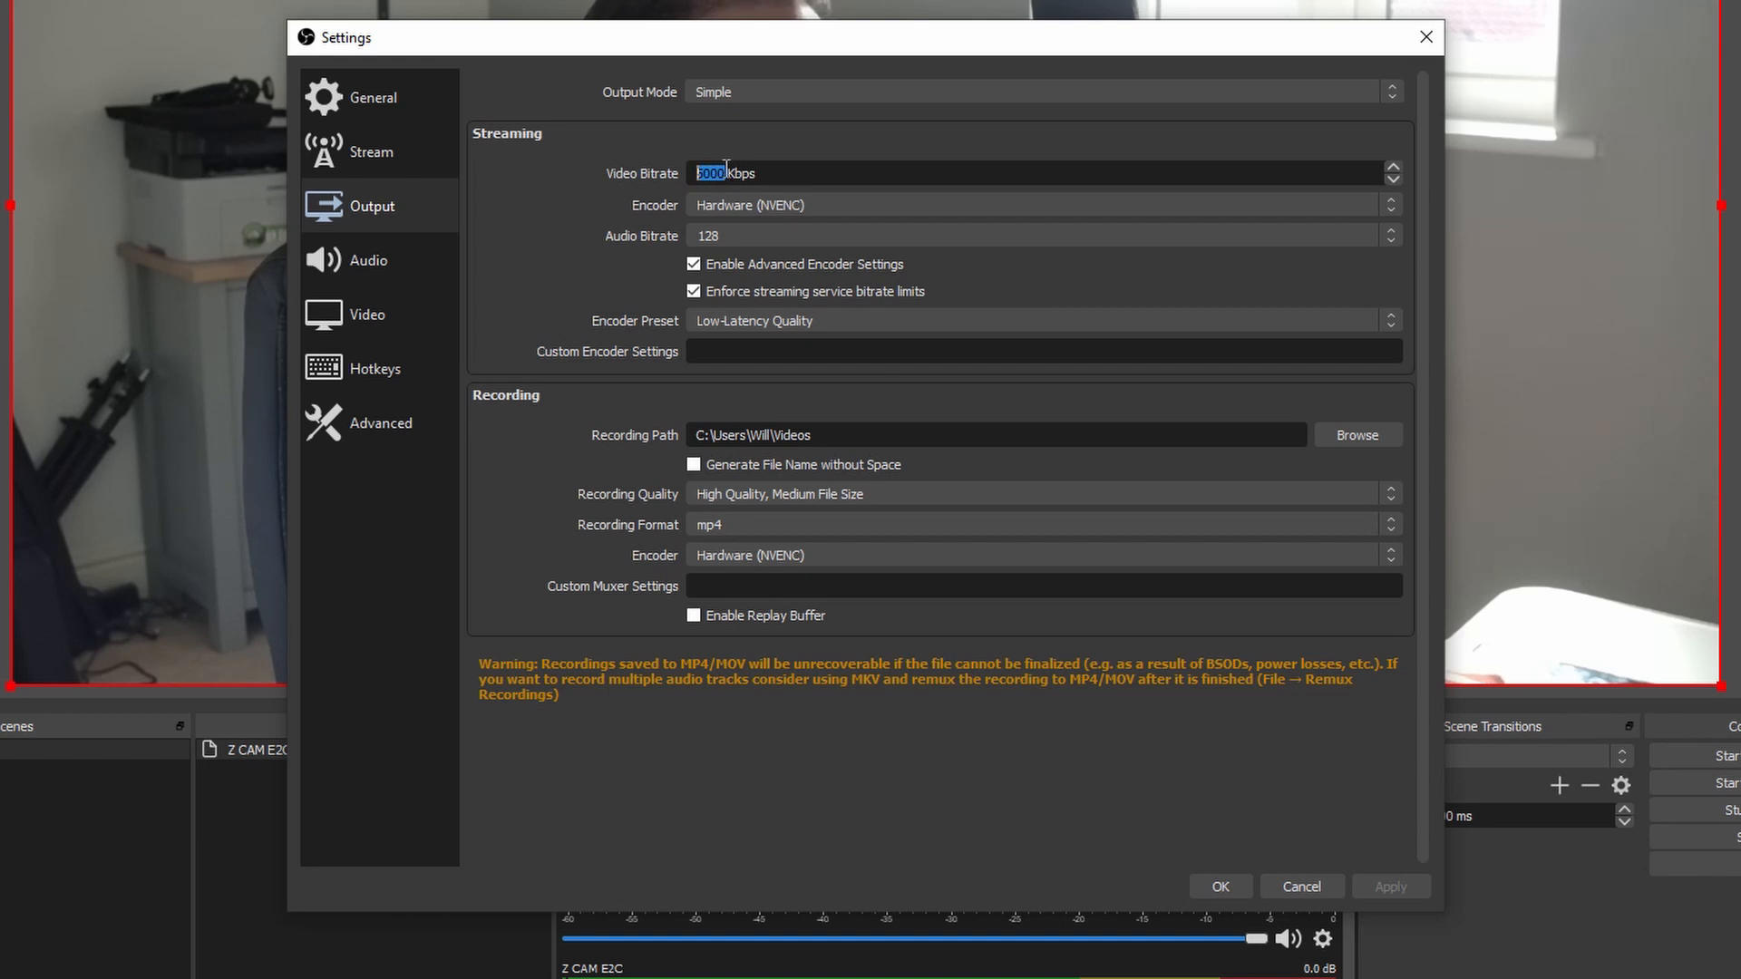
{"action": "mouse_move", "coordinate": [773, 196]}
{"action": "type", "text": "10"}
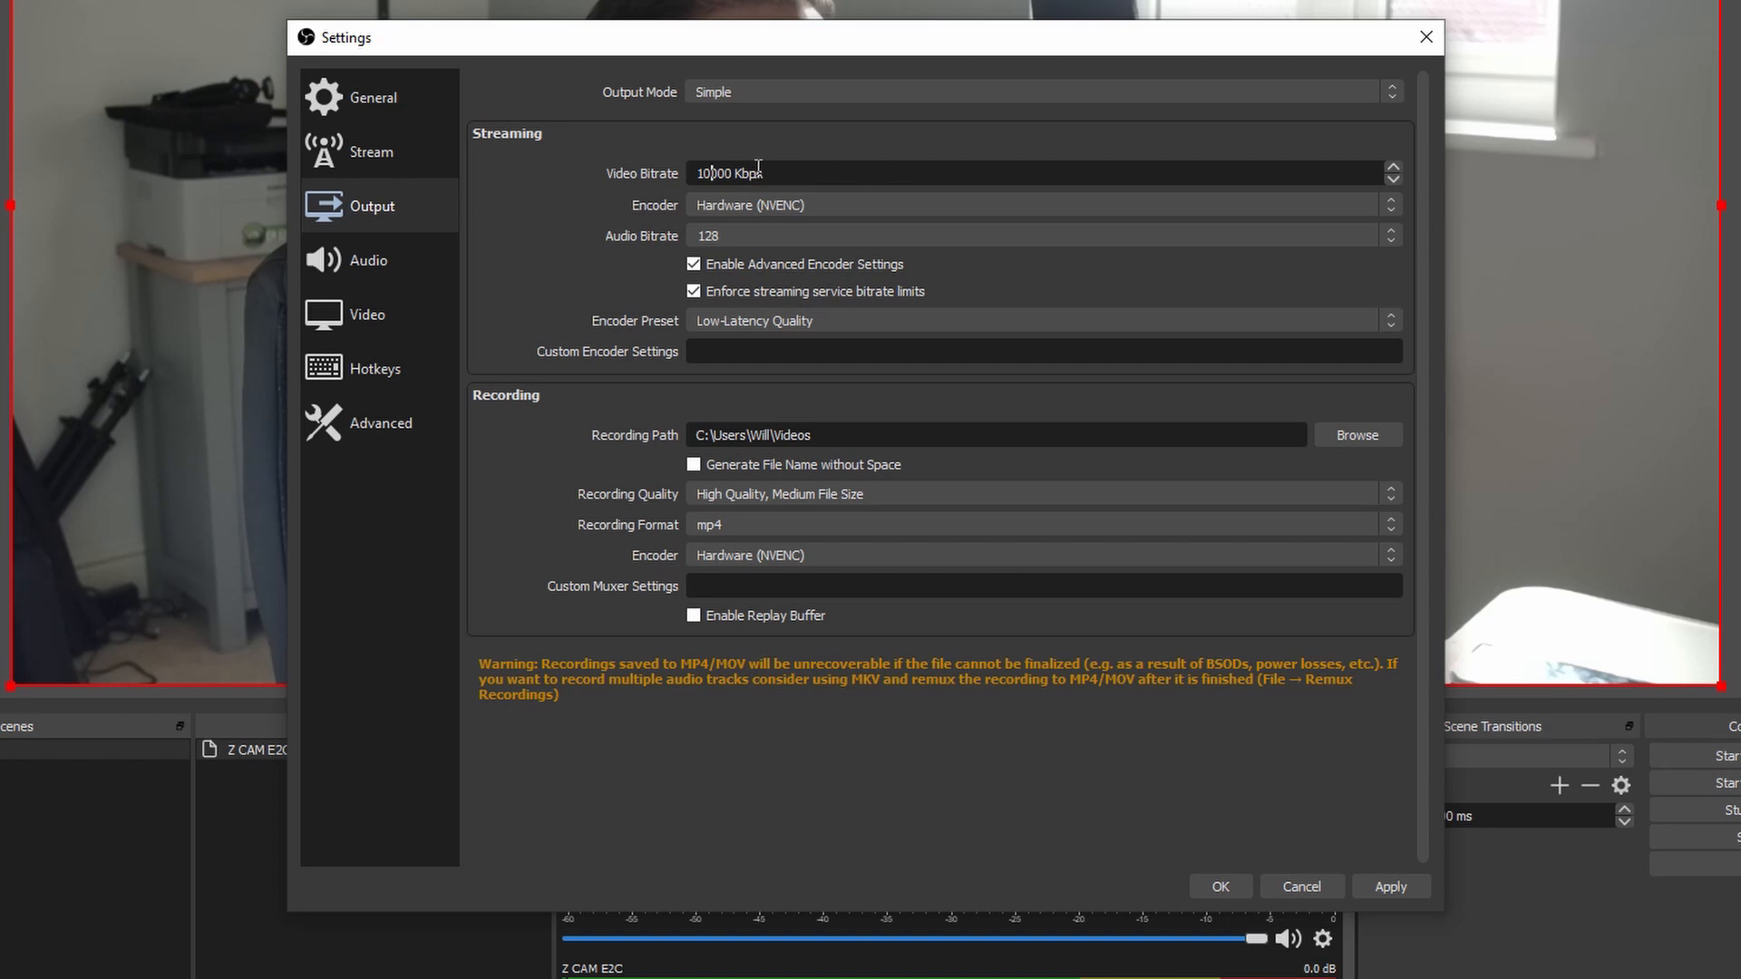
{"action": "mouse_move", "coordinate": [764, 217]}
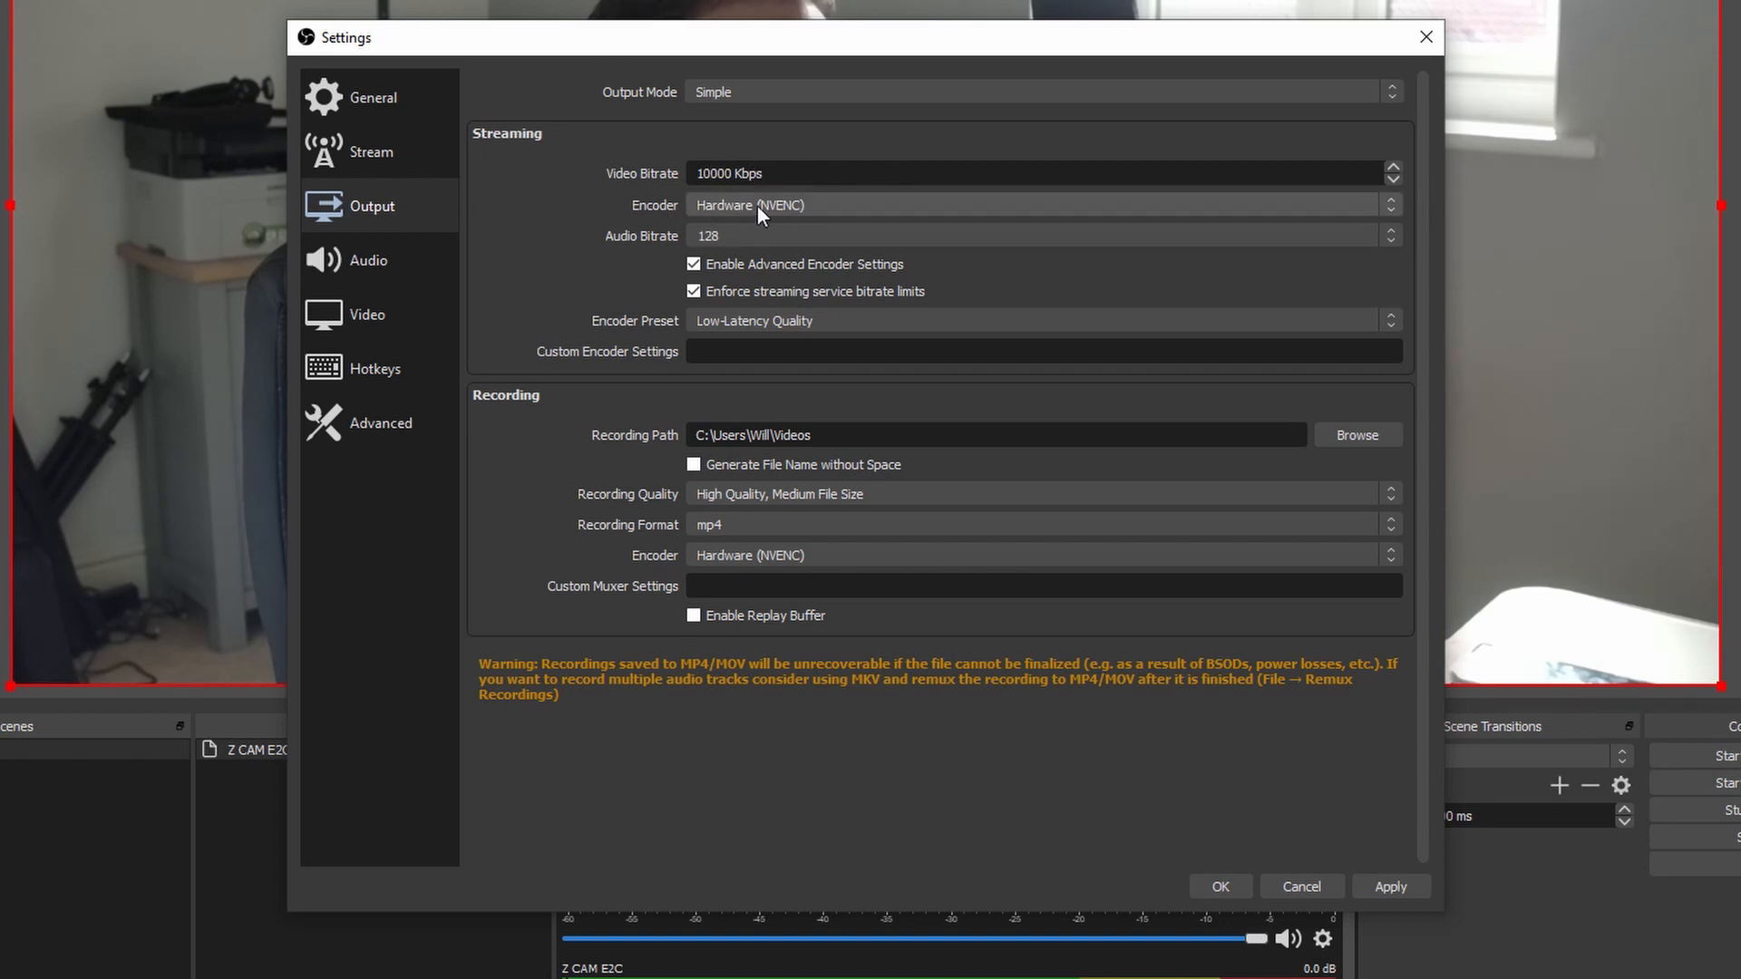
{"action": "mouse_move", "coordinate": [765, 223]}
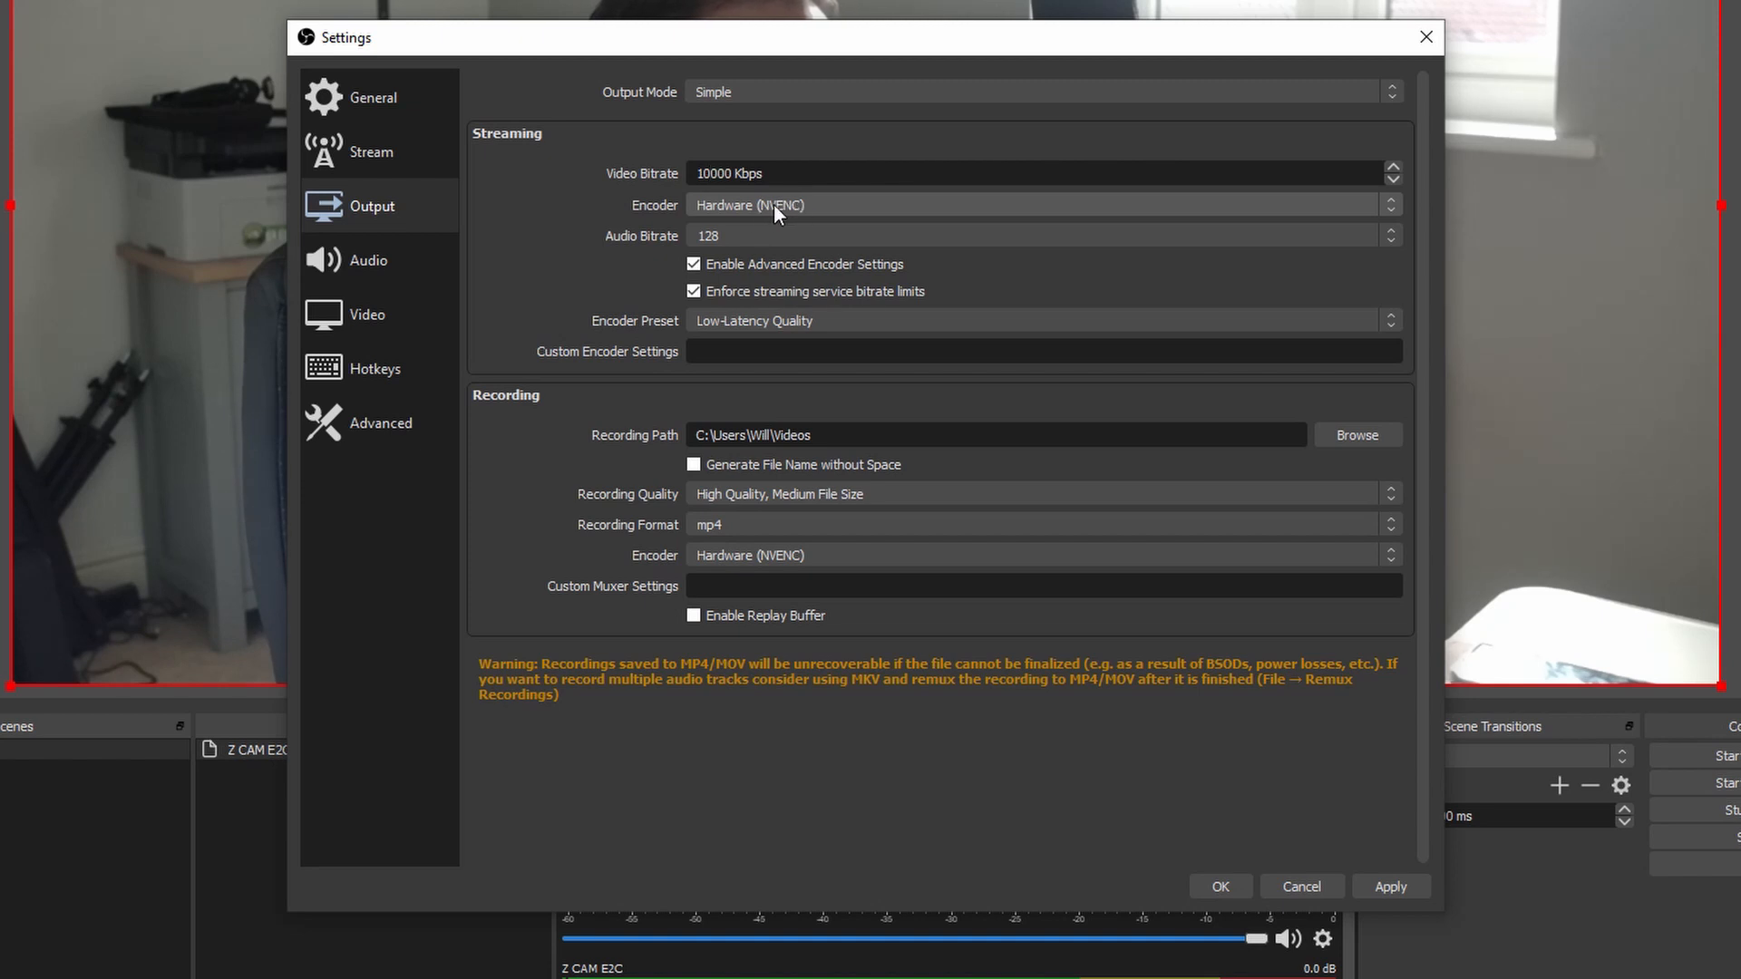
{"action": "mouse_move", "coordinate": [846, 212]}
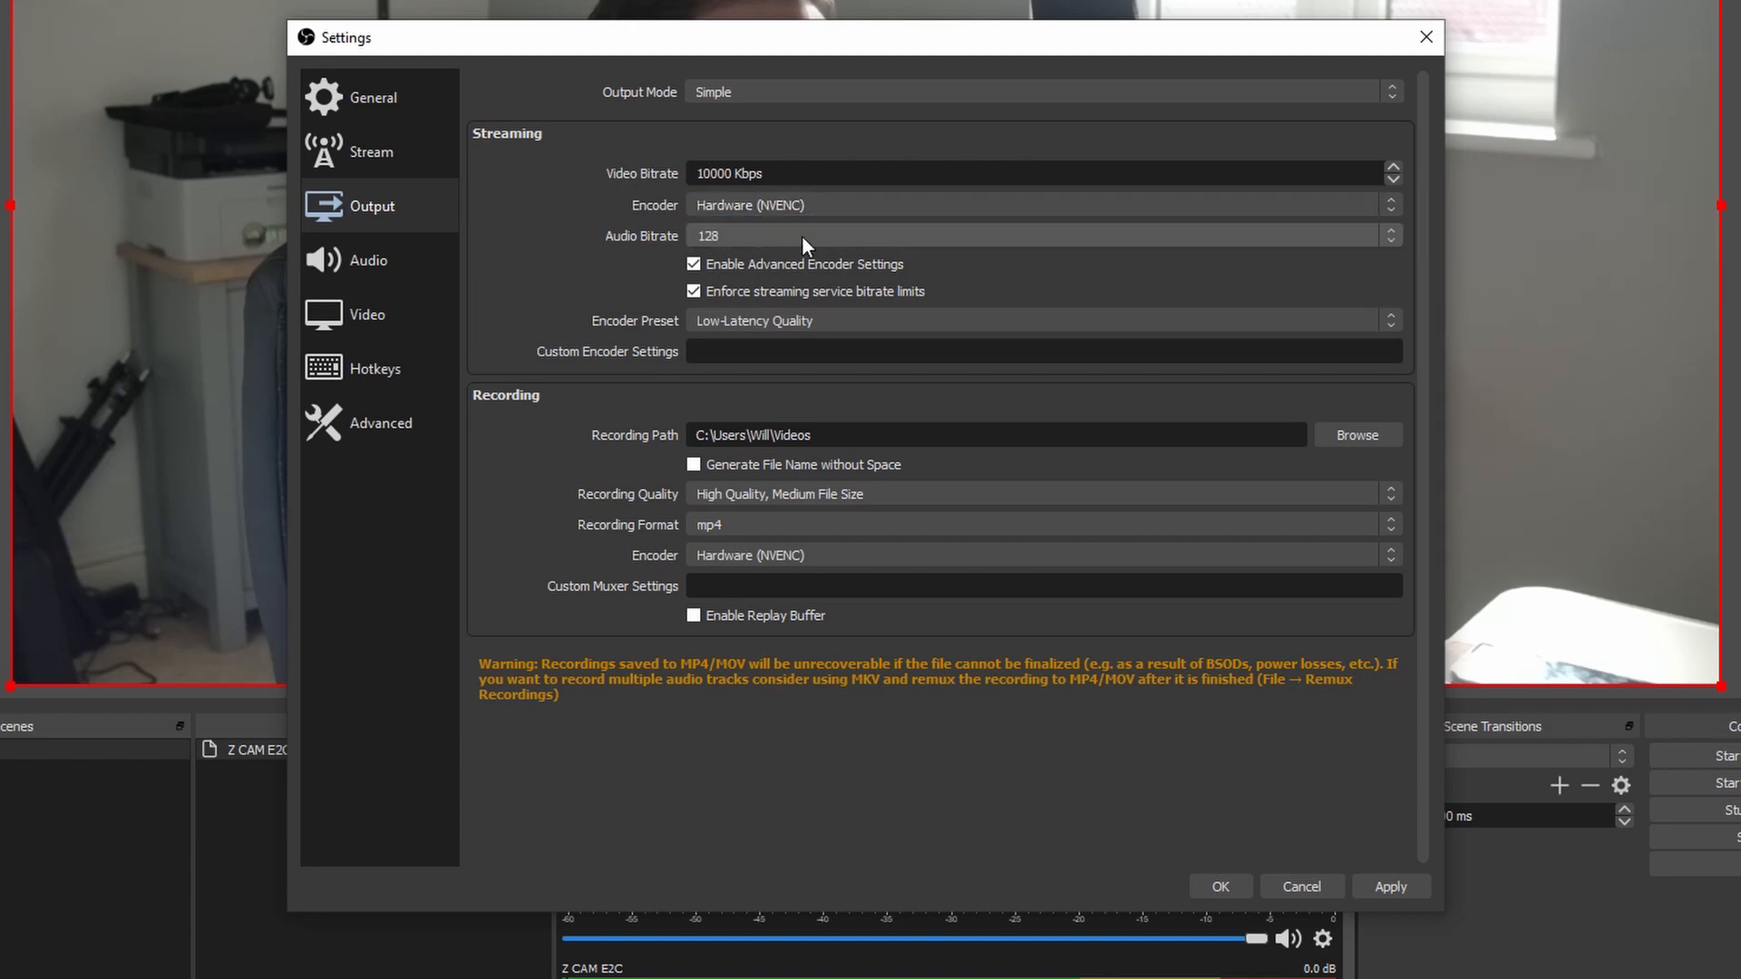
{"action": "mouse_move", "coordinate": [823, 323]}
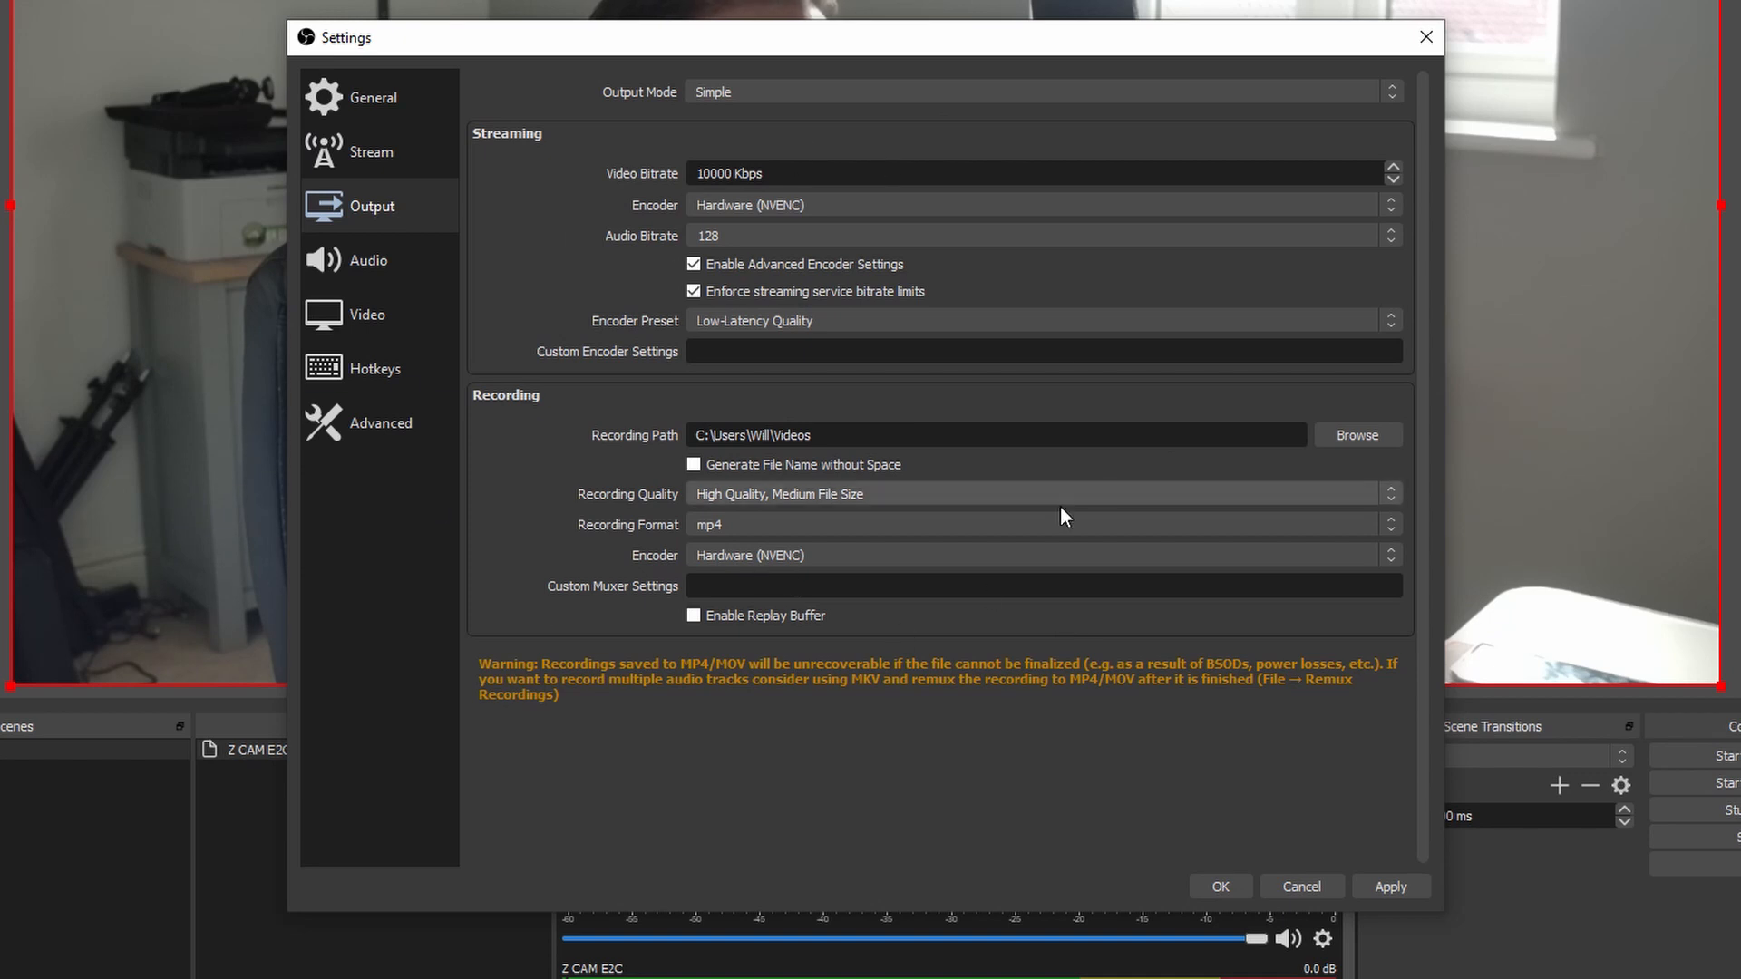
{"action": "mouse_move", "coordinate": [834, 740]}
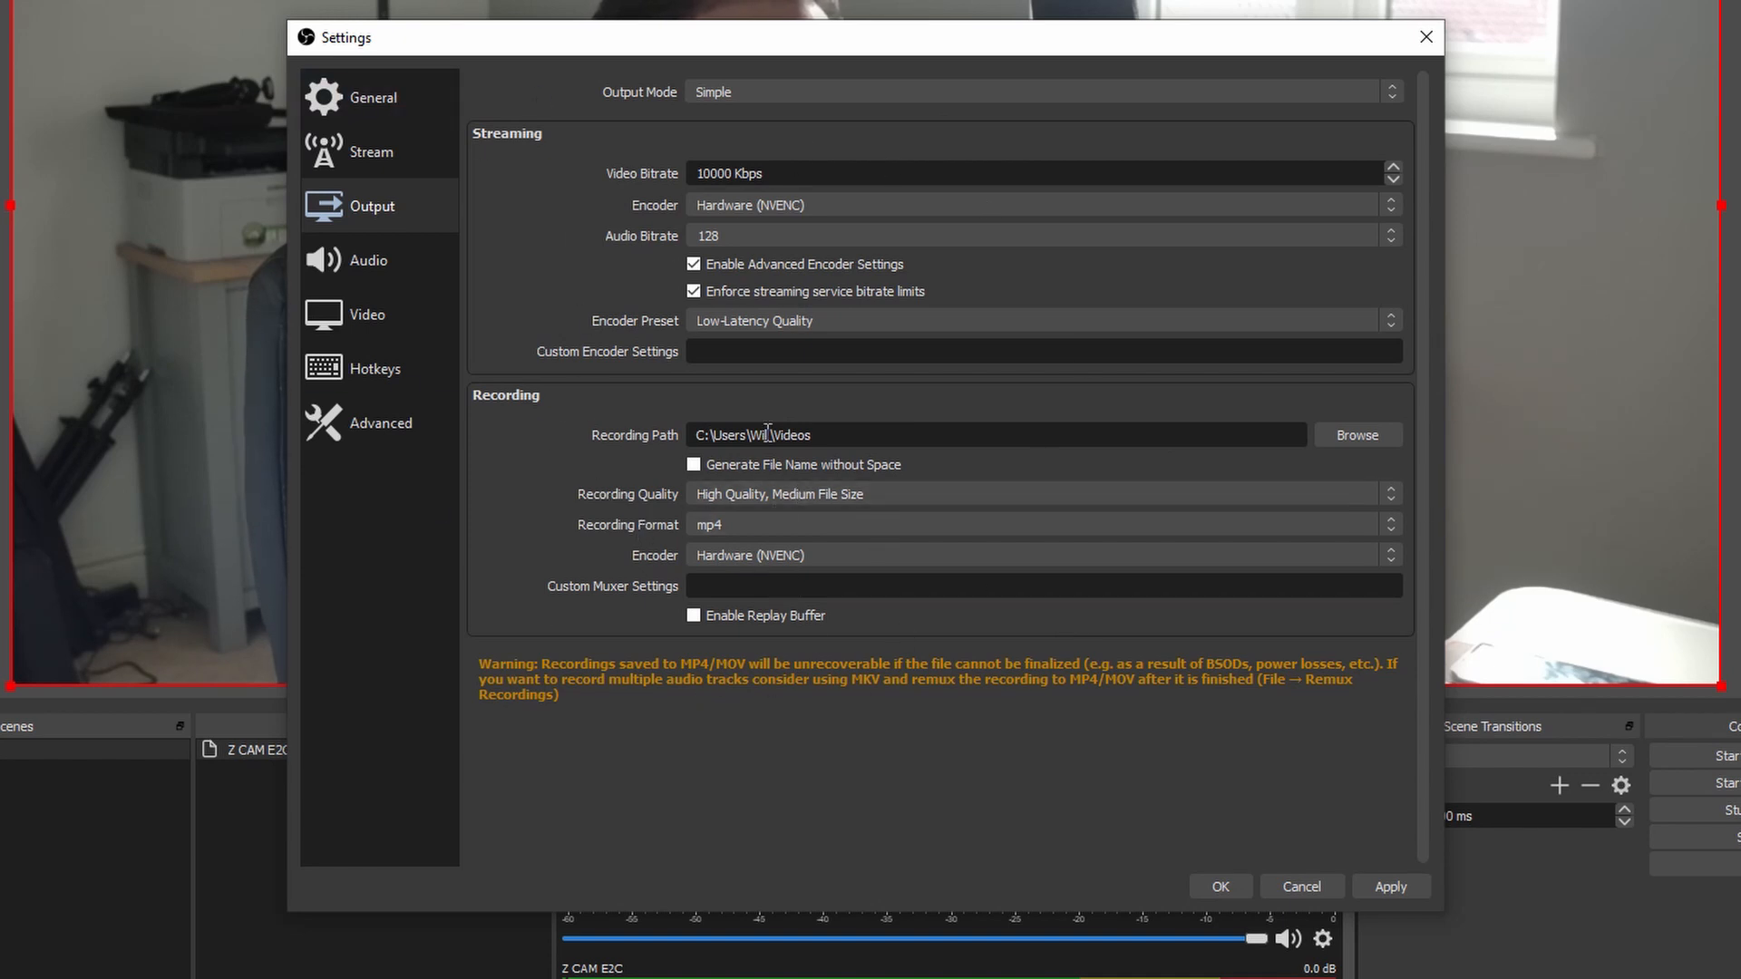
{"action": "mouse_move", "coordinate": [366, 315]}
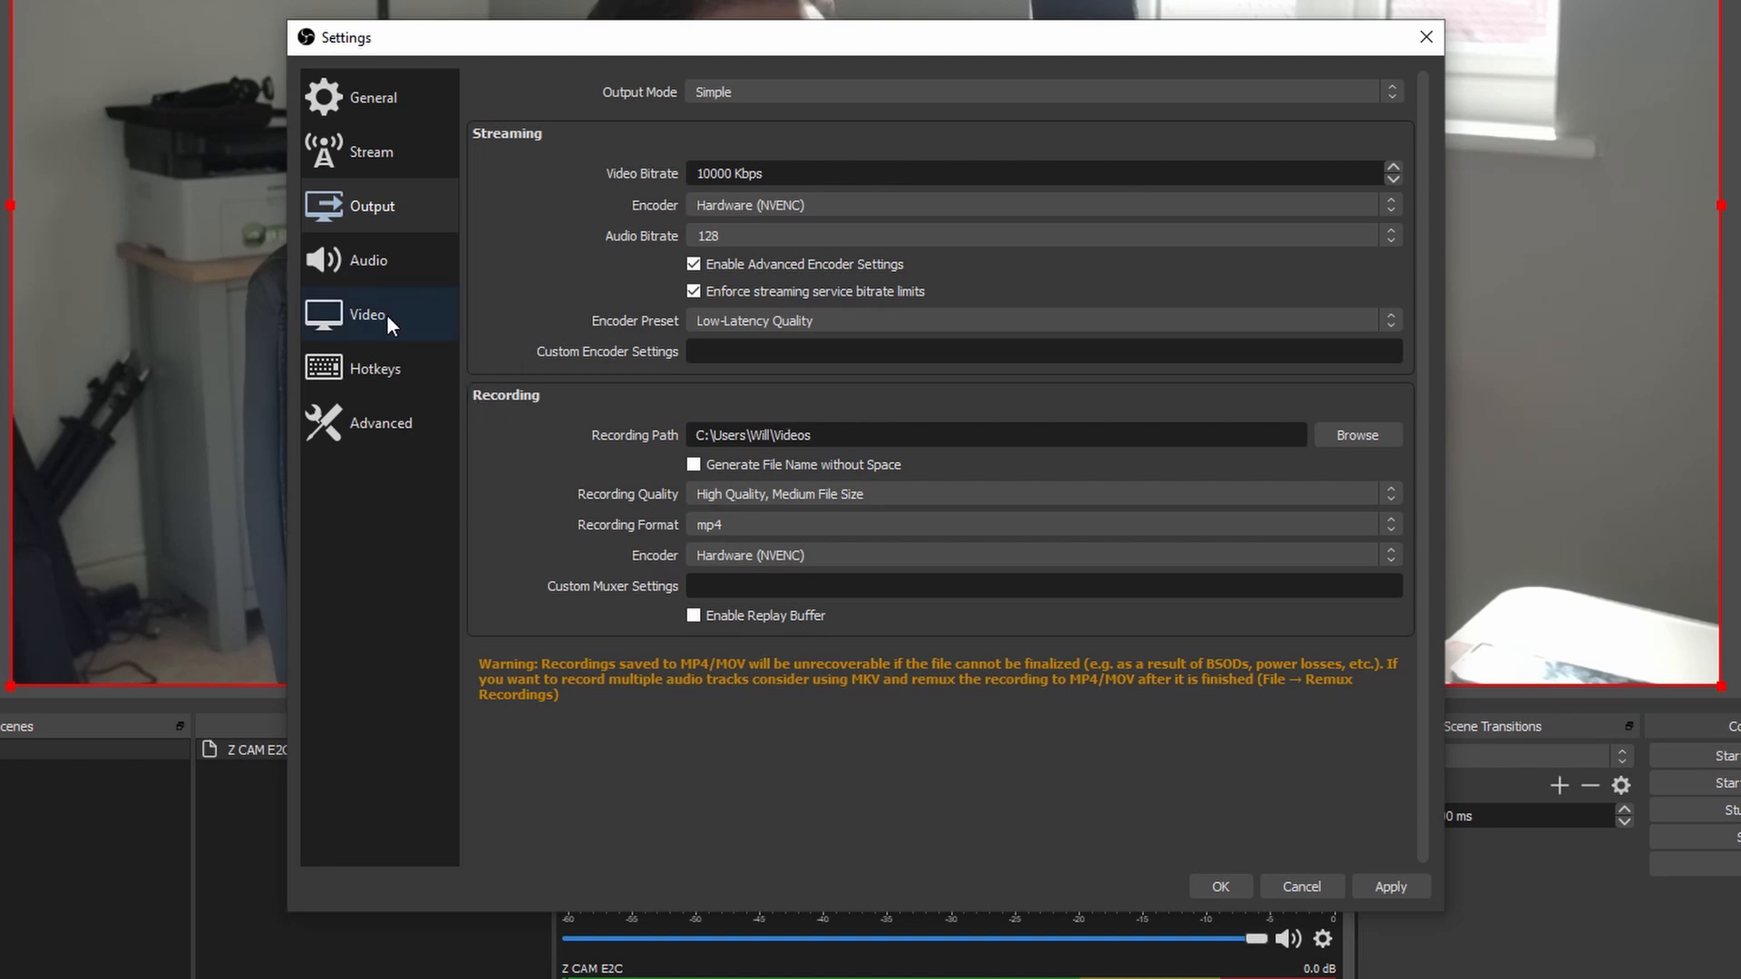
Keep the canvas resolution at 1920x1080 with 59.94 FPS, then return to the Stream page
{"action": "left_click", "coordinate": [366, 314]}
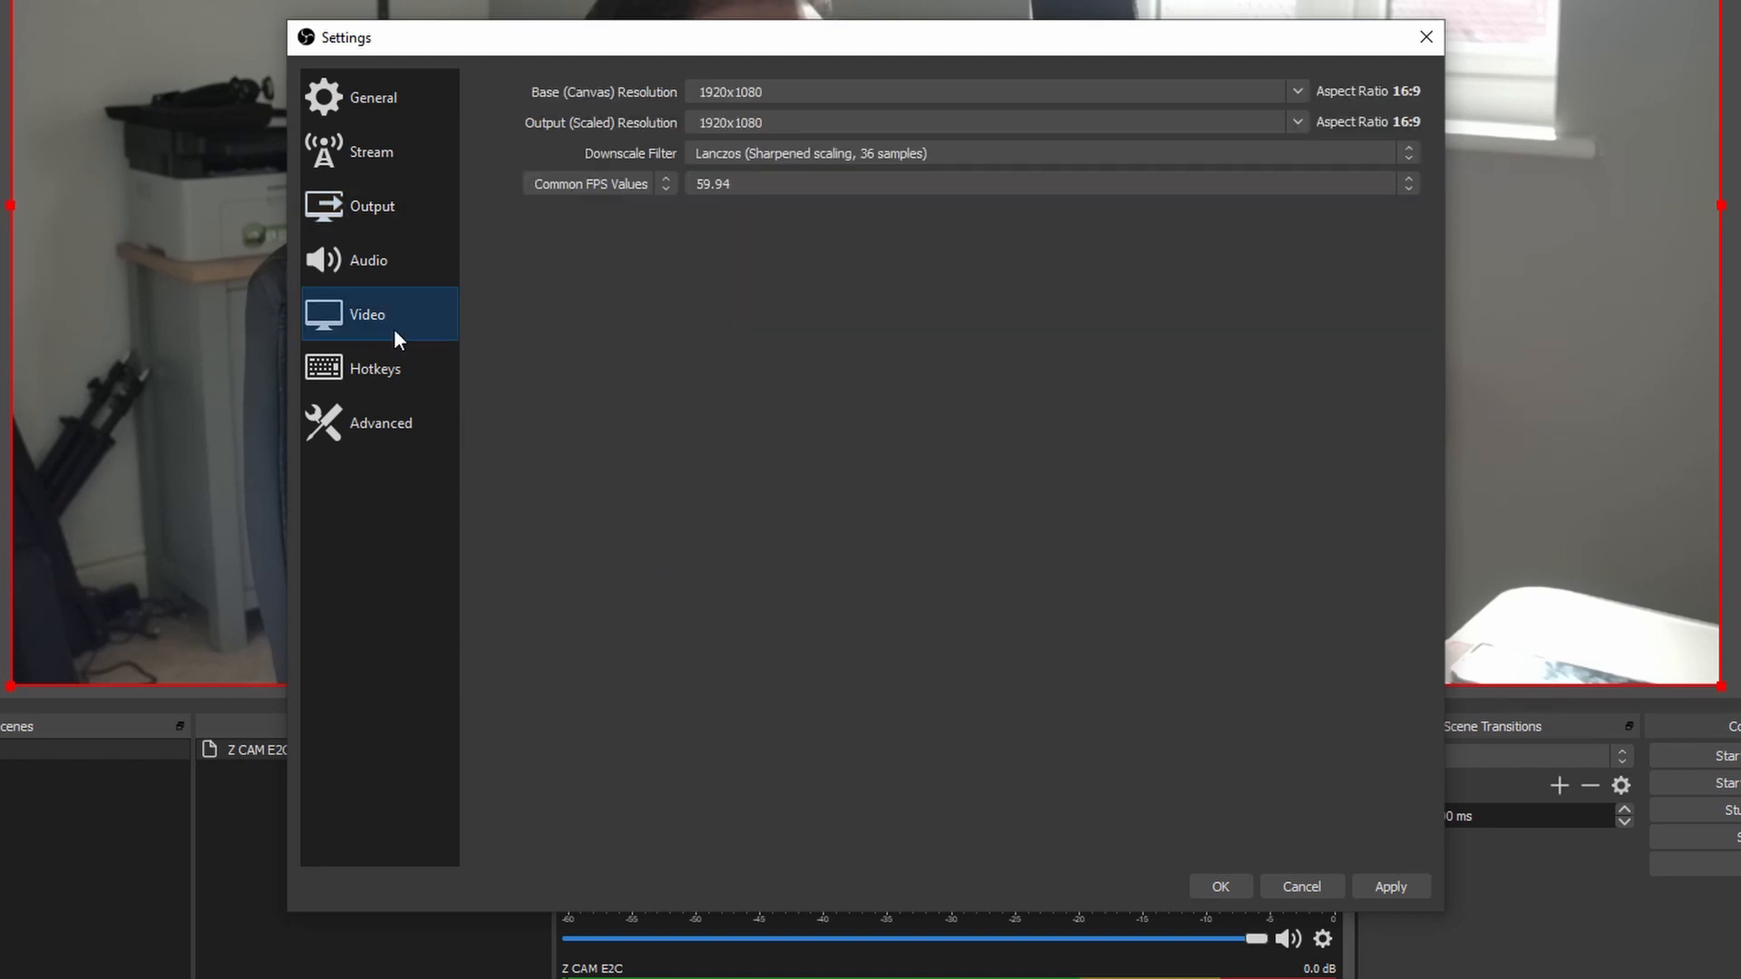
{"action": "mouse_move", "coordinate": [677, 63]}
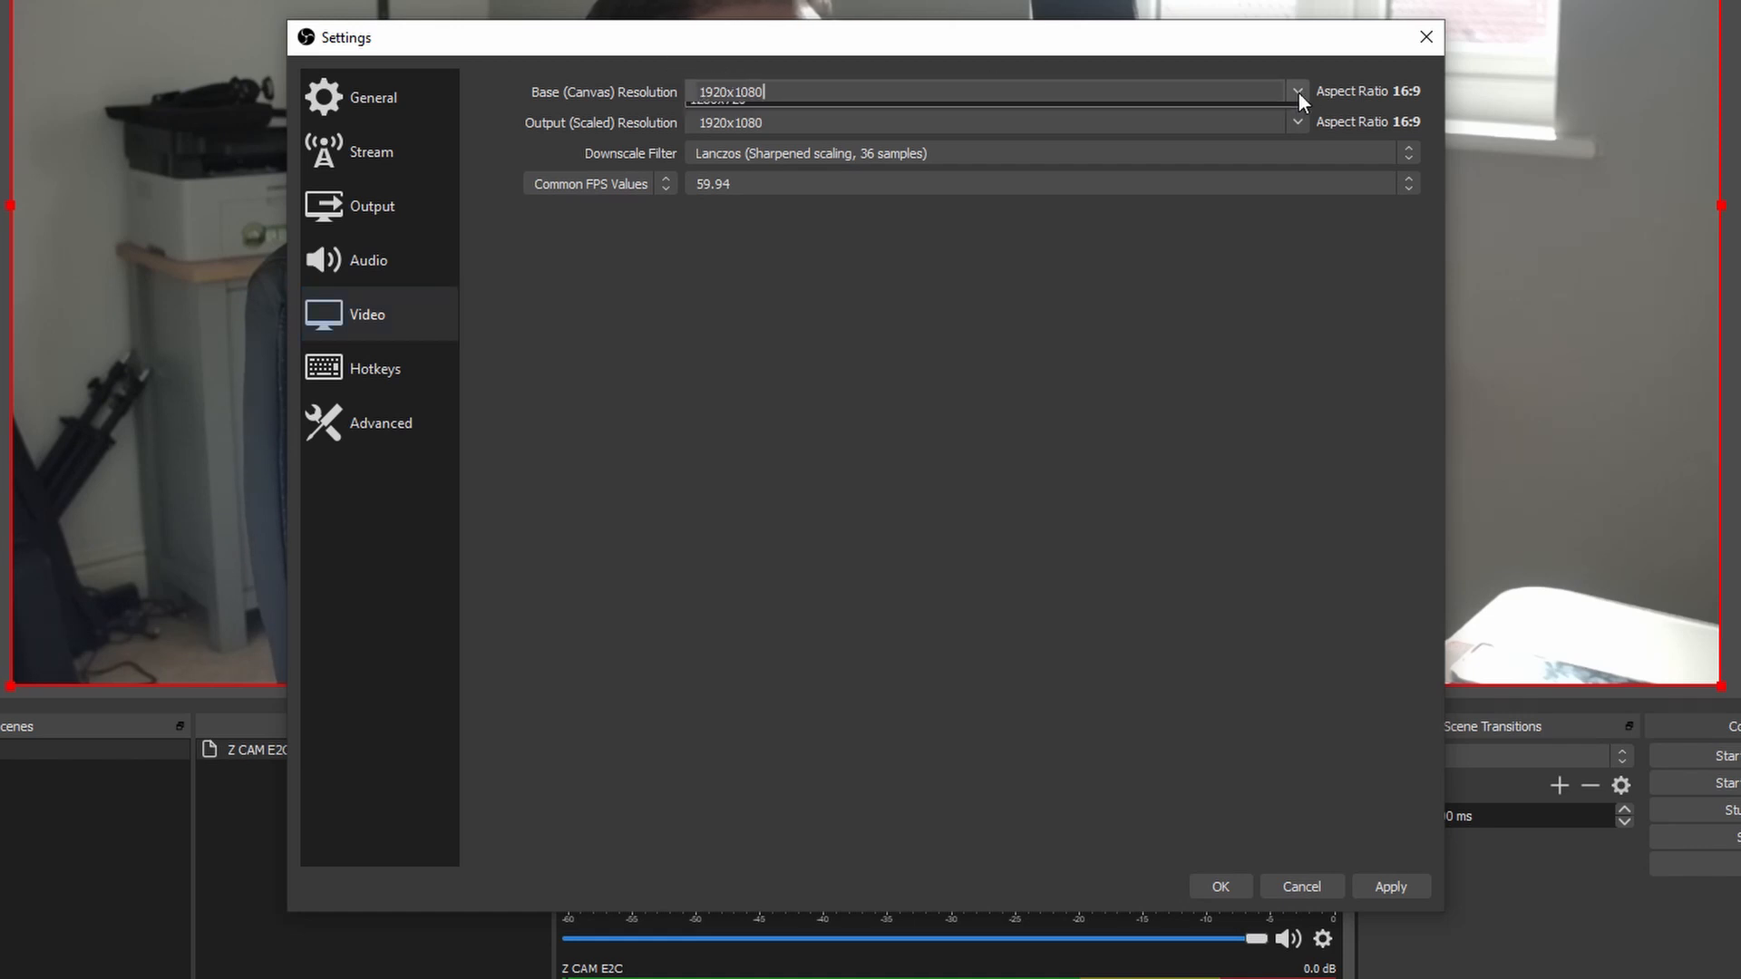
{"action": "left_click", "coordinate": [1293, 90]}
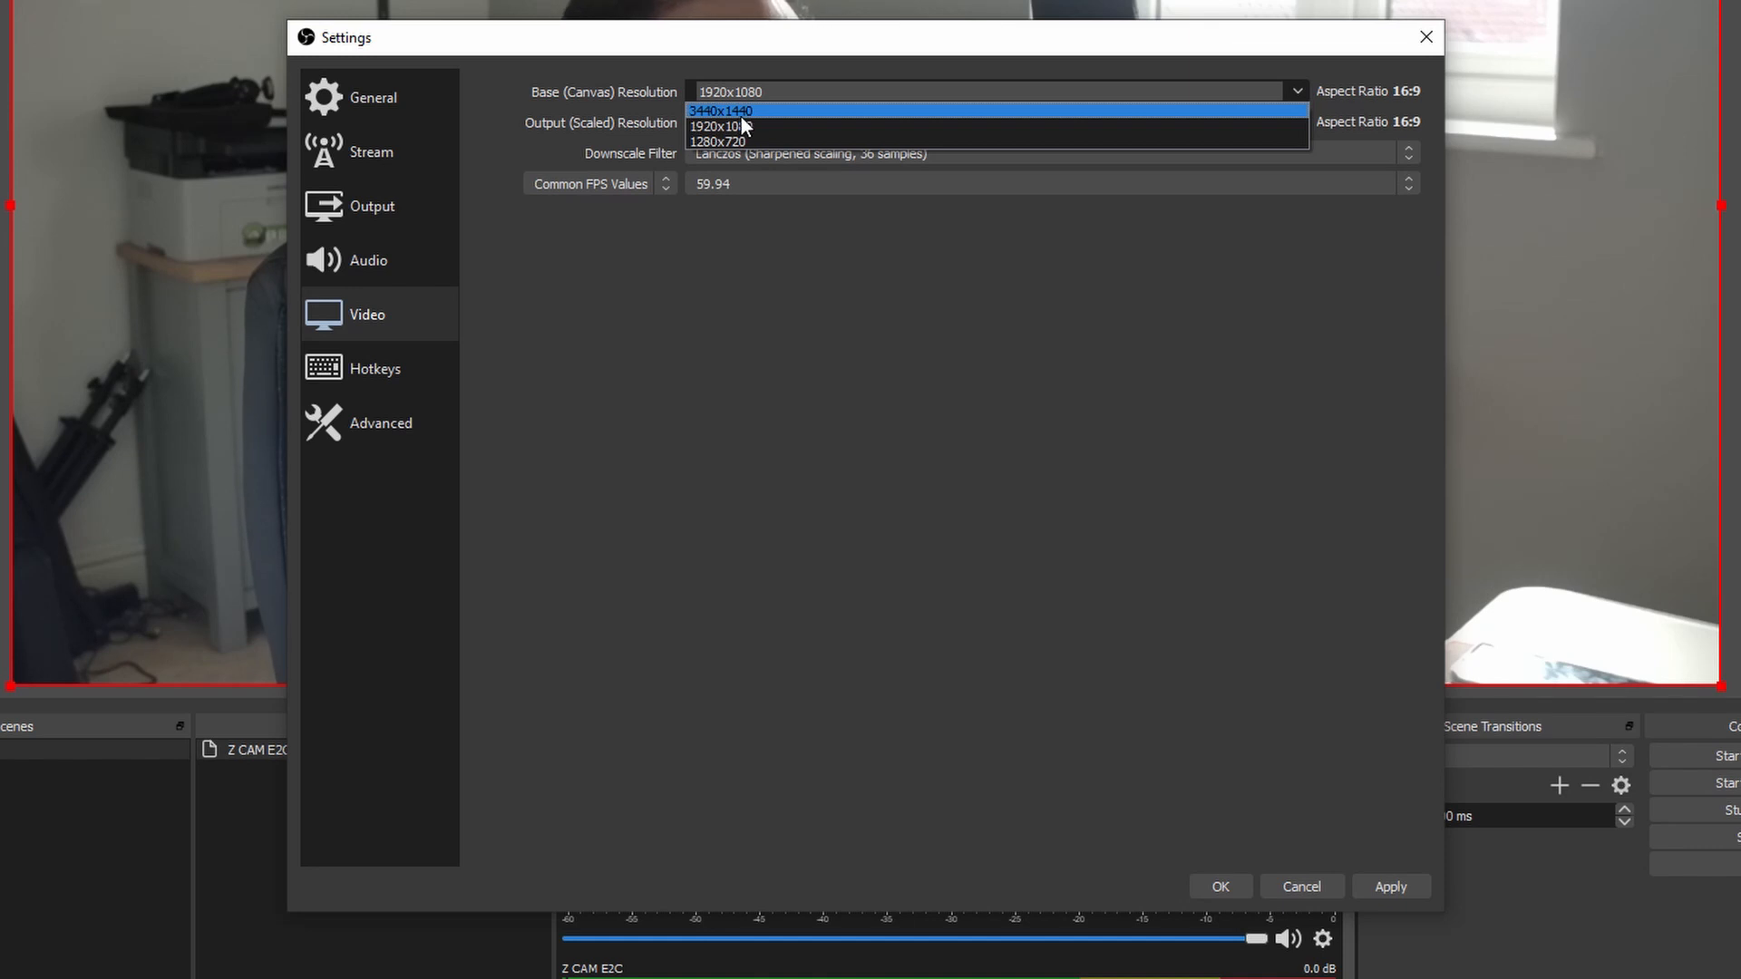
{"action": "mouse_move", "coordinate": [760, 120]}
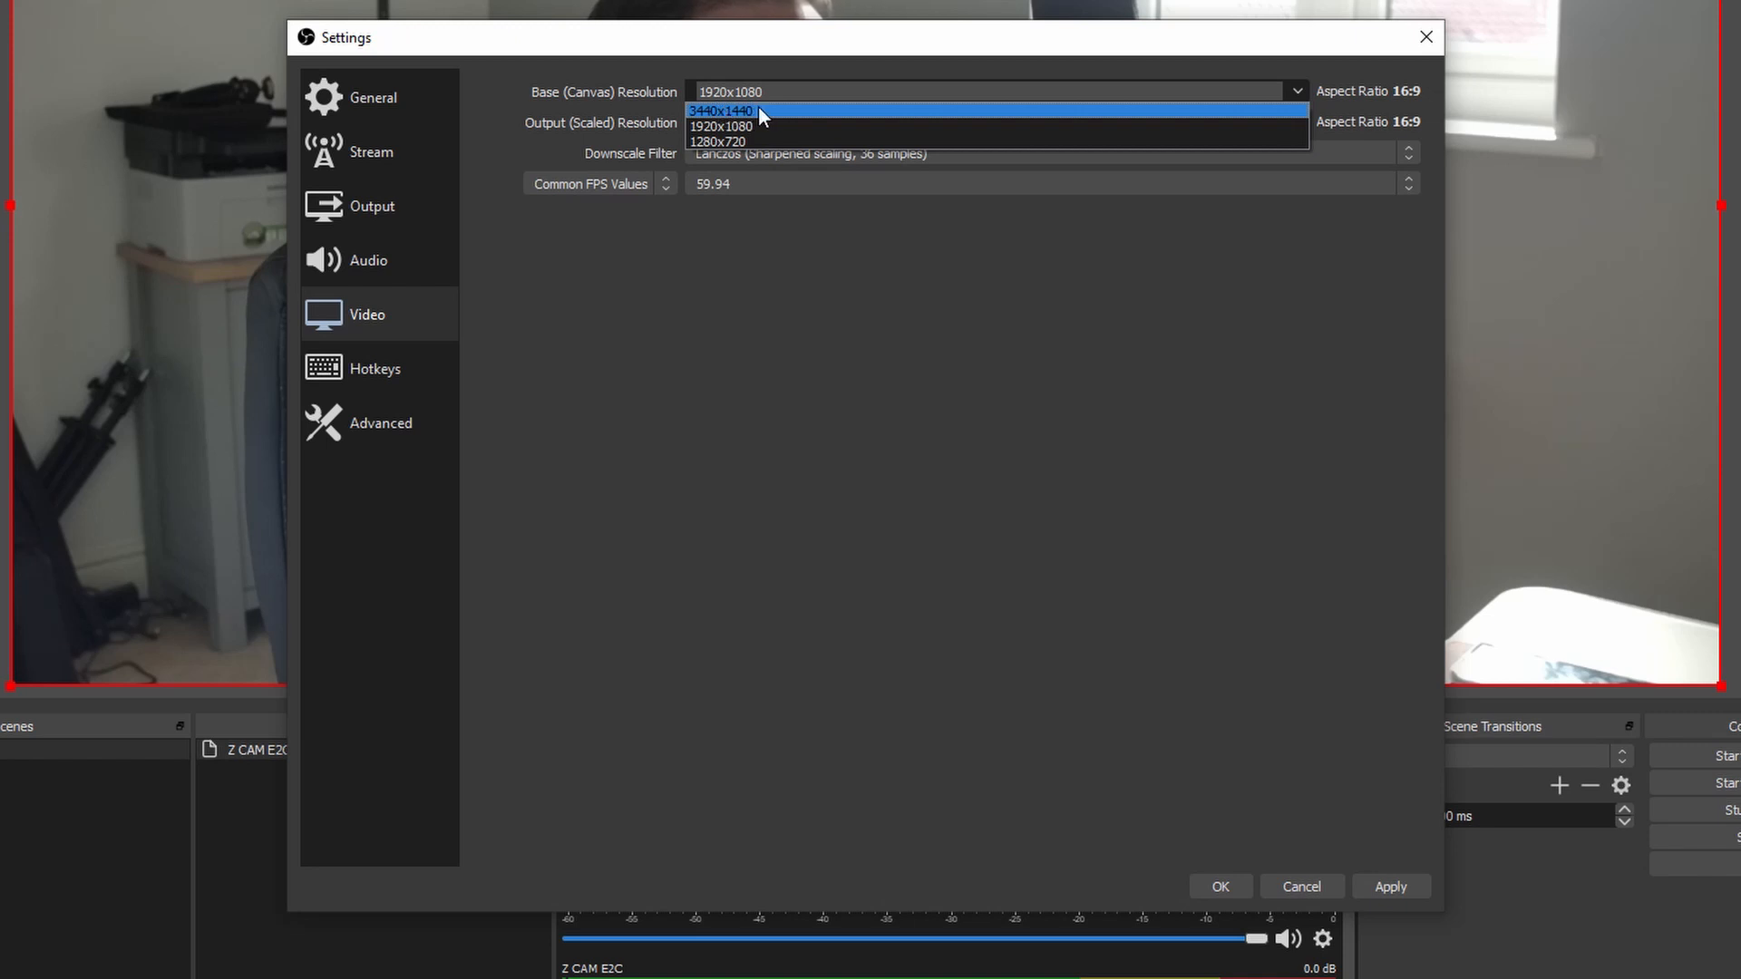
{"action": "mouse_move", "coordinate": [722, 125]}
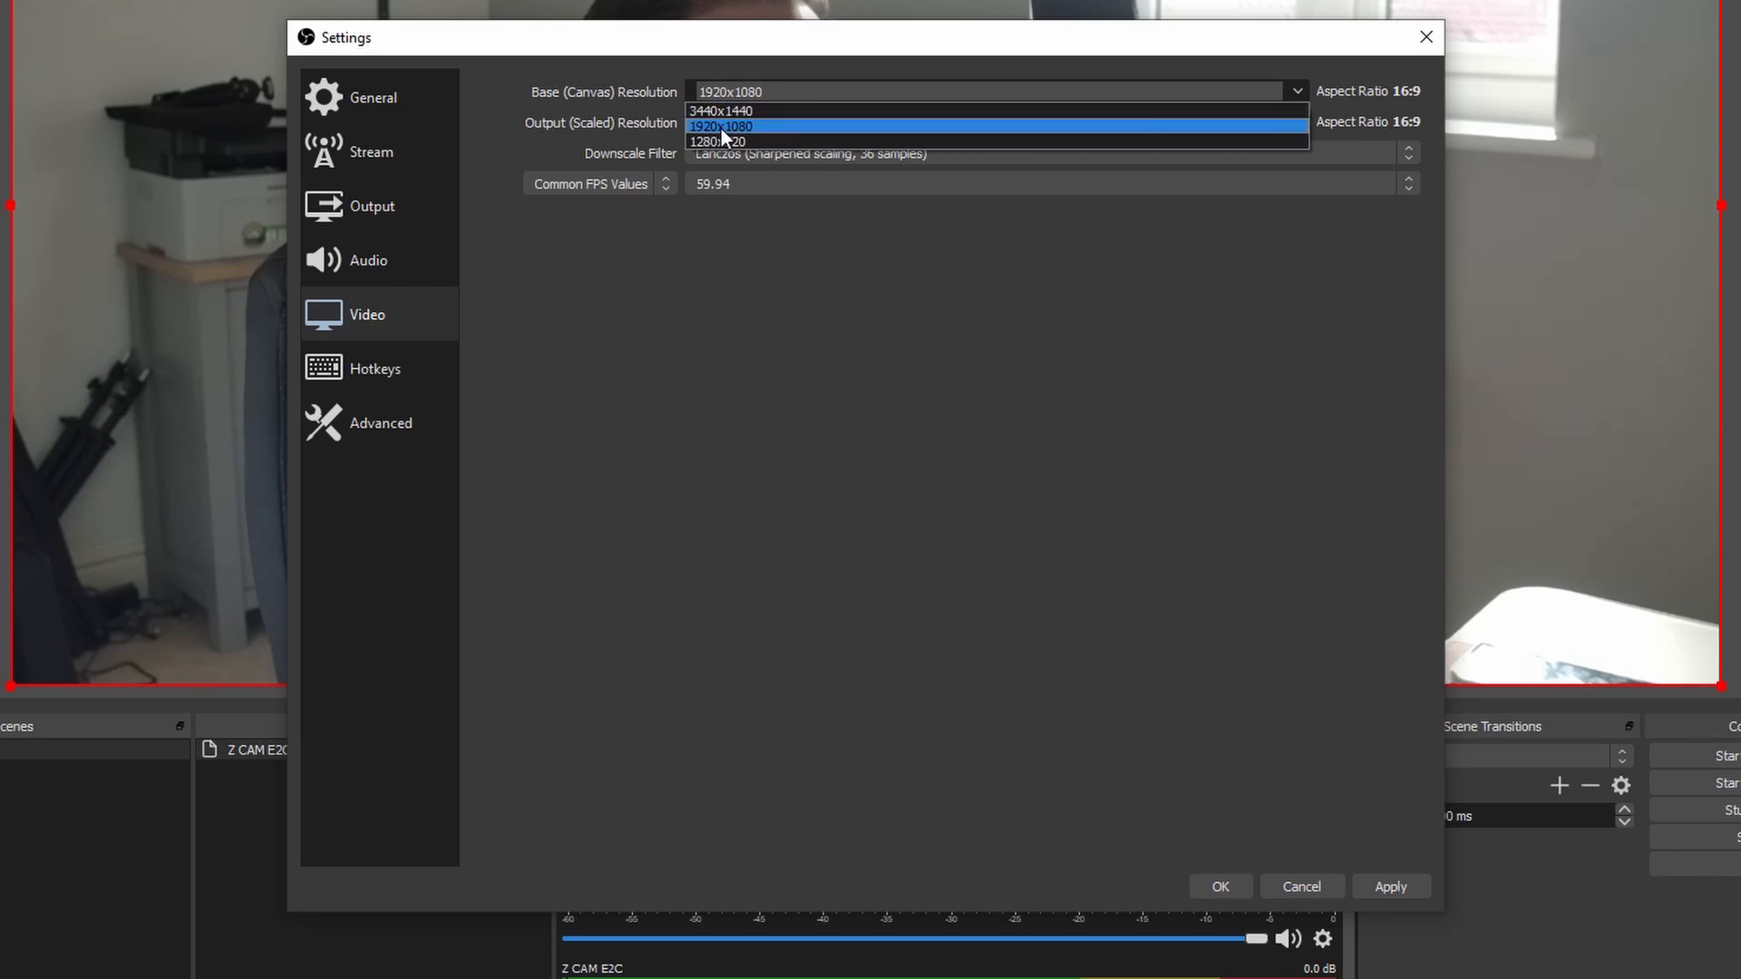
{"action": "left_click", "coordinate": [720, 125]}
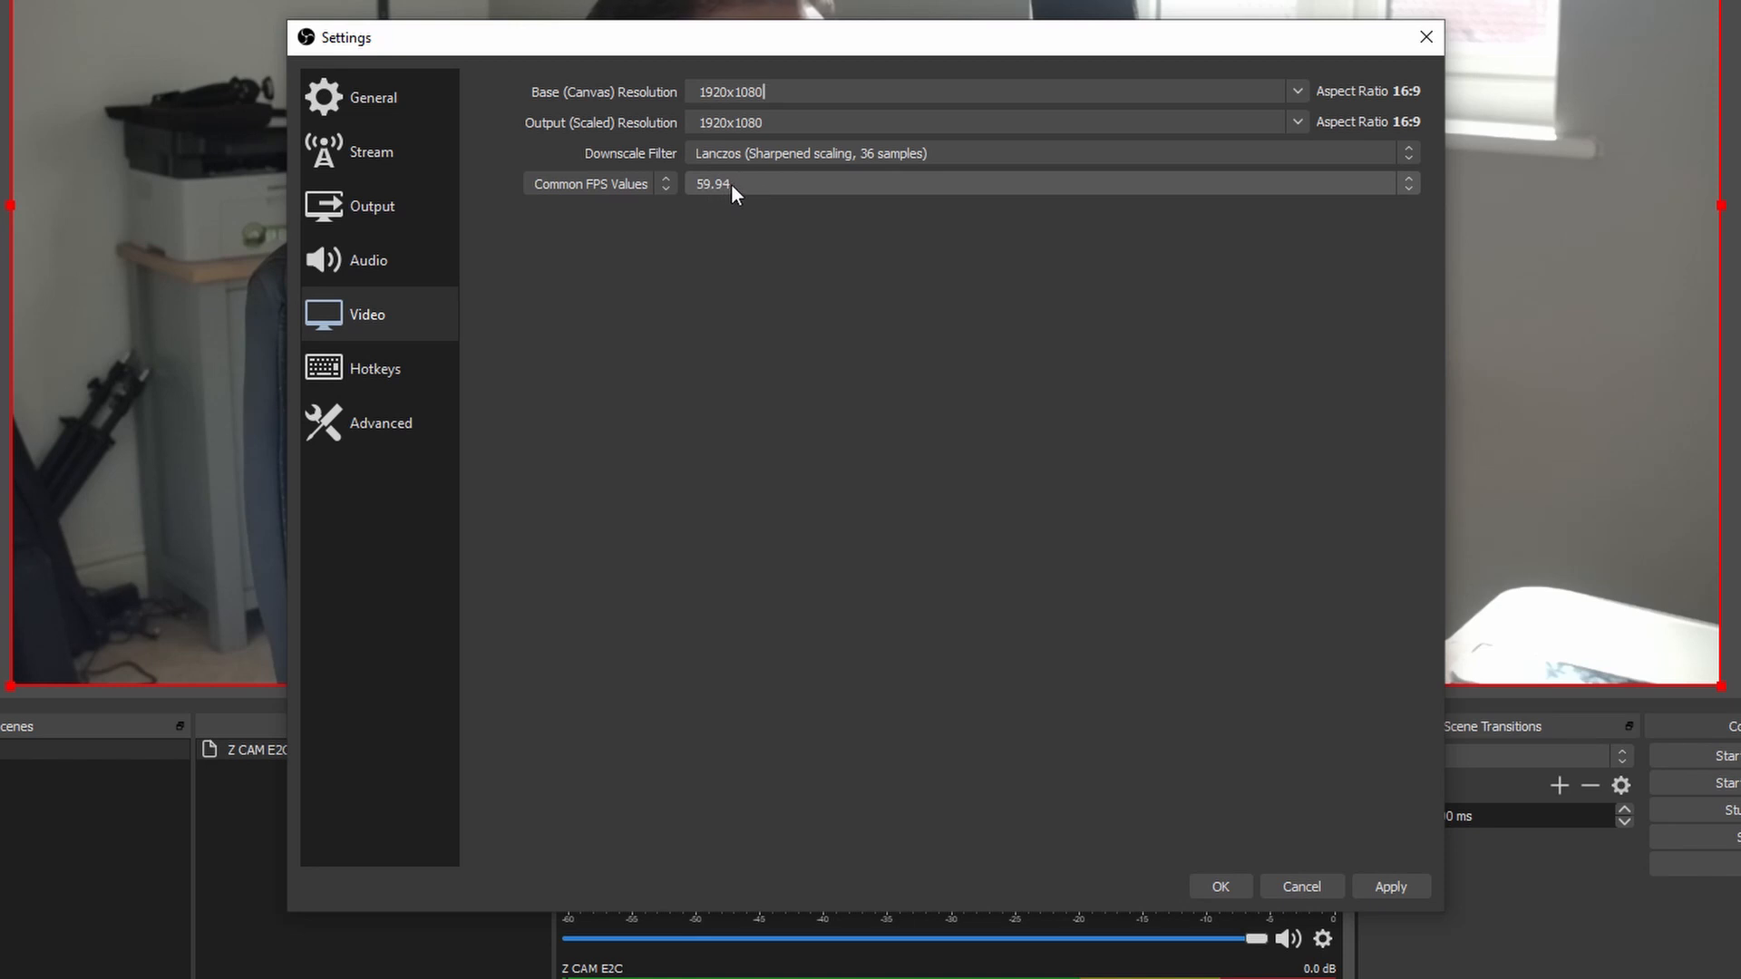
{"action": "mouse_move", "coordinate": [794, 232]}
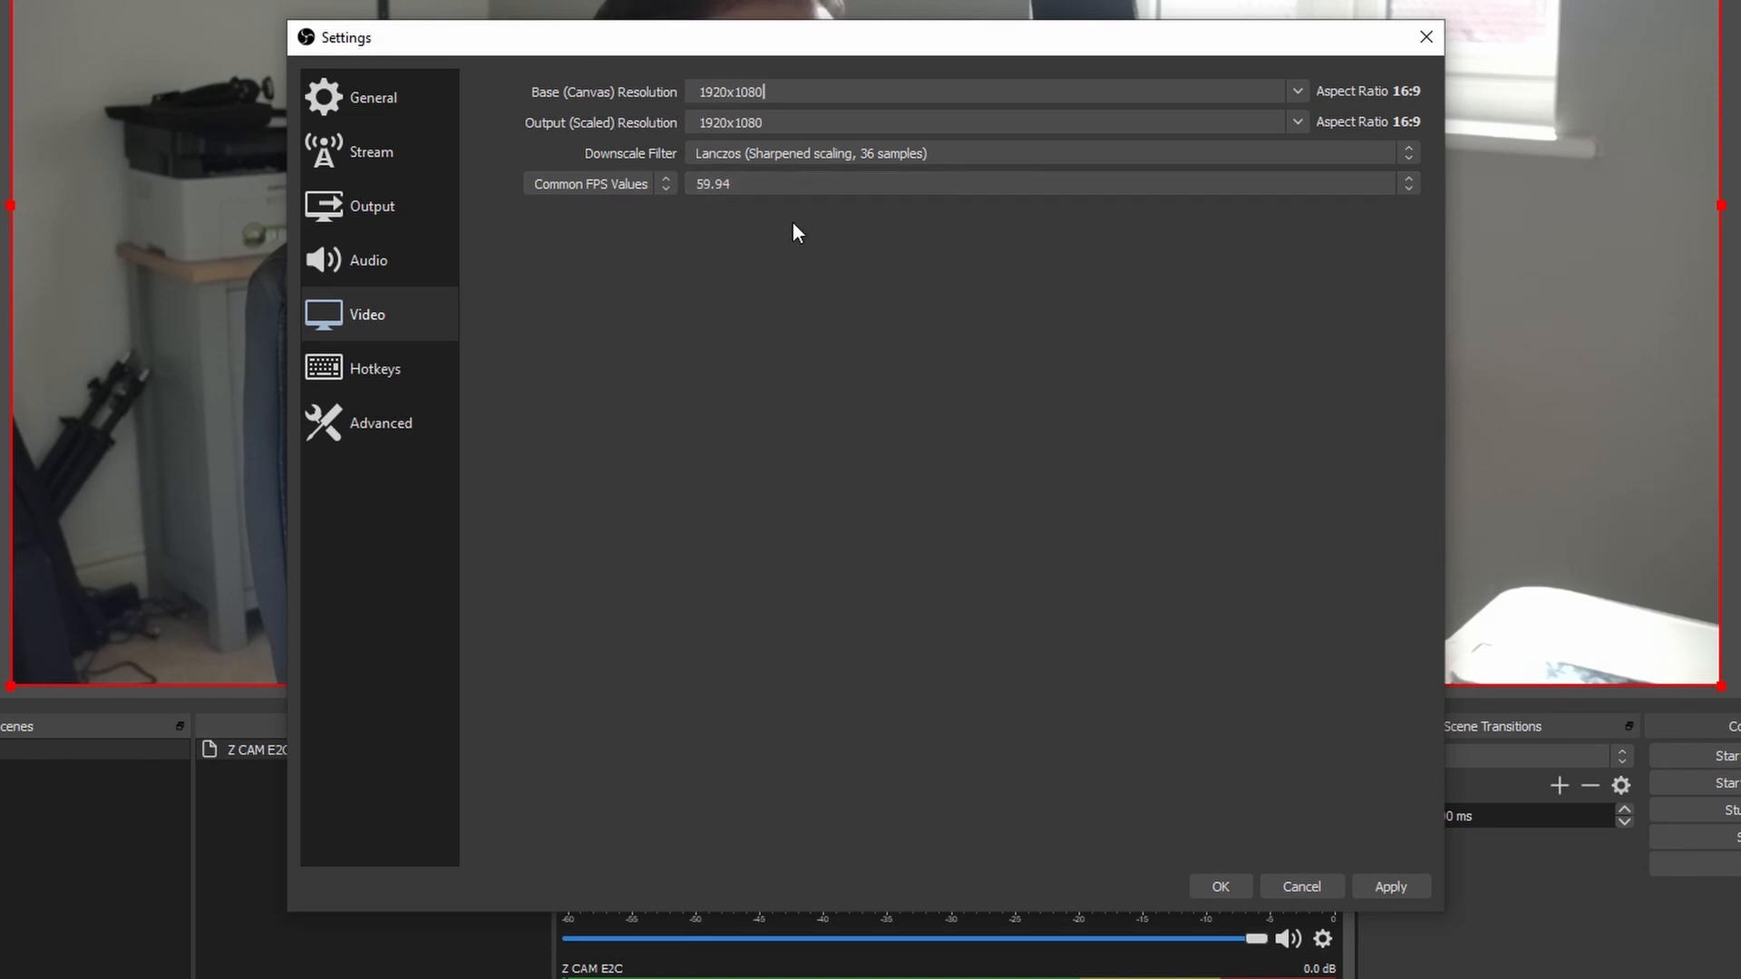
{"action": "left_click", "coordinate": [370, 152]}
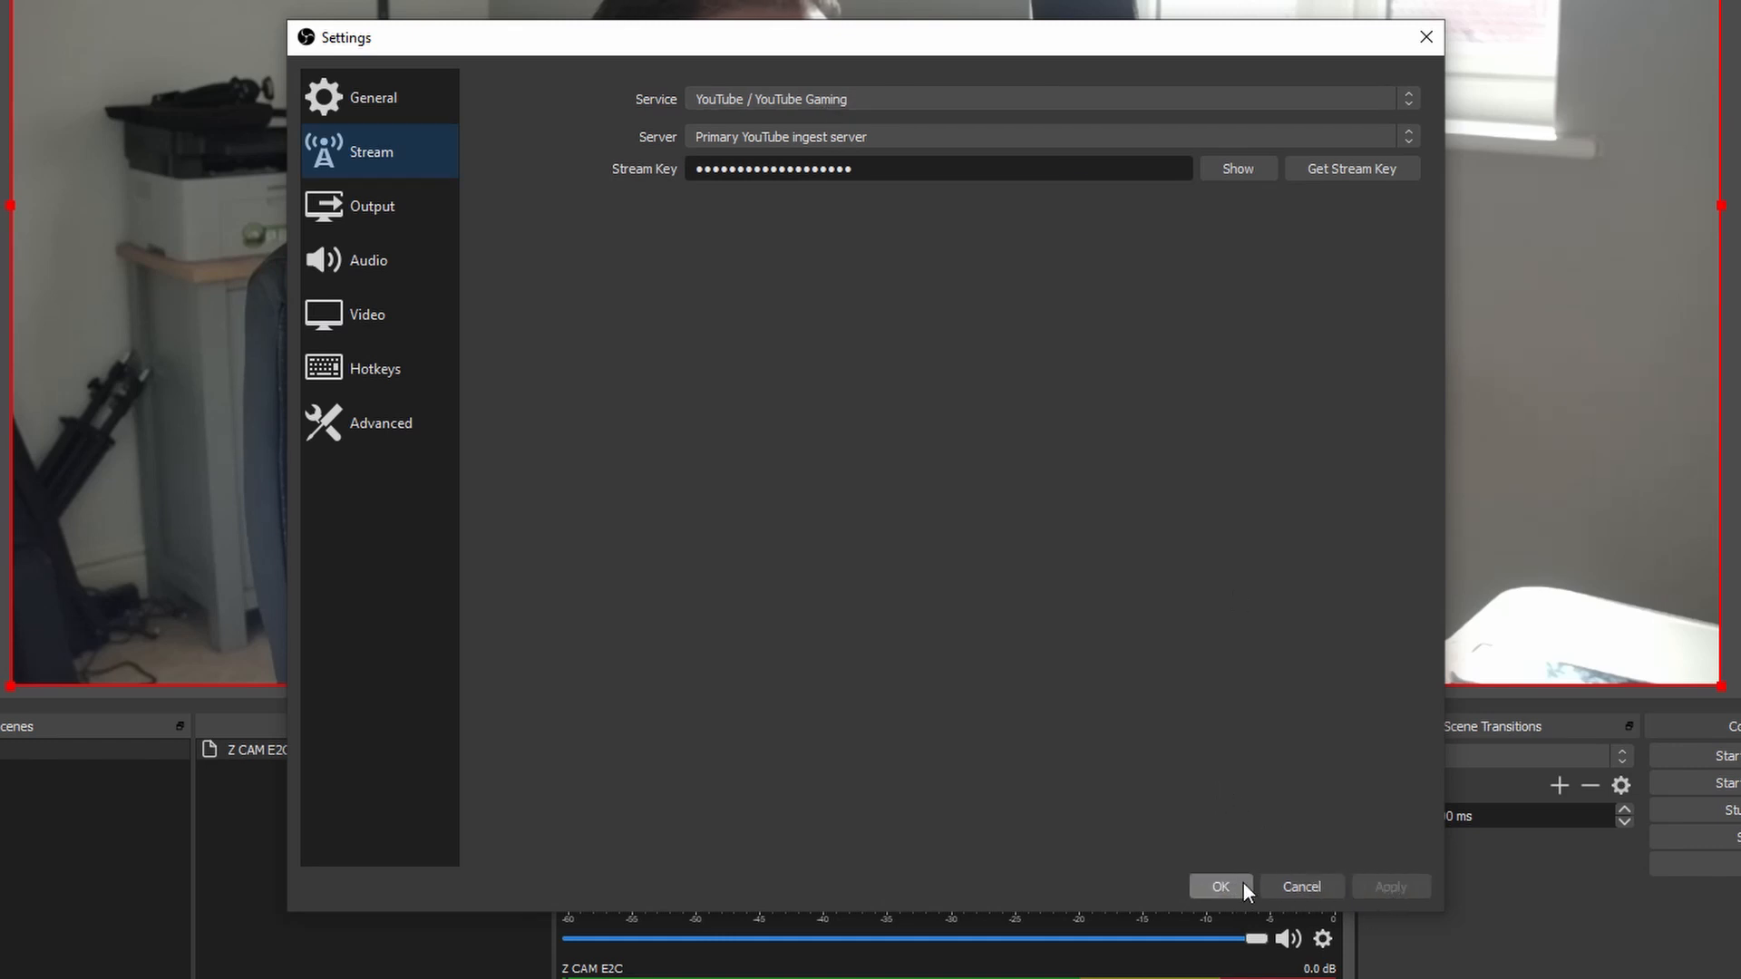
Confirm the settings with OK, returning to the live Z CAM E2C preview
{"action": "left_click", "coordinate": [1221, 887]}
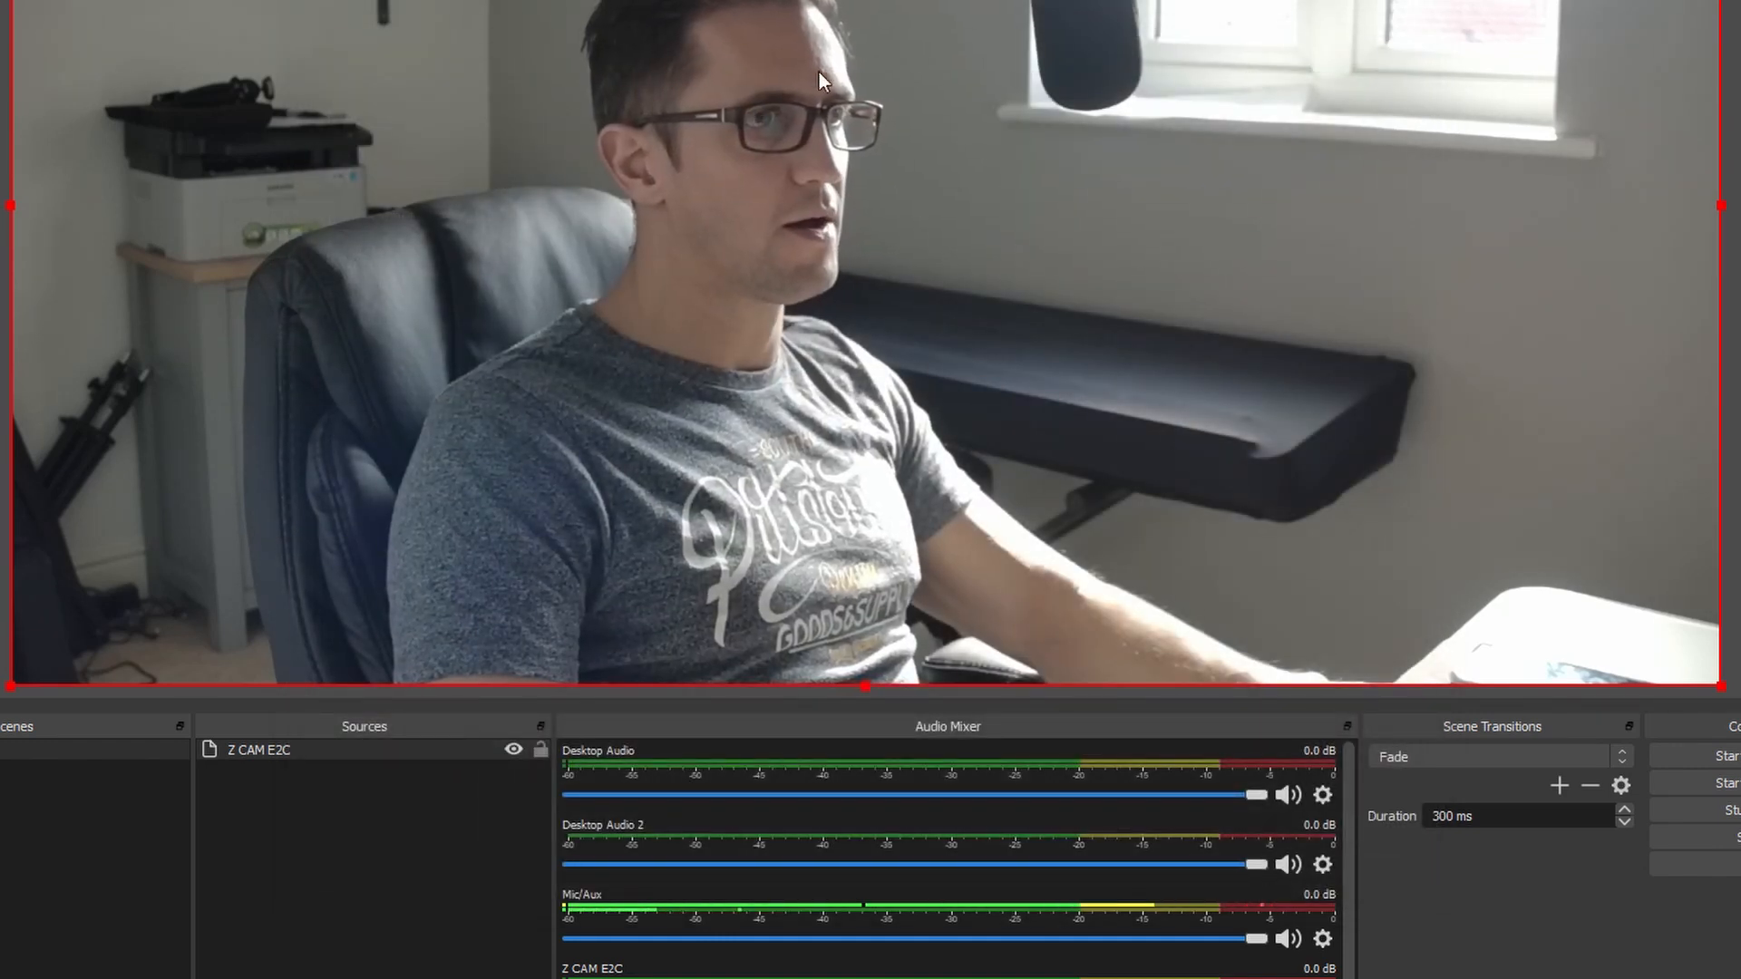
{"action": "mouse_move", "coordinate": [1056, 455]}
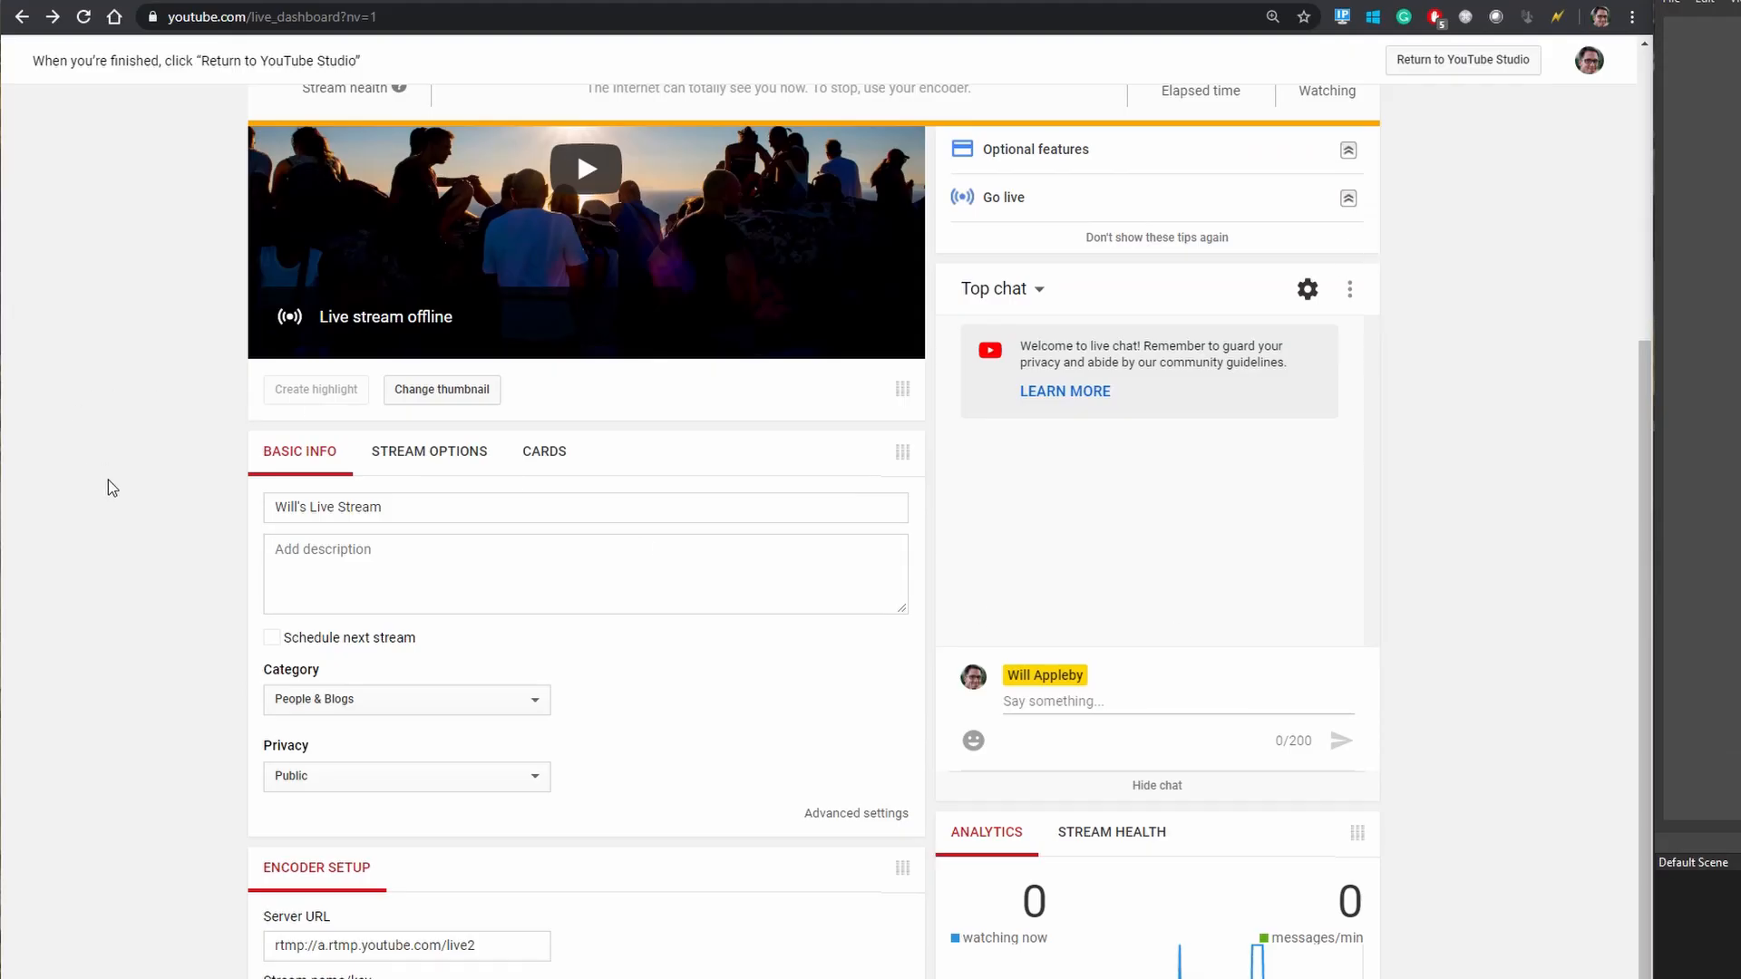
Scroll the YouTube Live Dashboard up to the LIVE status and elapsed time
{"action": "scroll", "scroll_direction": "up", "scroll_amount": 3}
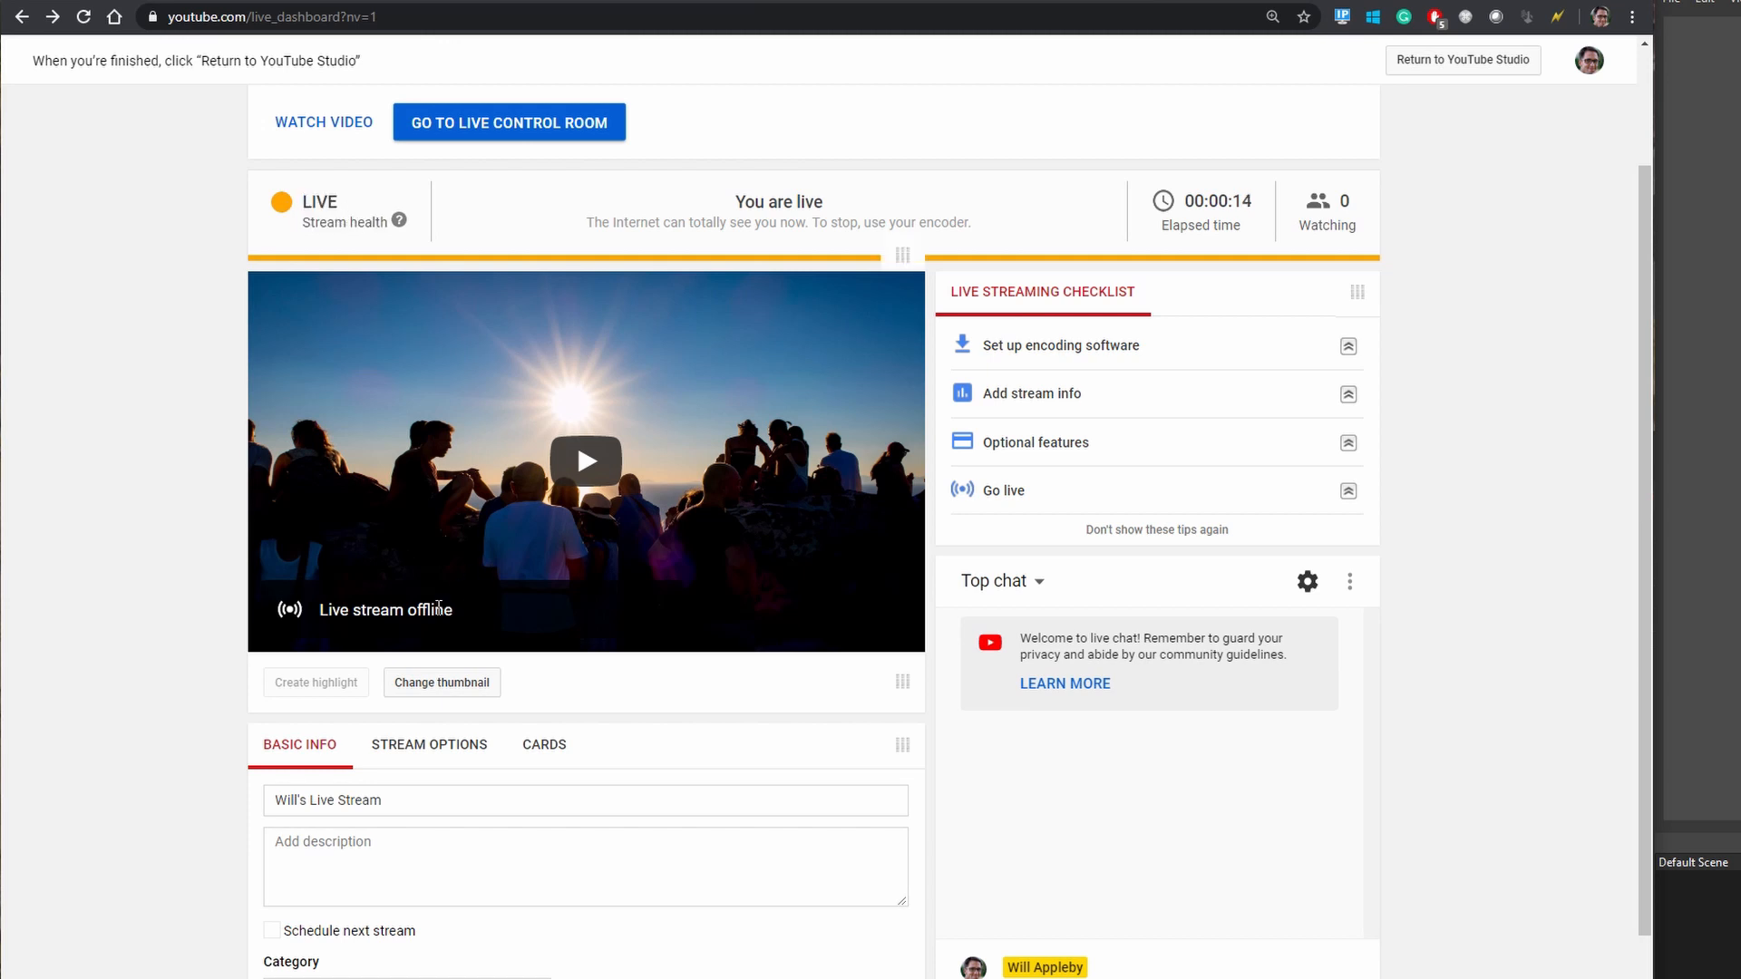
{"action": "mouse_move", "coordinate": [622, 622]}
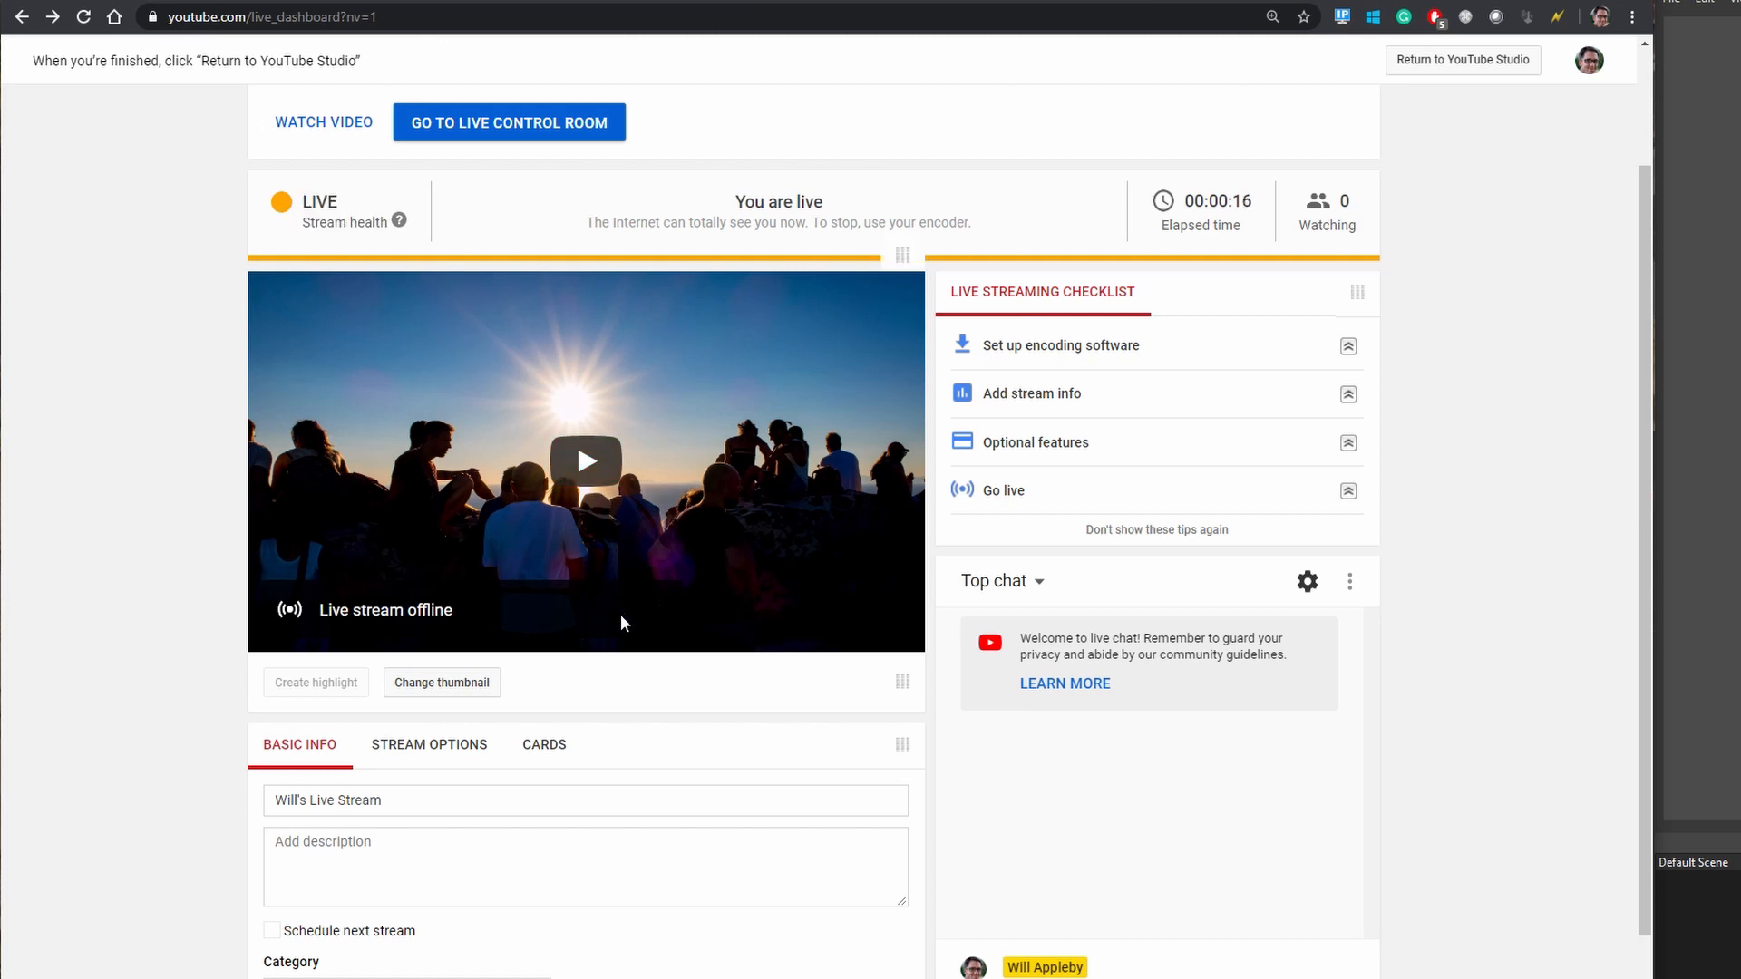
{"action": "mouse_move", "coordinate": [460, 645]}
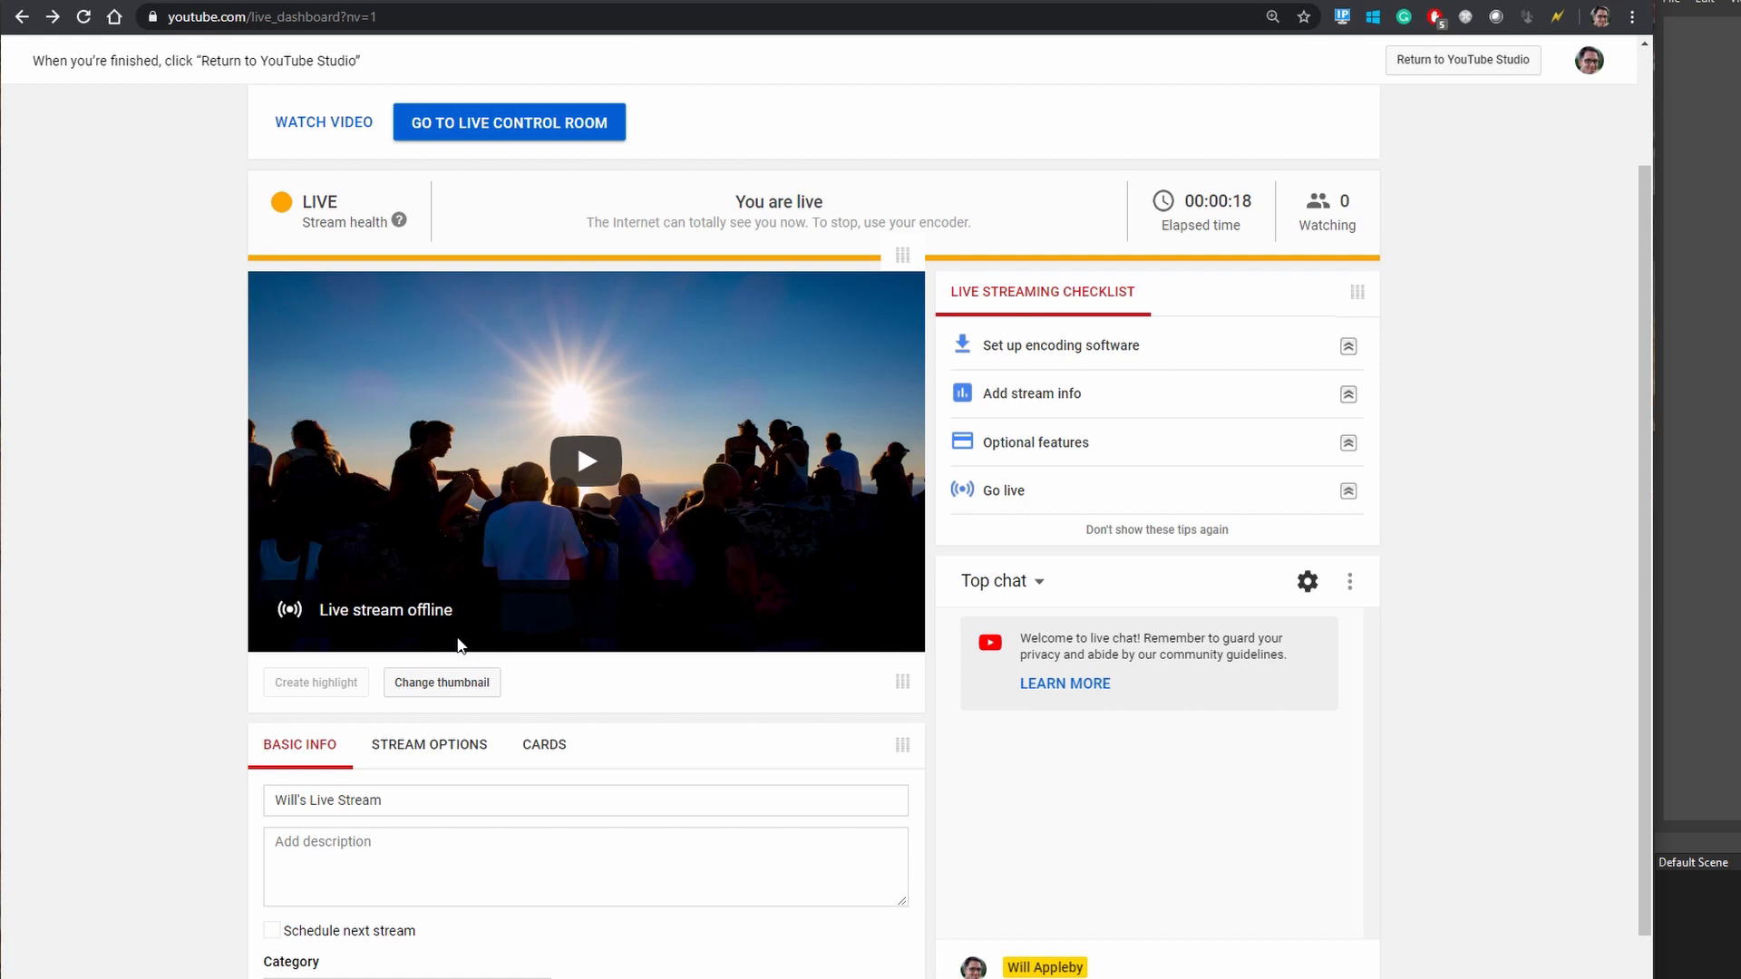
{"action": "mouse_move", "coordinate": [379, 105]}
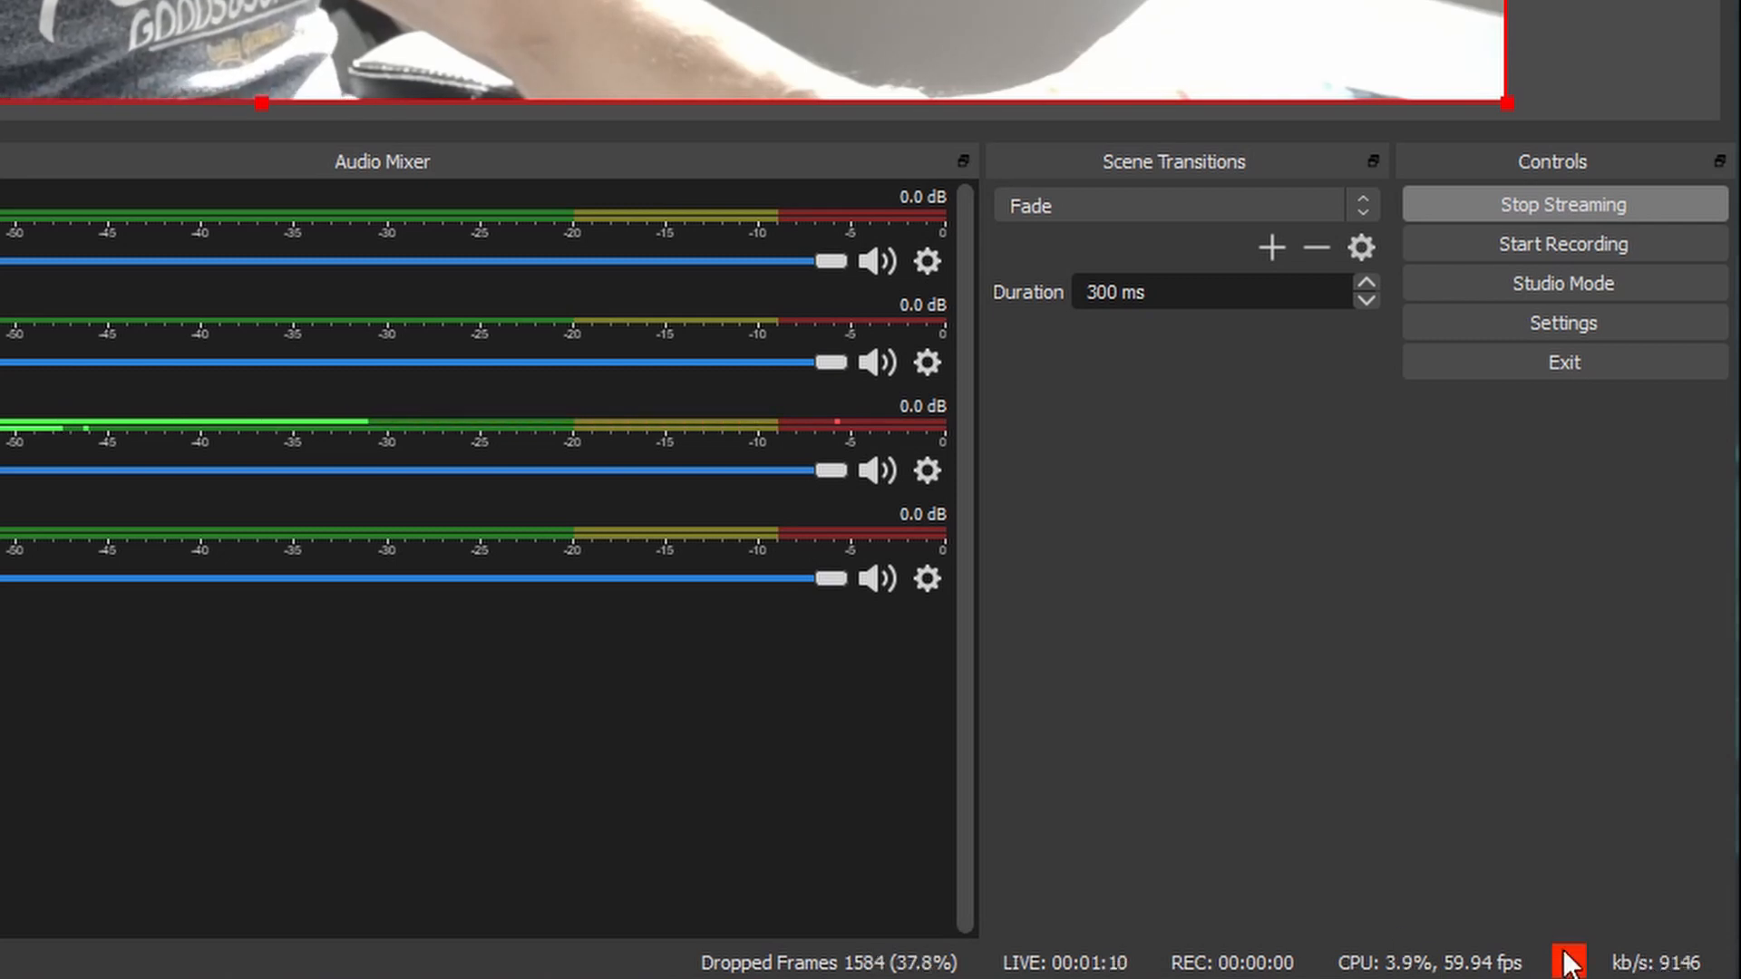
{"action": "mouse_move", "coordinate": [1596, 218]}
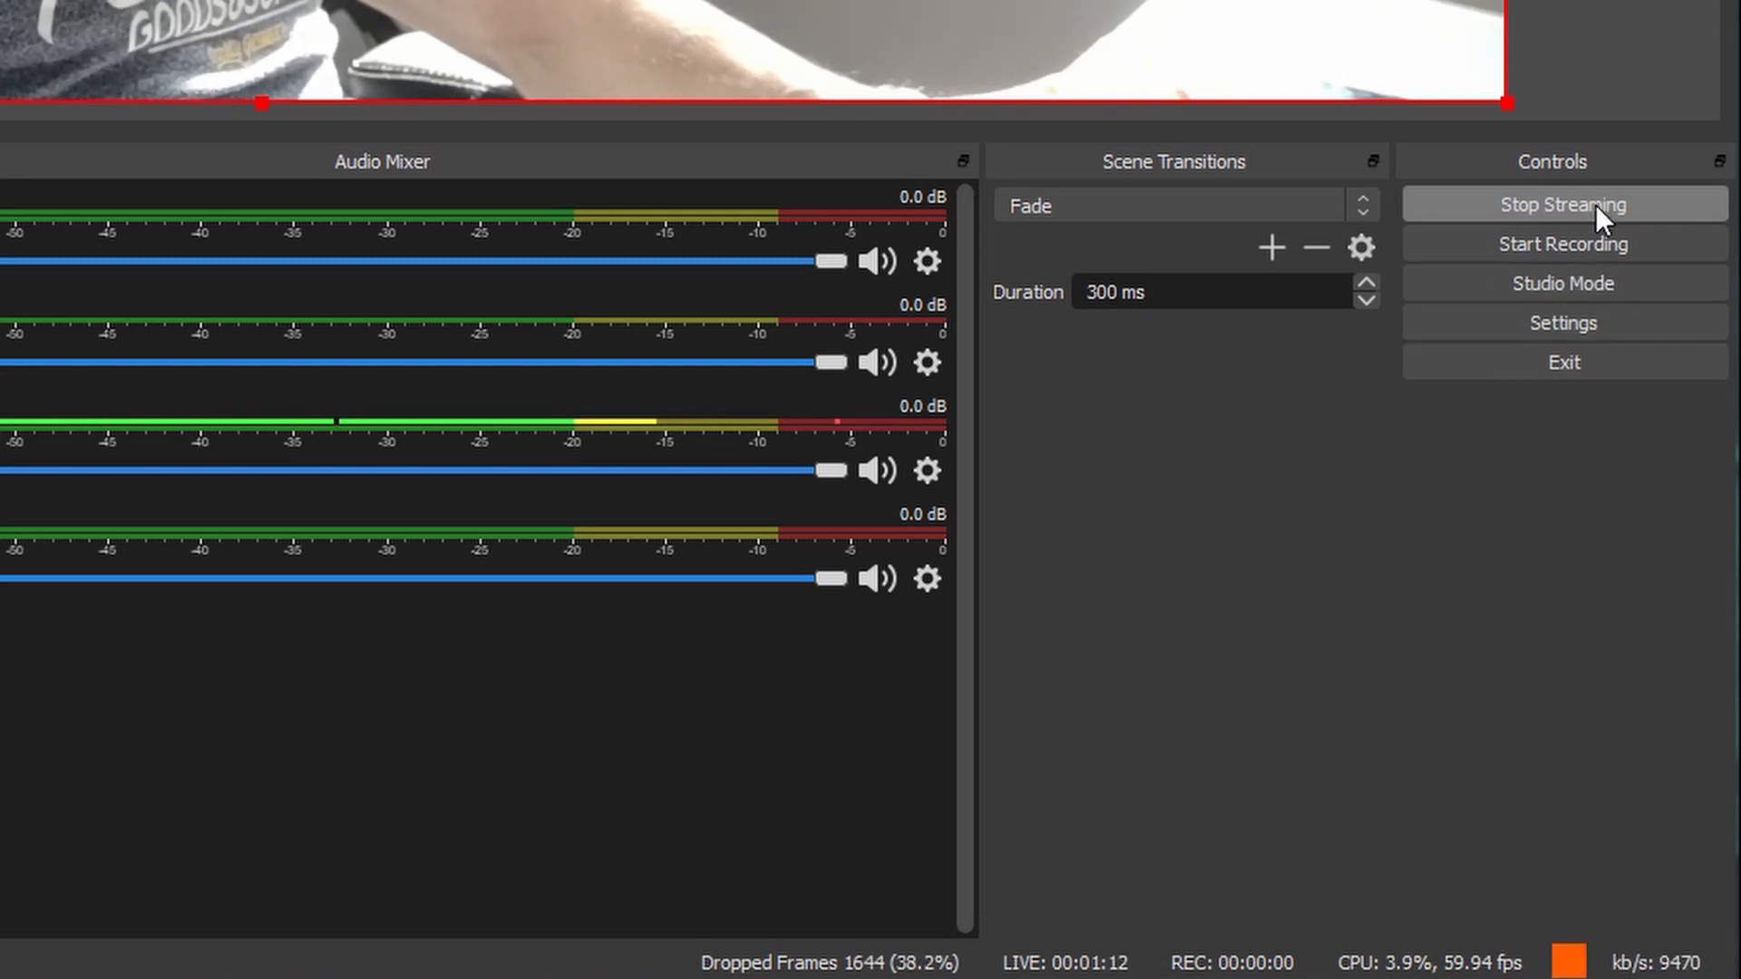
Stop the frame-dropping stream and reopen Settings on the Stream and Output pages
{"action": "left_click", "coordinate": [1561, 204]}
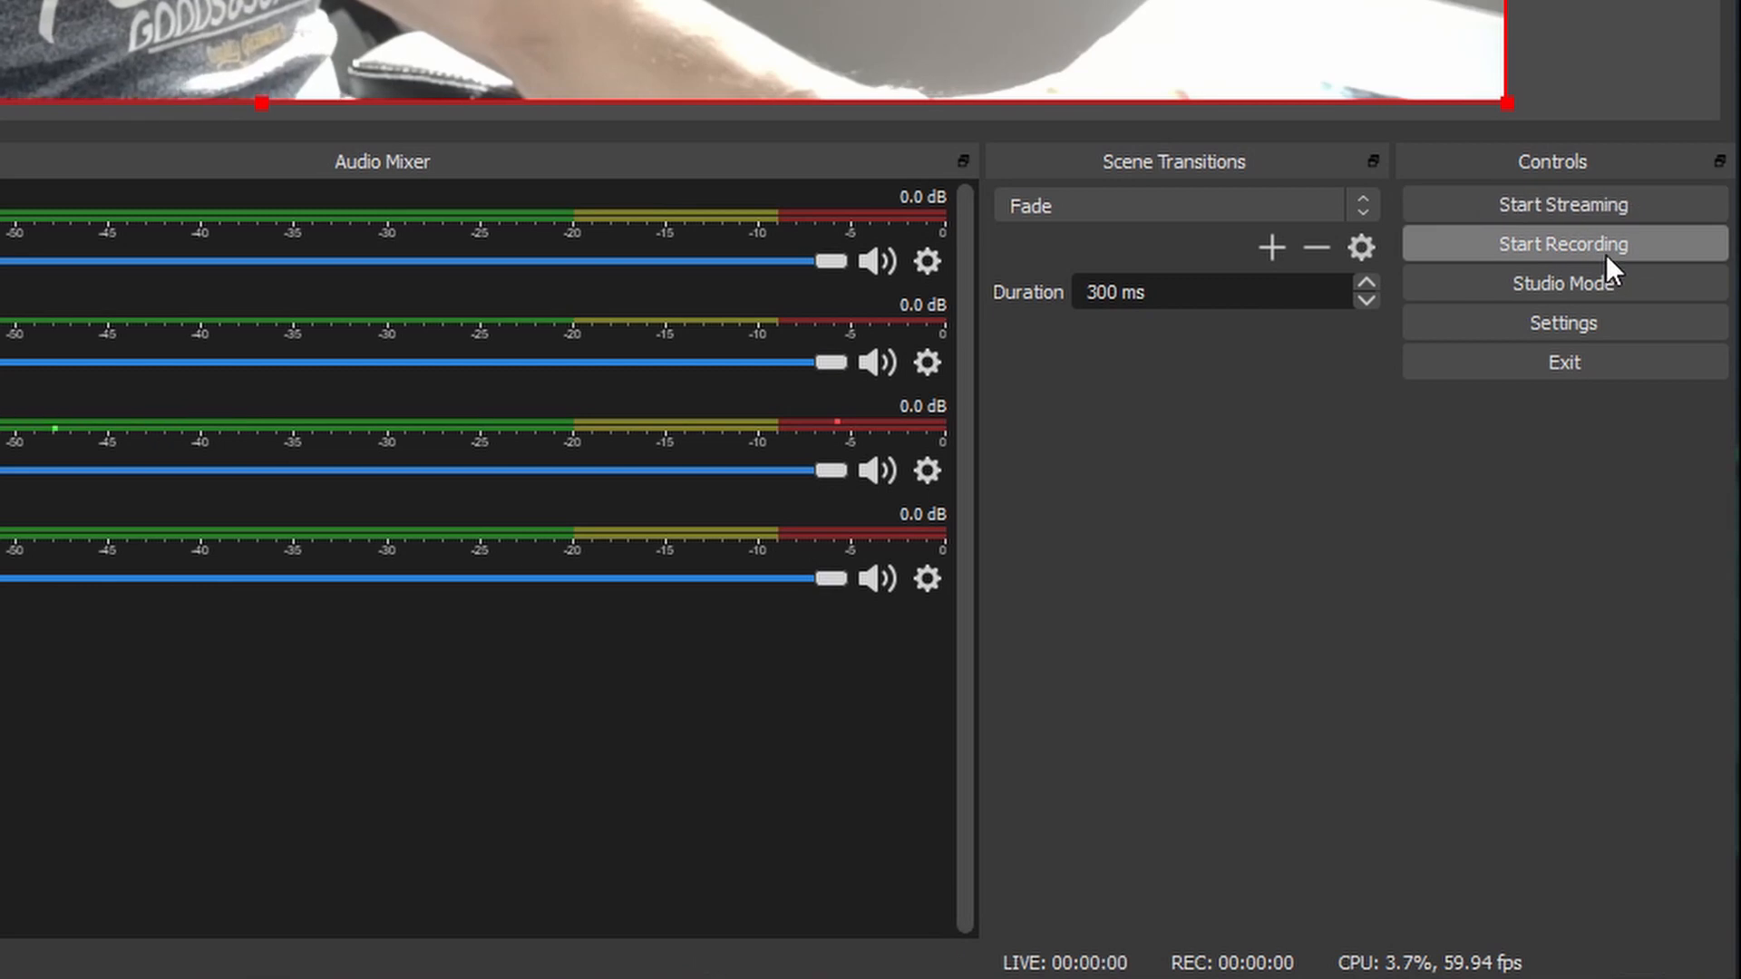
{"action": "mouse_move", "coordinate": [1562, 322]}
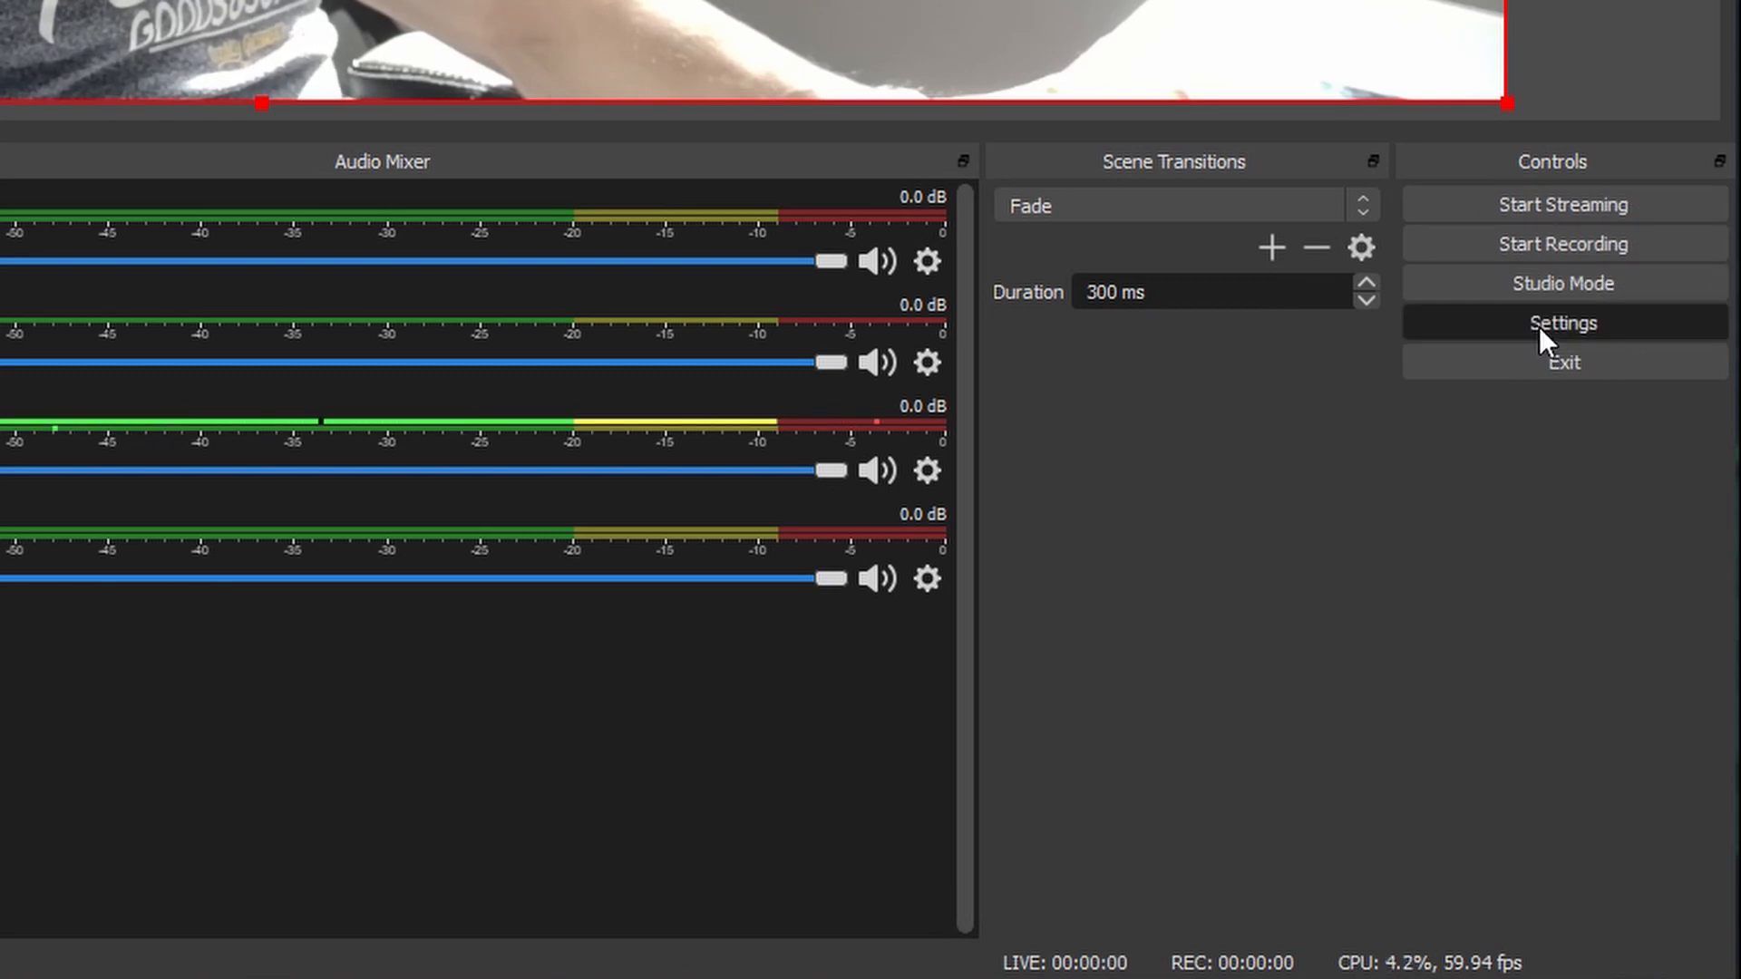
{"action": "left_click", "coordinate": [1562, 323]}
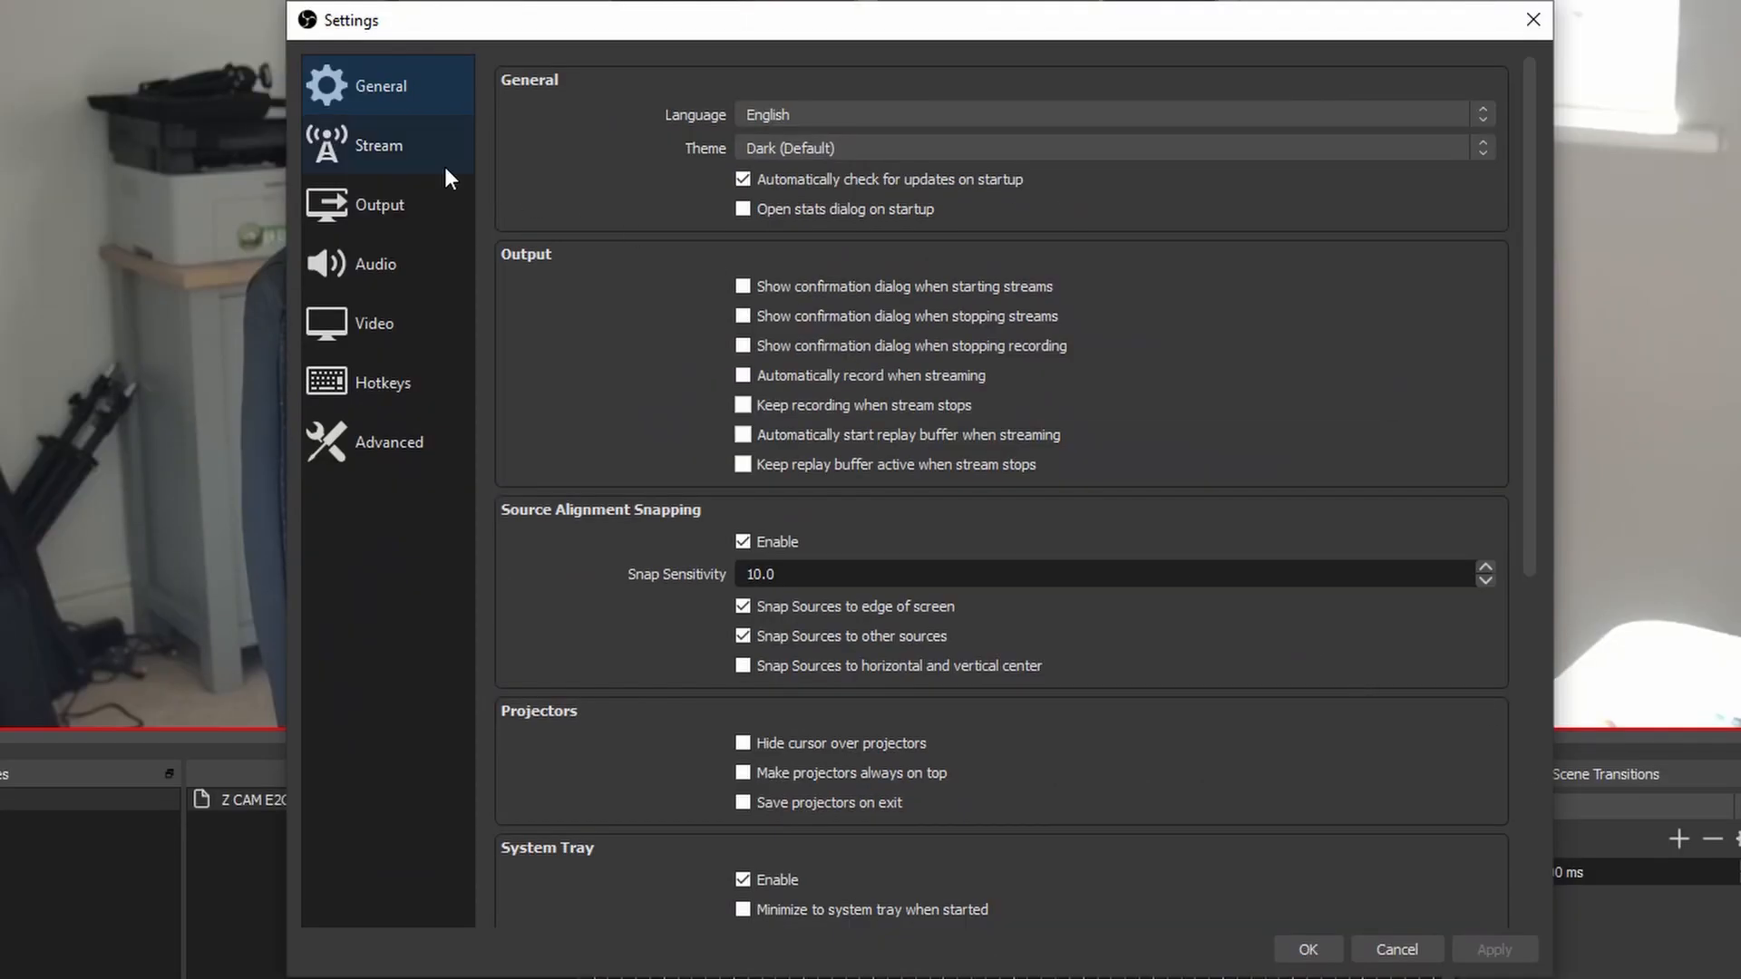
{"action": "left_click", "coordinate": [379, 145]}
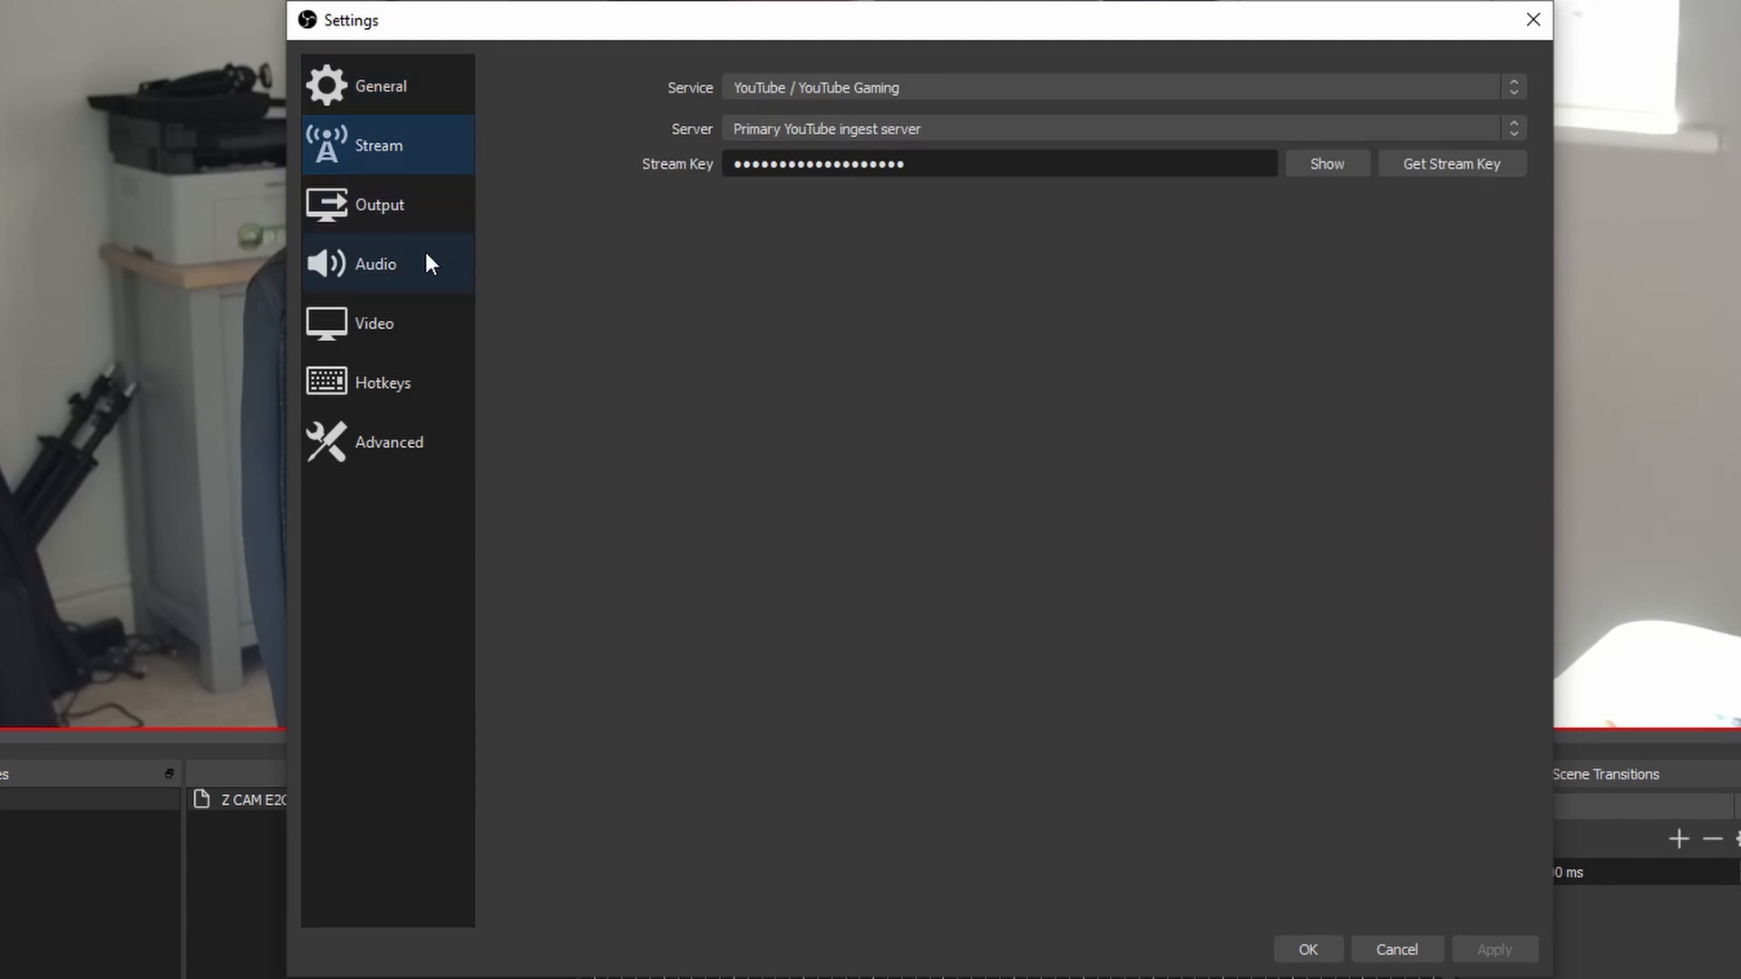
{"action": "left_click", "coordinate": [379, 205]}
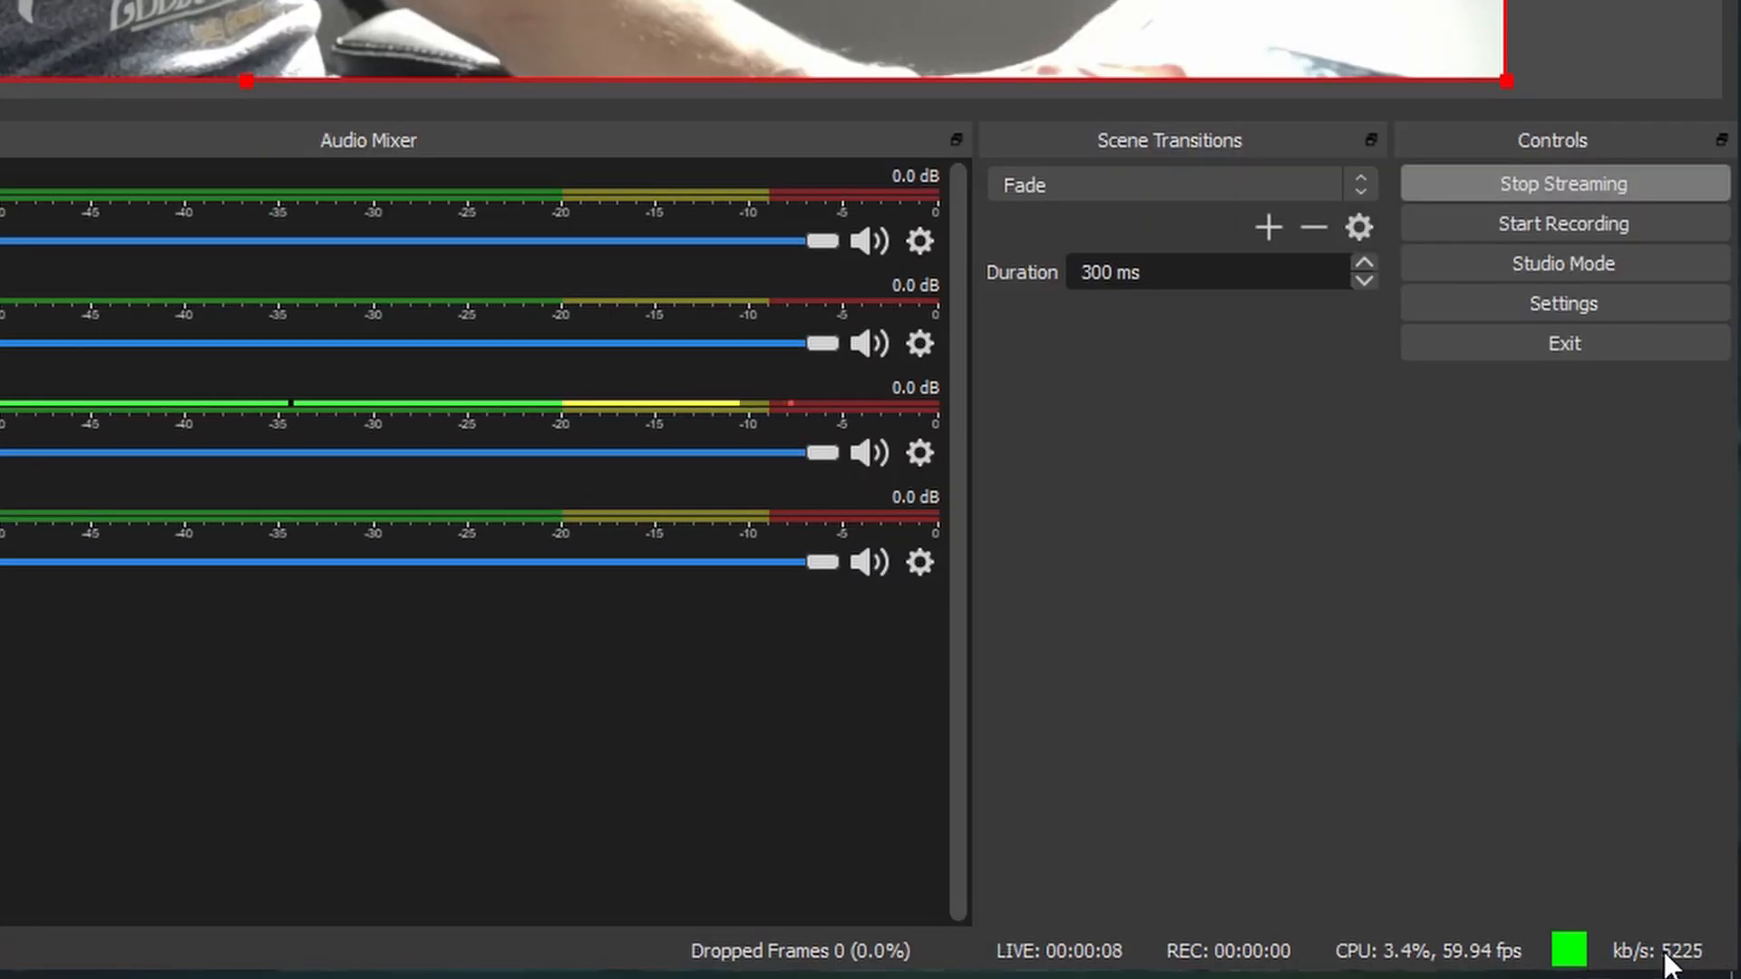
{"action": "mouse_move", "coordinate": [914, 958]}
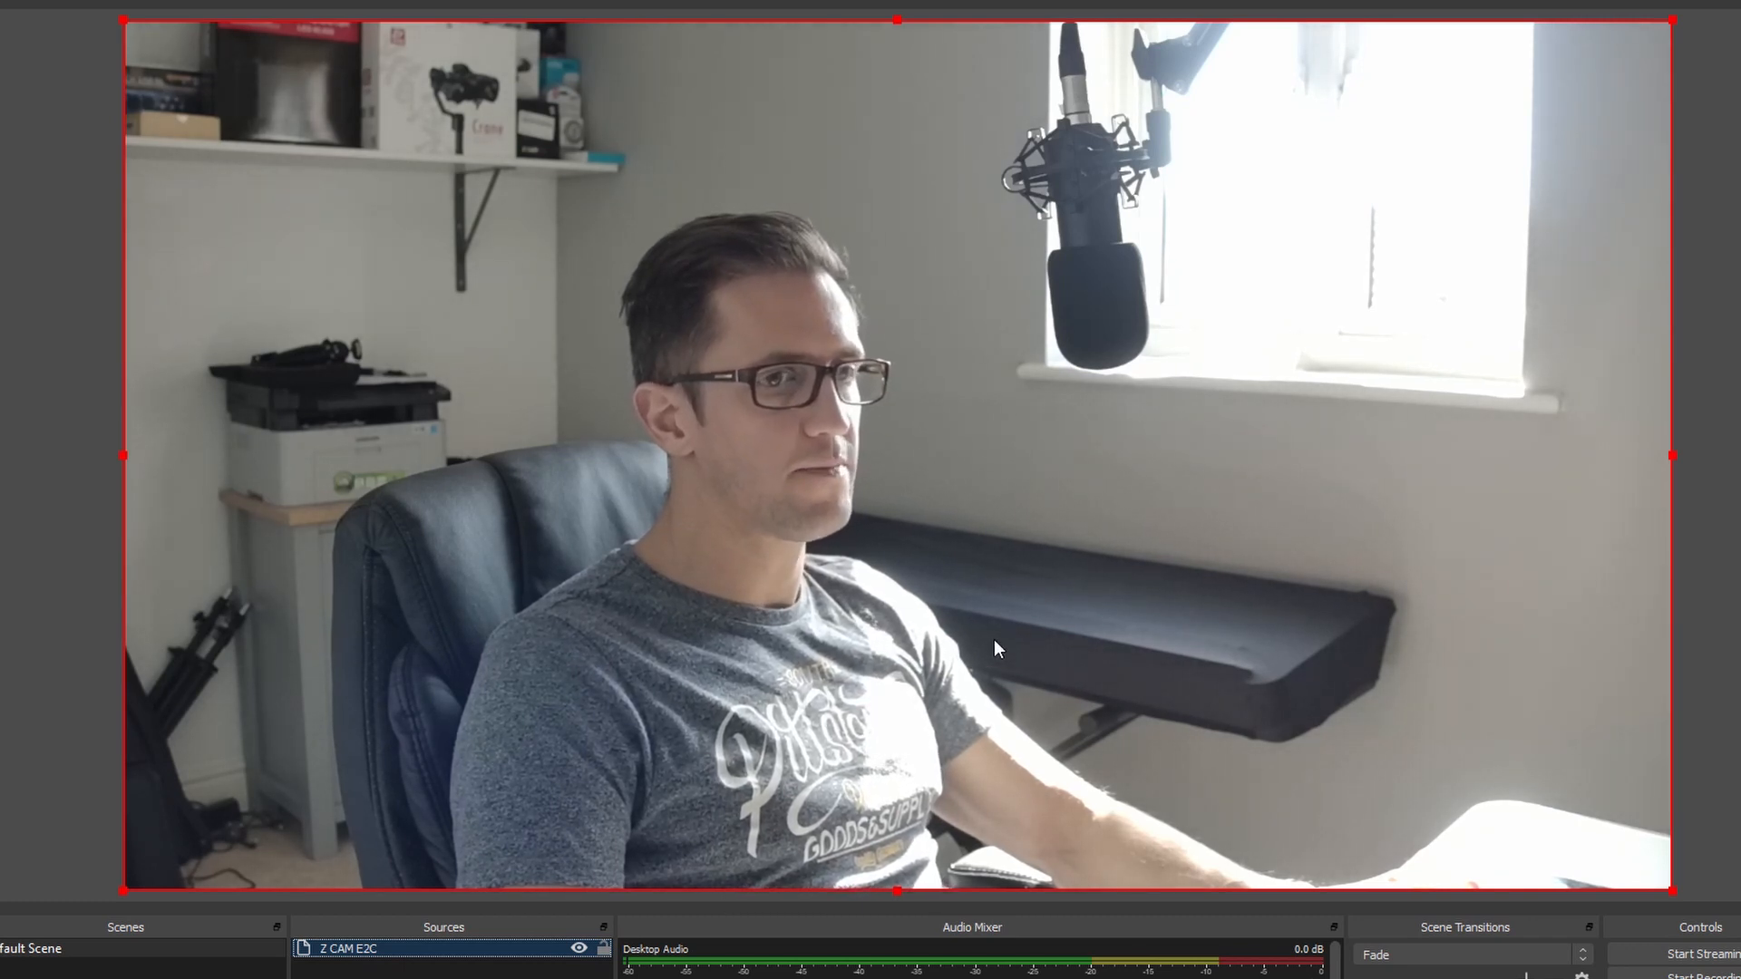
{"action": "mouse_move", "coordinate": [1098, 790]}
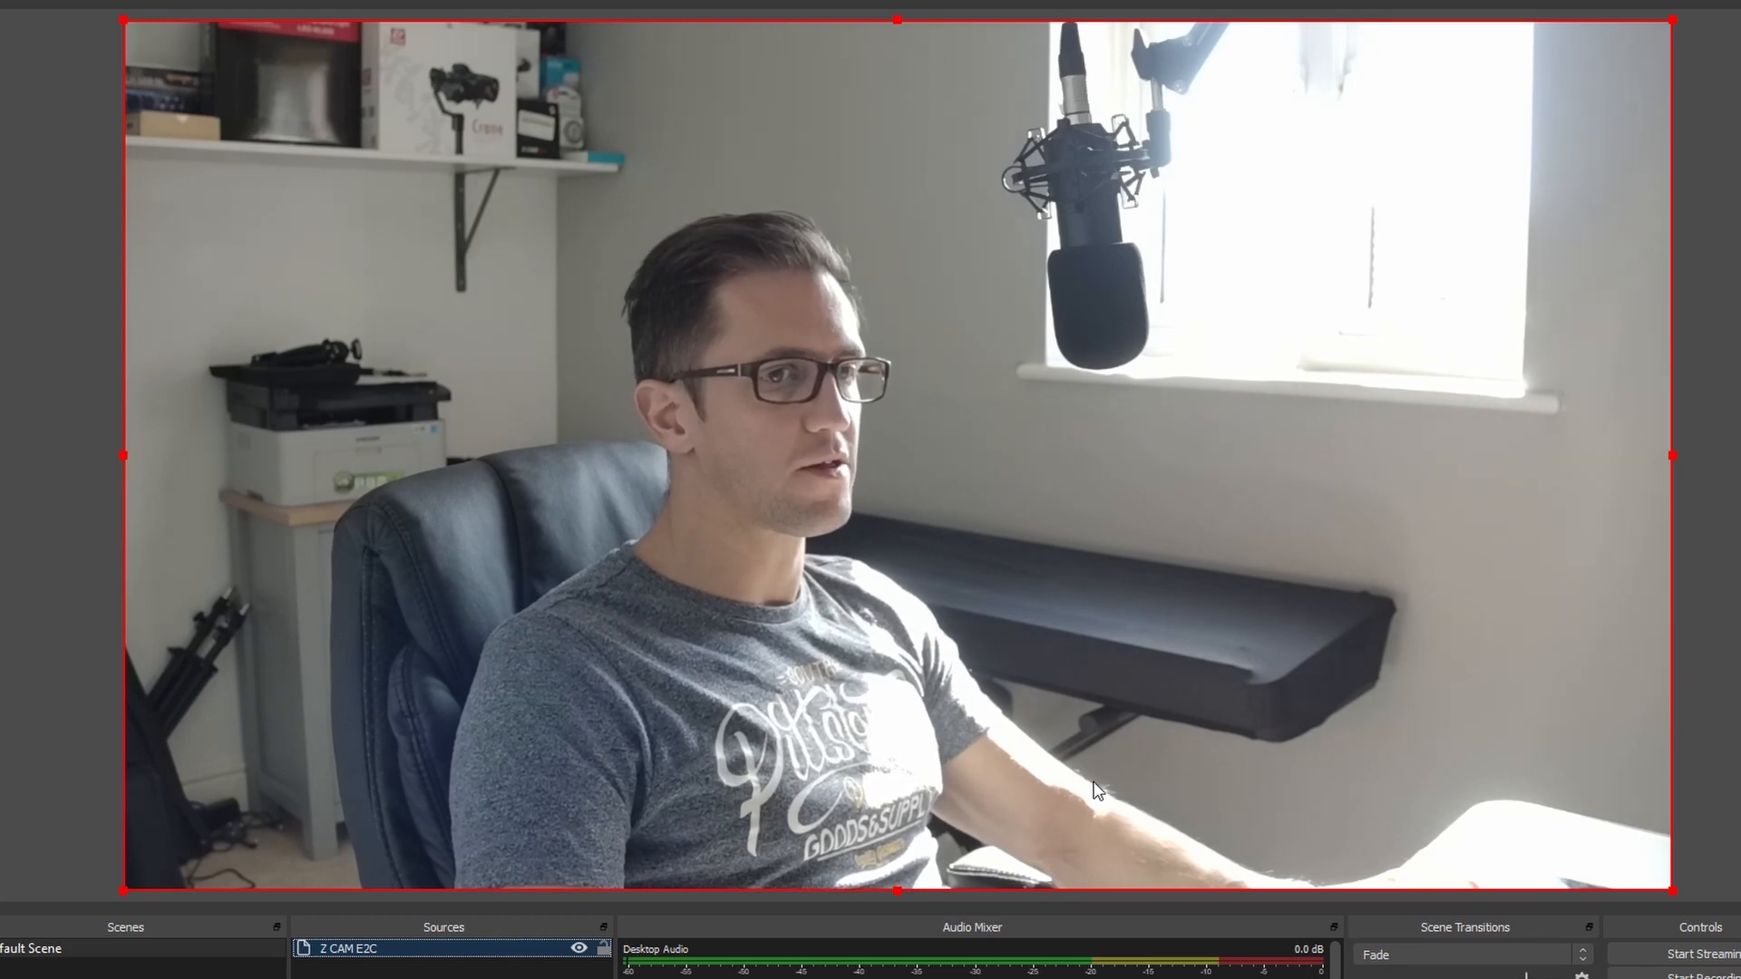
{"action": "mouse_move", "coordinate": [1130, 820]}
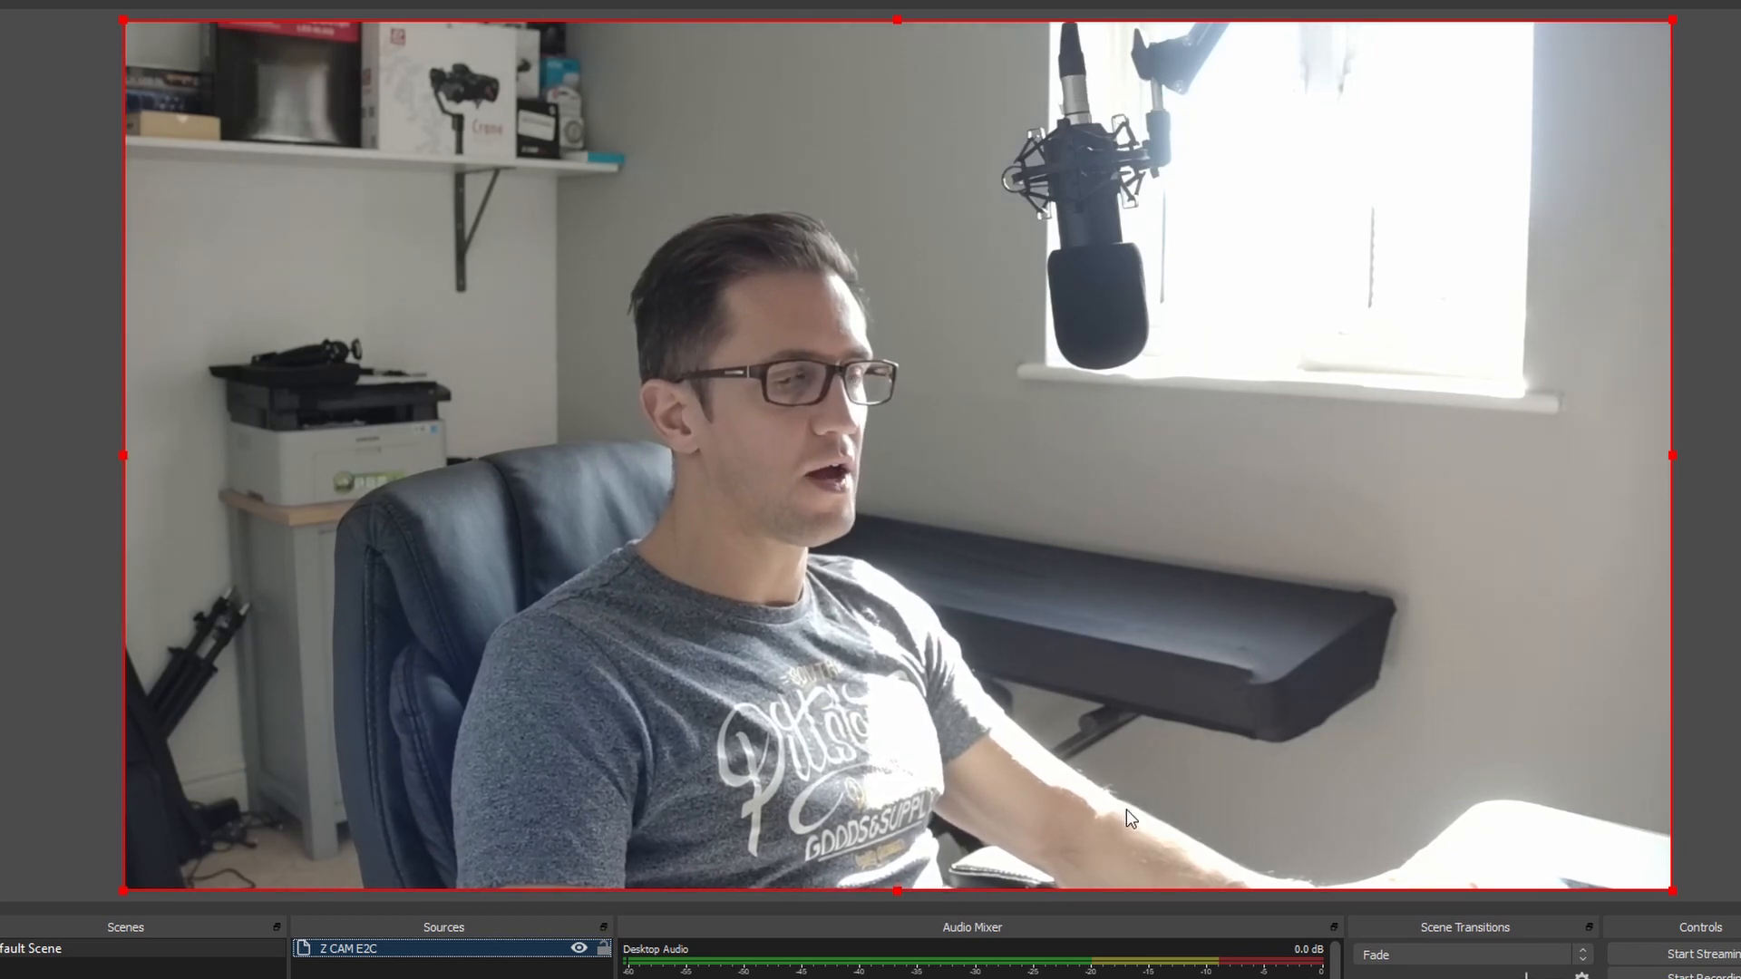